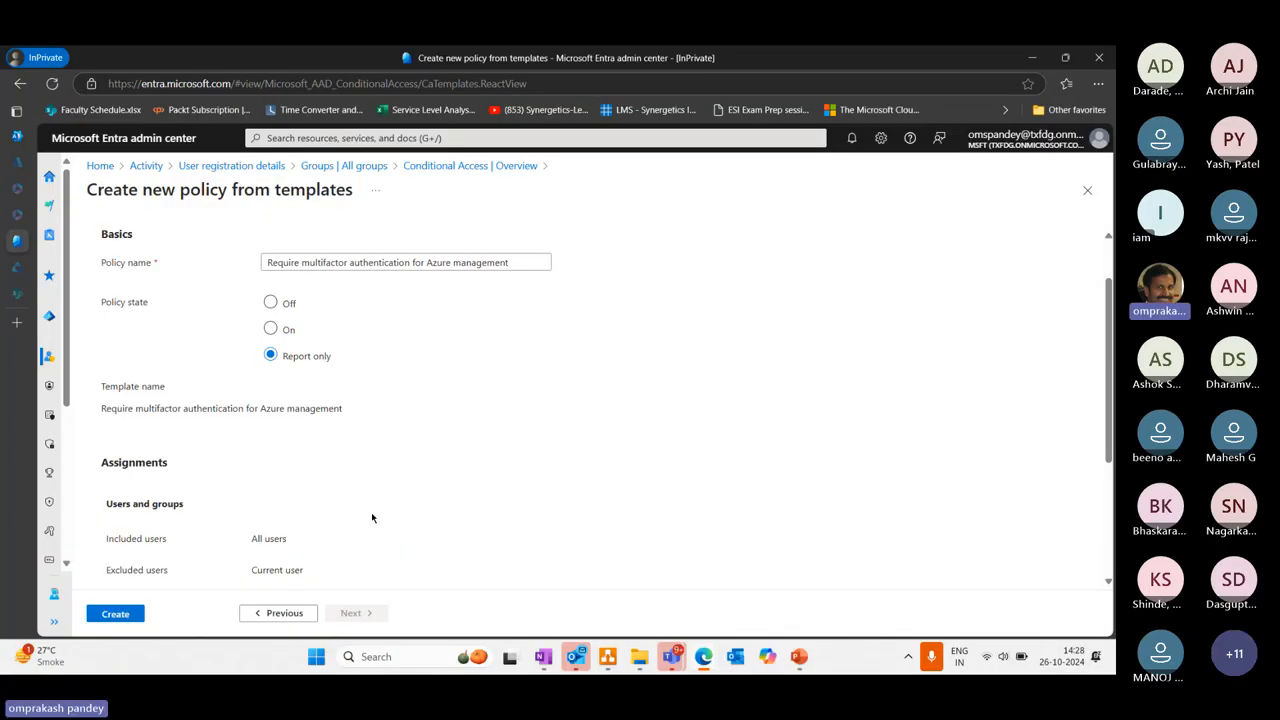
mouse_move(506, 356)
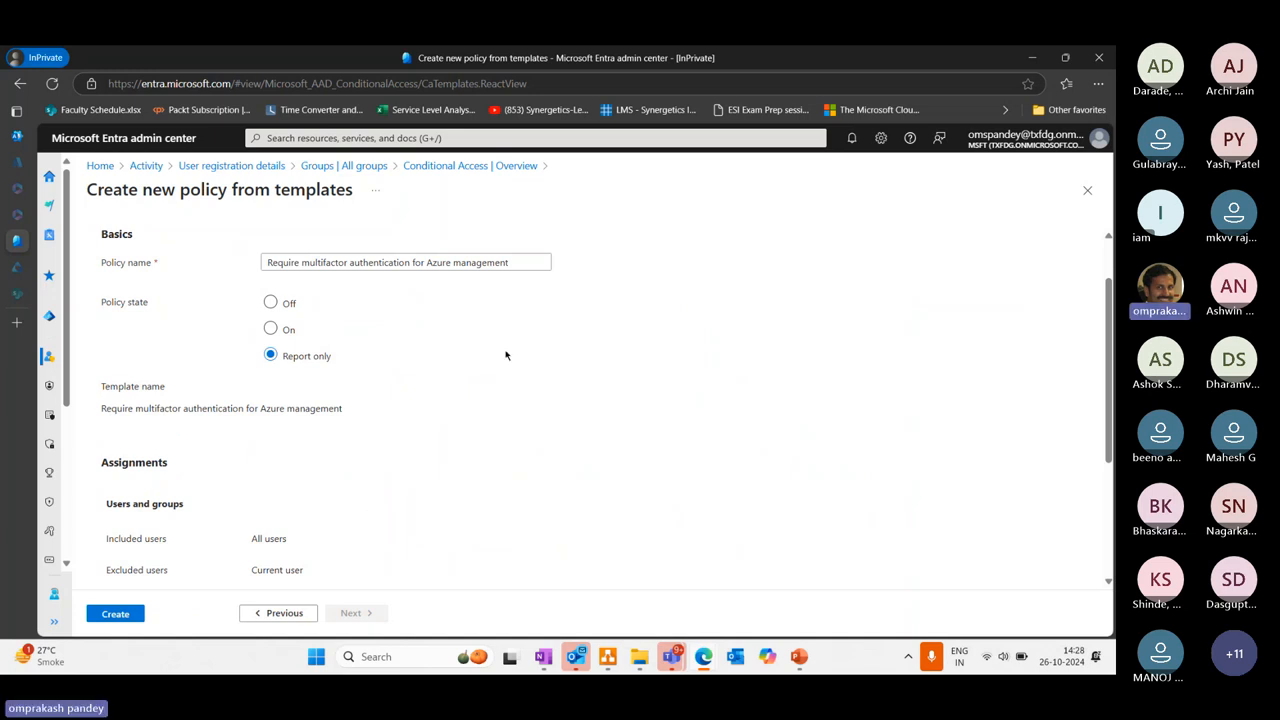
Step: Create the 'Require MFA for Azure management' policy from the template and dismiss the success notification
scroll("down", 3)
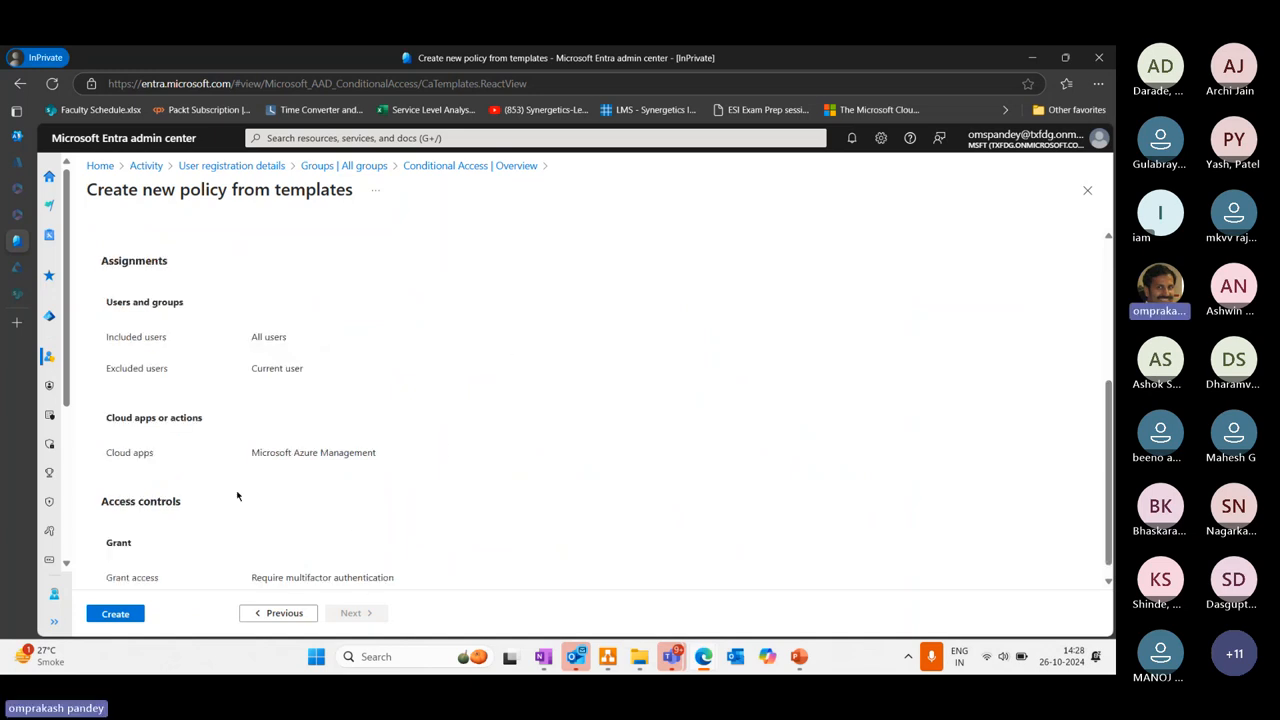
scroll("down", 3)
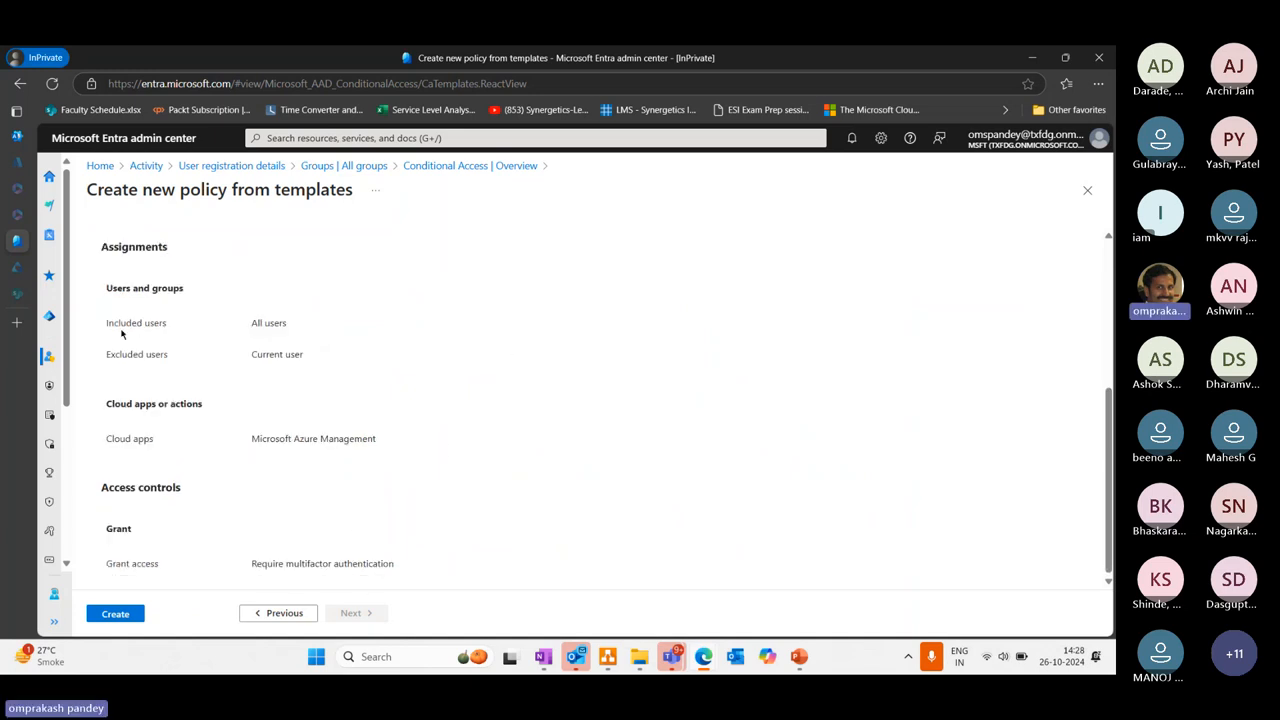
mouse_move(148, 336)
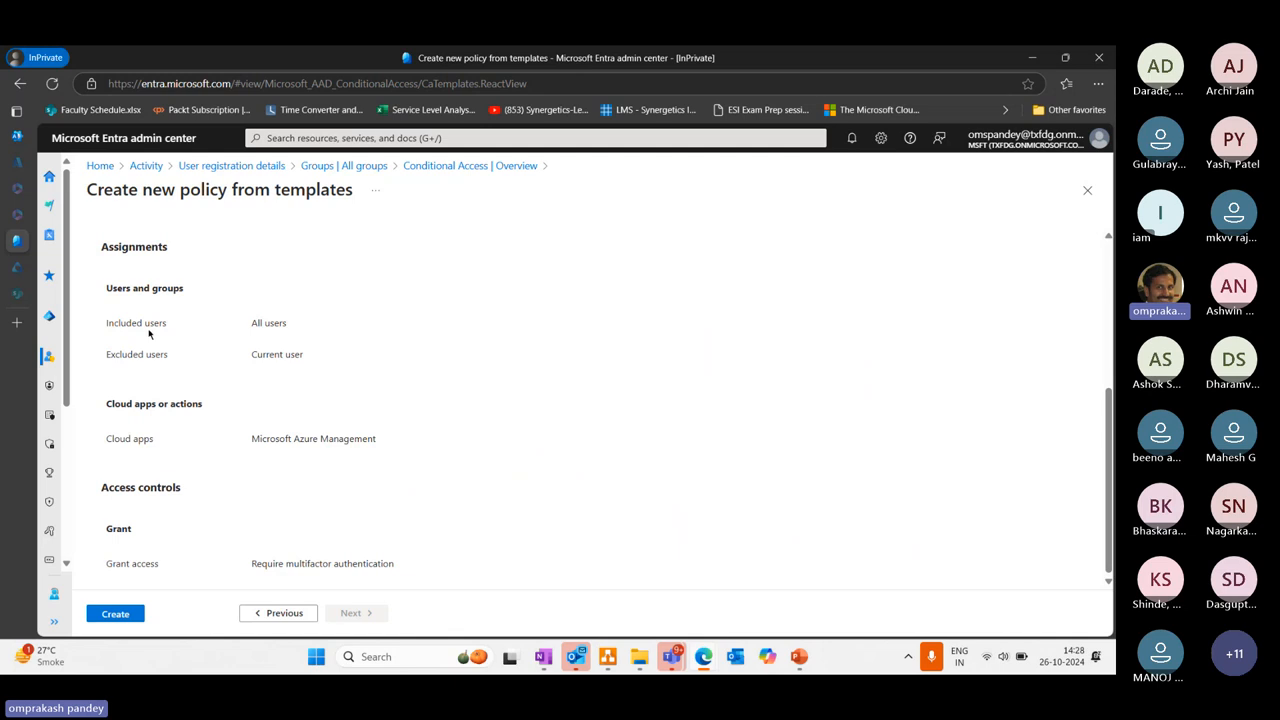
mouse_move(246, 364)
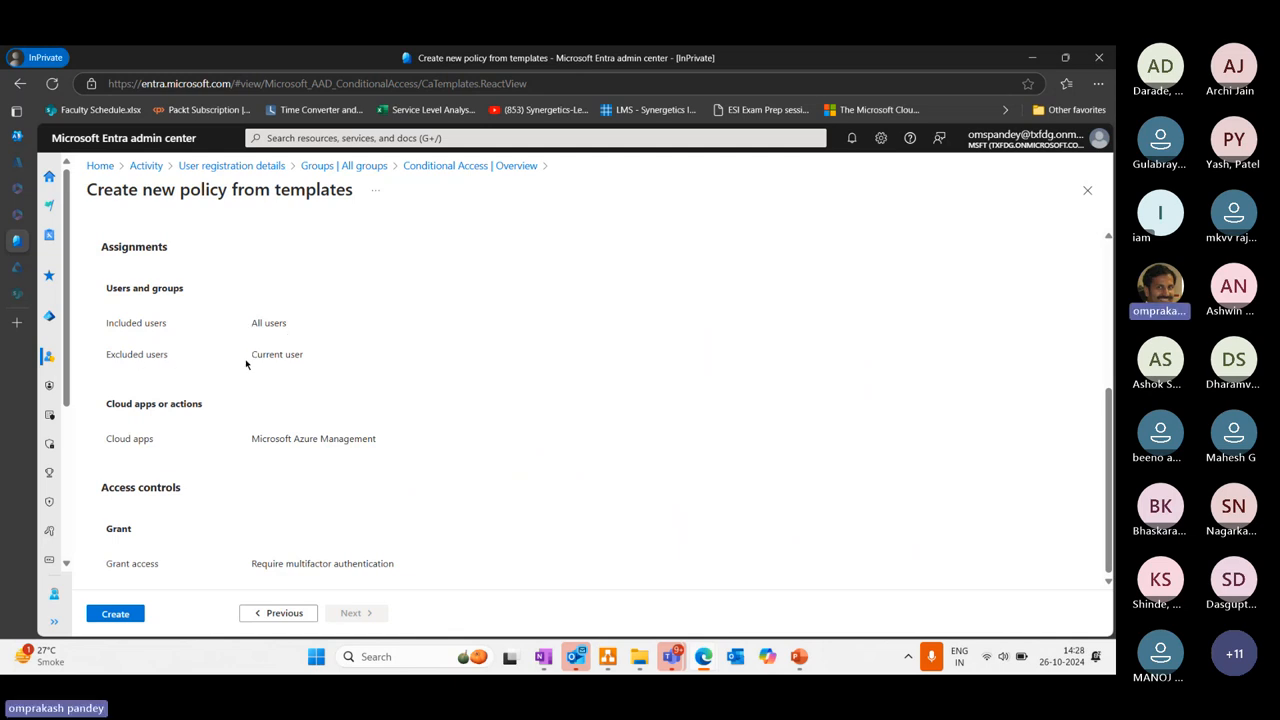
mouse_move(156, 472)
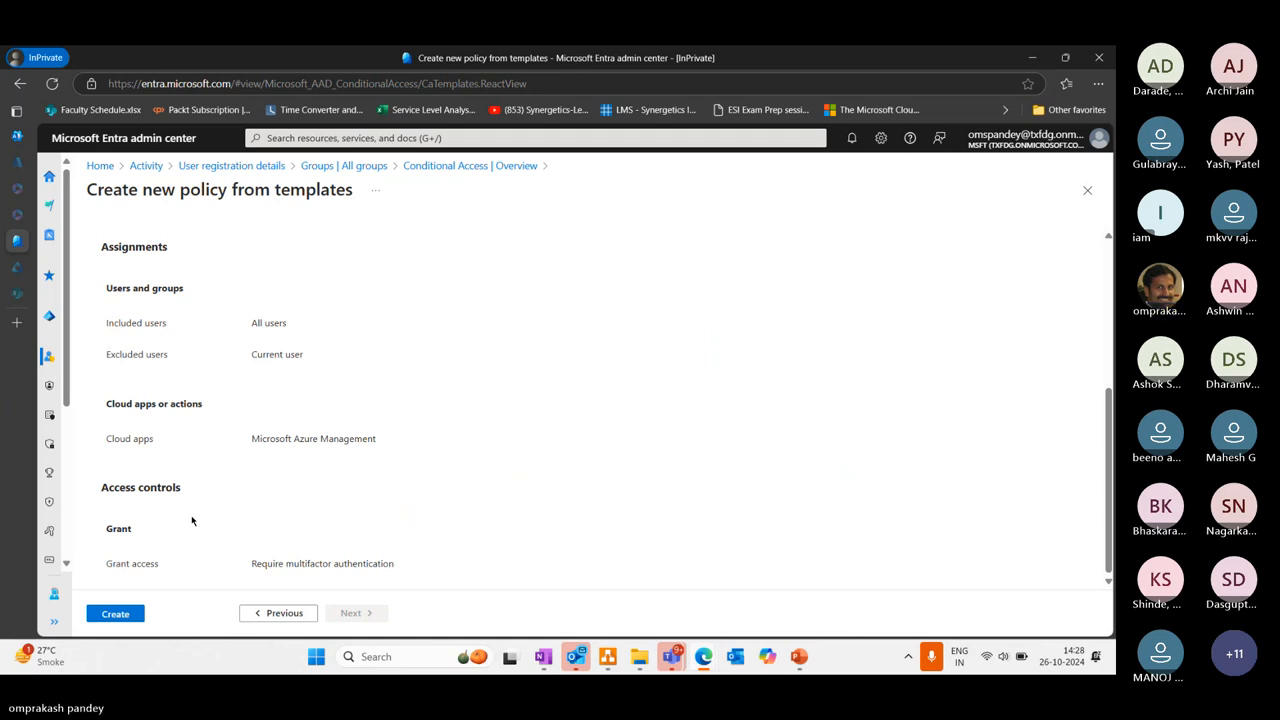
mouse_move(192, 520)
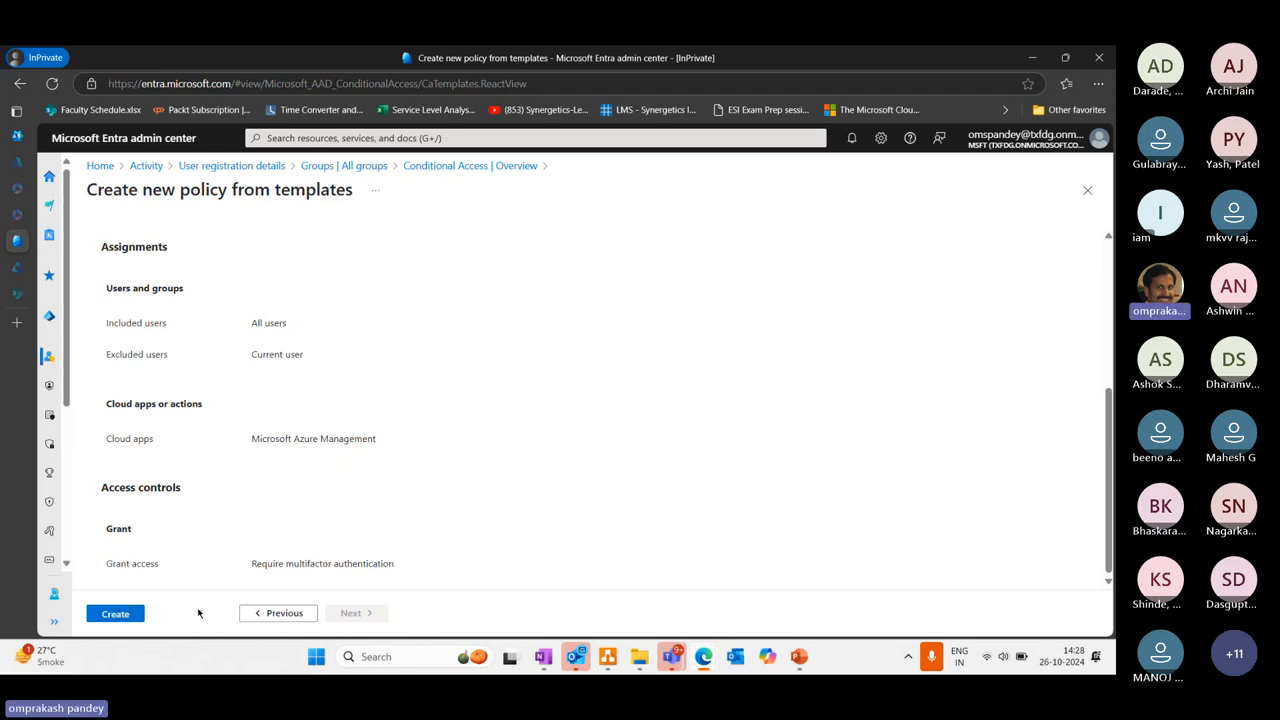
left_click(116, 612)
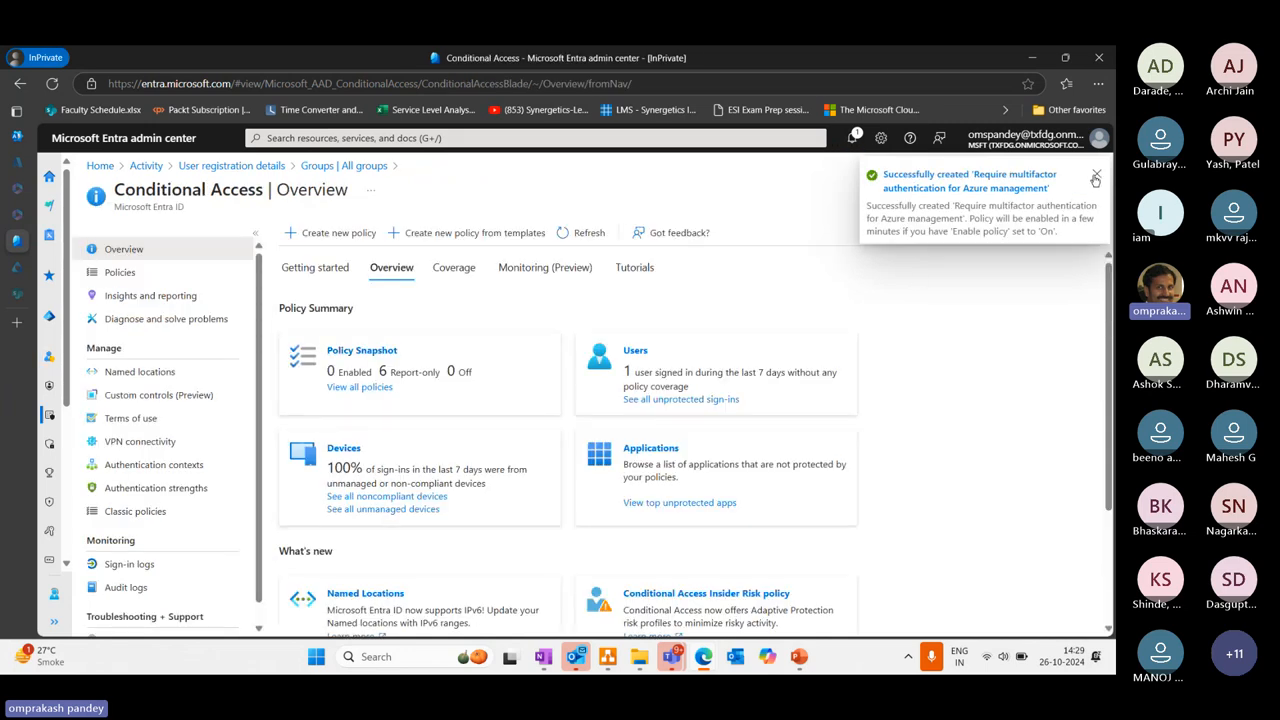
left_click(1096, 176)
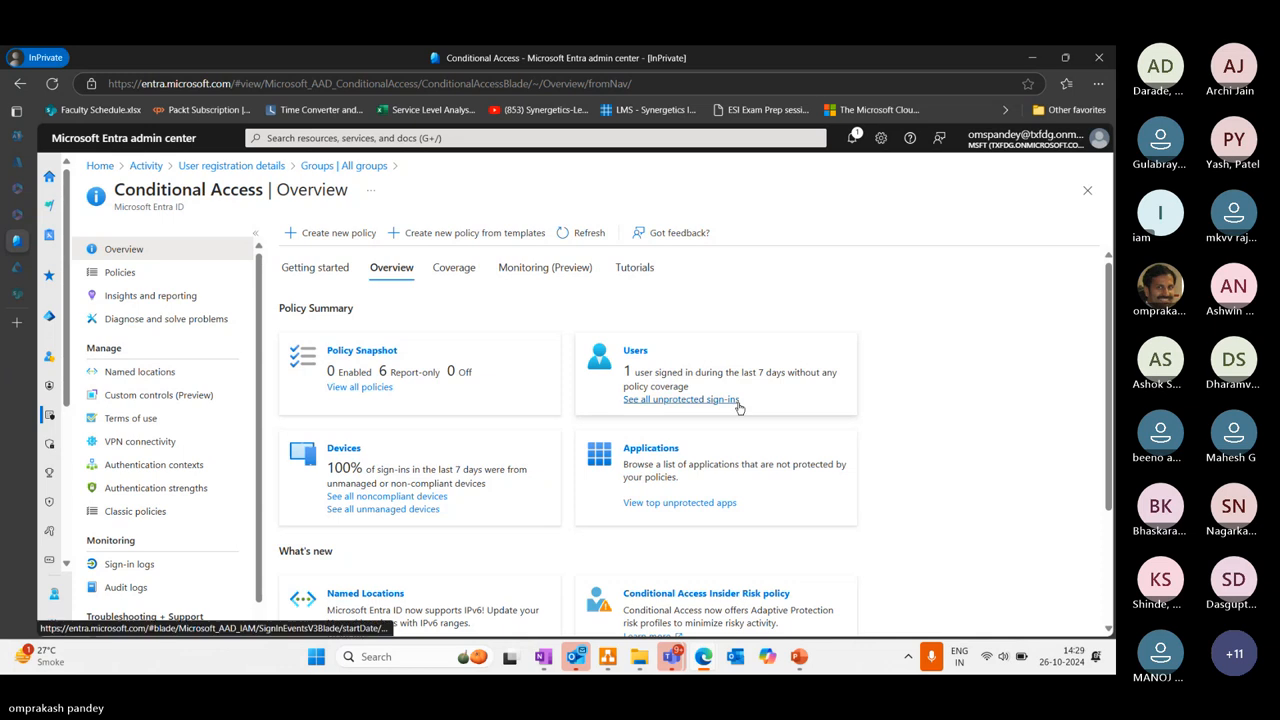
Step: Scroll the Conditional Access overview down to Named Locations and security alerts
scroll("down", 3)
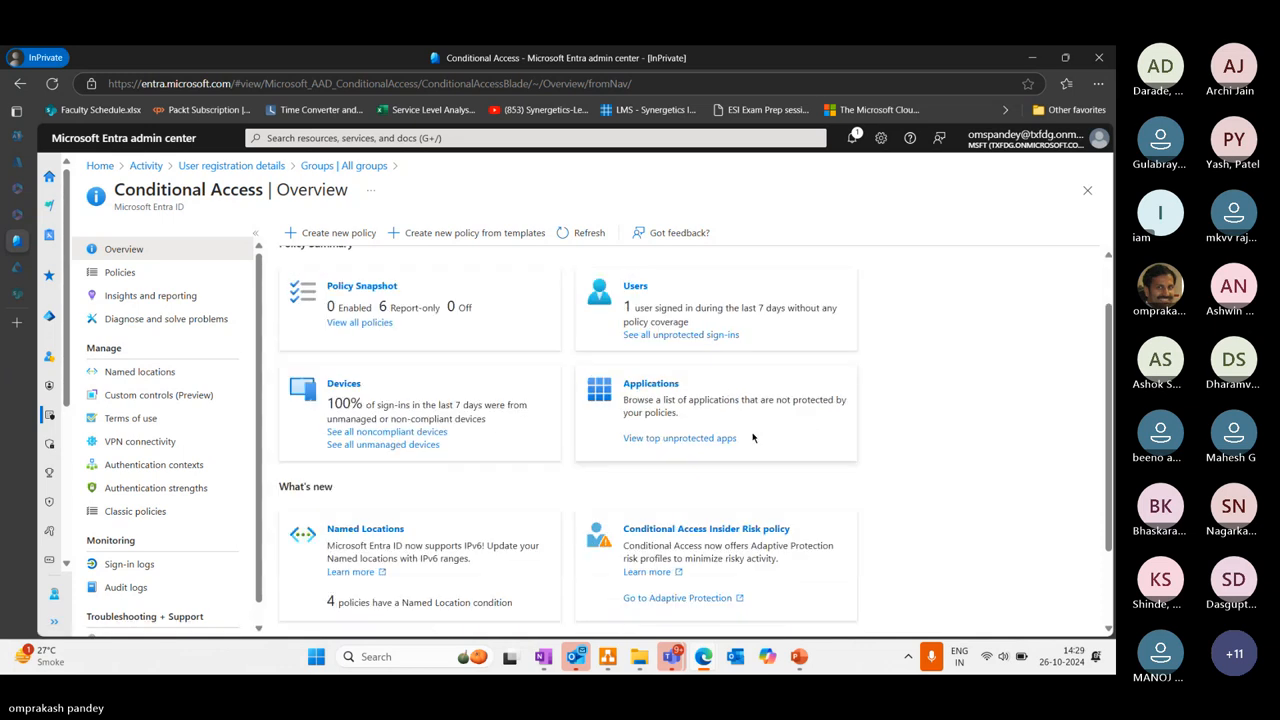
scroll("down", 3)
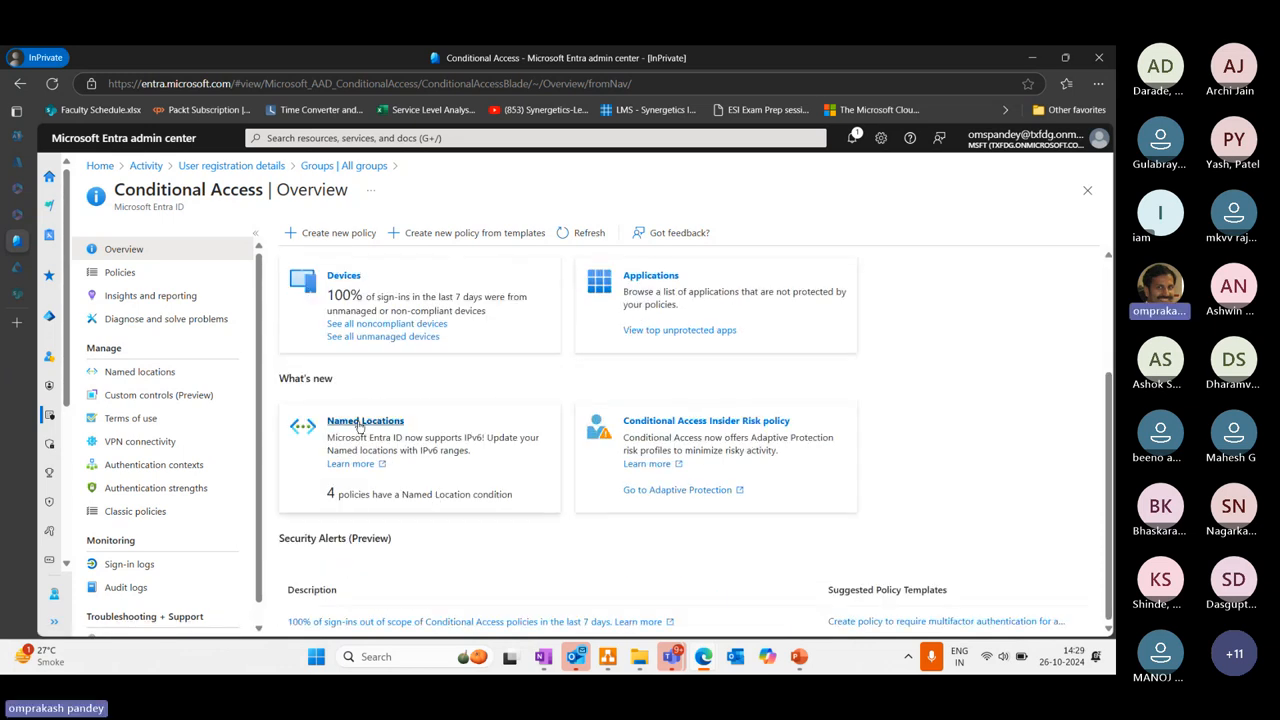
mouse_move(376, 420)
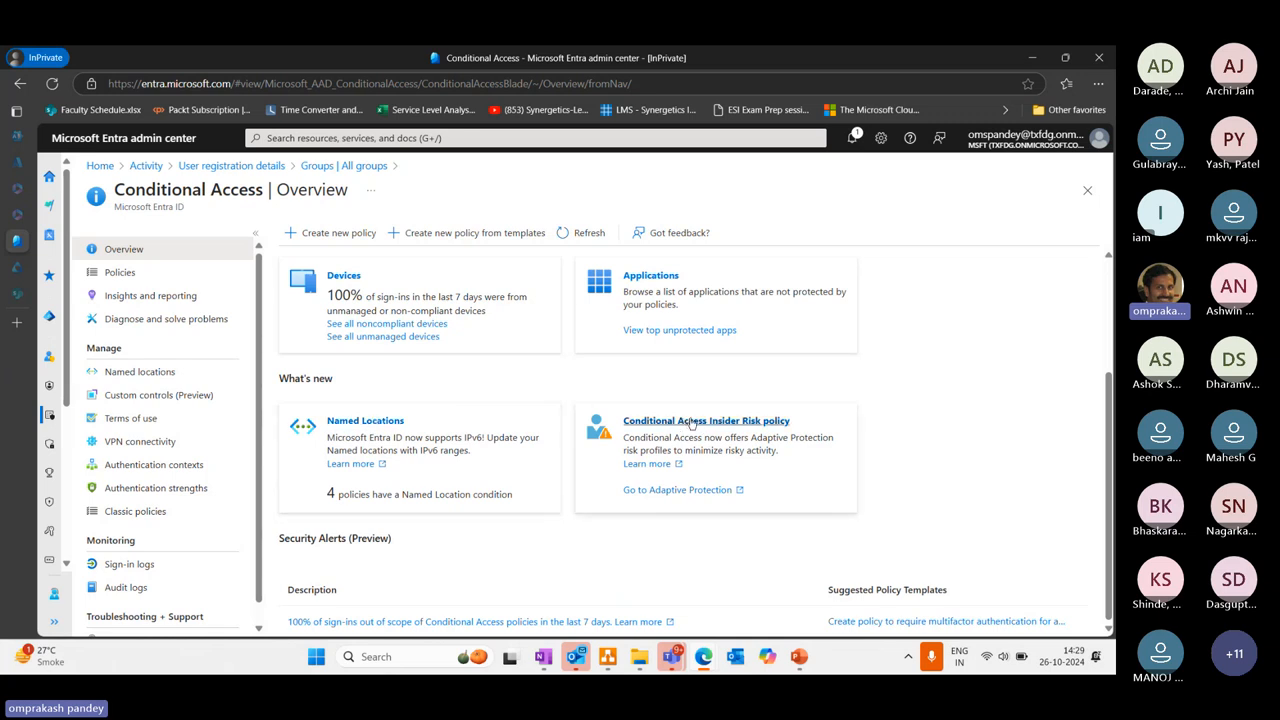
mouse_move(708, 430)
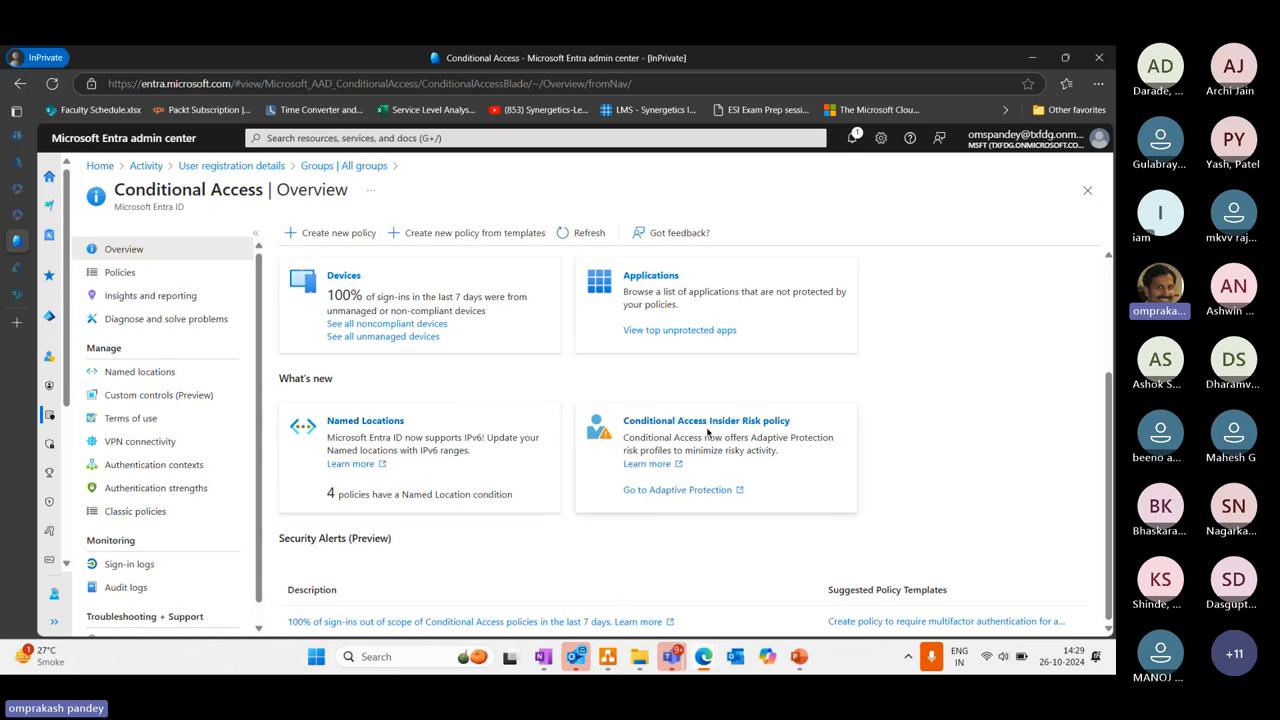
mouse_move(738, 398)
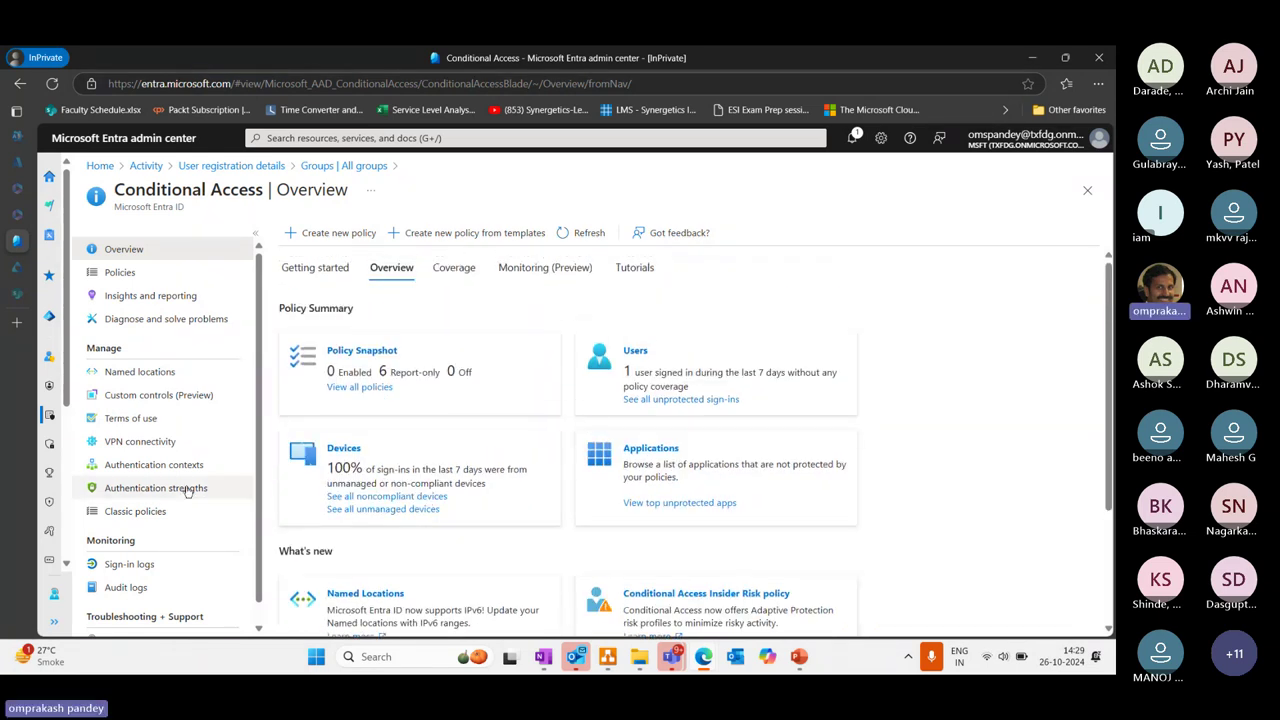
mouse_move(178, 520)
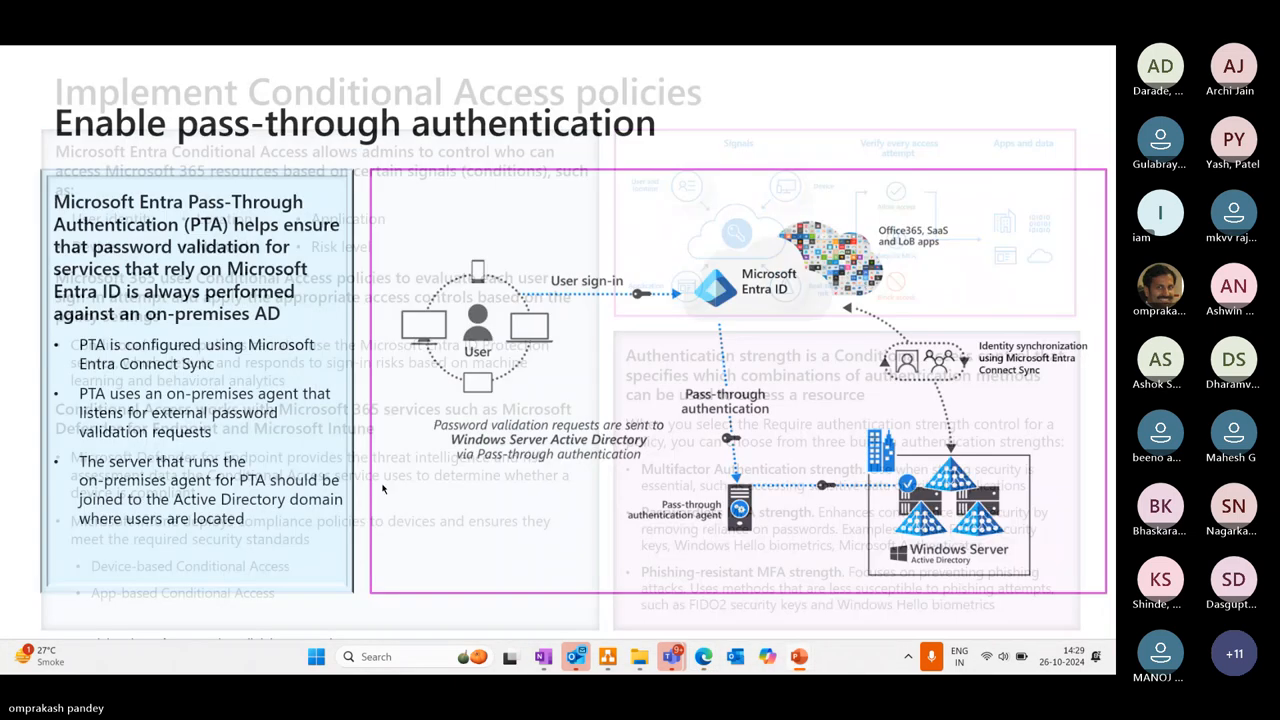
Step: Advance to the 'Enable pass-through authentication' slide
key("Right")
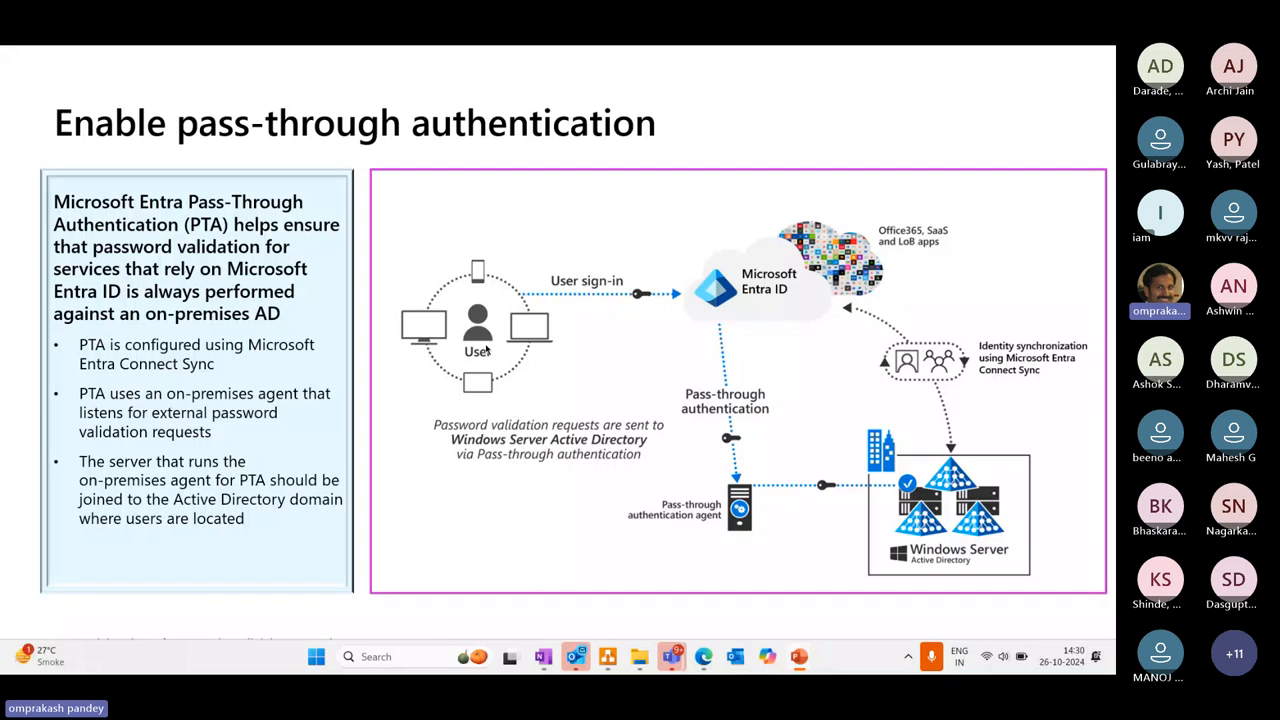
mouse_move(478, 352)
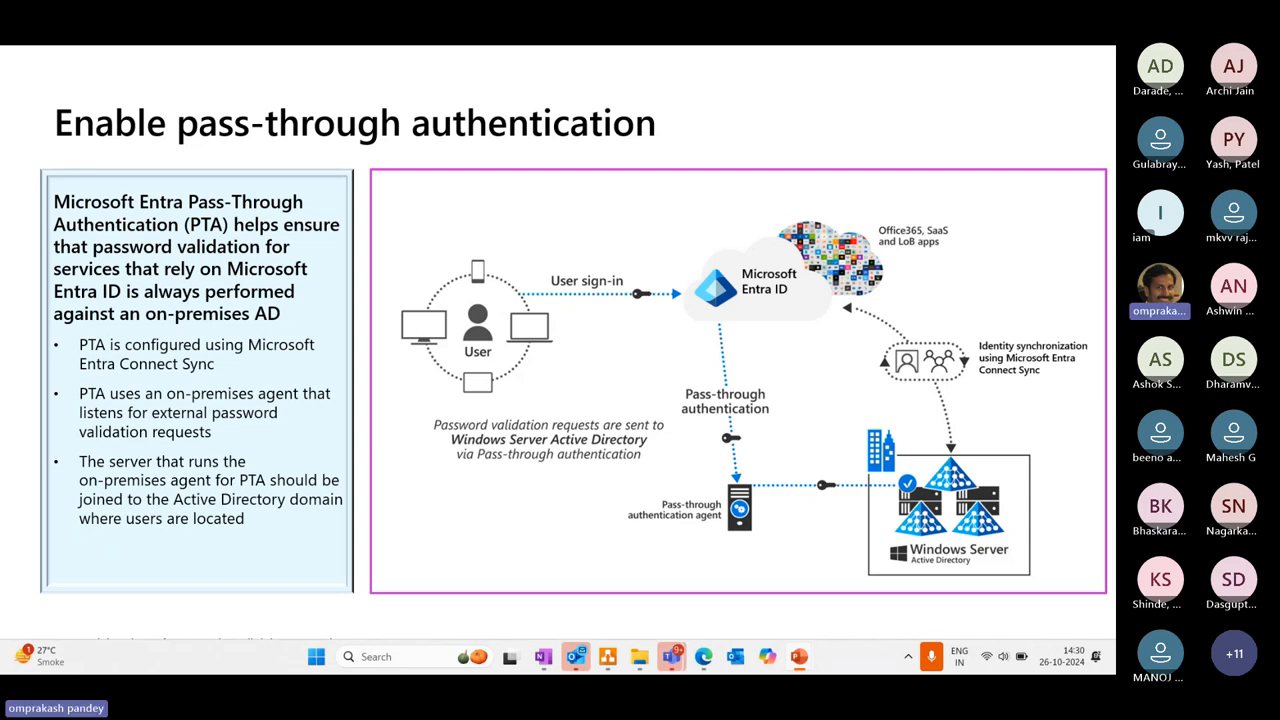
mouse_move(476, 364)
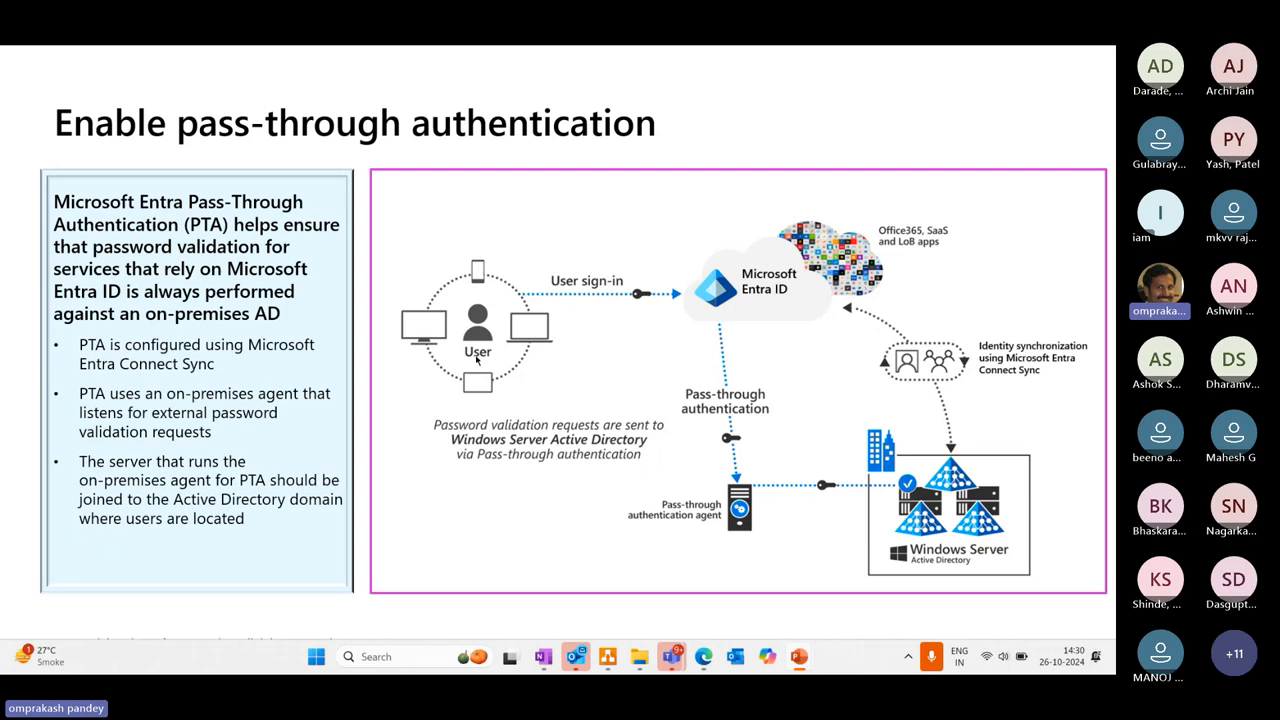
mouse_move(742, 412)
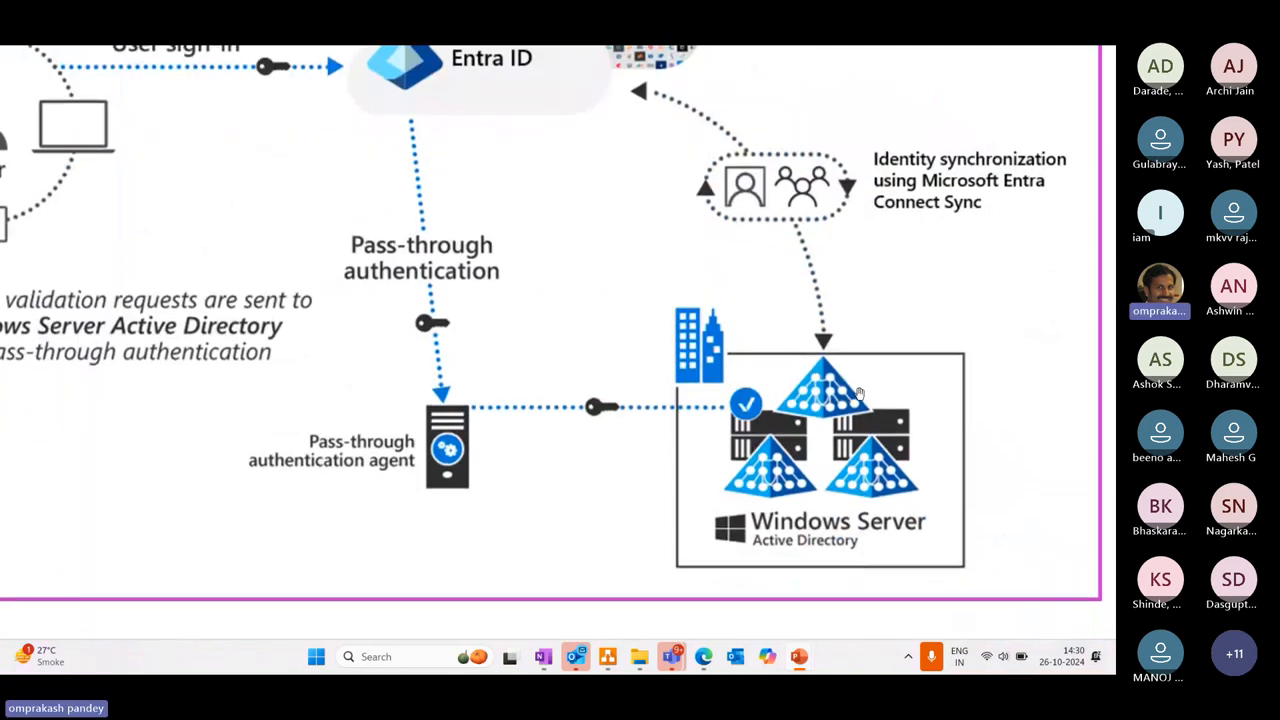
mouse_move(764, 474)
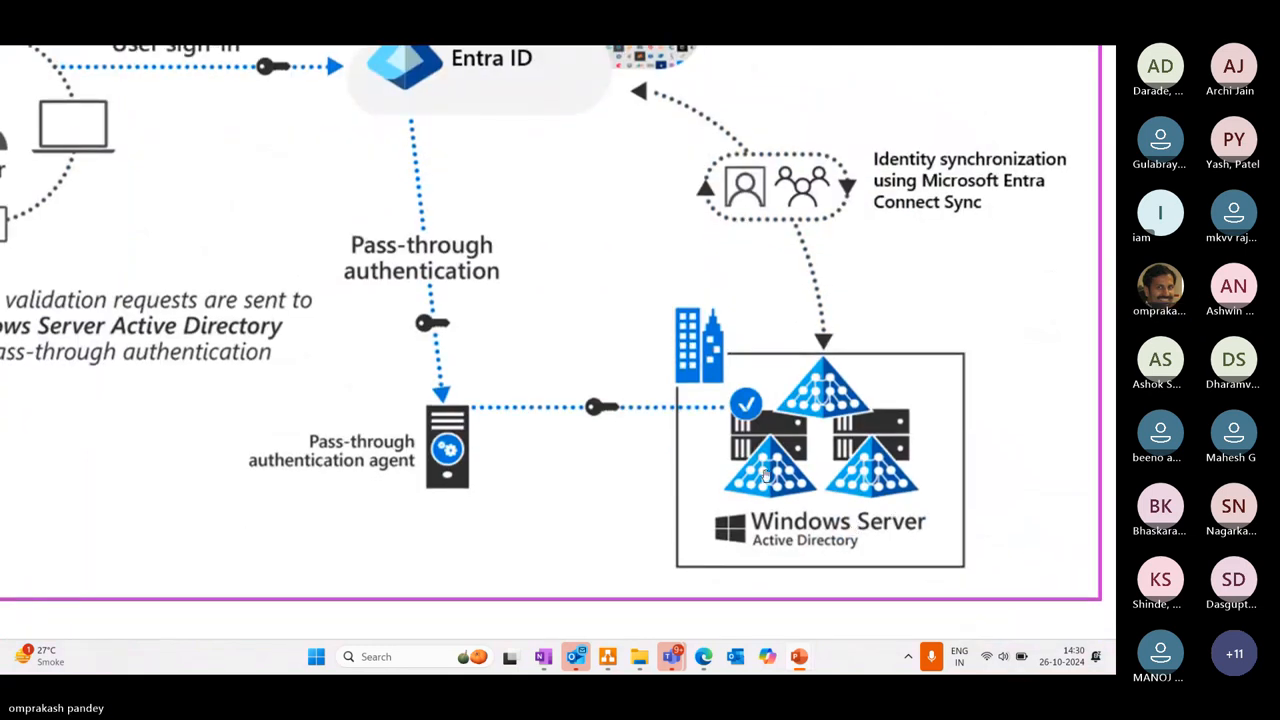
mouse_move(748, 478)
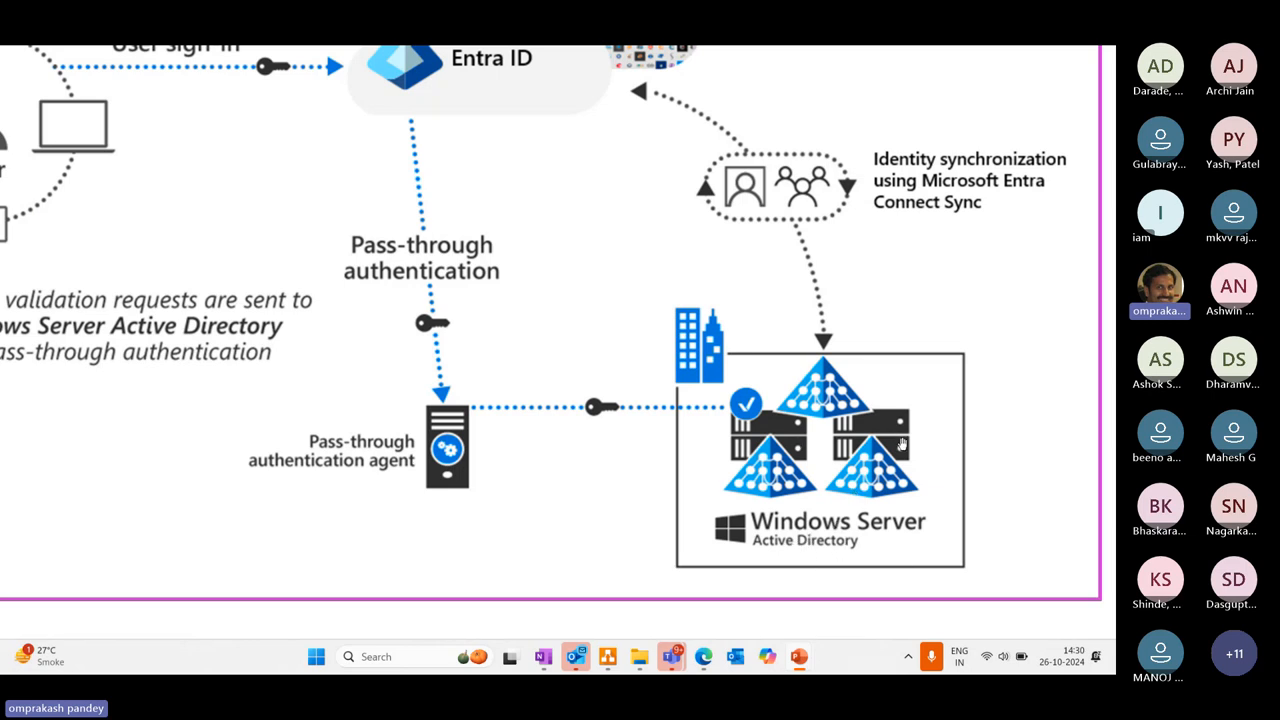
mouse_move(802, 470)
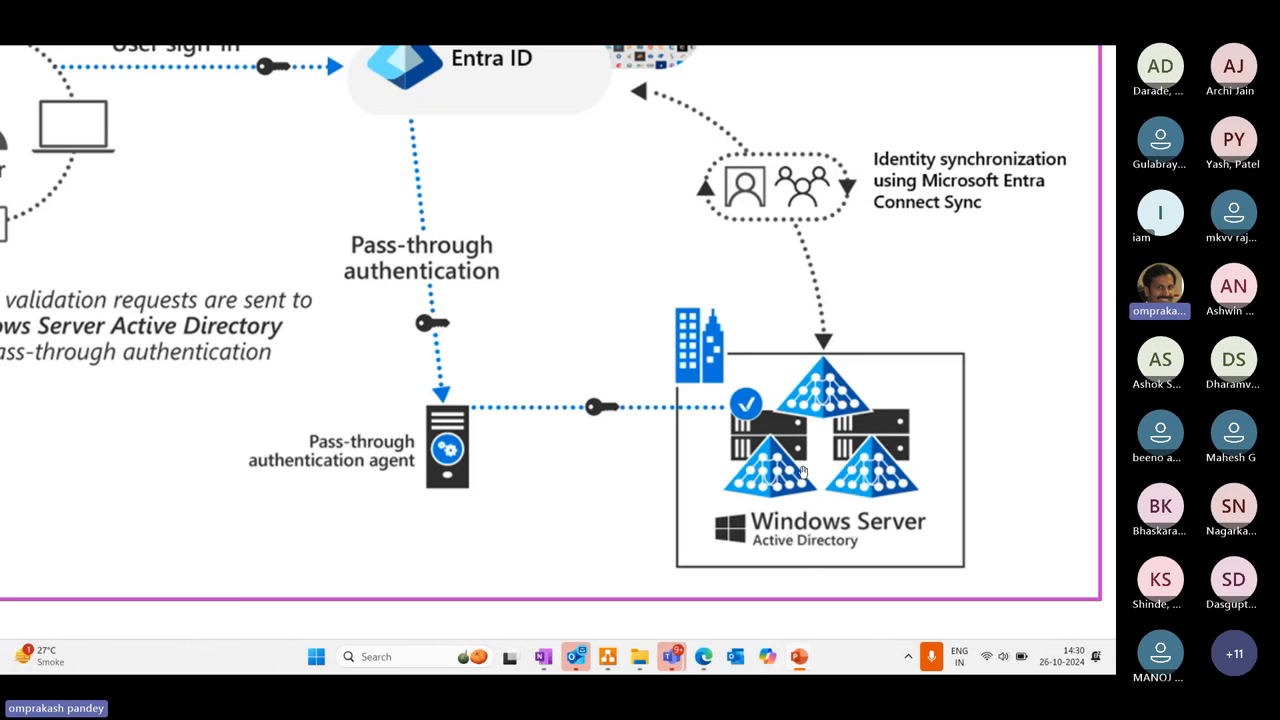
mouse_move(826, 406)
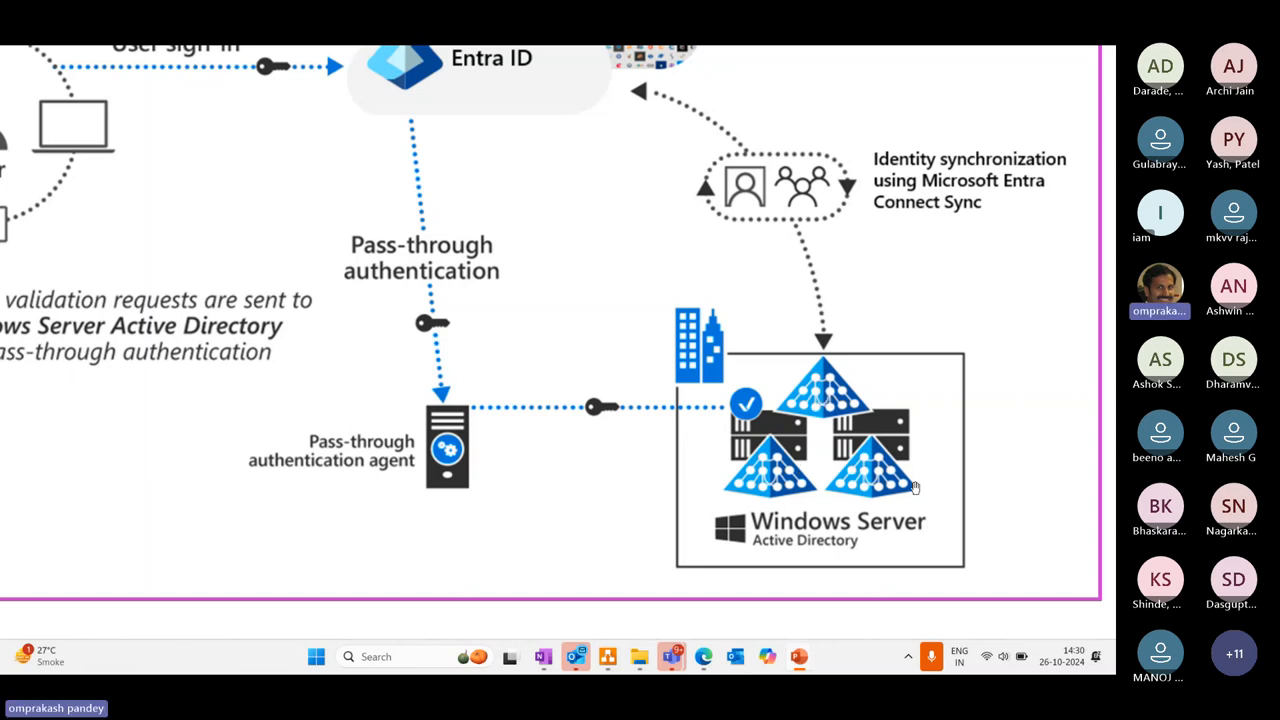
mouse_move(756, 430)
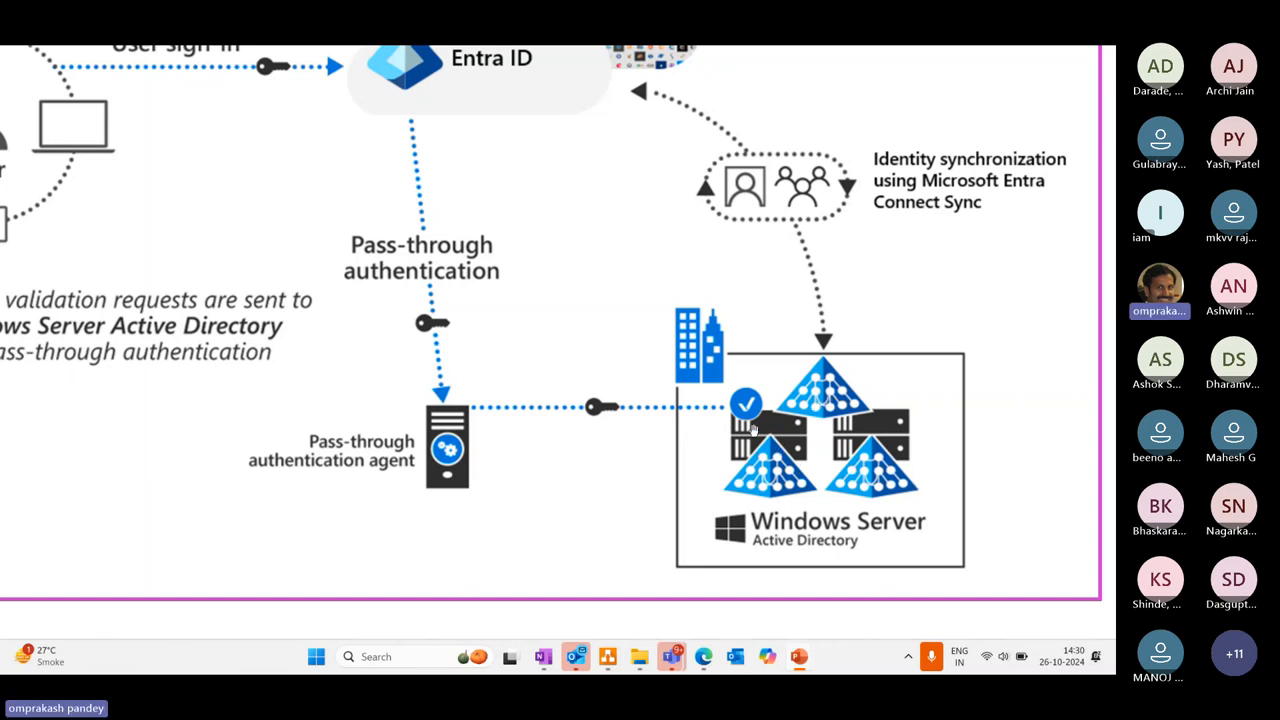
mouse_move(768, 404)
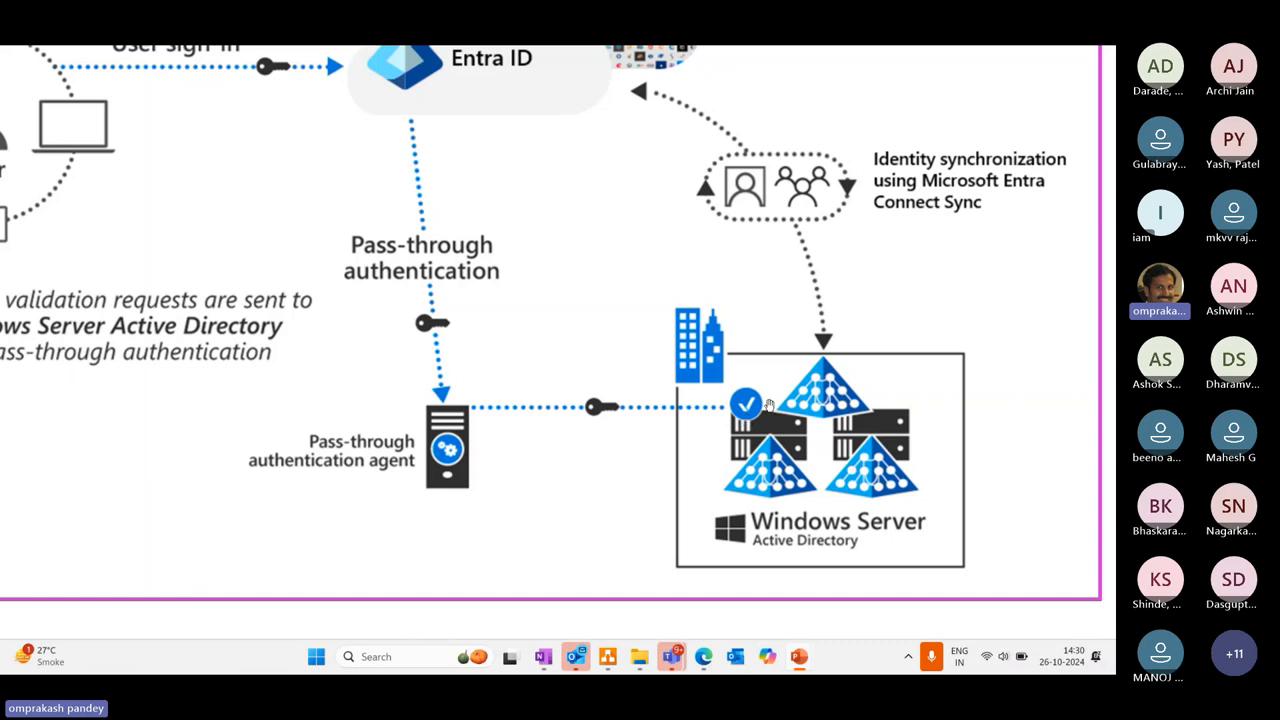
mouse_move(852, 456)
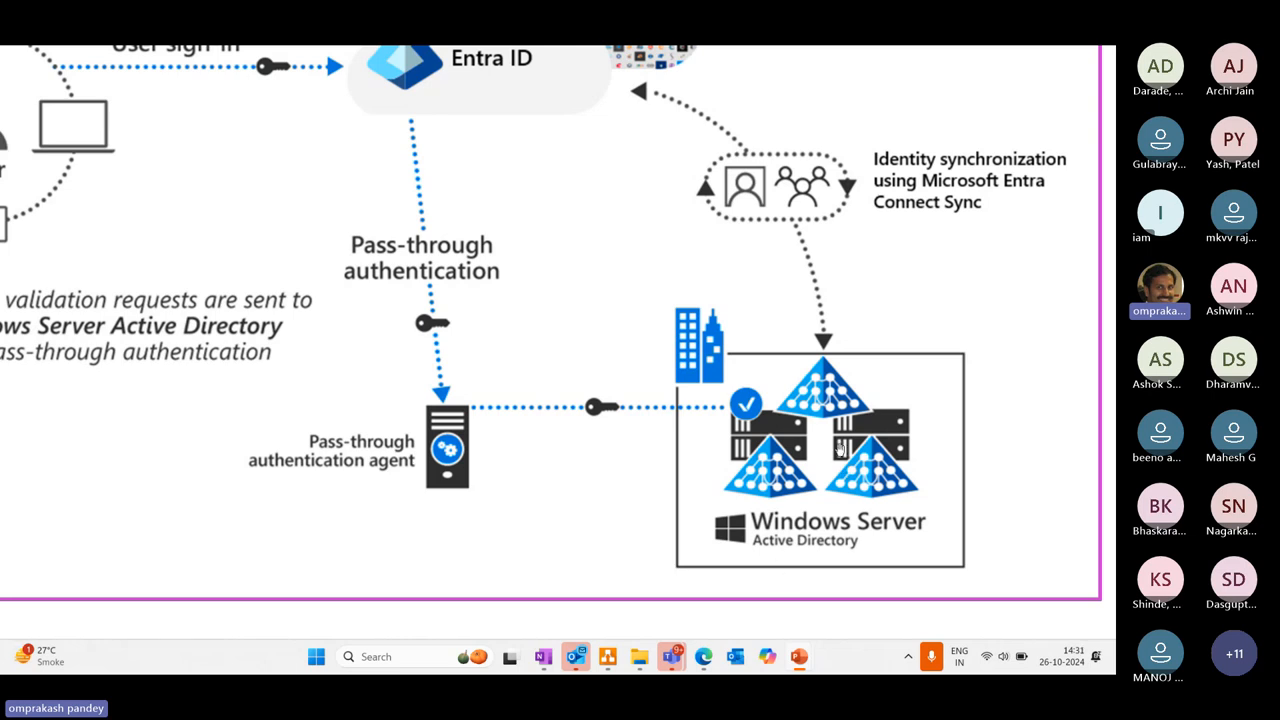
mouse_move(868, 542)
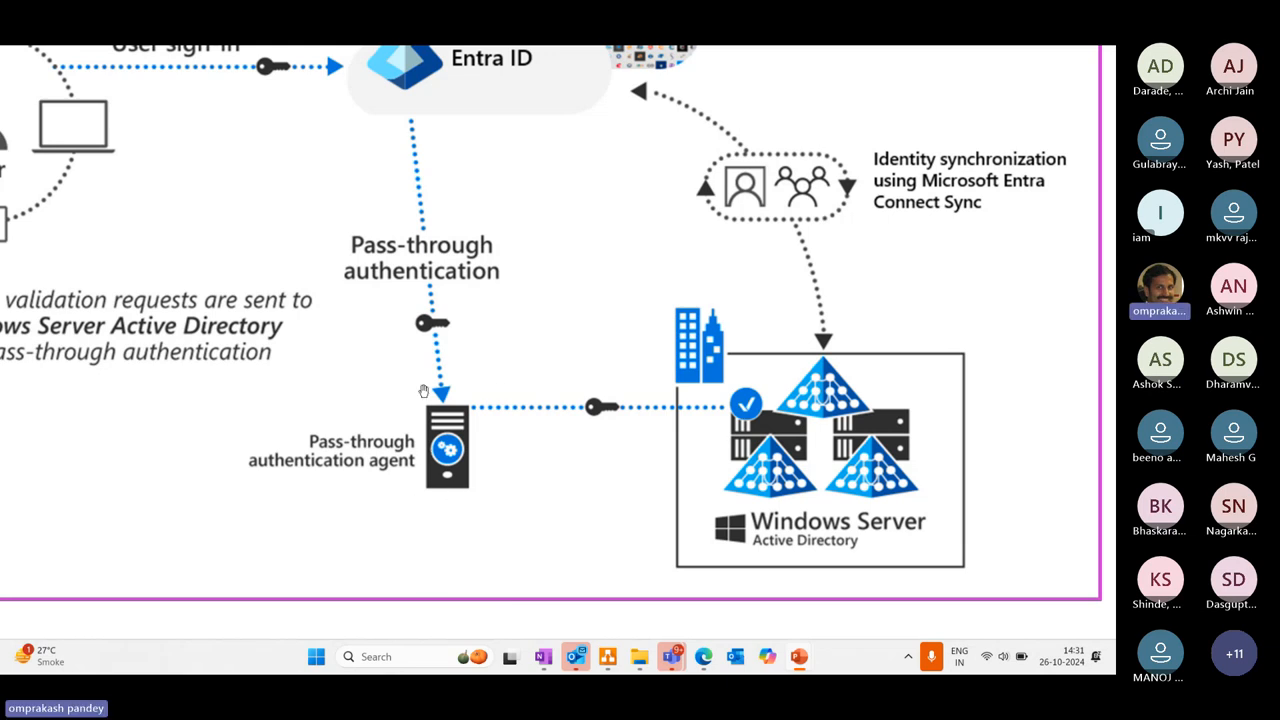
mouse_move(468, 490)
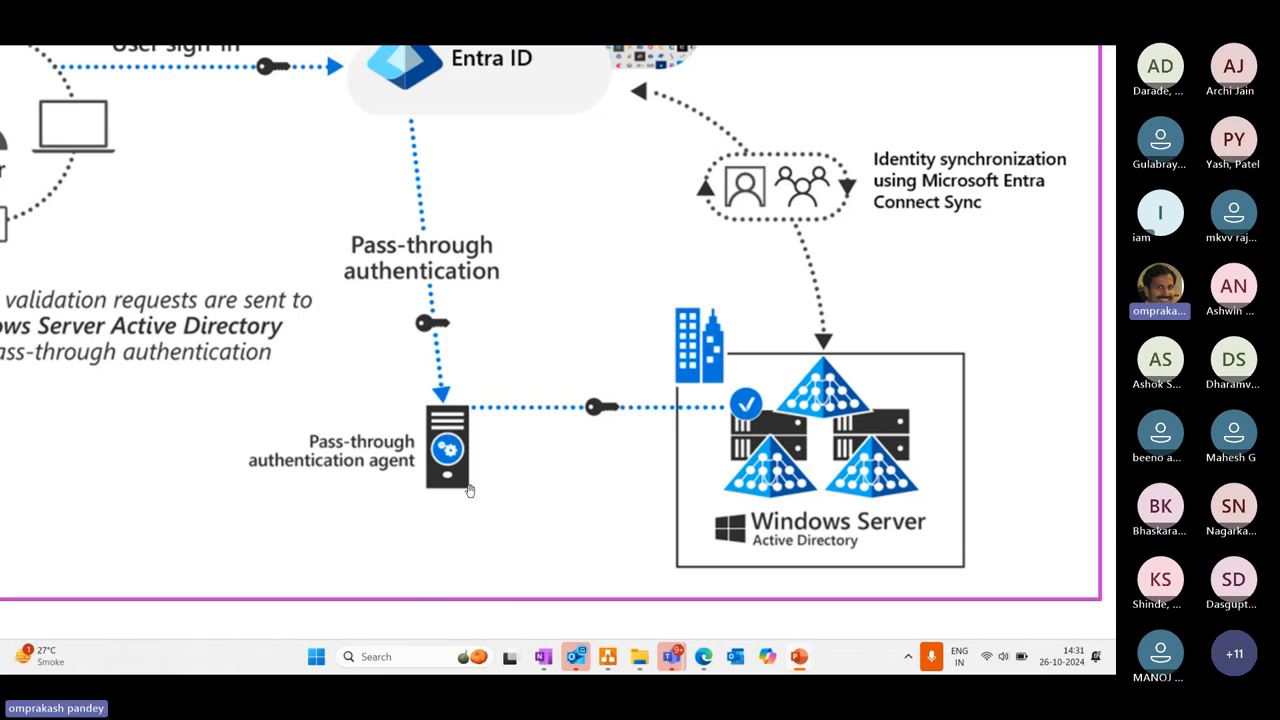
mouse_move(464, 480)
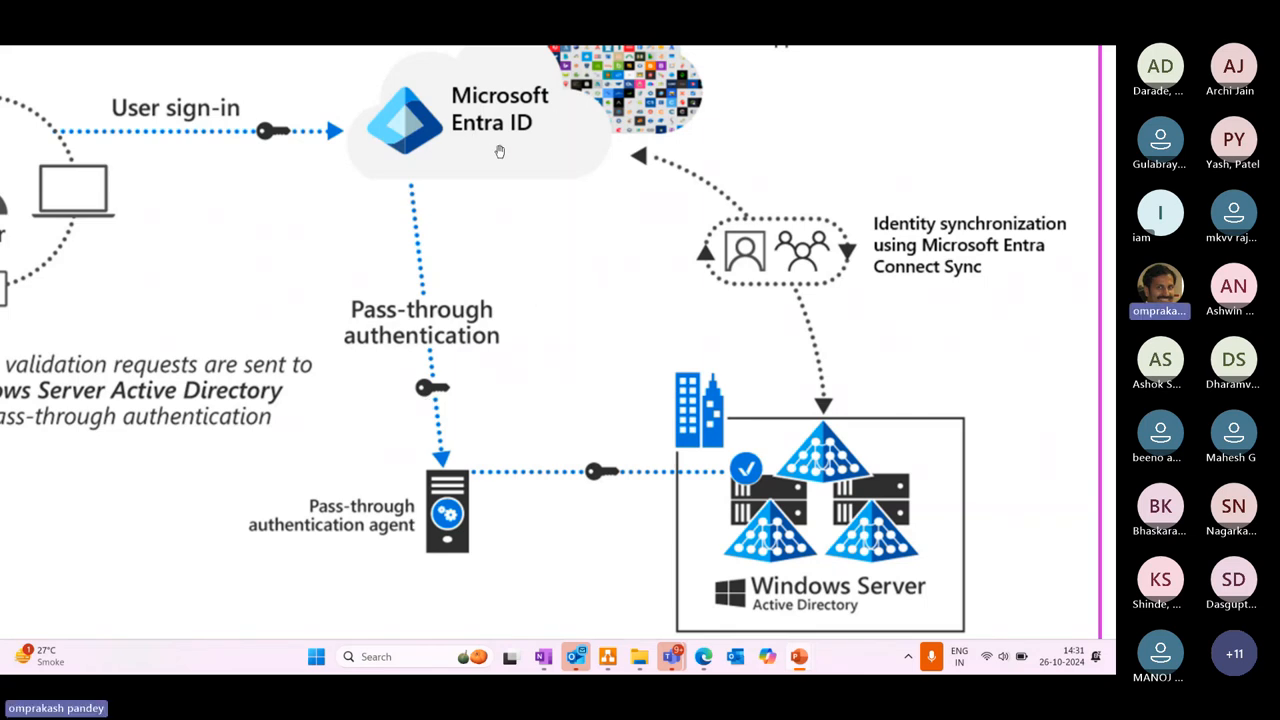
mouse_move(508, 132)
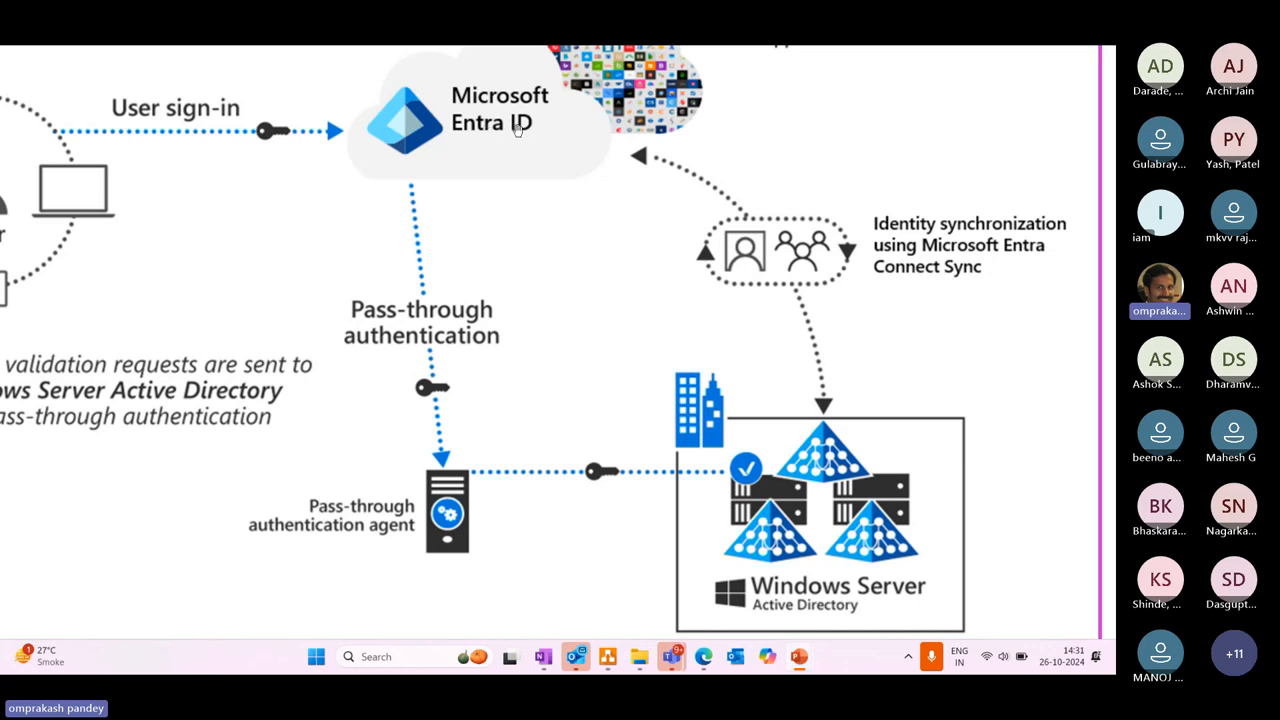
mouse_move(504, 172)
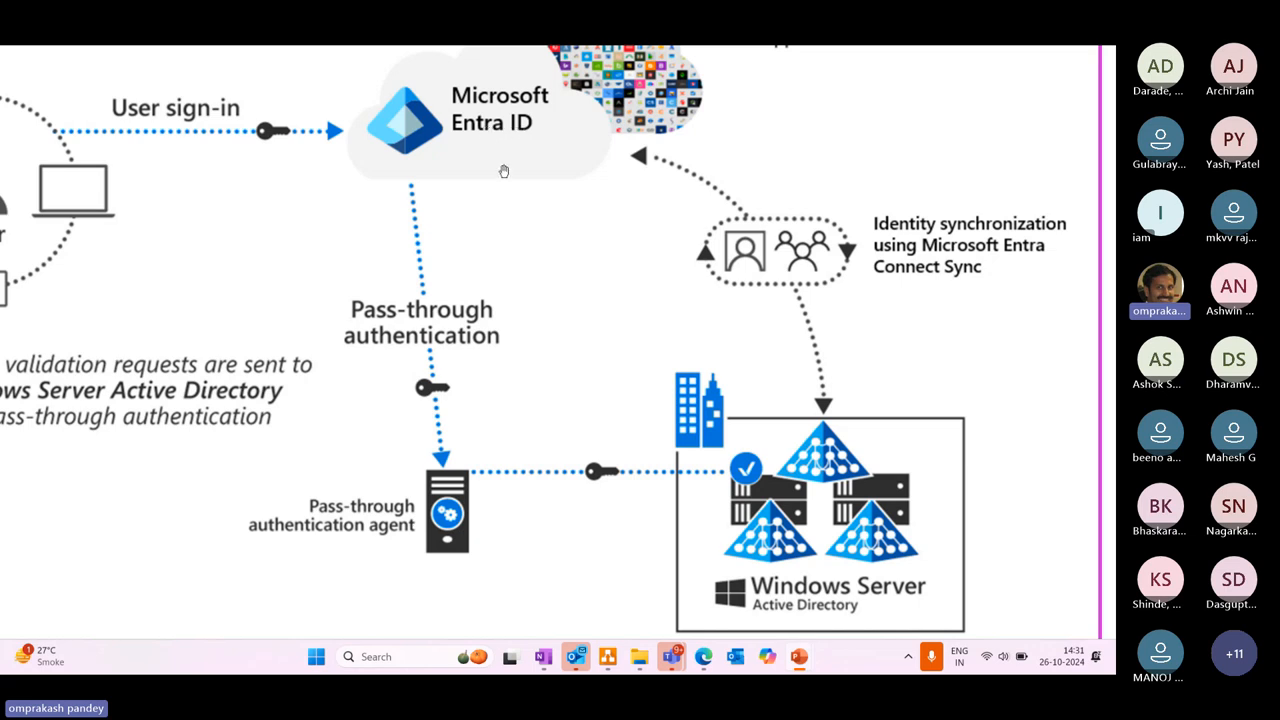
mouse_move(760, 232)
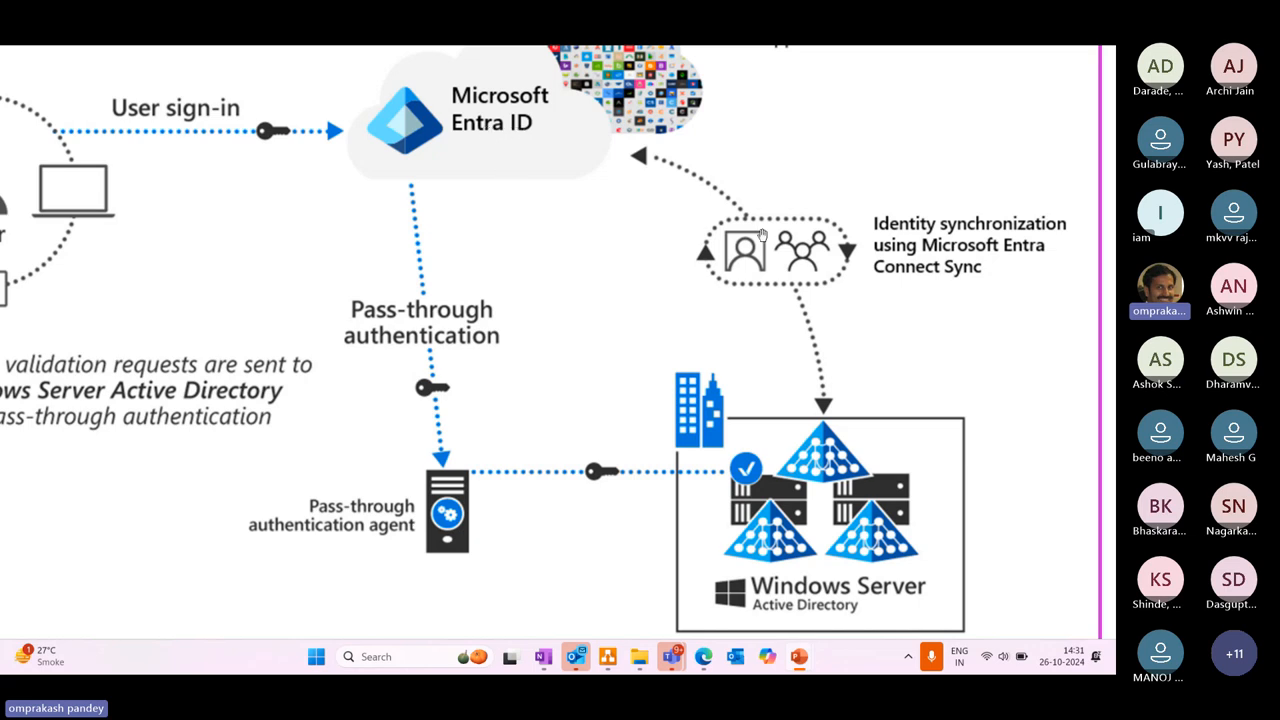
mouse_move(584, 170)
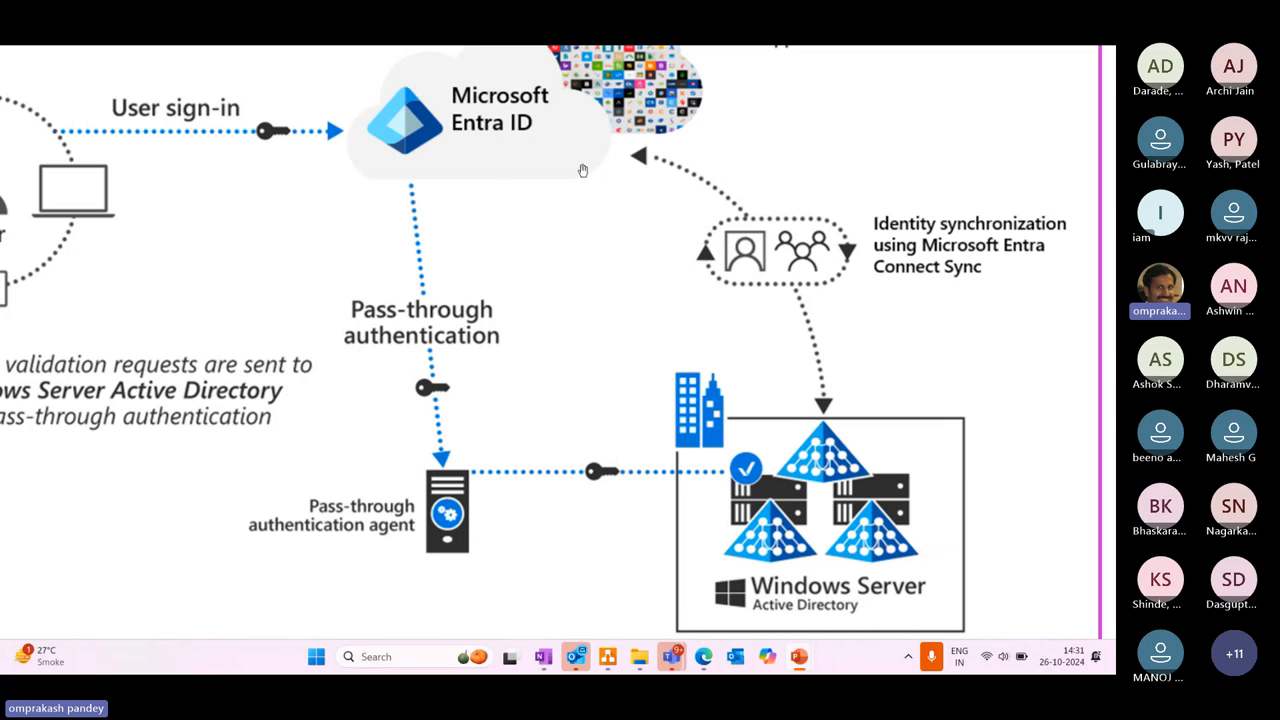
mouse_move(598, 452)
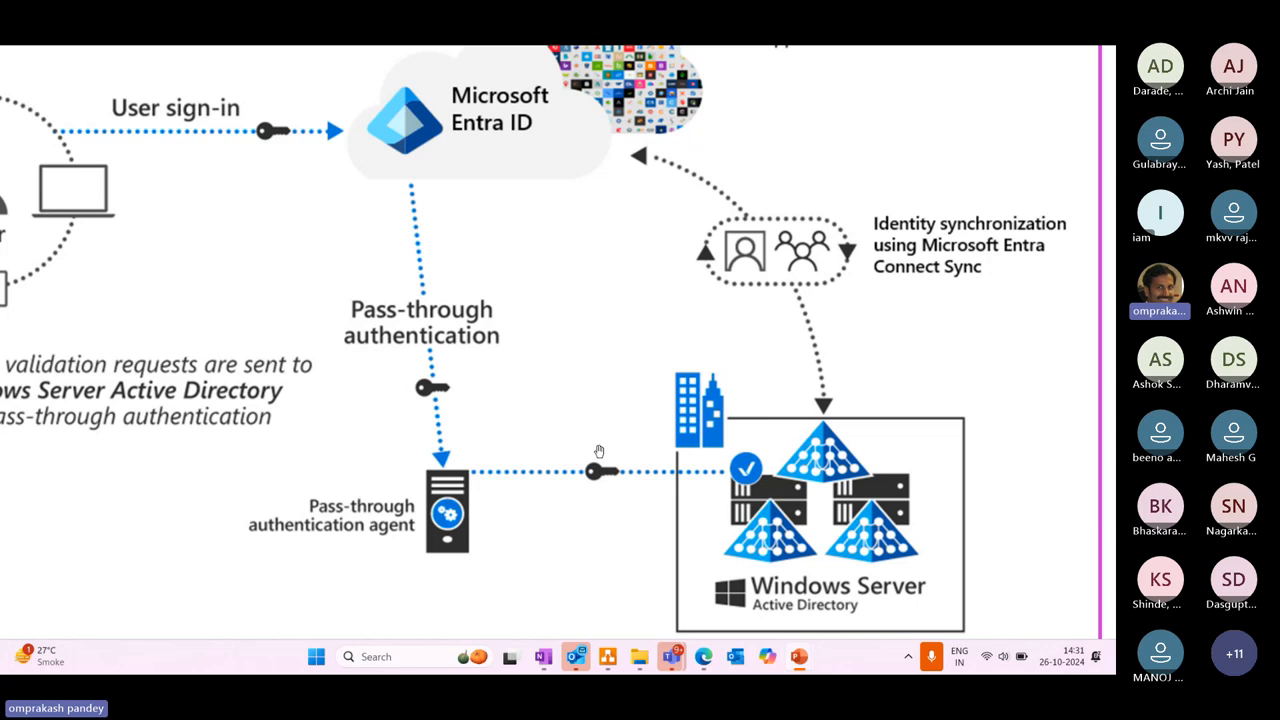
mouse_move(476, 276)
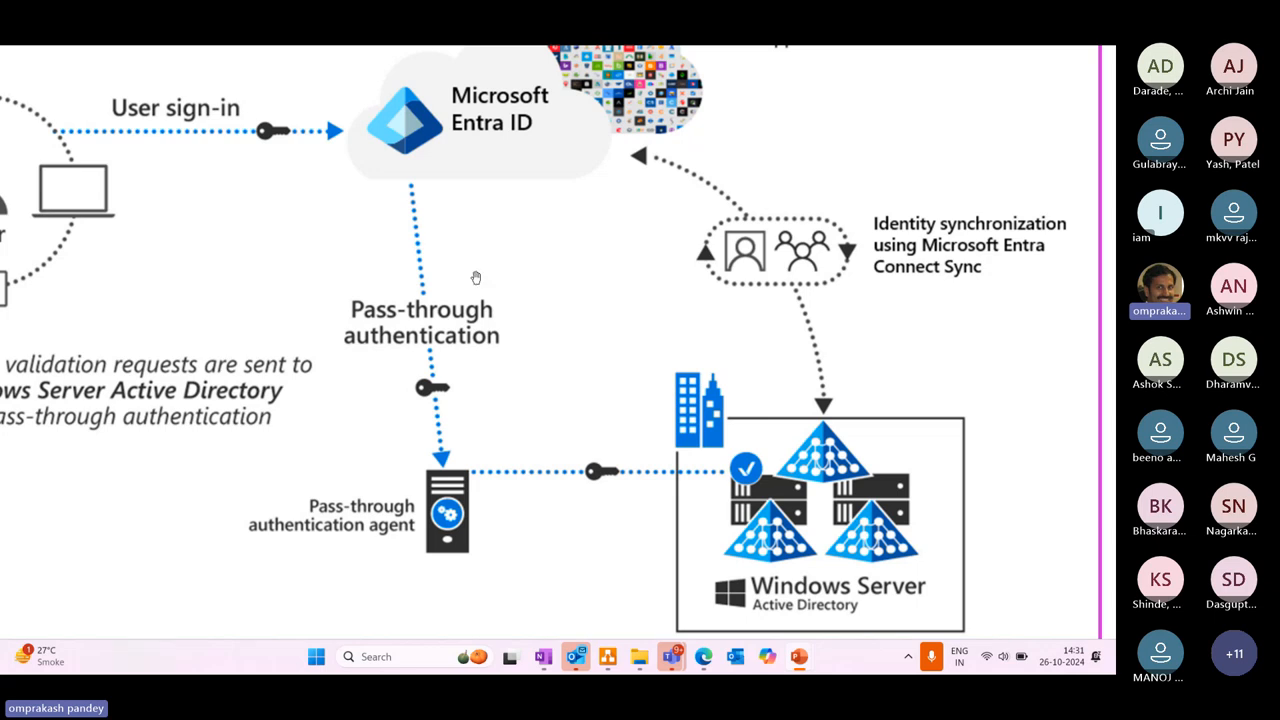
mouse_move(470, 150)
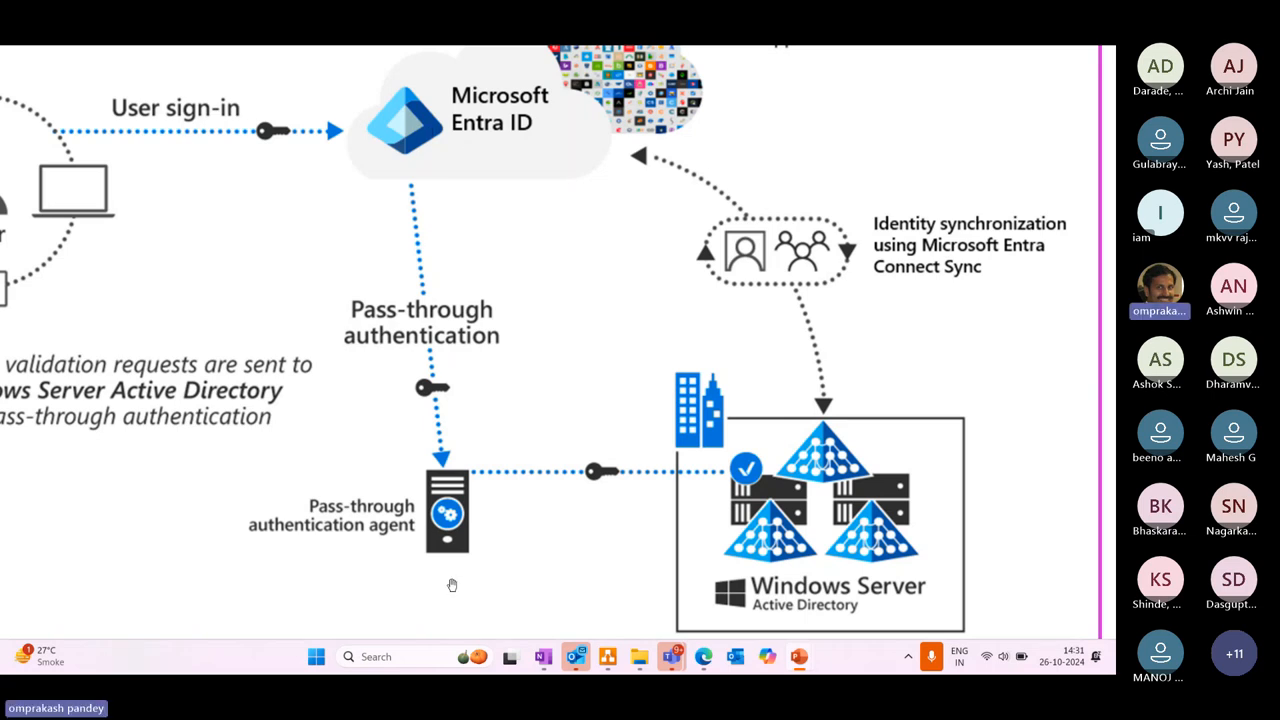
mouse_move(456, 596)
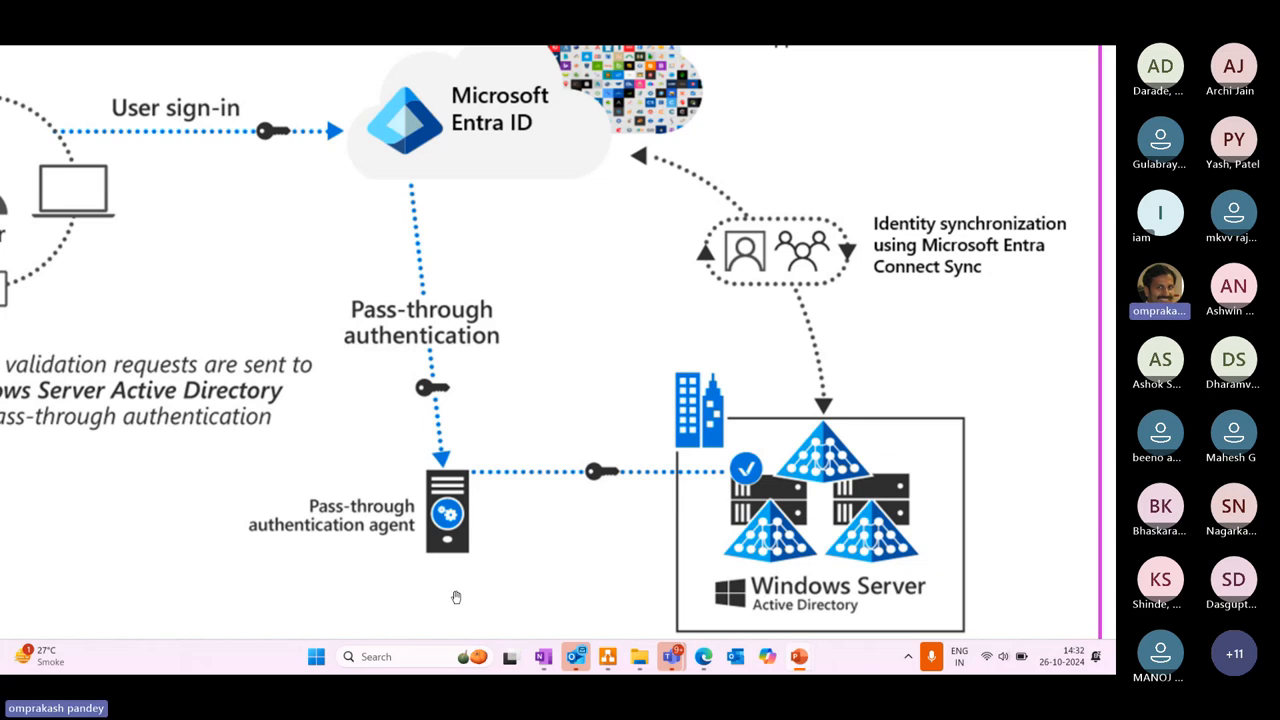
mouse_move(912, 644)
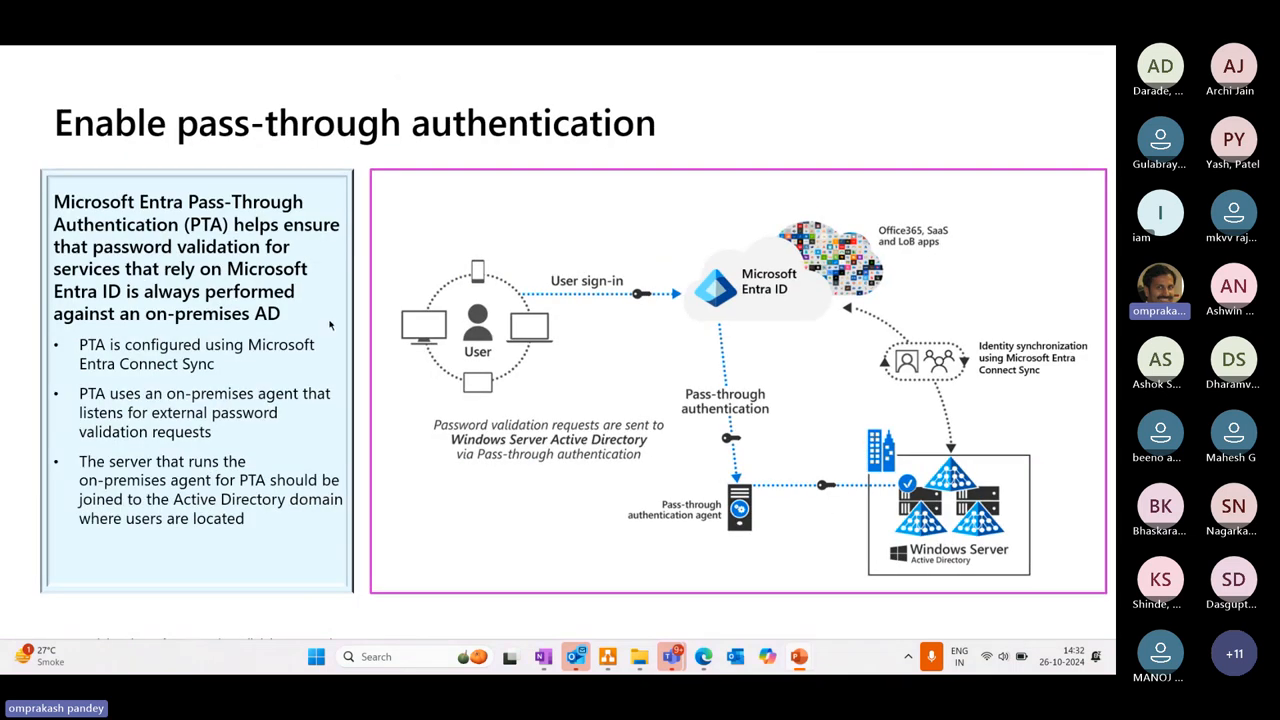
mouse_move(390, 328)
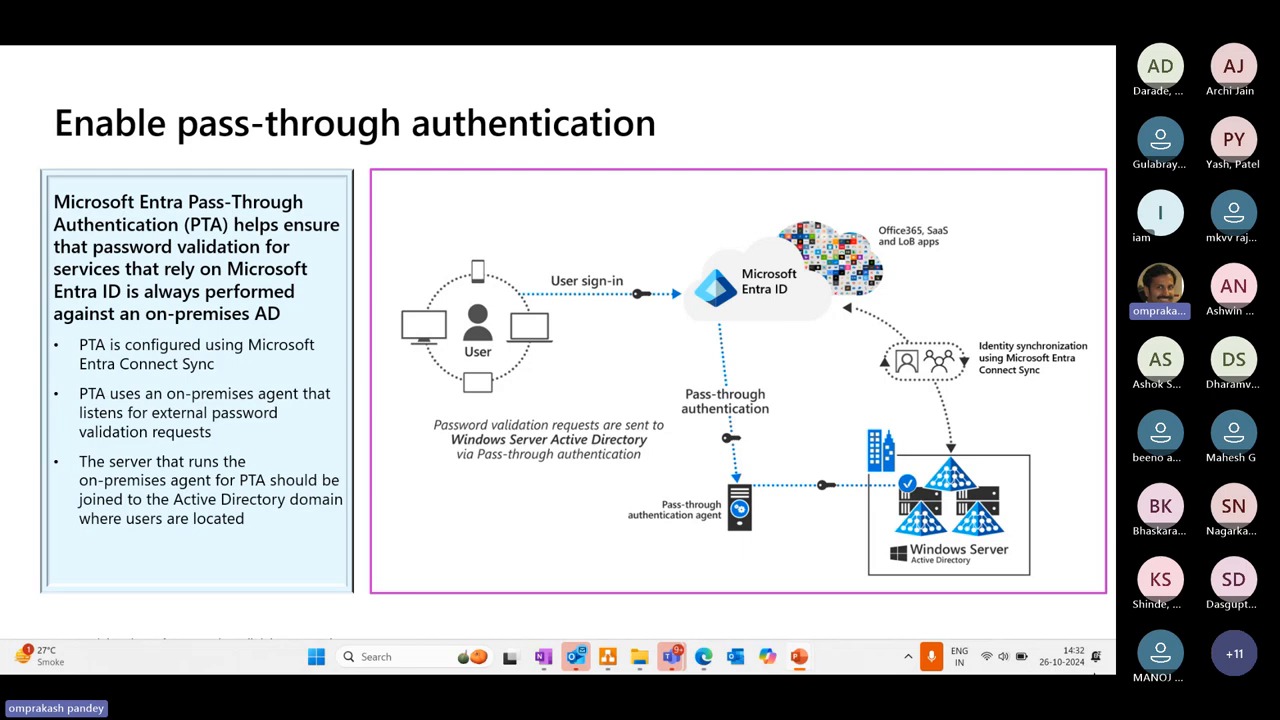
mouse_move(984, 564)
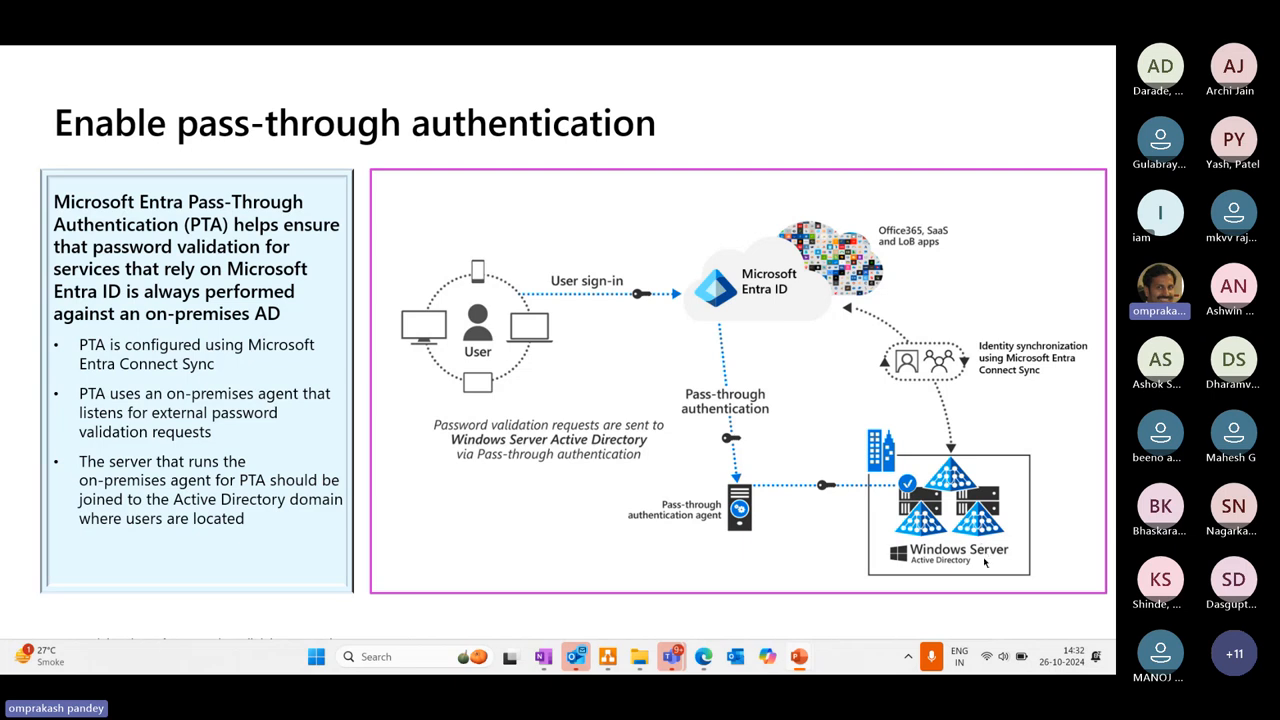
mouse_move(424, 316)
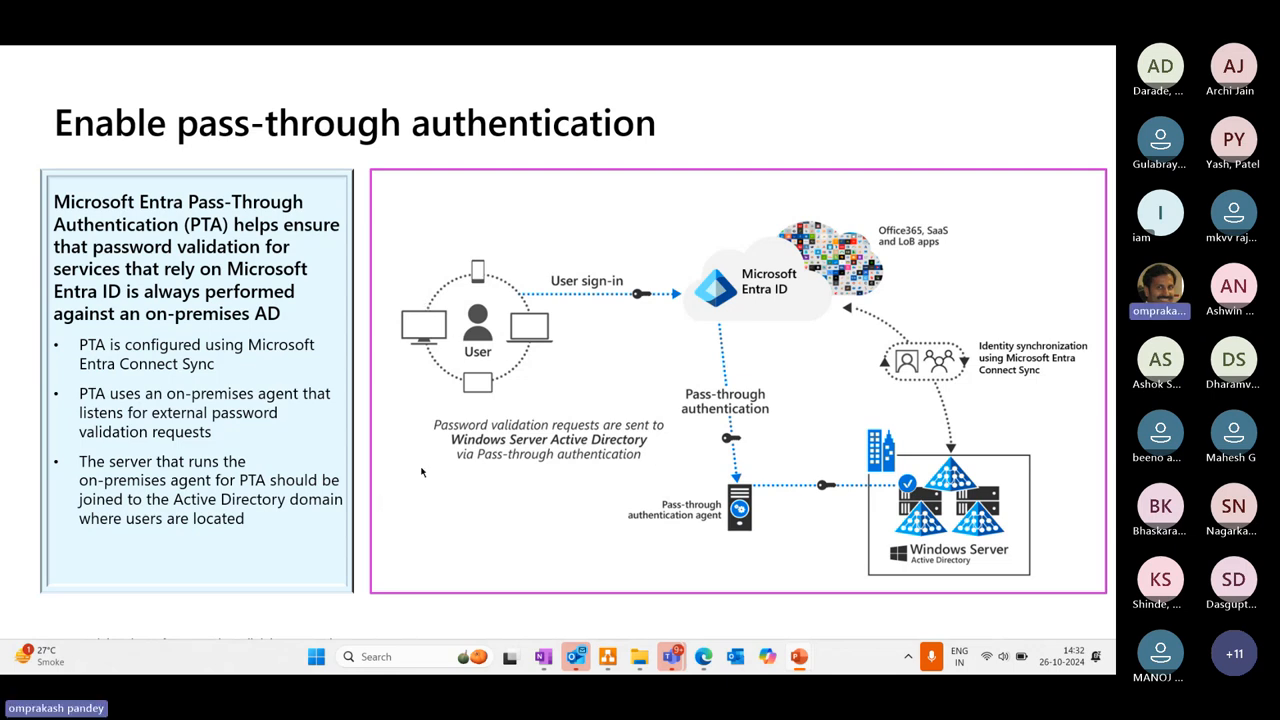
mouse_move(674, 476)
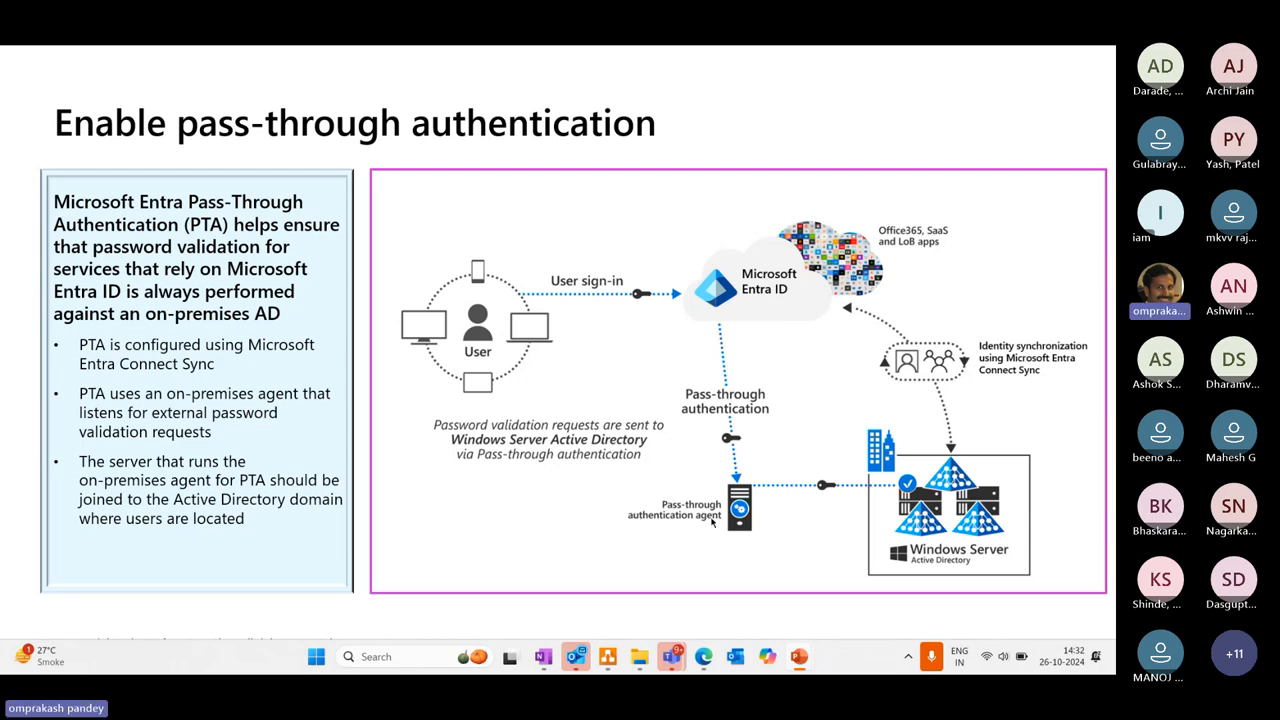
mouse_move(718, 530)
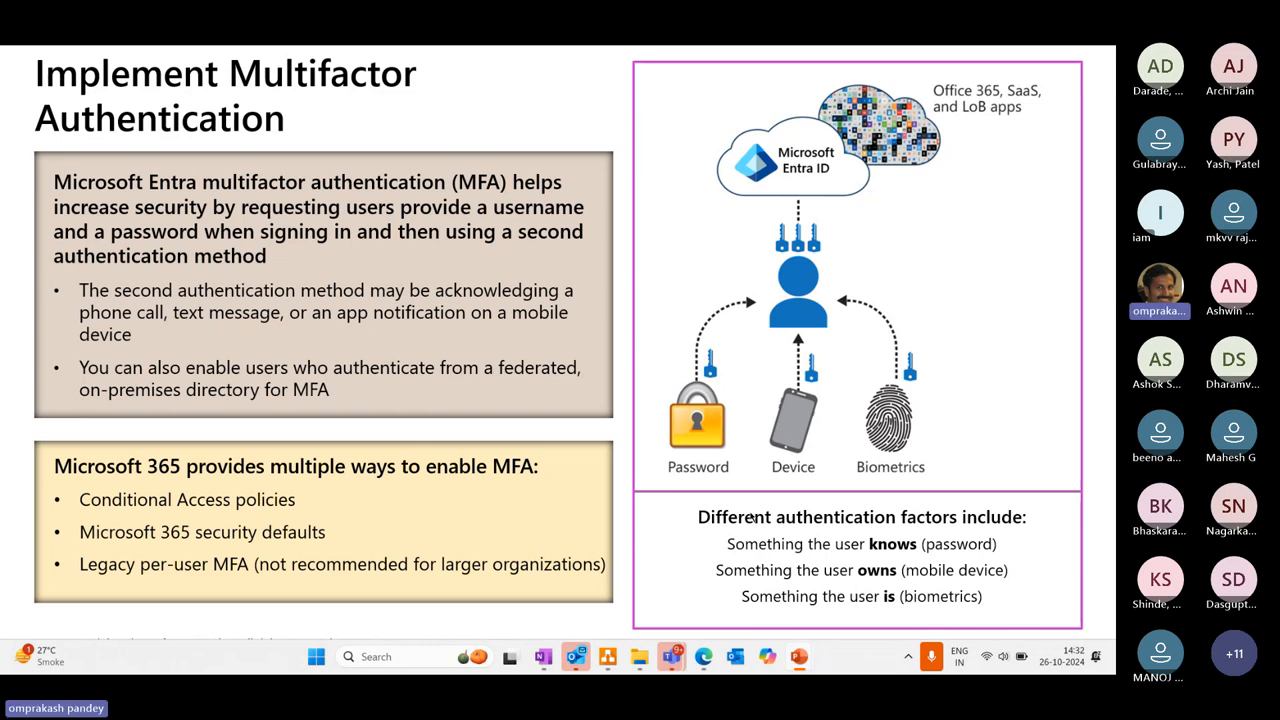
mouse_move(742, 518)
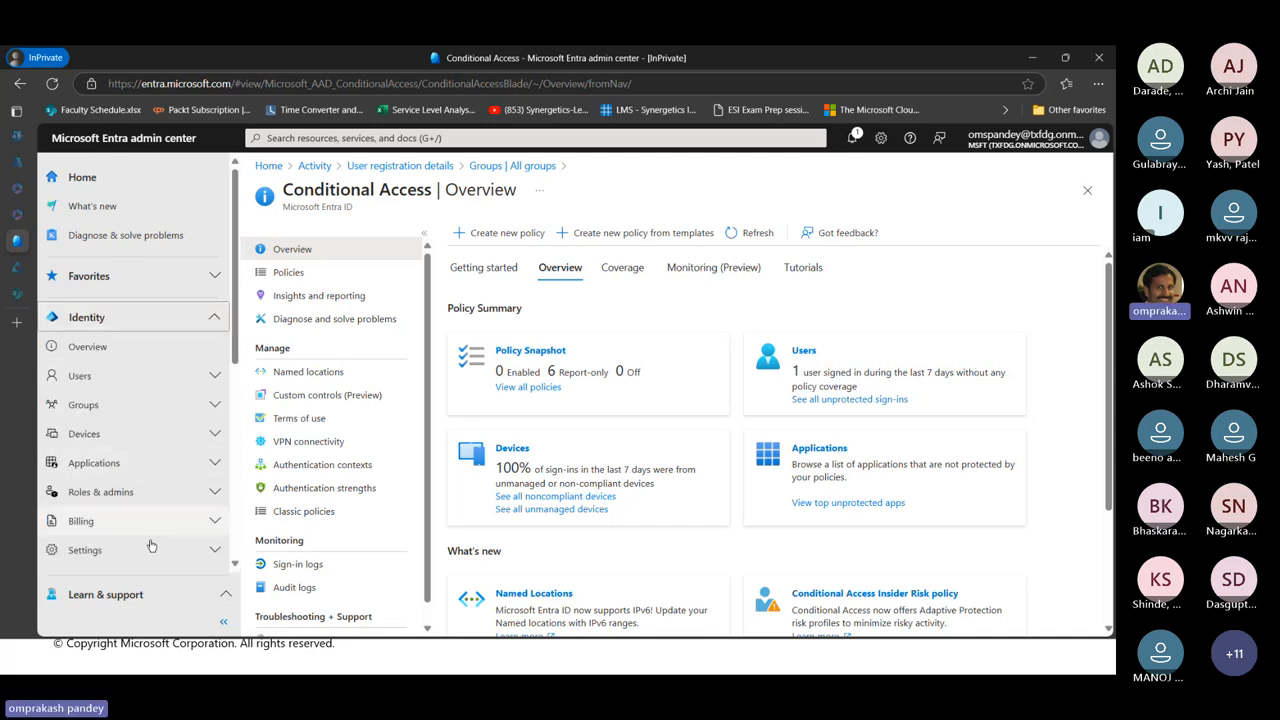
Step: Scroll the left navigation to reveal more admin center sections
scroll("down", 3)
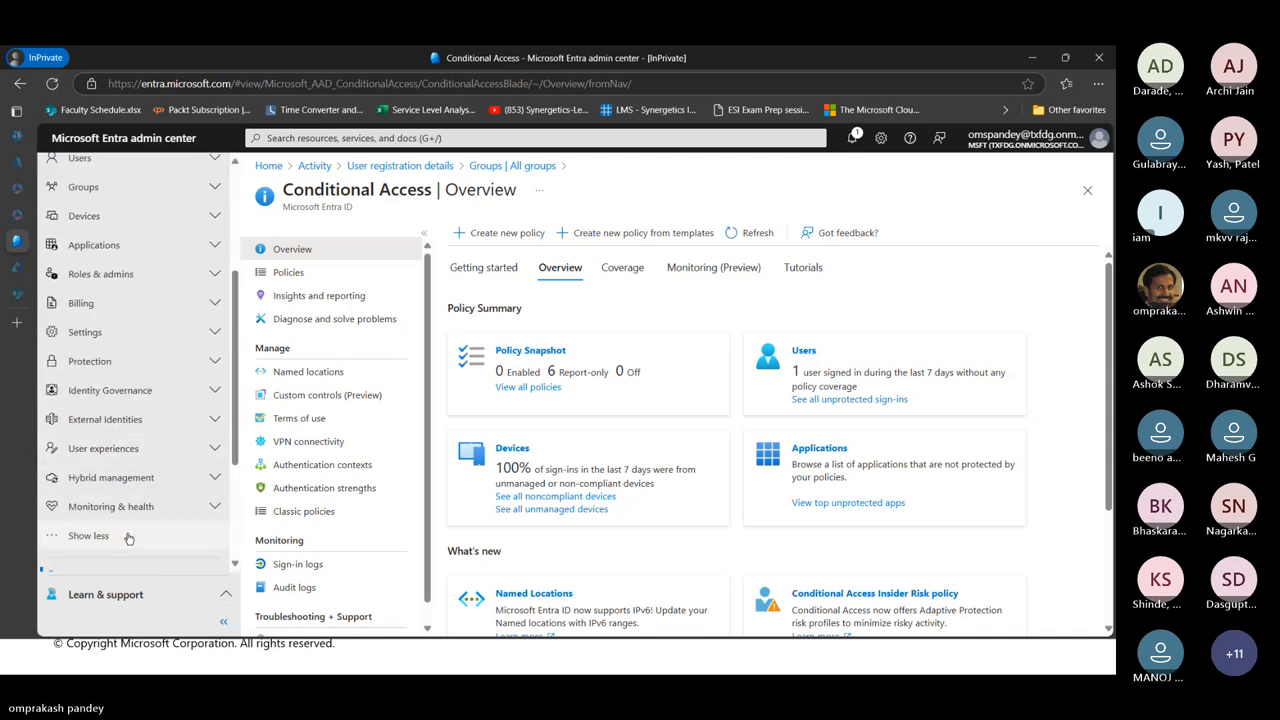
mouse_move(176, 360)
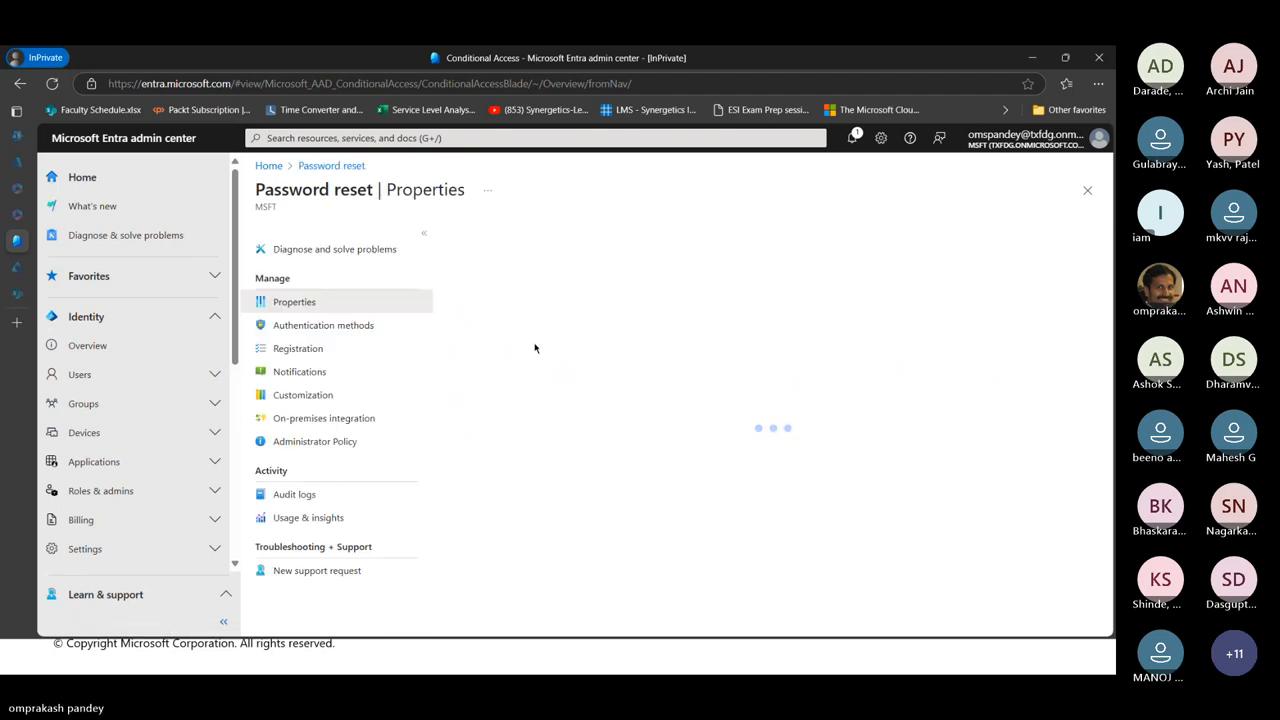
left_click(294, 300)
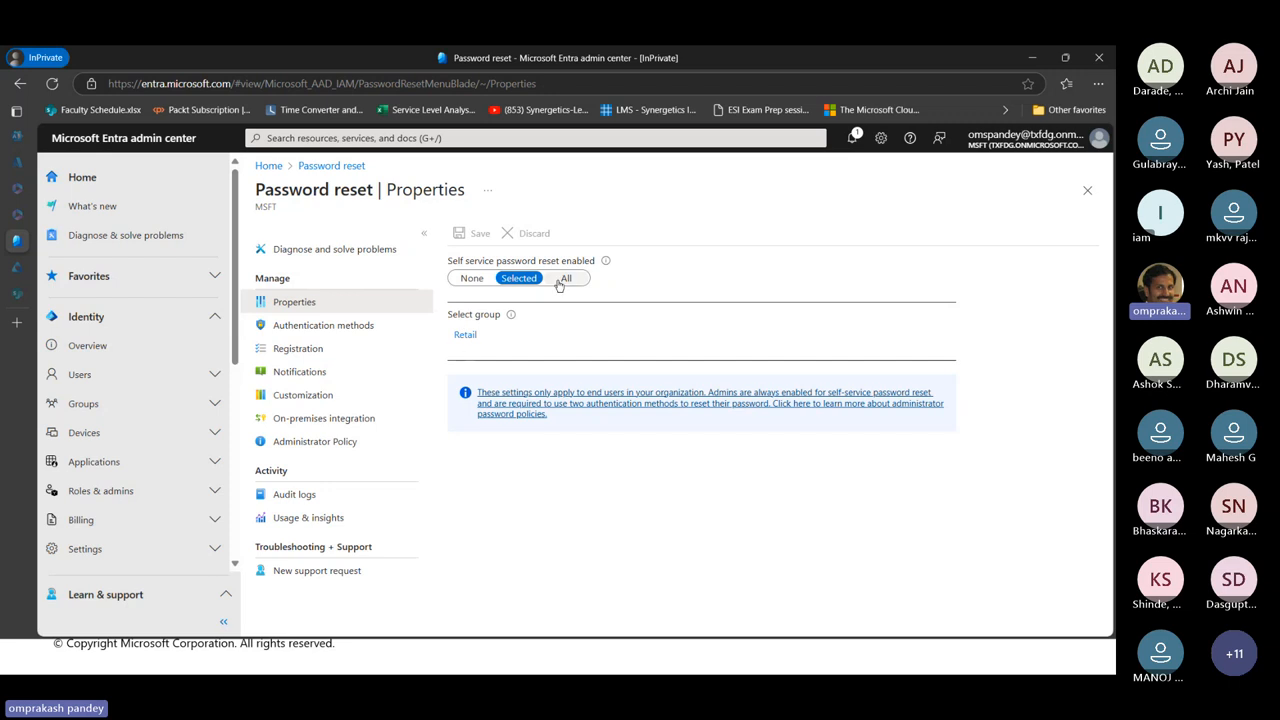
left_click(568, 278)
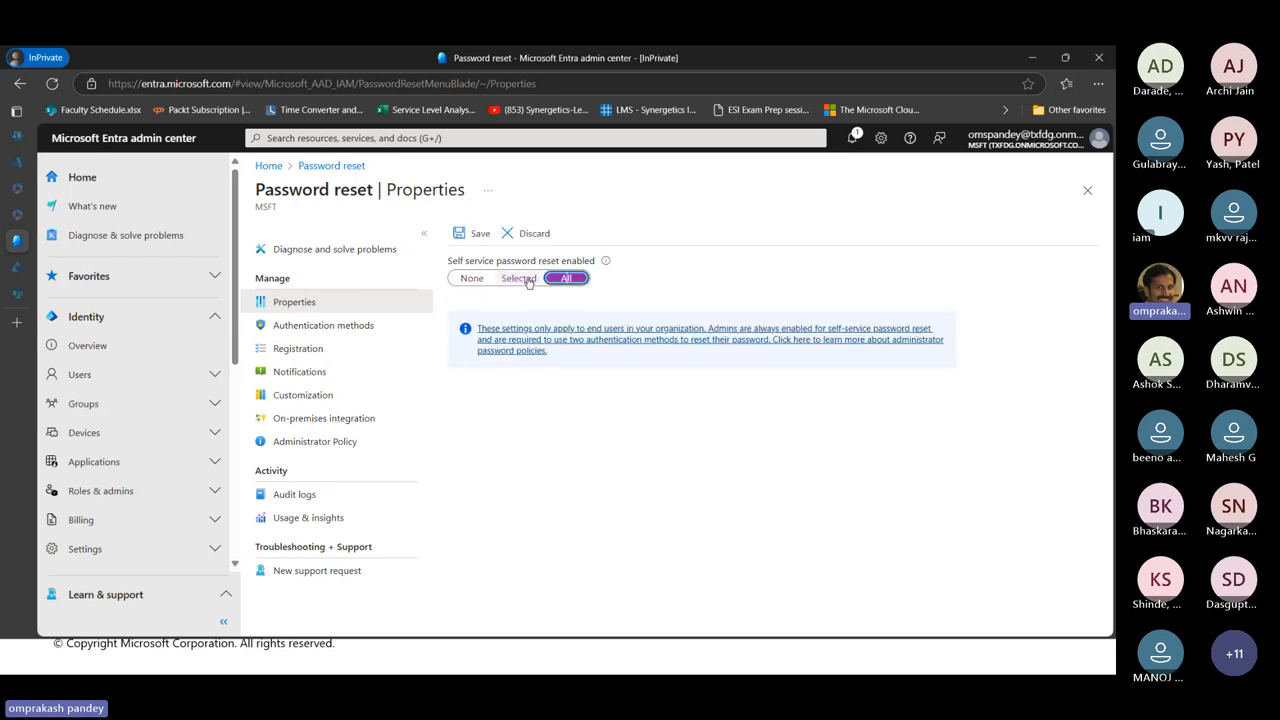
left_click(520, 278)
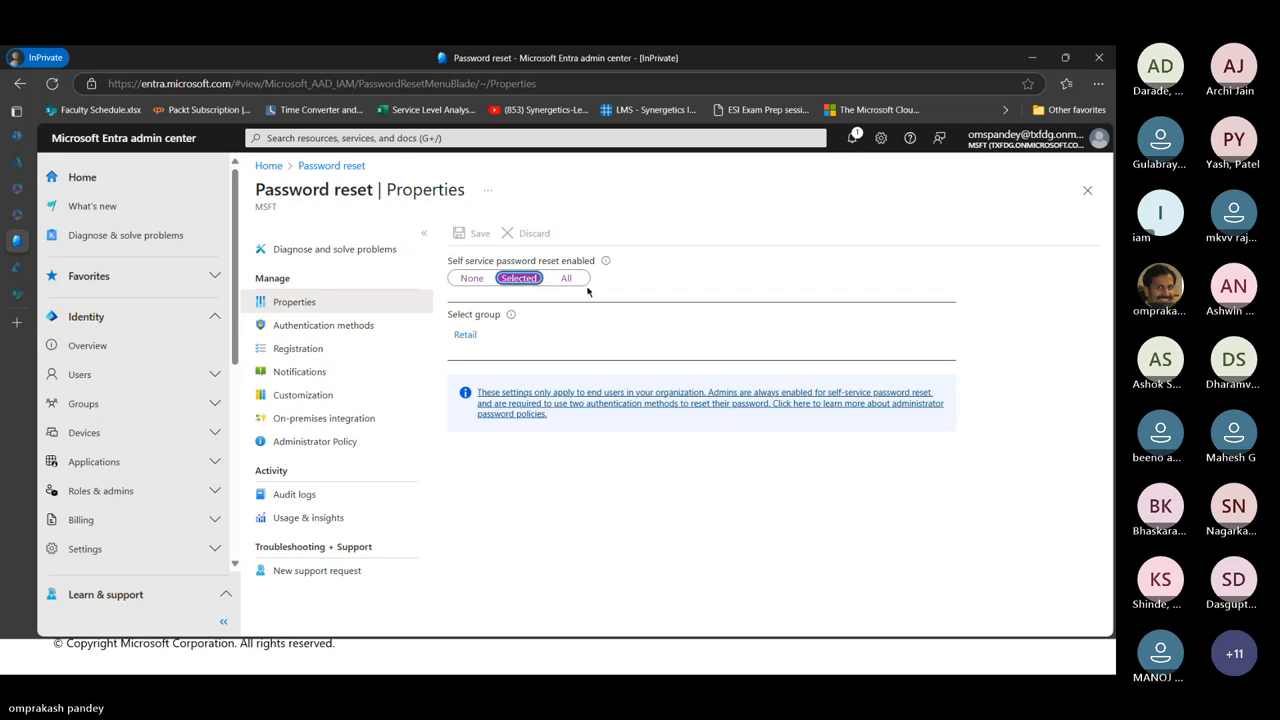
mouse_move(584, 292)
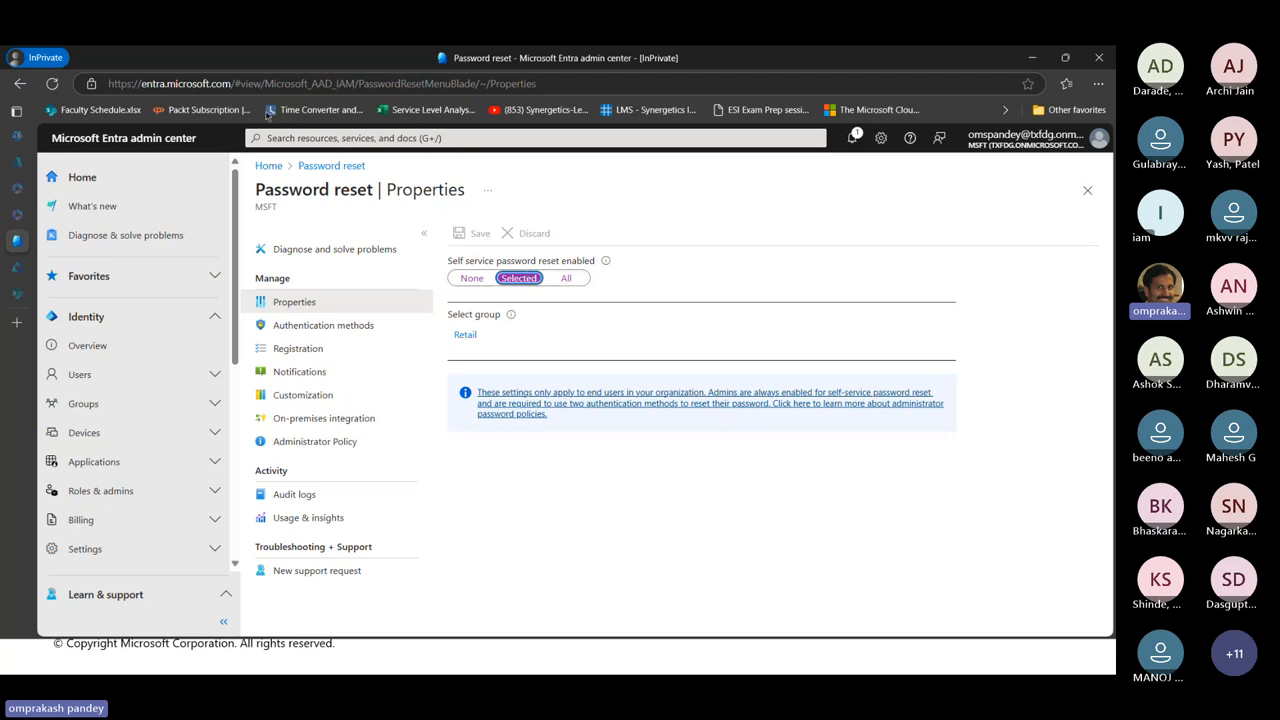
Step: Review password reset authentication methods and require two methods to reset
left_click(324, 324)
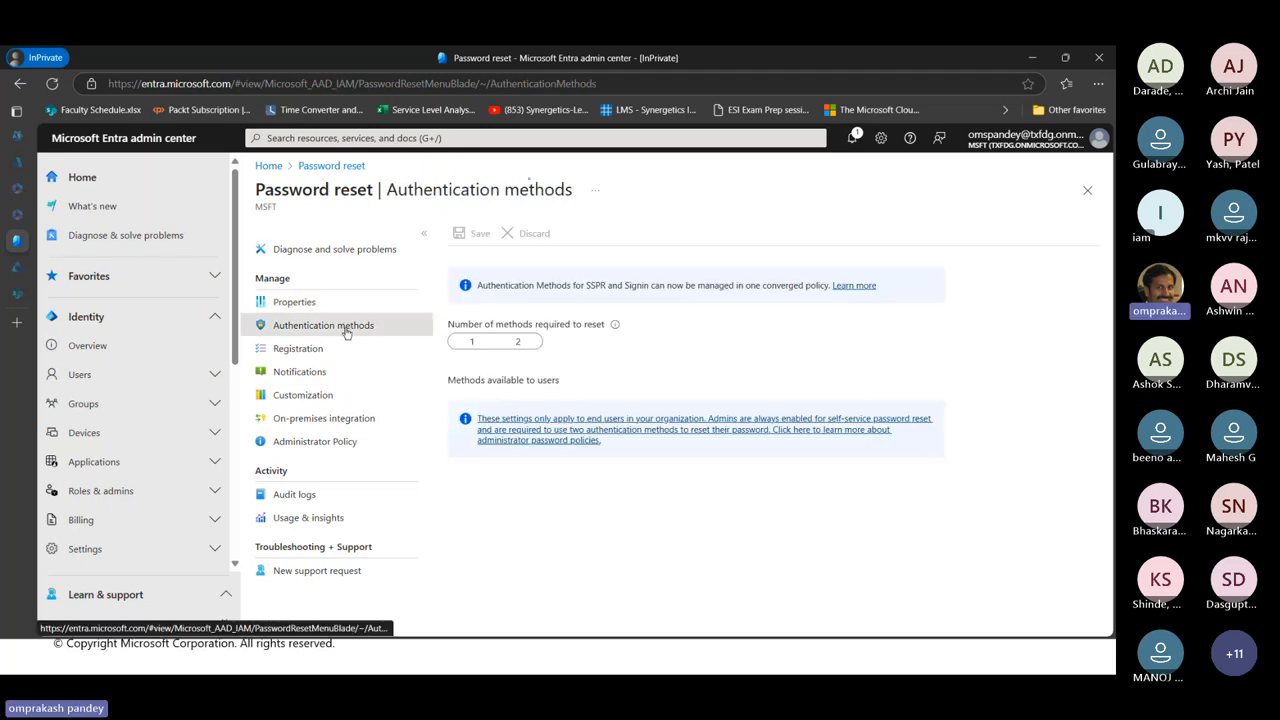
left_click(472, 340)
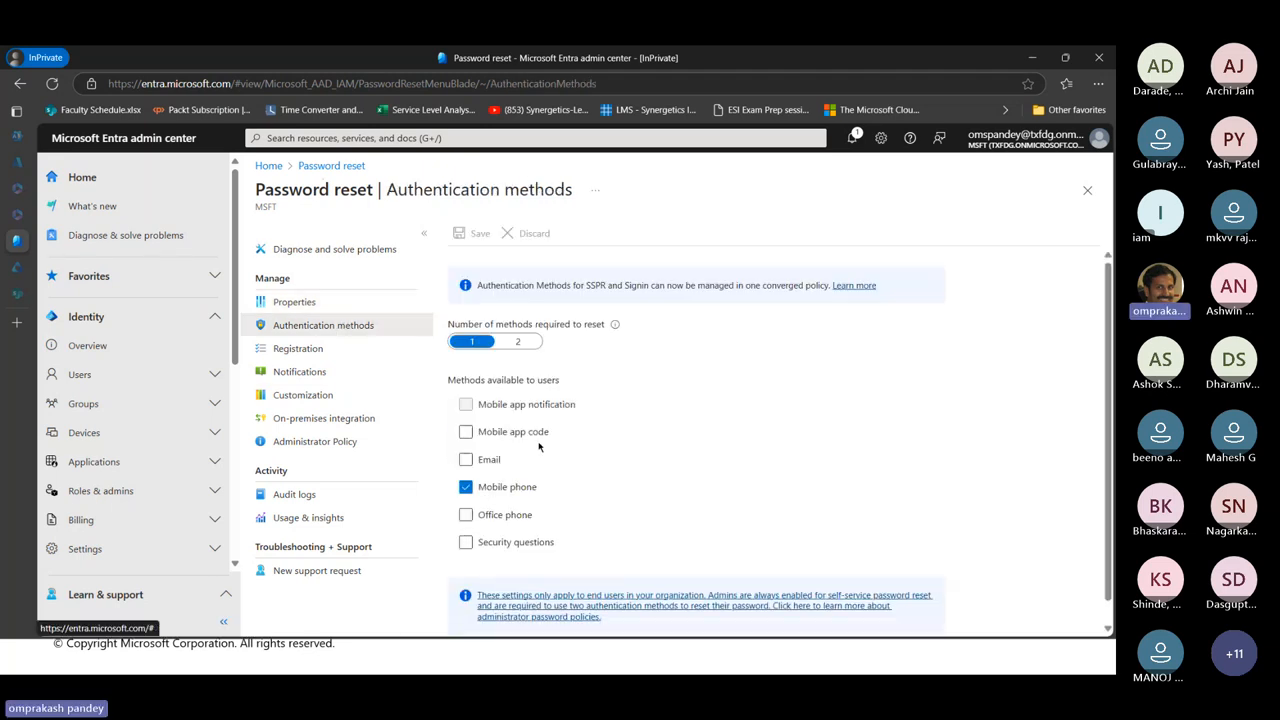
mouse_move(508, 518)
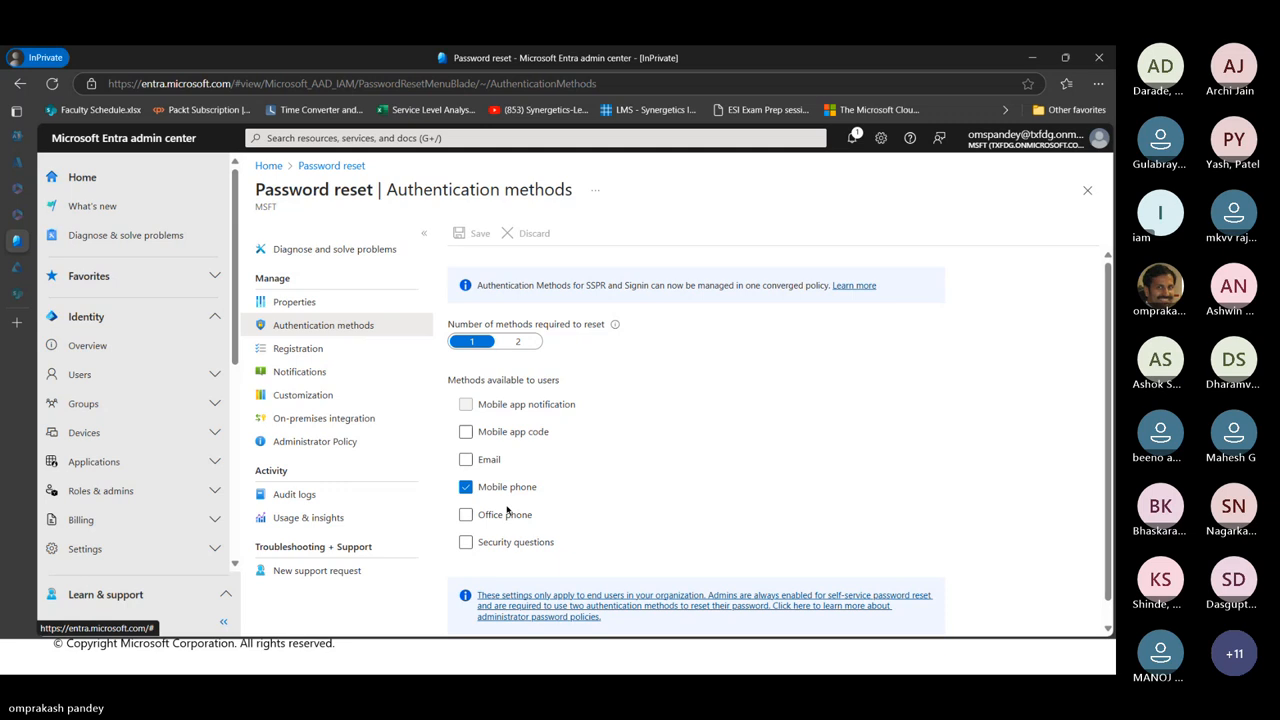
mouse_move(456, 362)
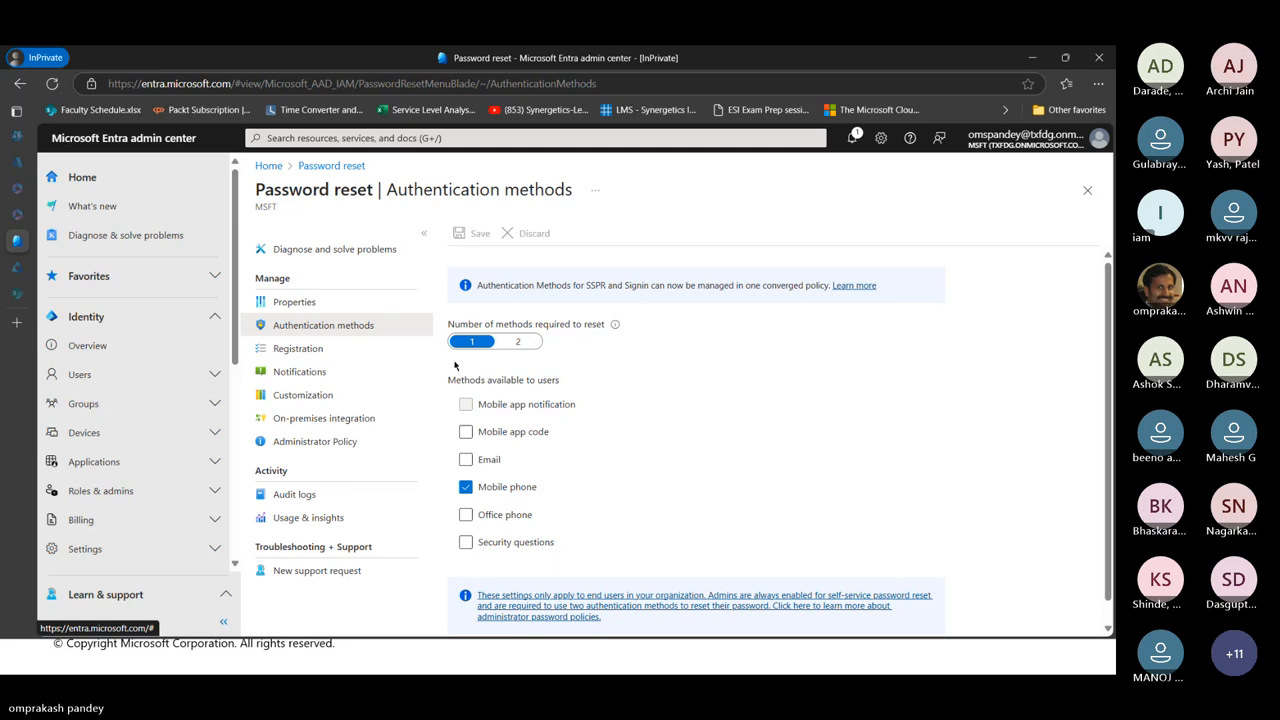
left_click(518, 340)
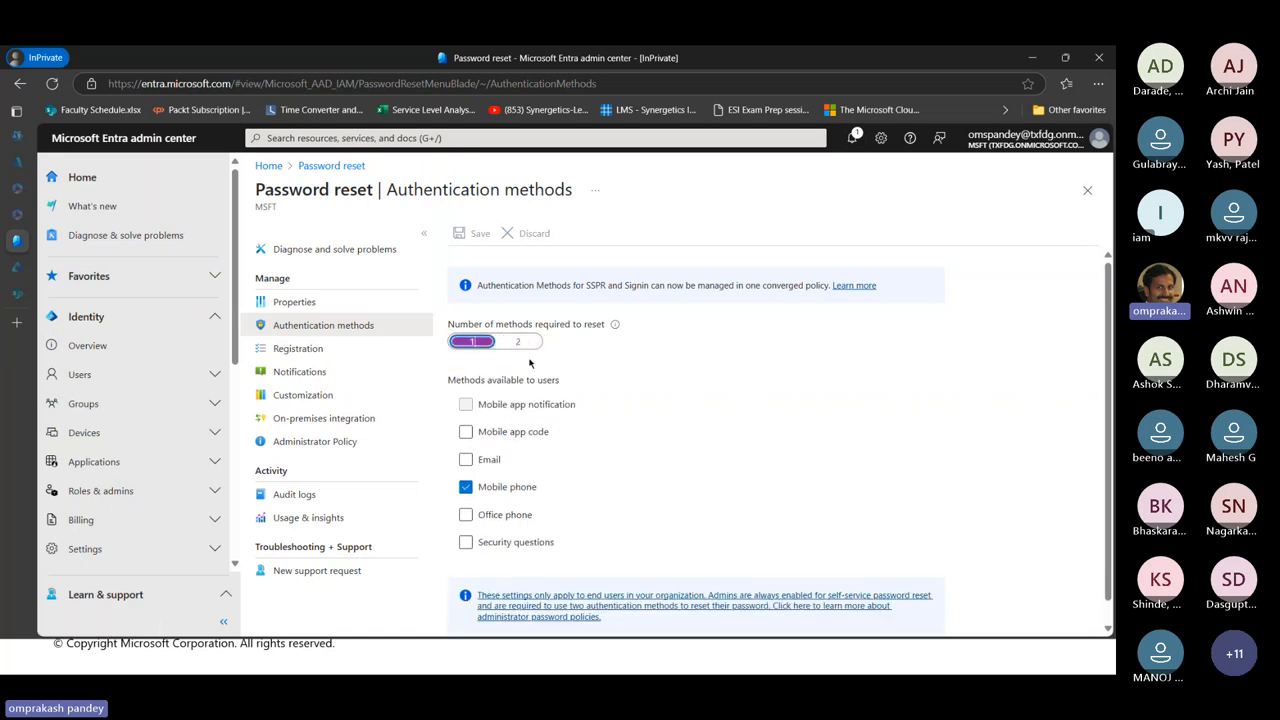
mouse_move(538, 376)
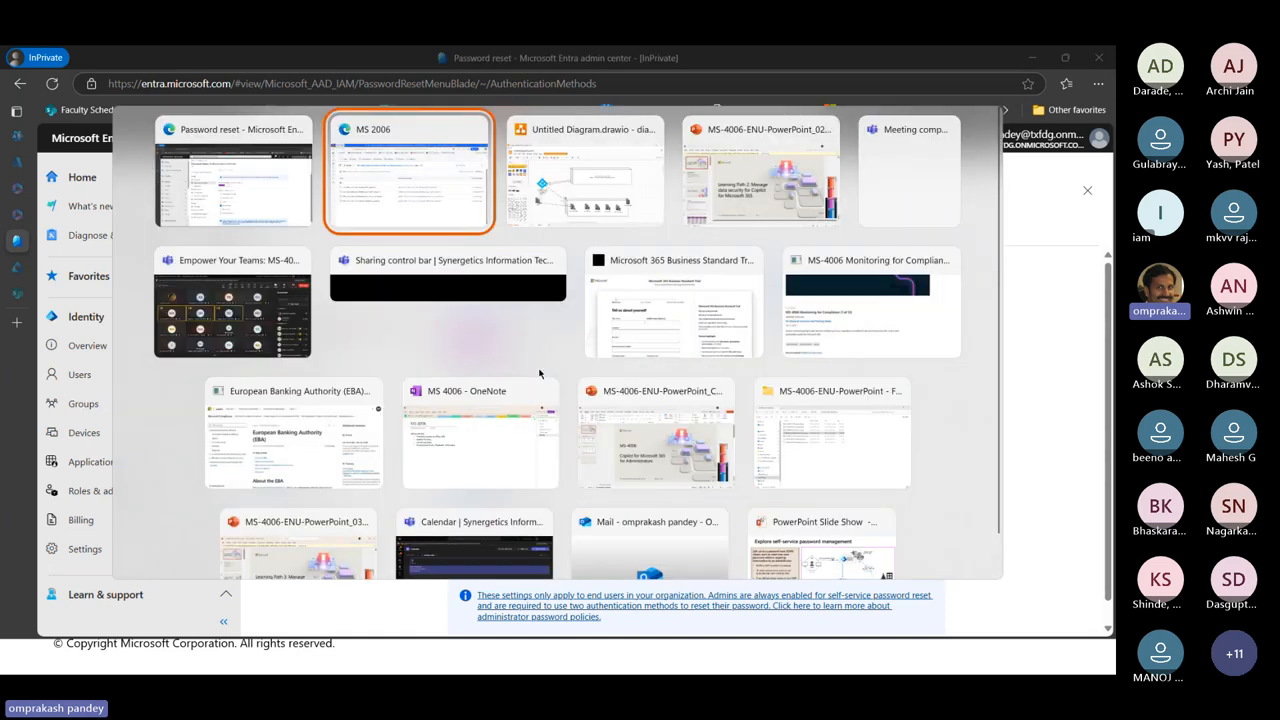
mouse_move(770, 512)
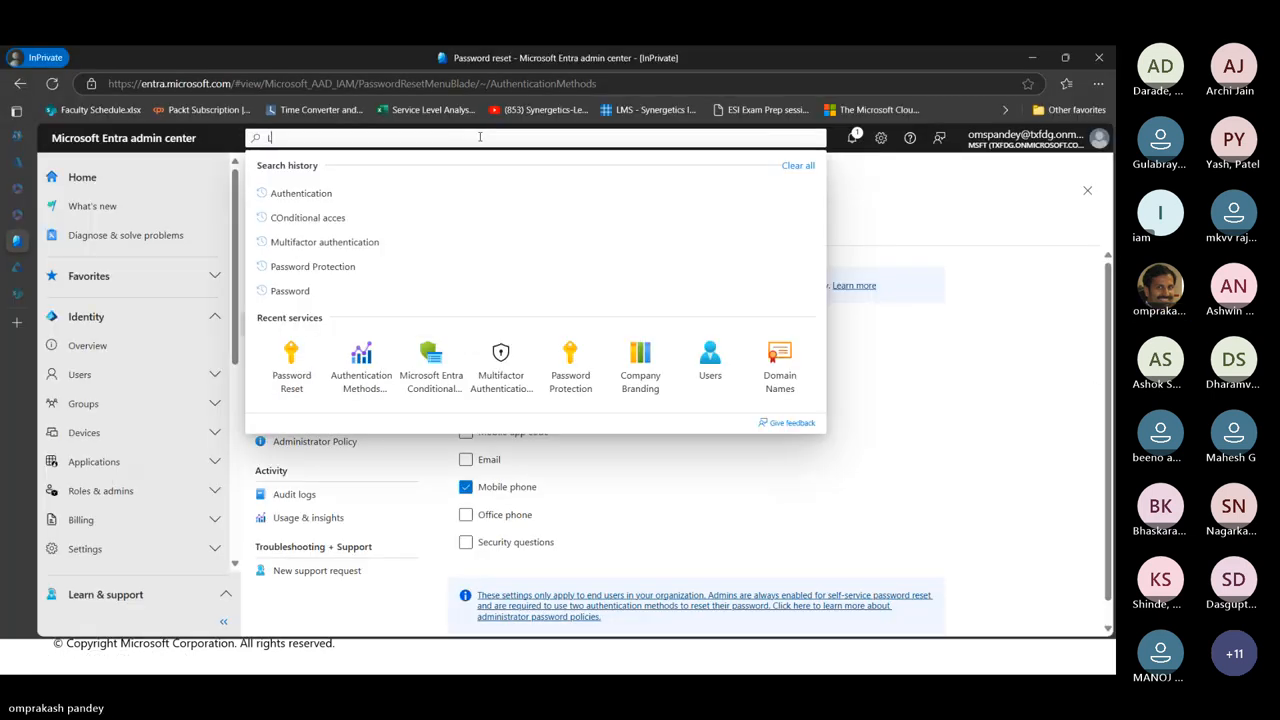
type("Lockout")
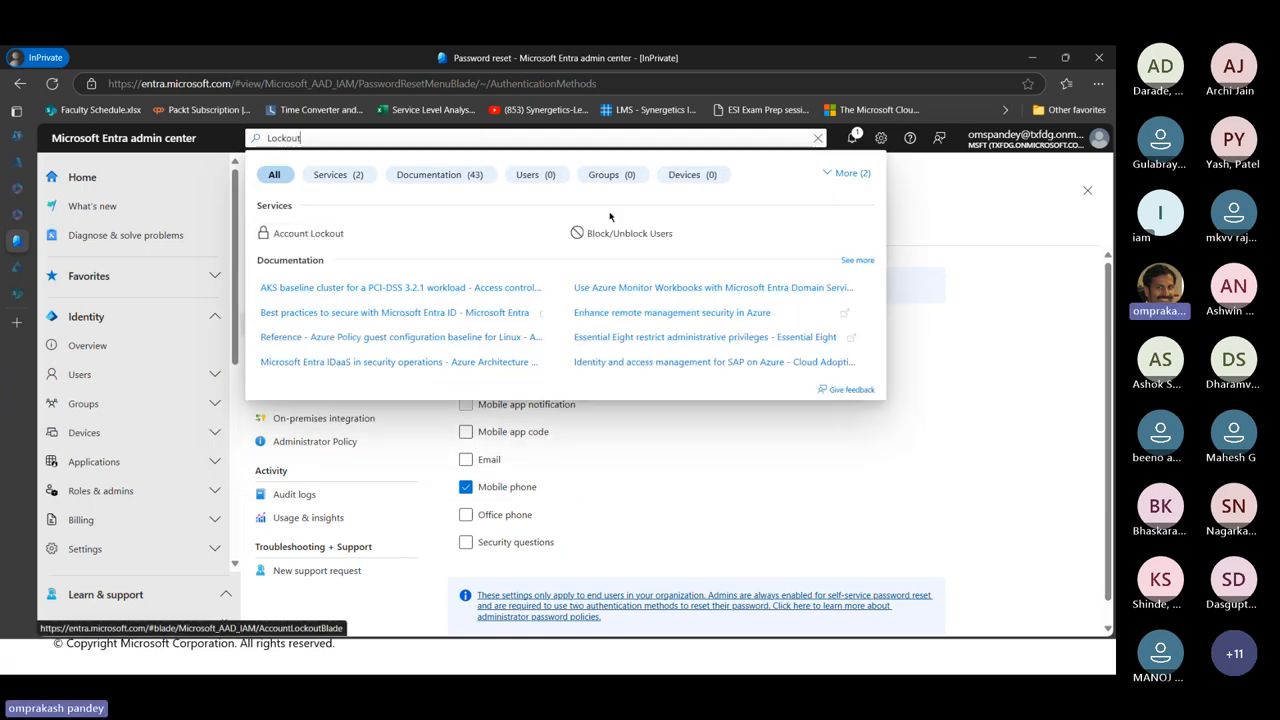
left_click(308, 232)
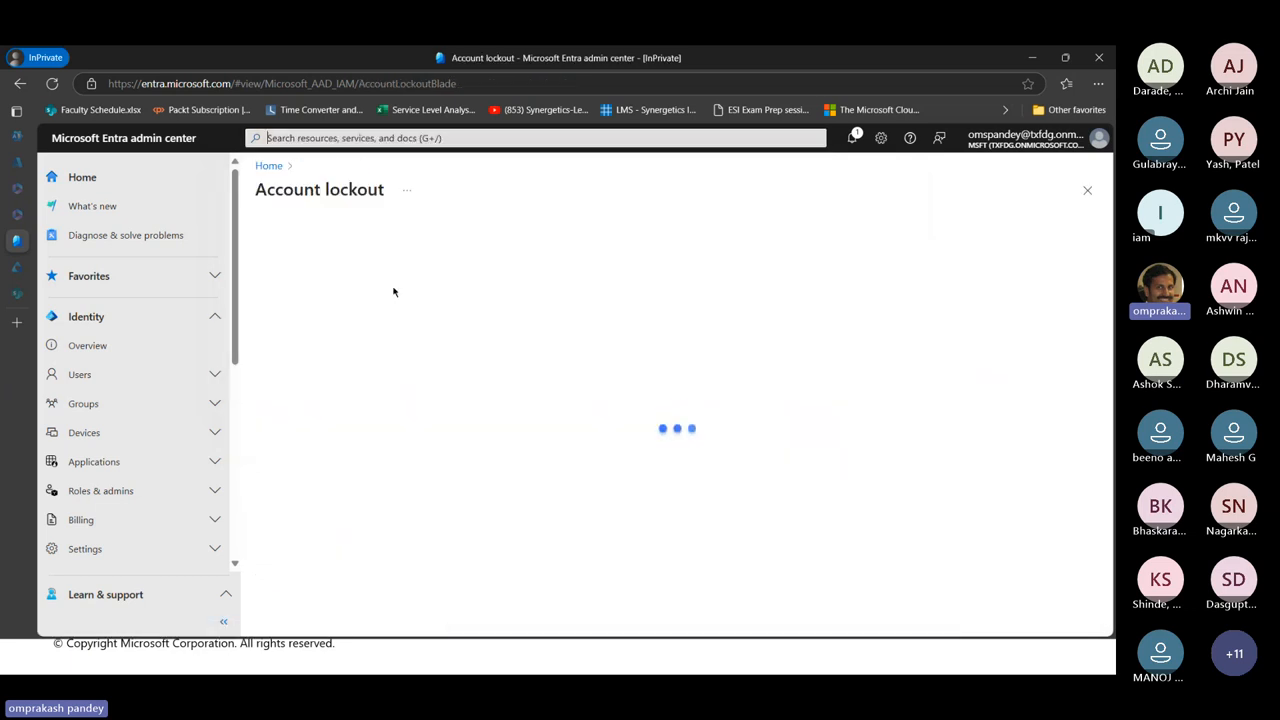
mouse_move(552, 344)
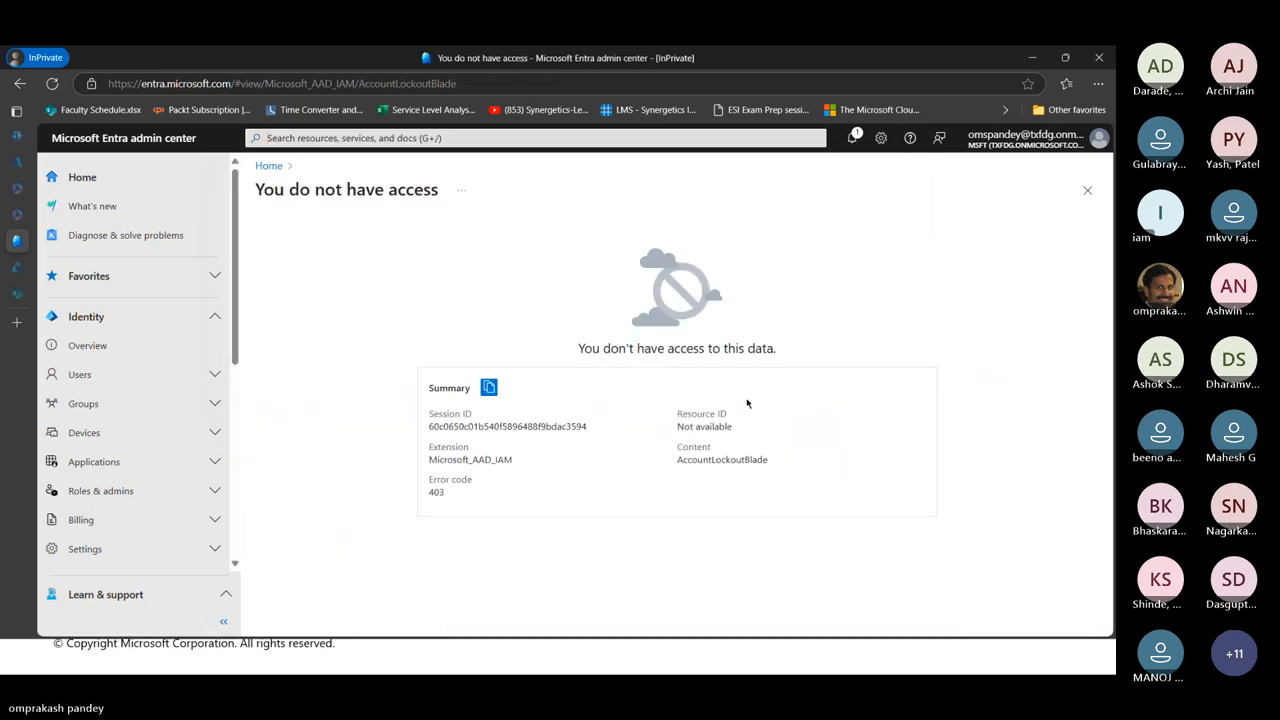
mouse_move(326, 236)
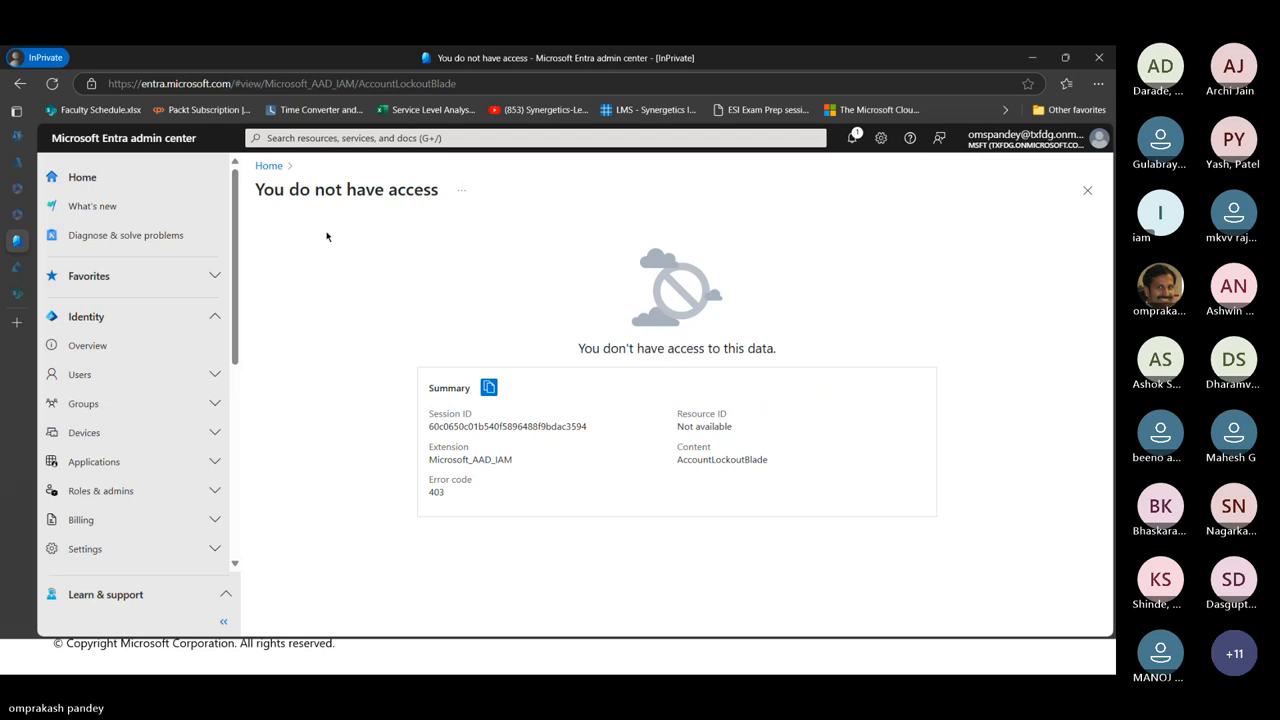
left_click(280, 84)
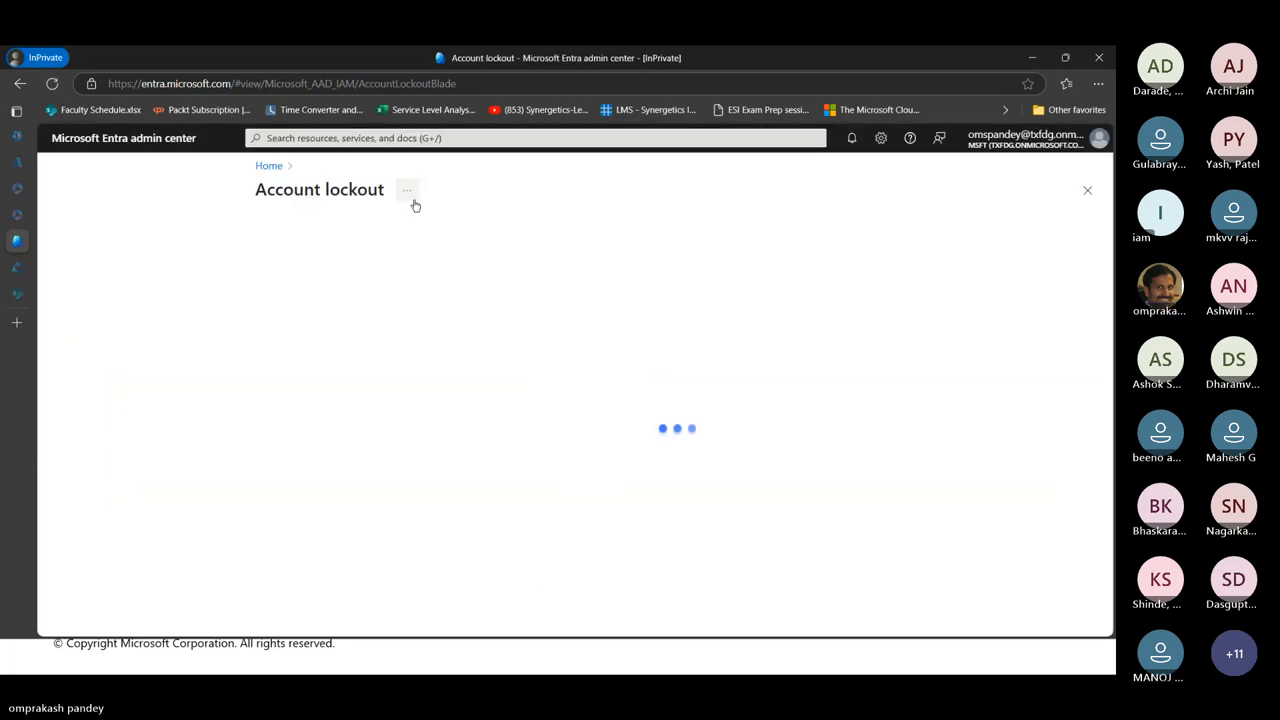
mouse_move(408, 190)
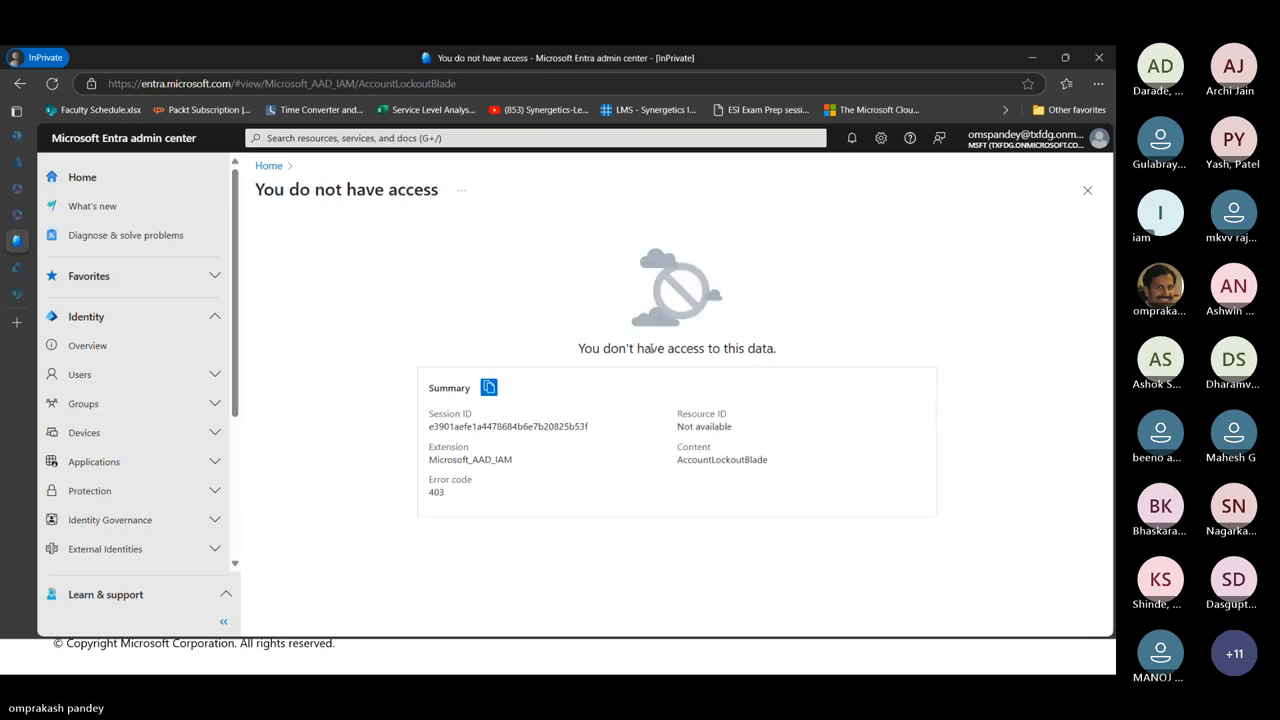
left_click(86, 316)
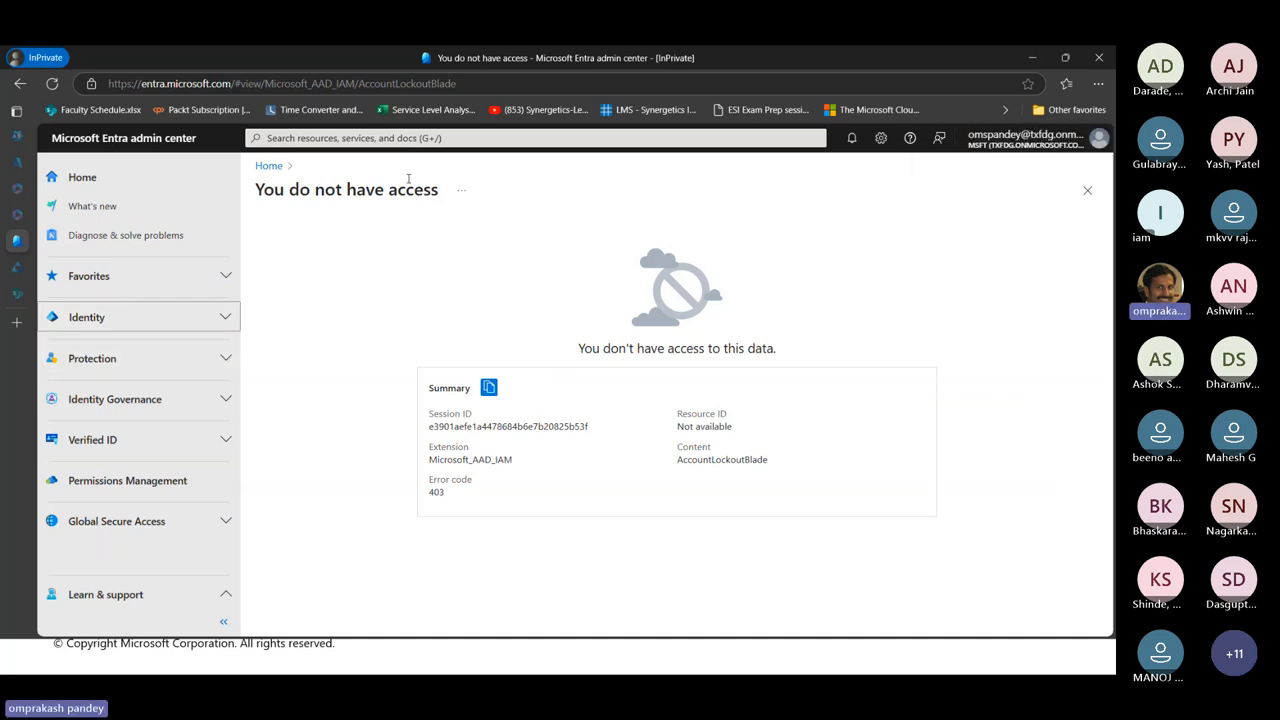
Step: Return to the admin center home, glance at Teams, and bring the browser back
left_click(82, 176)
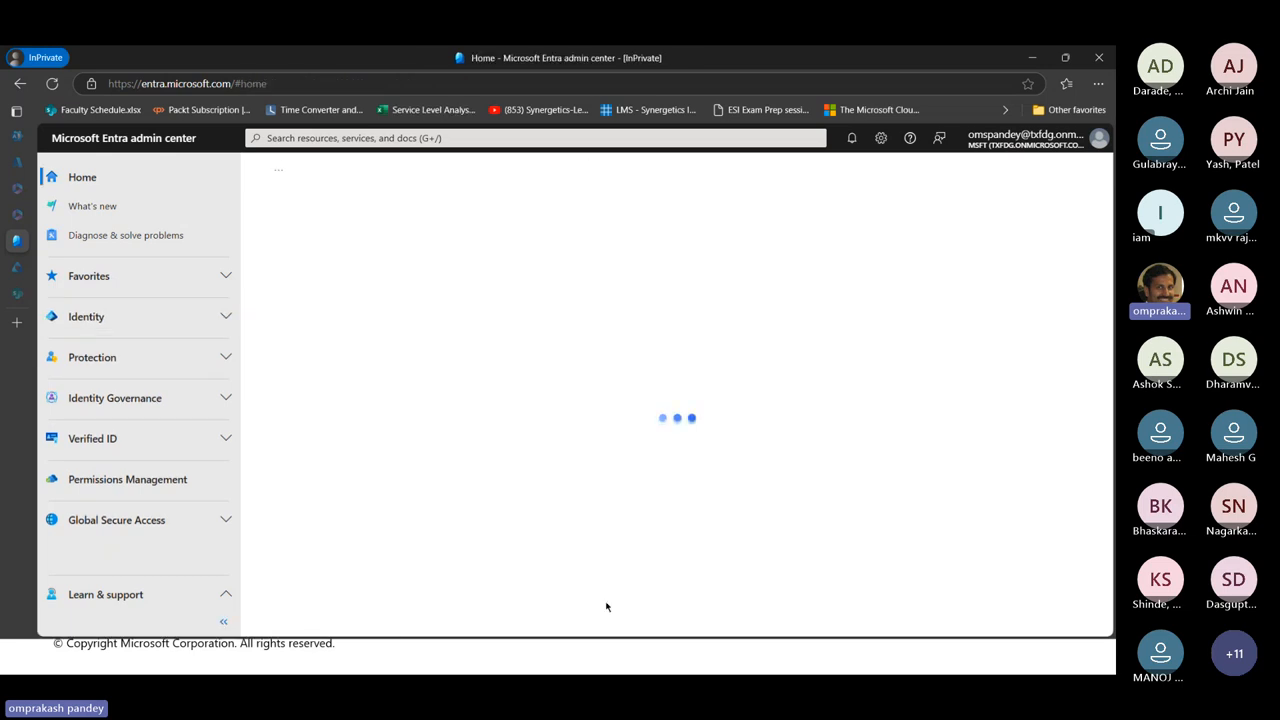
mouse_move(598, 604)
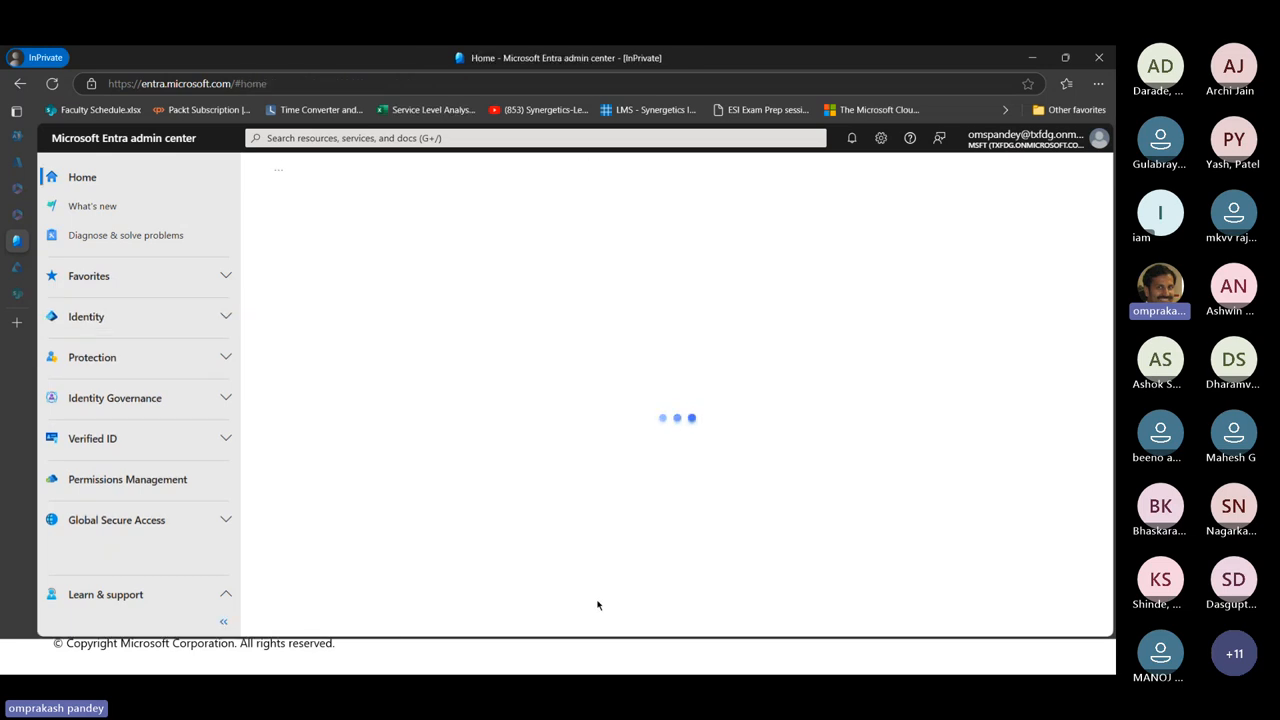
key("alt+tab")
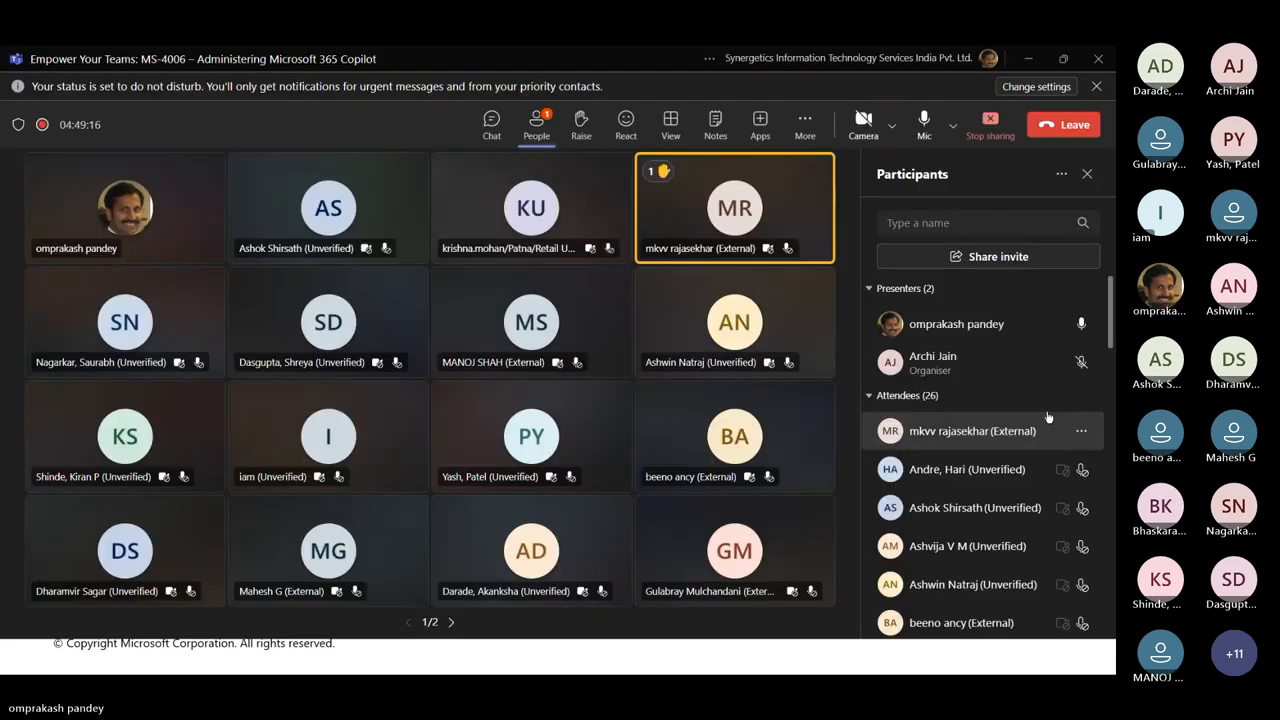
left_click(1080, 430)
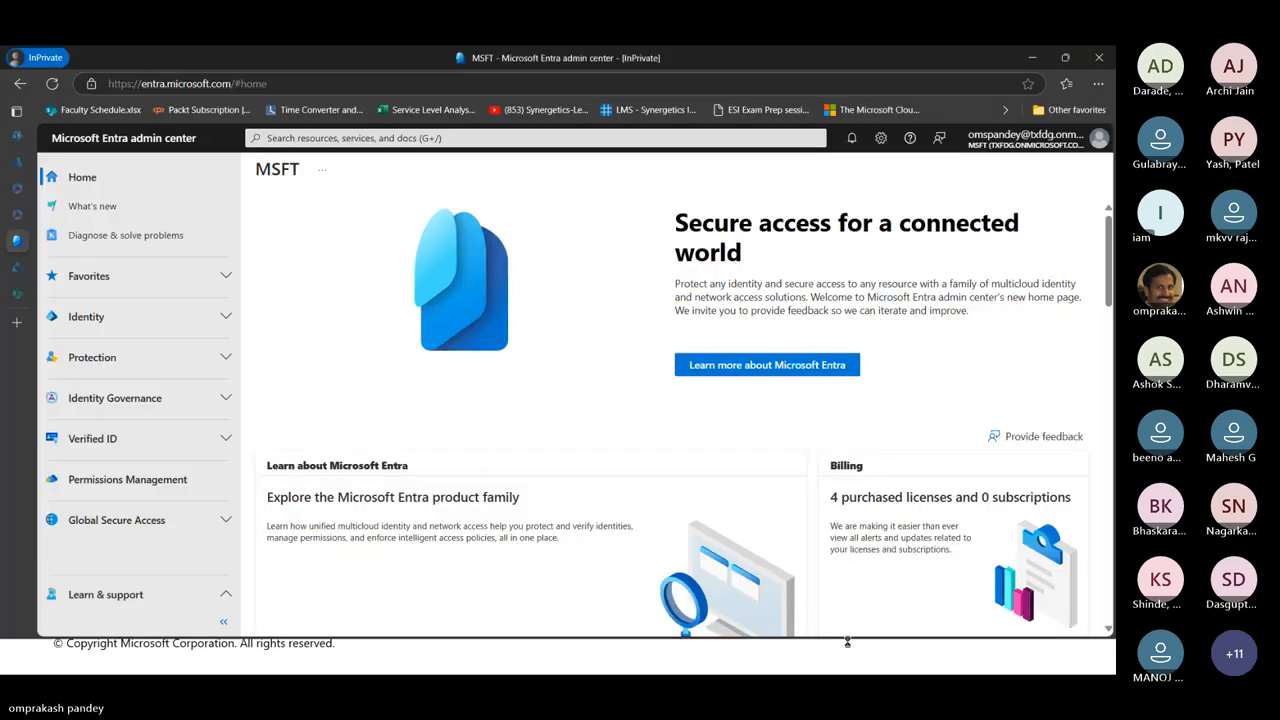
key("alt+tab")
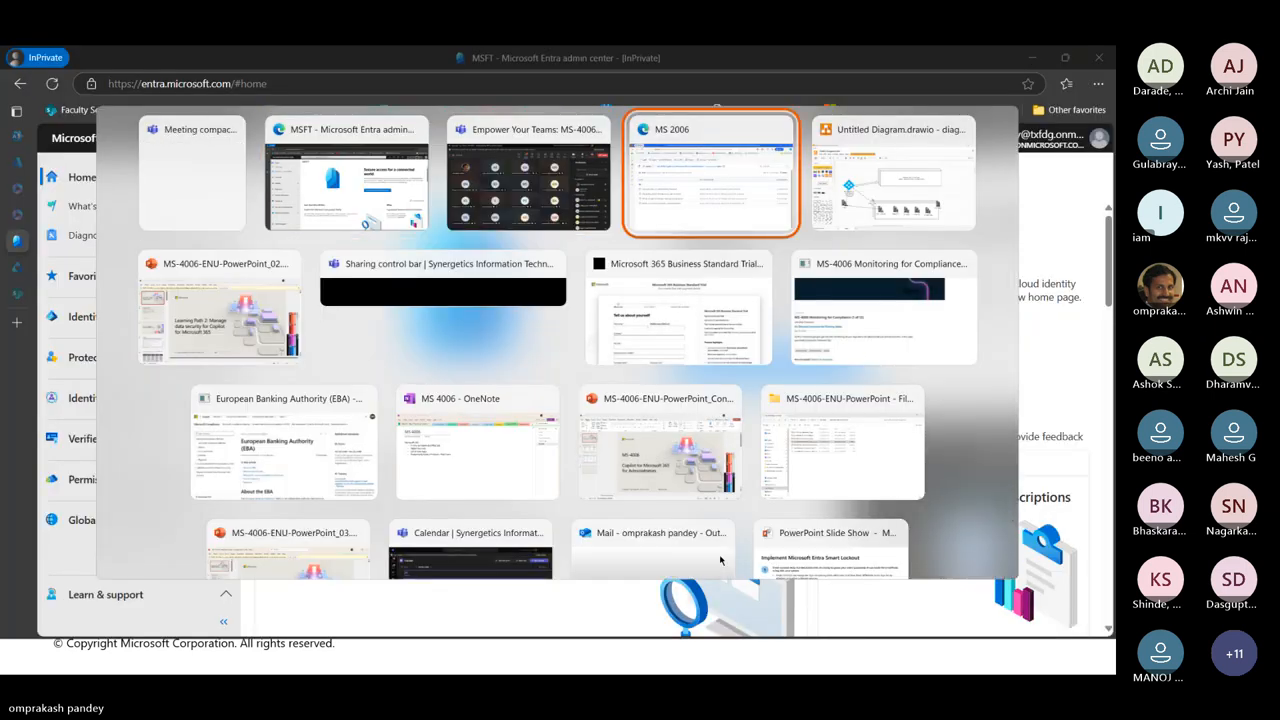
mouse_move(980, 556)
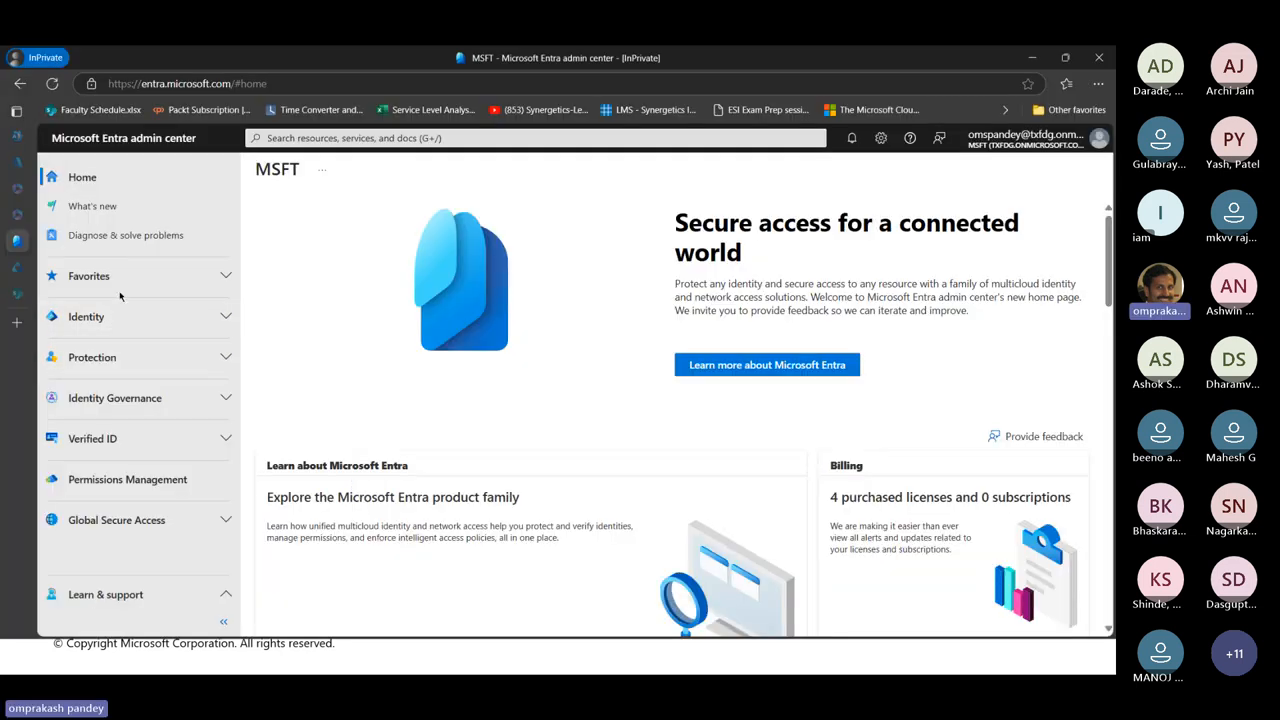
Step: View the MSFT tenant's Properties under Identity Overview and scroll to Security defaults
left_click(86, 316)
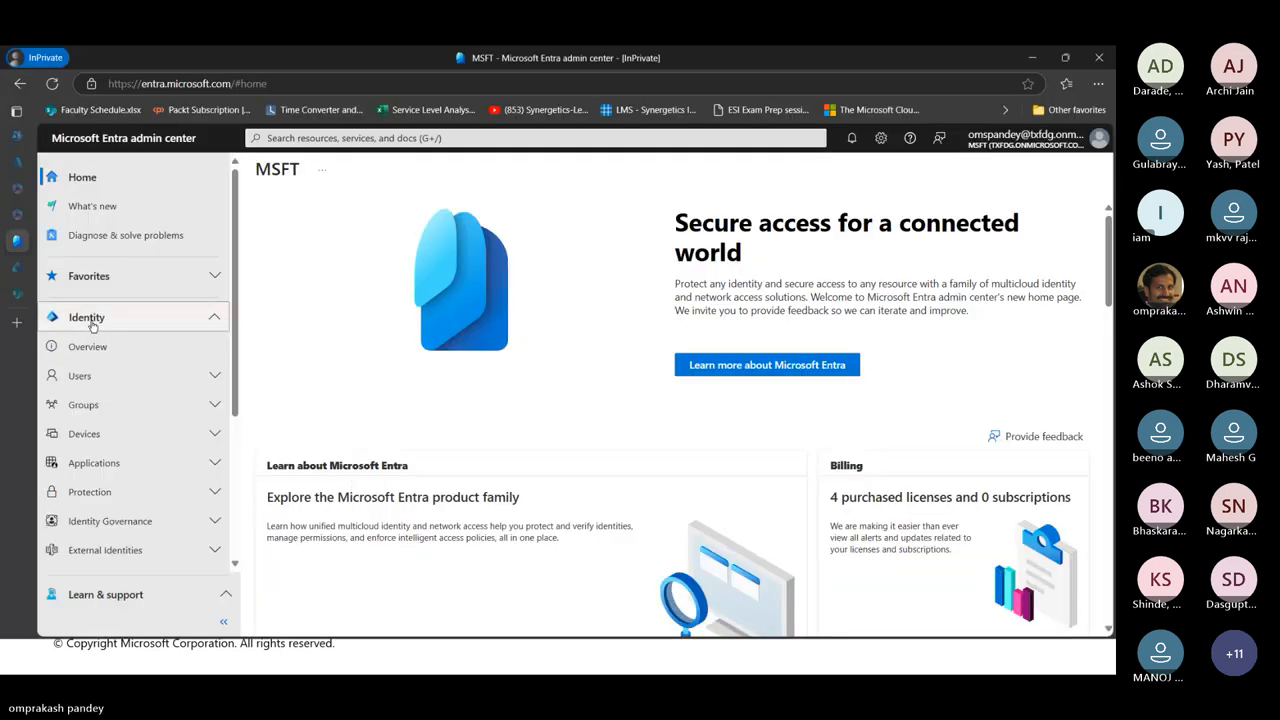
left_click(88, 344)
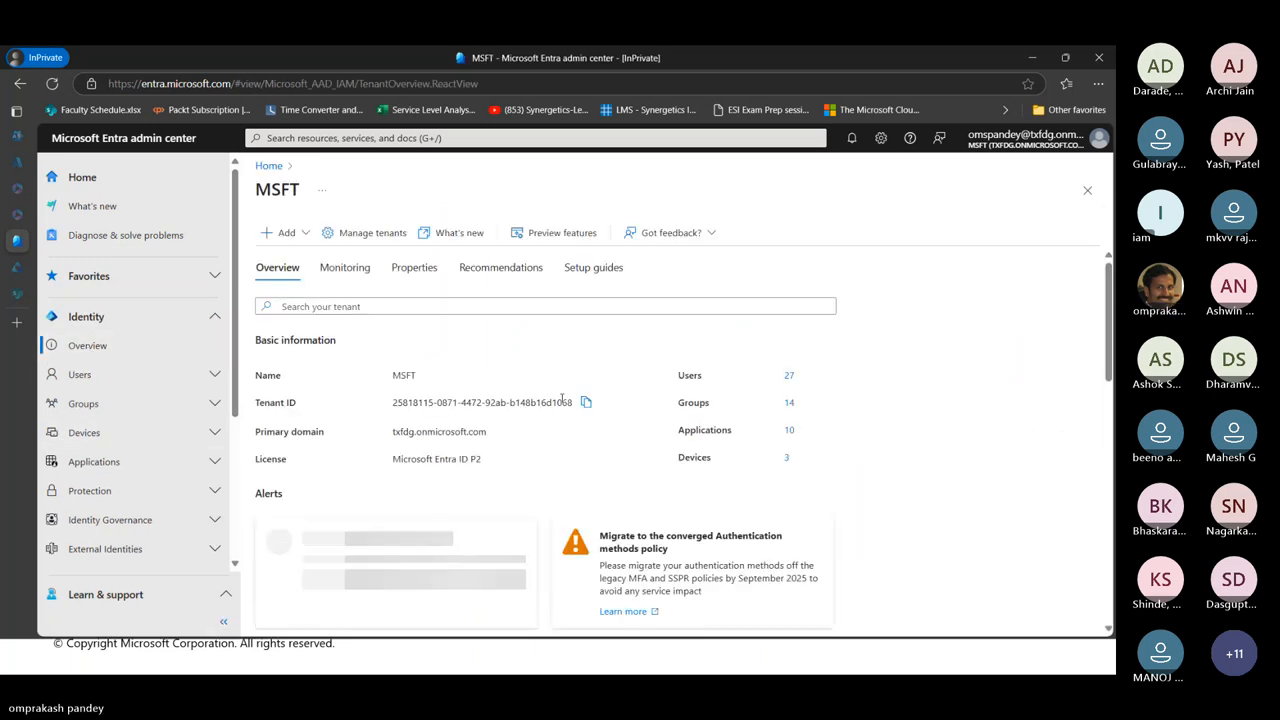
left_click(414, 268)
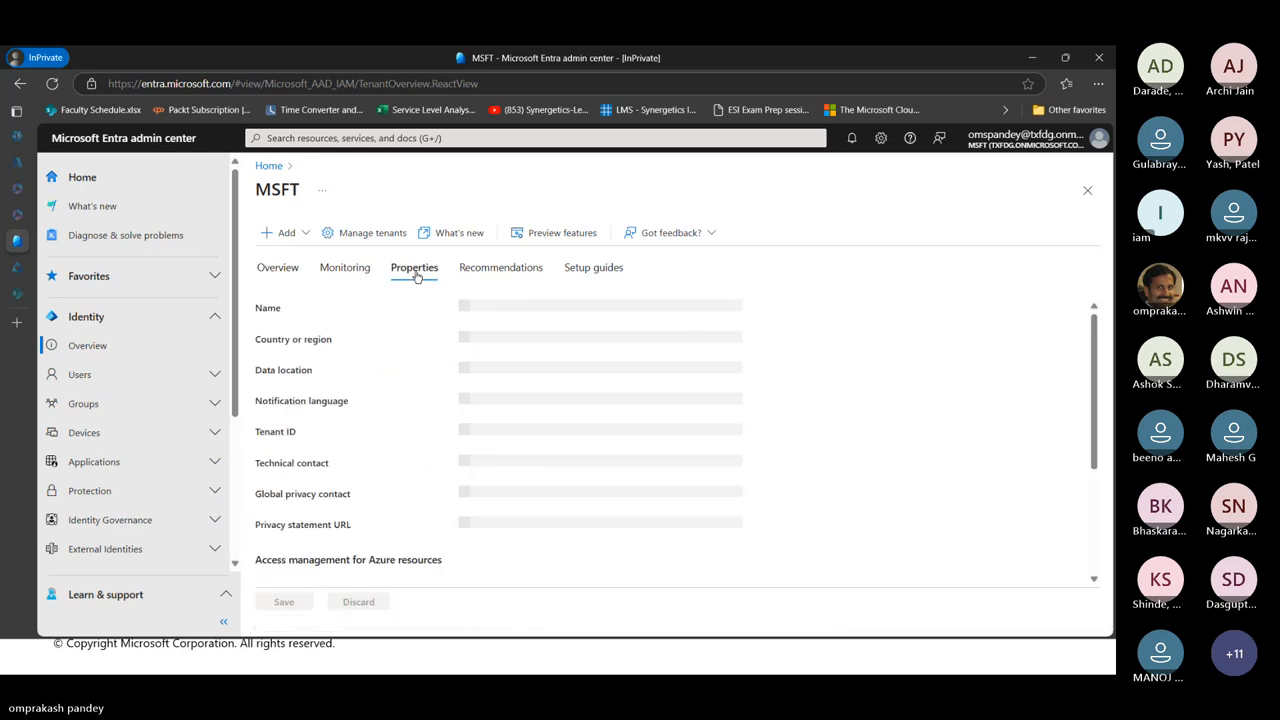
scroll("down", 3)
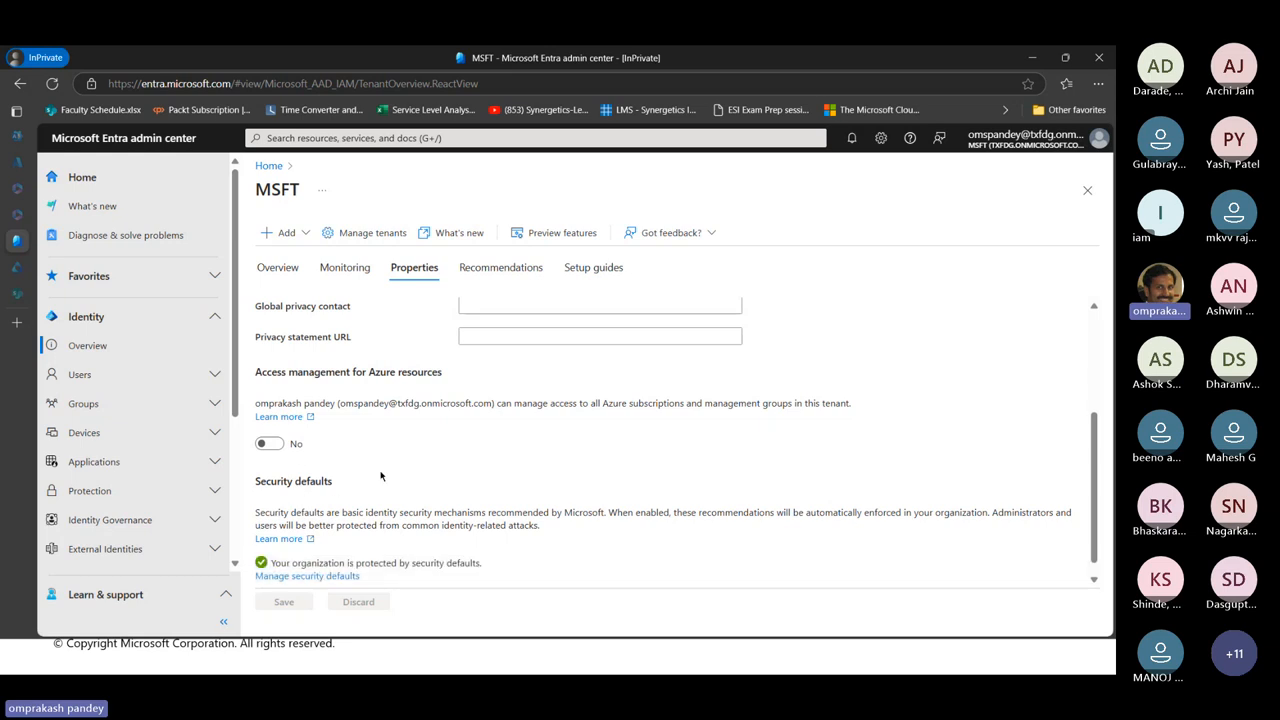
scroll("down", 3)
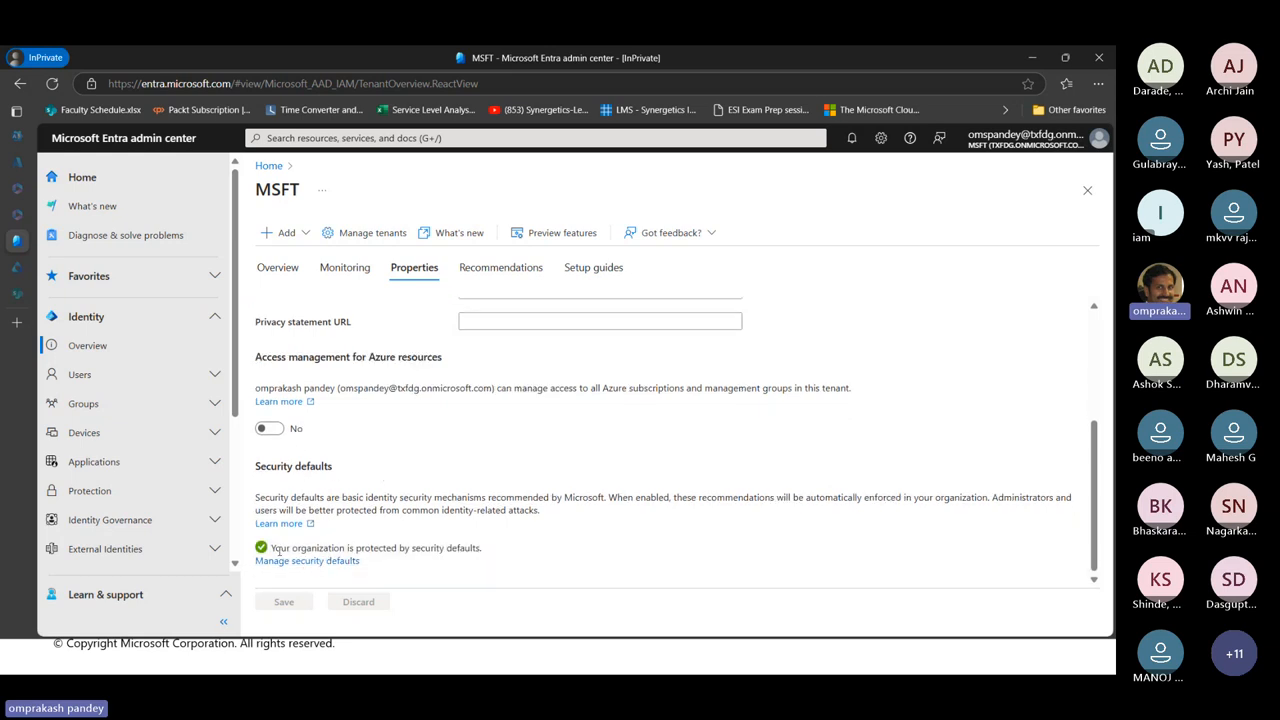
mouse_move(322, 568)
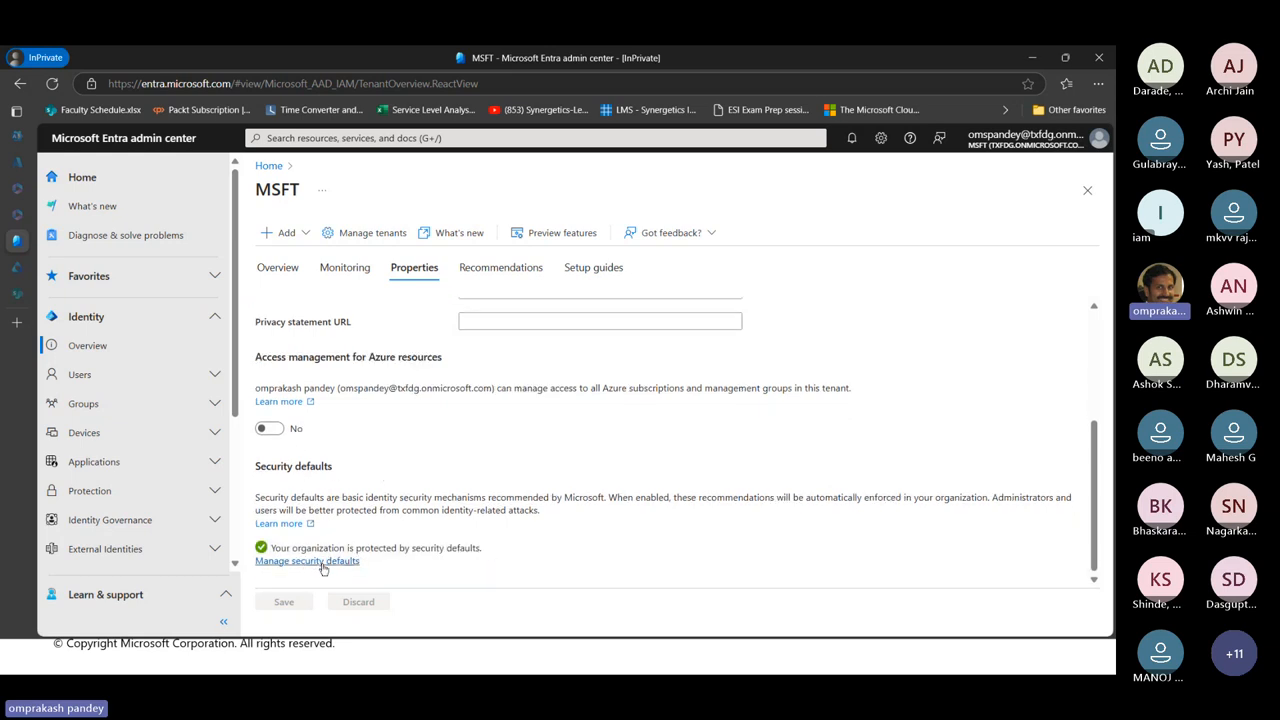
Step: Keep security defaults set to Enabled and highlight the explanatory text
left_click(308, 560)
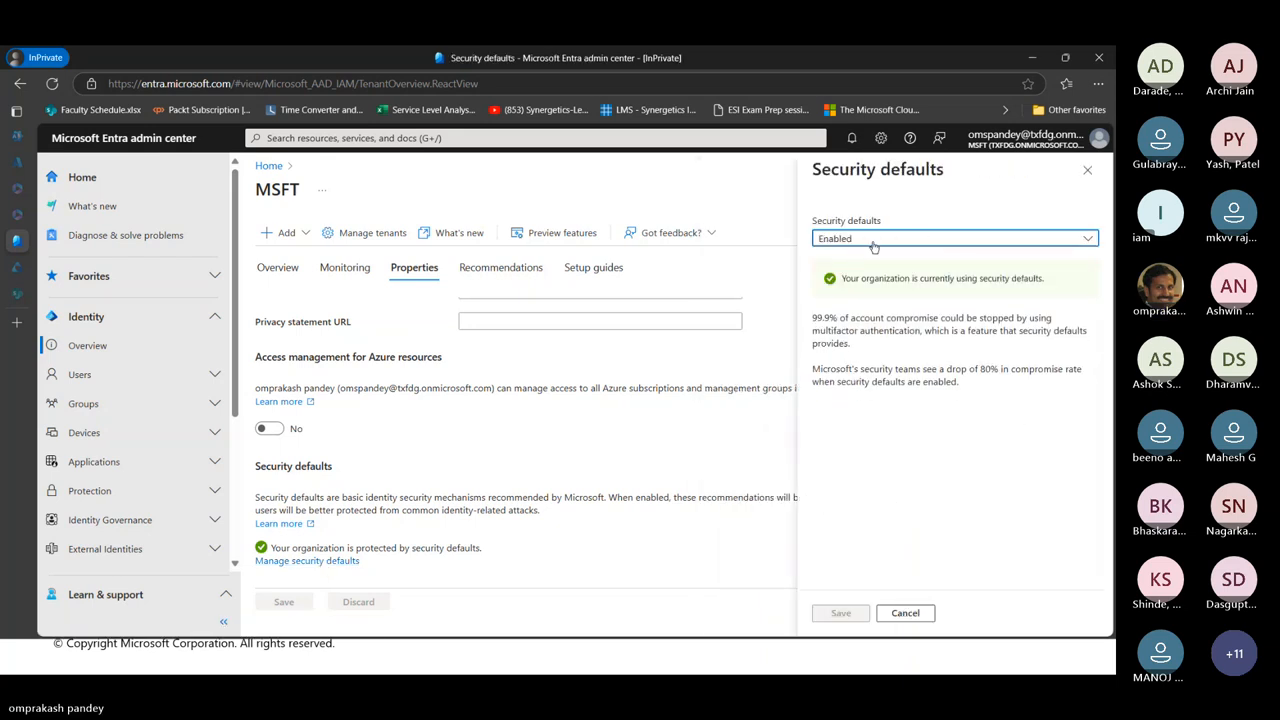
left_click(952, 238)
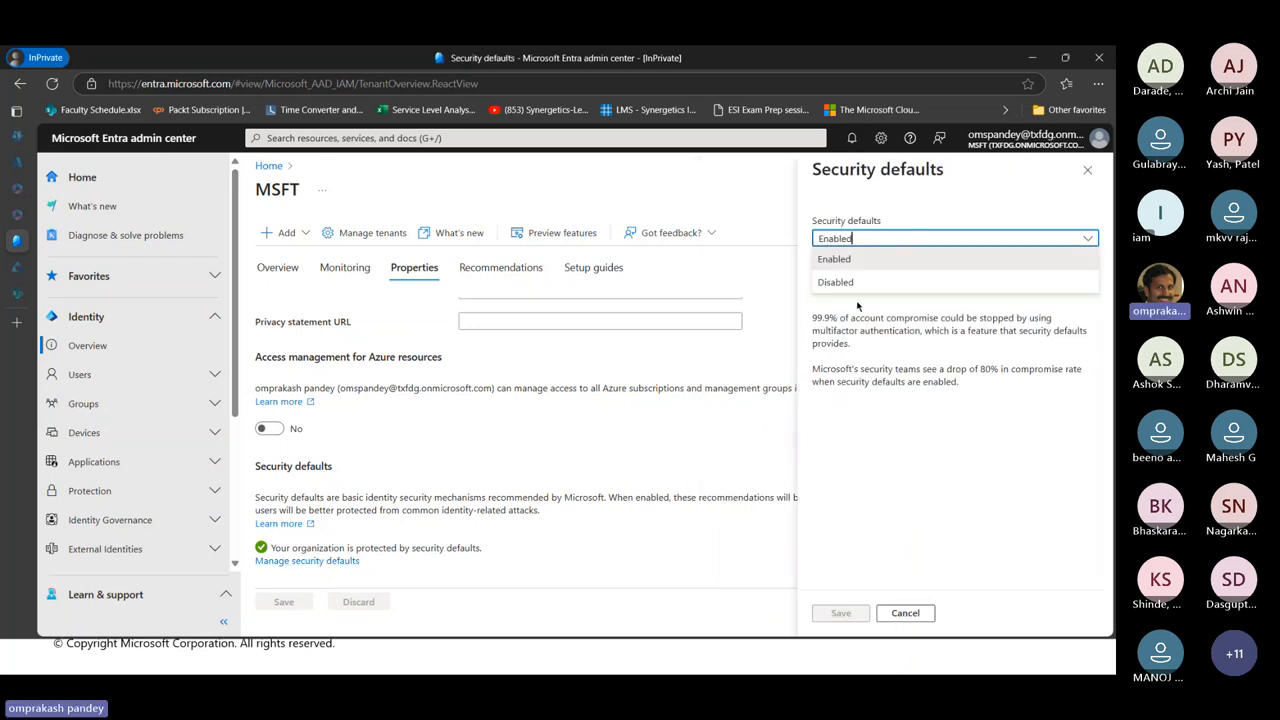
left_click(834, 258)
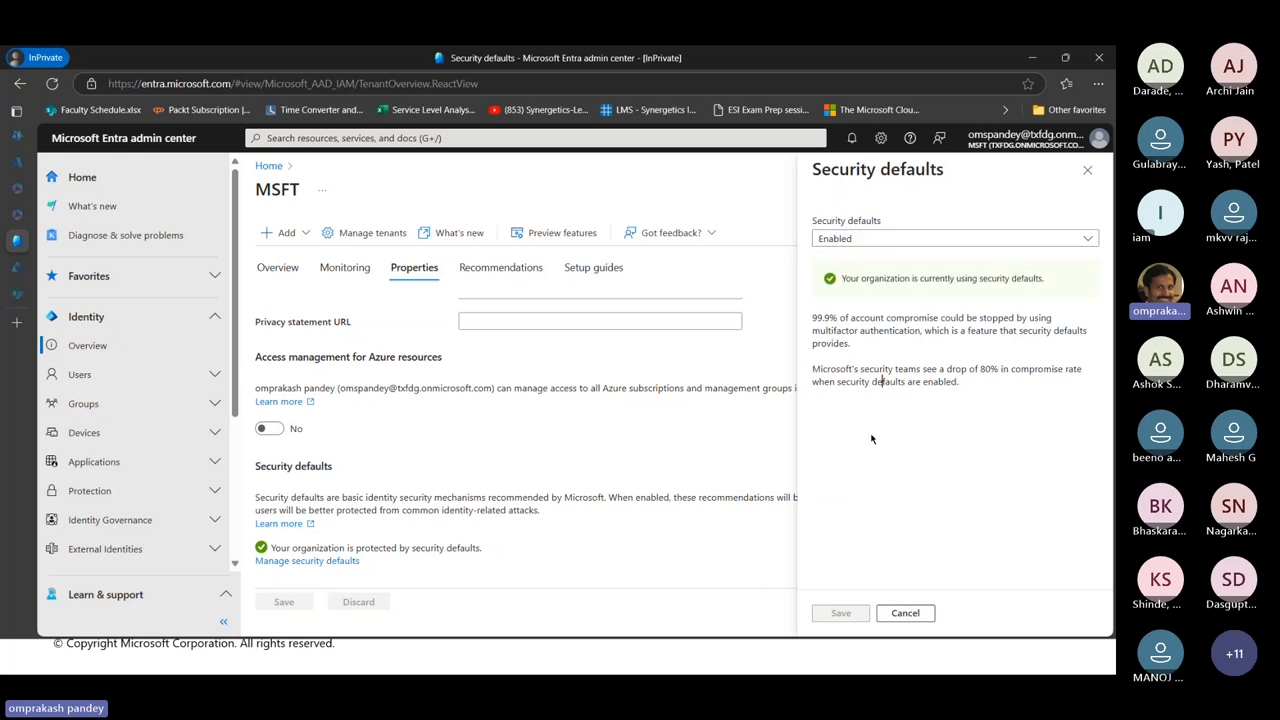
mouse_move(814, 316)
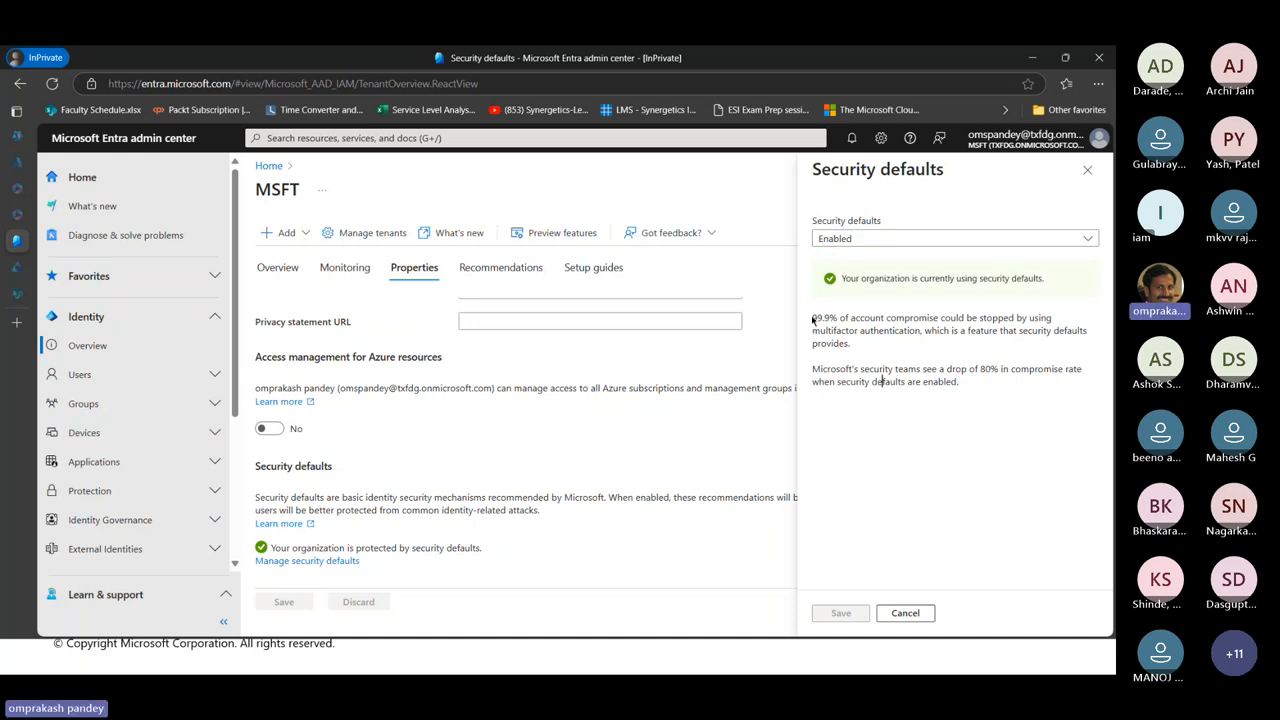
left_click_drag(812, 316, 940, 316)
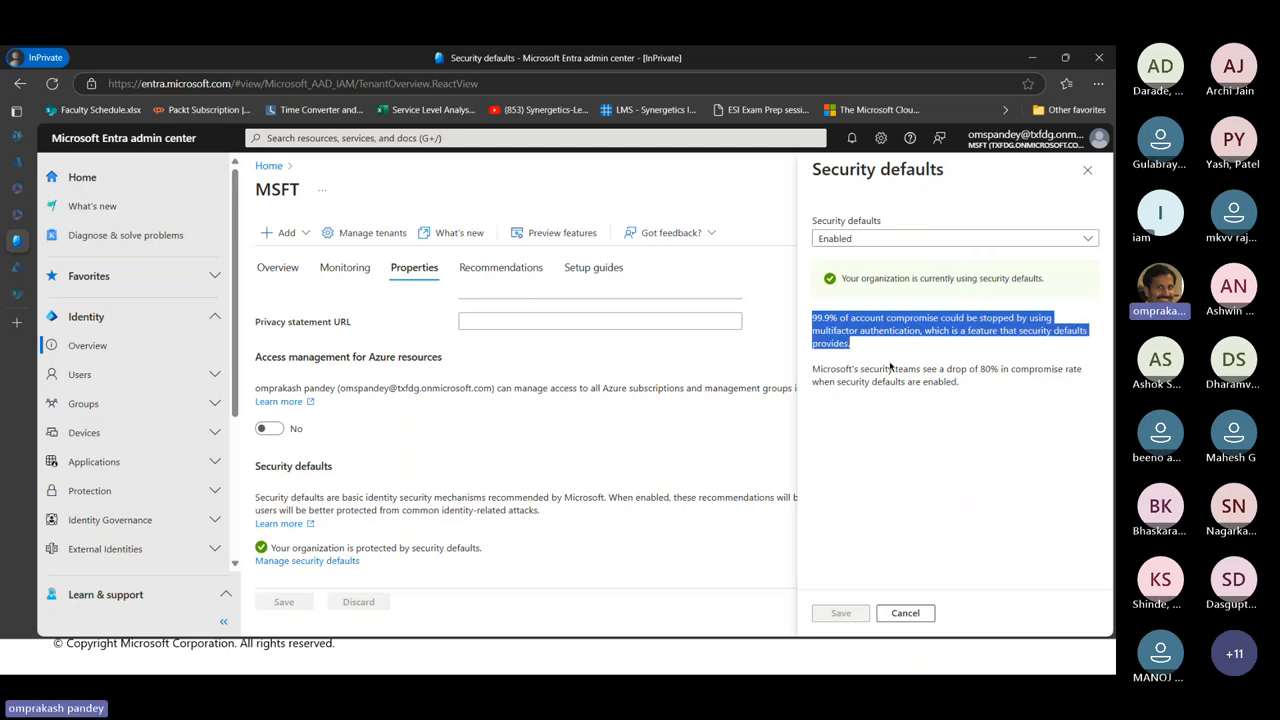
mouse_move(930, 442)
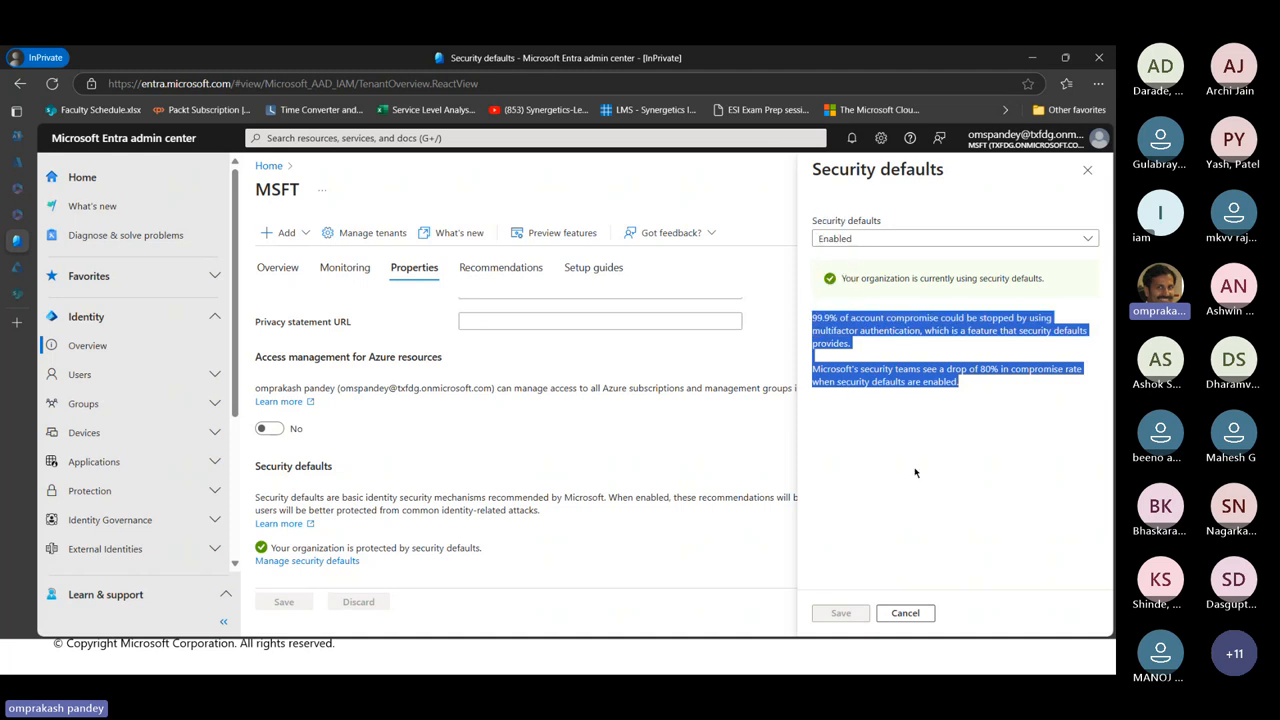
mouse_move(978, 492)
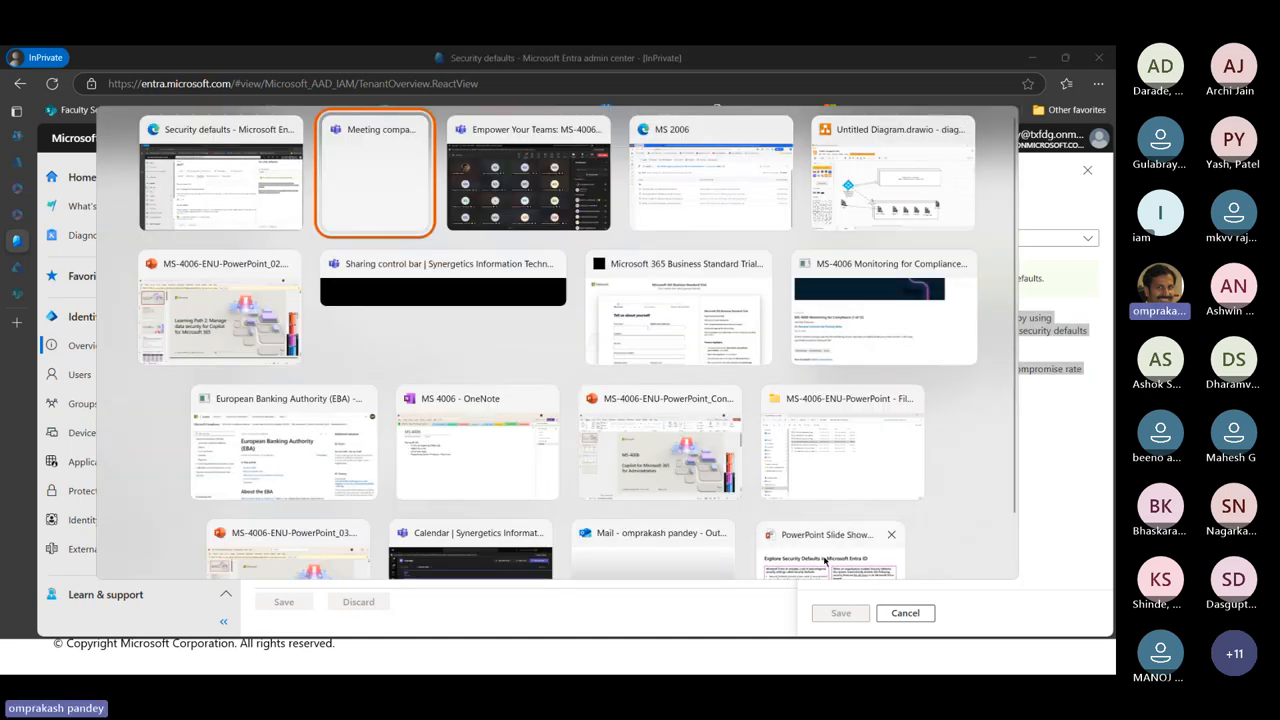
Step: Check the Teams meeting chat and return to the Security defaults pane in Edge
left_click(828, 552)
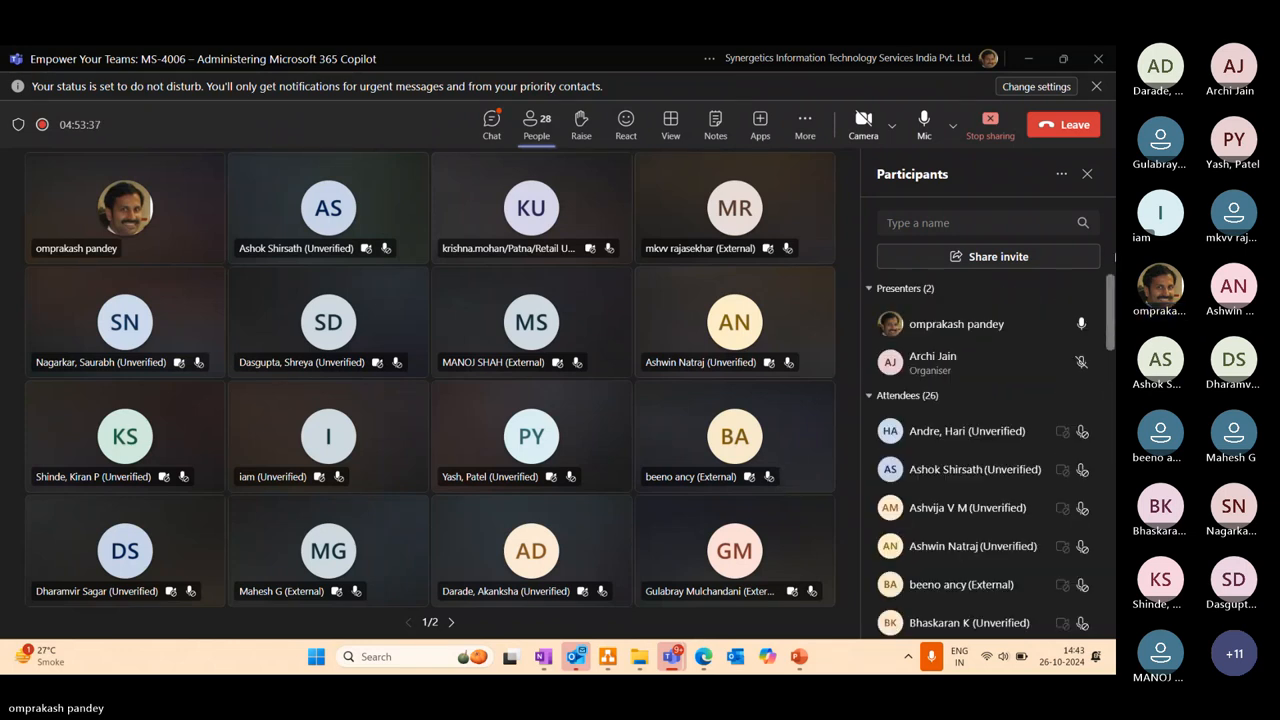
mouse_move(900, 442)
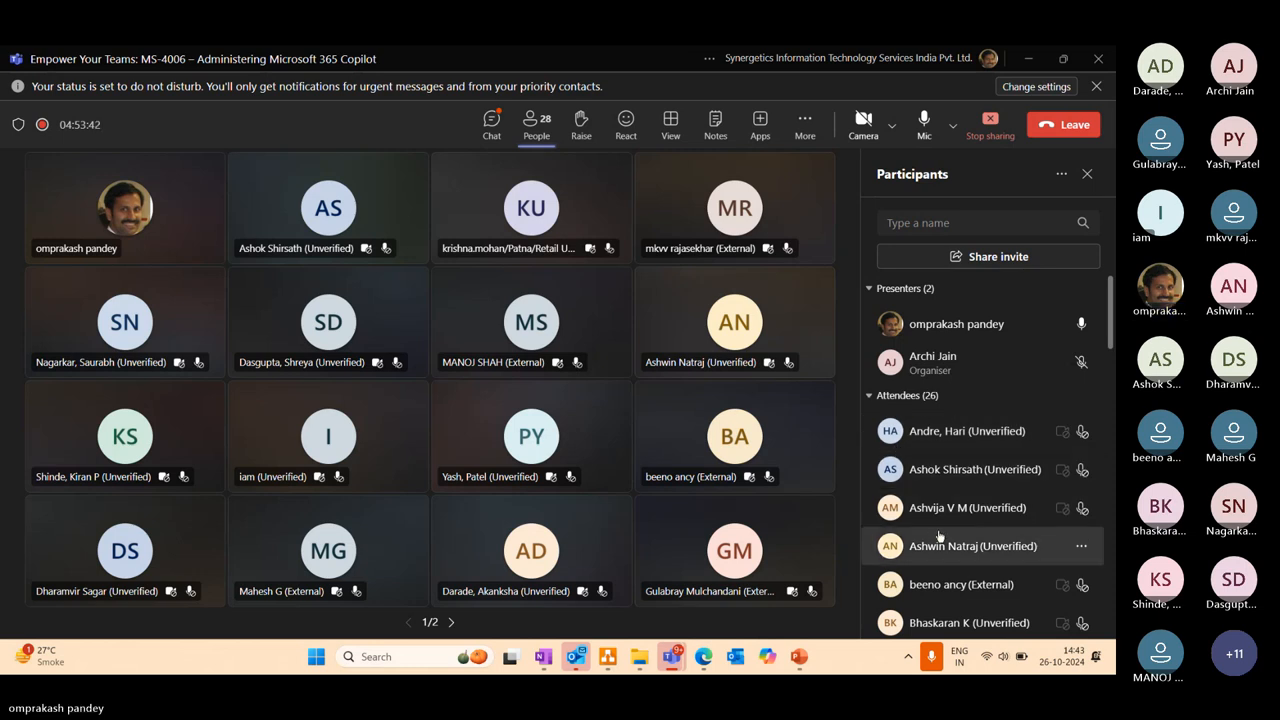
mouse_move(940, 536)
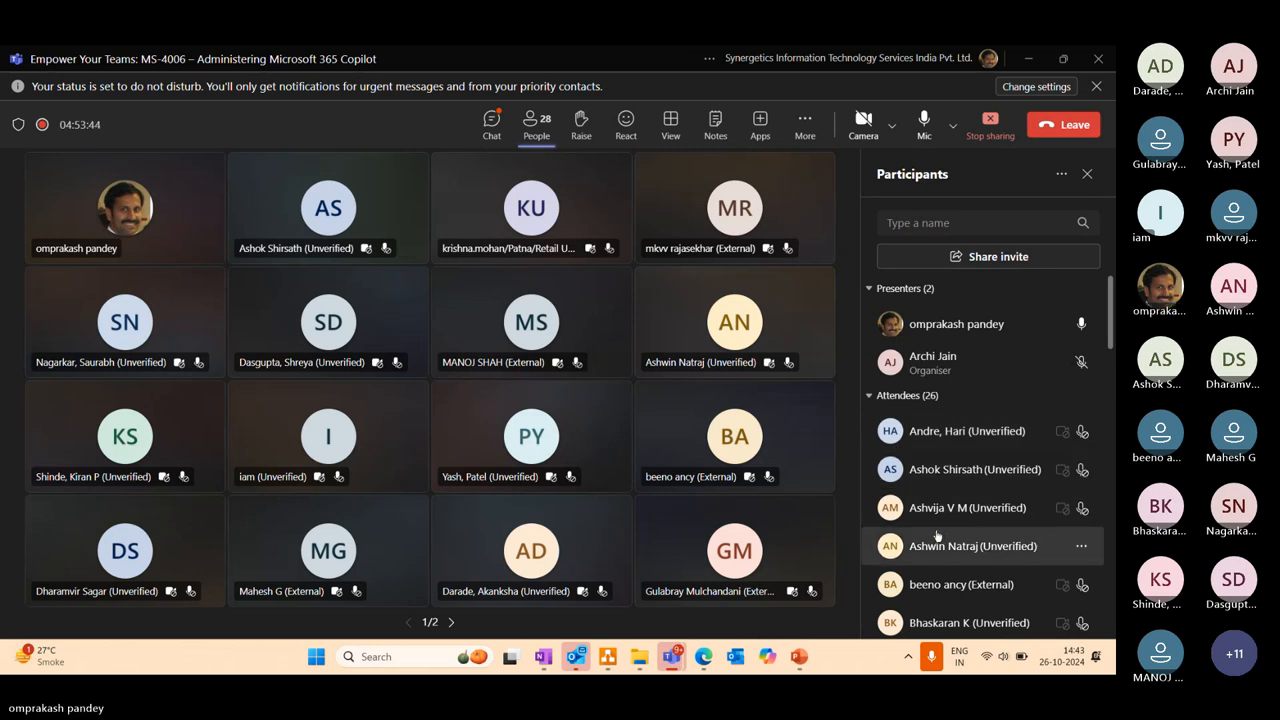
mouse_move(938, 508)
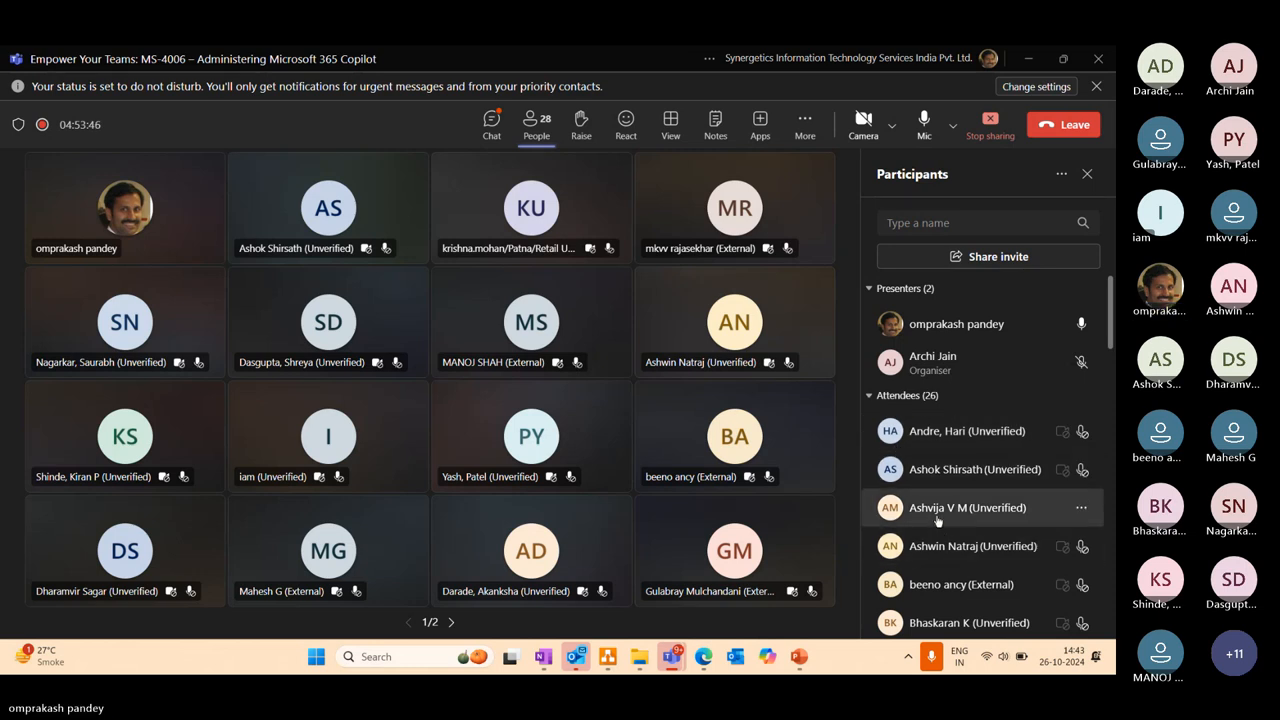
mouse_move(938, 518)
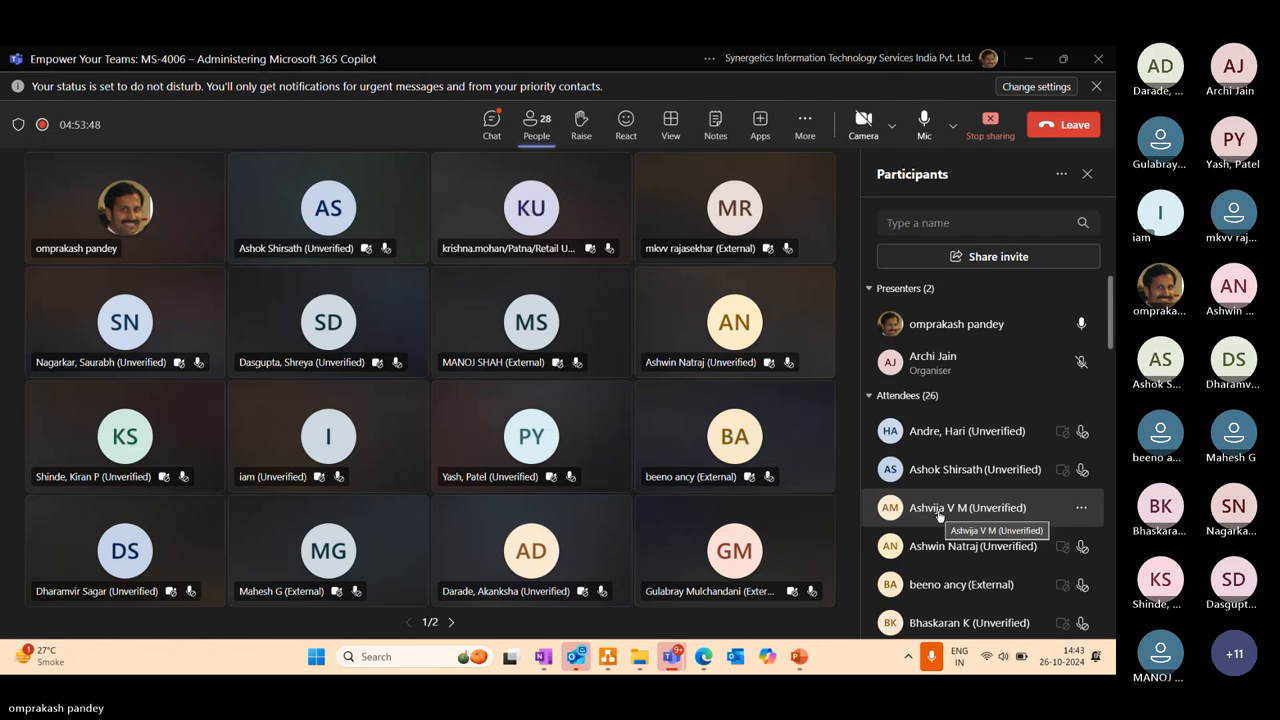
mouse_move(492, 124)
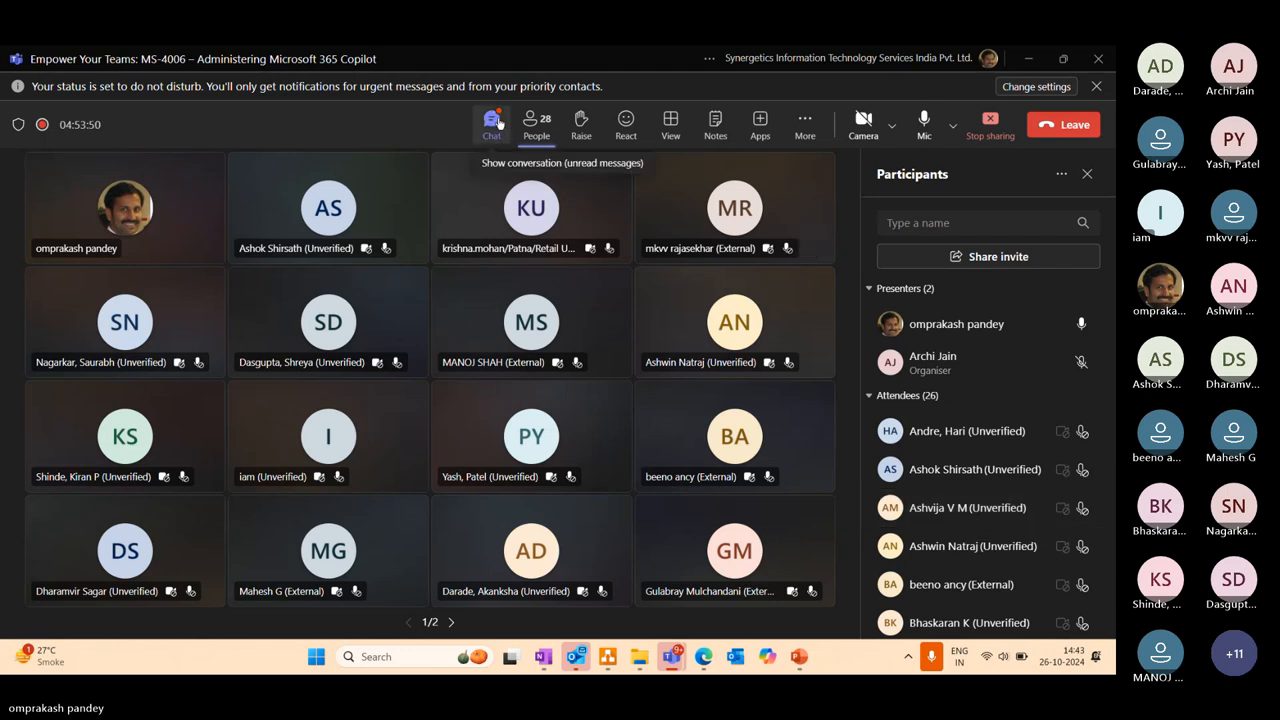
left_click(1088, 172)
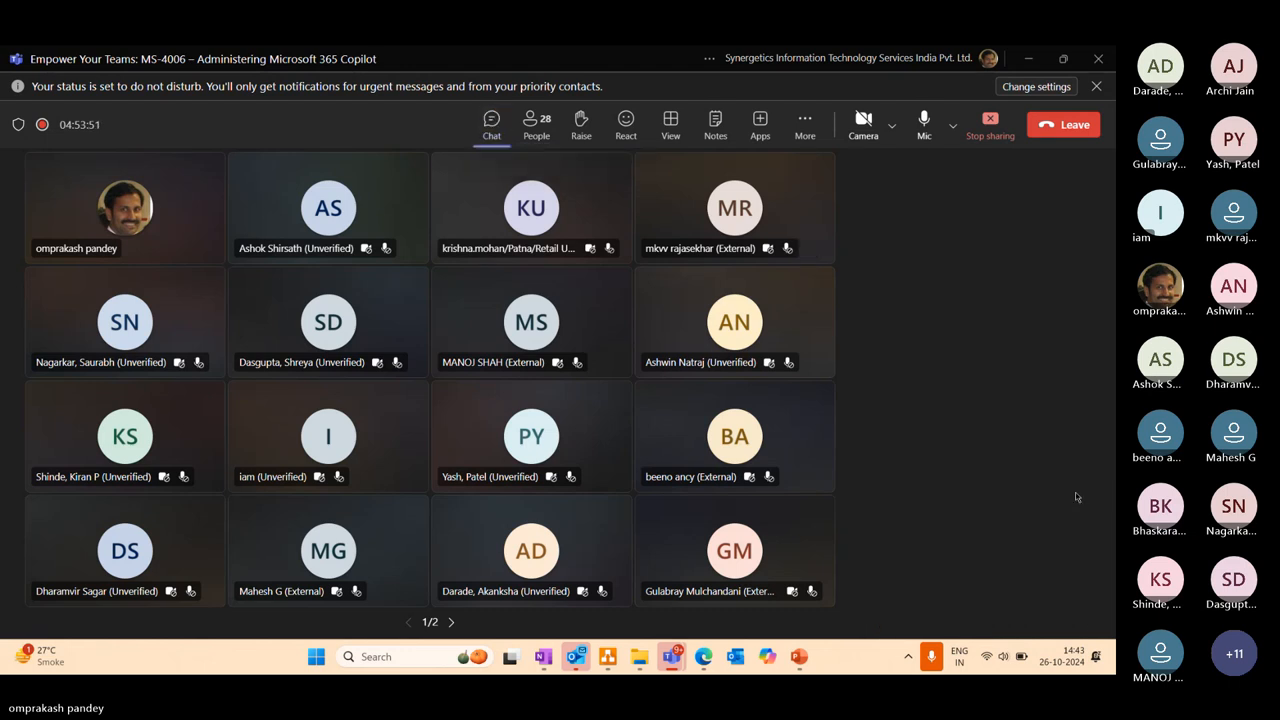
left_click(492, 120)
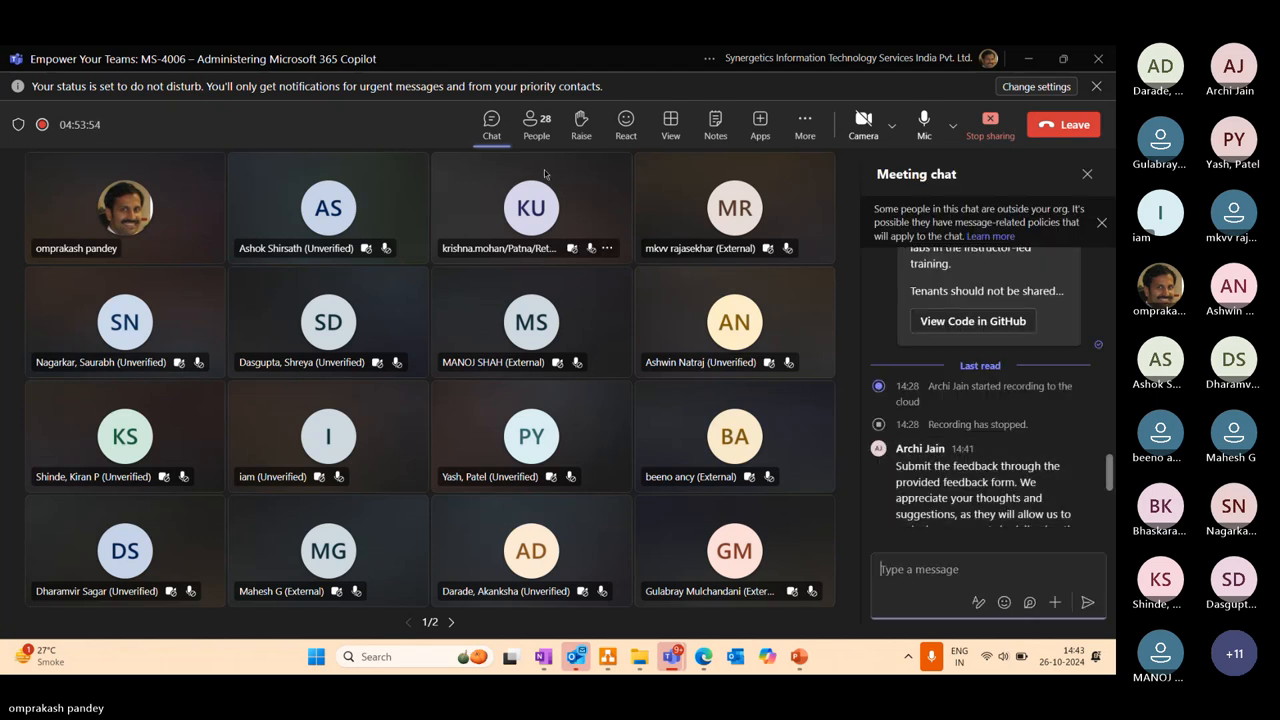
left_click(536, 124)
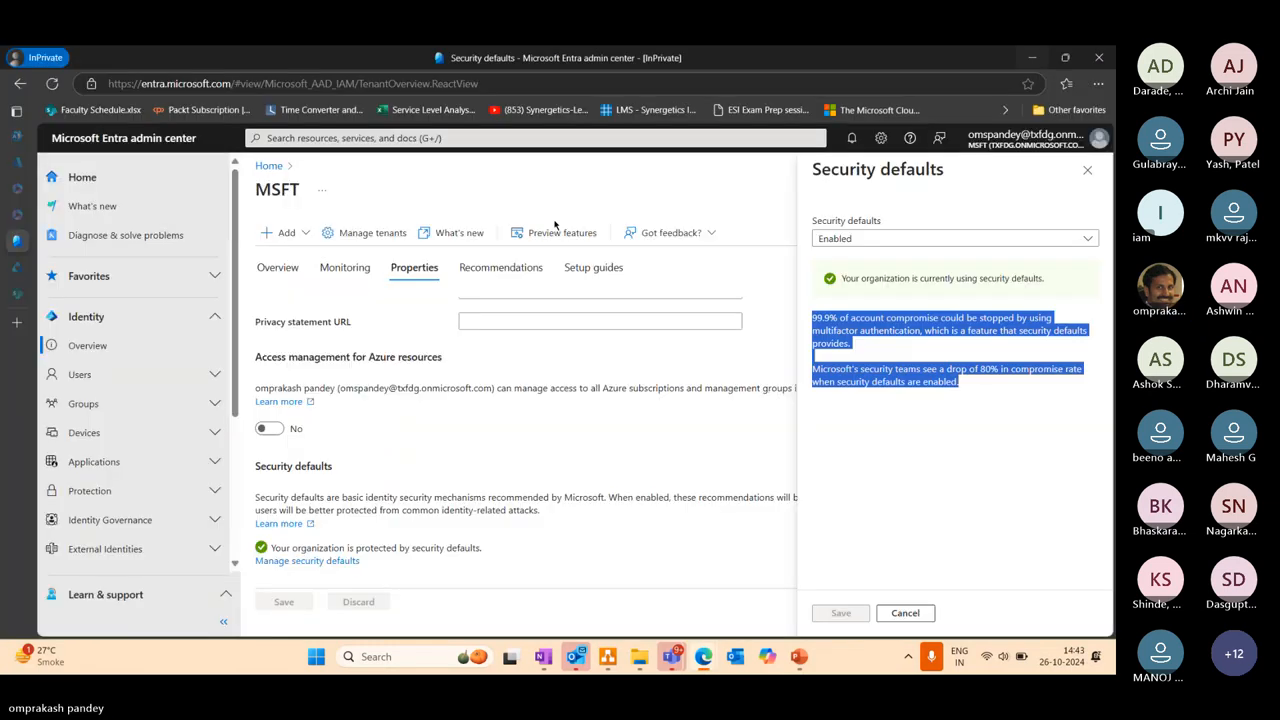
left_click(1028, 468)
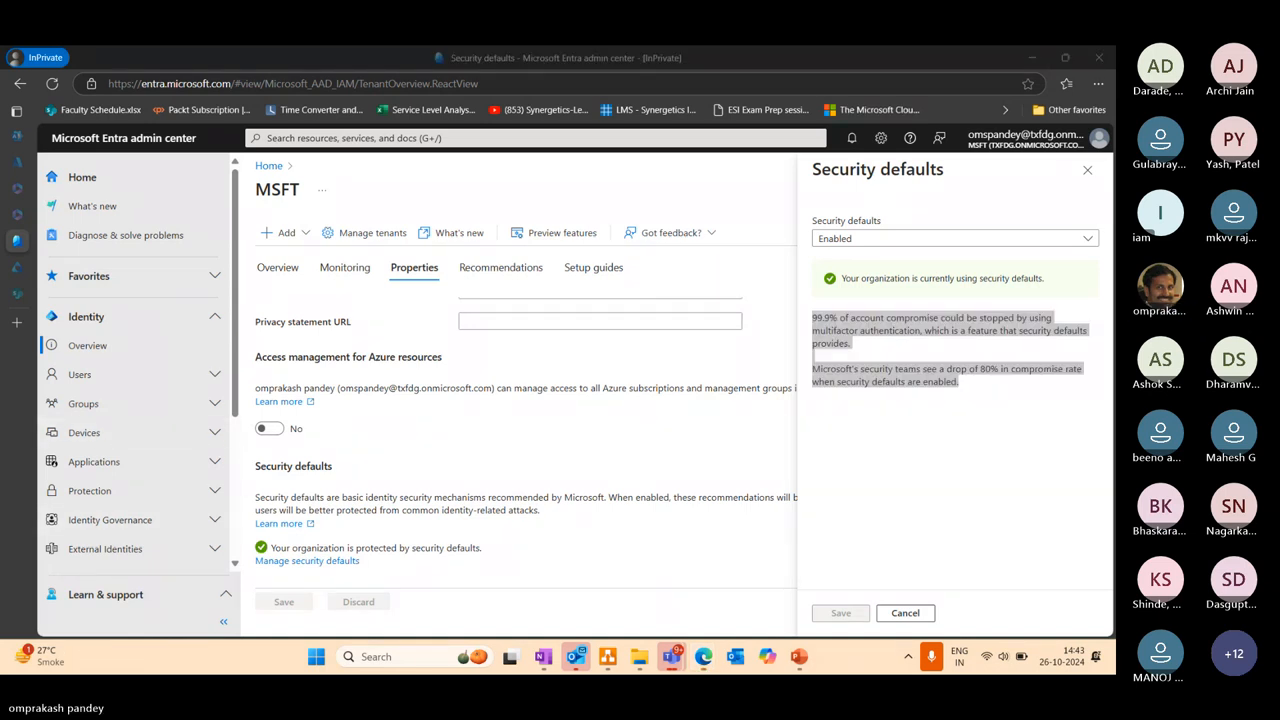
mouse_move(648, 656)
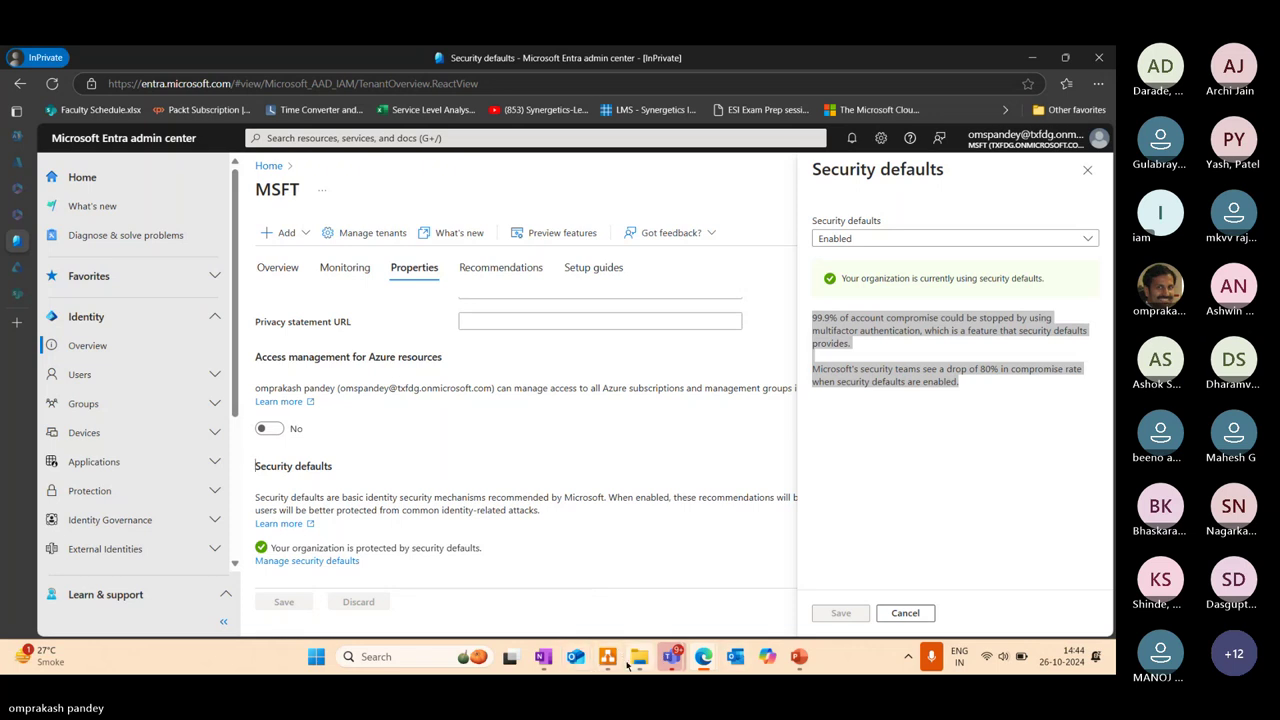
mouse_move(628, 664)
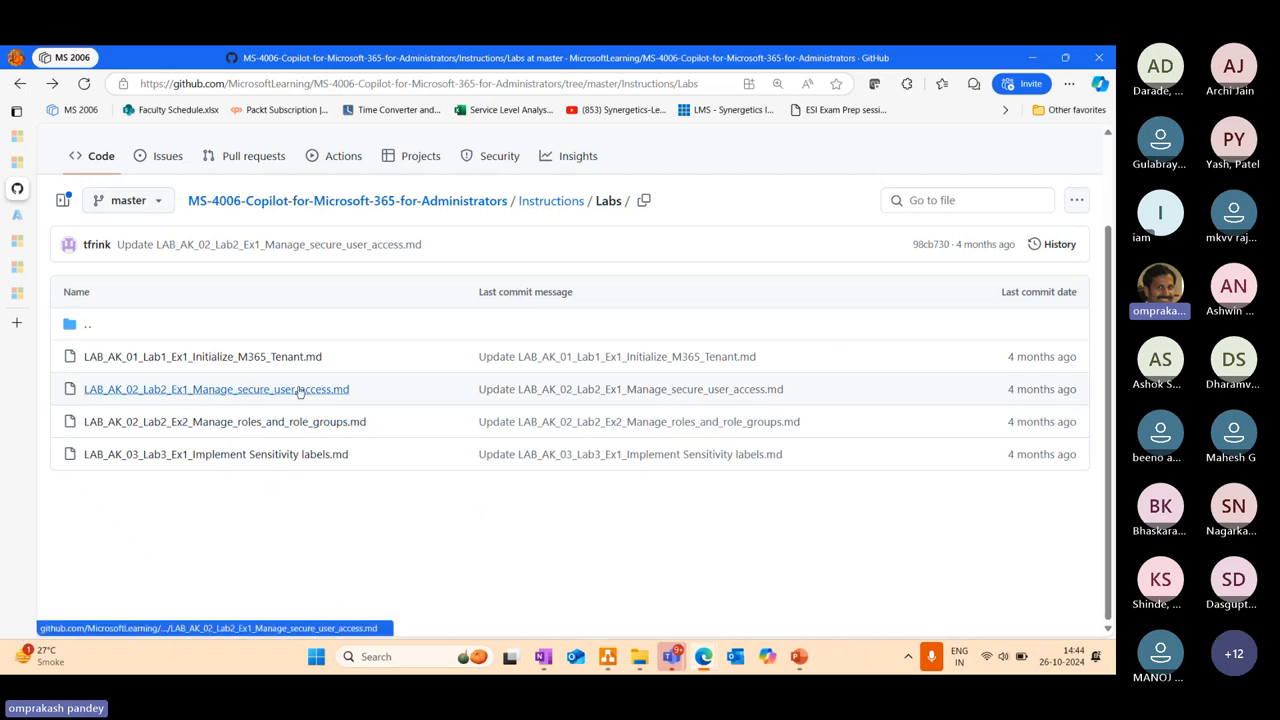
mouse_move(244, 422)
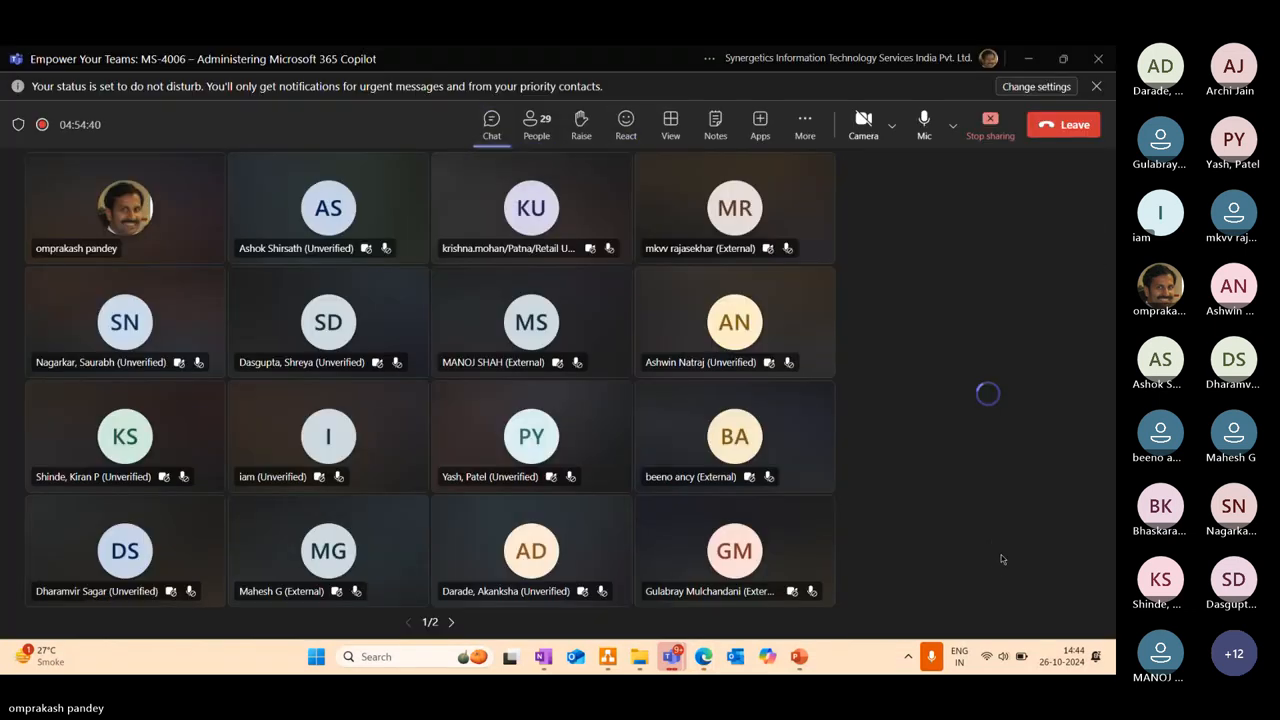
Step: Send the Lab 2 Exercise 1 GitHub guide link in the meeting chat
left_click(492, 124)
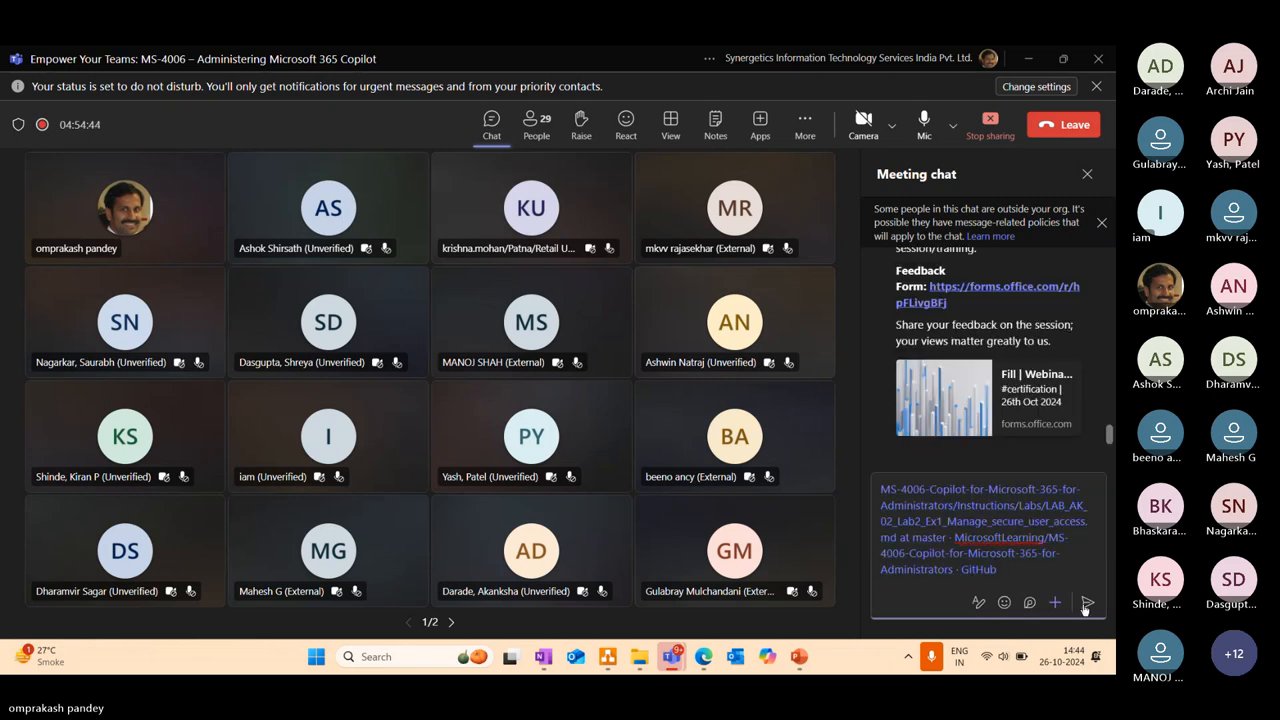
left_click(1088, 602)
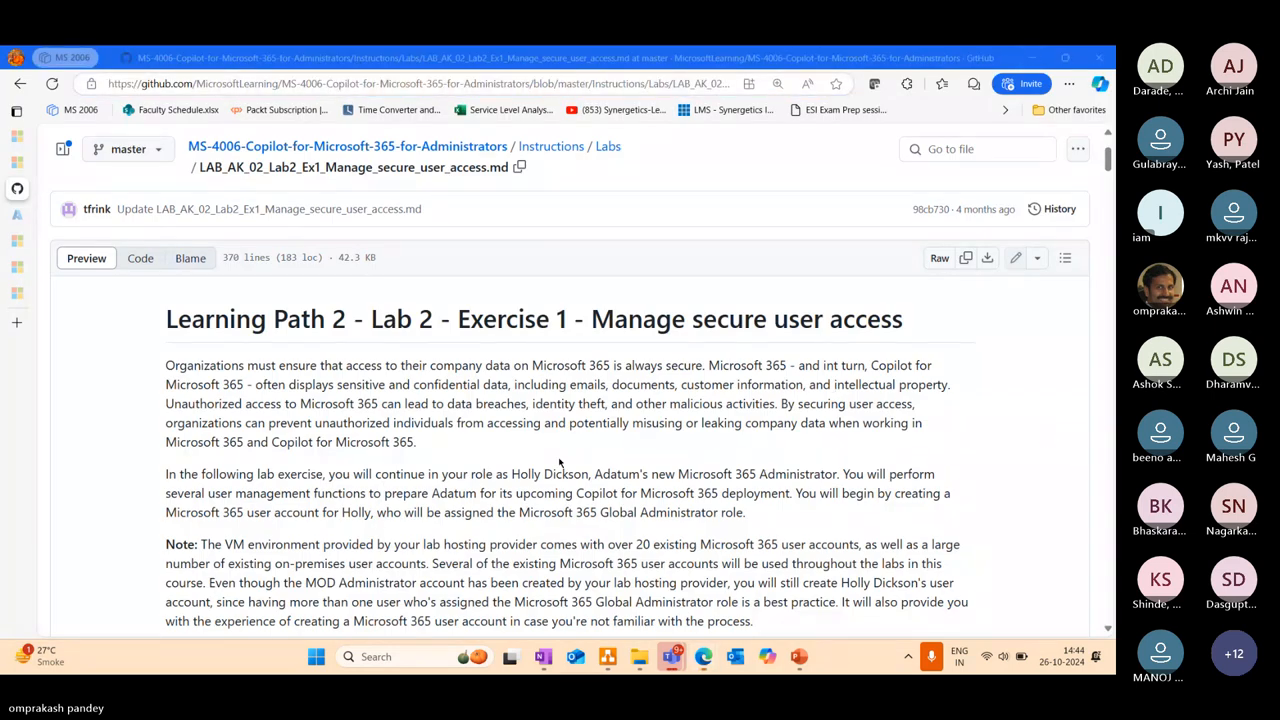
Step: Read the Lab 2 Exercise 1 introduction, highlighting the word Copilot in the lab text
scroll("down", 3)
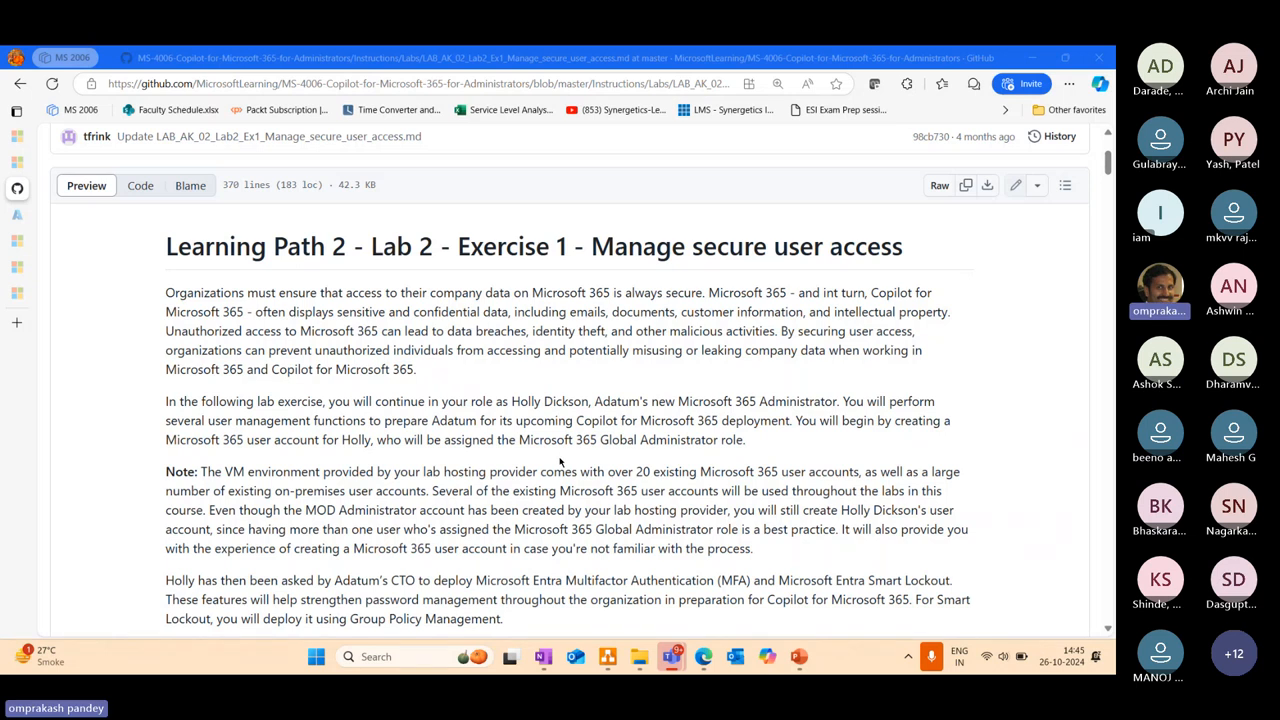
mouse_move(552, 464)
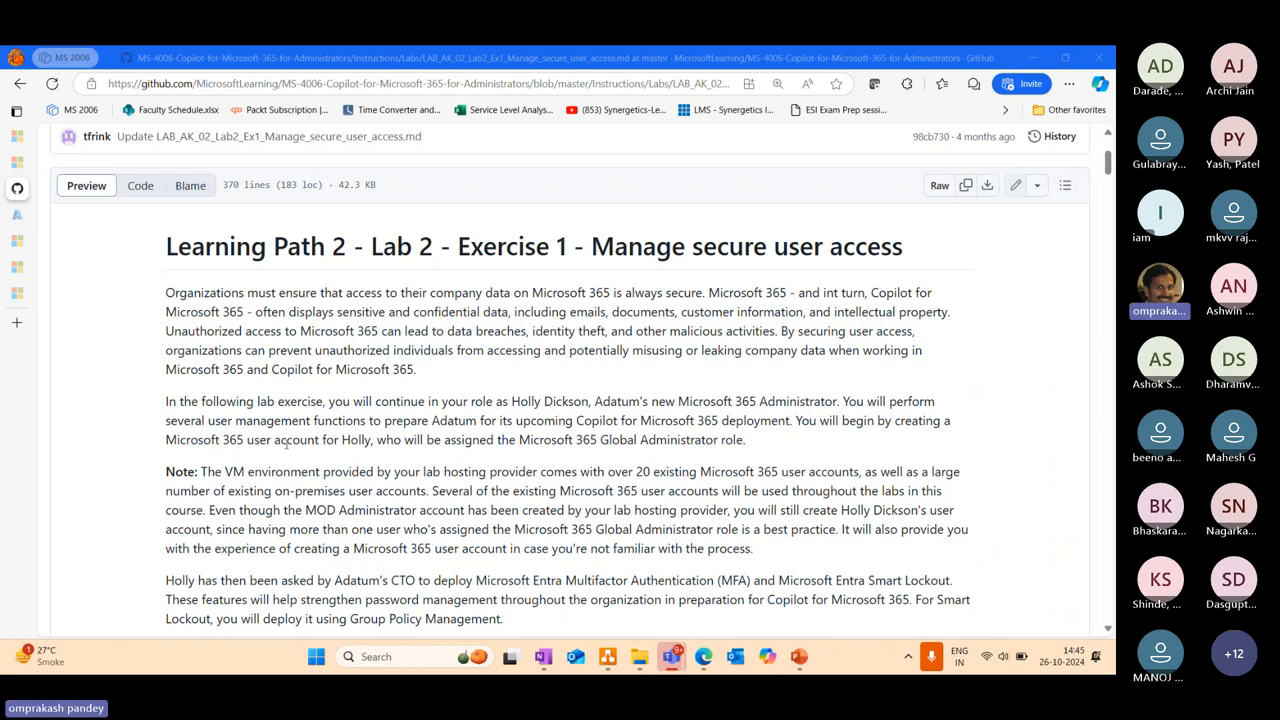
scroll("down", 3)
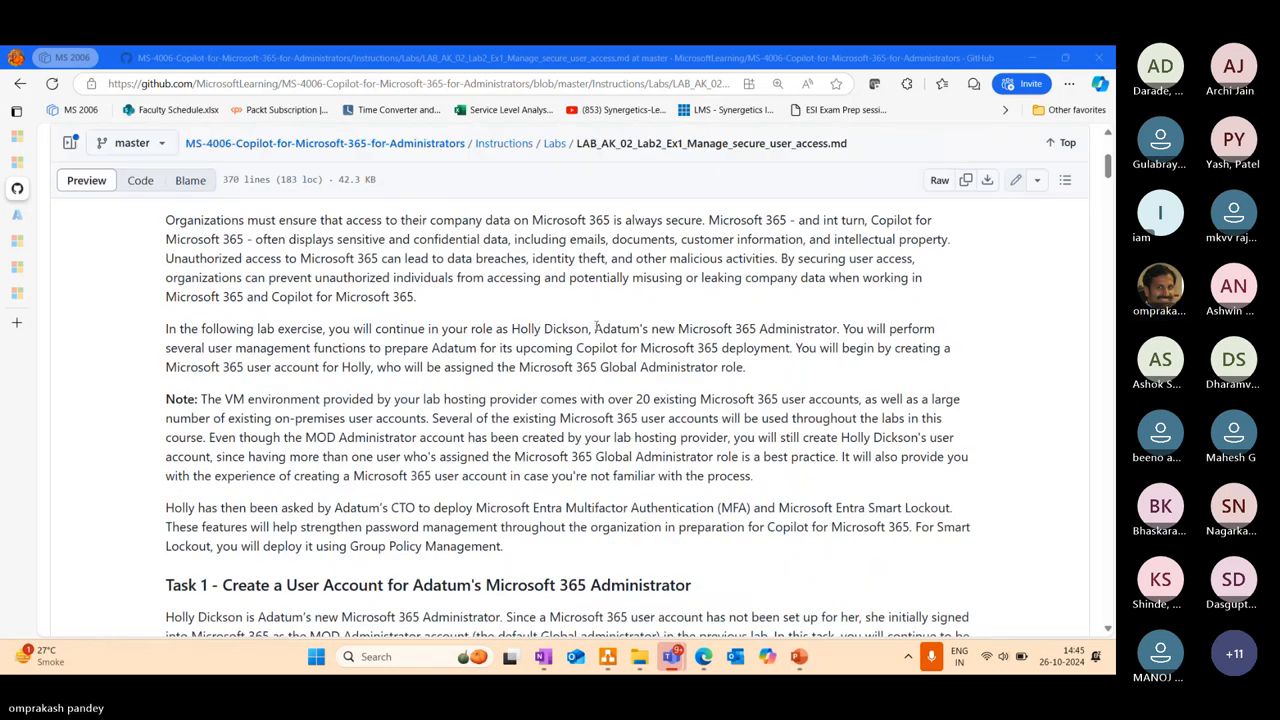
left_click_drag(596, 328, 916, 348)
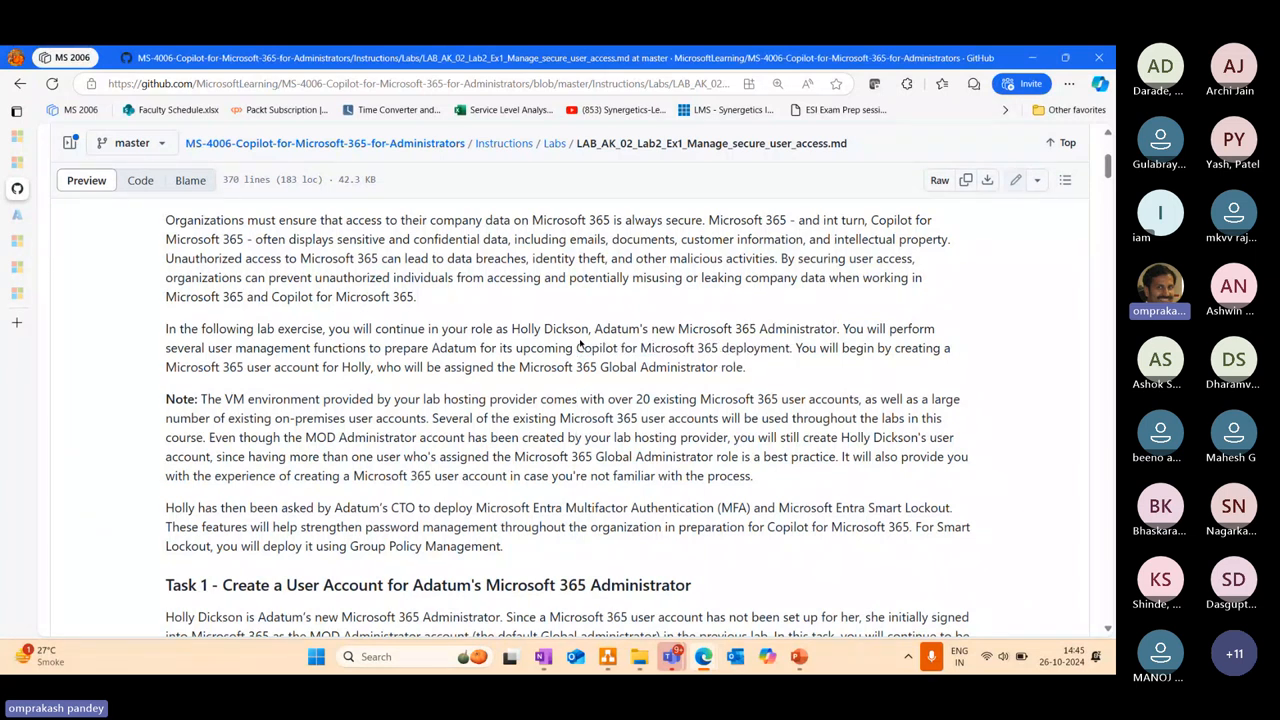
left_click_drag(576, 348, 790, 348)
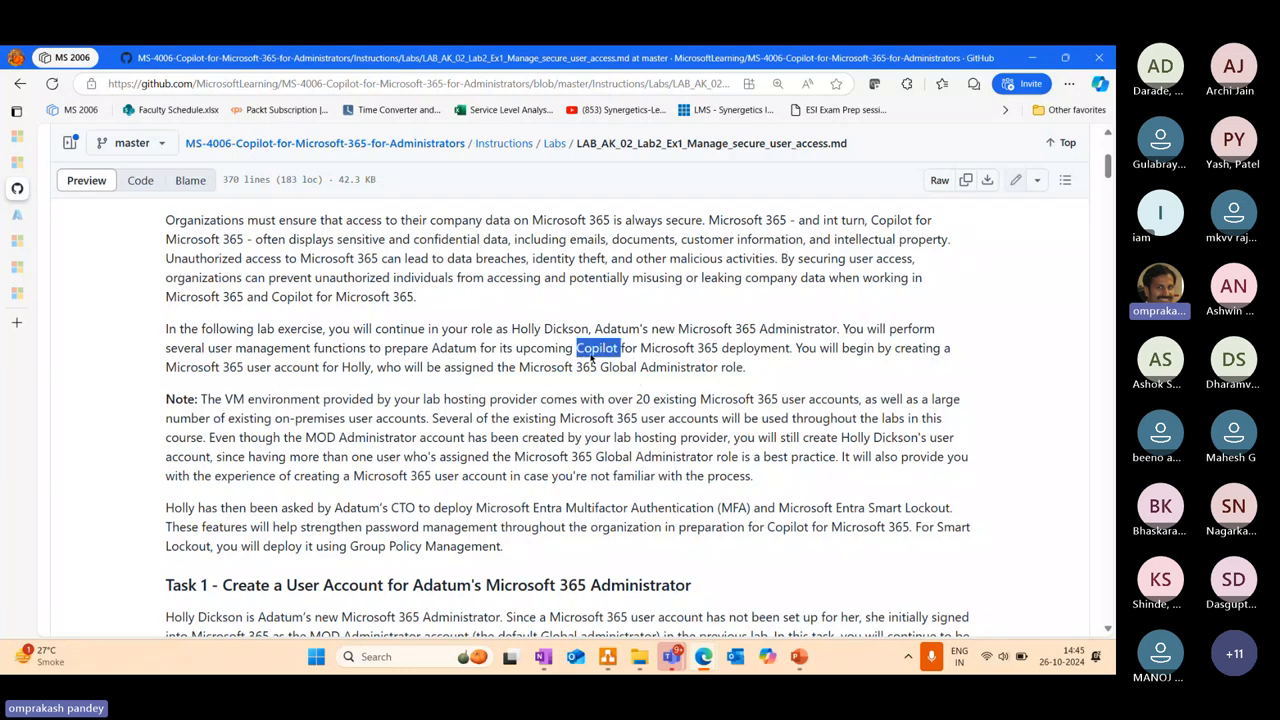
Step: Continue down to Task 1's numbered steps for creating Holly Dickson's administrator account
scroll("down", 3)
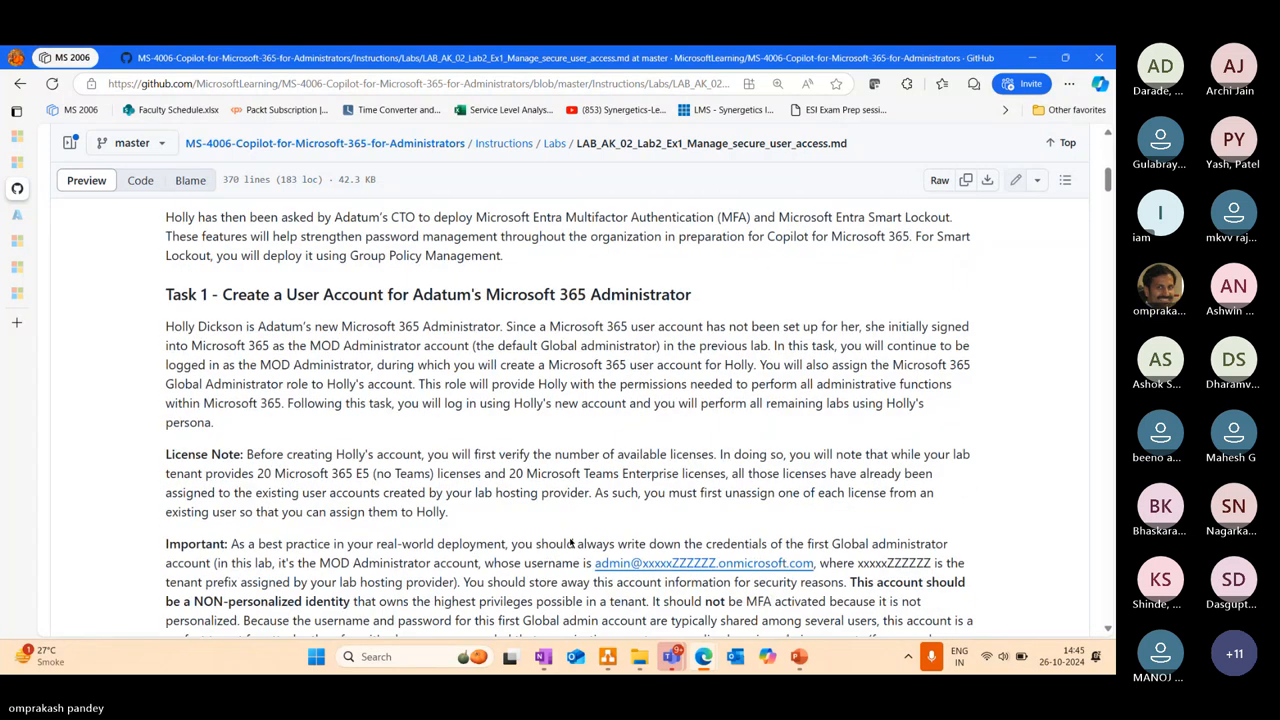
scroll("down", 3)
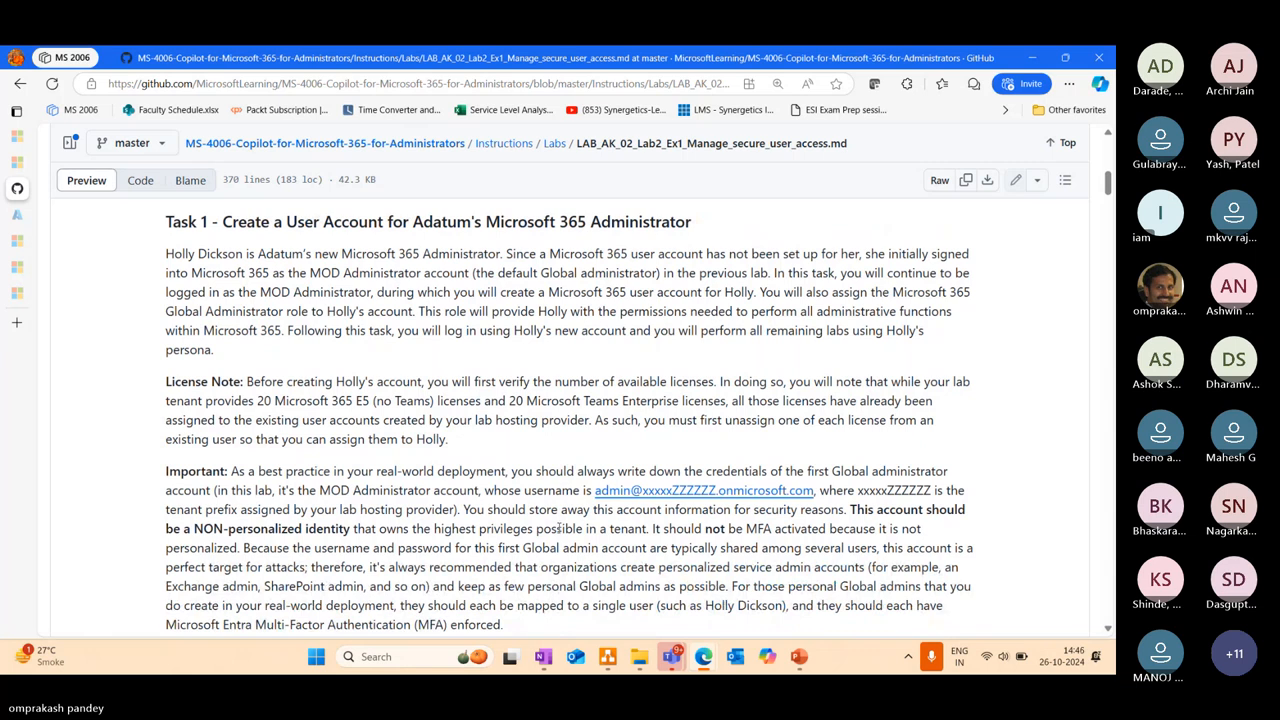
scroll("down", 3)
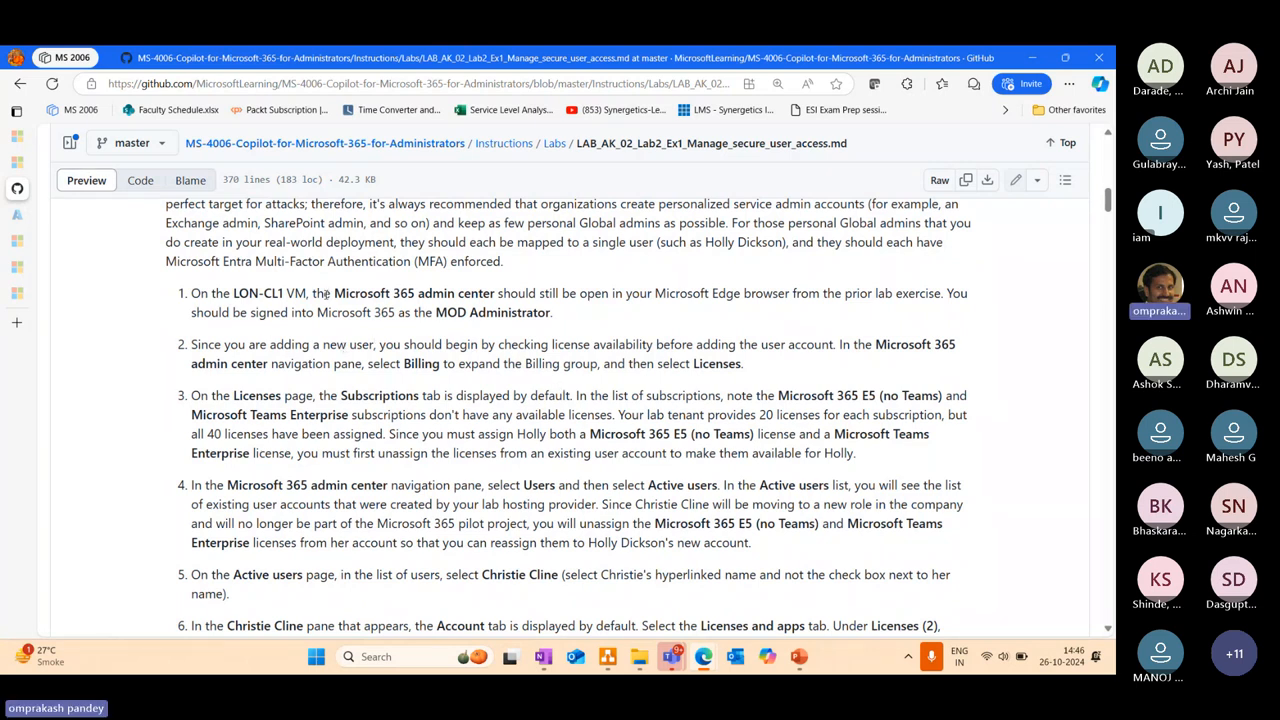
Step: Reread step 2 in the lab guide, then expand the Billing group in the admin center navigation
left_click(704, 656)
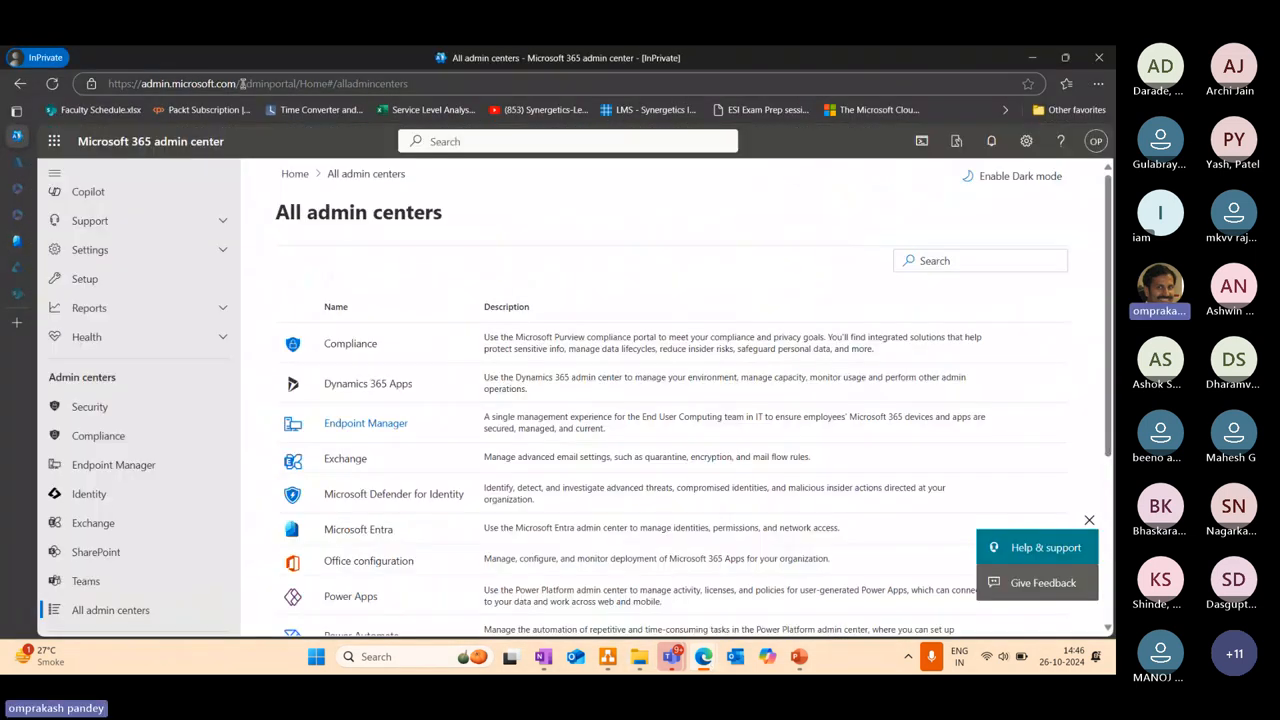
left_click(518, 82)
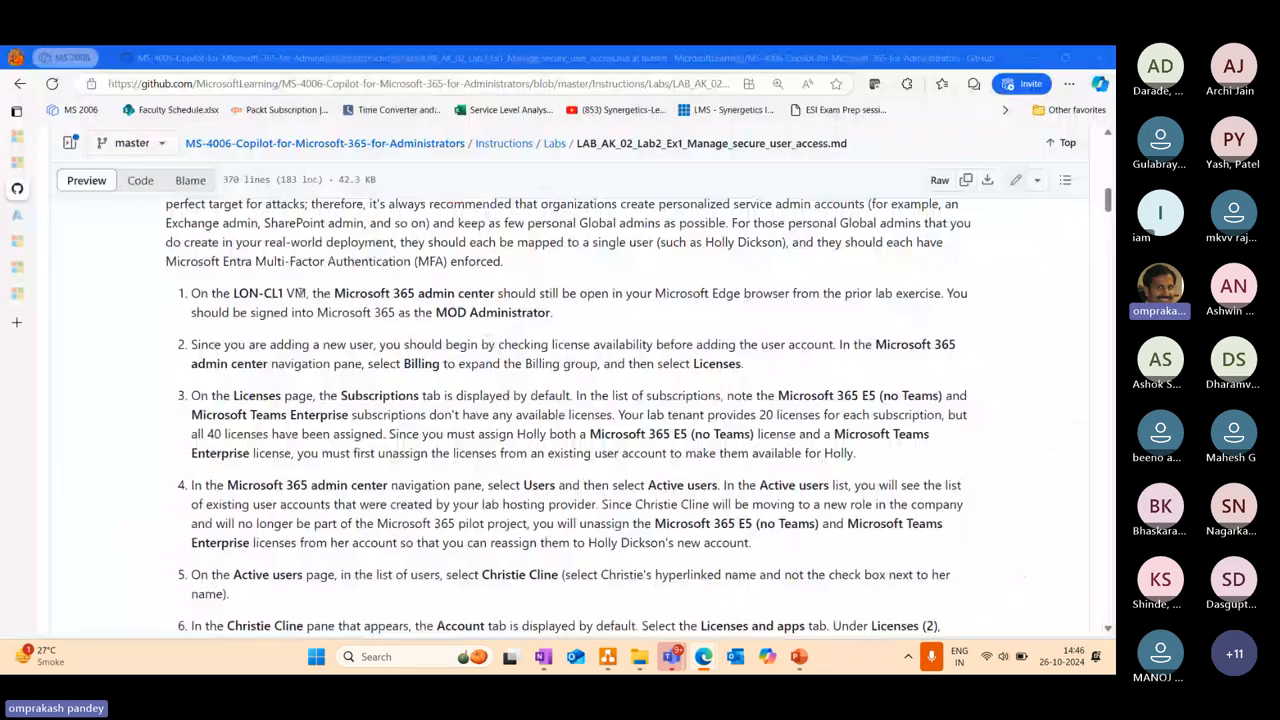
double_click(476, 312)
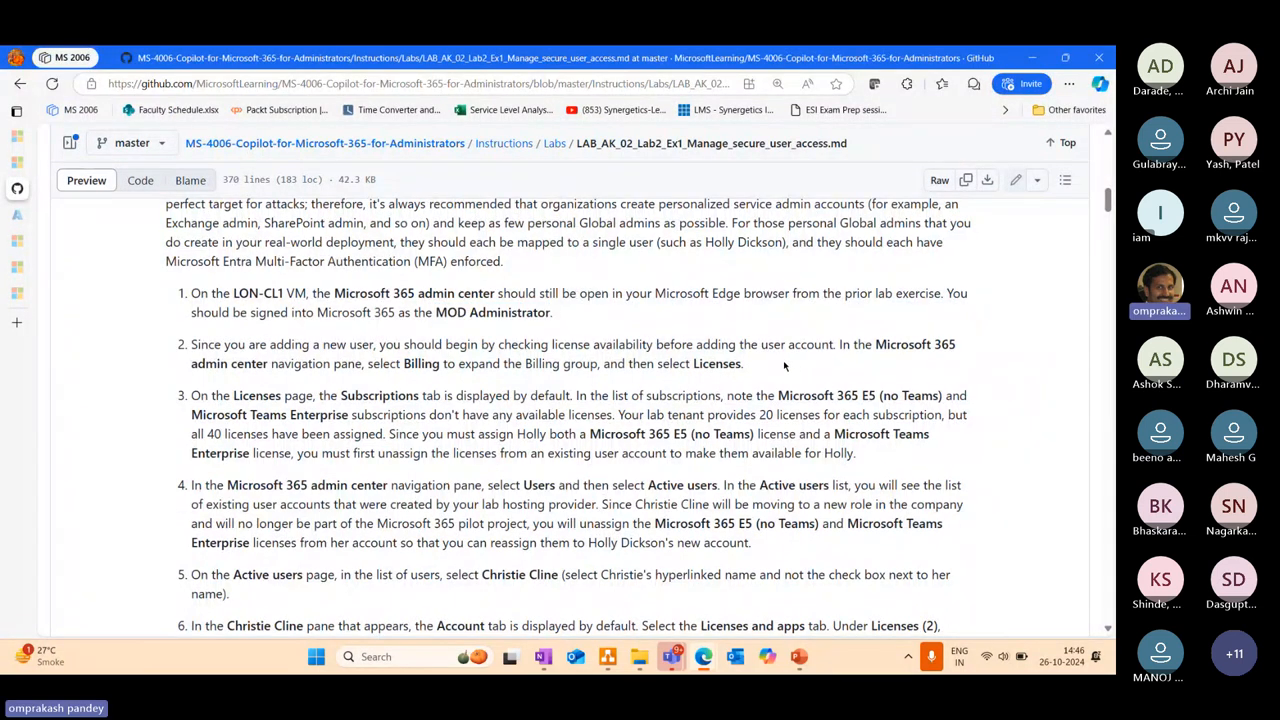
mouse_move(880, 364)
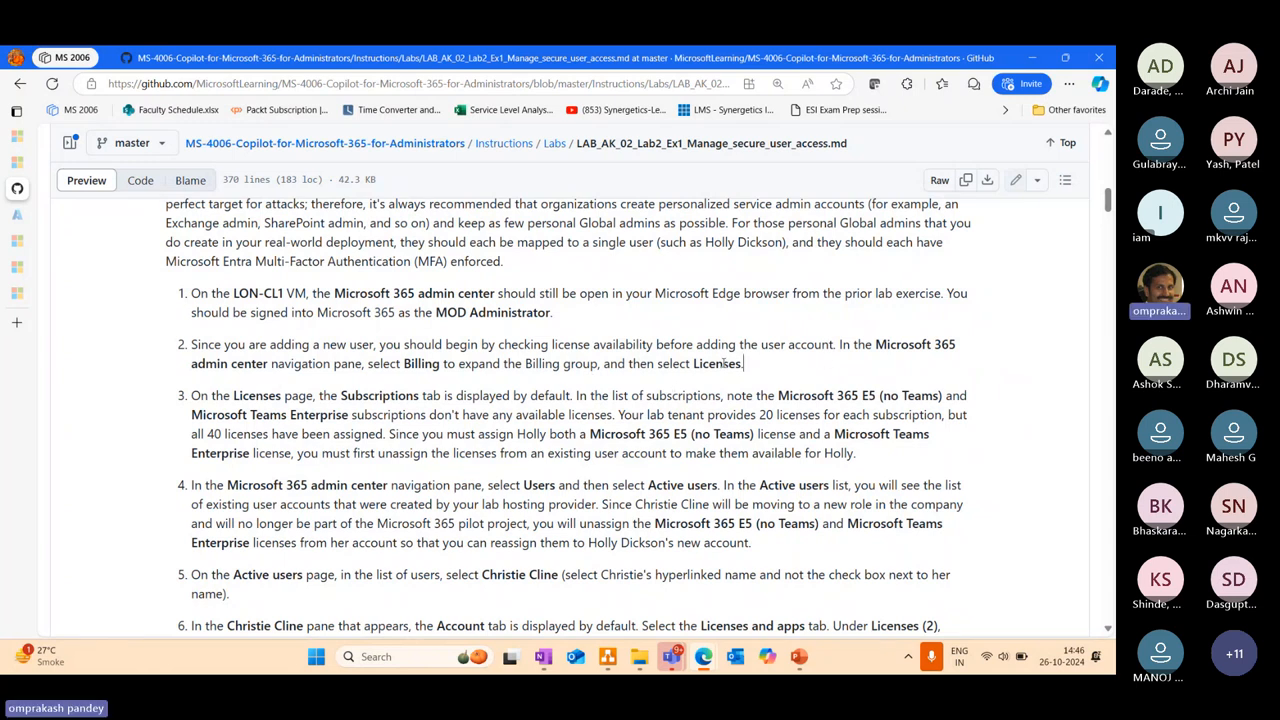
double_click(718, 364)
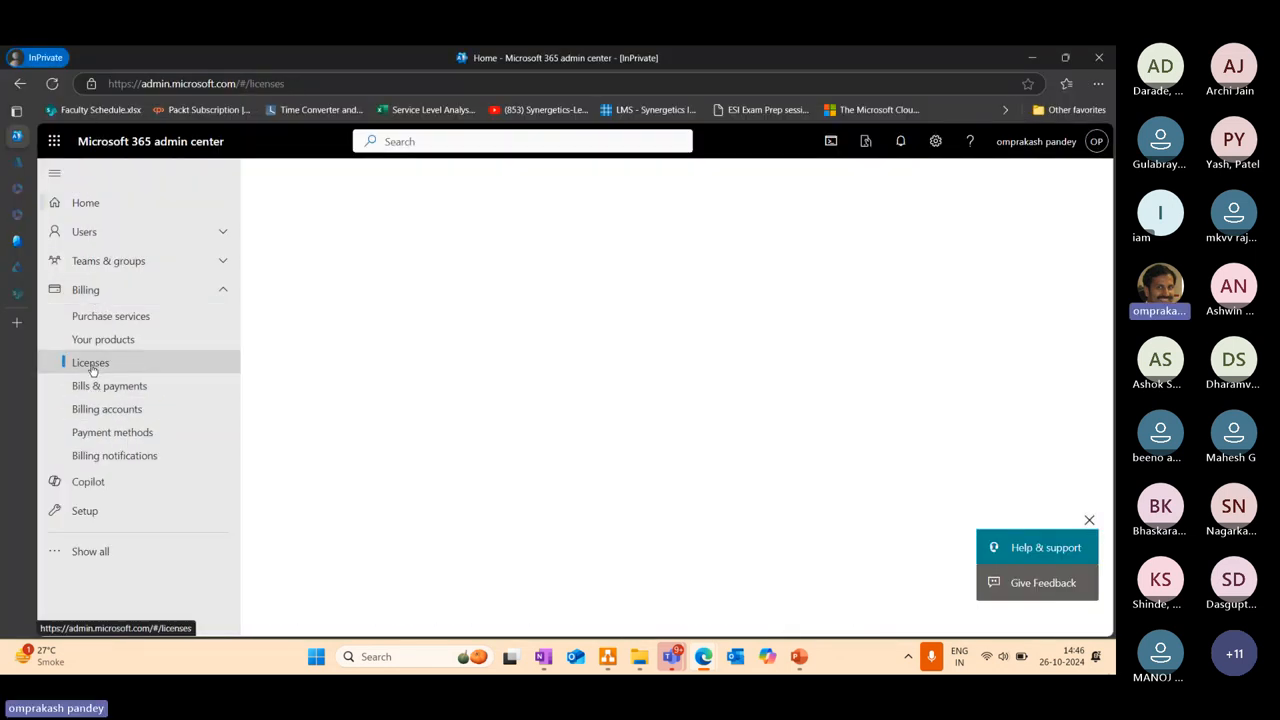
Step: Show Billing > Licenses with its four subscriptions, including Microsoft 365 E5 Developer at 19 of 25
left_click(90, 362)
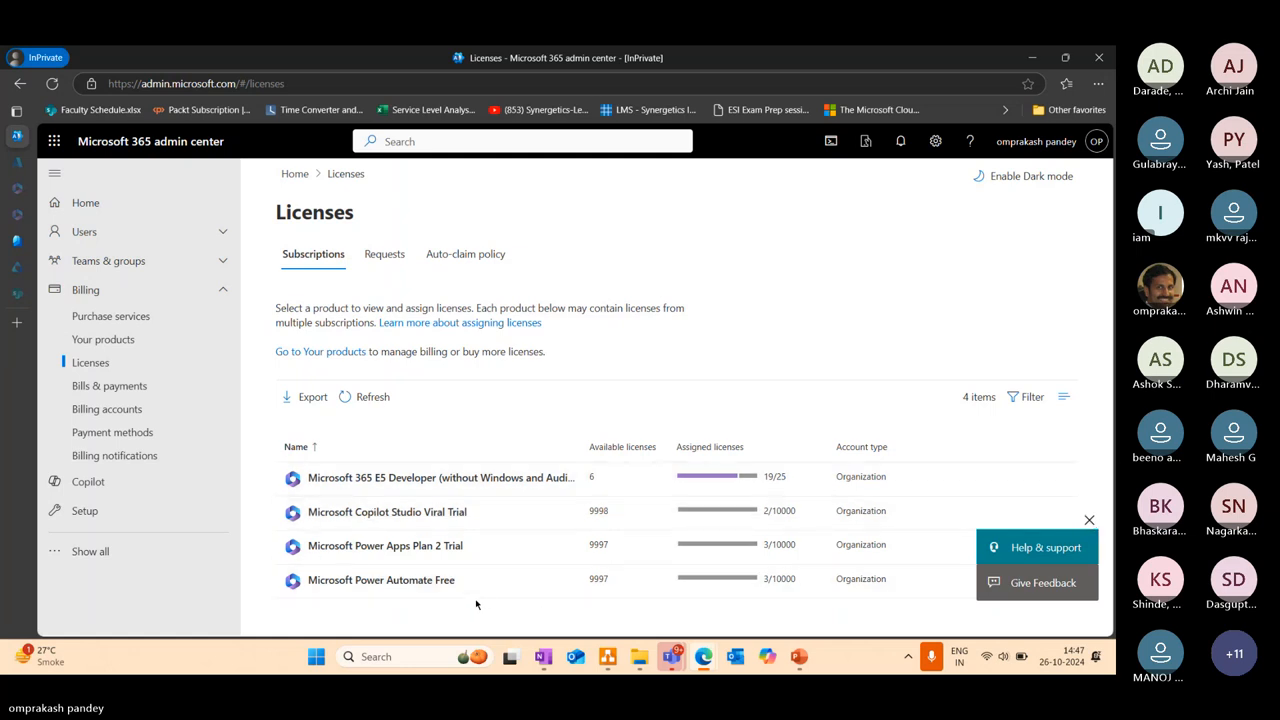
mouse_move(428, 518)
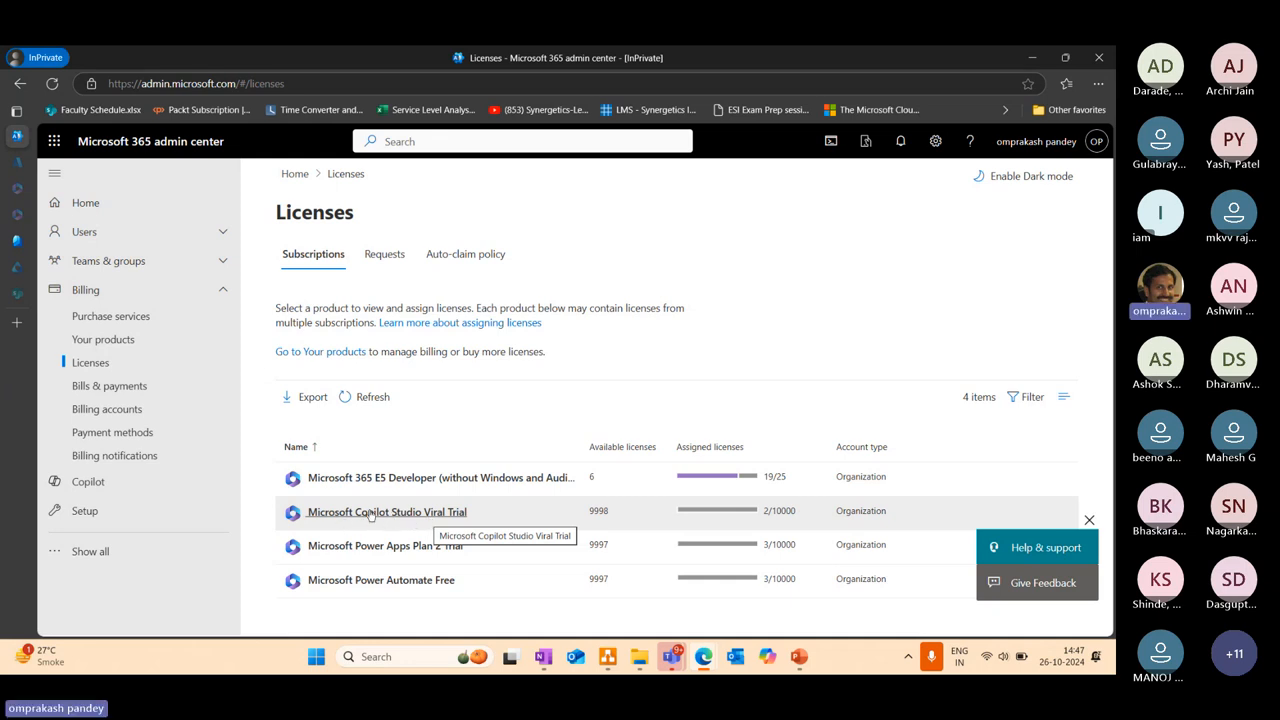
mouse_move(390, 516)
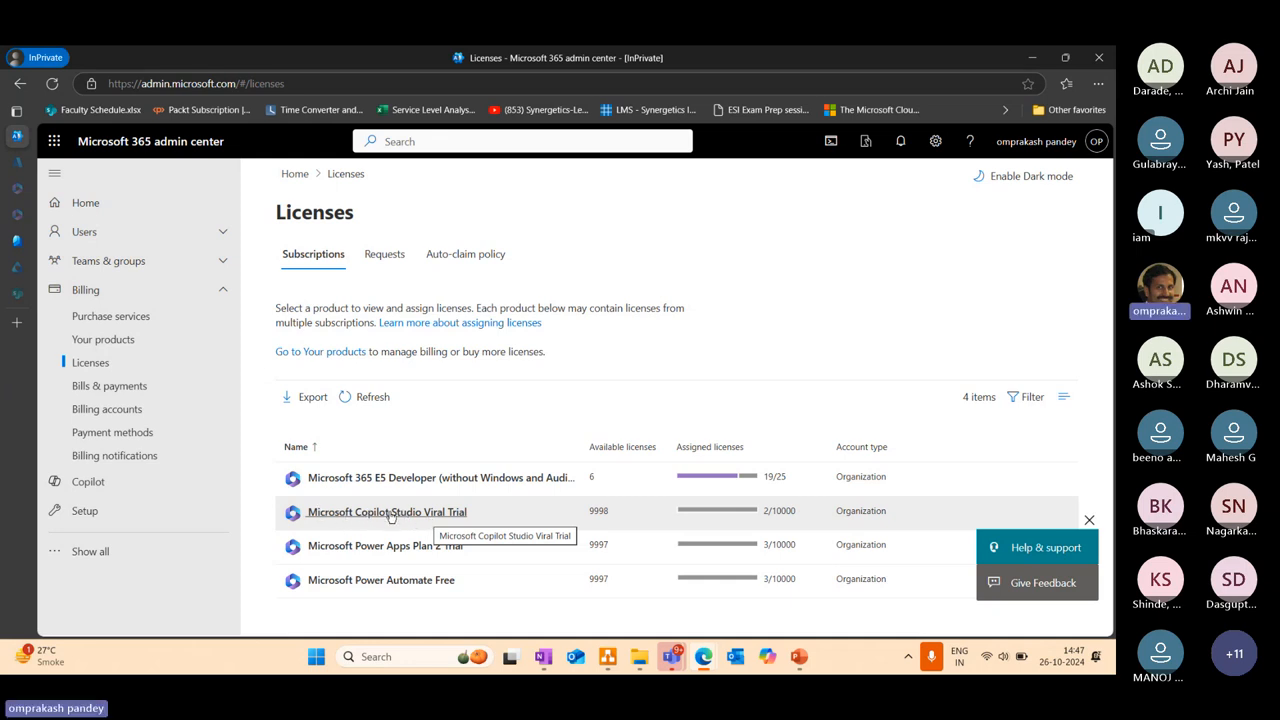
mouse_move(396, 516)
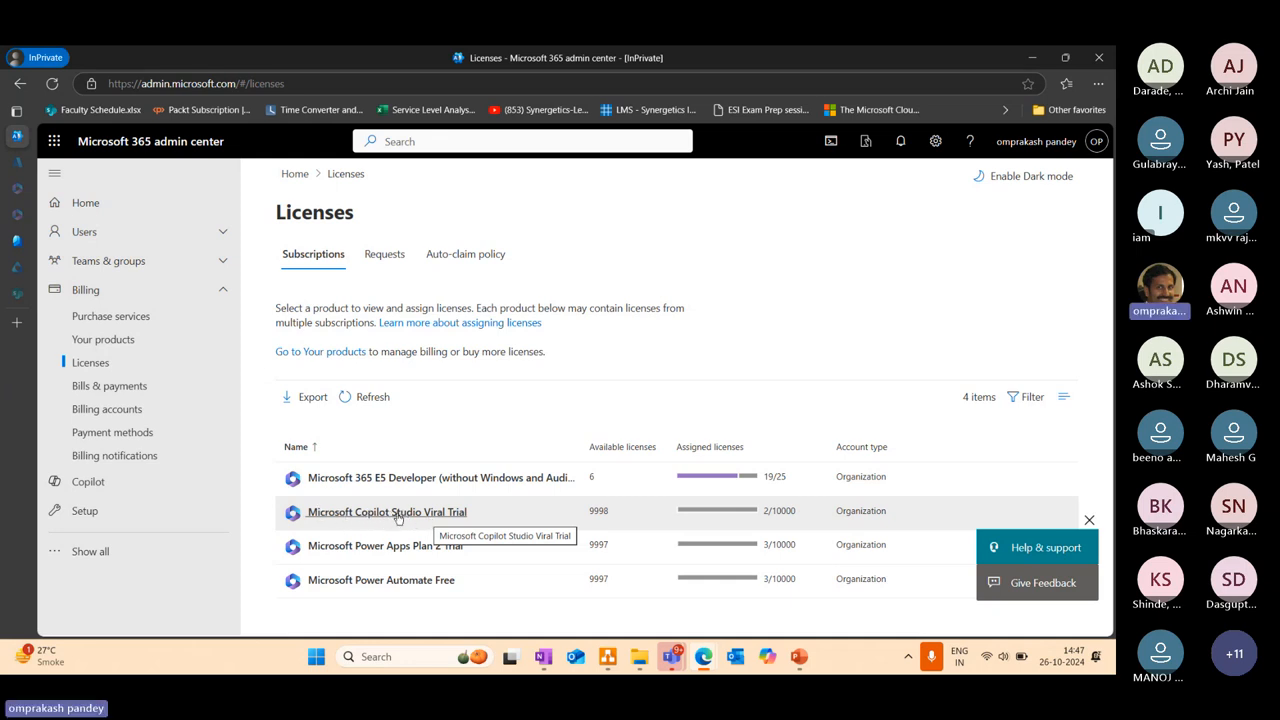
mouse_move(398, 556)
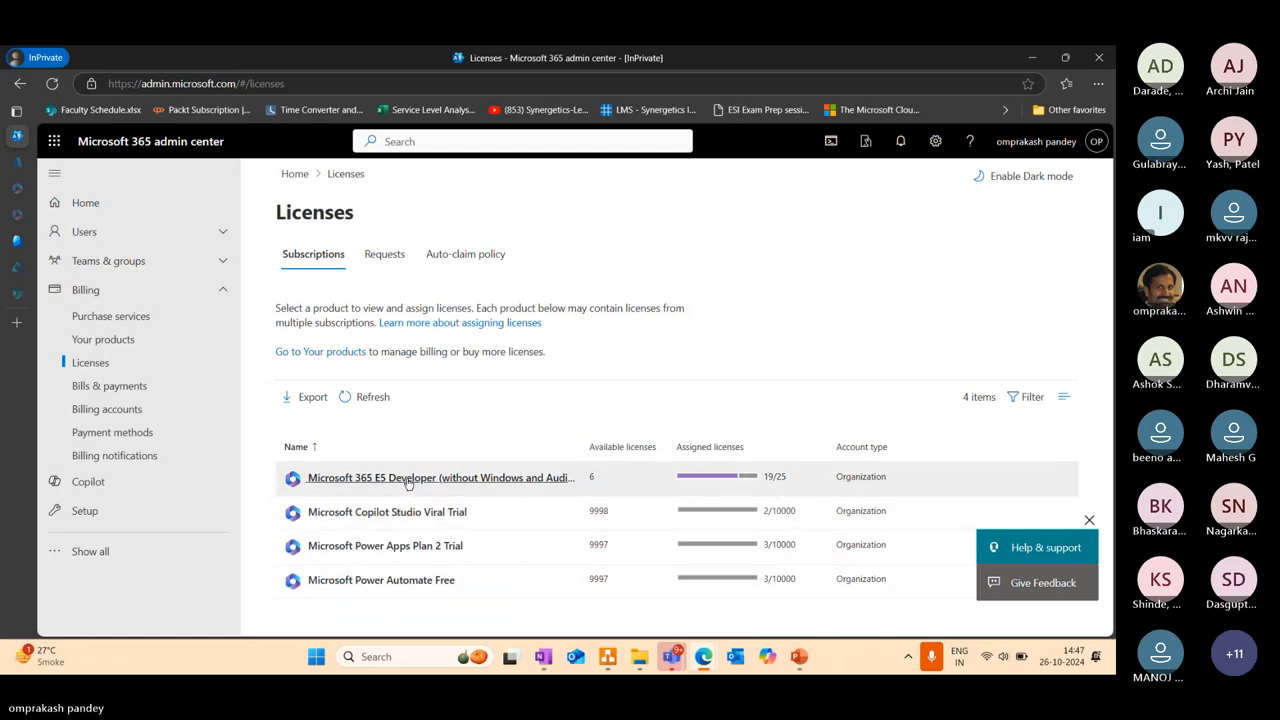
mouse_move(408, 480)
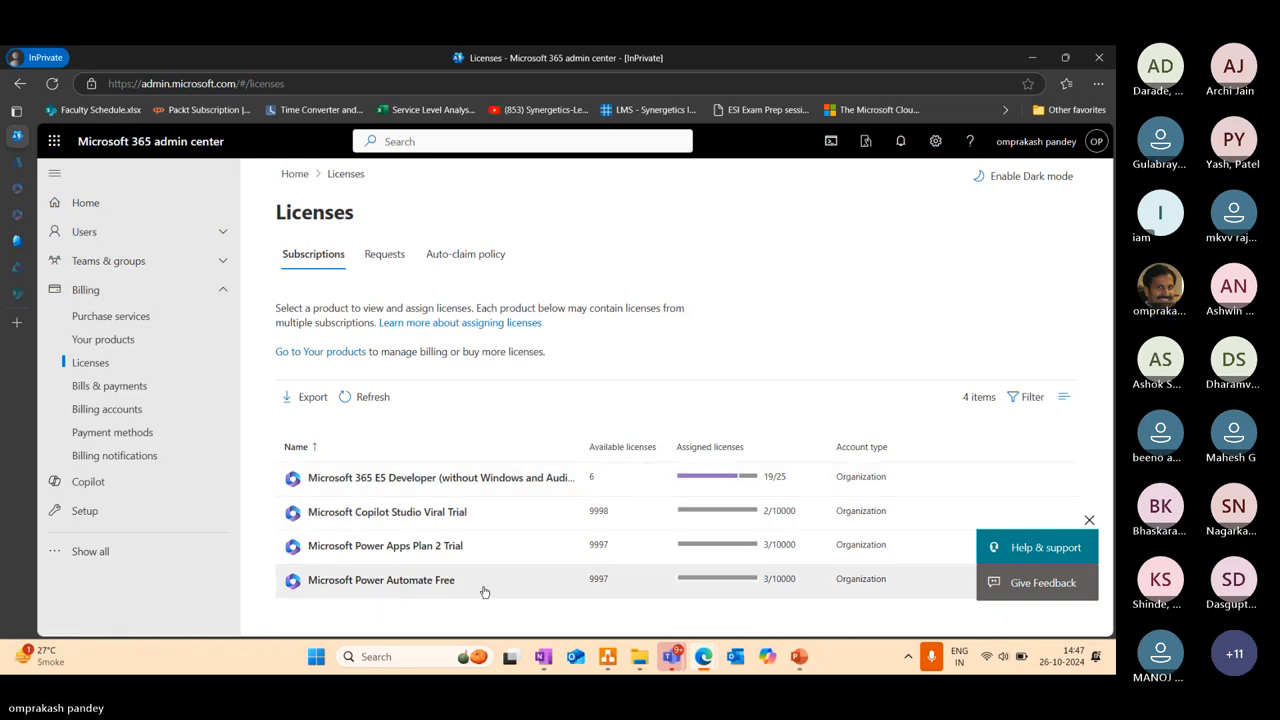
mouse_move(452, 616)
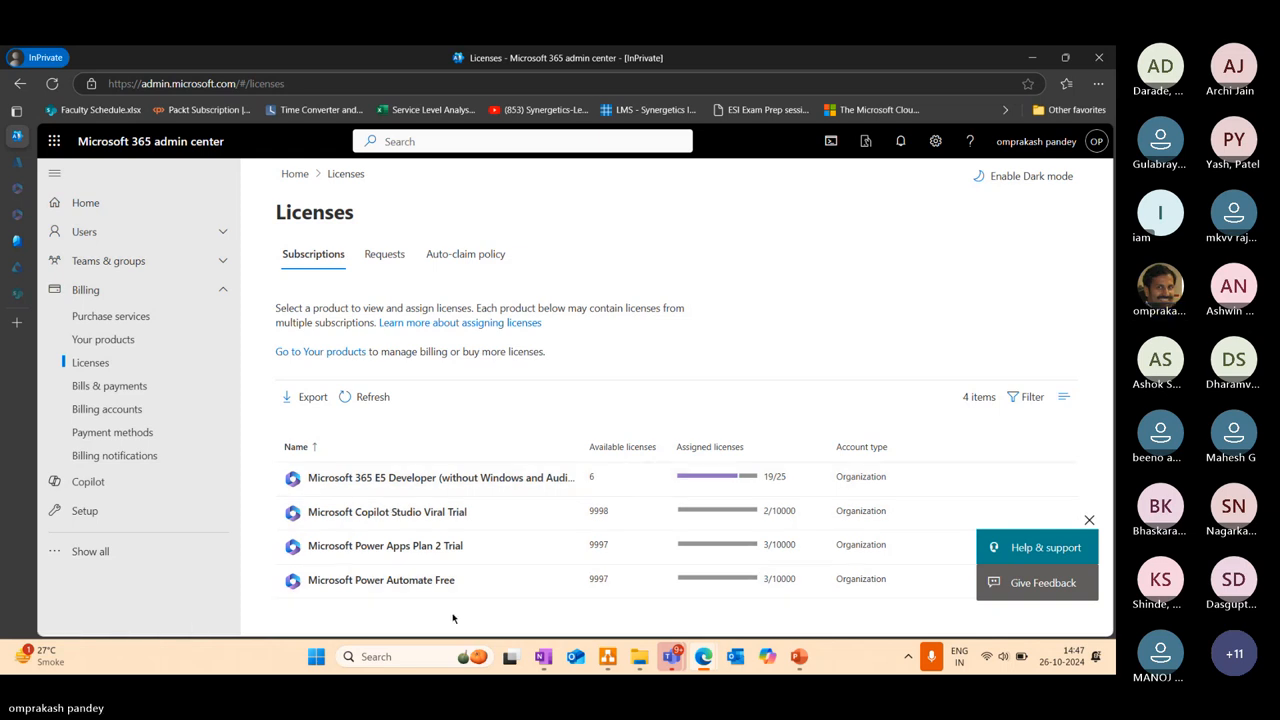
key("Alt+Tab")
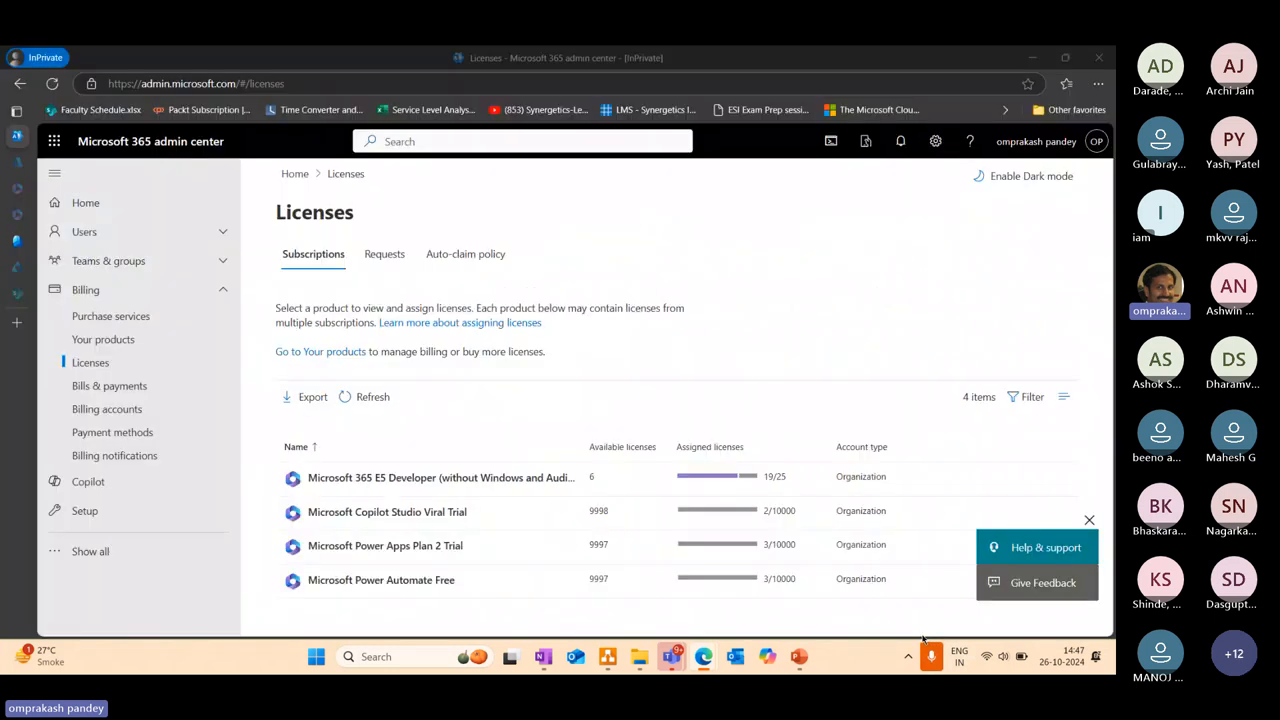
mouse_move(330, 360)
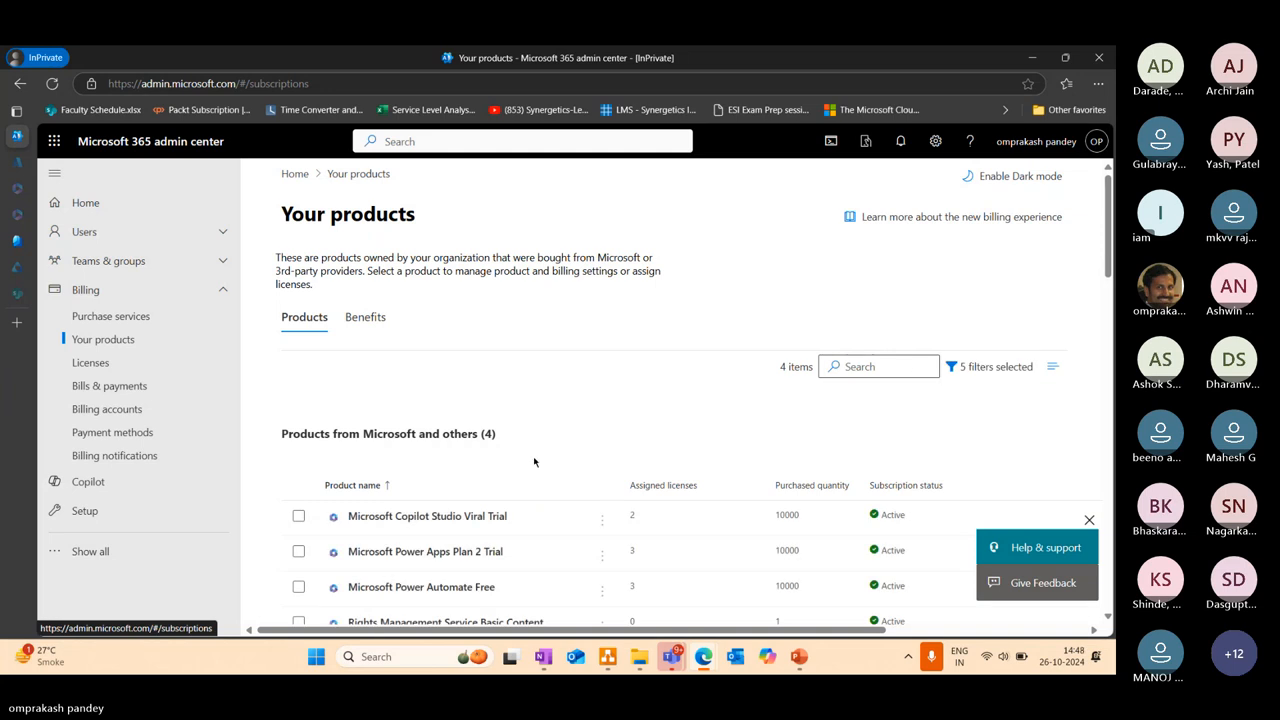
Step: Go from the products overview to the Licenses page of subscriptions and assigned counts
scroll("down", 3)
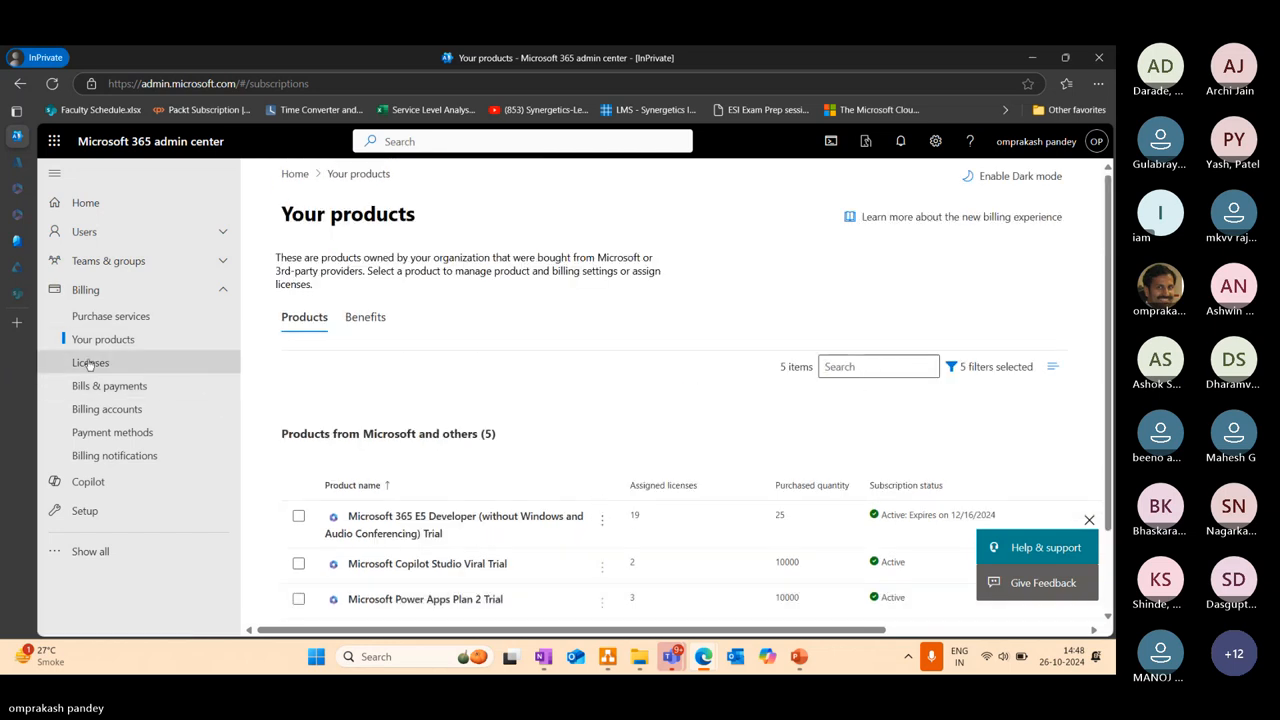
left_click(90, 362)
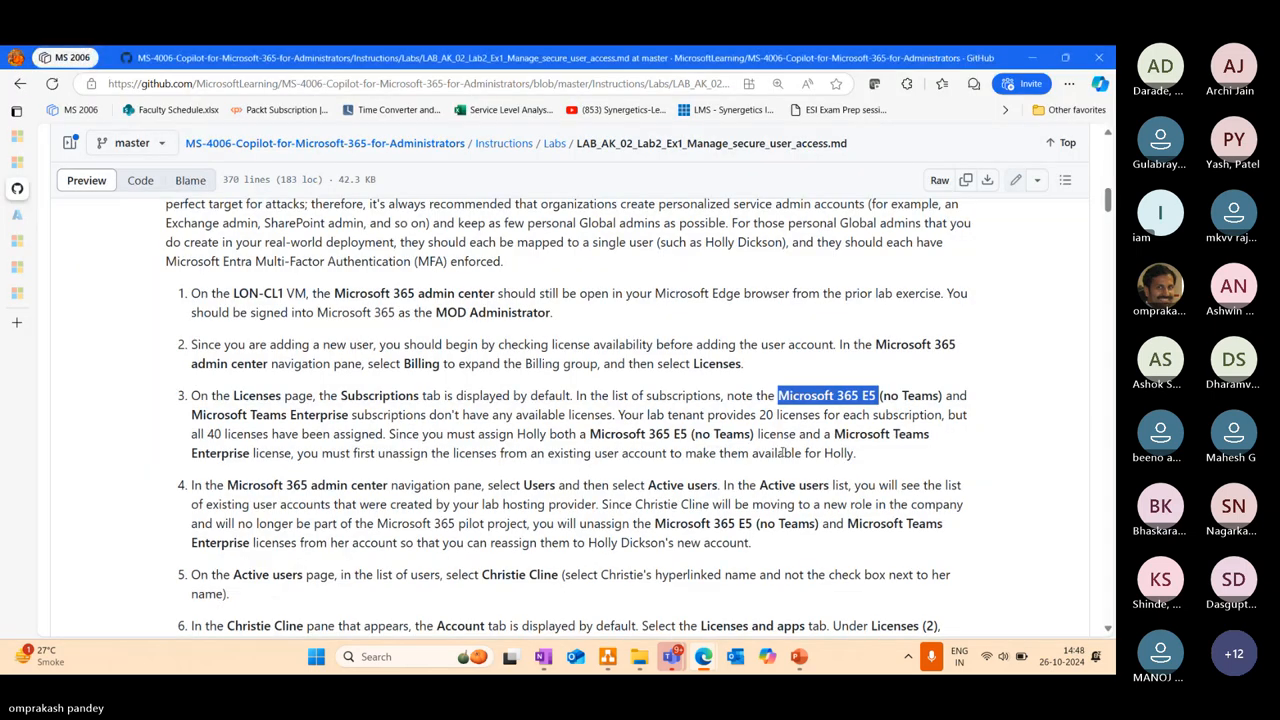
Step: Read steps 3 to 8 on checking licenses, unassigning Christie Cline's and adding Holly Dickson
scroll("down", 3)
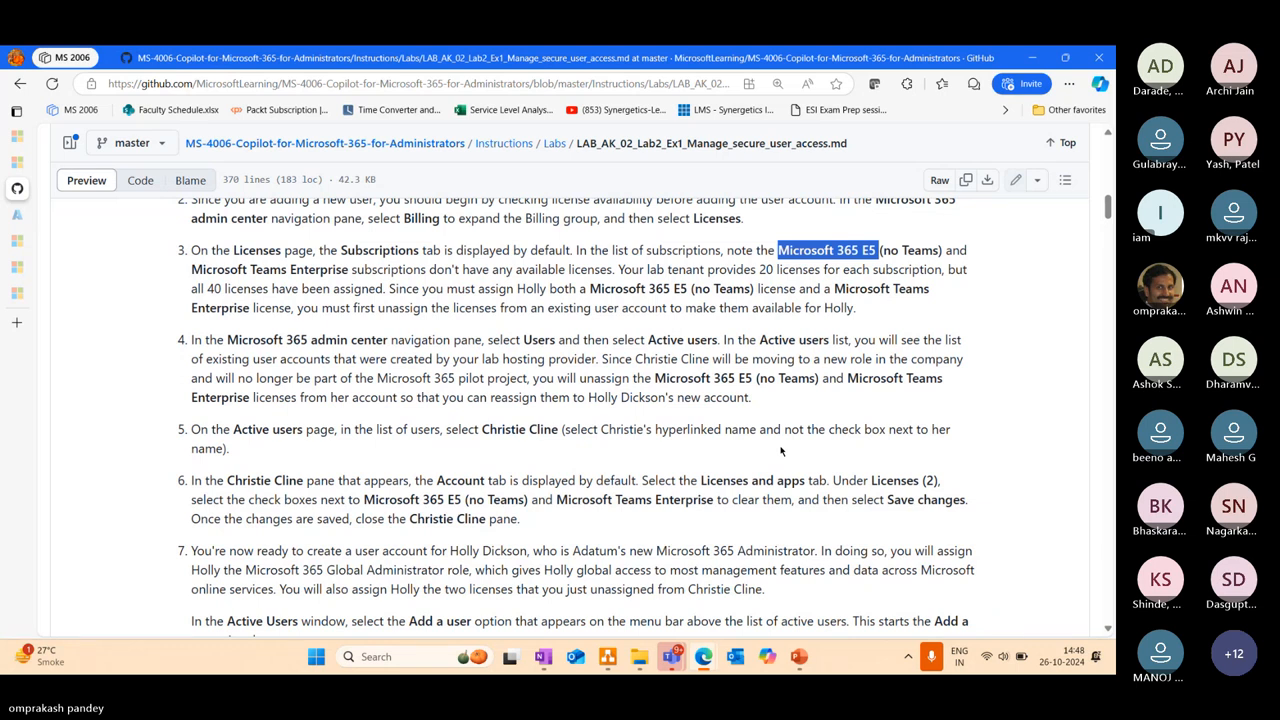
mouse_move(480, 396)
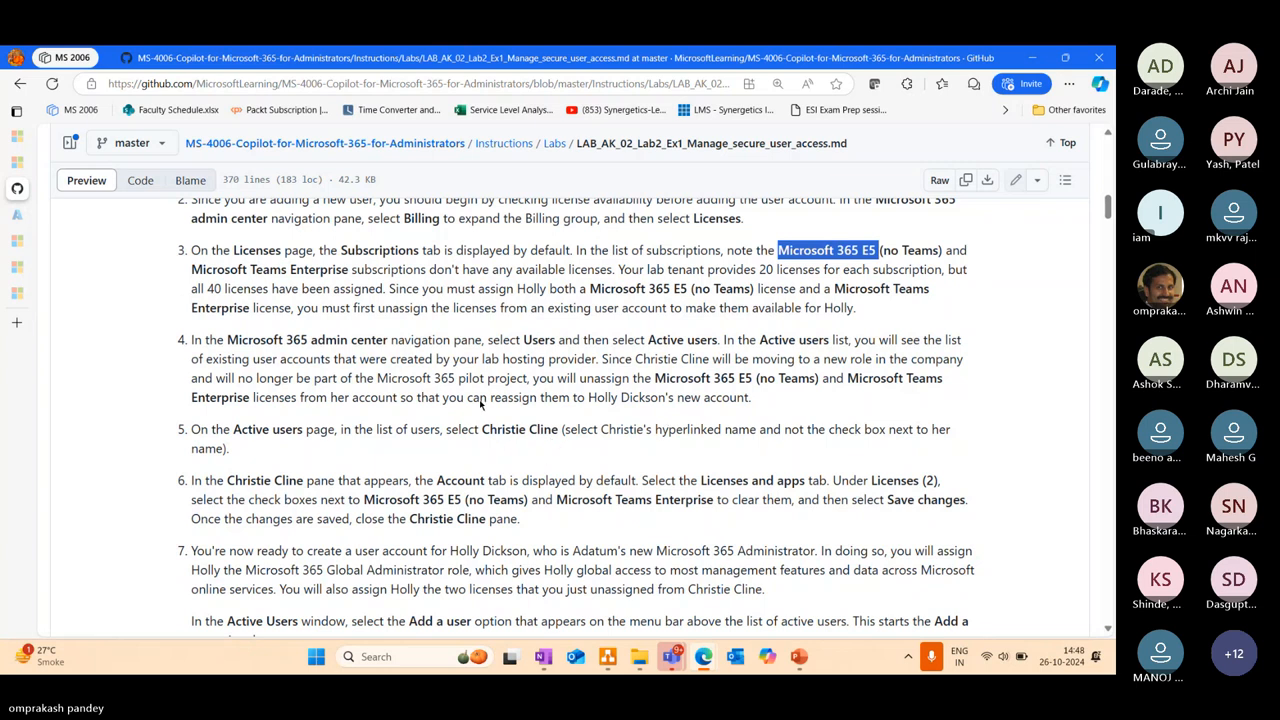
mouse_move(524, 444)
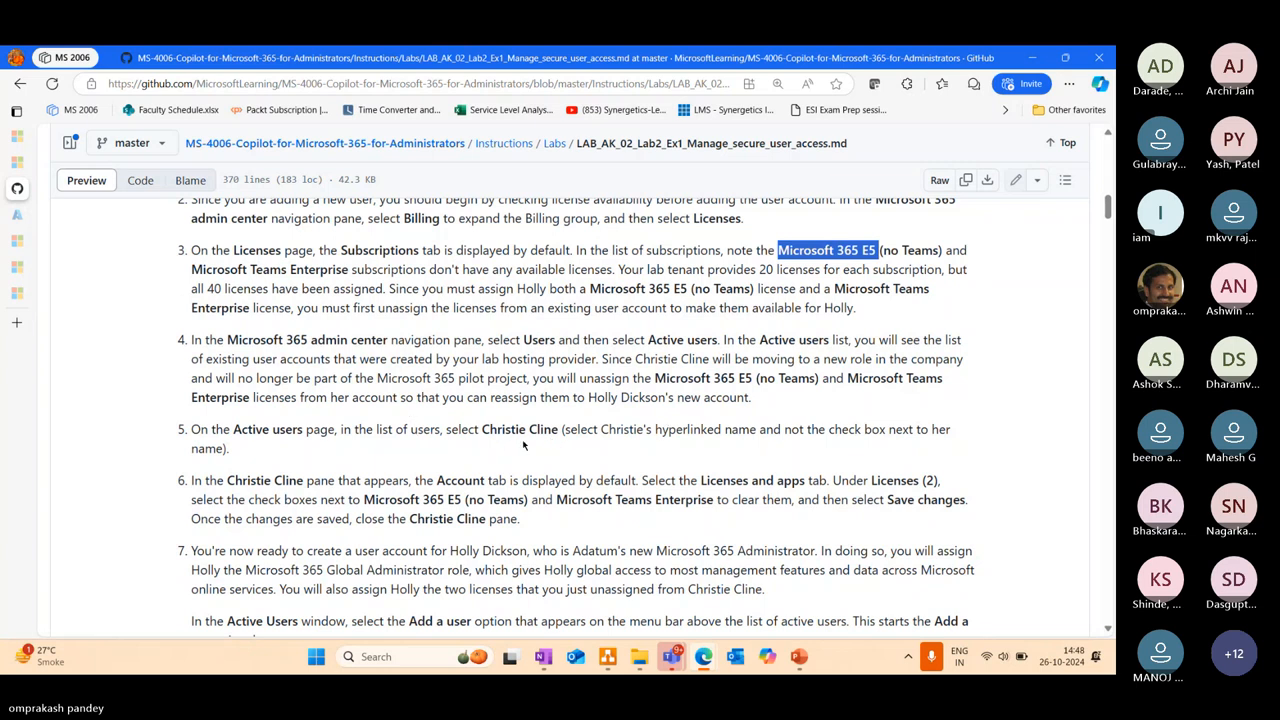
scroll("down", 3)
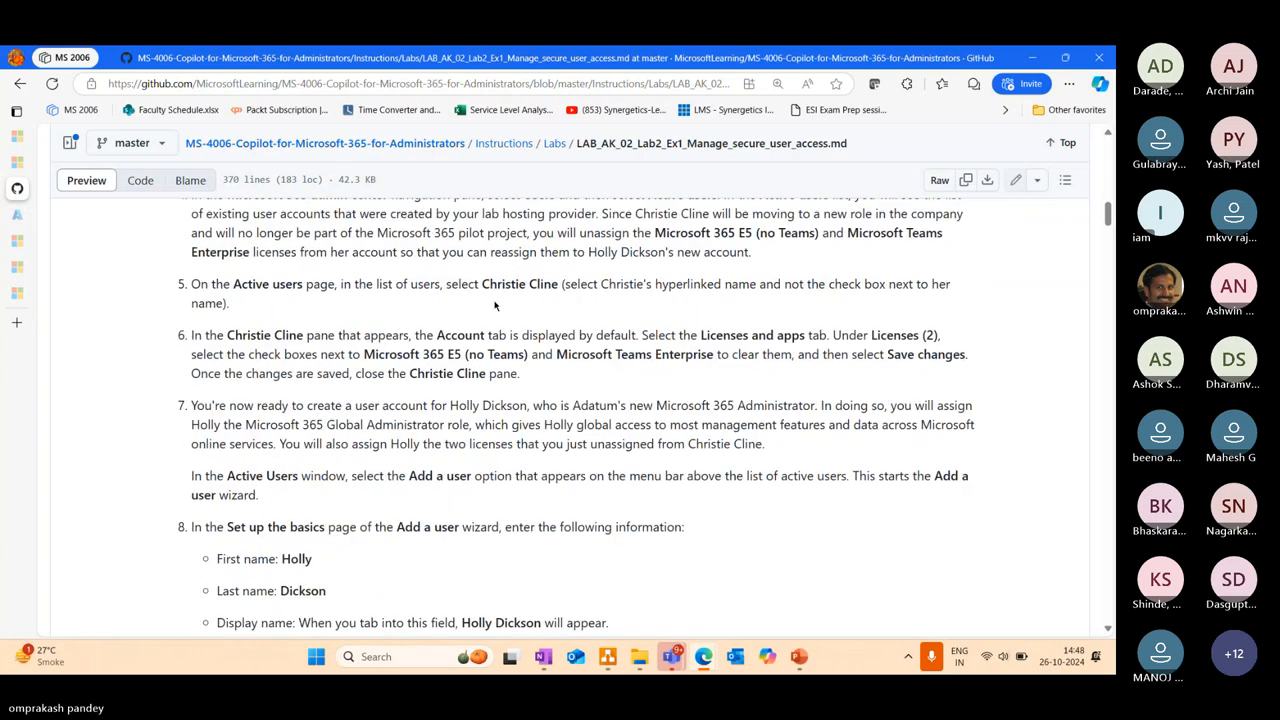
mouse_move(500, 300)
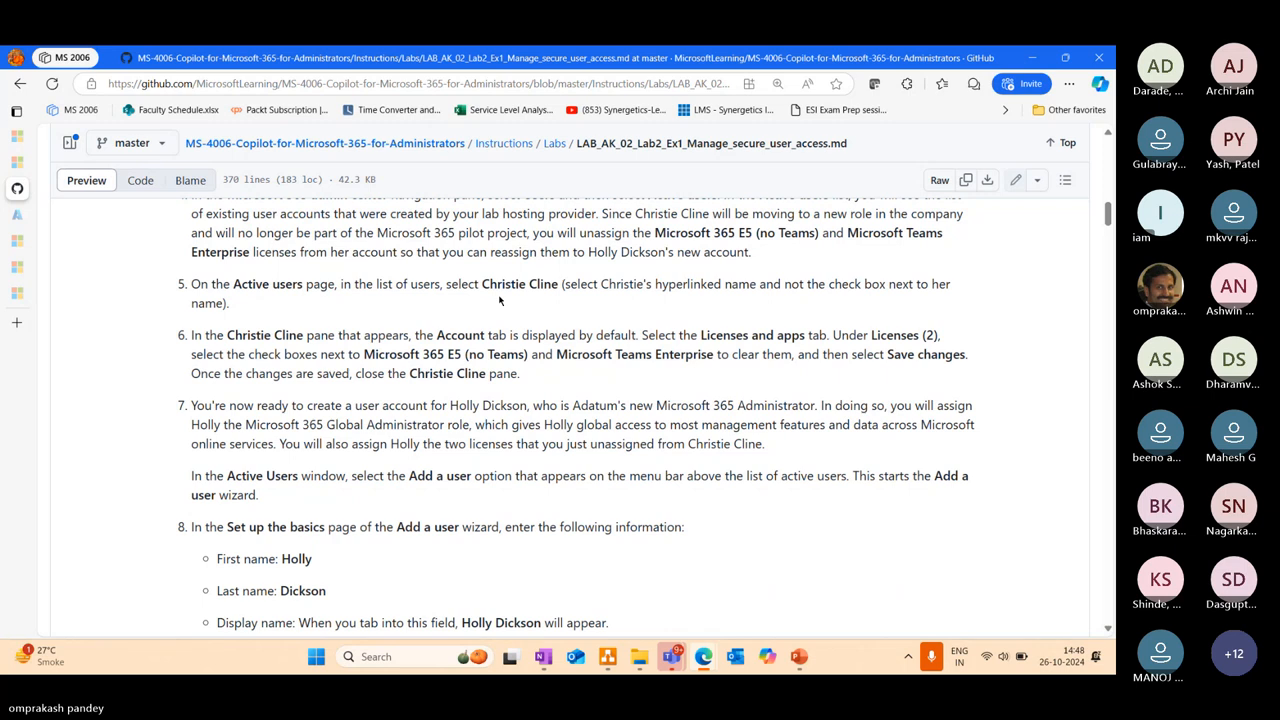
mouse_move(668, 392)
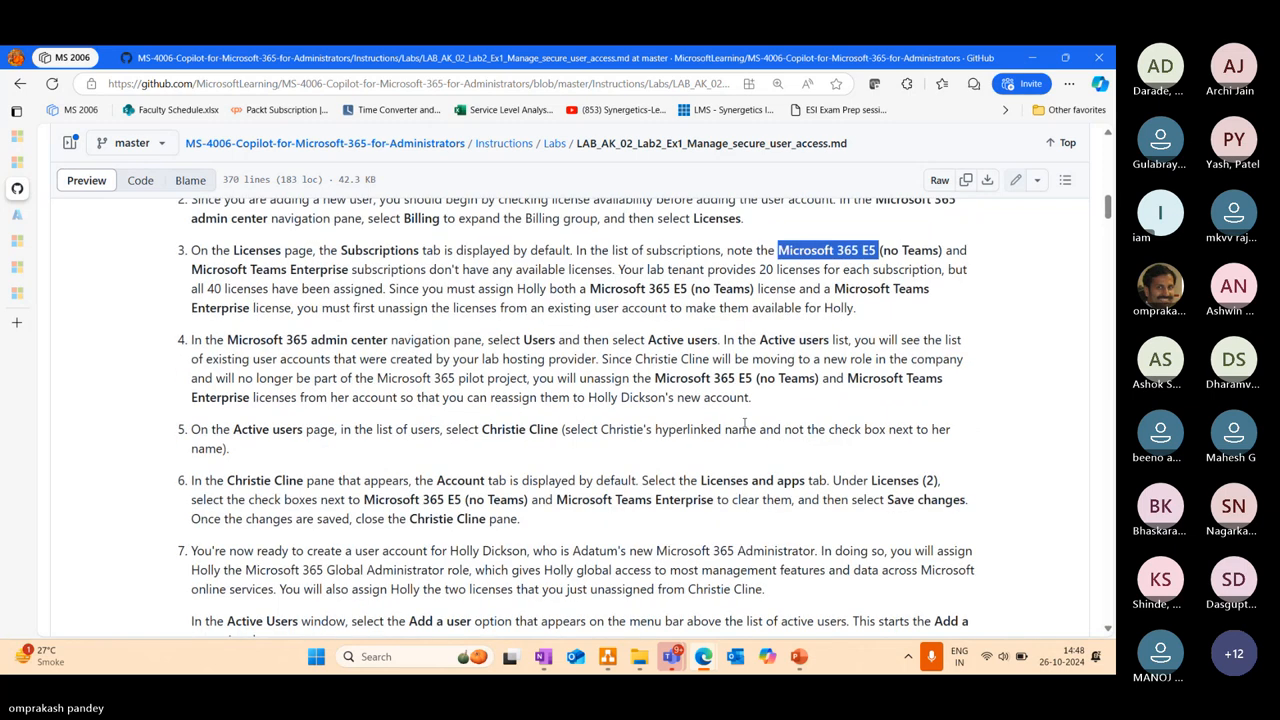
mouse_move(704, 412)
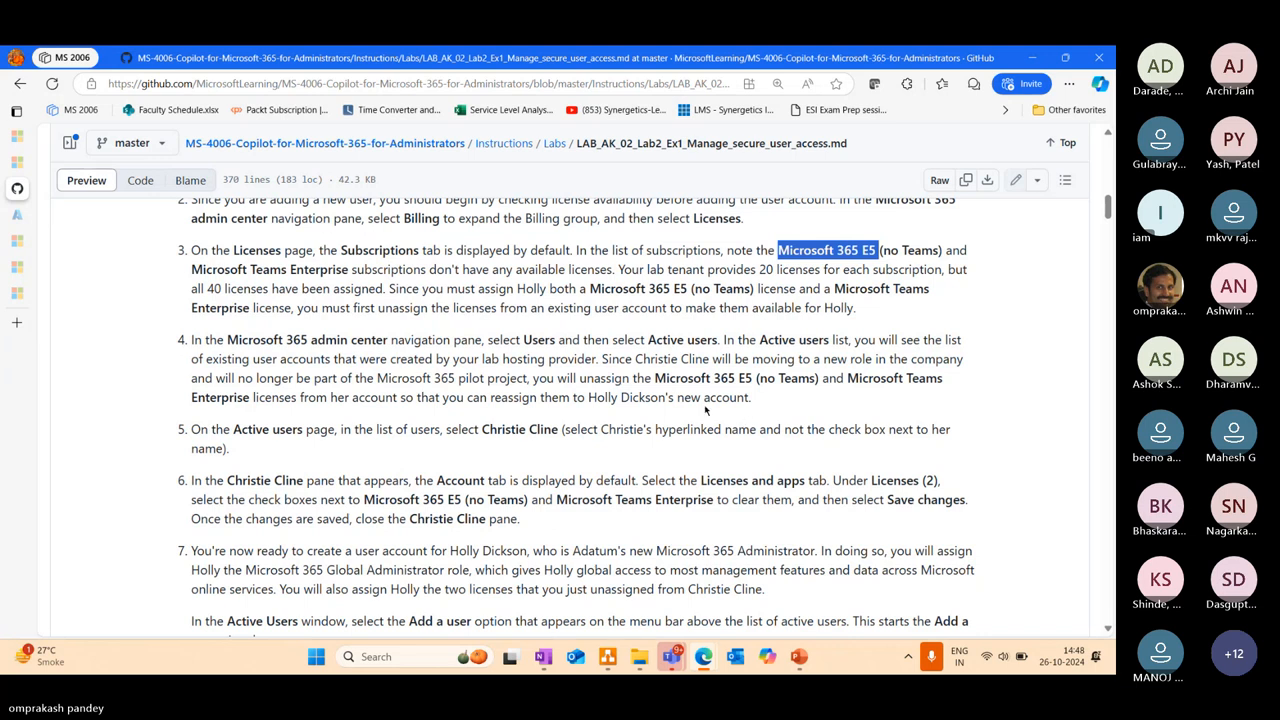
scroll("down", 3)
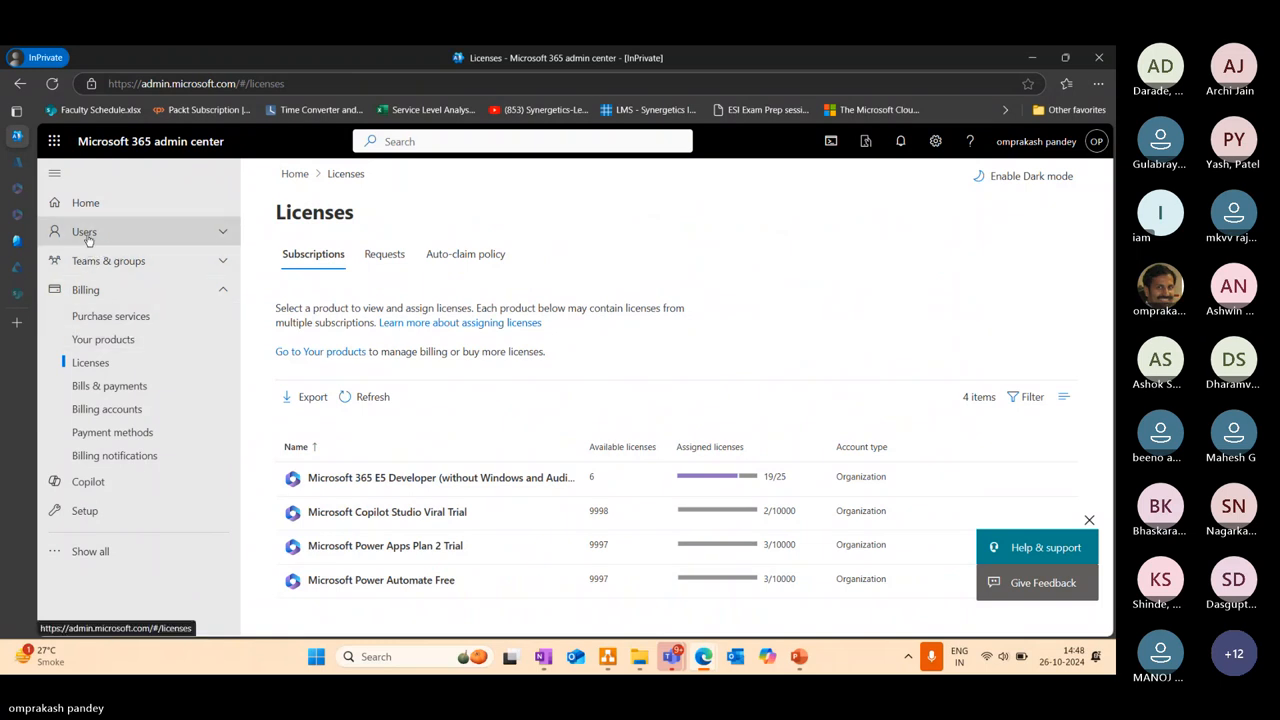
Step: Search Active users for 'Holl', confirm no match, and clear the search
left_click(84, 232)
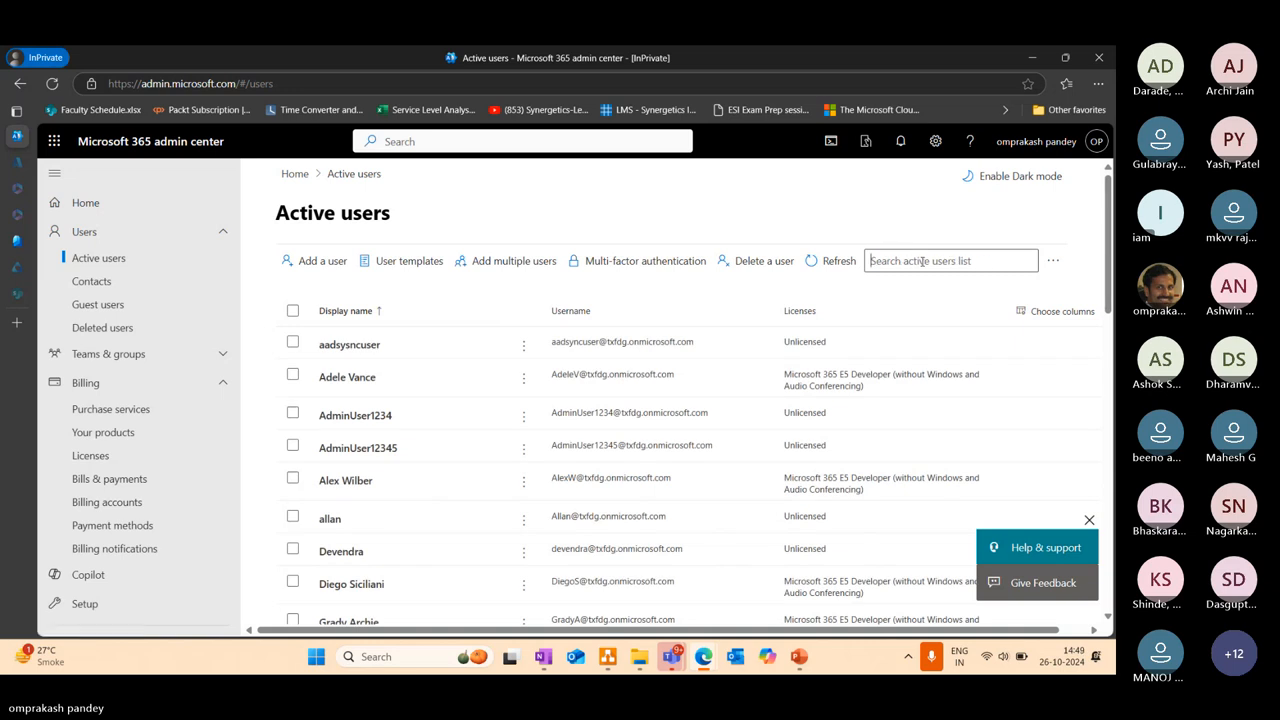
type("Holly")
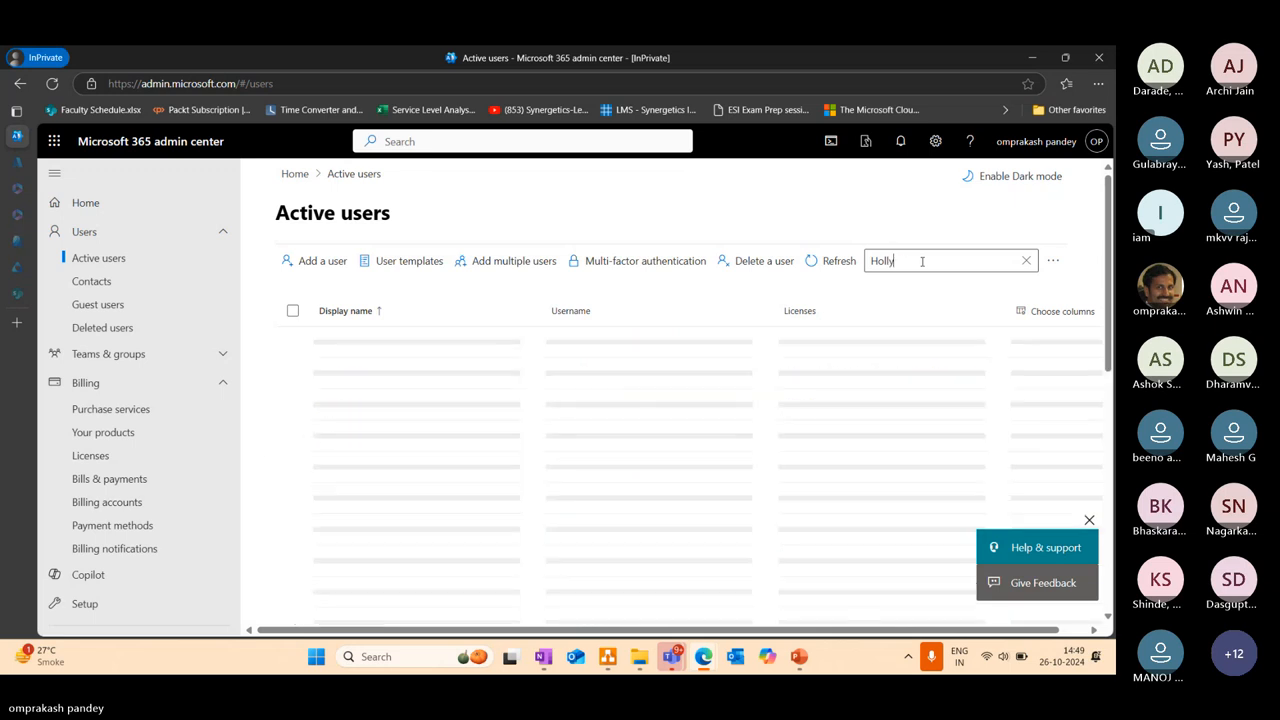
key("Backspace")
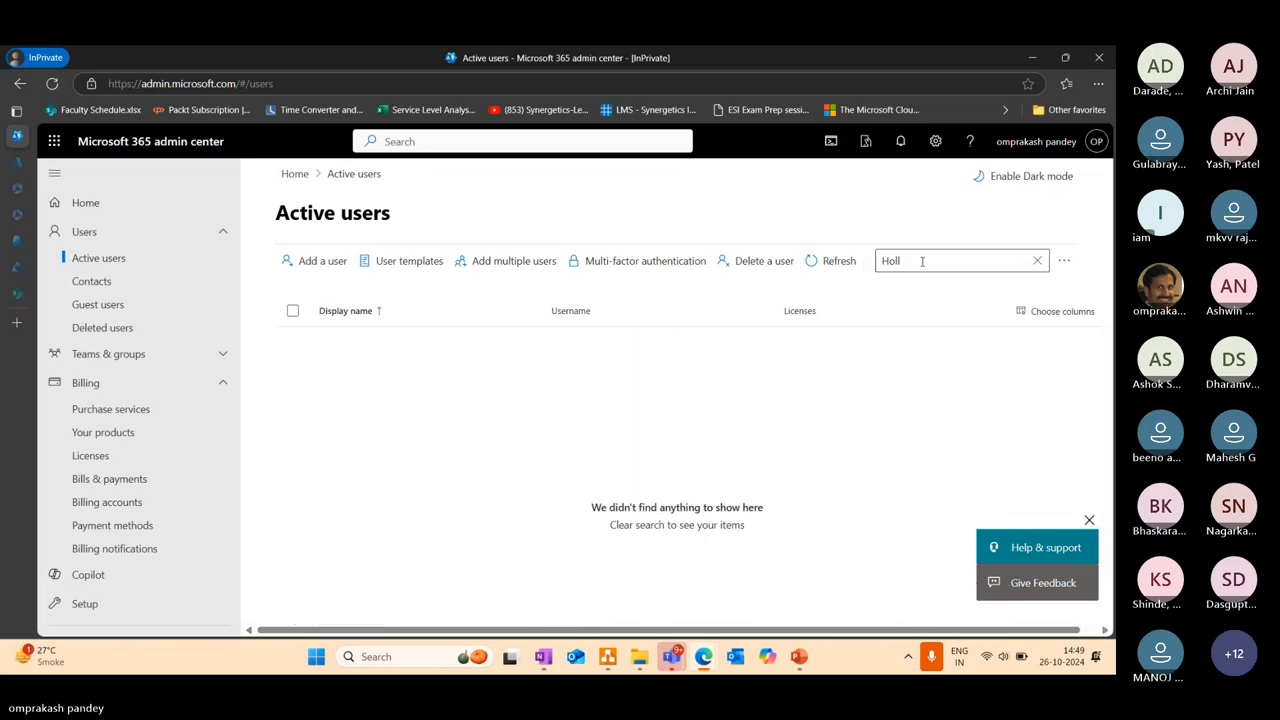
left_click(1036, 260)
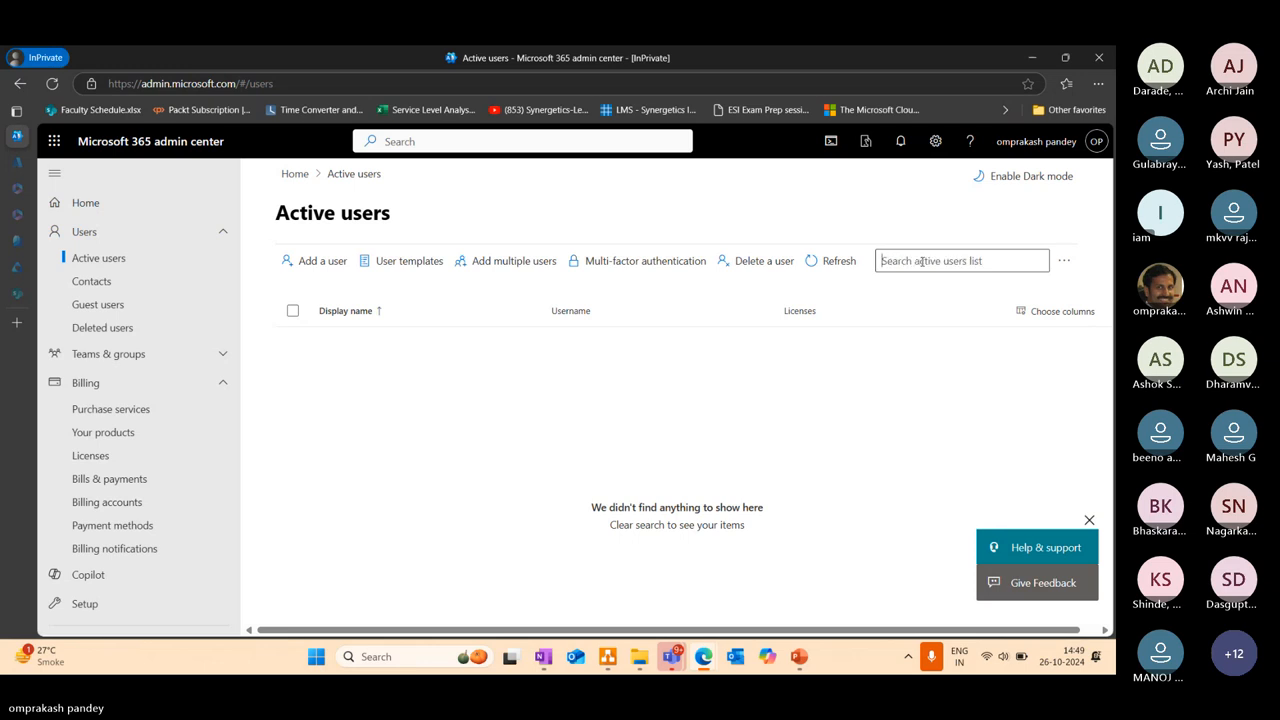
Step: Glance at the lab guide and return to the Active users list
left_click(64, 56)
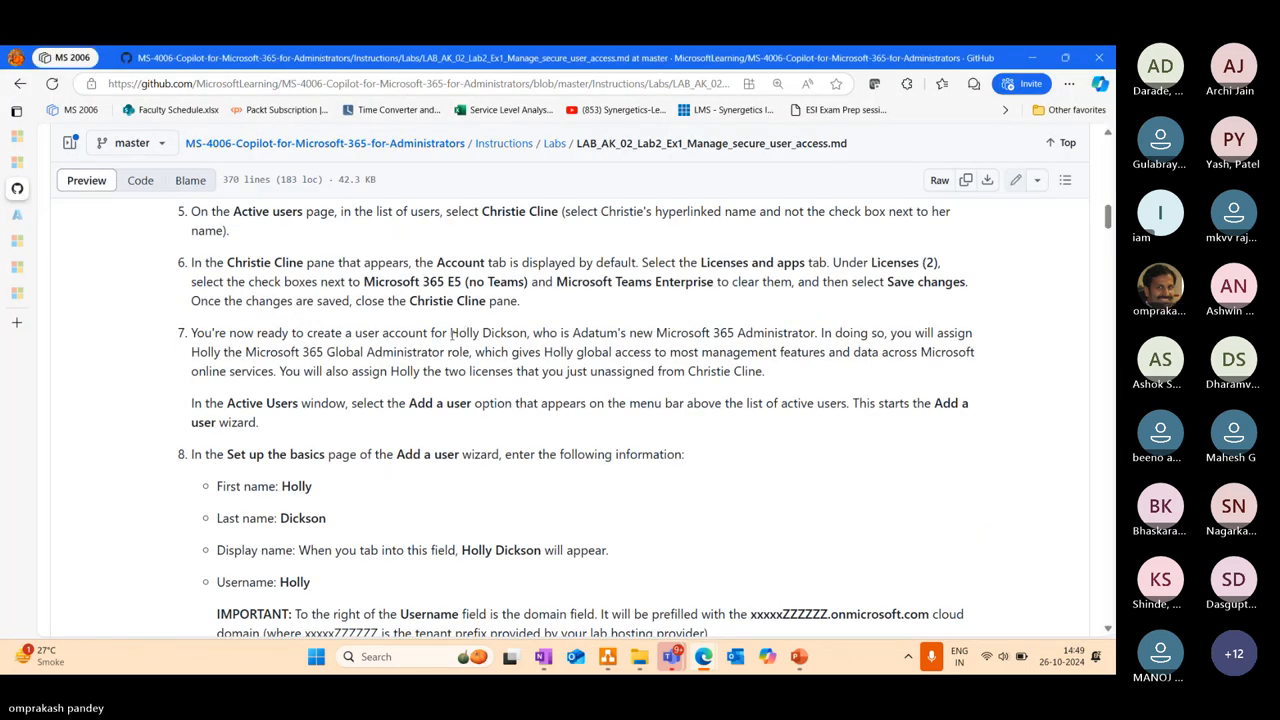
double_click(474, 332)
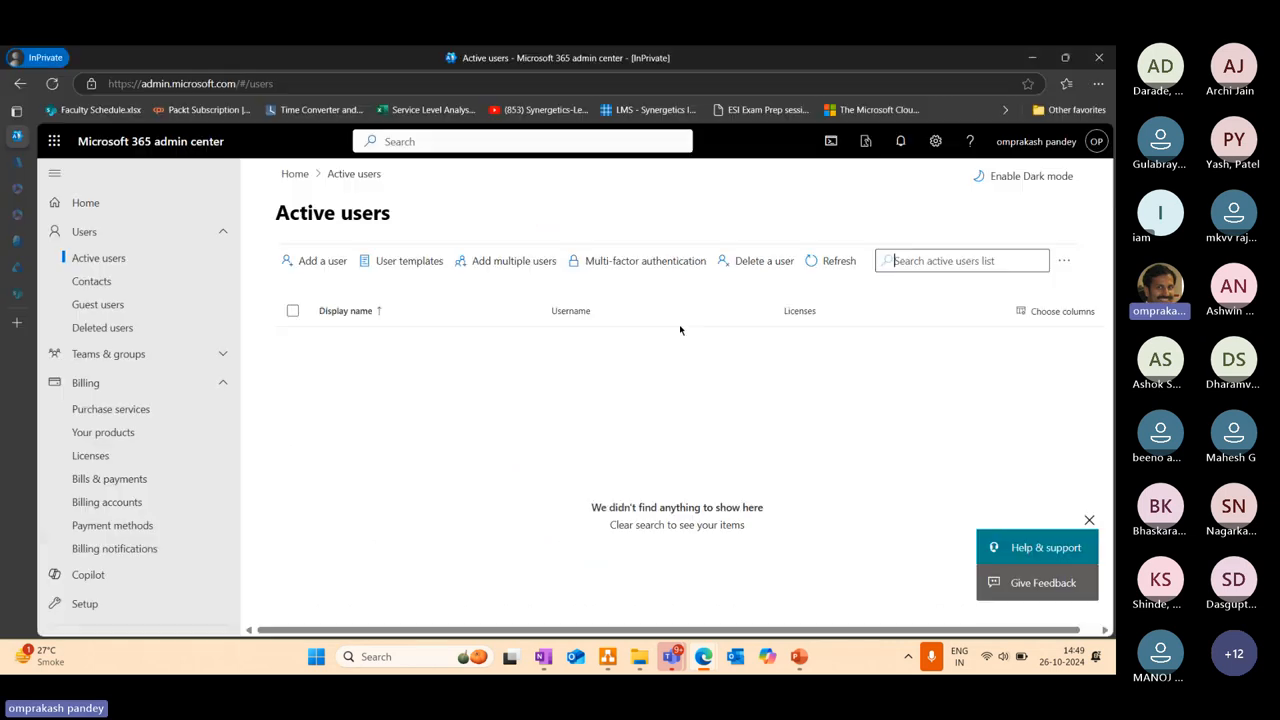
mouse_move(304, 272)
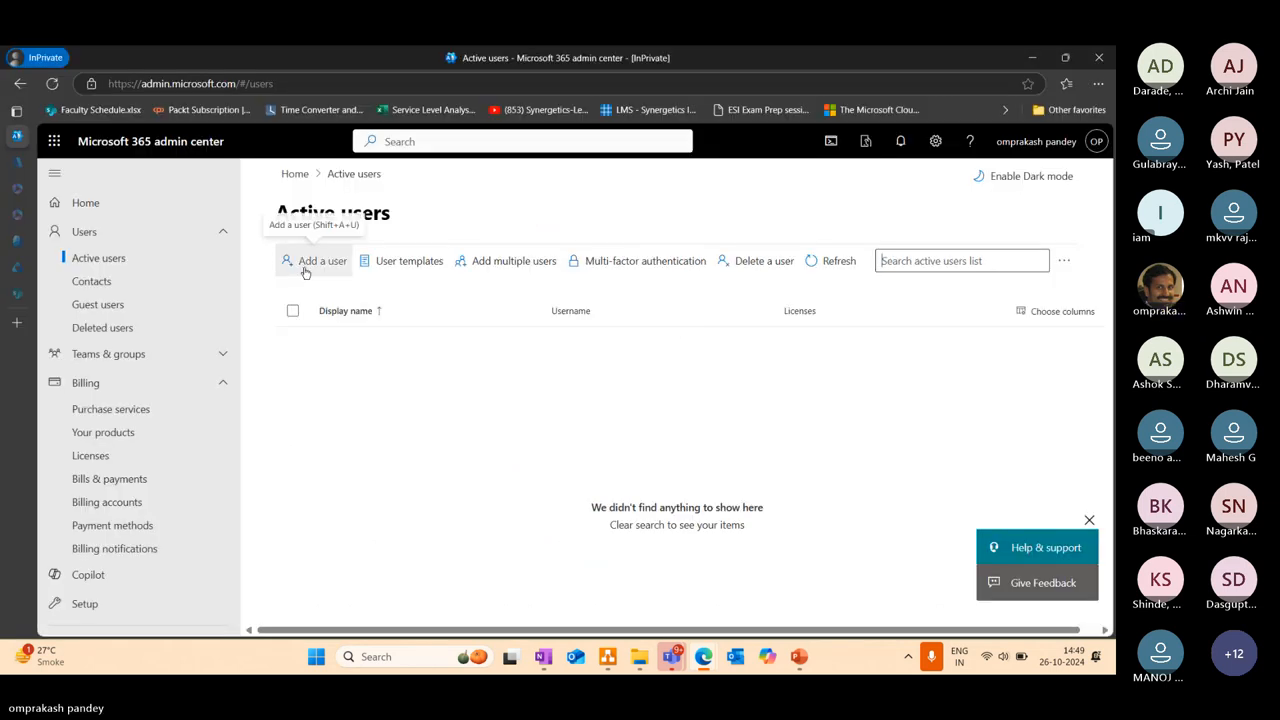
Step: Start a new user with first name Holly, last name Dickson and username holly
left_click(316, 260)
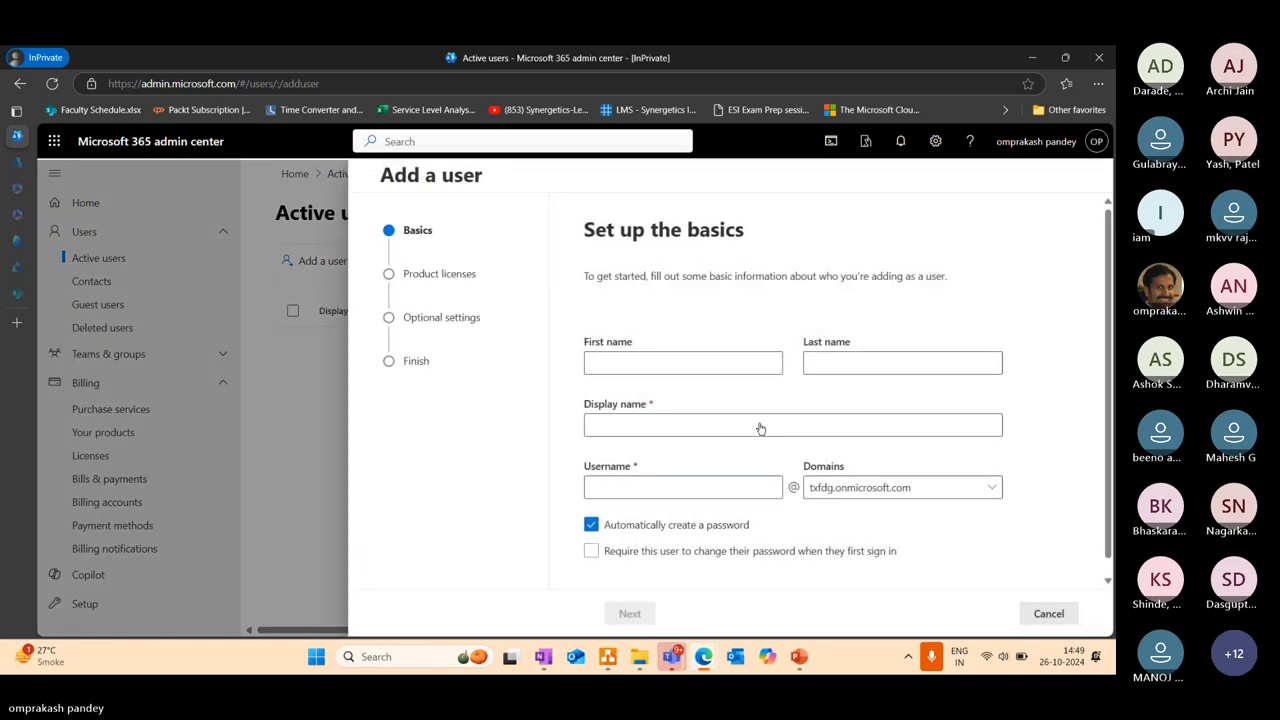
type("H")
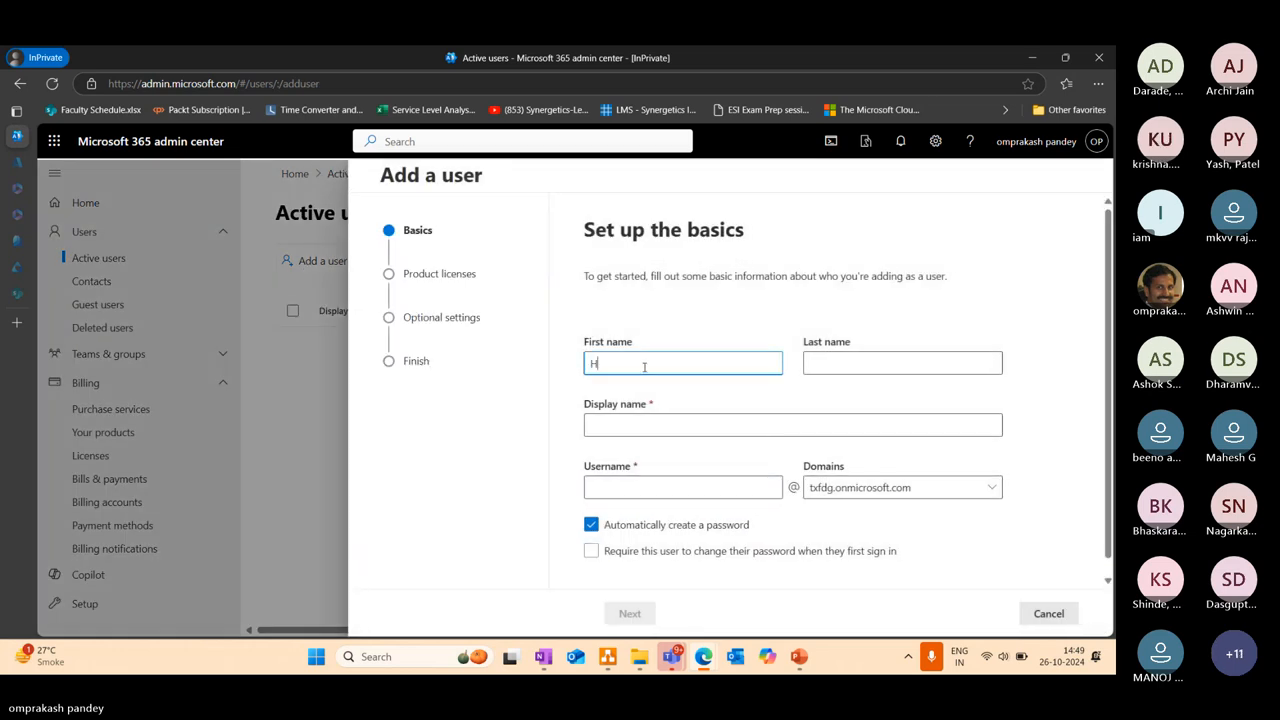
type("Dck")
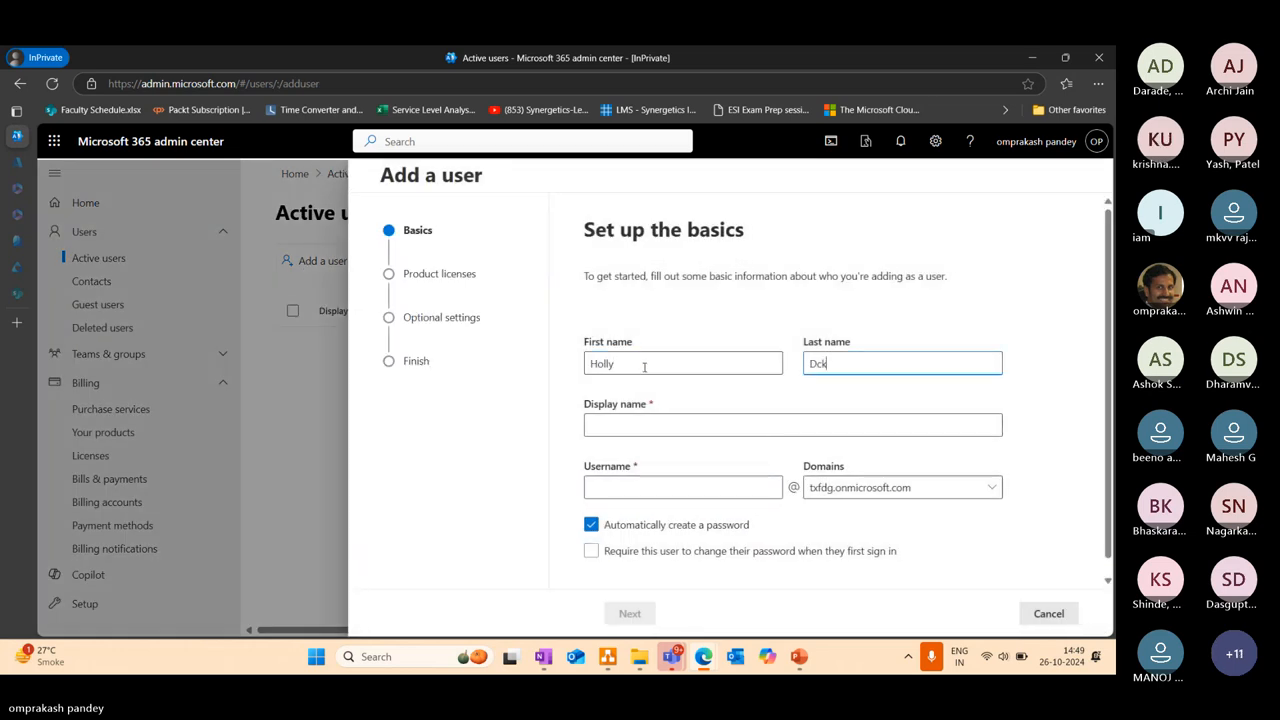
type("Doc")
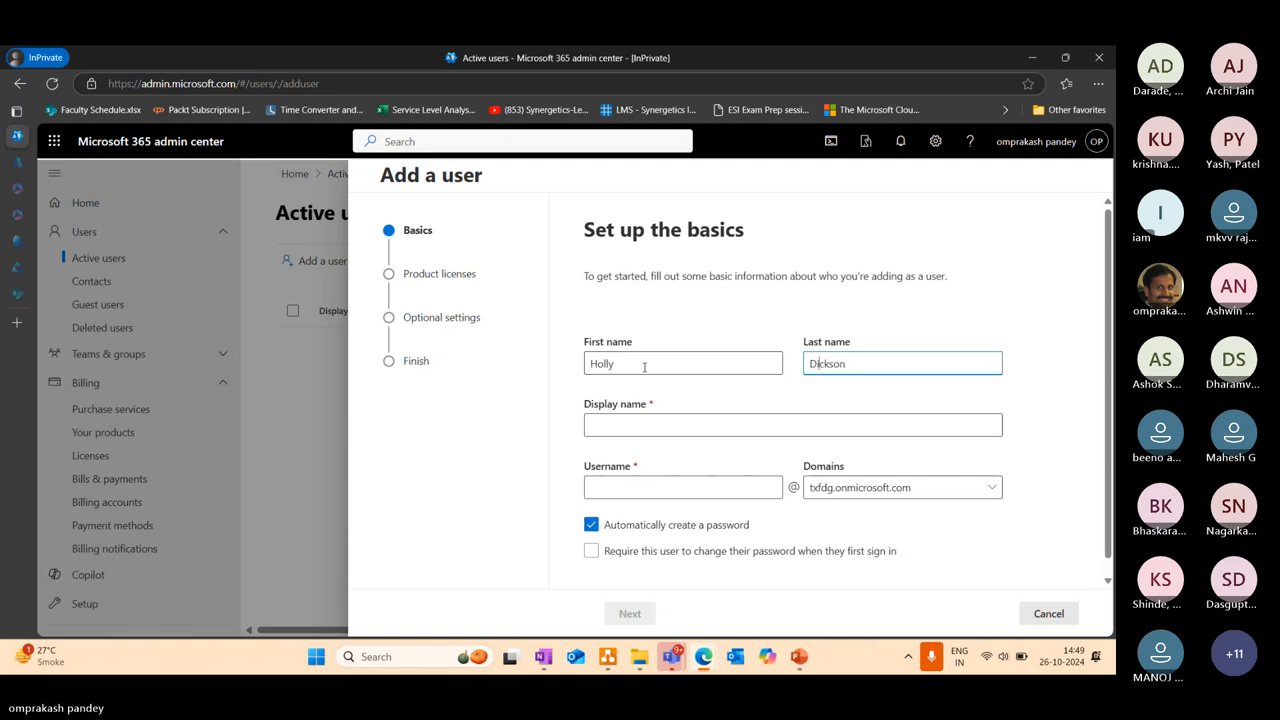
type("Dickson")
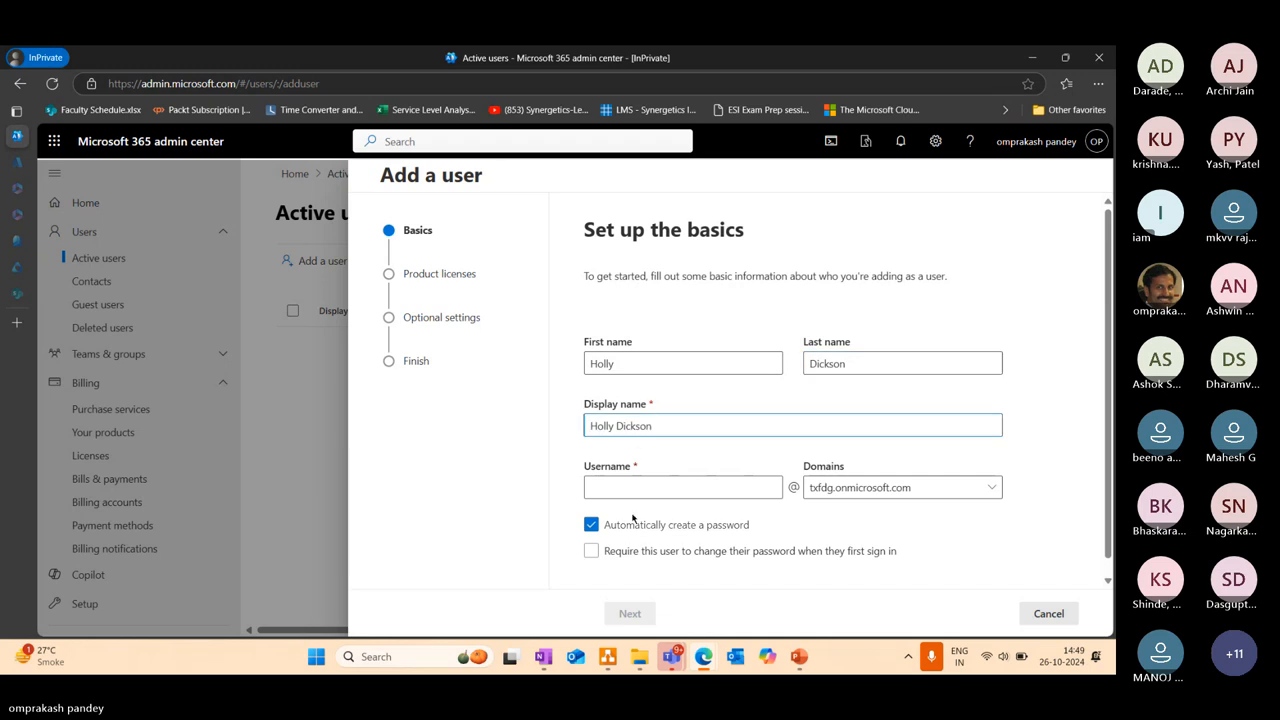
type("holly")
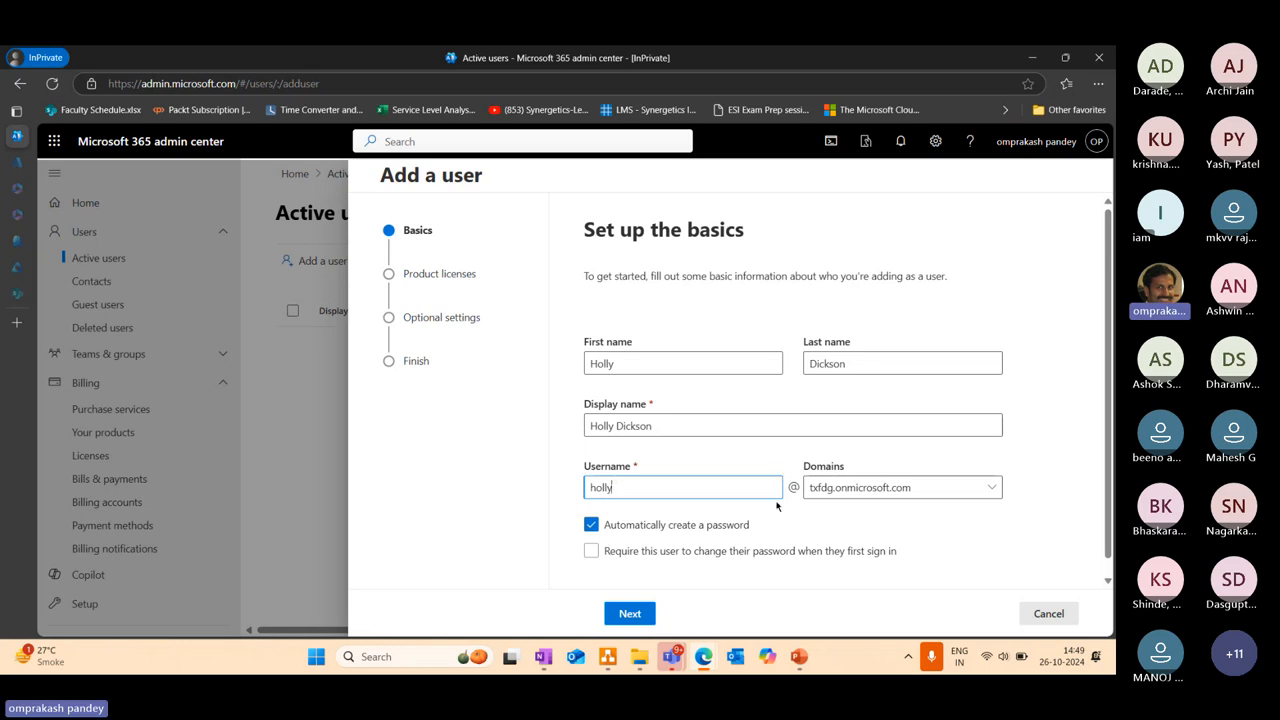
left_click(592, 536)
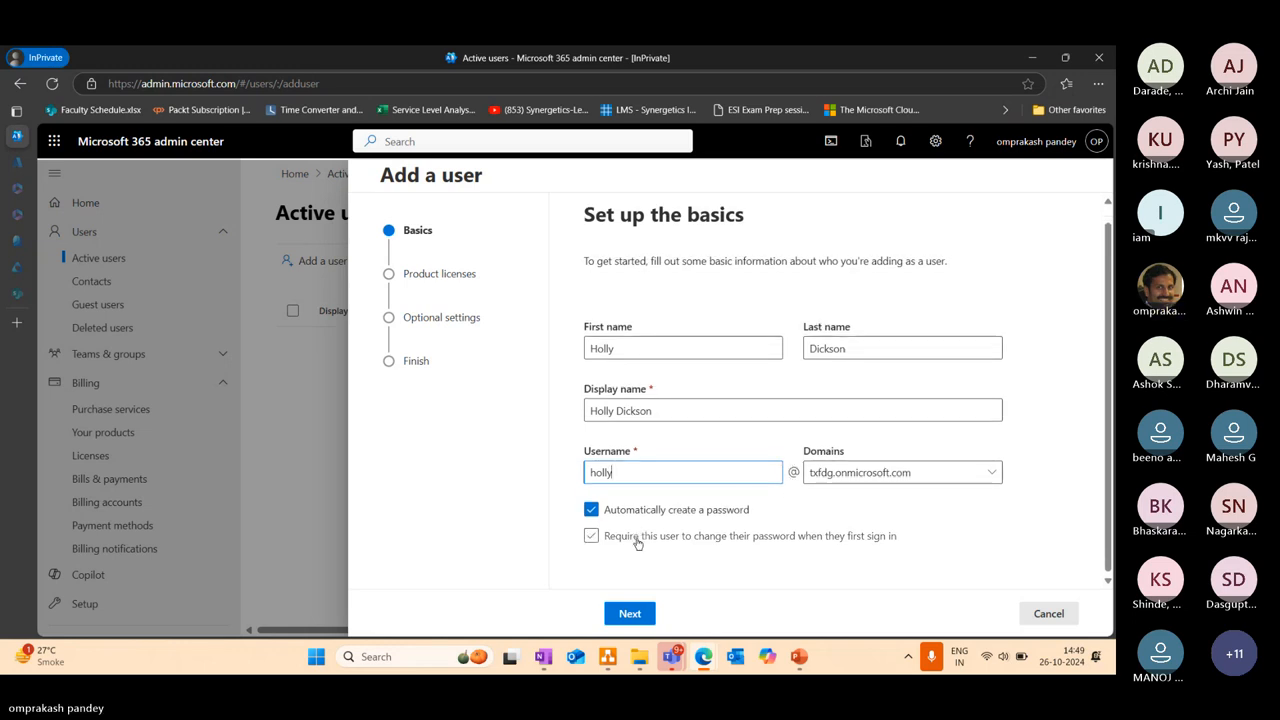
left_click(590, 536)
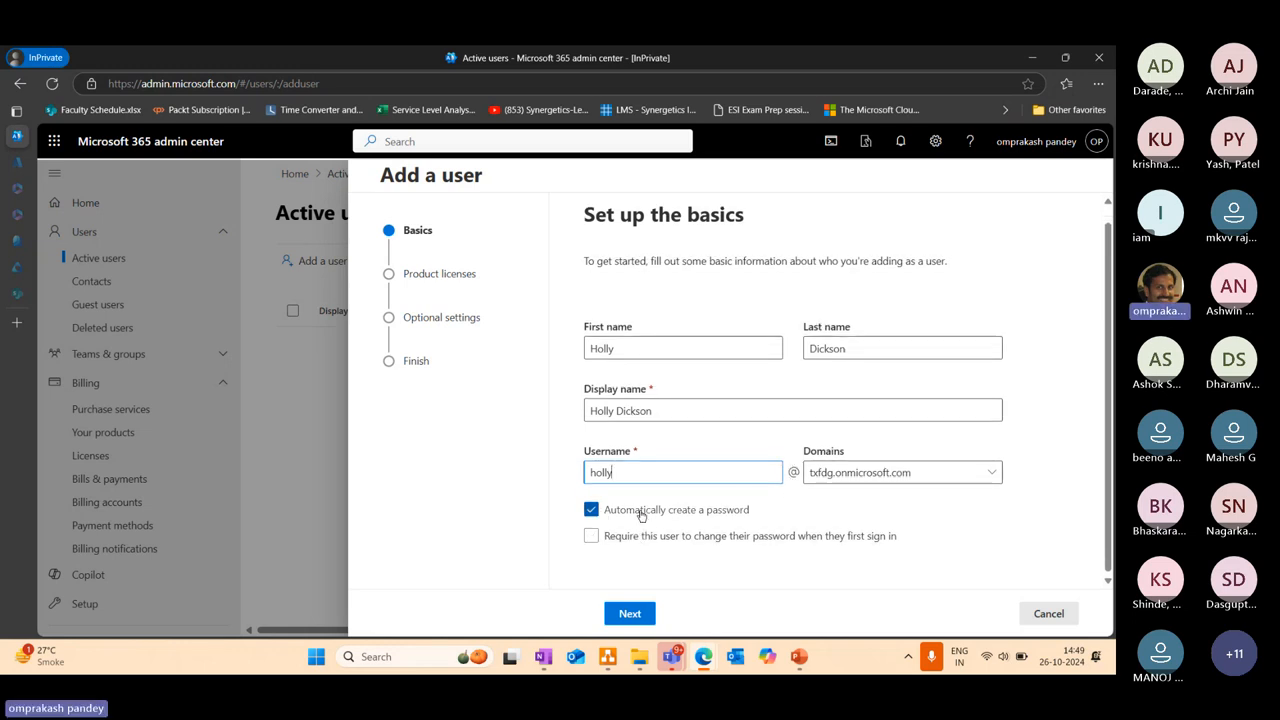
mouse_move(628, 612)
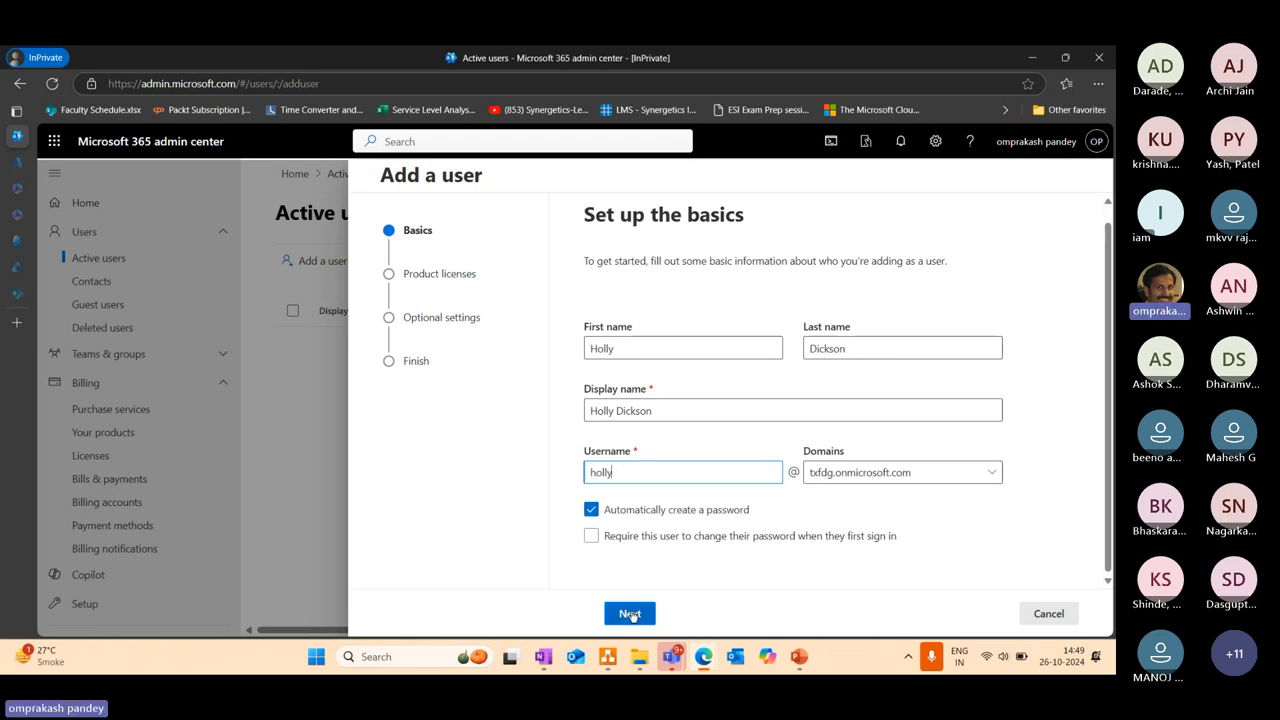
Step: Assign Microsoft 365 E5 Developer, Copilot Studio Viral Trial, Power Apps Plan 2 Trial and Power Automate Free licenses, then continue
left_click(628, 612)
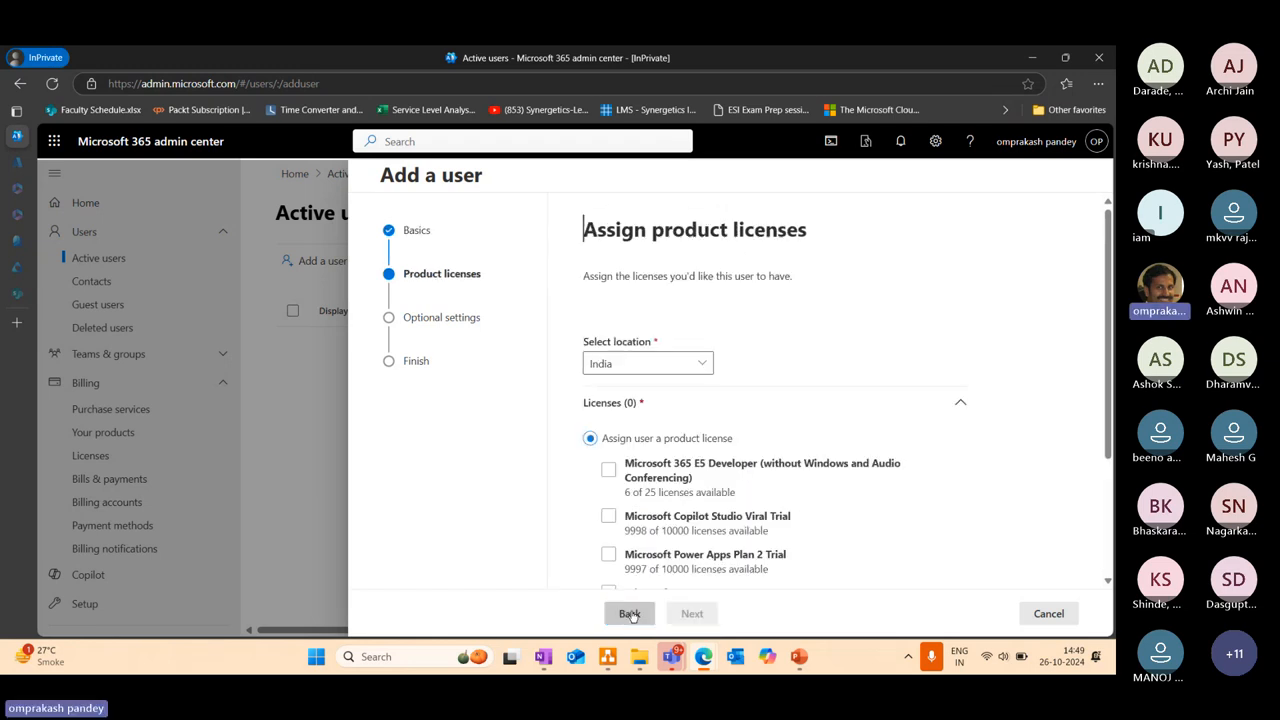
scroll("down", 3)
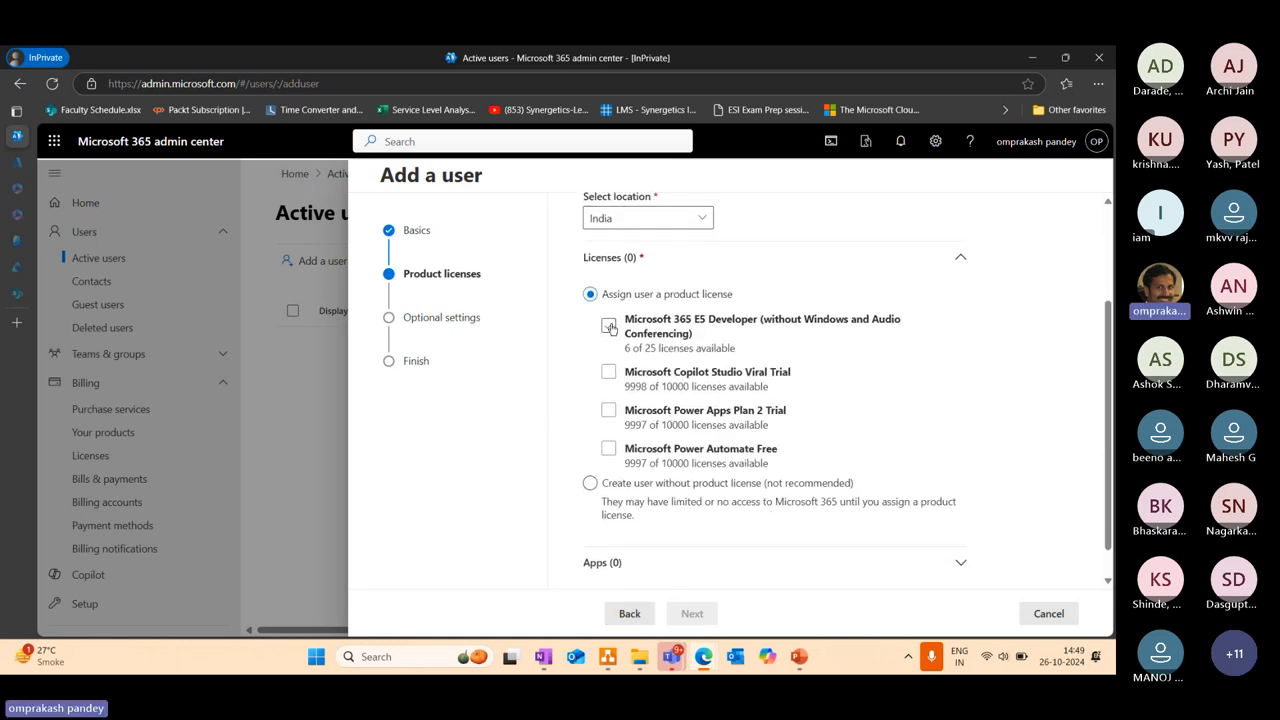
left_click(608, 326)
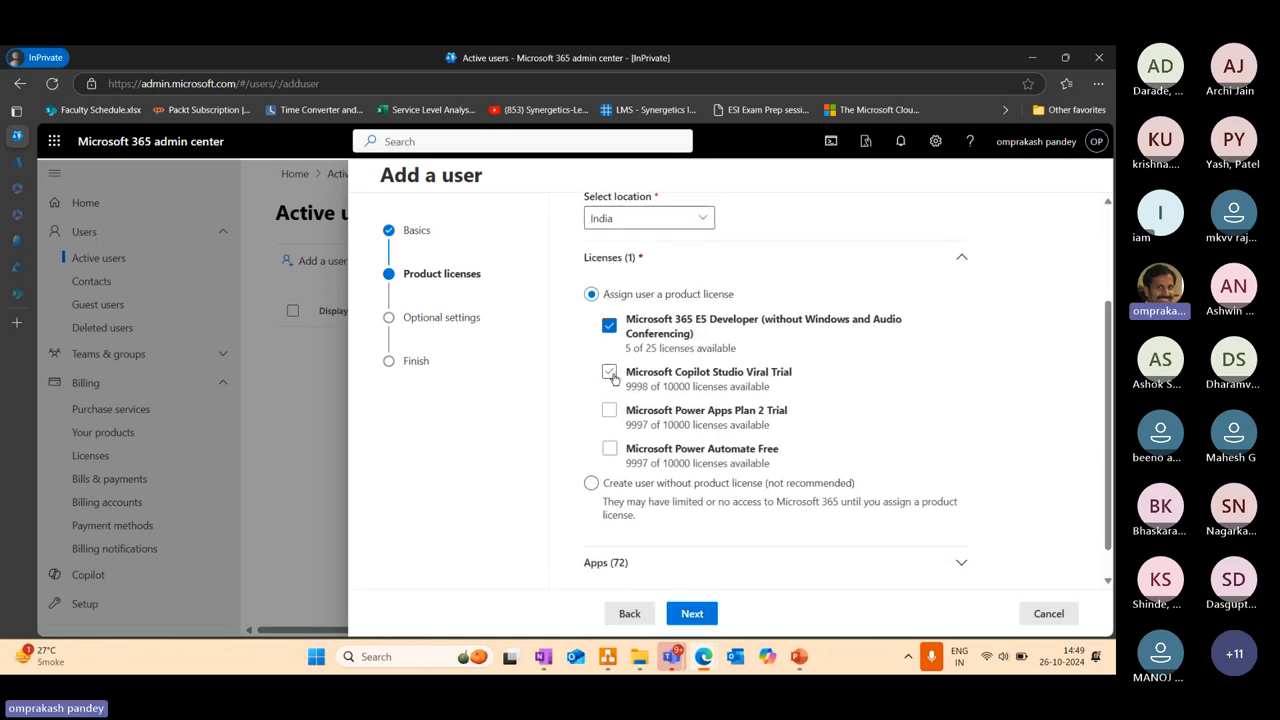
left_click(608, 372)
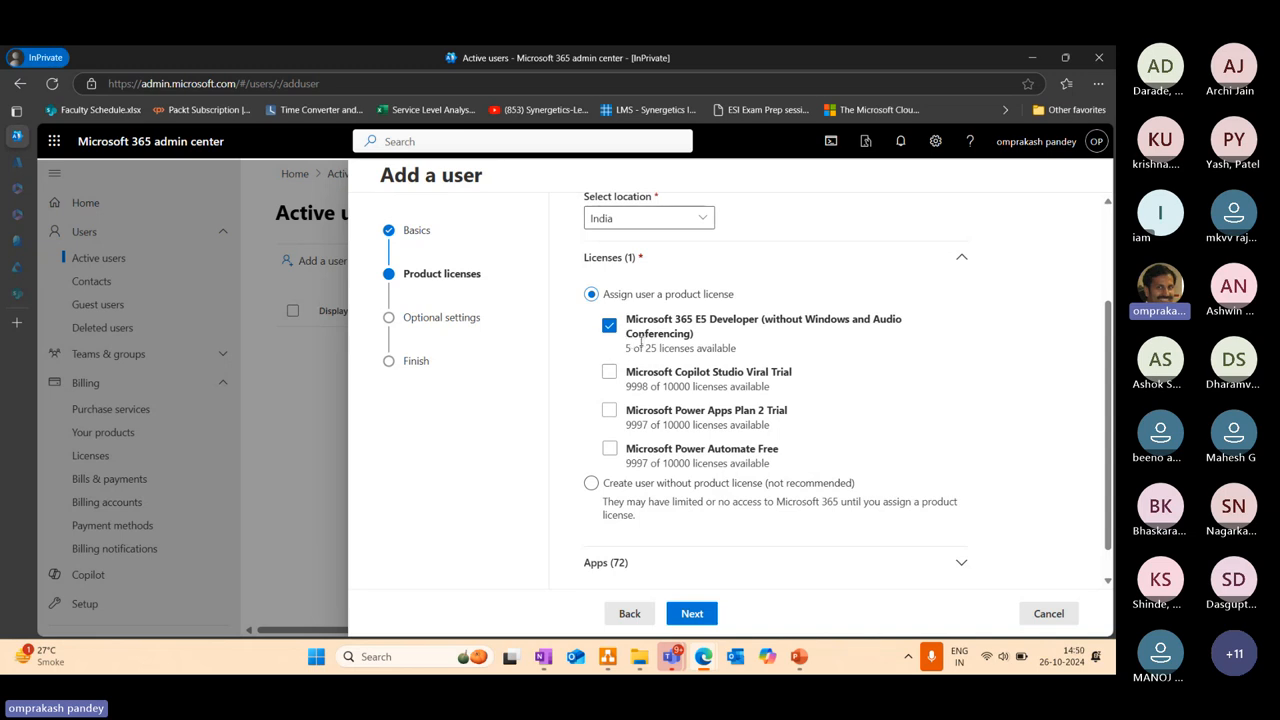
left_click(608, 370)
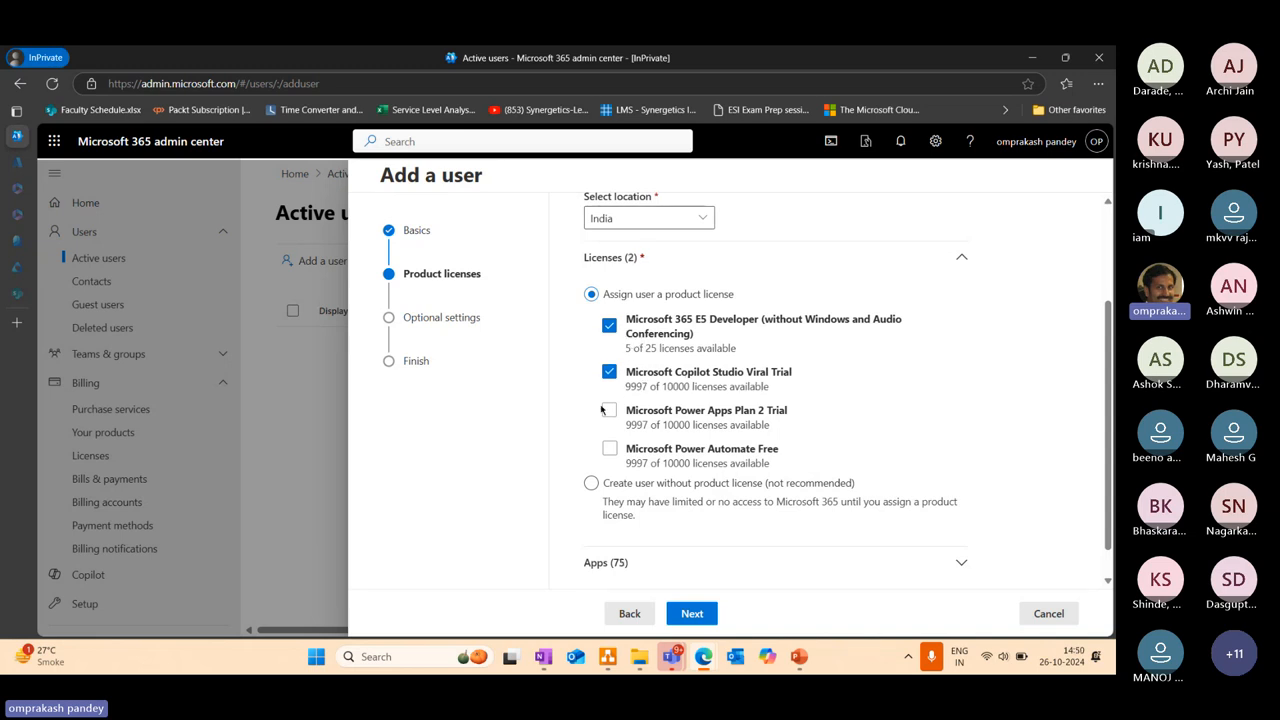
left_click(608, 410)
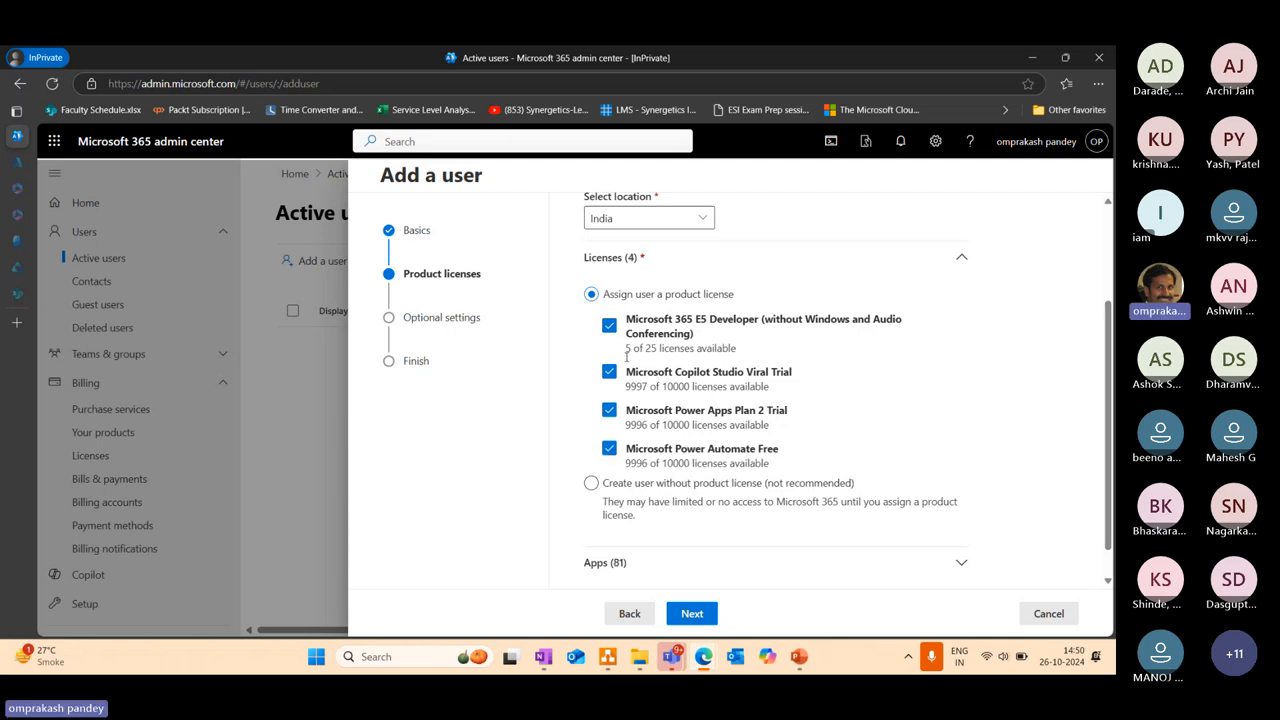
scroll("down", 3)
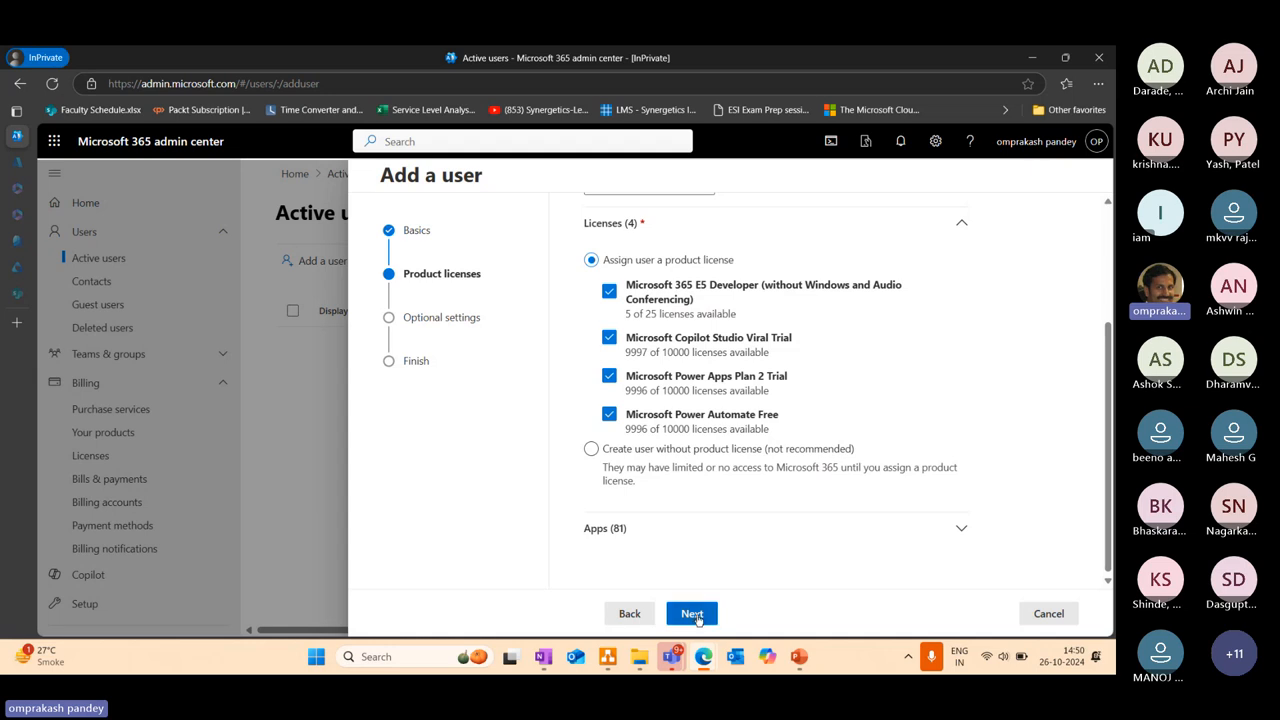
left_click(692, 612)
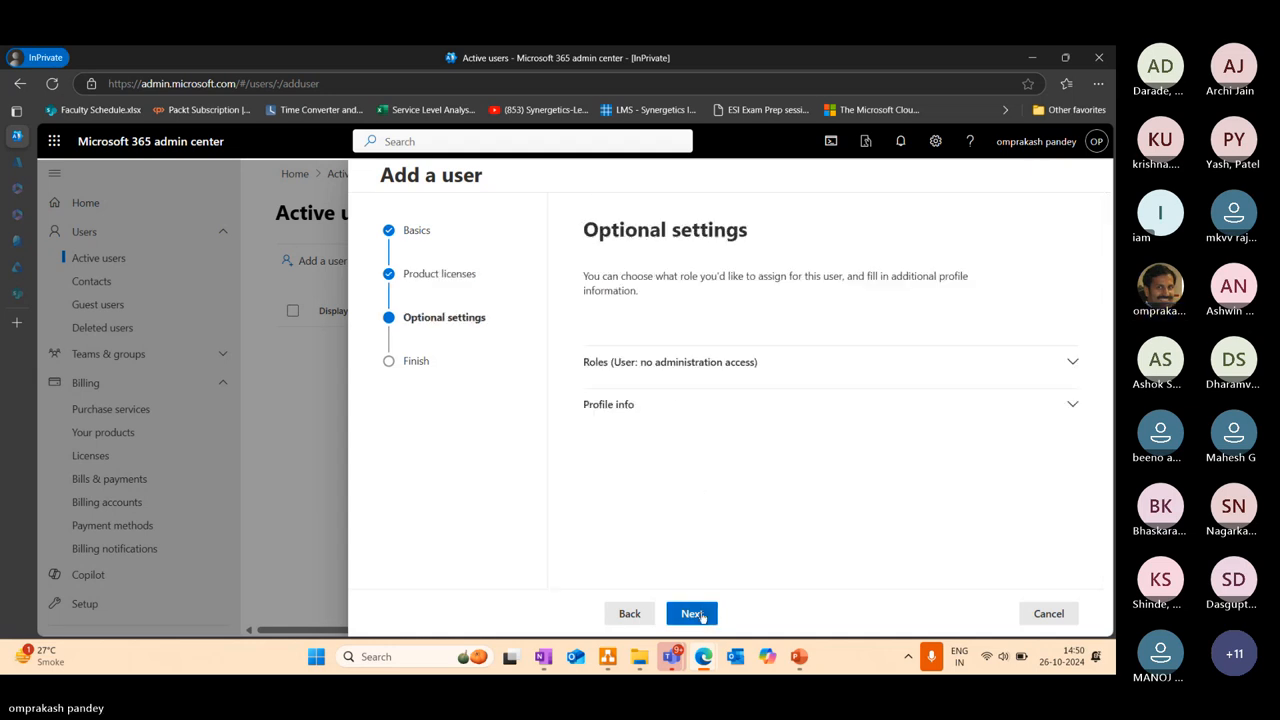
Step: Skip Optional settings, finish adding Holly Dickson and close back to Active users
left_click(692, 612)
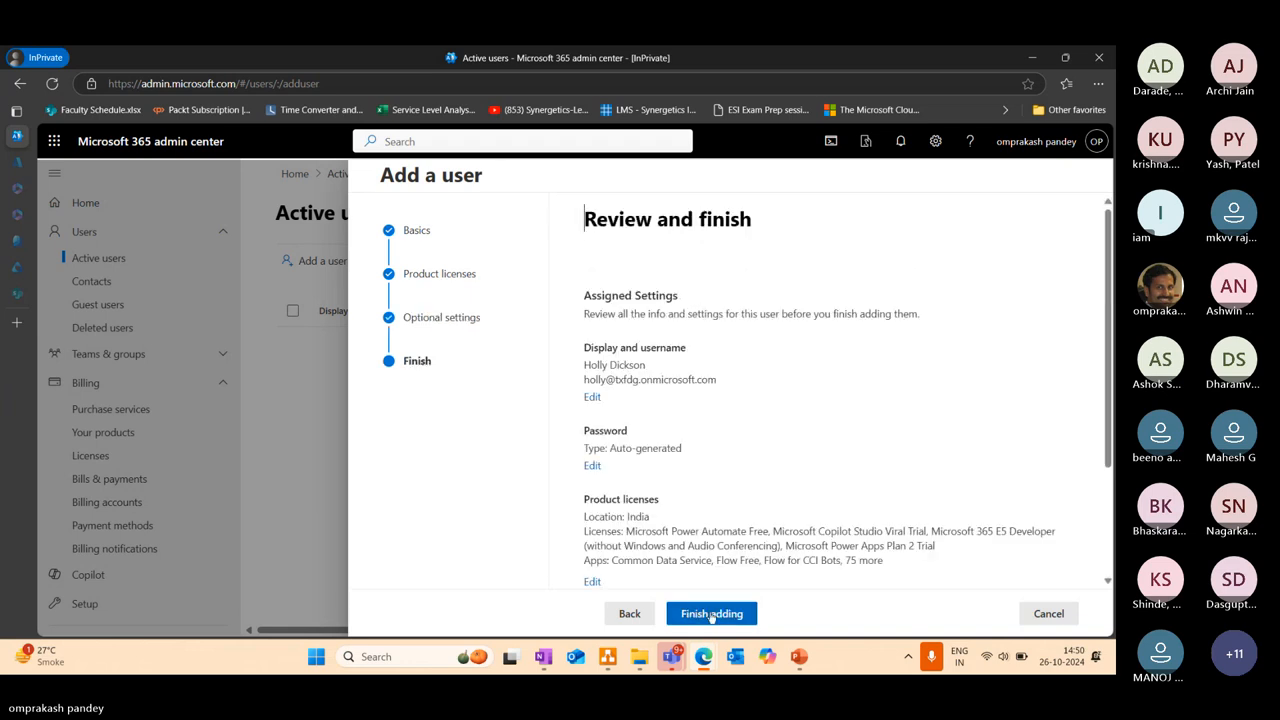
left_click(712, 612)
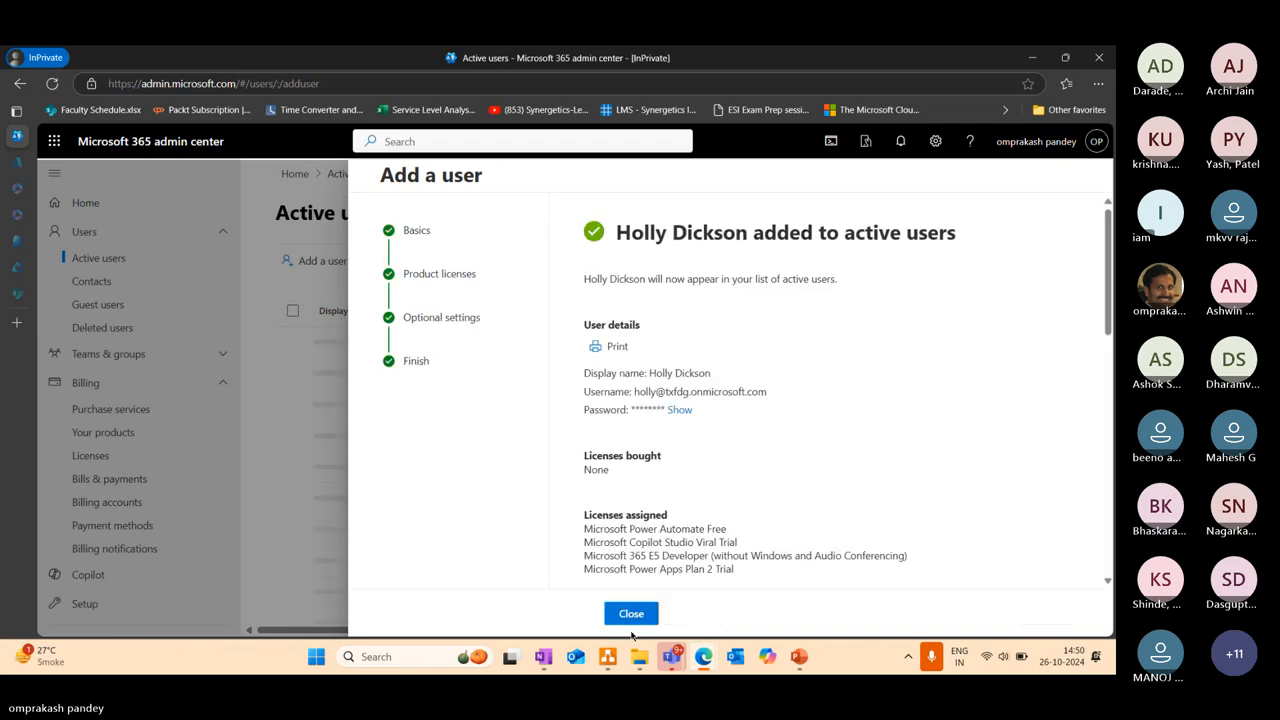
left_click(630, 612)
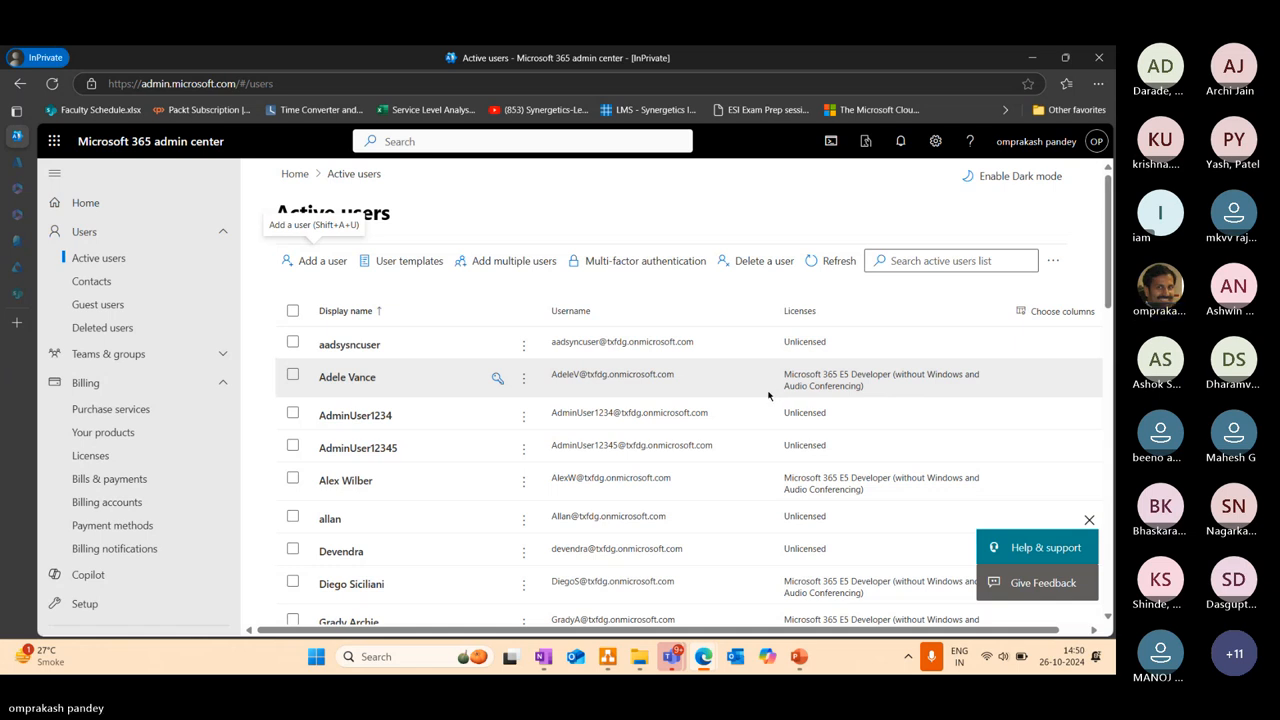
mouse_move(764, 396)
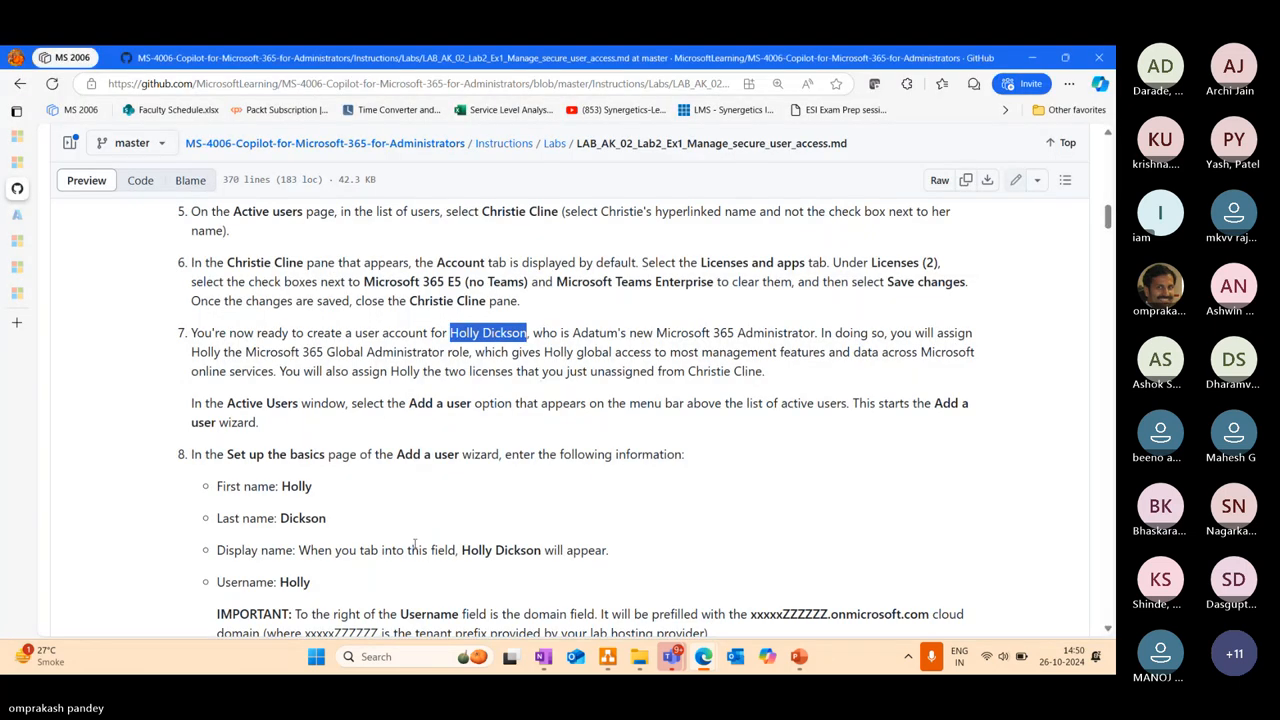
Step: Mark the Global Administrator step in the guide, then scroll the Active users list for Holly
scroll("down", 3)
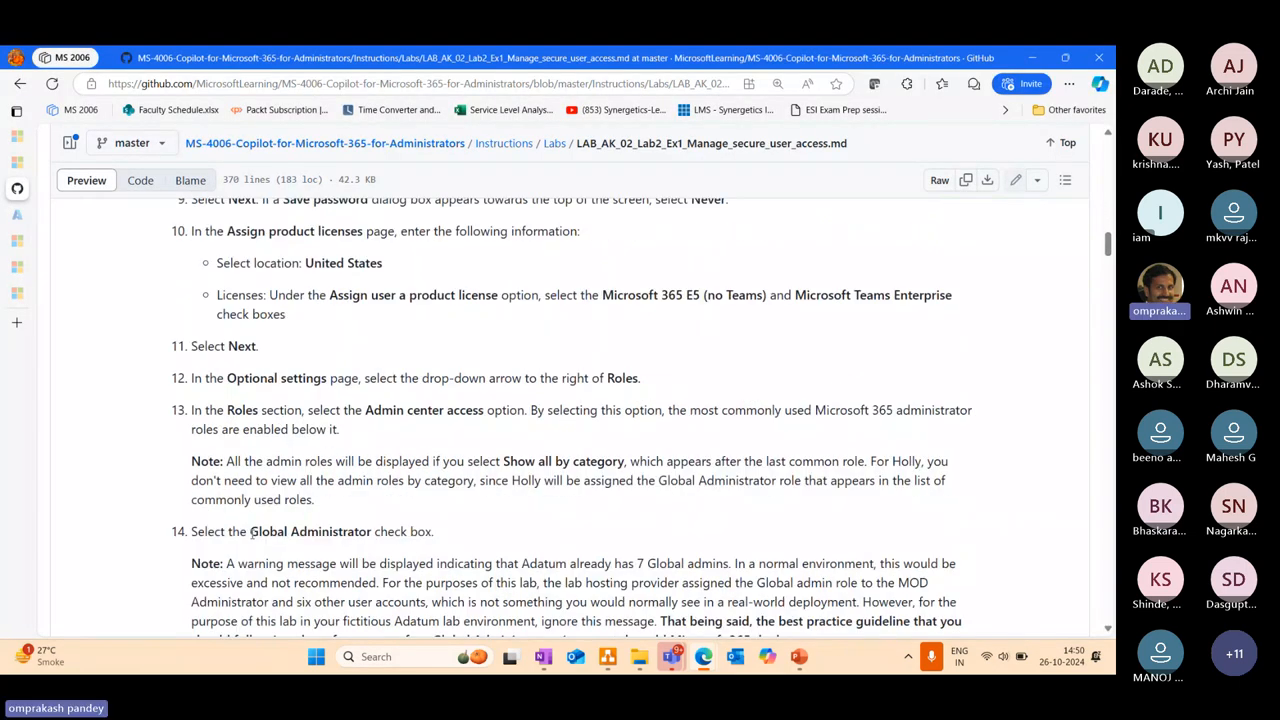
double_click(312, 532)
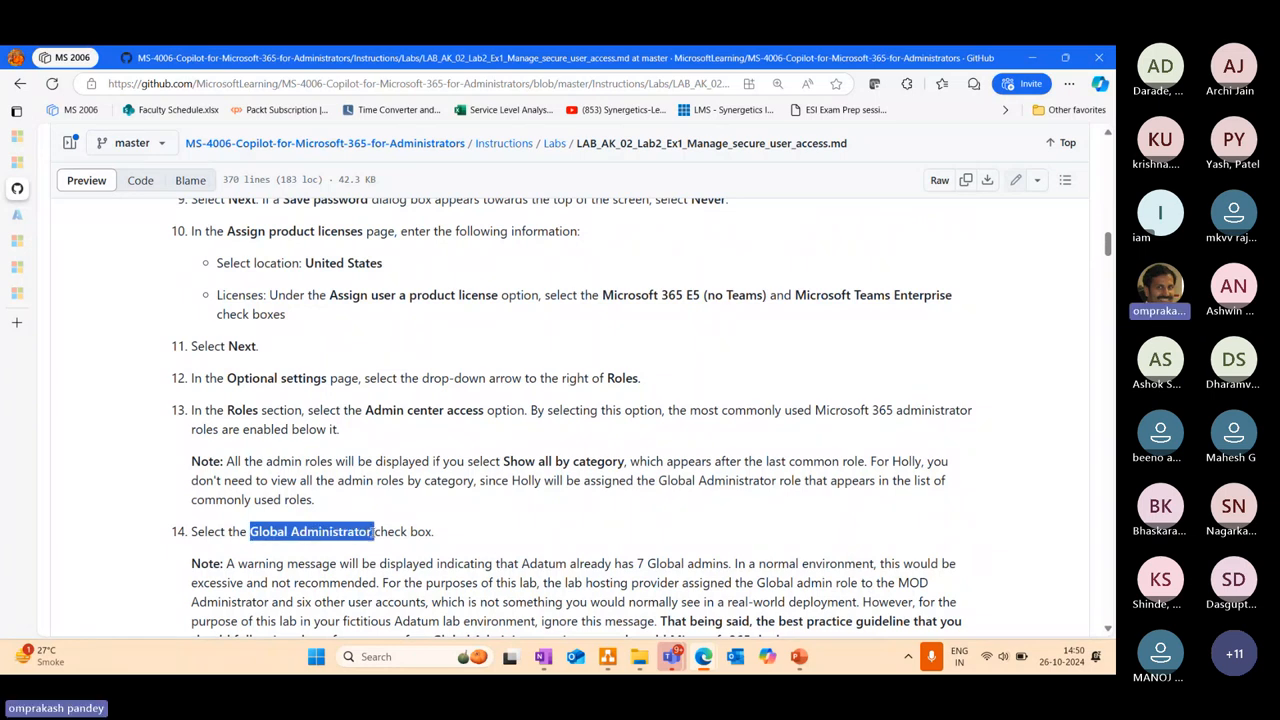
left_click(500, 656)
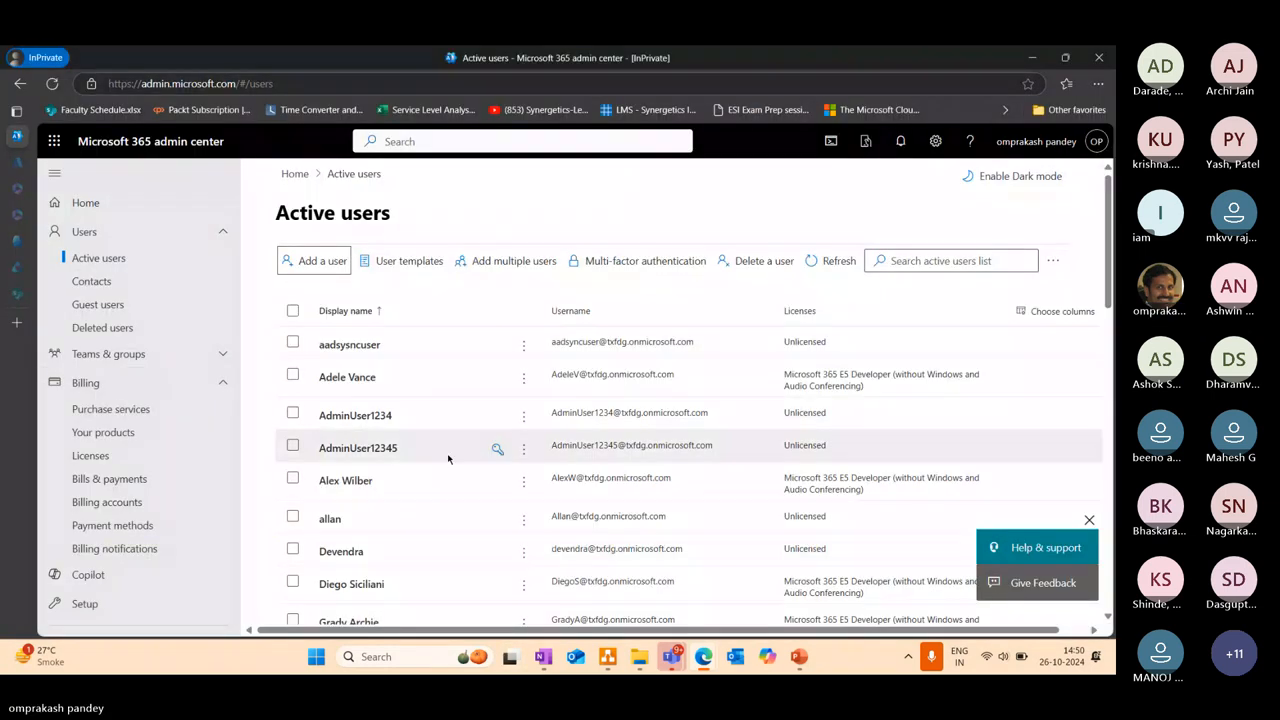
scroll("down", 3)
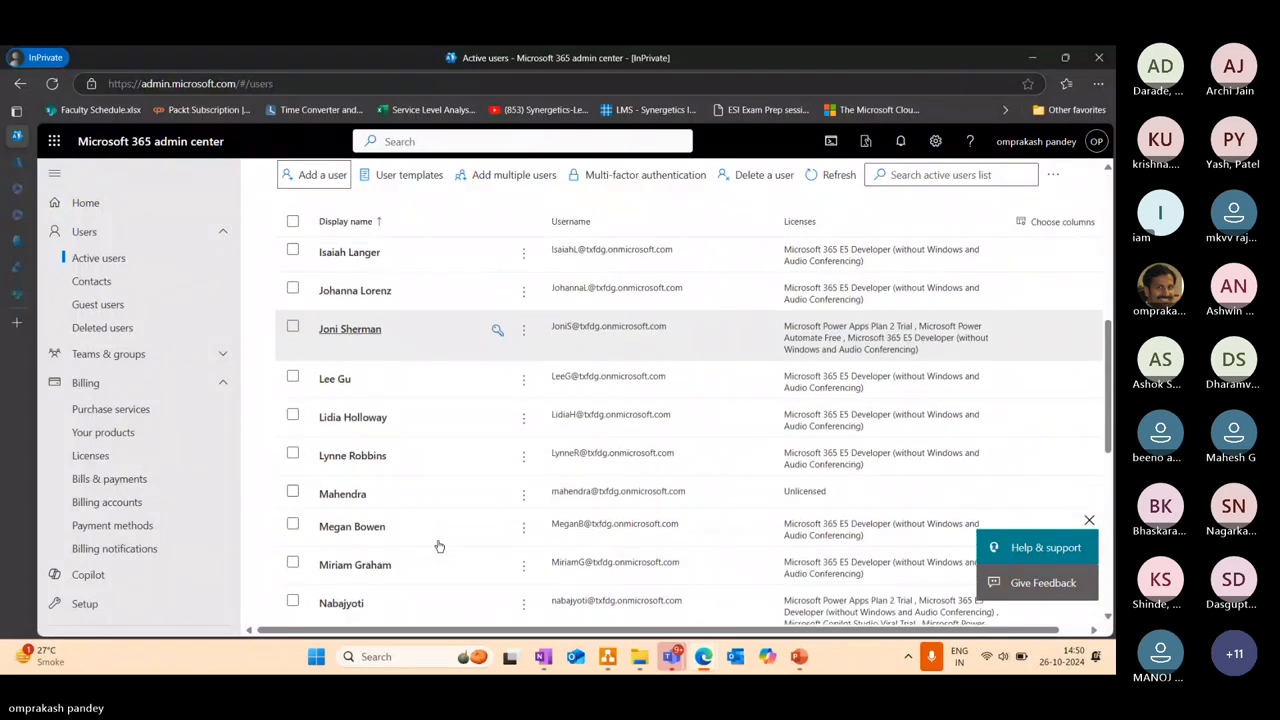
scroll("down", 3)
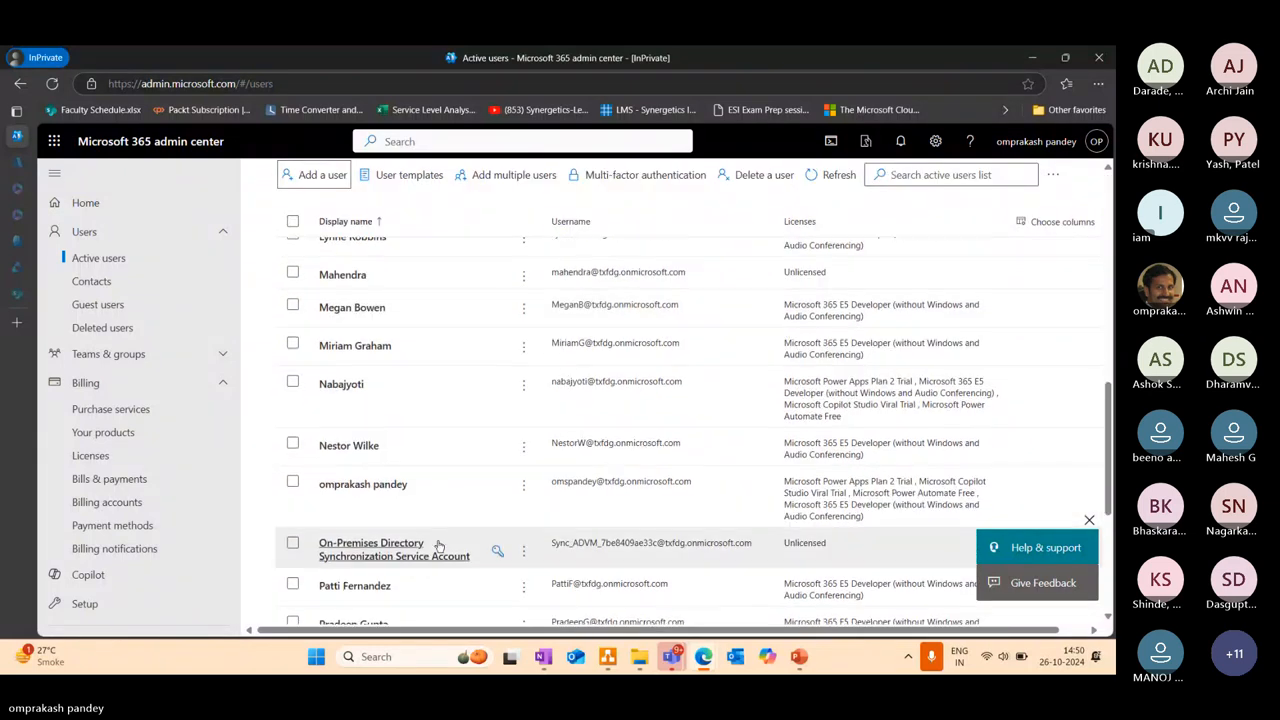
scroll("up", 3)
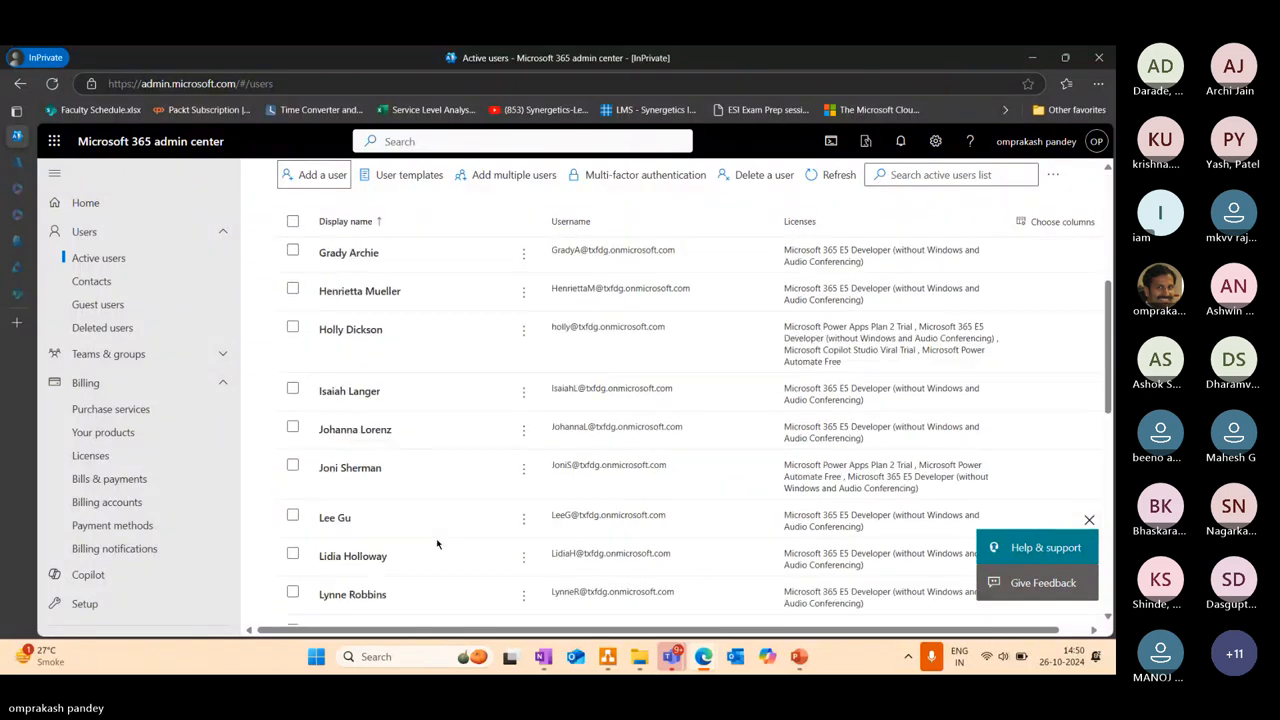
left_click(292, 328)
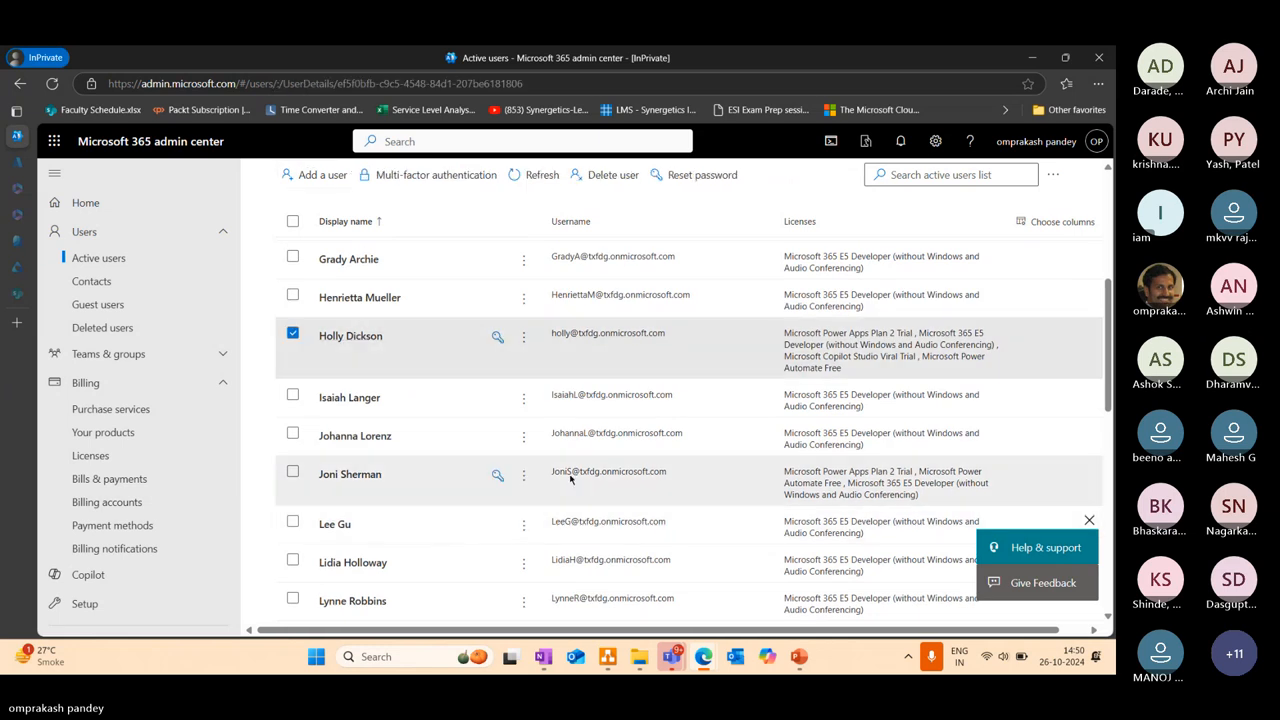
left_click(350, 336)
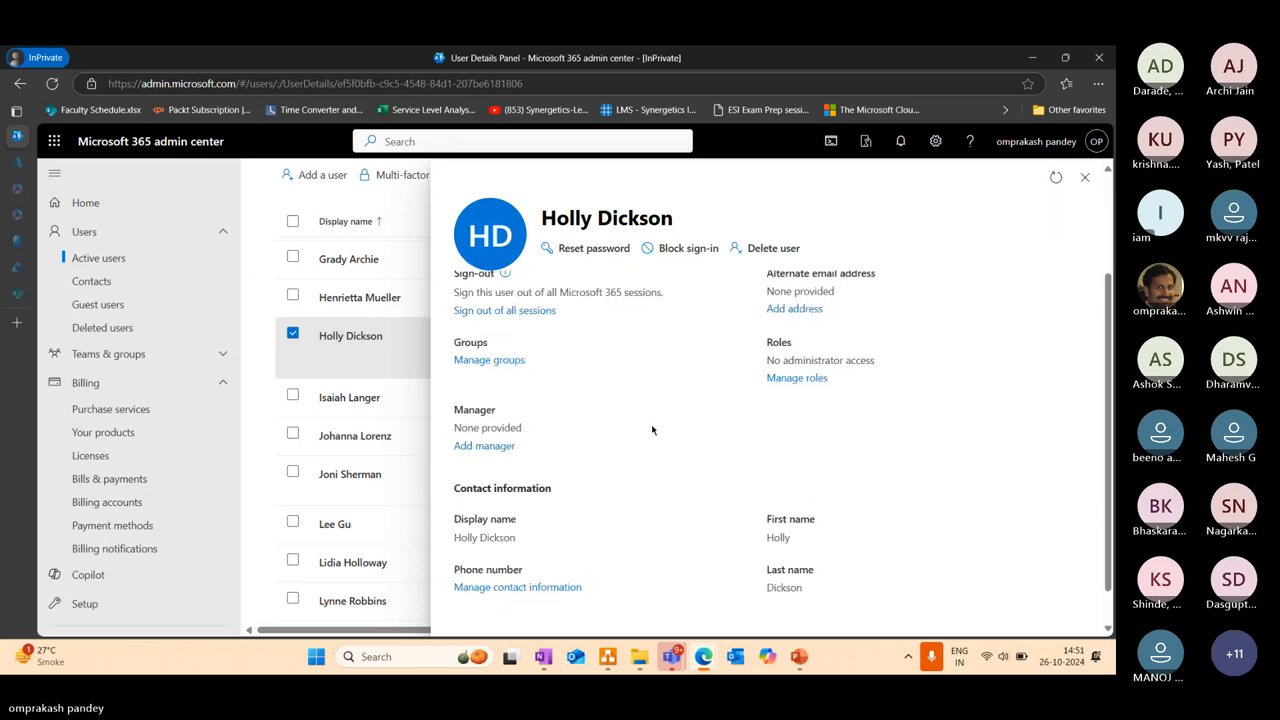
left_click(796, 376)
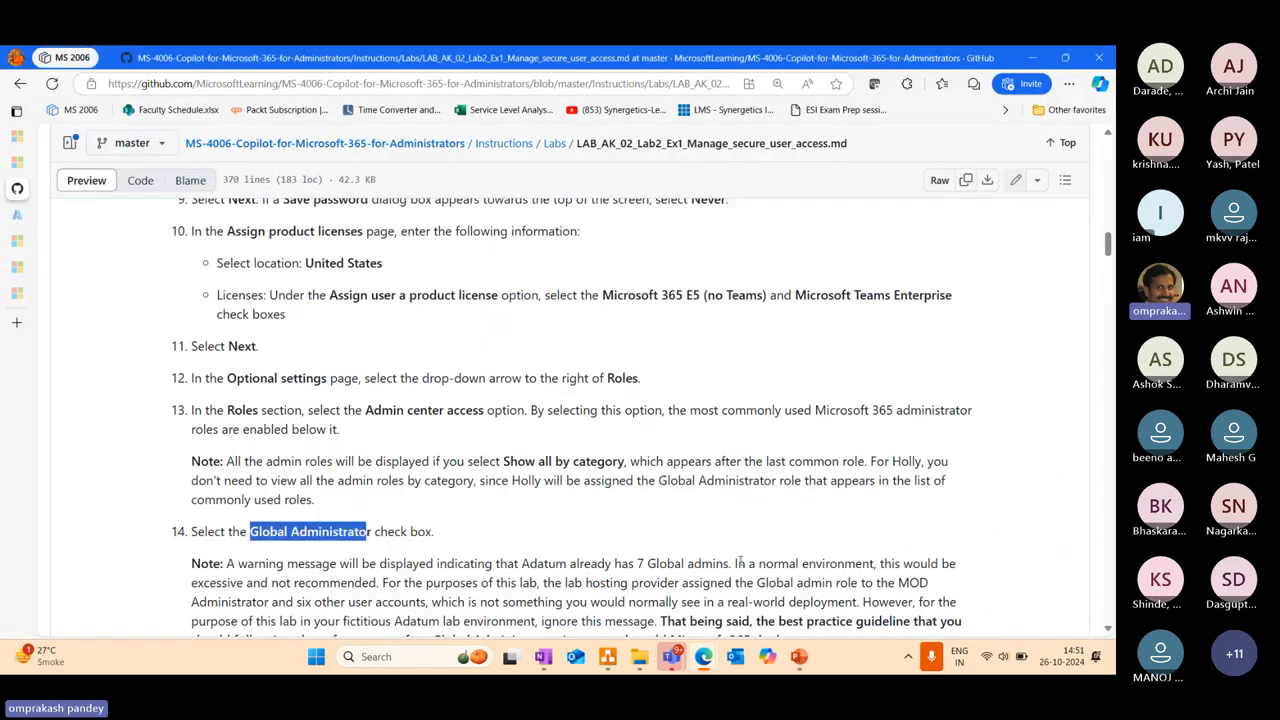
Step: Assign the Global Administrator role under Admin center access and save the change
scroll("down", 3)
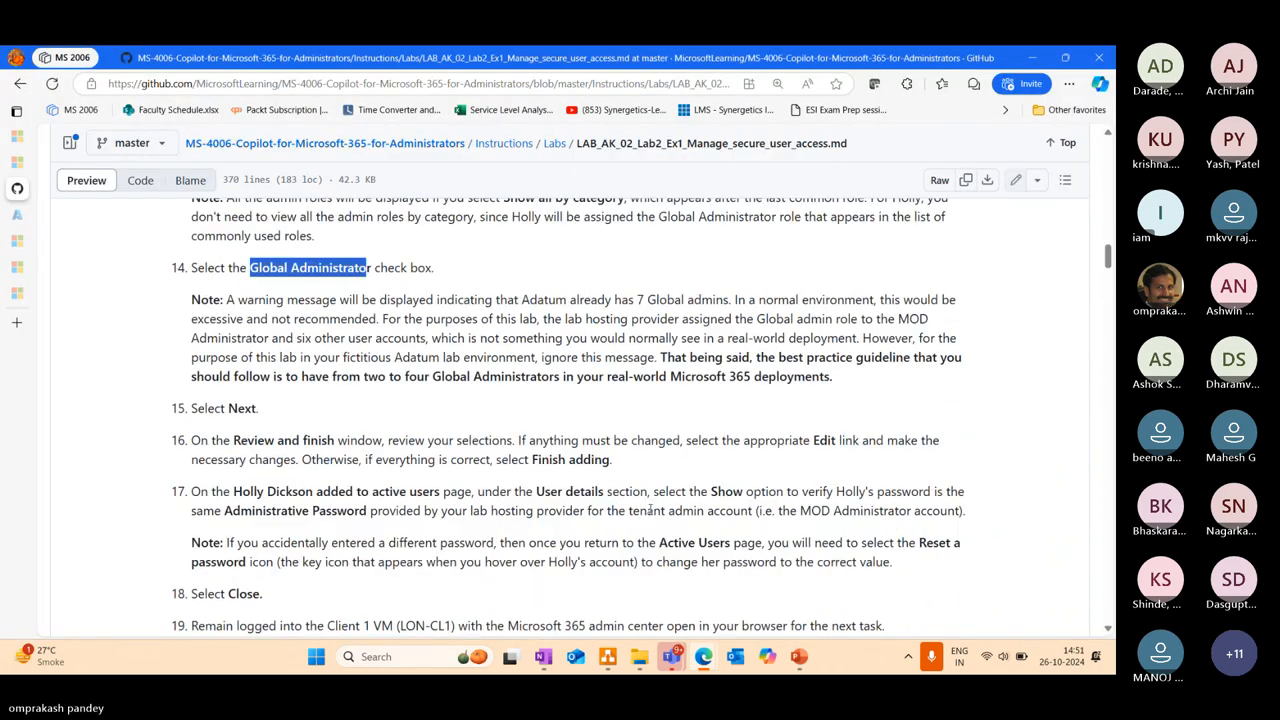
scroll("down", 3)
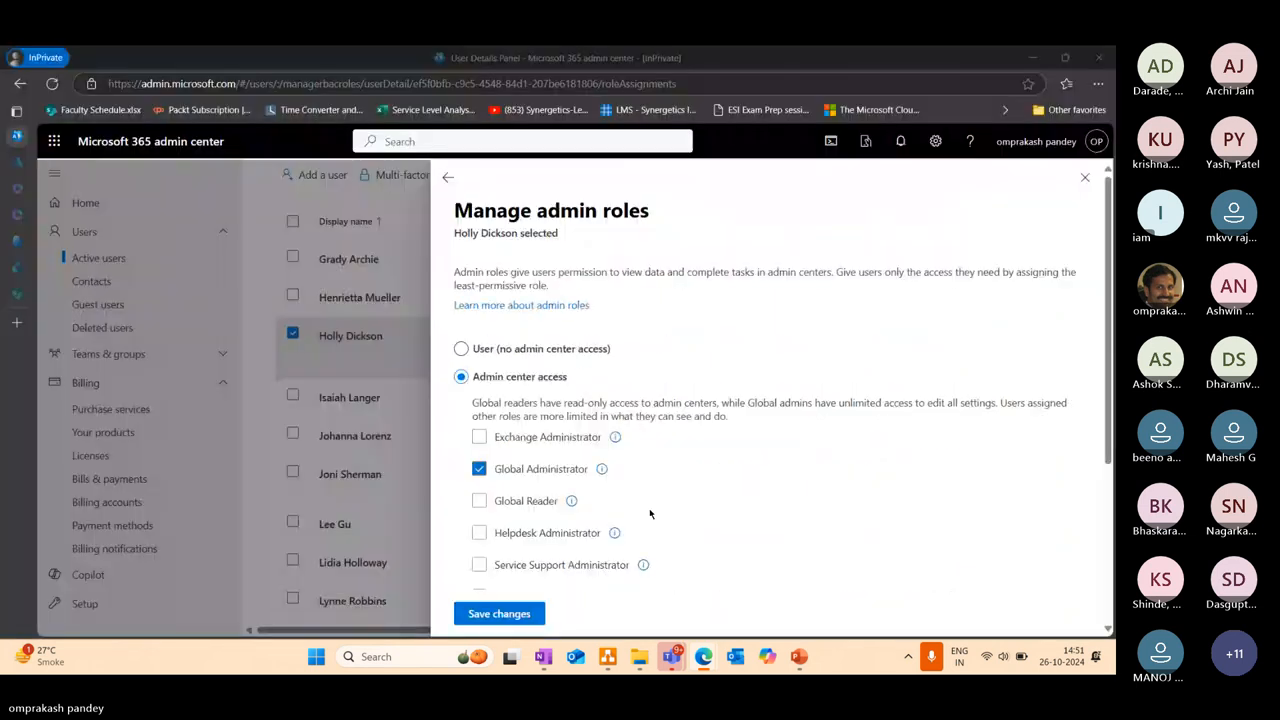
left_click(500, 612)
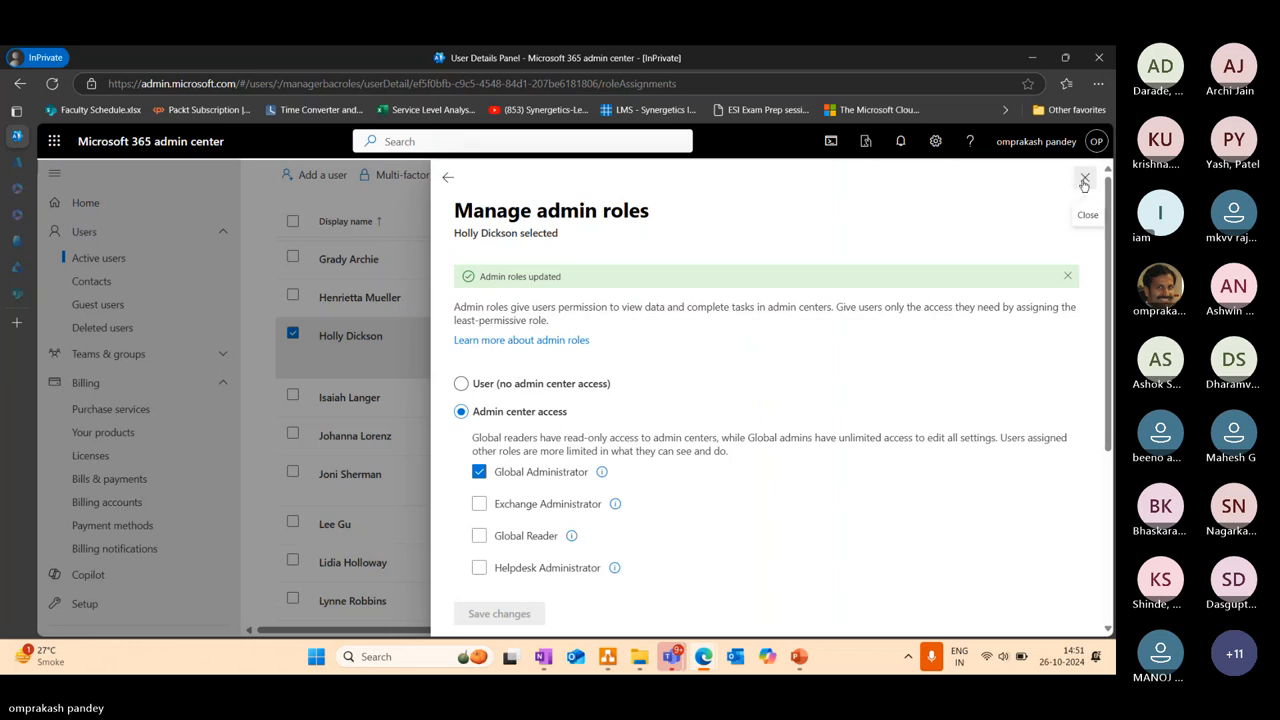
left_click(1084, 180)
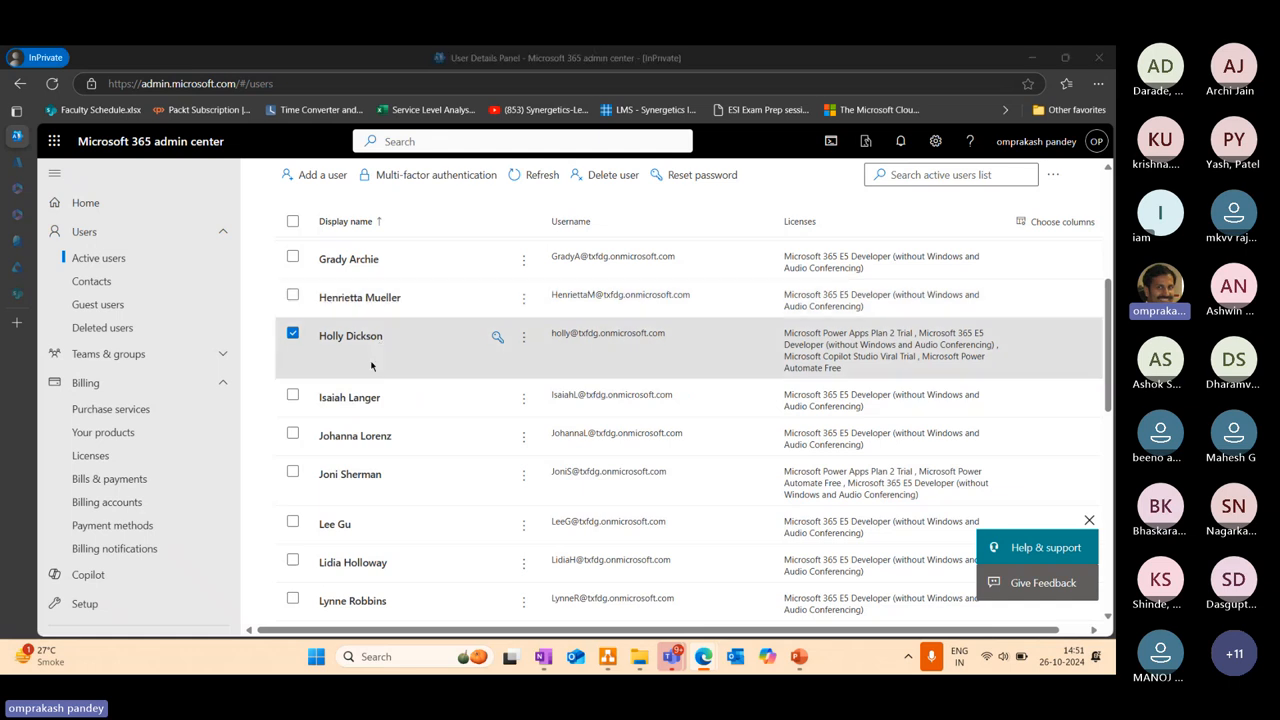
key("Alt+Tab")
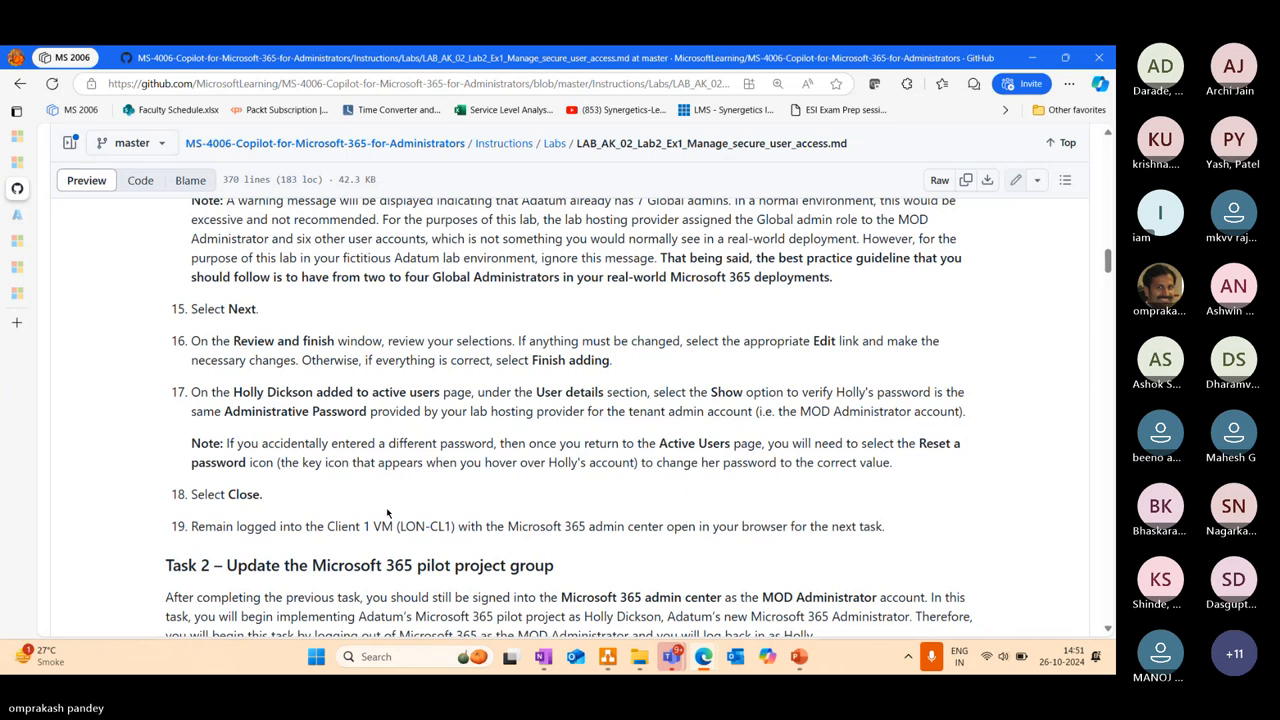
mouse_move(316, 440)
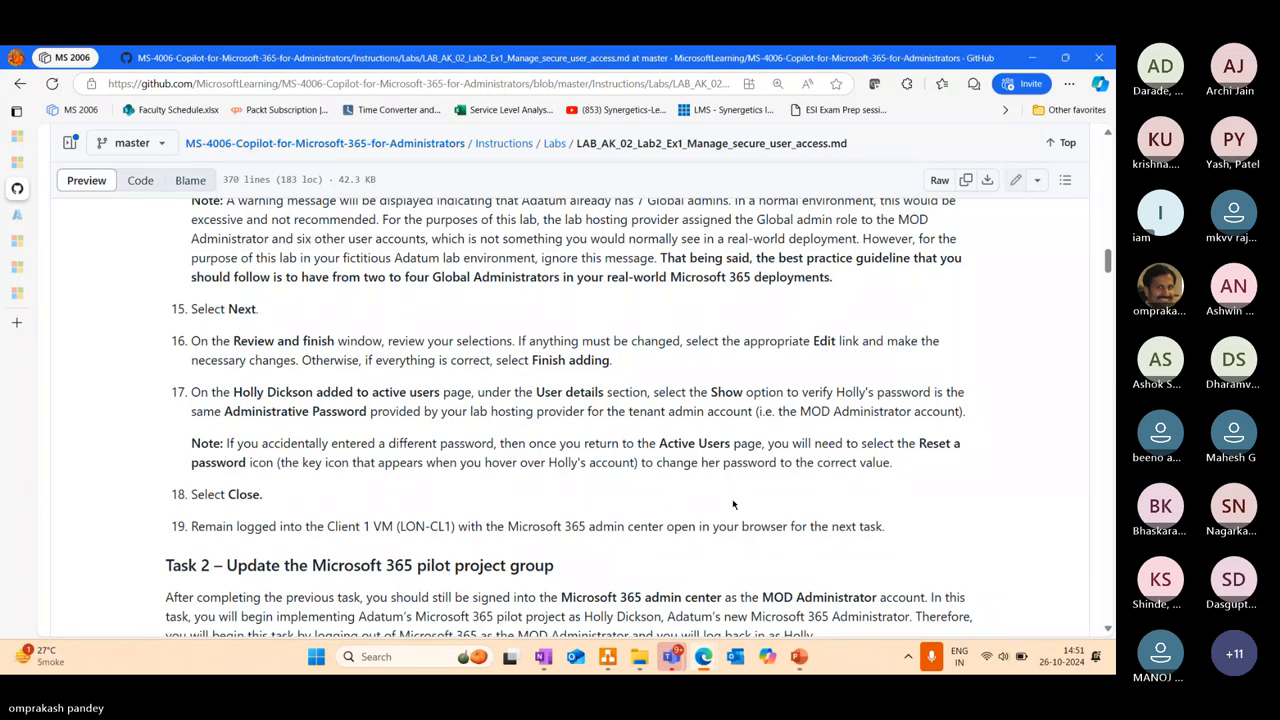
scroll("down", 3)
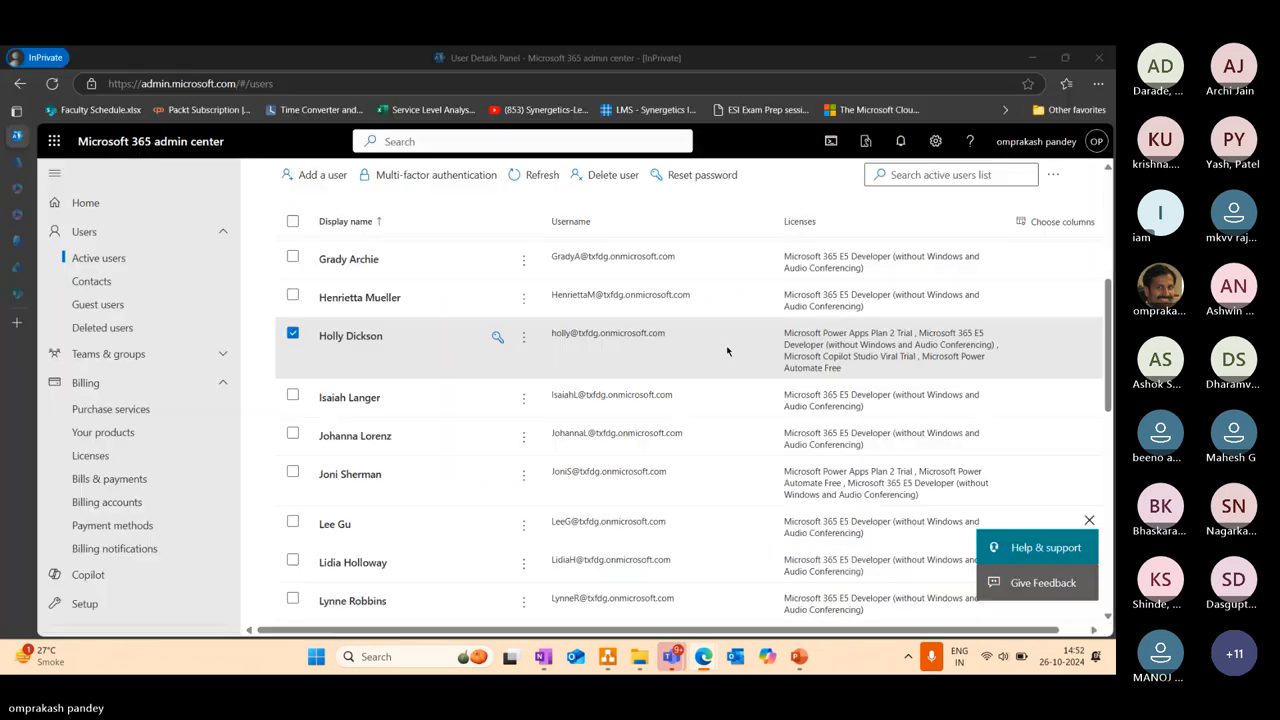
mouse_move(498, 338)
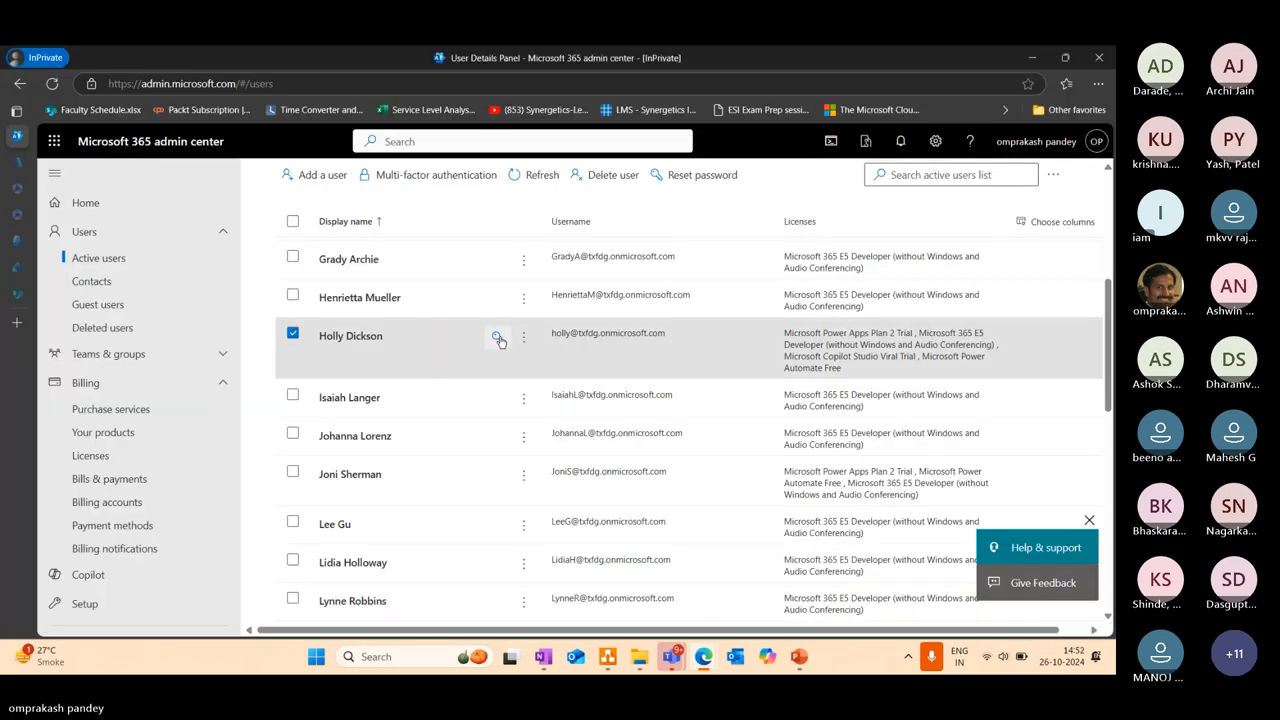
mouse_move(496, 336)
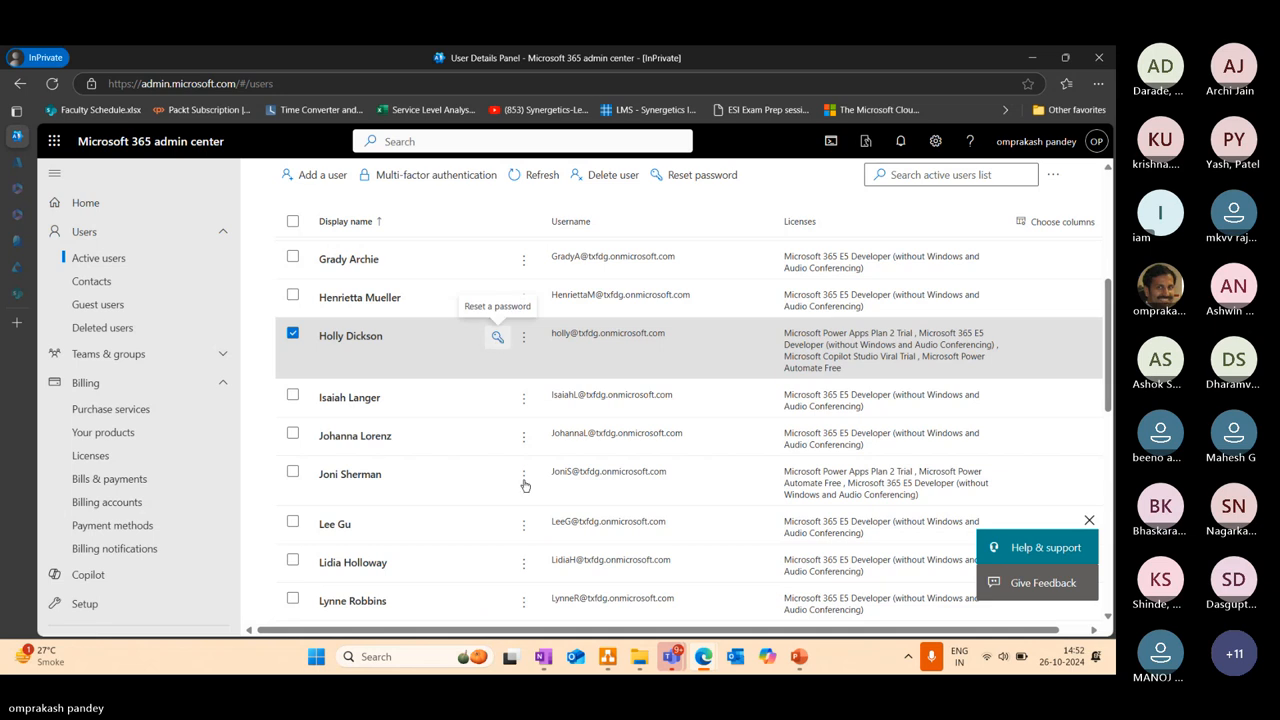
Step: Reset Holly Dickson's password to an auto-generated one without requiring a change at sign-in, and copy it
left_click(496, 336)
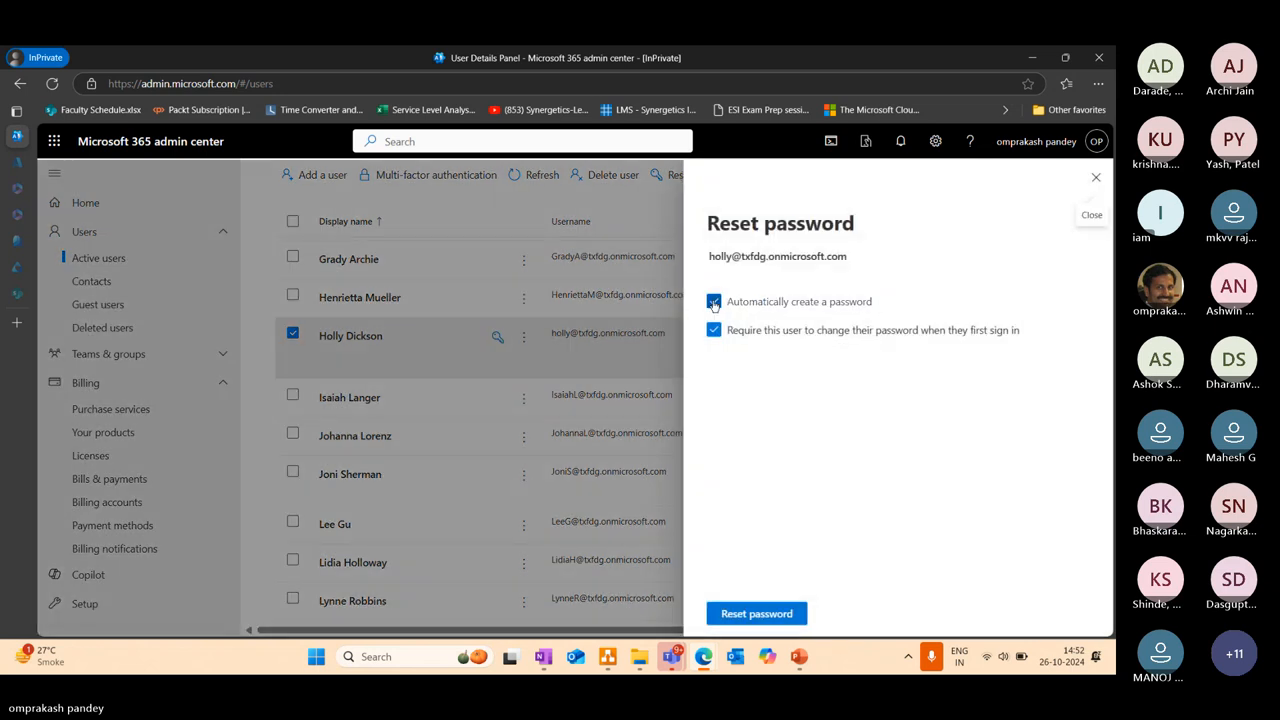
left_click(712, 330)
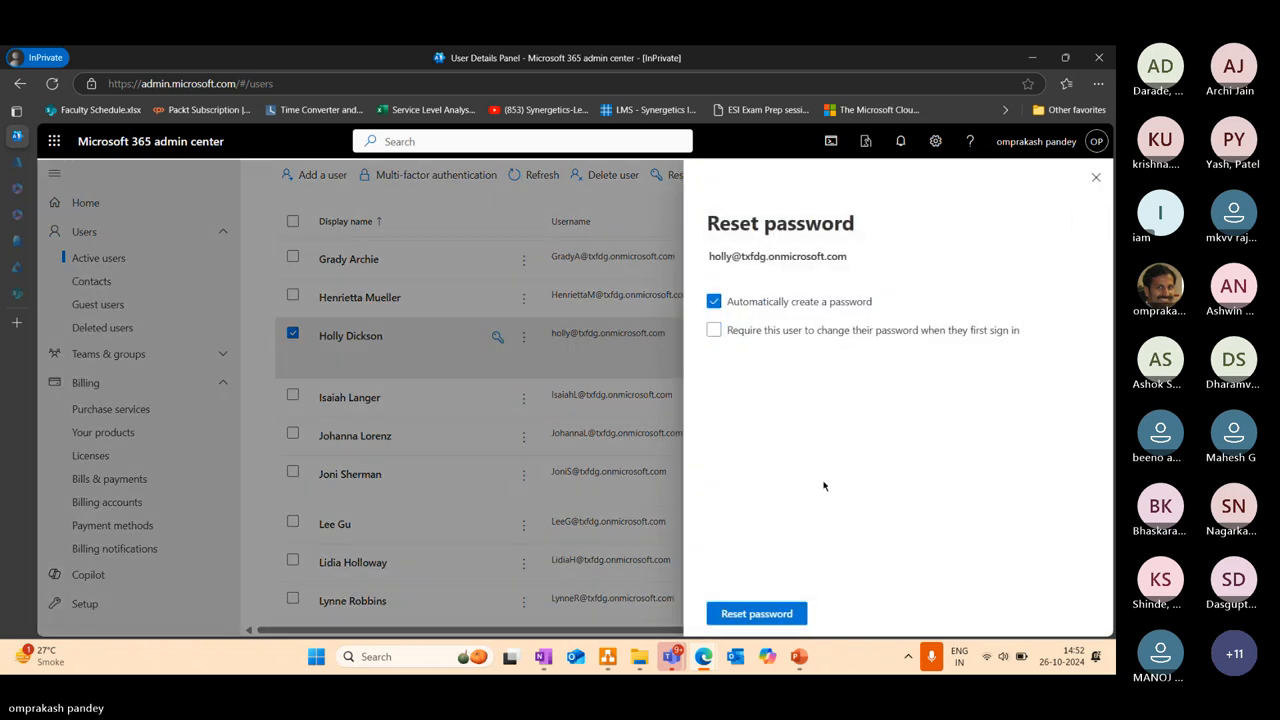
left_click(756, 612)
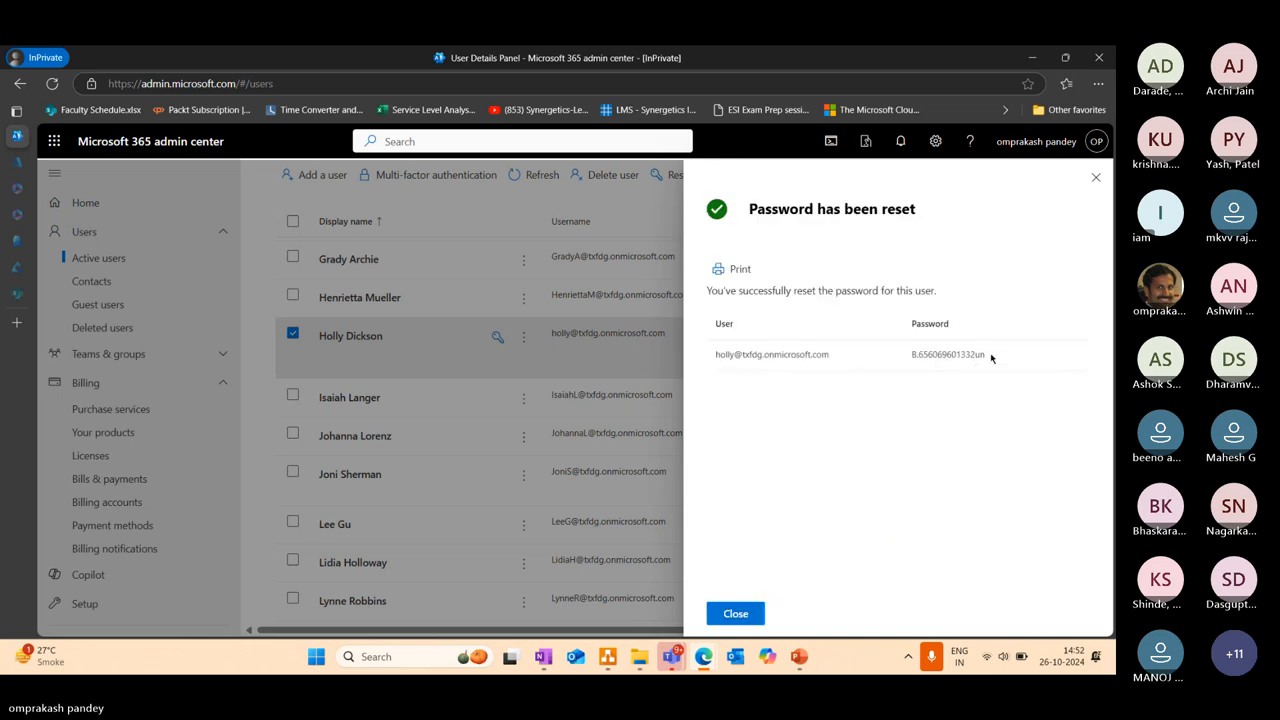
double_click(764, 354)
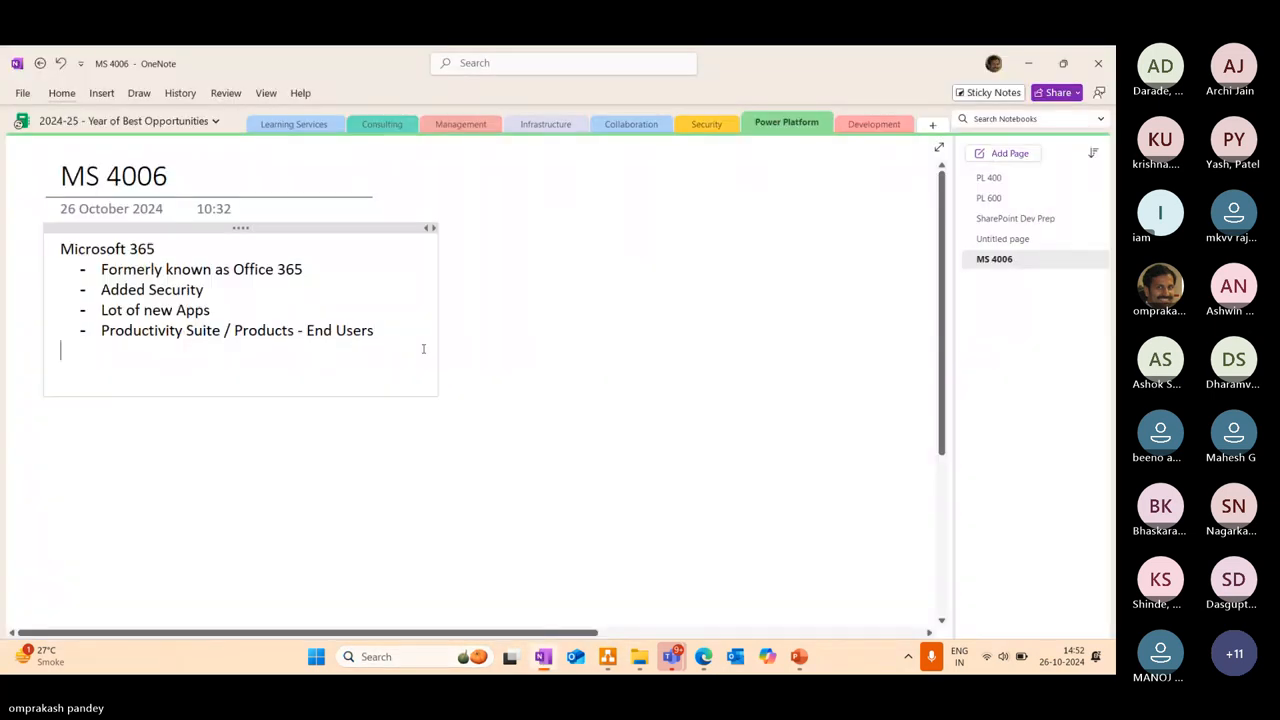
key("Ctrl+v")
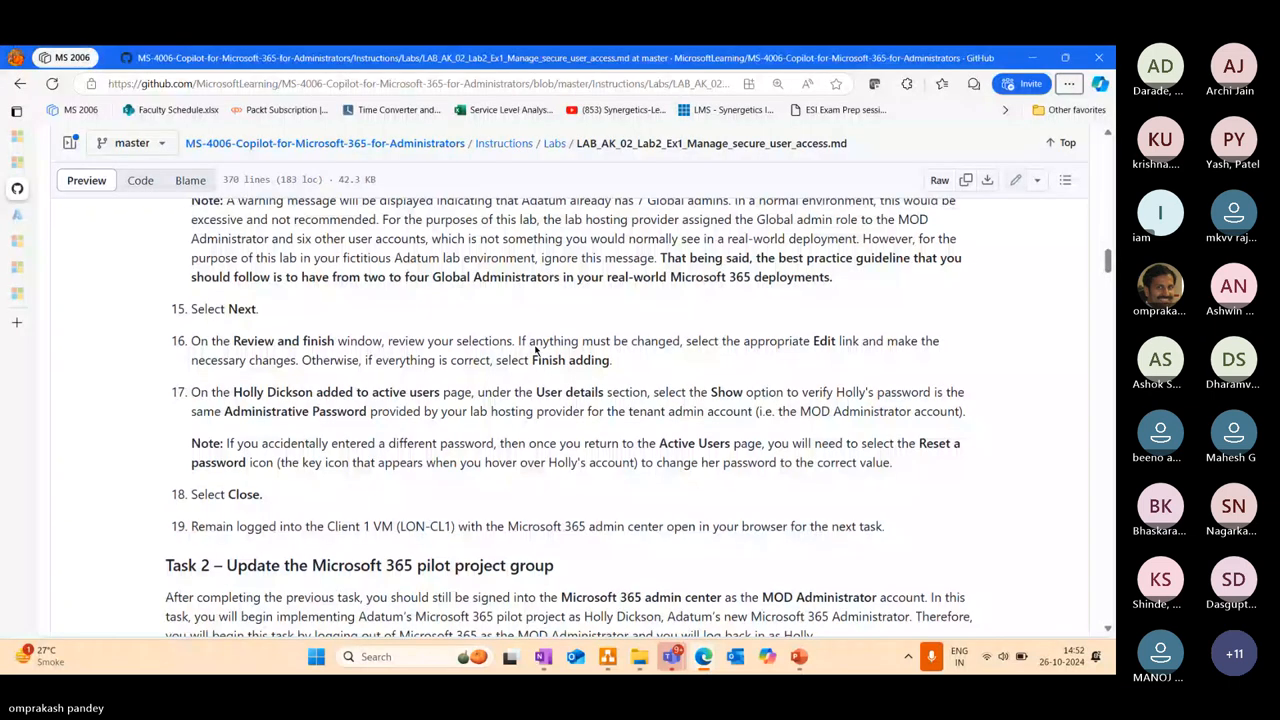
Step: Scroll the LAB_AK_02_Lab2_Ex1 guide down to the Task 2 pilot group steps
scroll("down", 3)
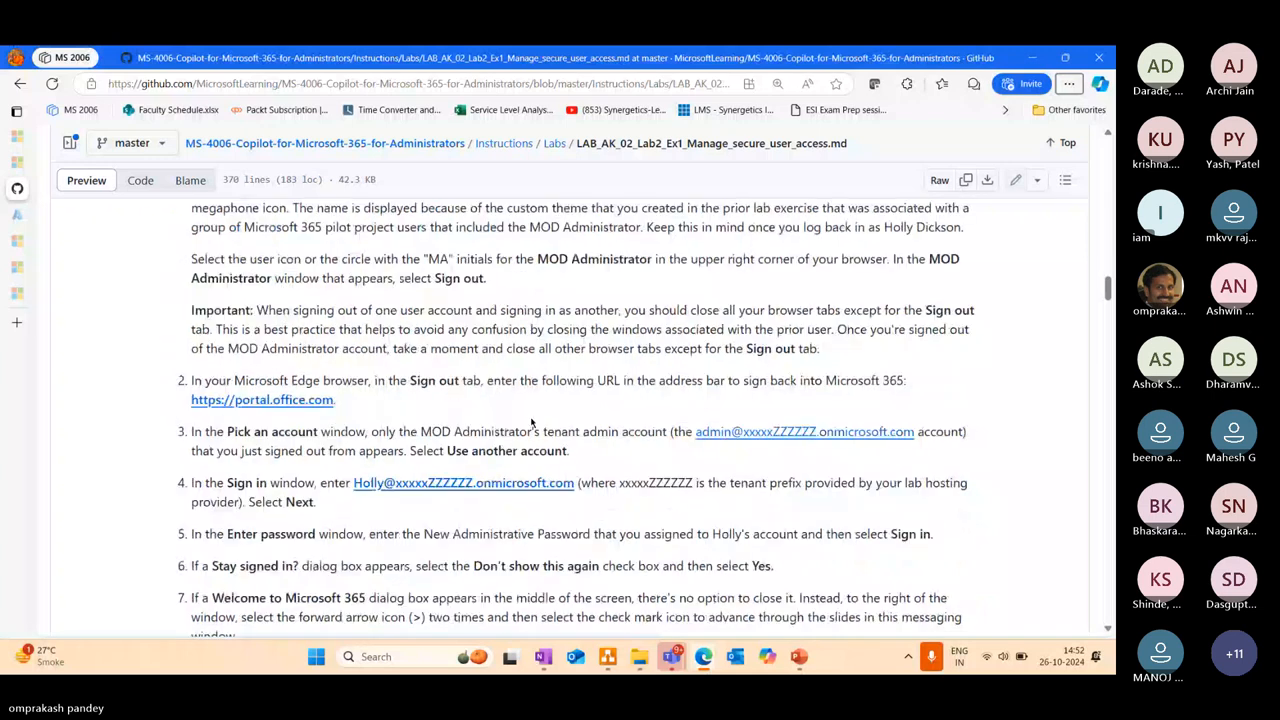
scroll("down", 3)
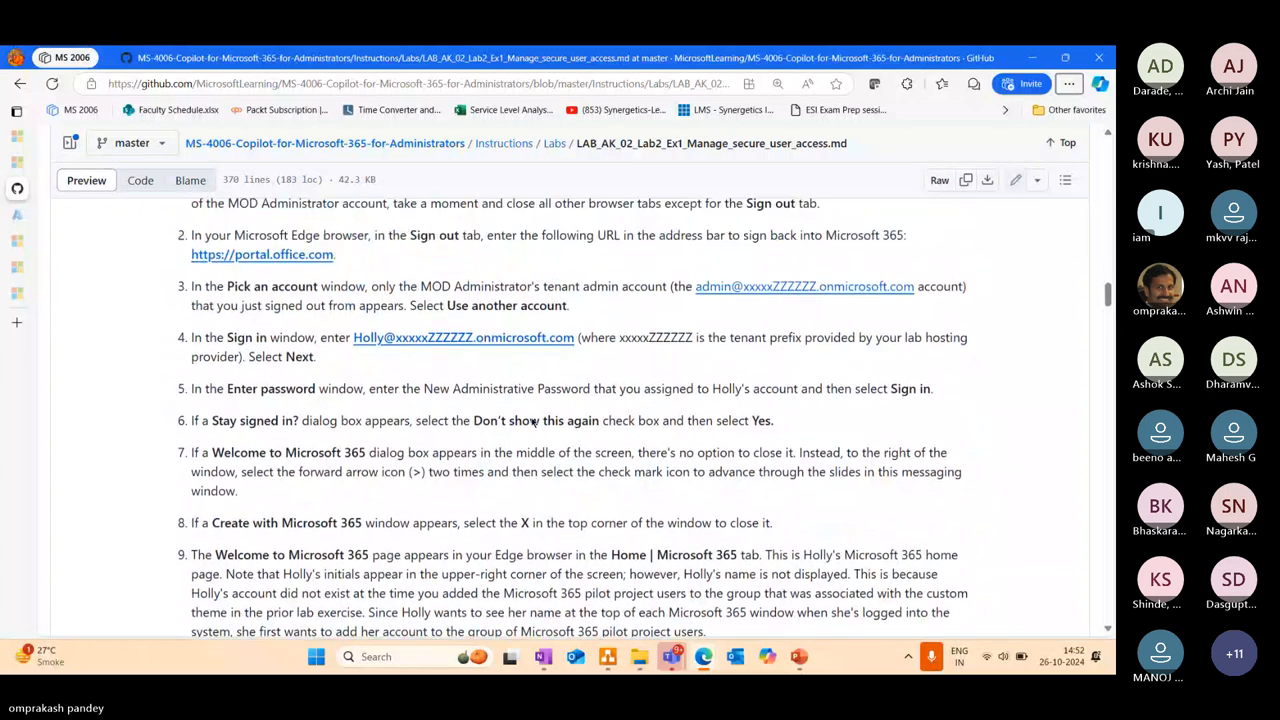
scroll("down", 3)
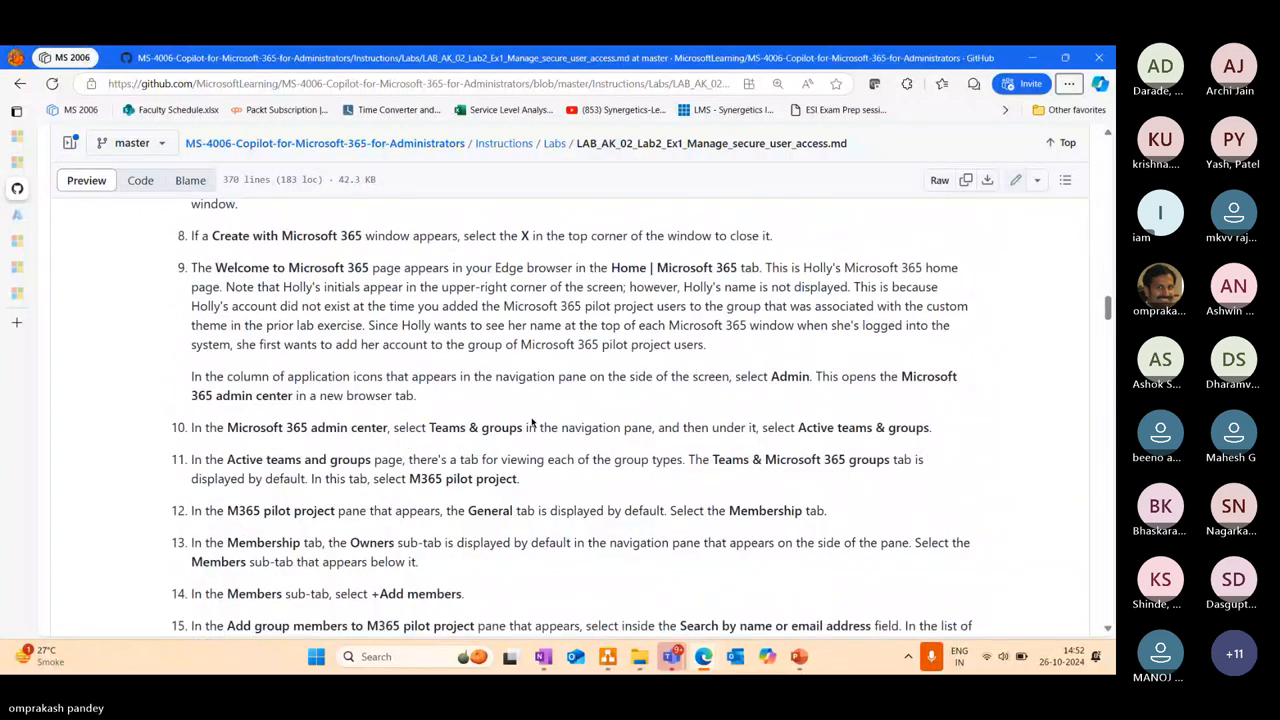
scroll("down", 3)
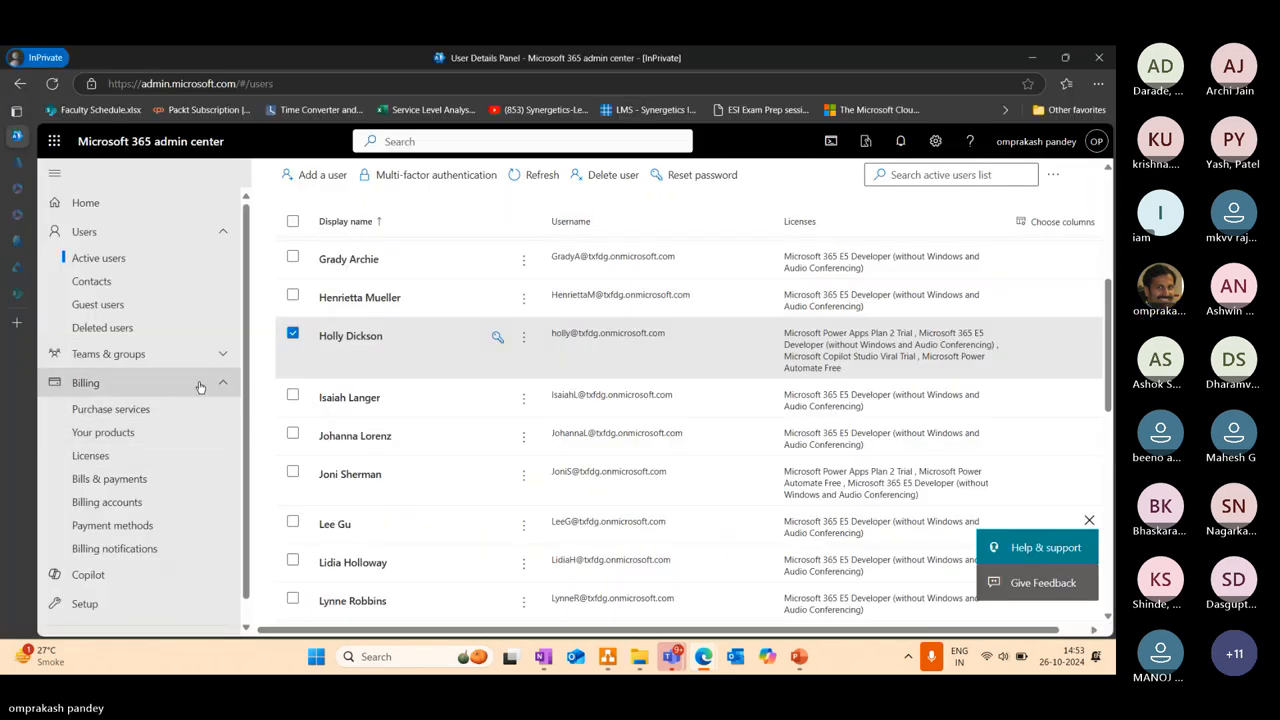
Step: Go to Active teams & groups and view the M365 pilot project's current members
left_click(84, 384)
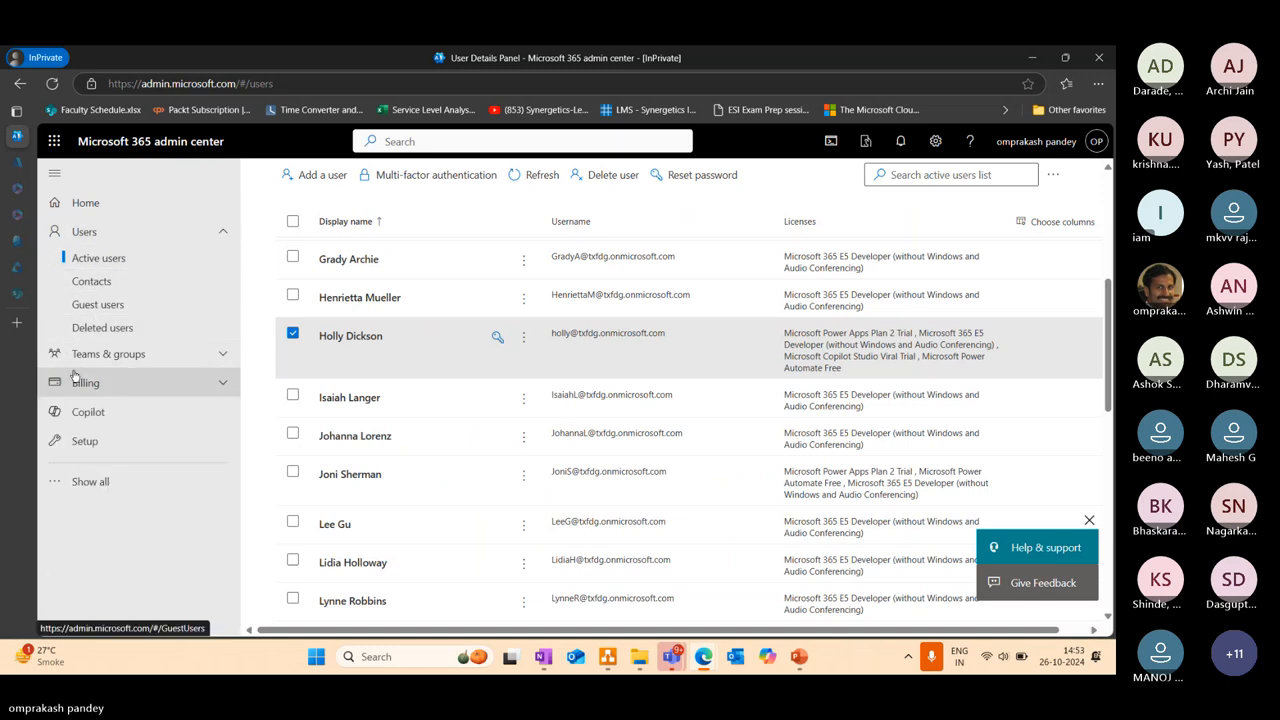
left_click(108, 352)
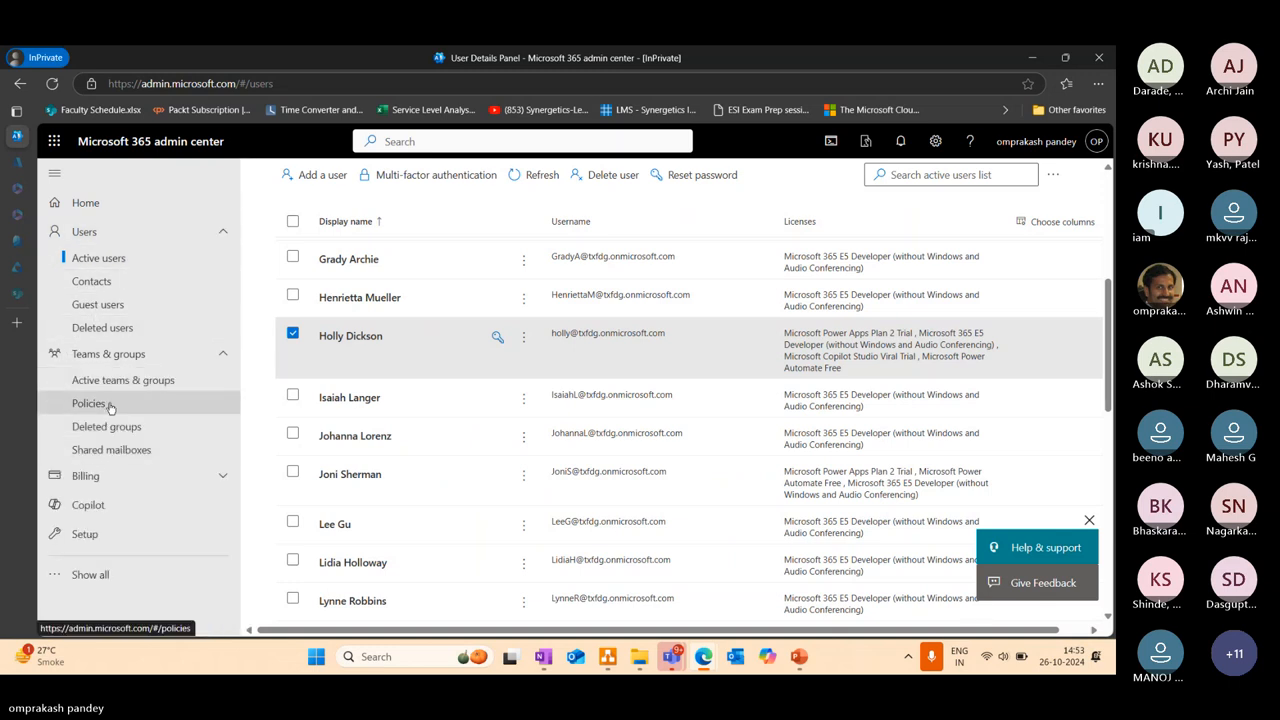
left_click(124, 380)
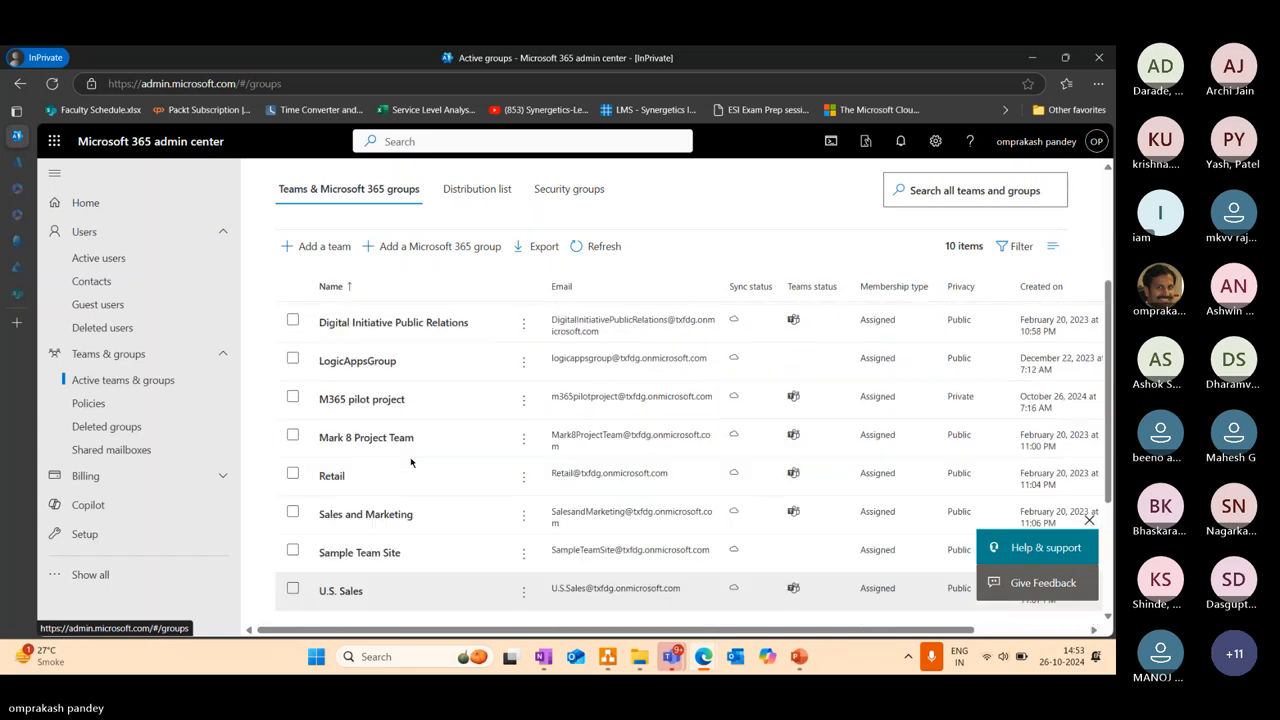
left_click(362, 400)
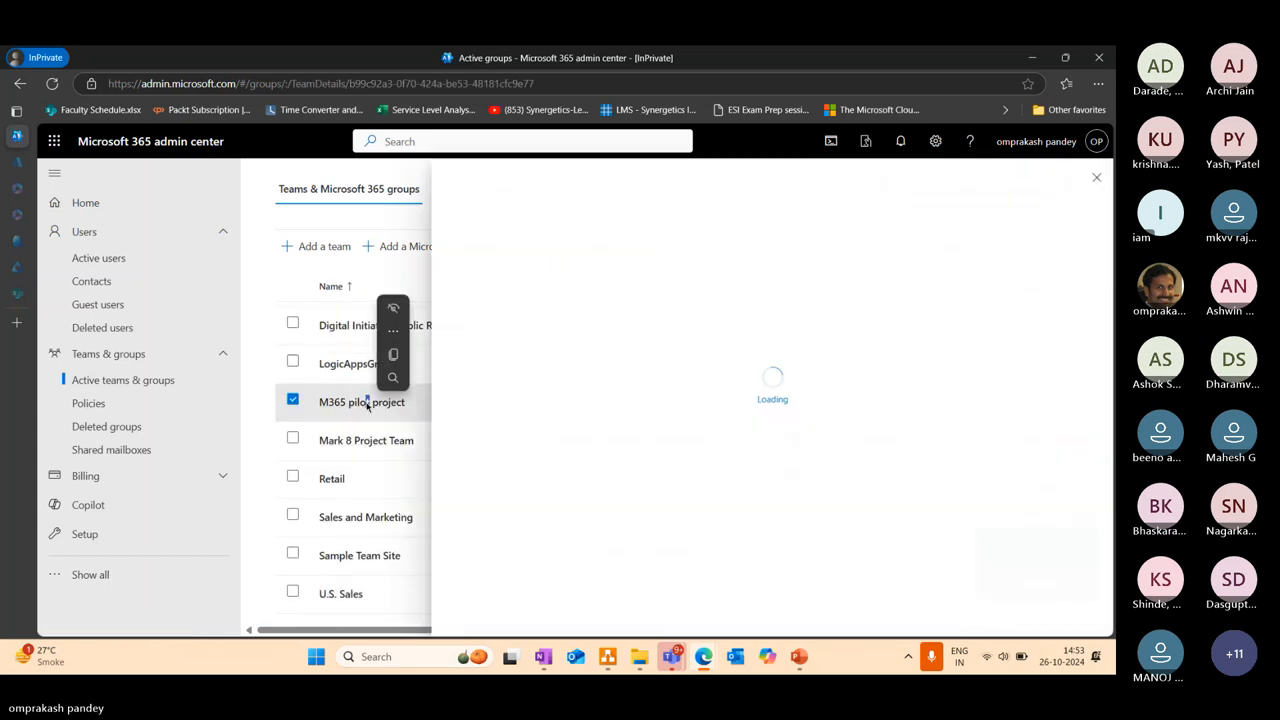
left_click(360, 402)
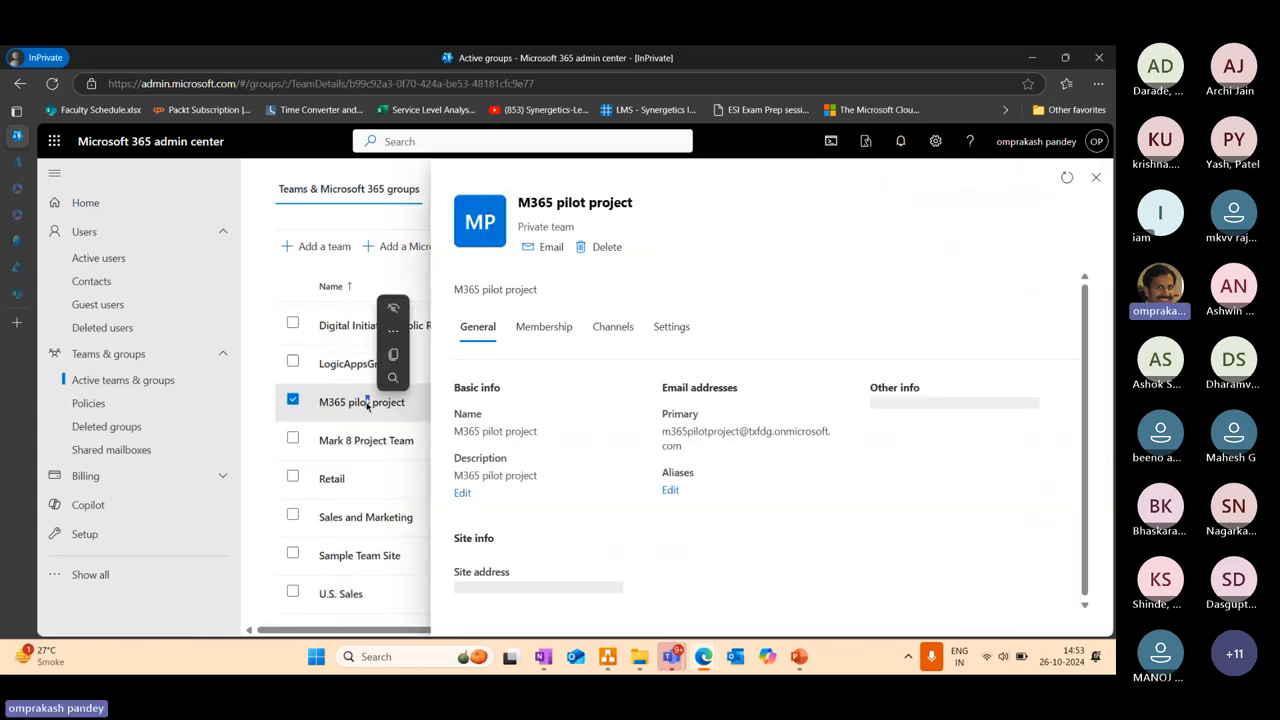
left_click(544, 326)
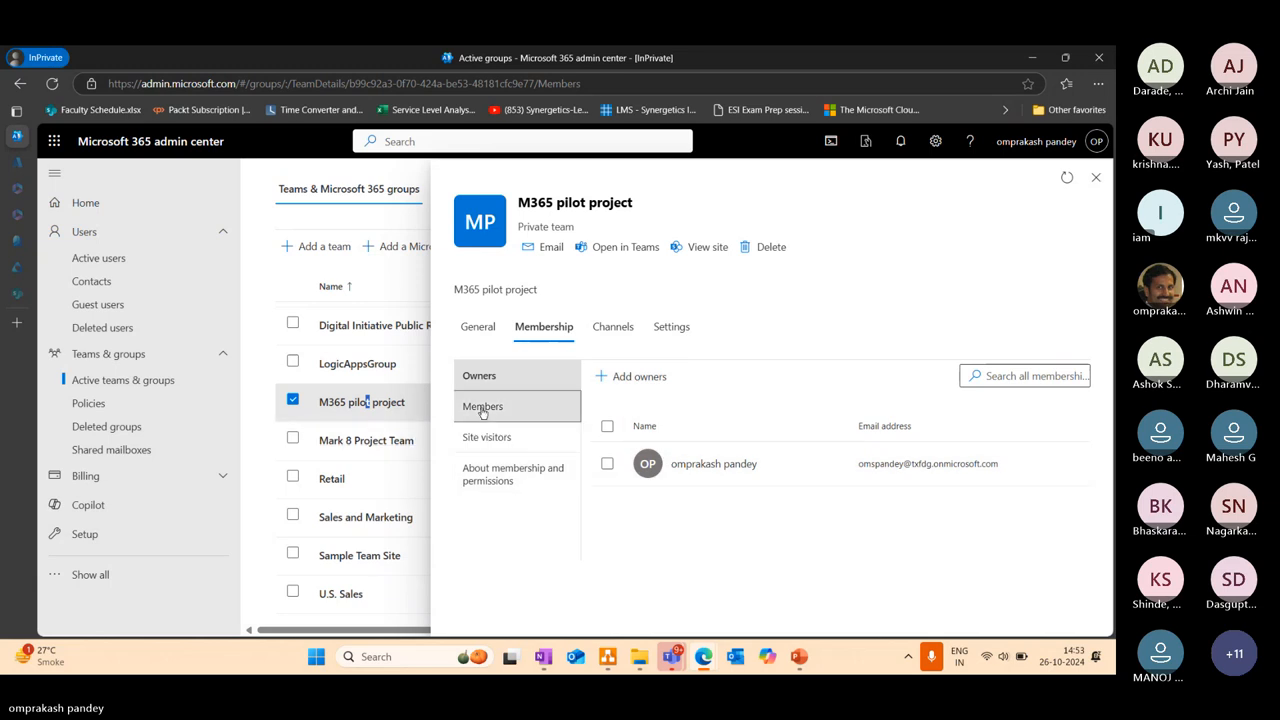
left_click(482, 406)
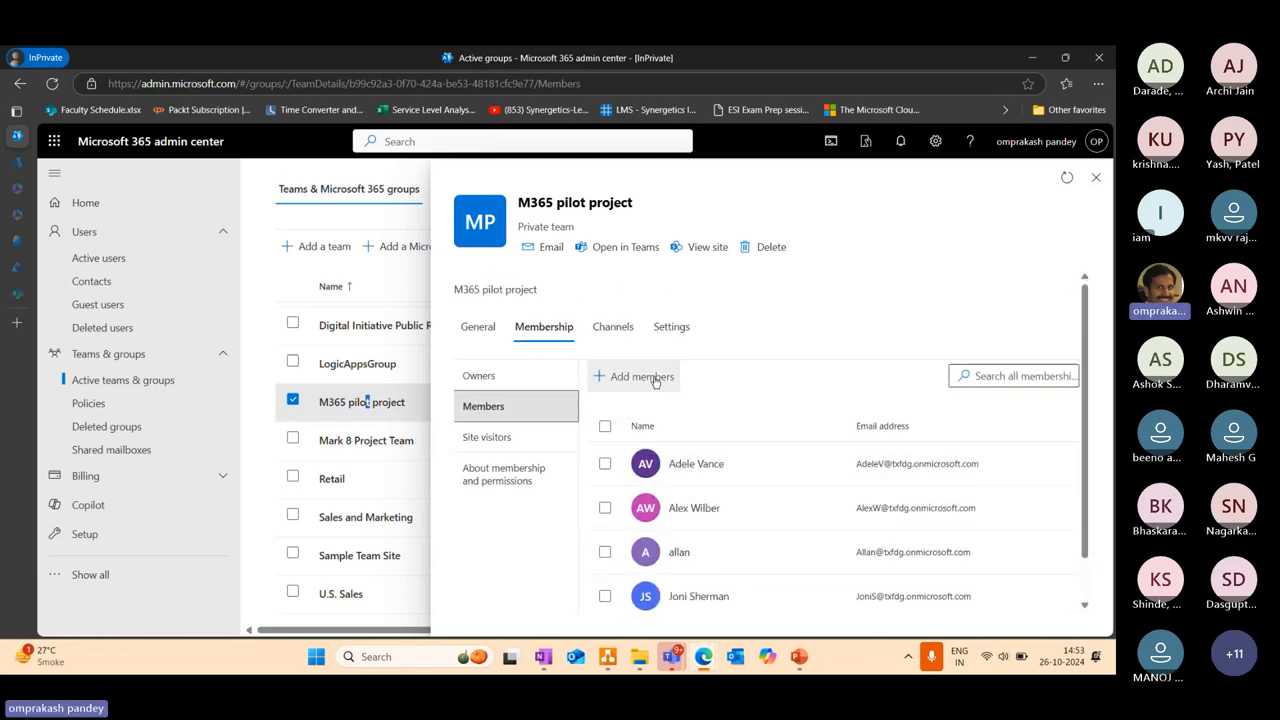
Step: Add Holly Dickson as a member of the M365 pilot project team and close the group details
left_click(634, 376)
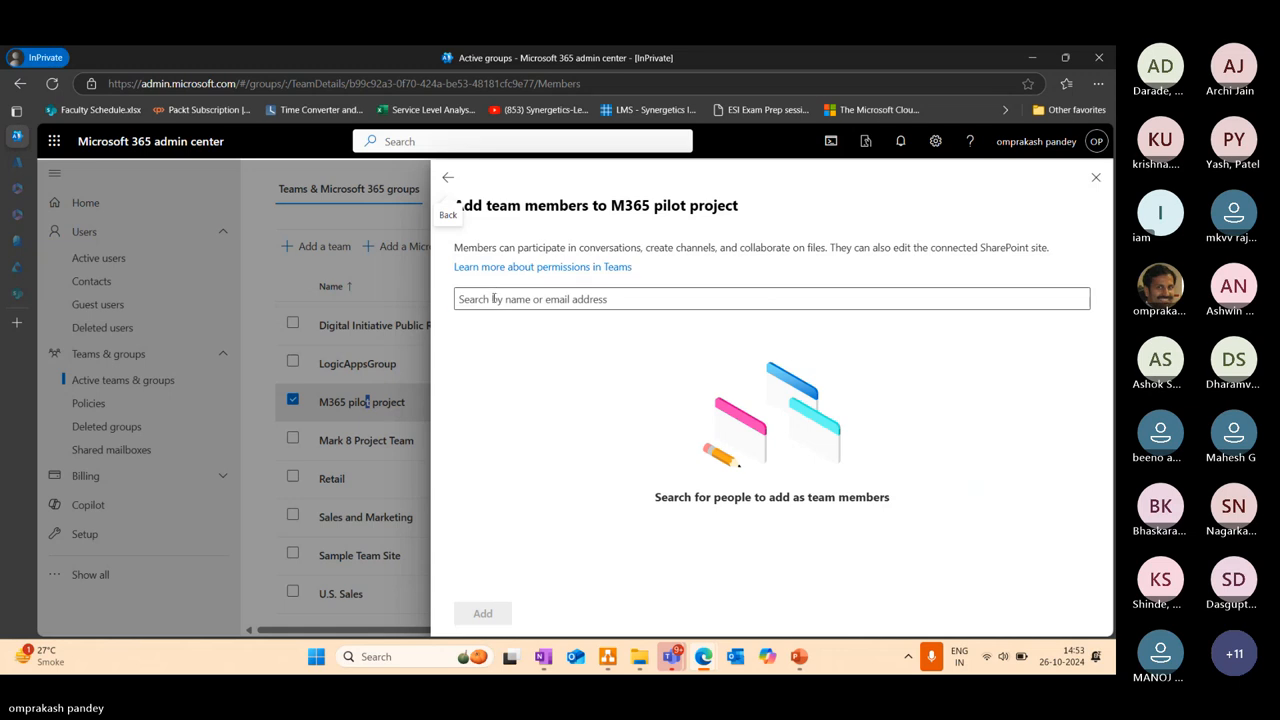
type("Holl")
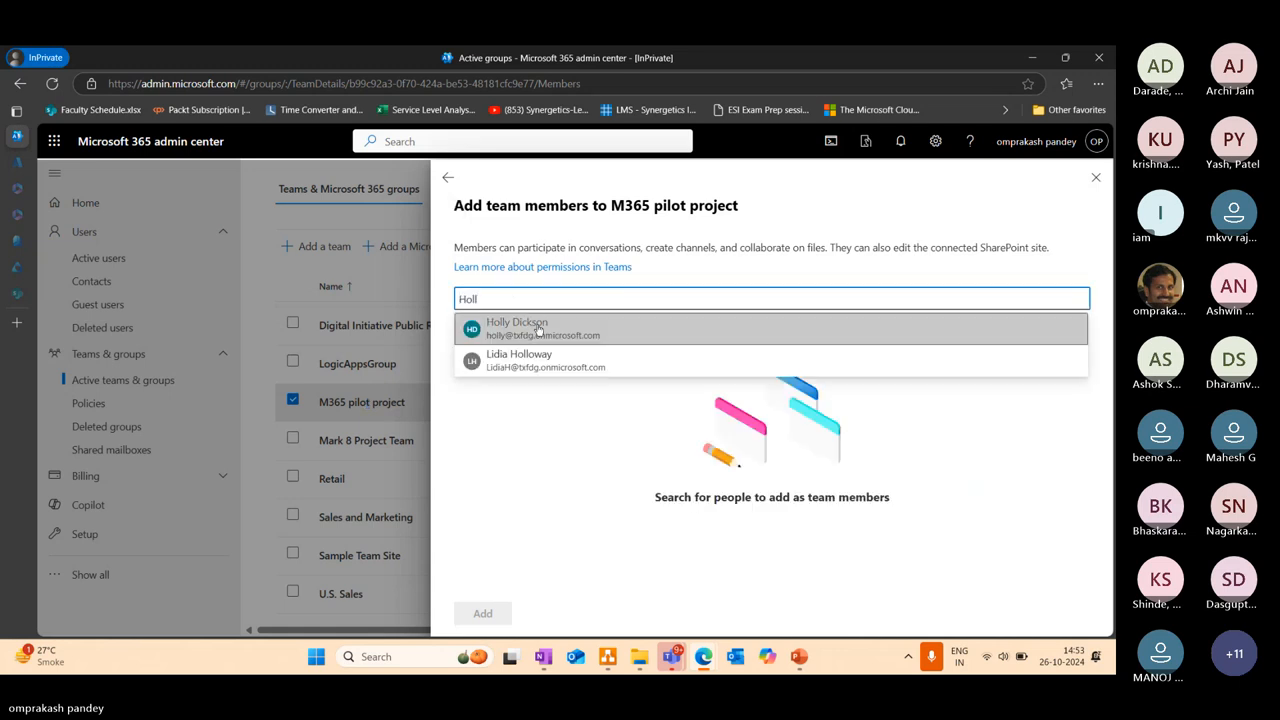
left_click(540, 328)
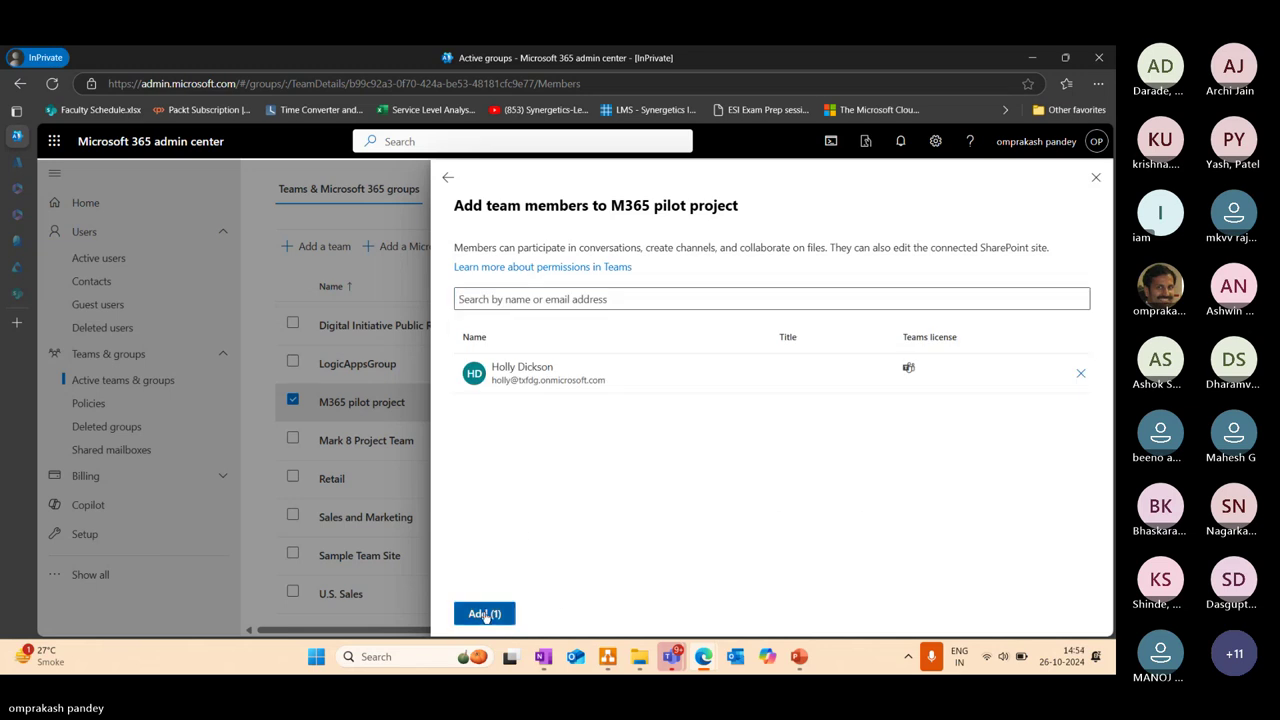
left_click(484, 612)
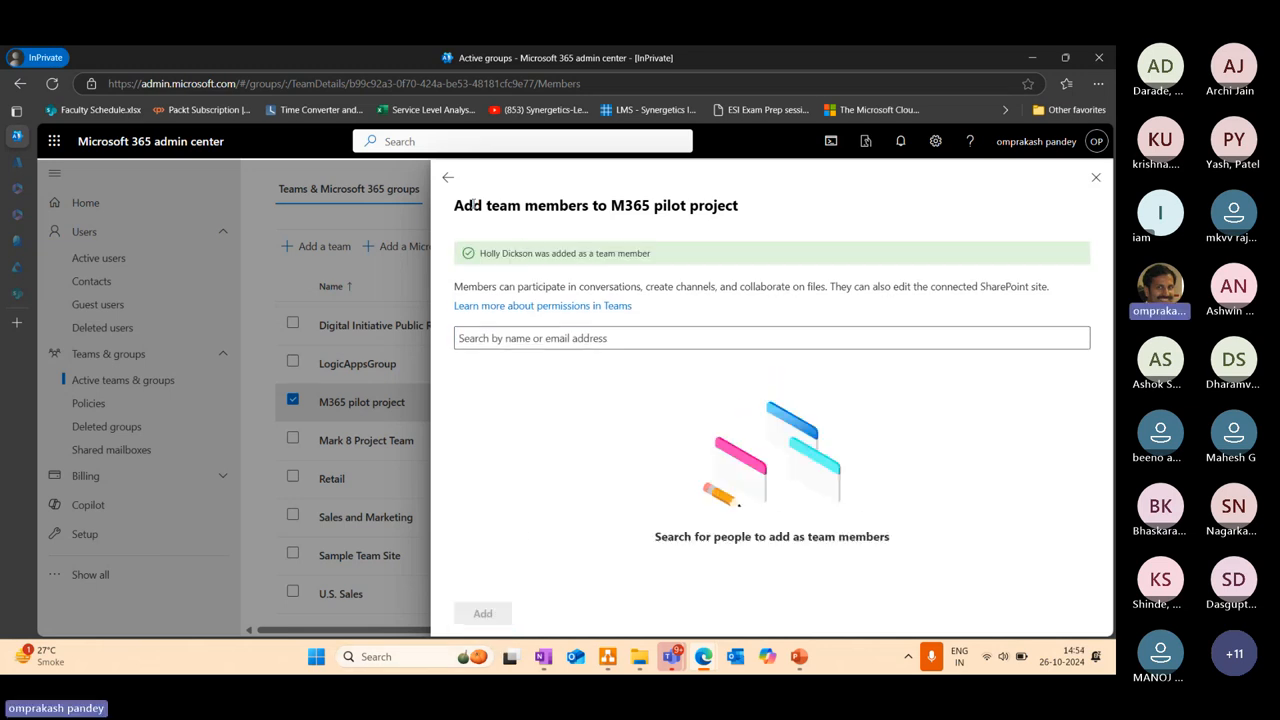
mouse_move(448, 176)
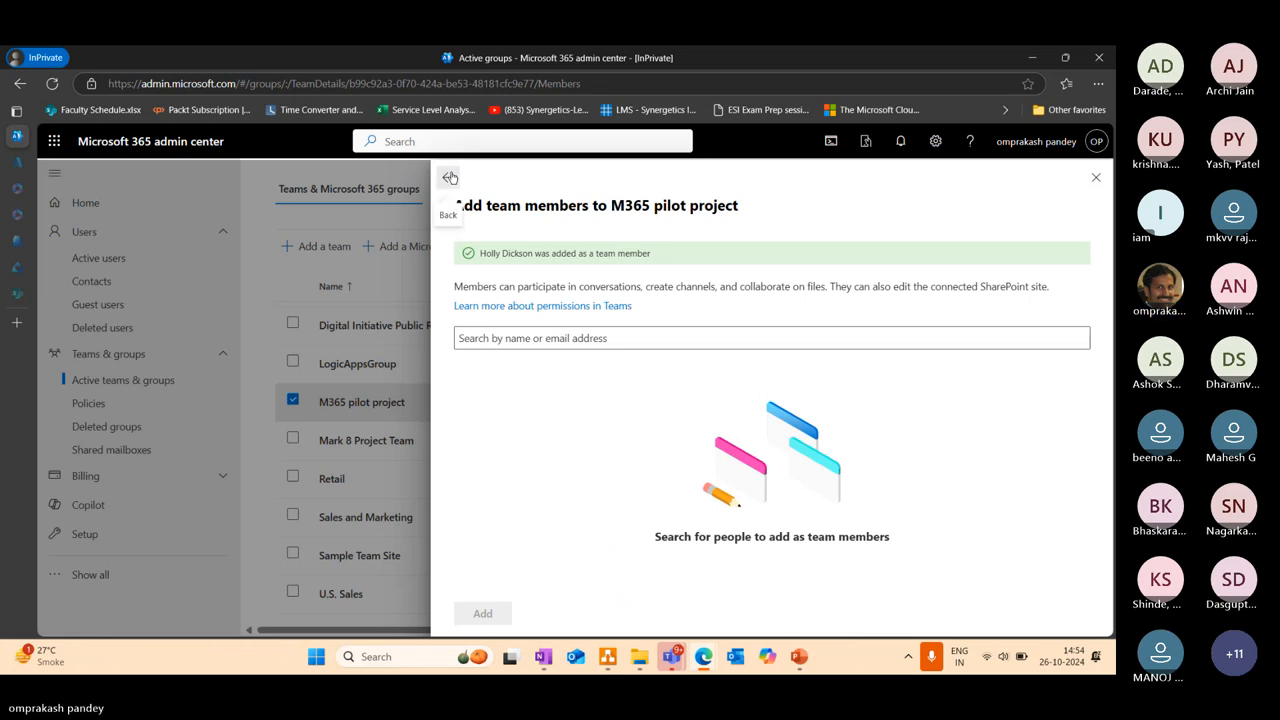
left_click(448, 178)
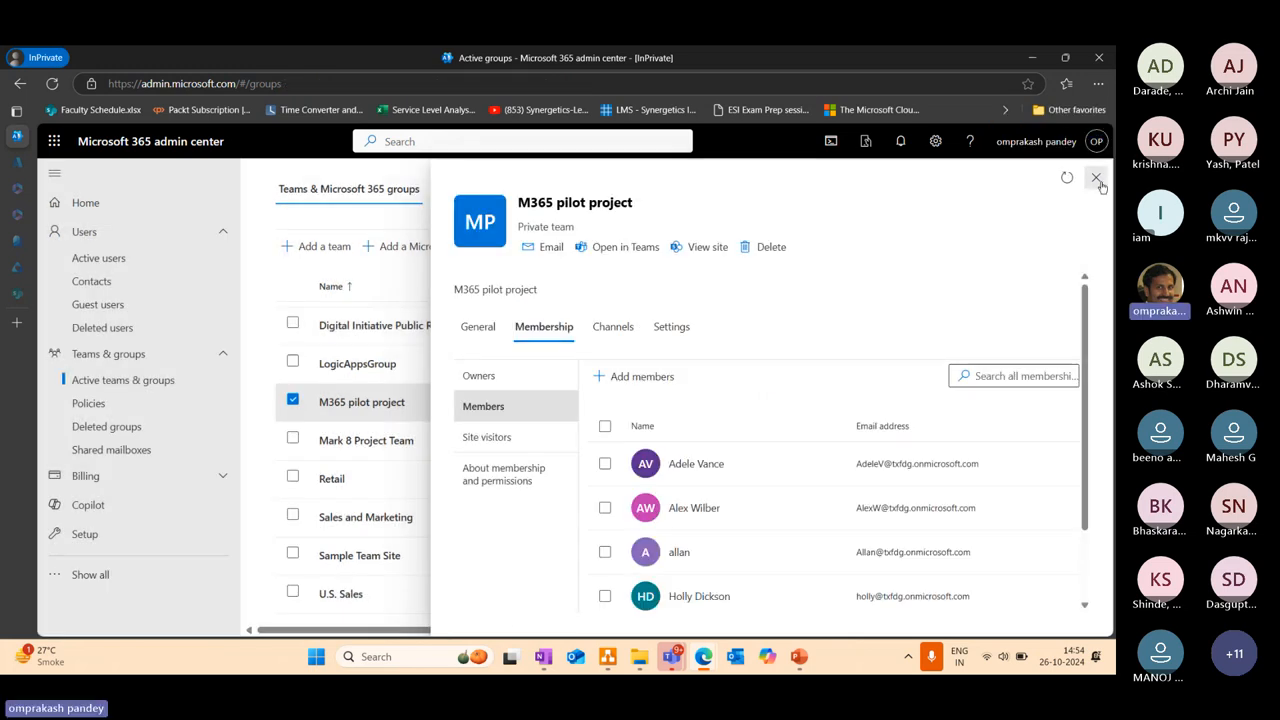
left_click(1096, 178)
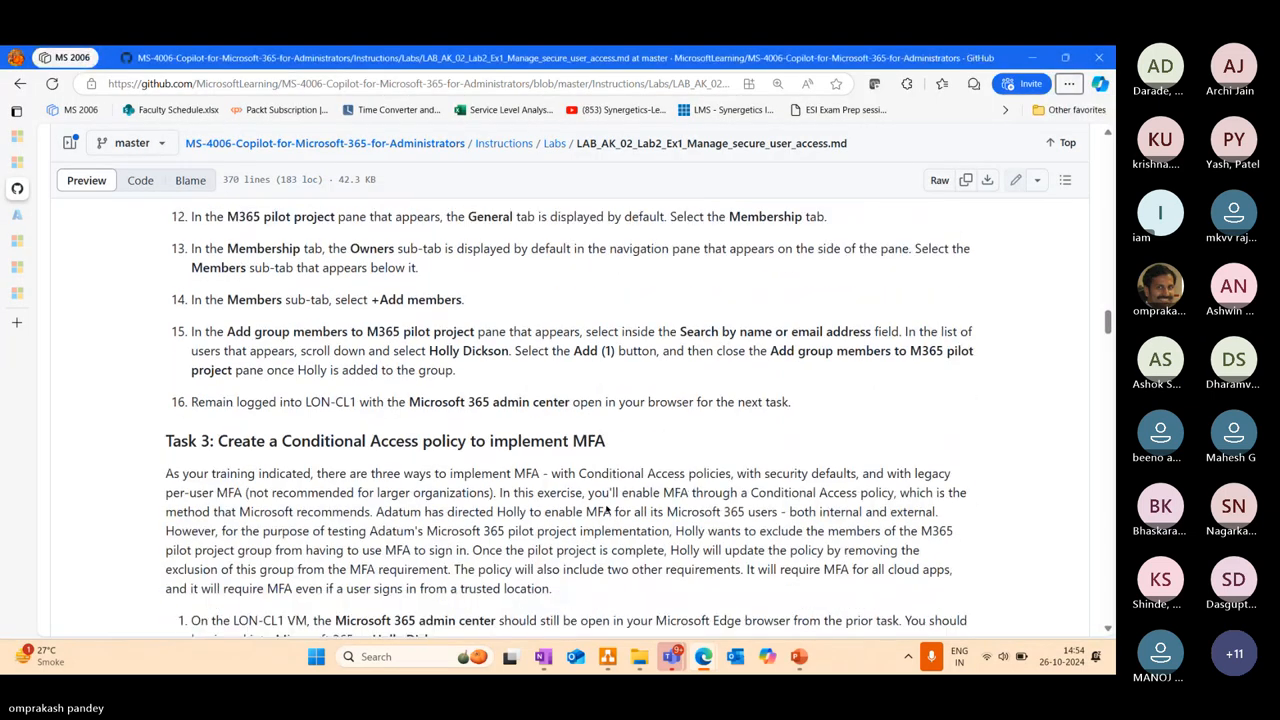
Step: Read Task 3's Conditional Access MFA steps in the guide, highlighting Identity and key phrases
scroll("down", 3)
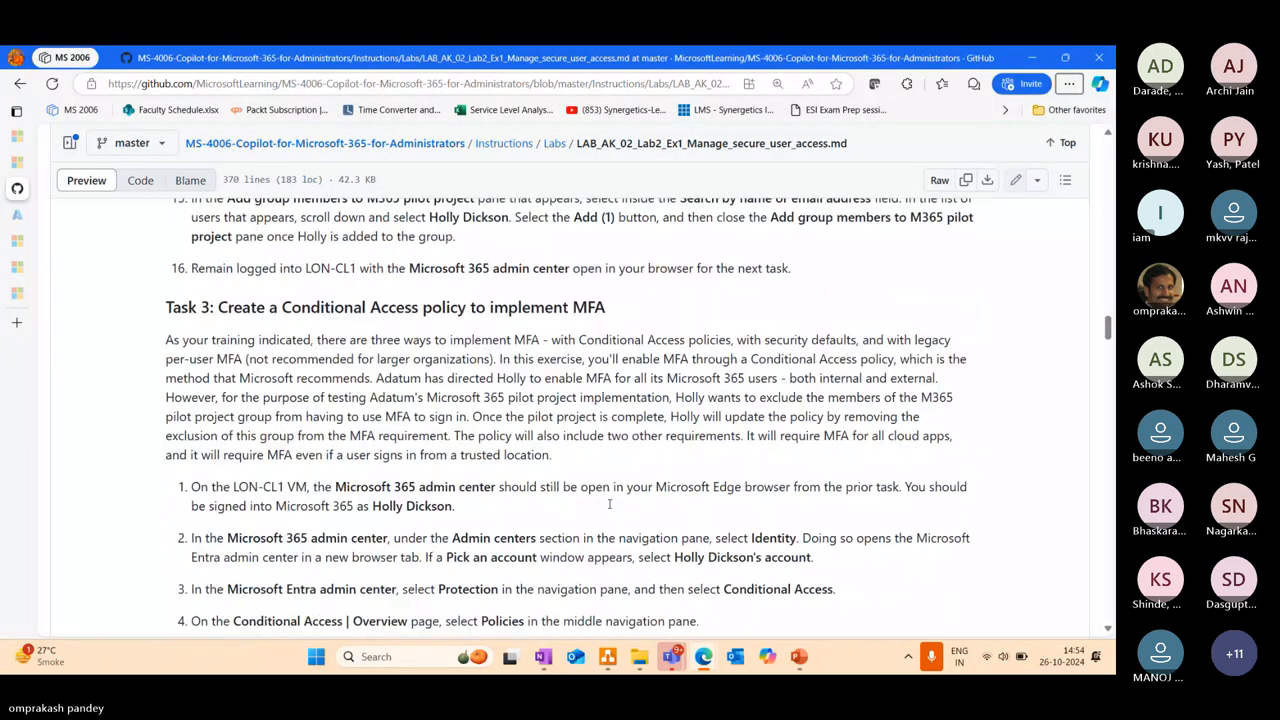
scroll("down", 3)
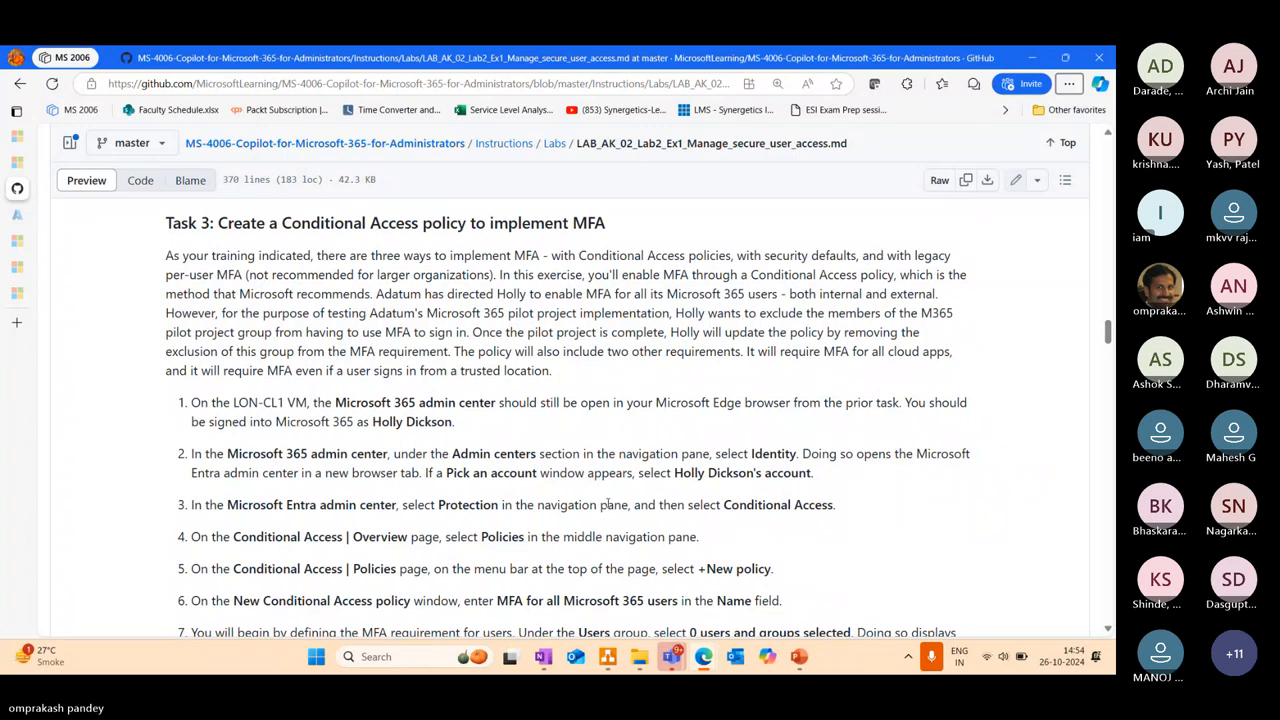
mouse_move(284, 240)
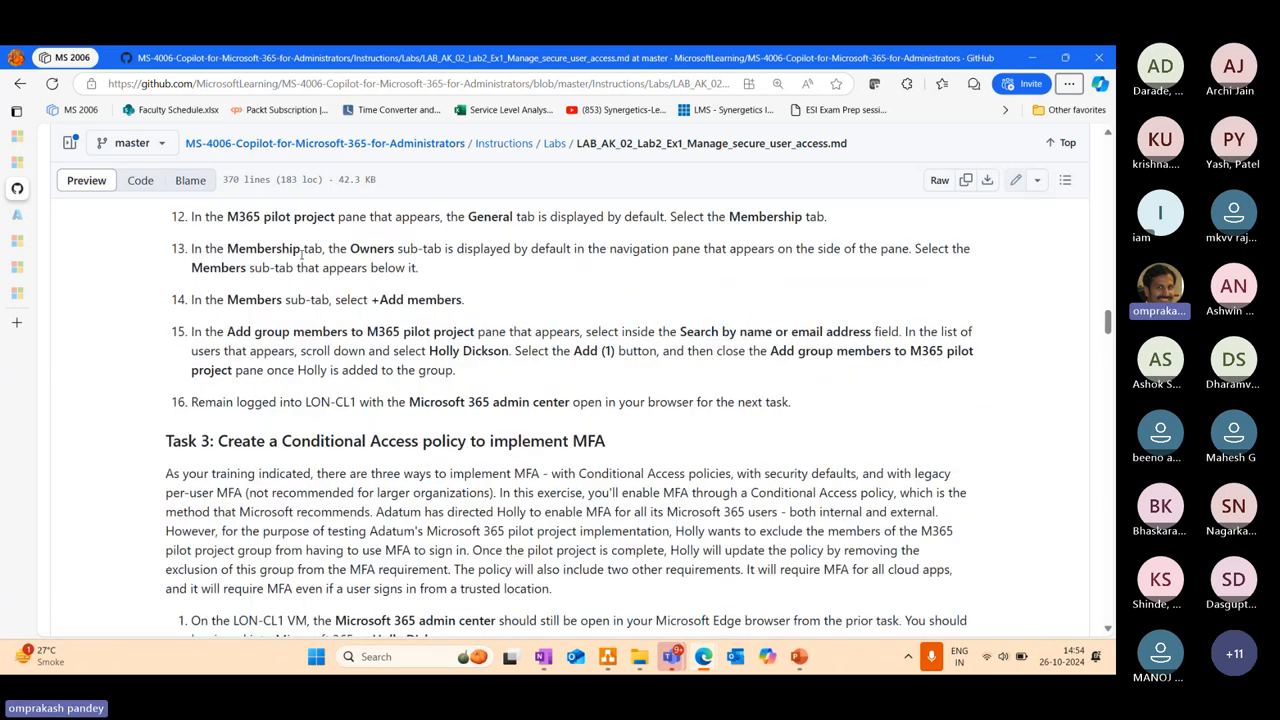
scroll("down", 3)
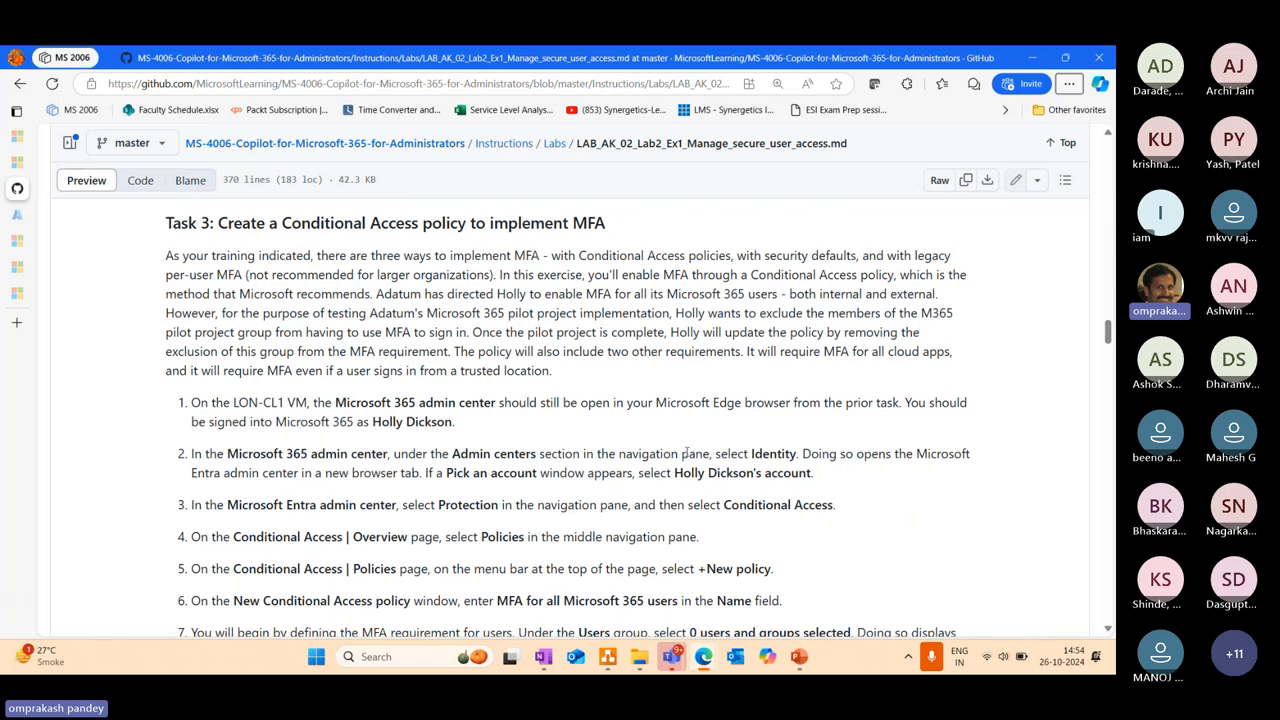
scroll("down", 3)
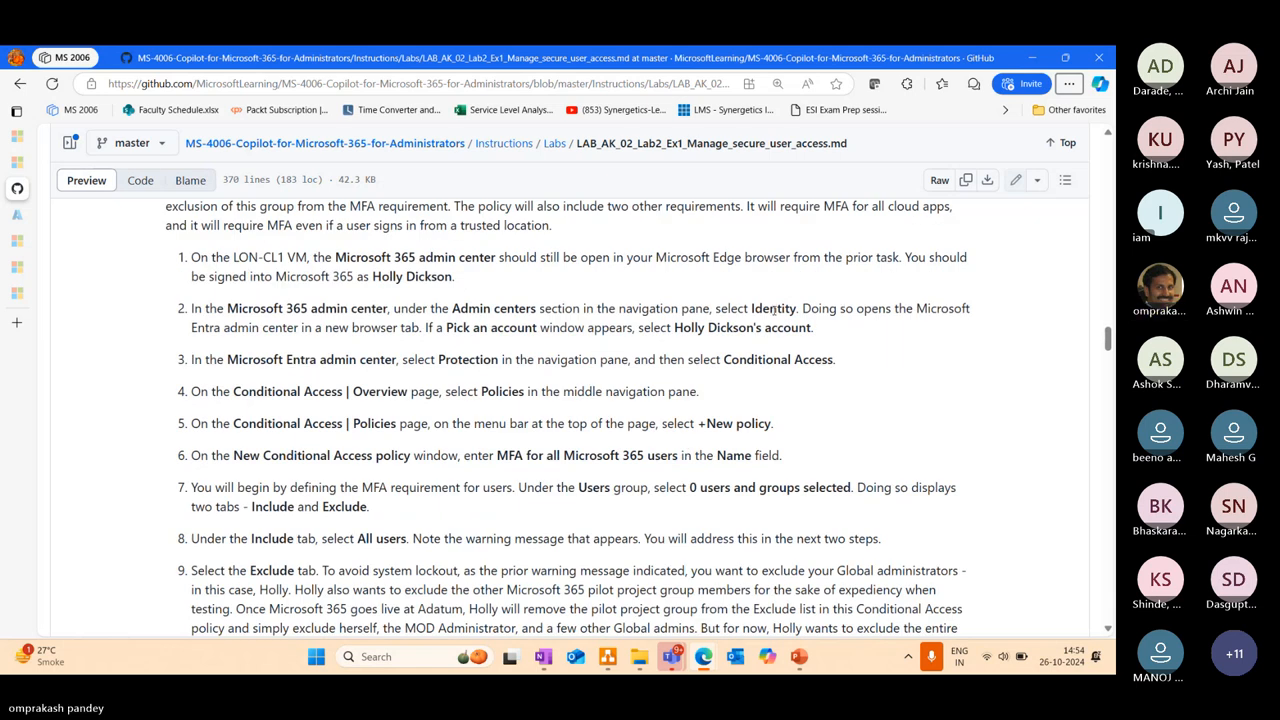
double_click(772, 308)
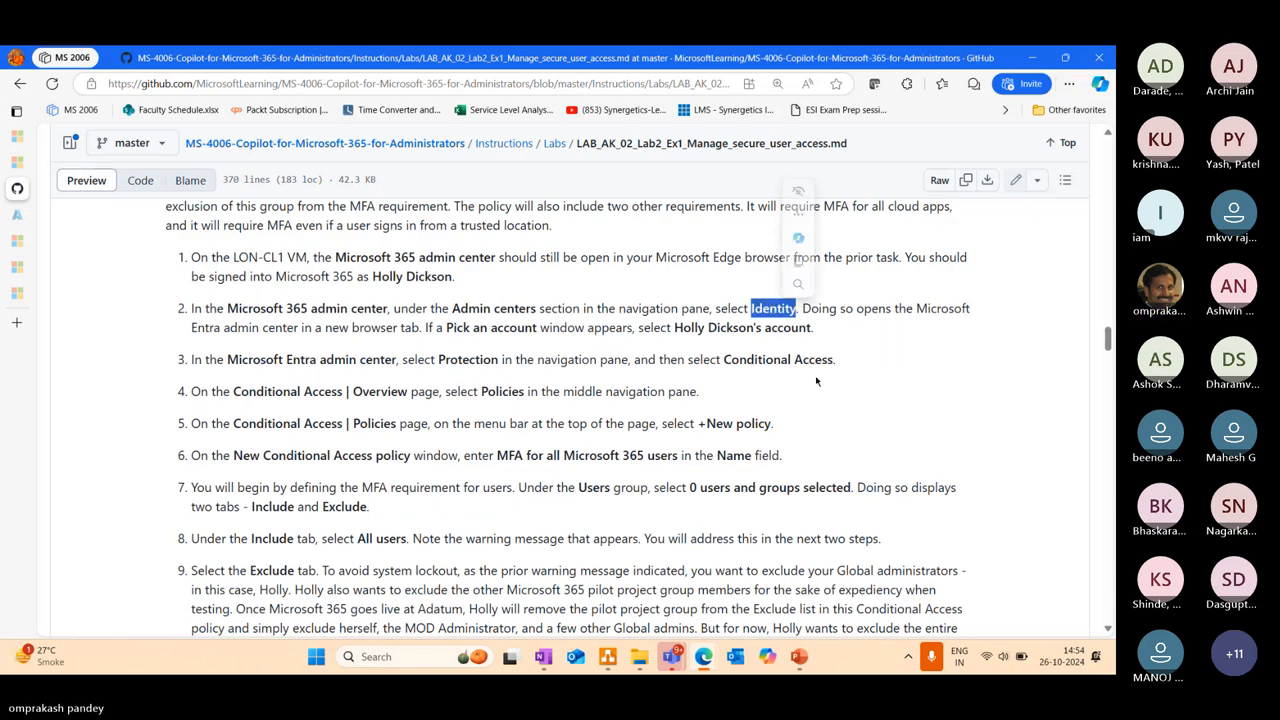
mouse_move(924, 360)
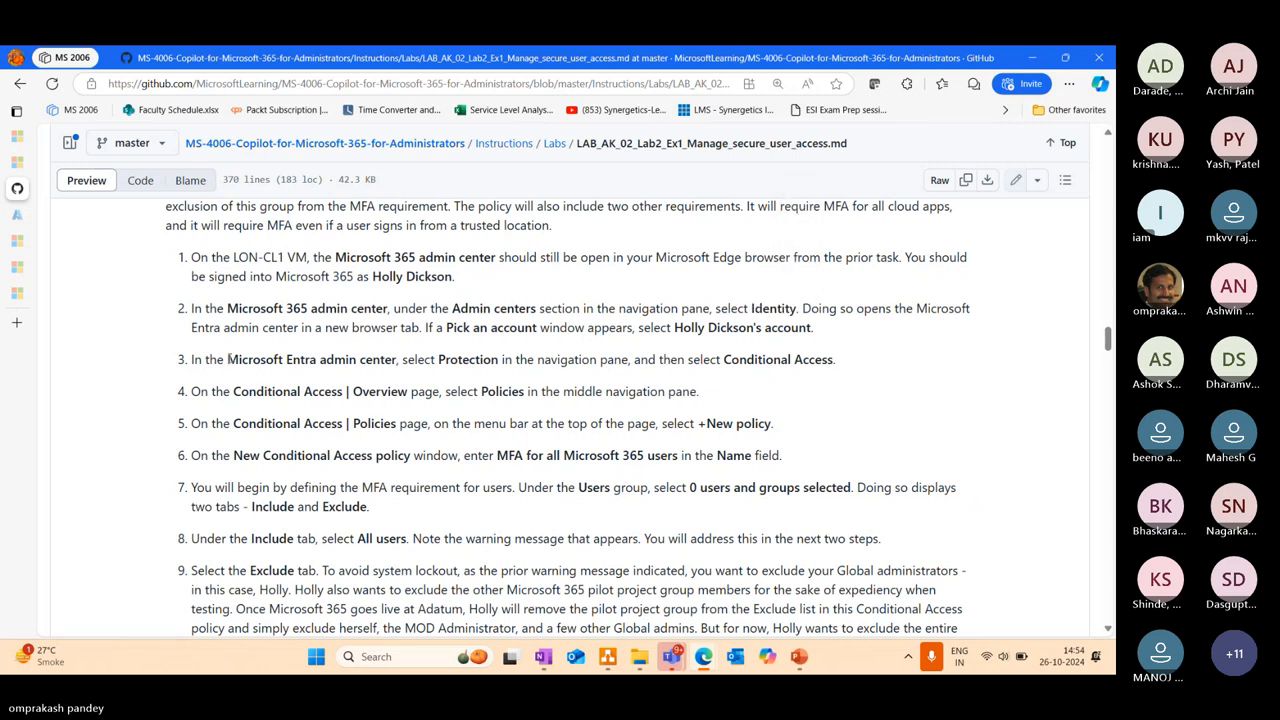
left_click_drag(226, 360, 498, 360)
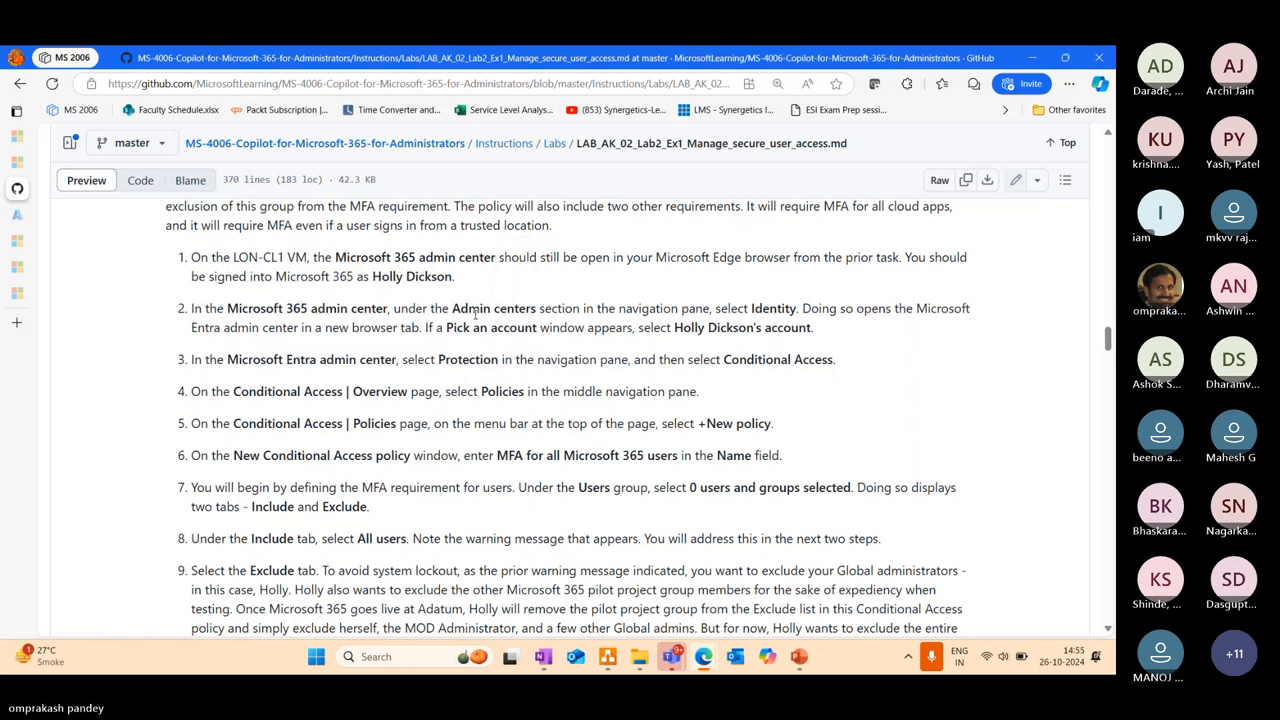
double_click(772, 308)
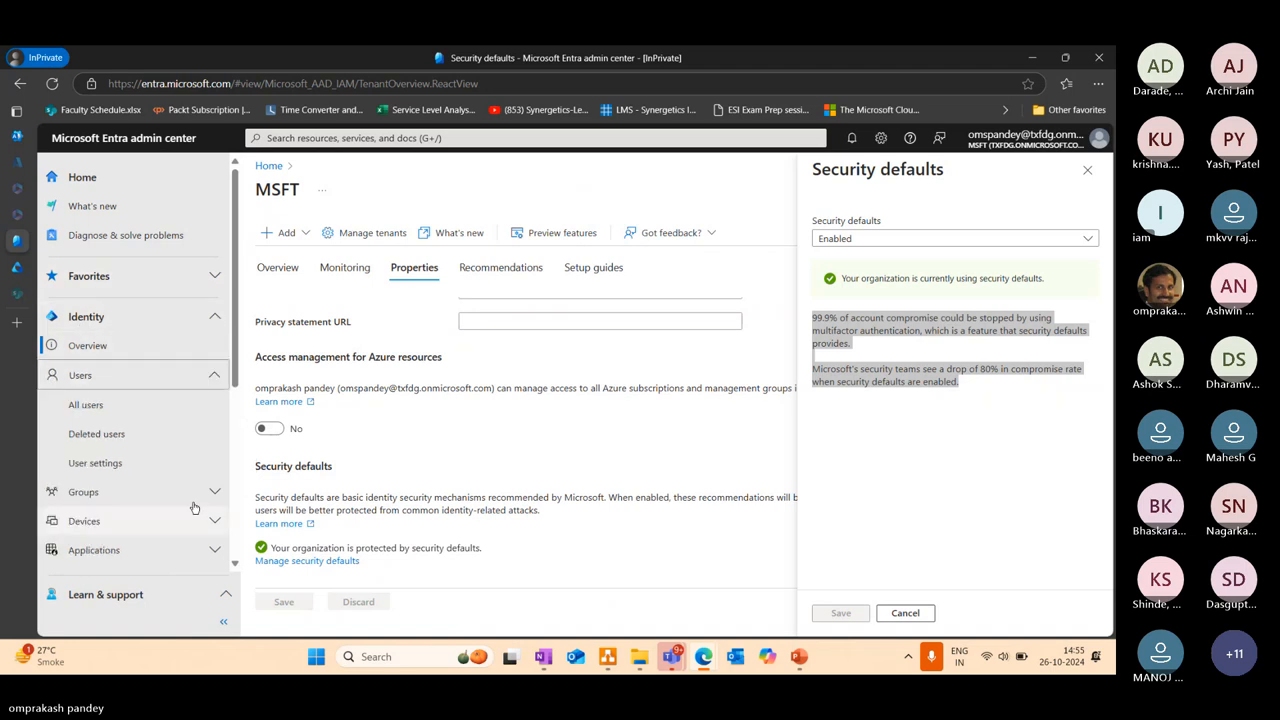
Step: Locate Holly Dickson under All users and view her profile
left_click(80, 376)
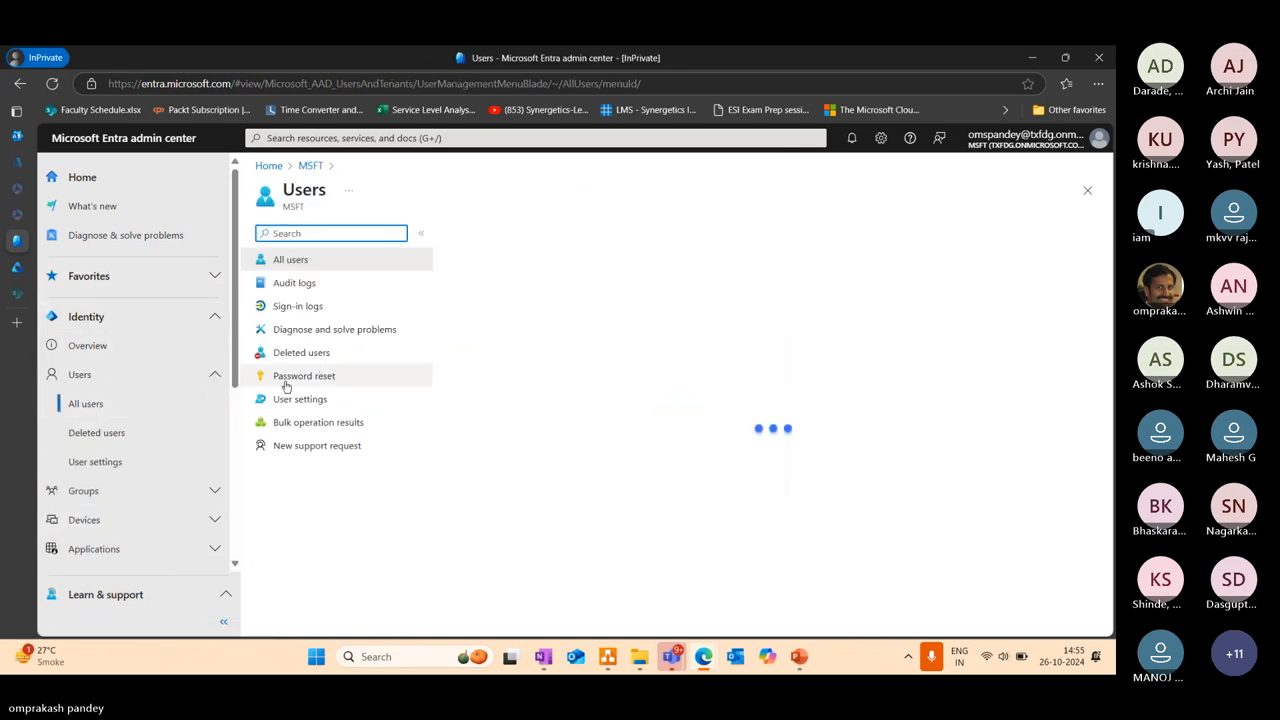
left_click(290, 260)
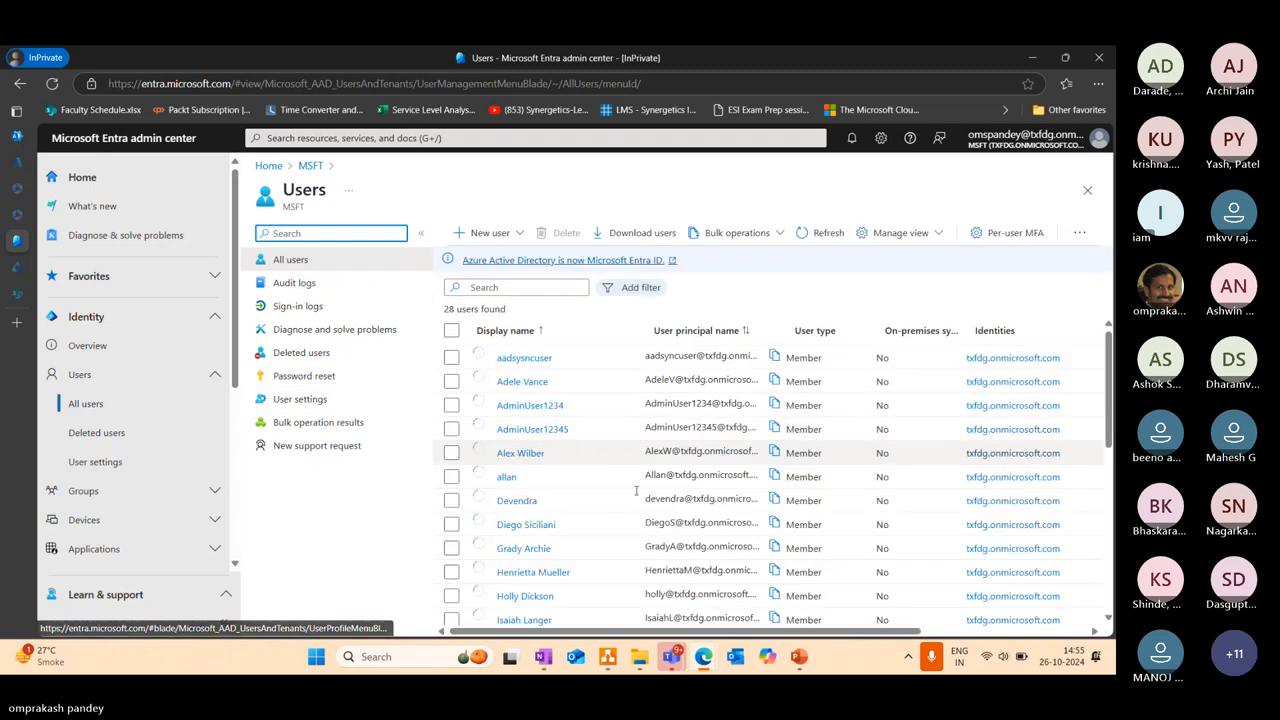
scroll("down", 3)
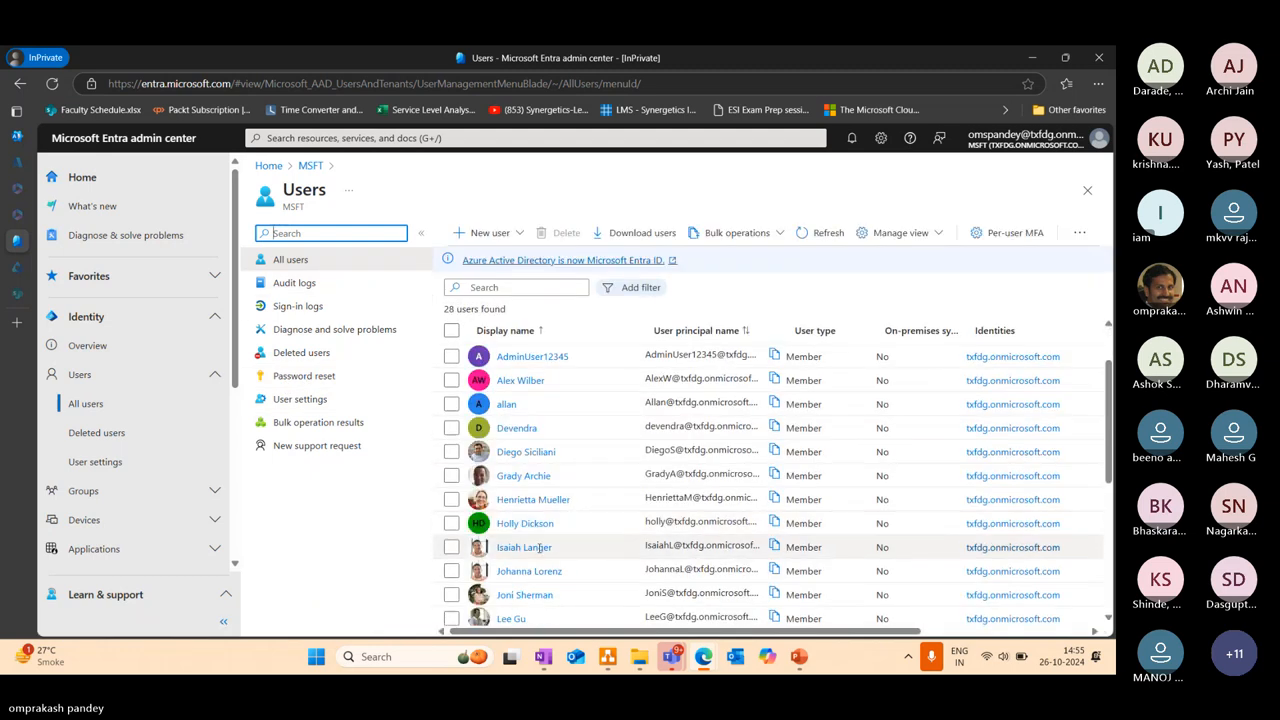
left_click(452, 524)
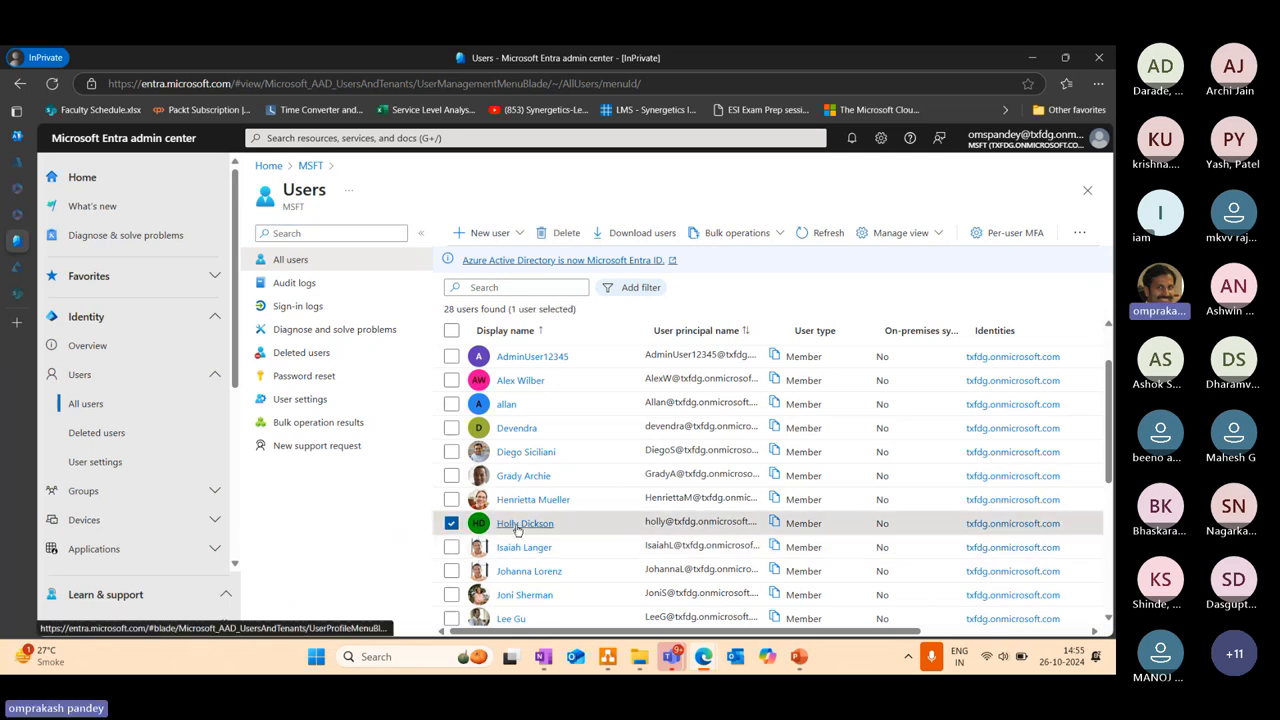
left_click(524, 524)
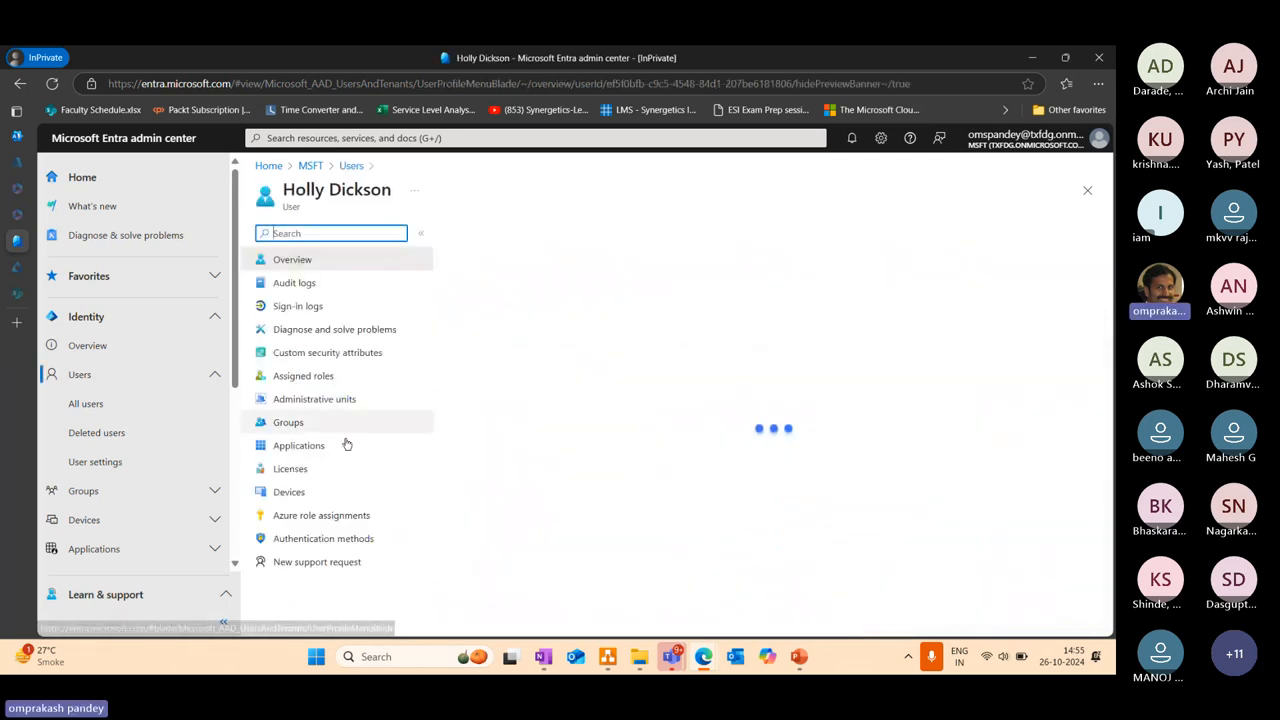
Step: Navigate to Protection's Conditional Access overview
left_click(292, 260)
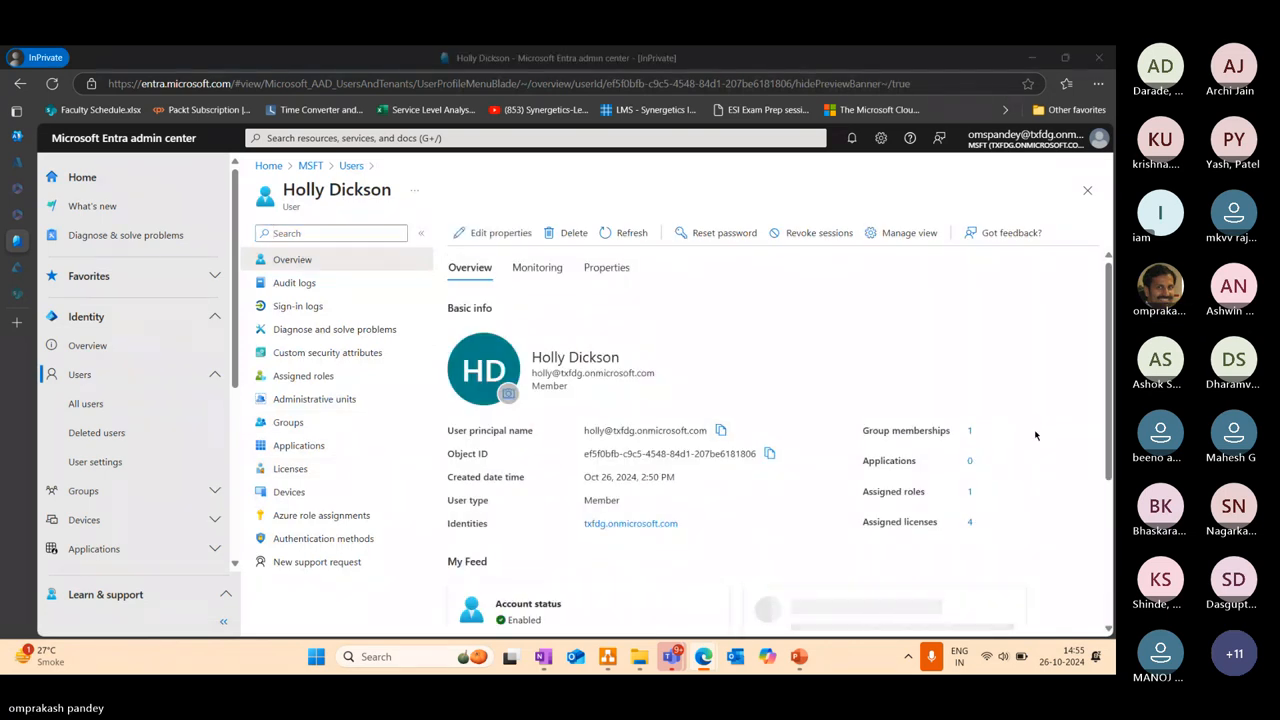
left_click(60, 56)
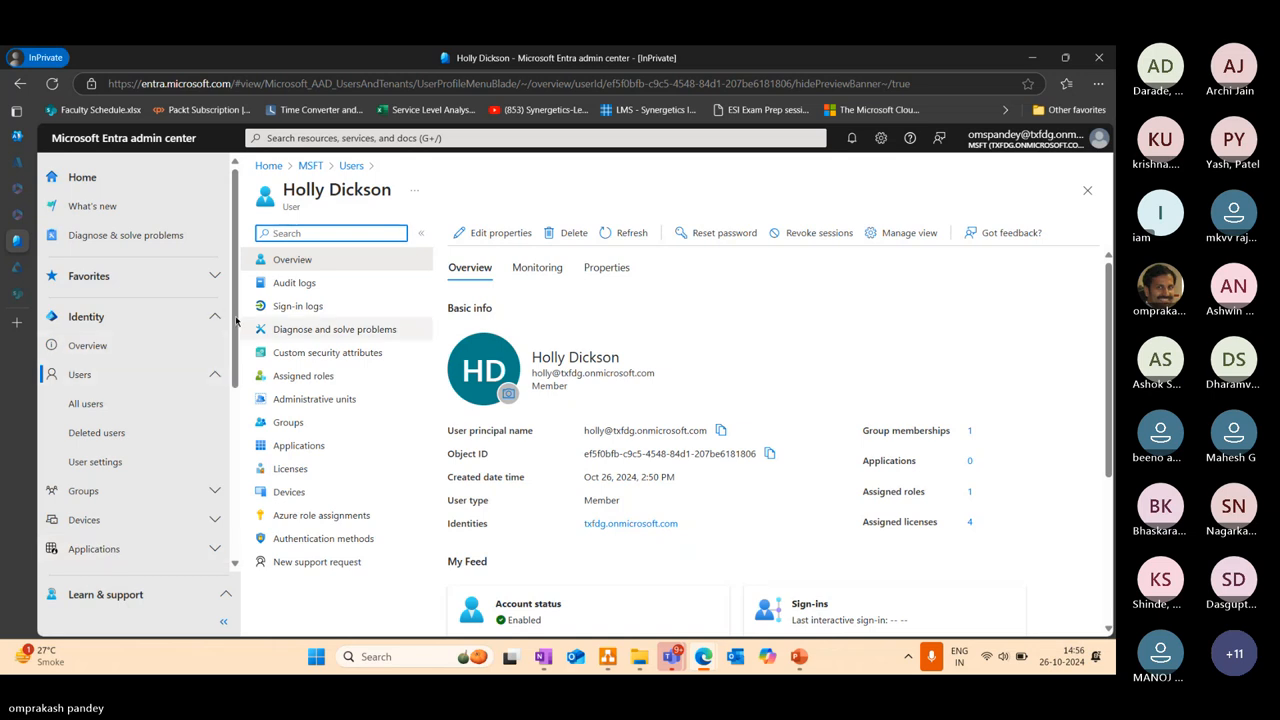
left_click(86, 316)
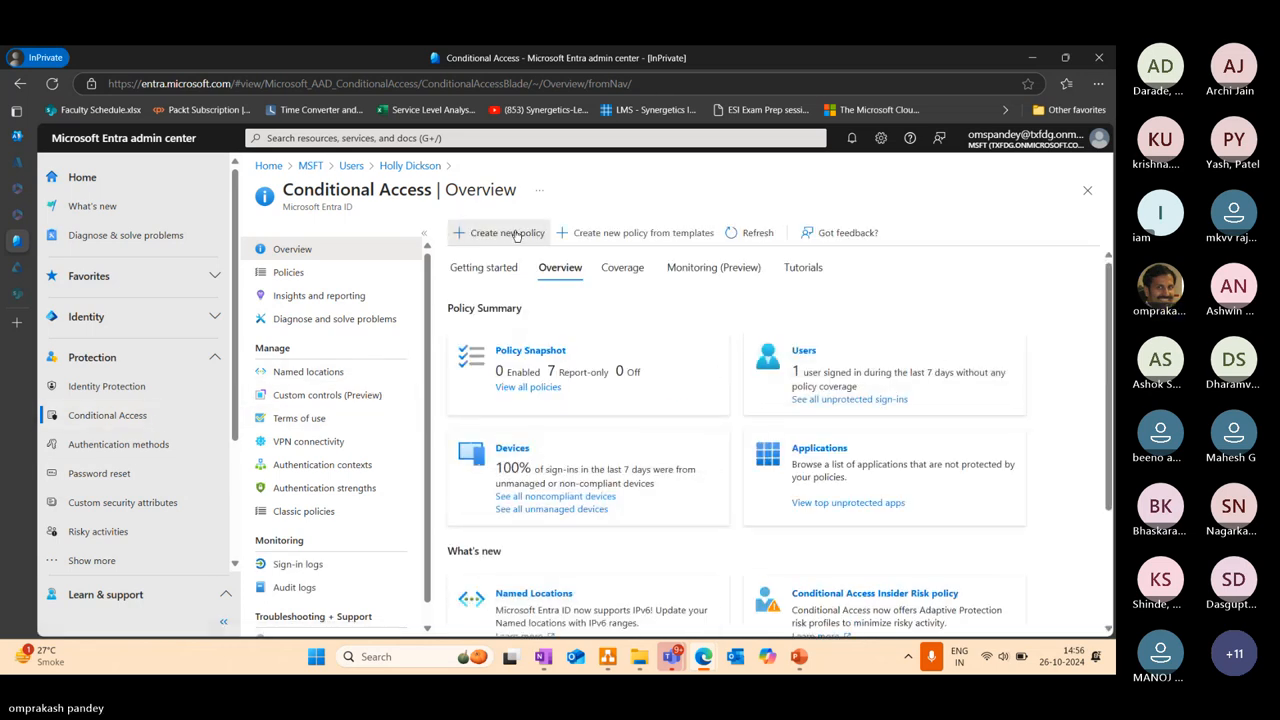
Step: Create a new Conditional Access policy named 'MFA for all Microsoft 365 users', checking the lab guide
left_click(504, 232)
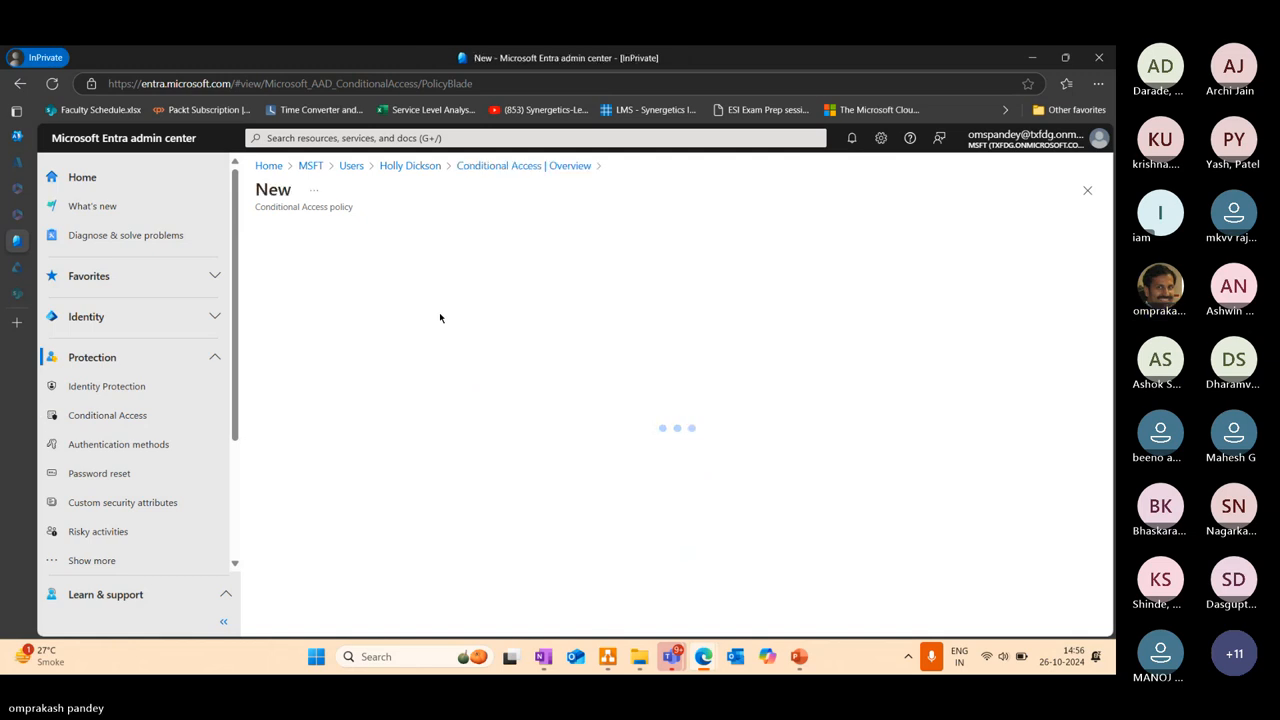
key("alt+tab")
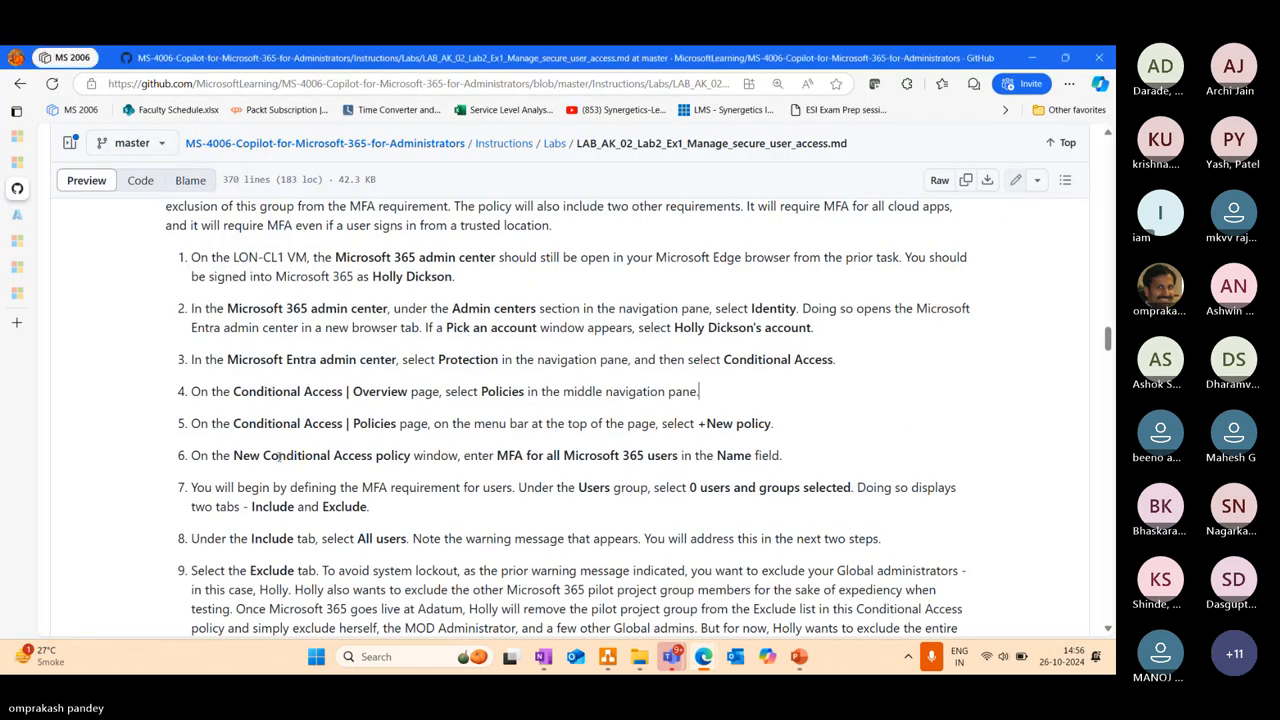
scroll("down", 3)
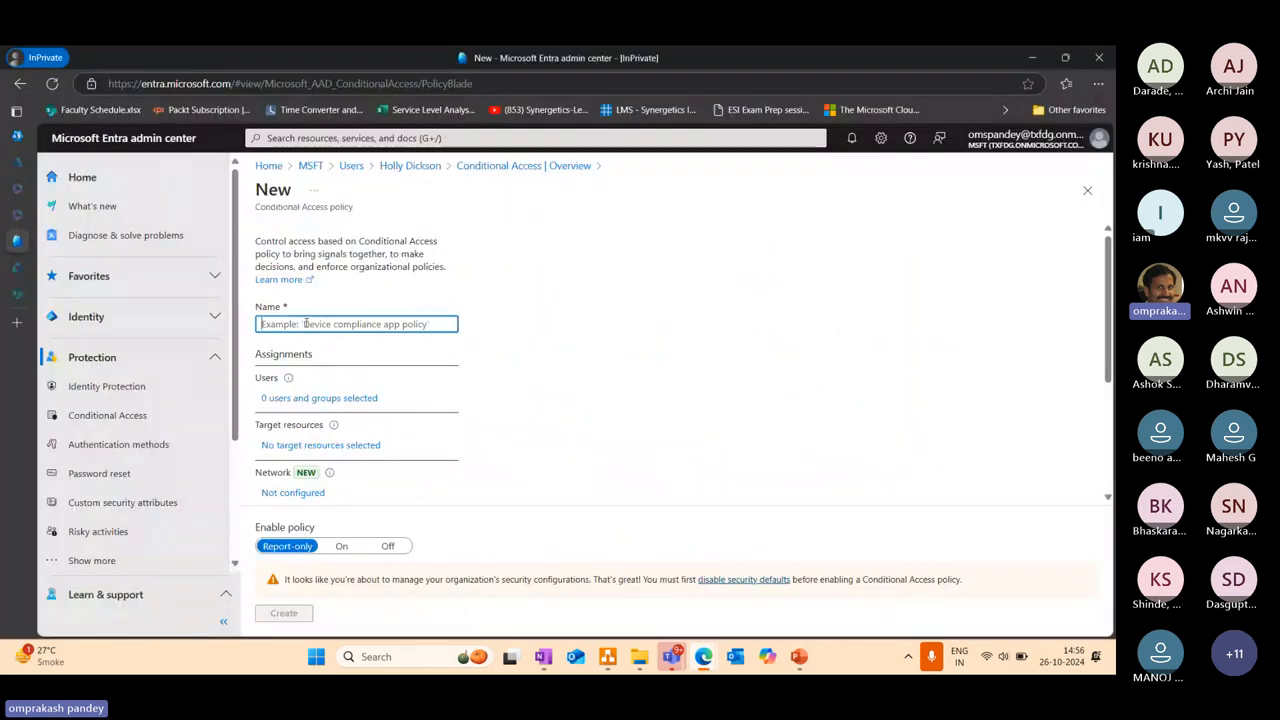
type("MFA for all Microsoft 365 users")
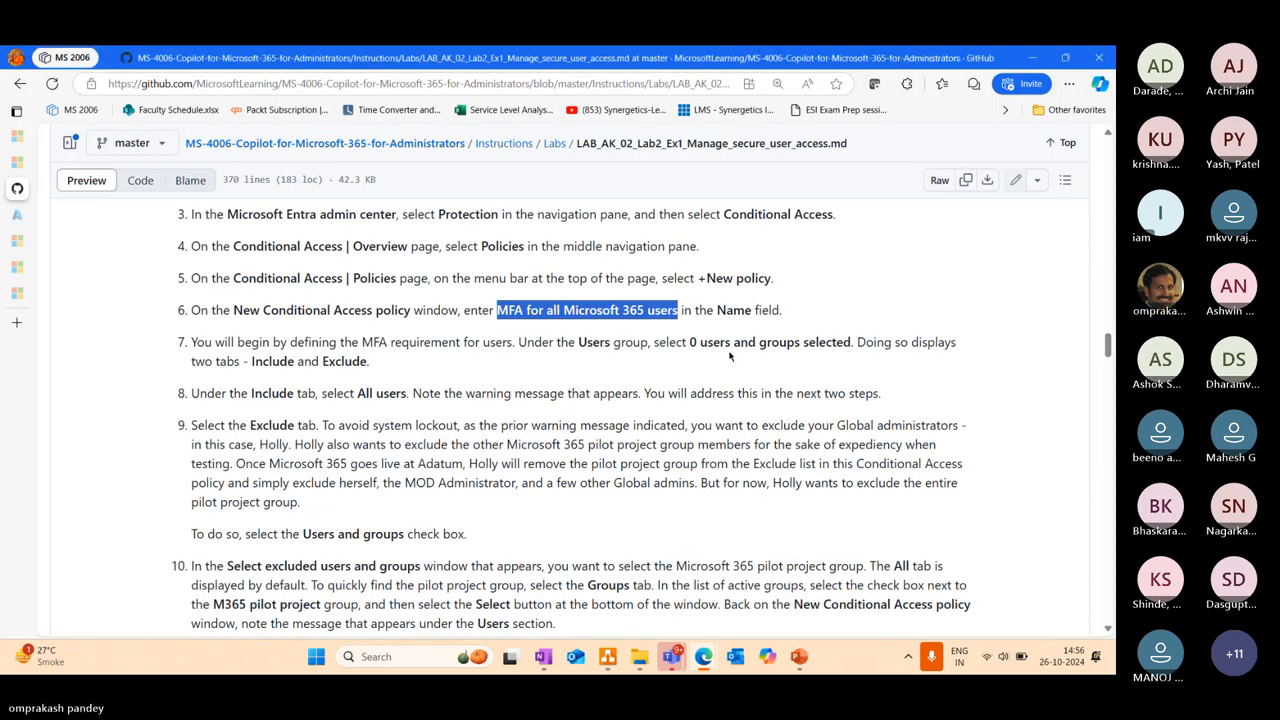
mouse_move(360, 392)
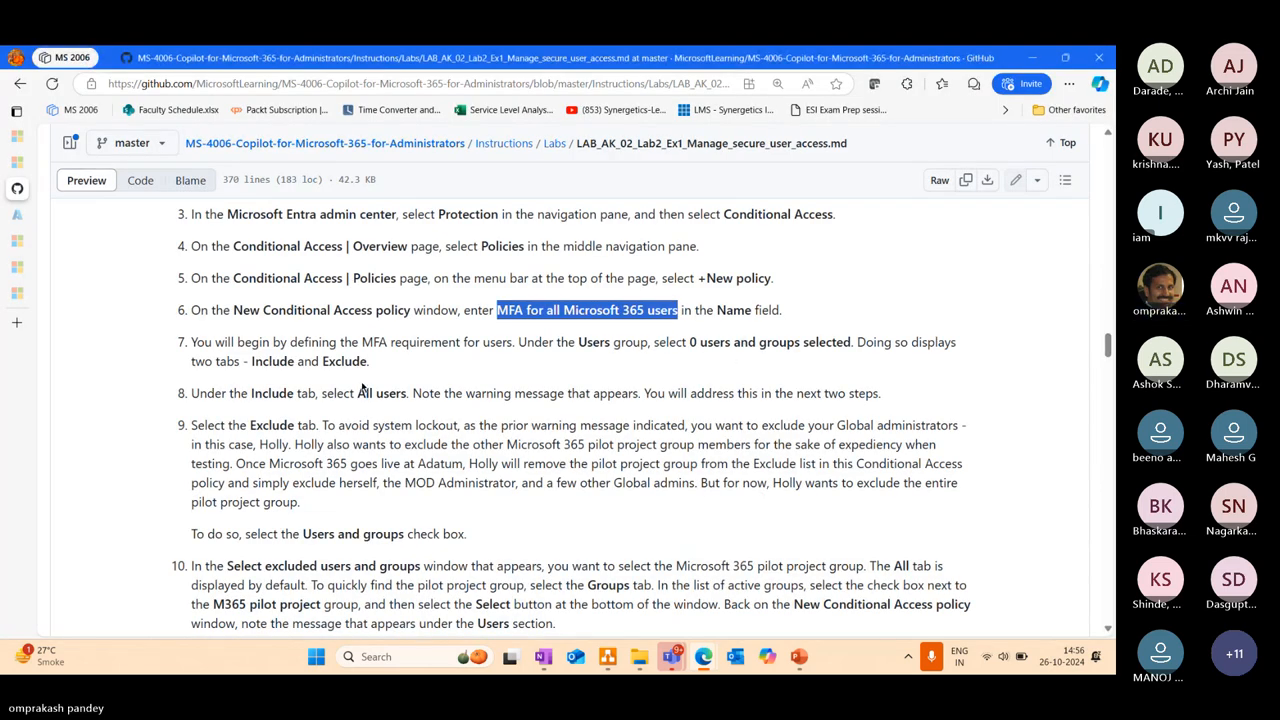
scroll("down", 3)
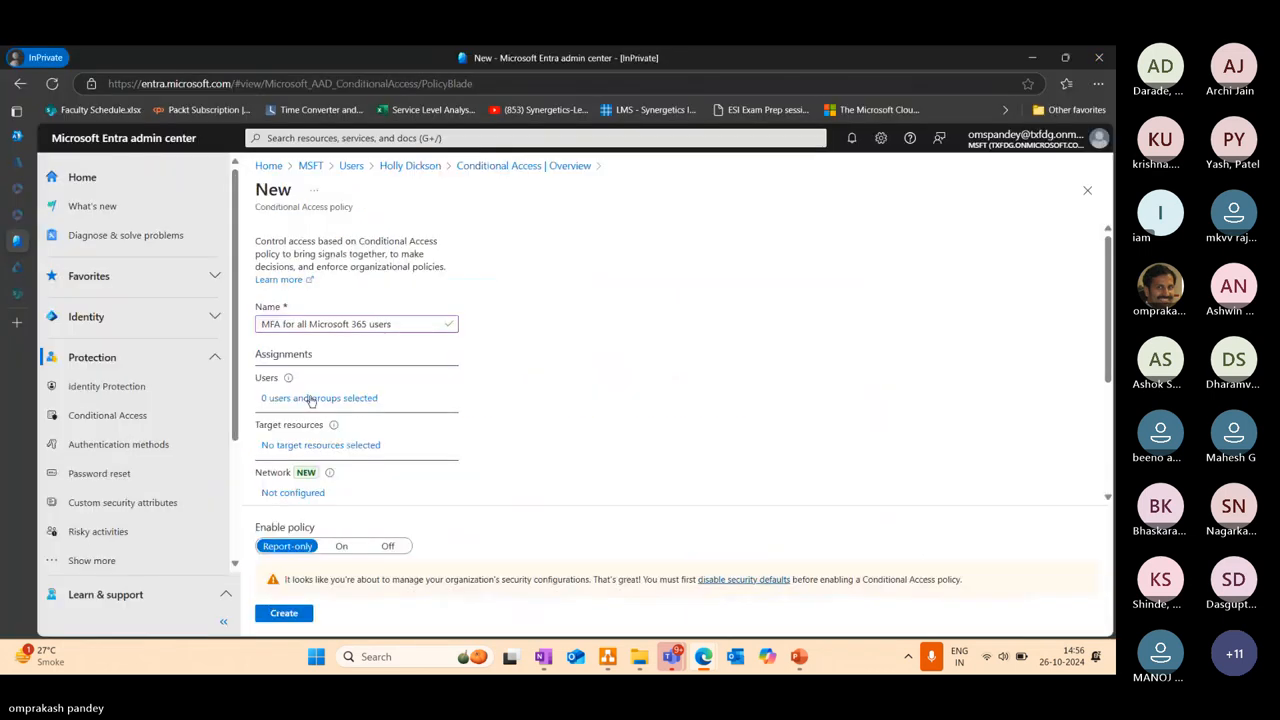
Step: Try All users with a Users and groups exclusion, then dismiss the excluded users picker
left_click(318, 398)
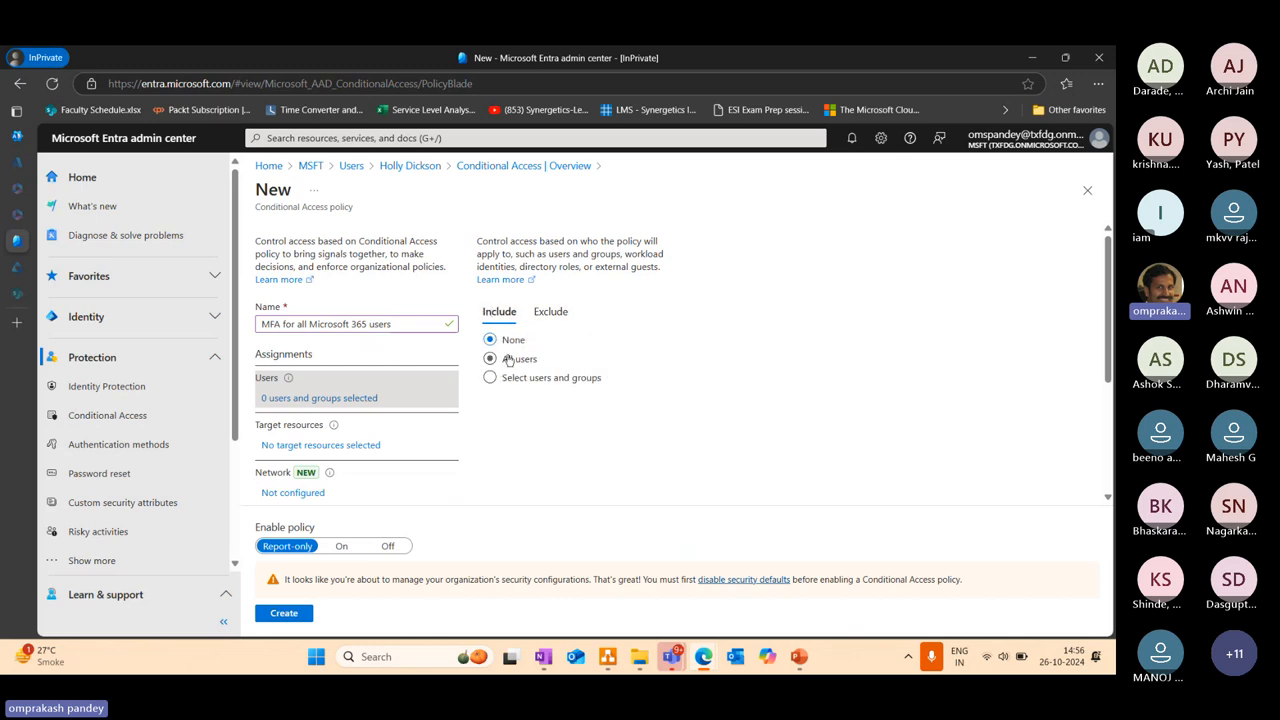
left_click(490, 358)
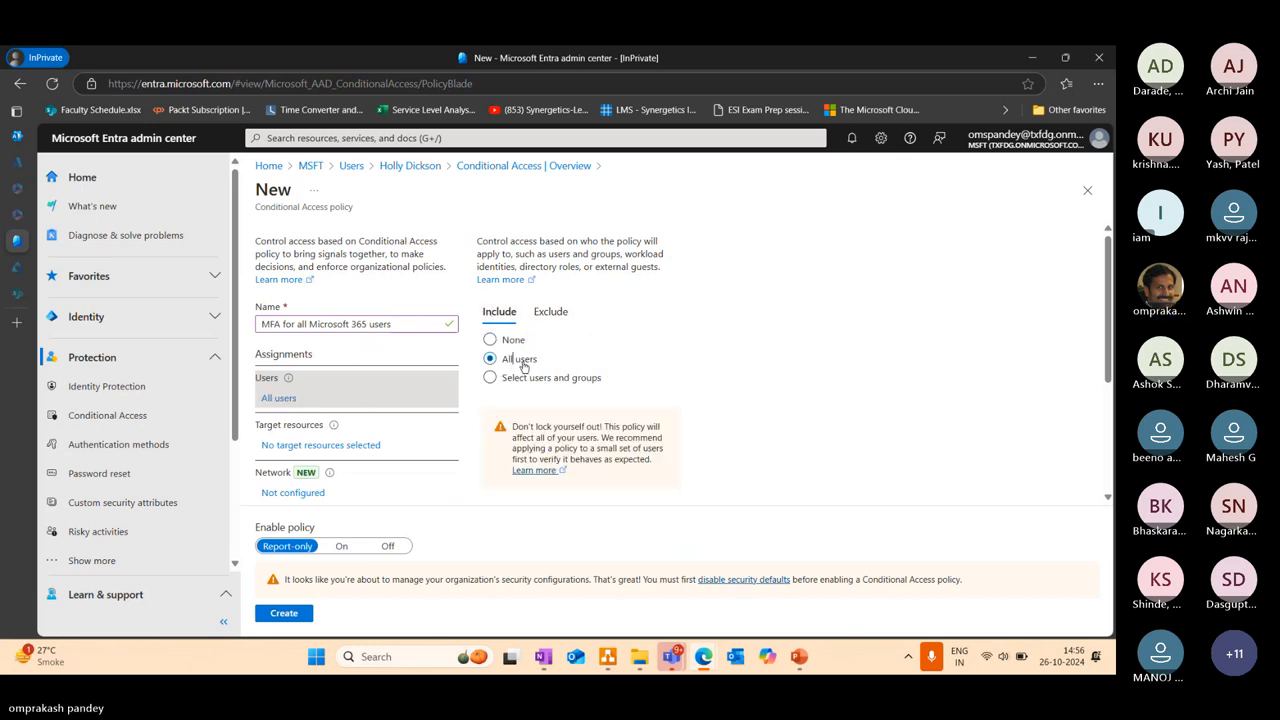
left_click(550, 312)
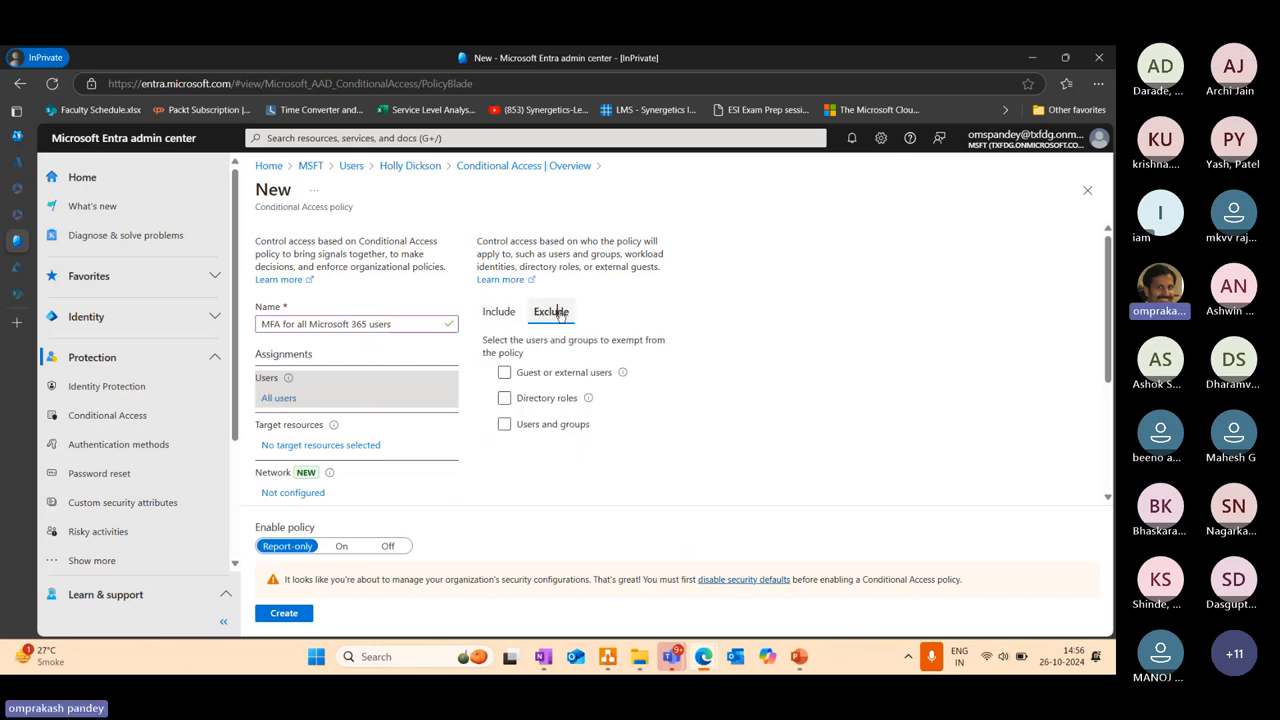
left_click(504, 372)
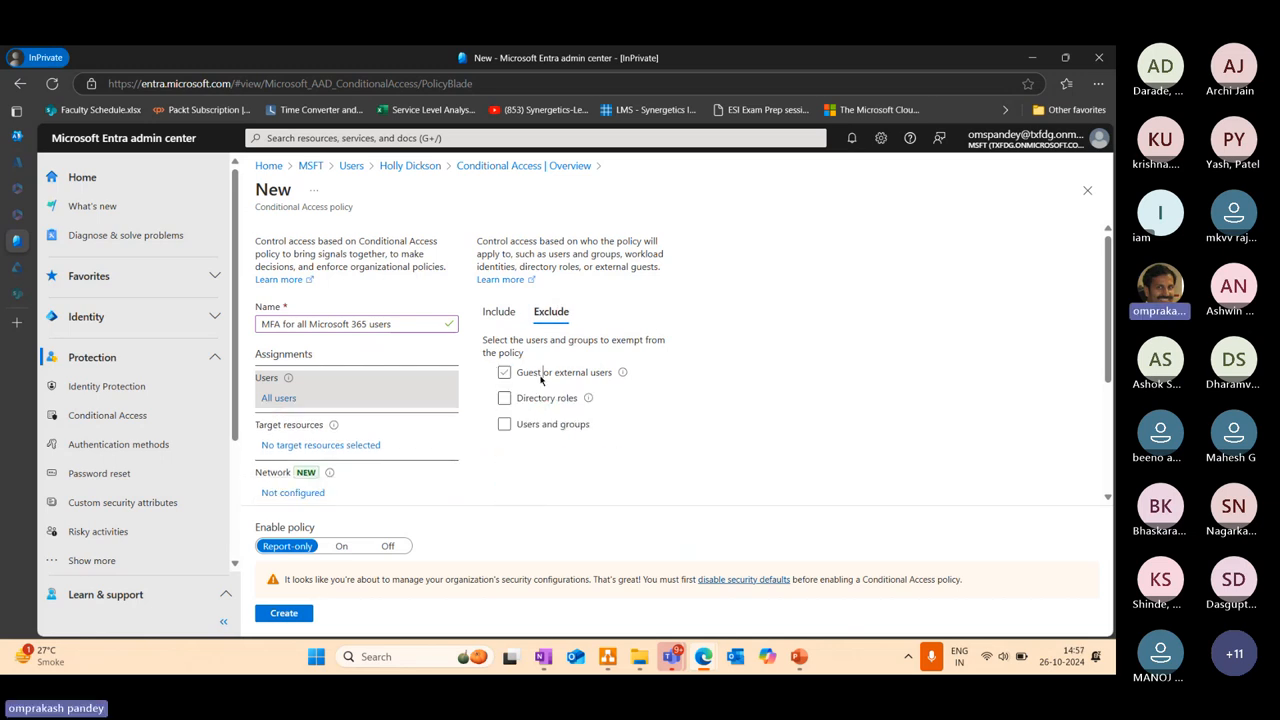
left_click(504, 424)
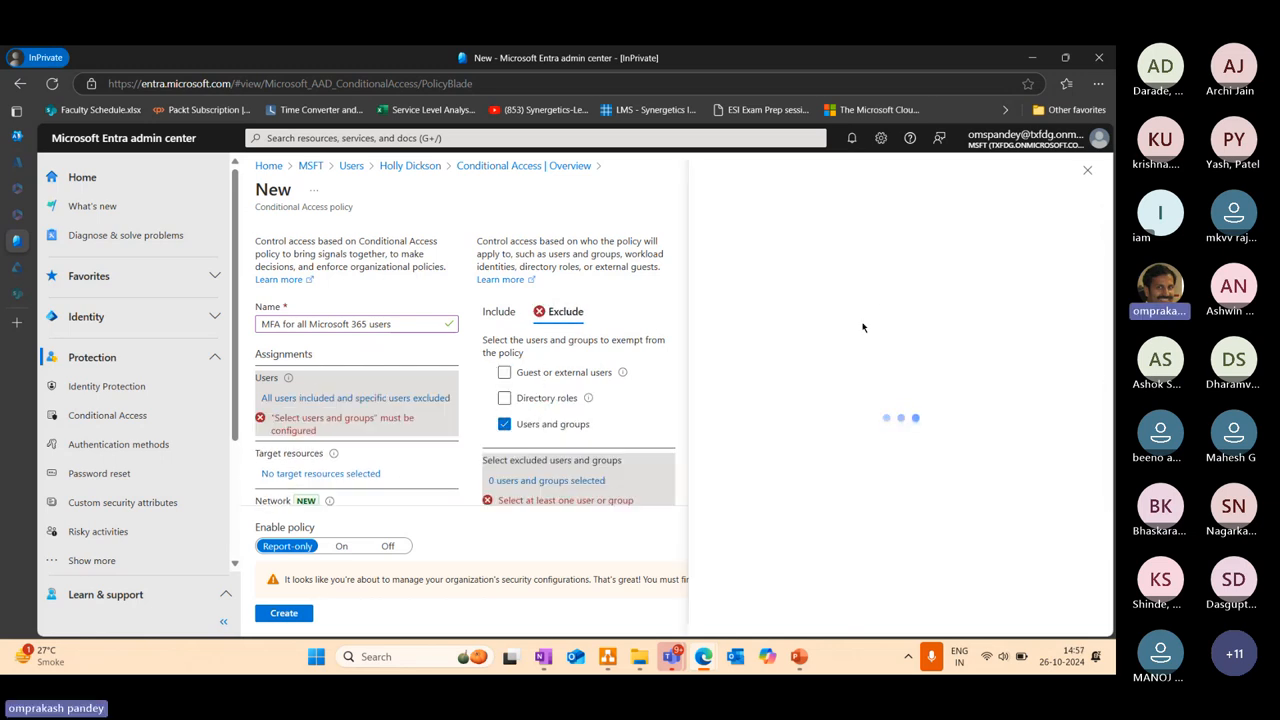
left_click(546, 480)
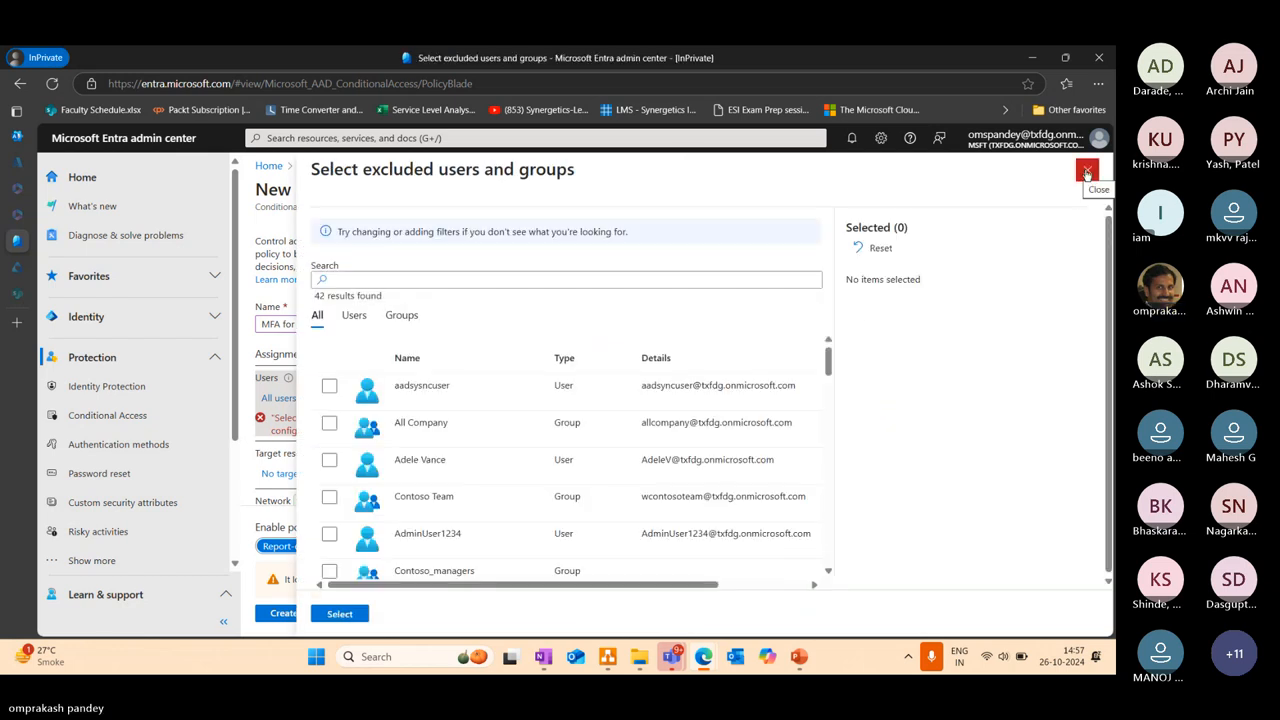
left_click(1088, 170)
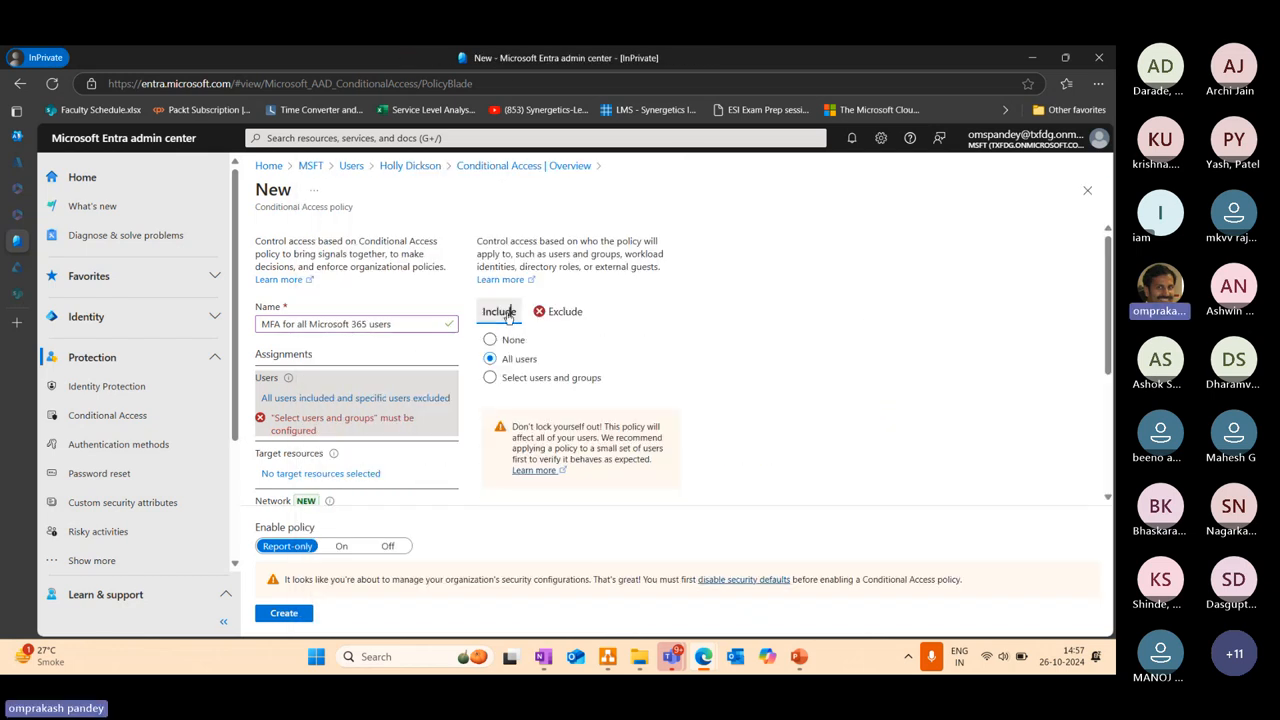
Step: Include only Select users and groups, searching 'holly' and choosing Holly Dickson
left_click(490, 376)
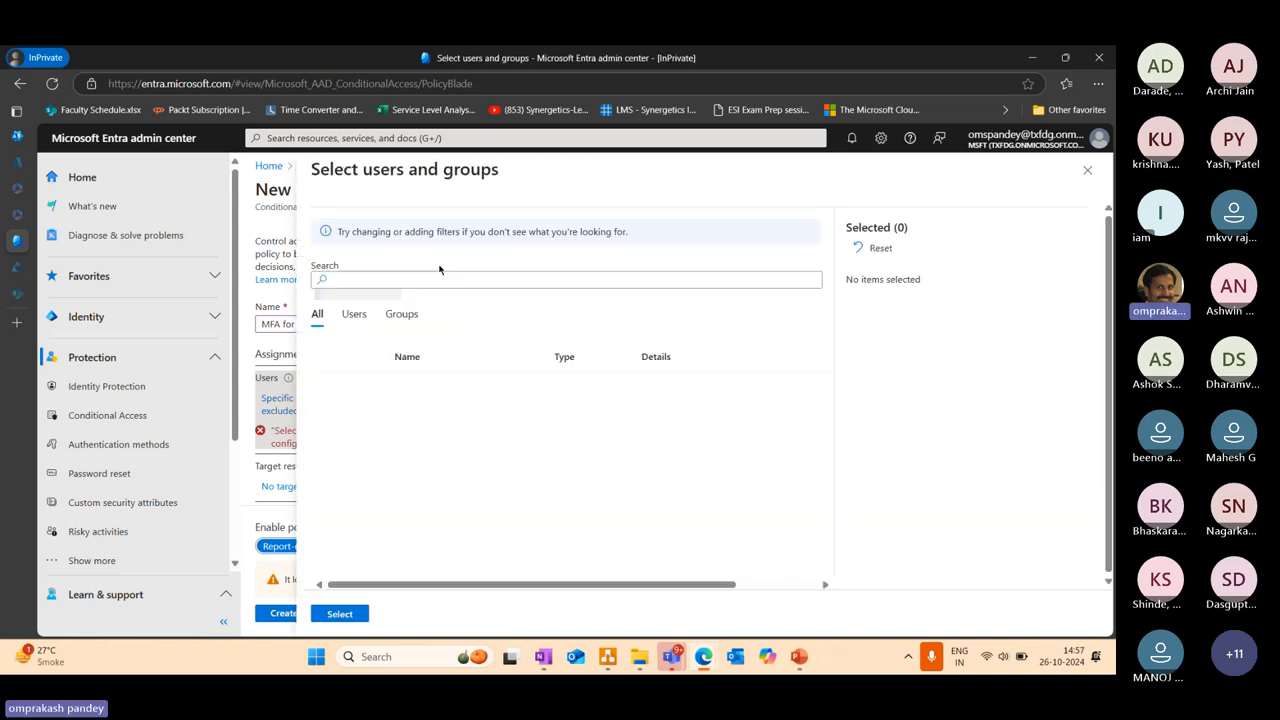
left_click(564, 280)
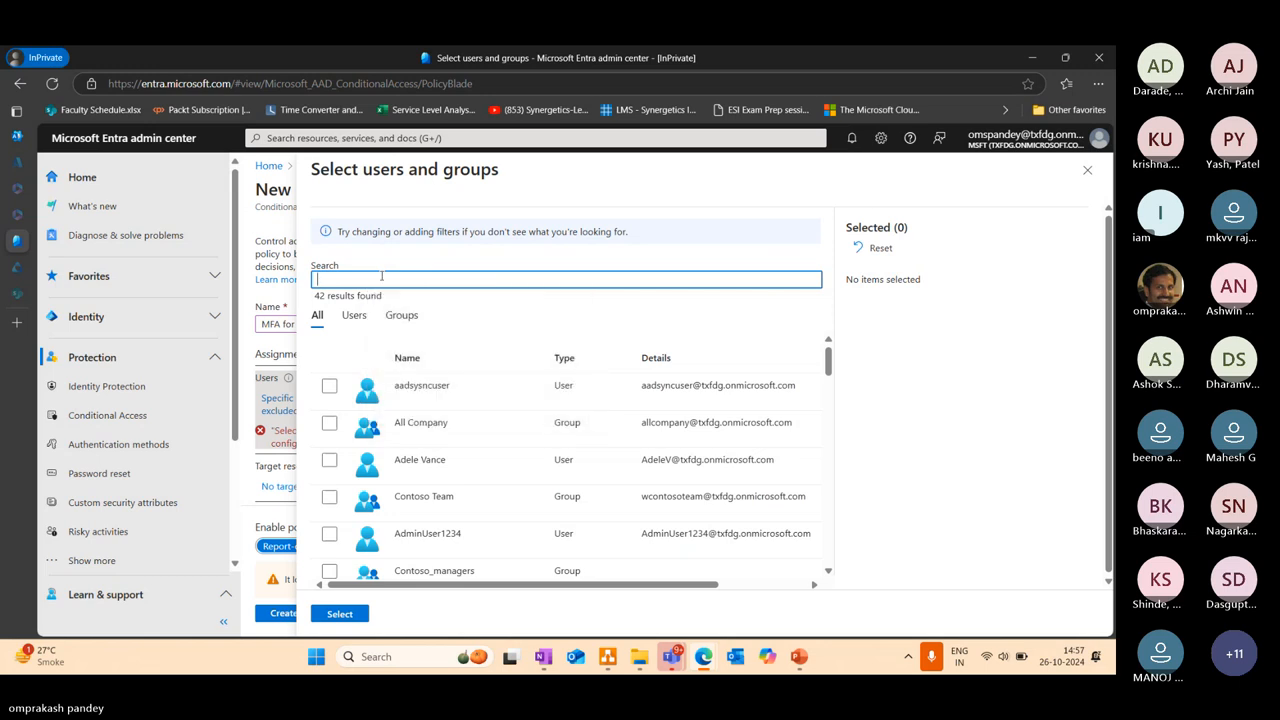
type("holly")
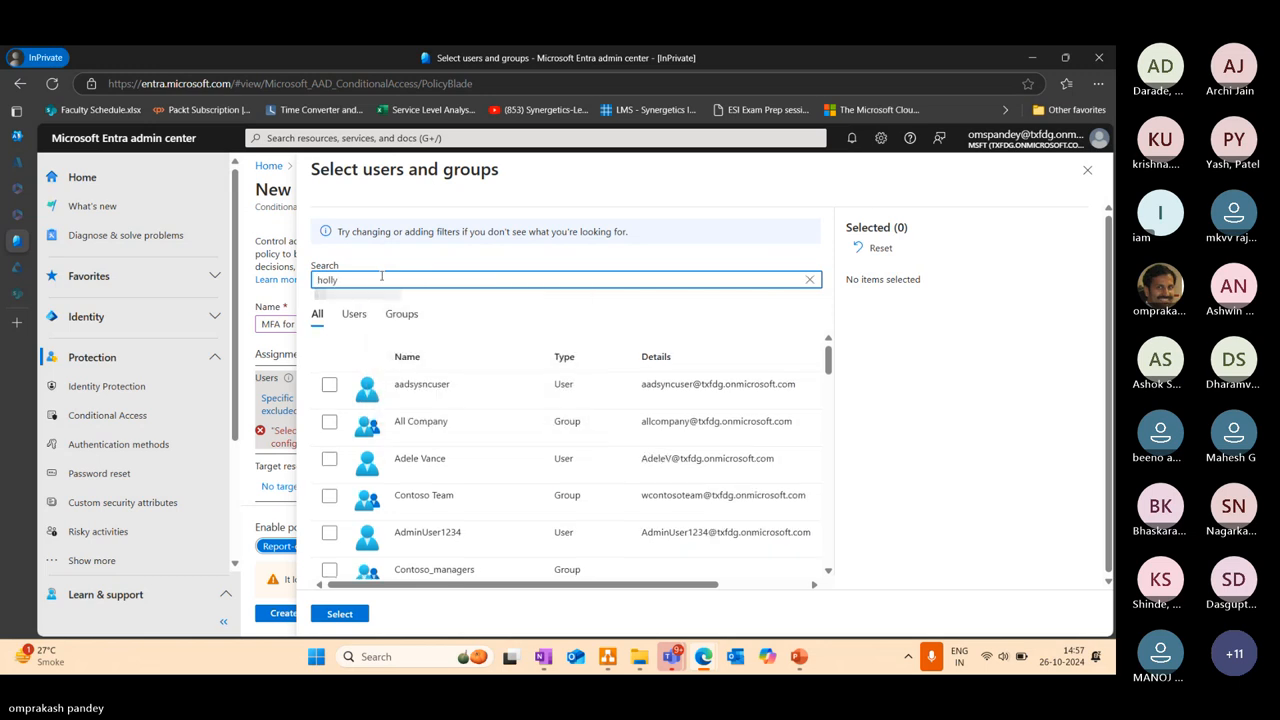
type("holly")
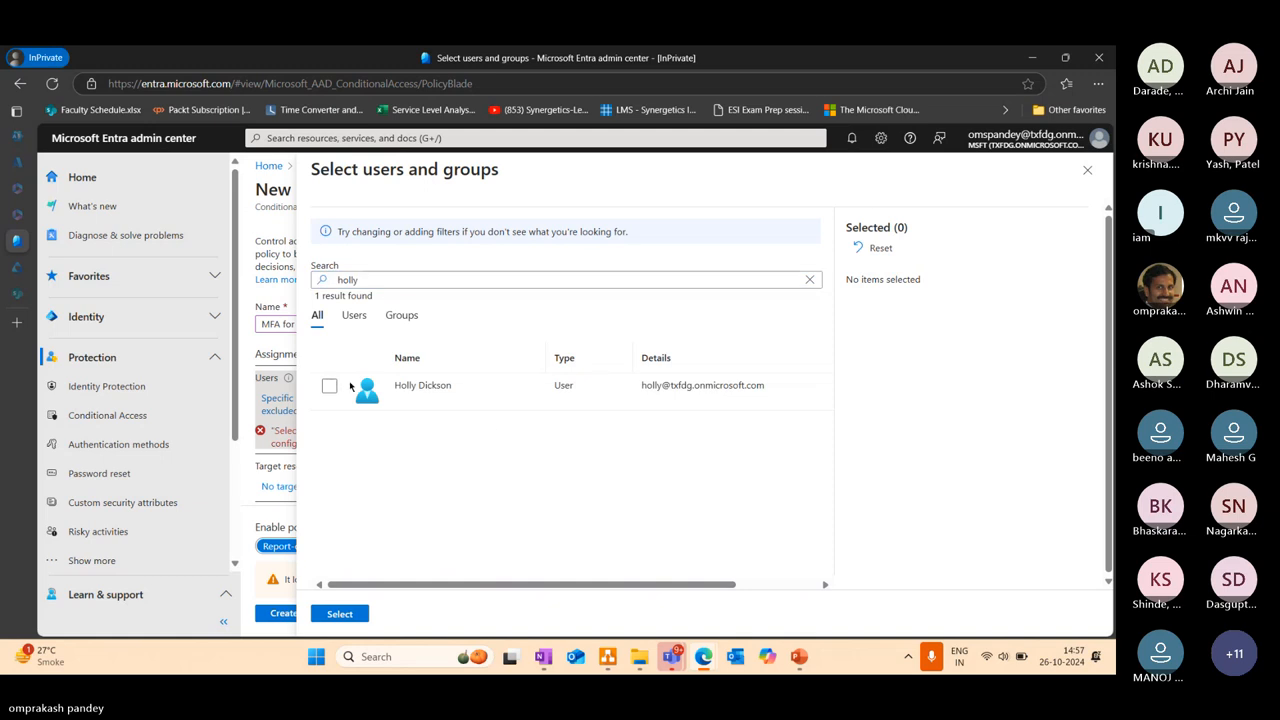
left_click(330, 386)
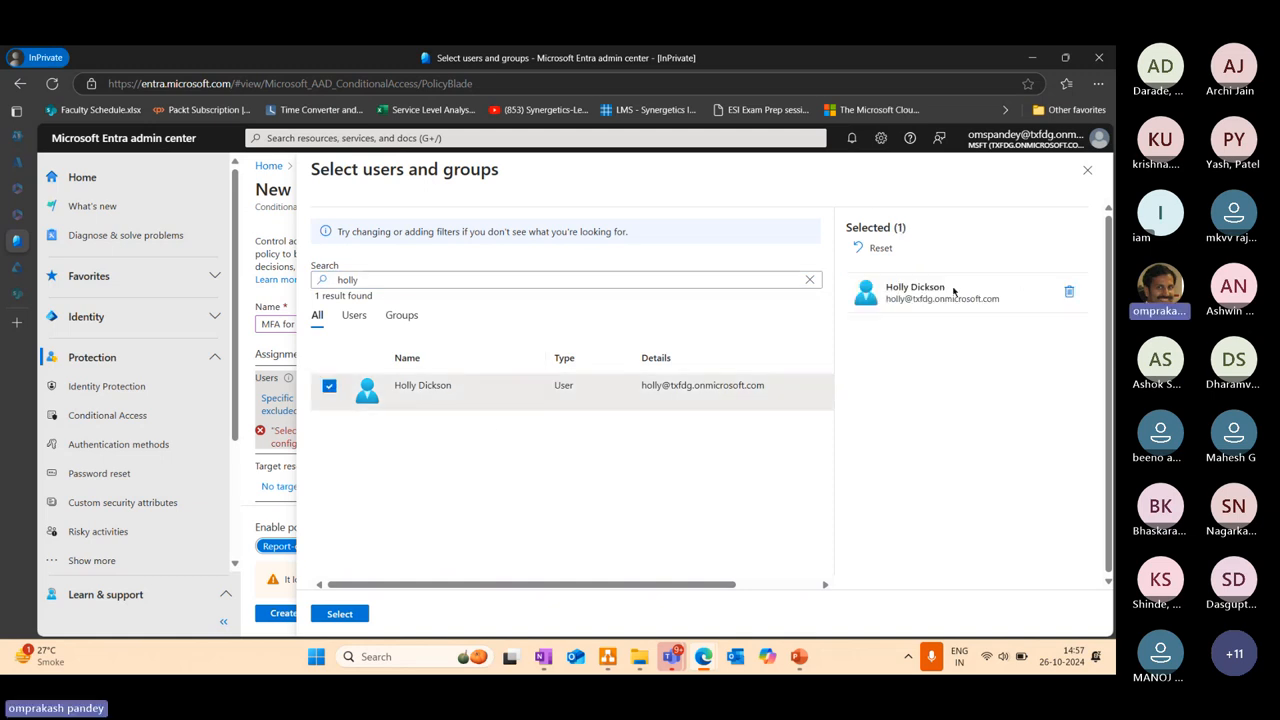
left_click(340, 612)
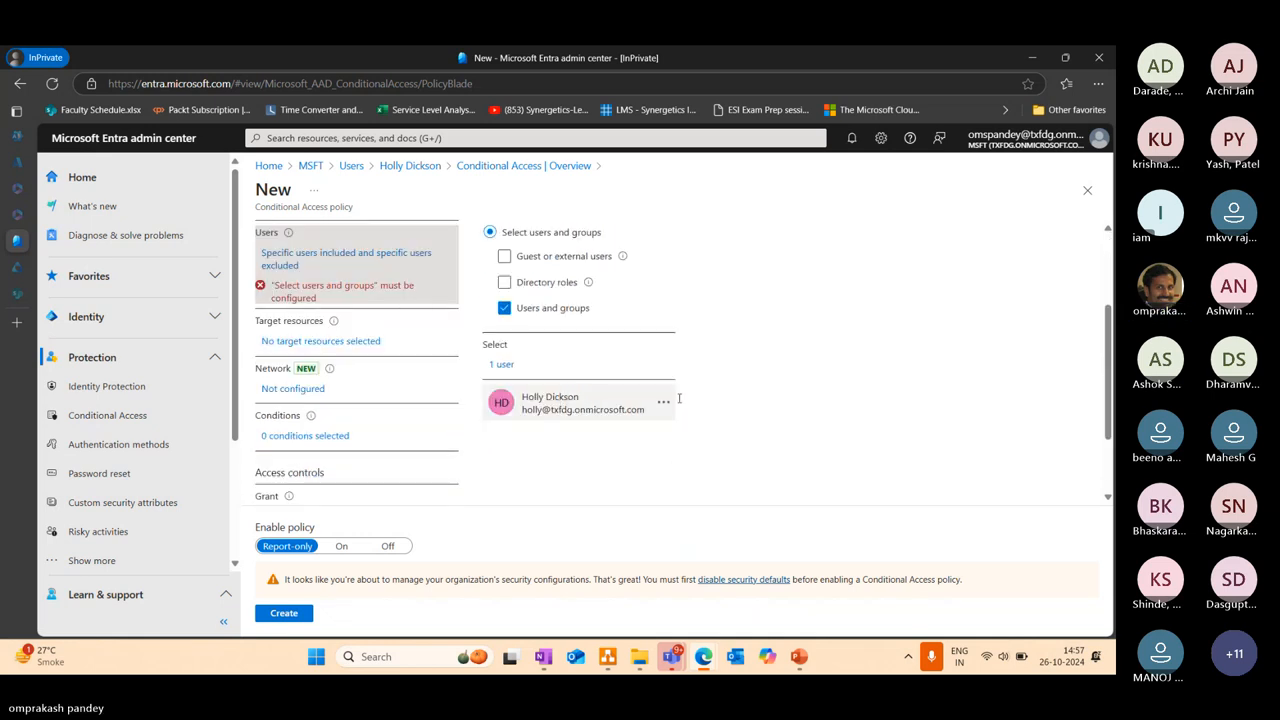
Step: Revisit the Exclude tab and close the excluded users picker without choosing anyone
scroll("down", 3)
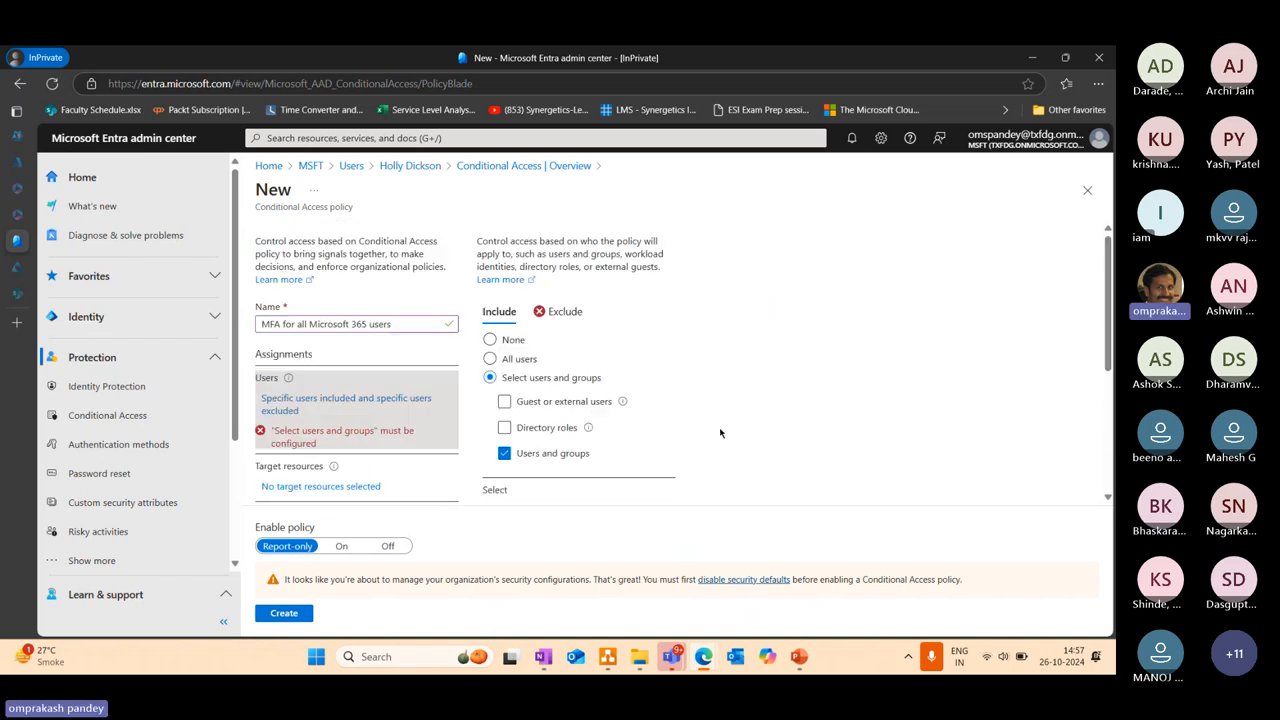
scroll("down", 3)
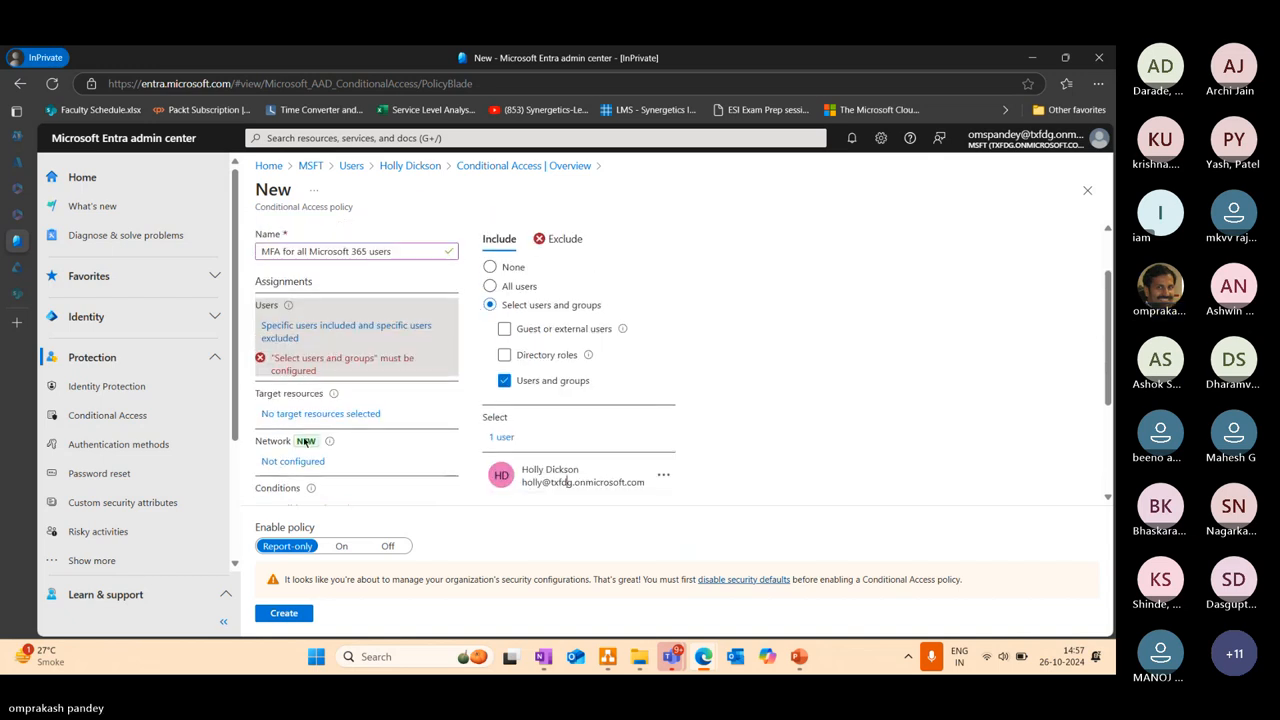
left_click(504, 328)
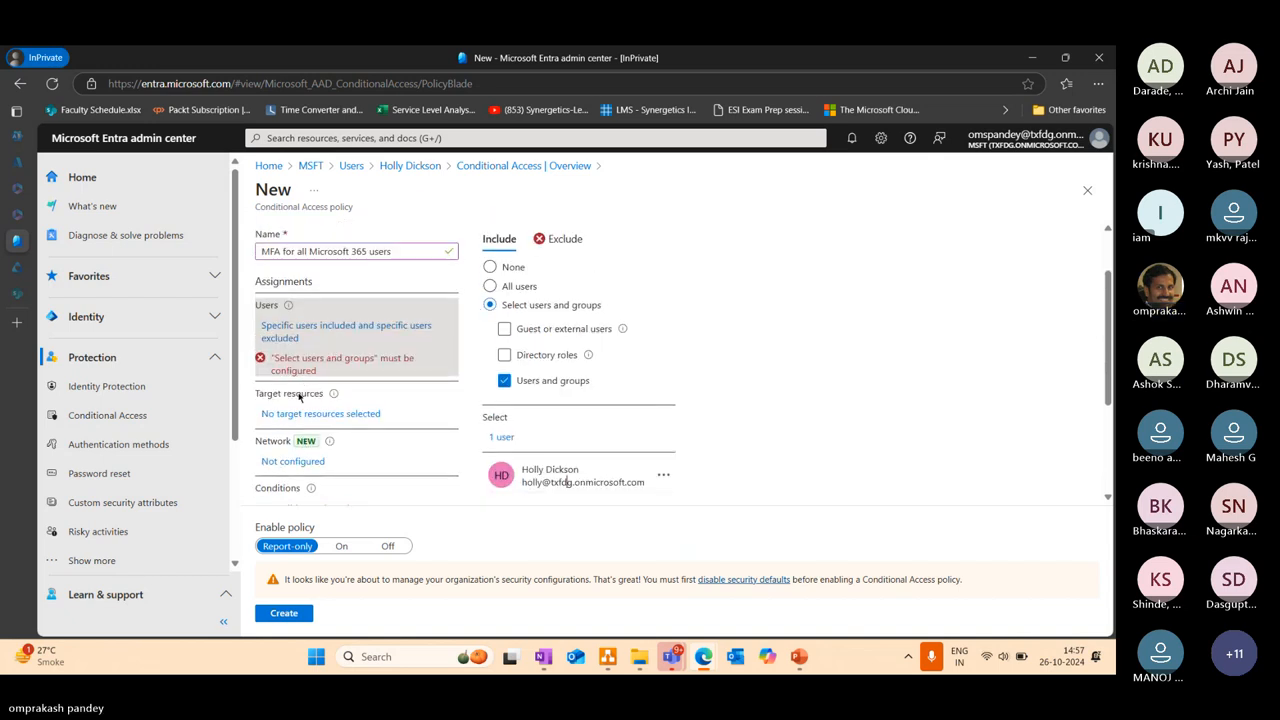
mouse_move(566, 240)
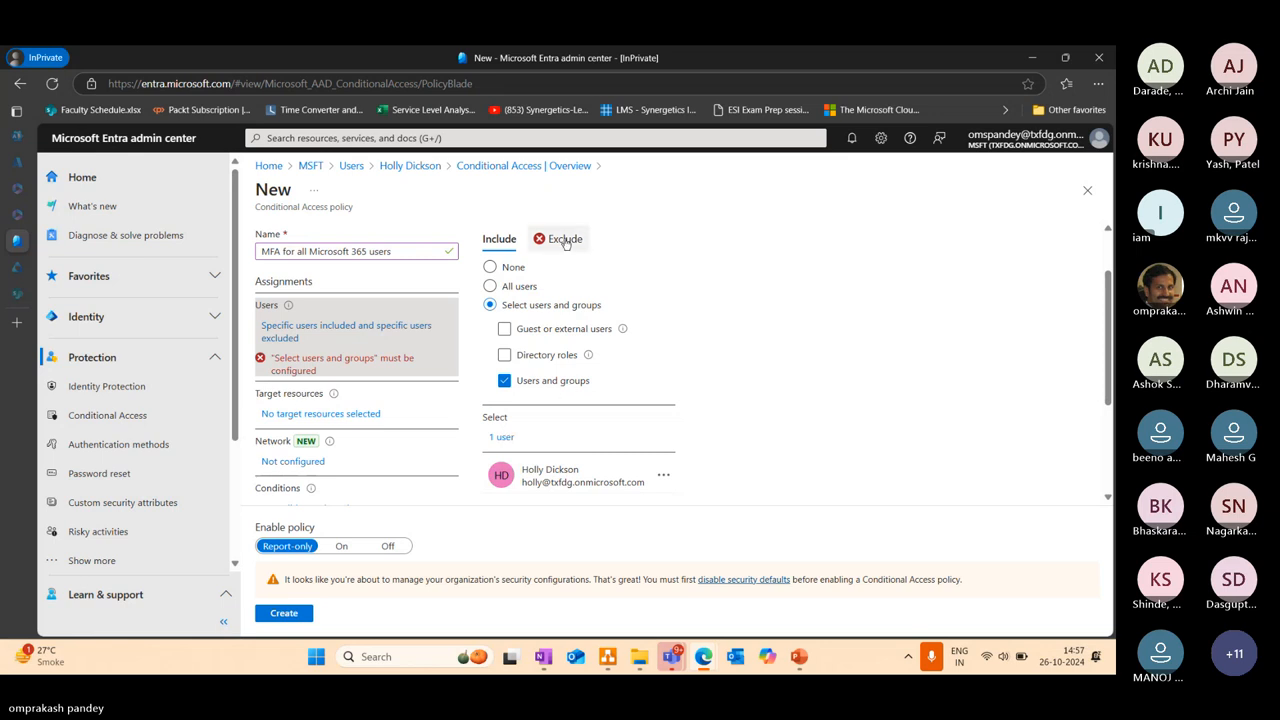
left_click(564, 240)
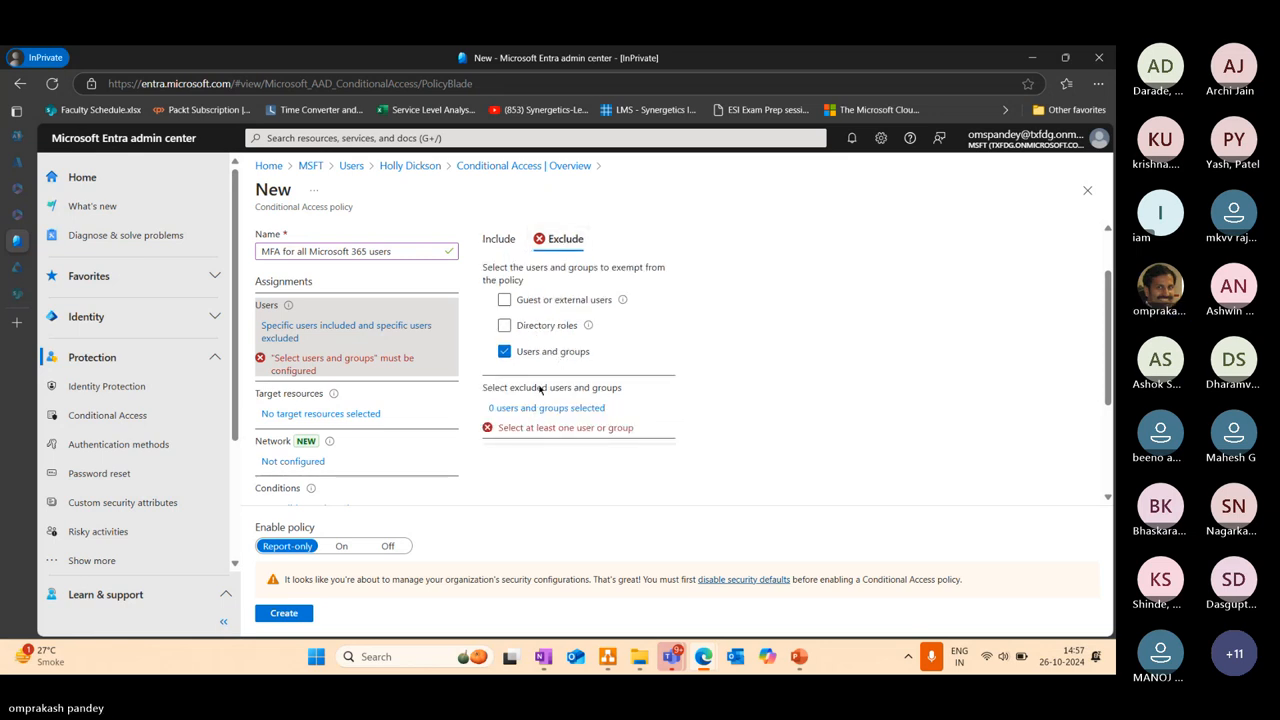
left_click(548, 388)
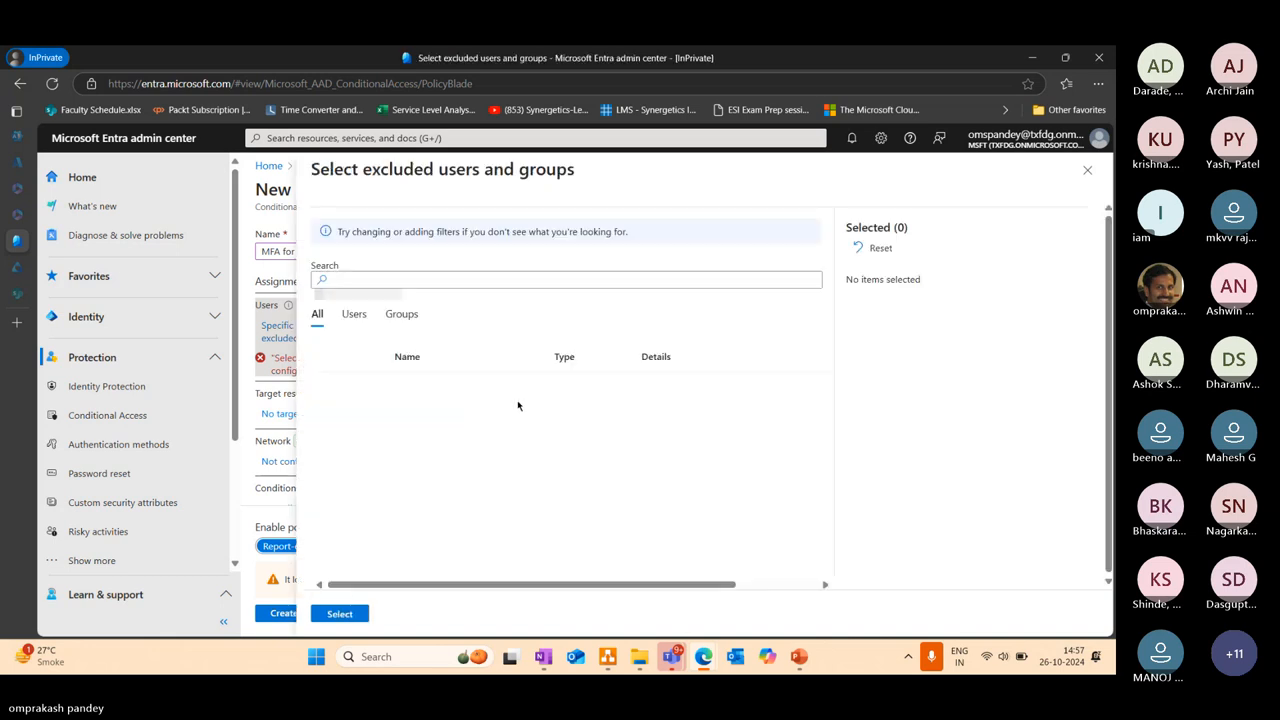
left_click(564, 280)
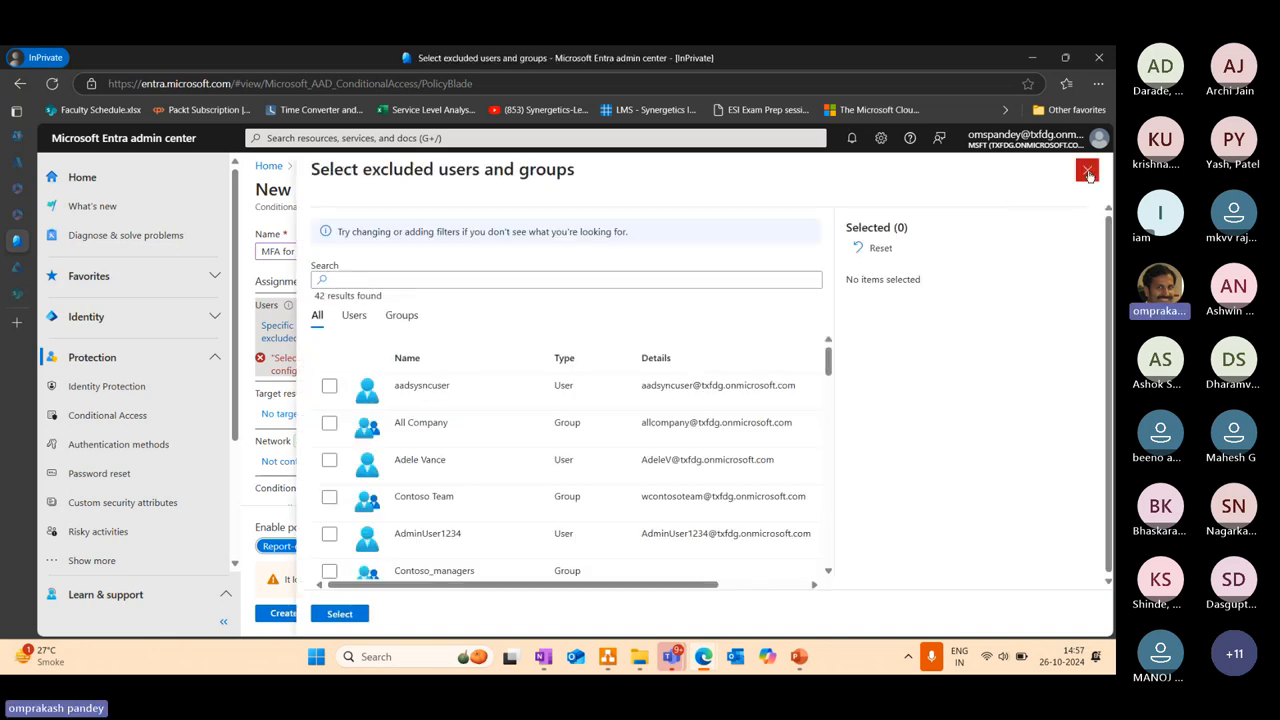
left_click(1088, 172)
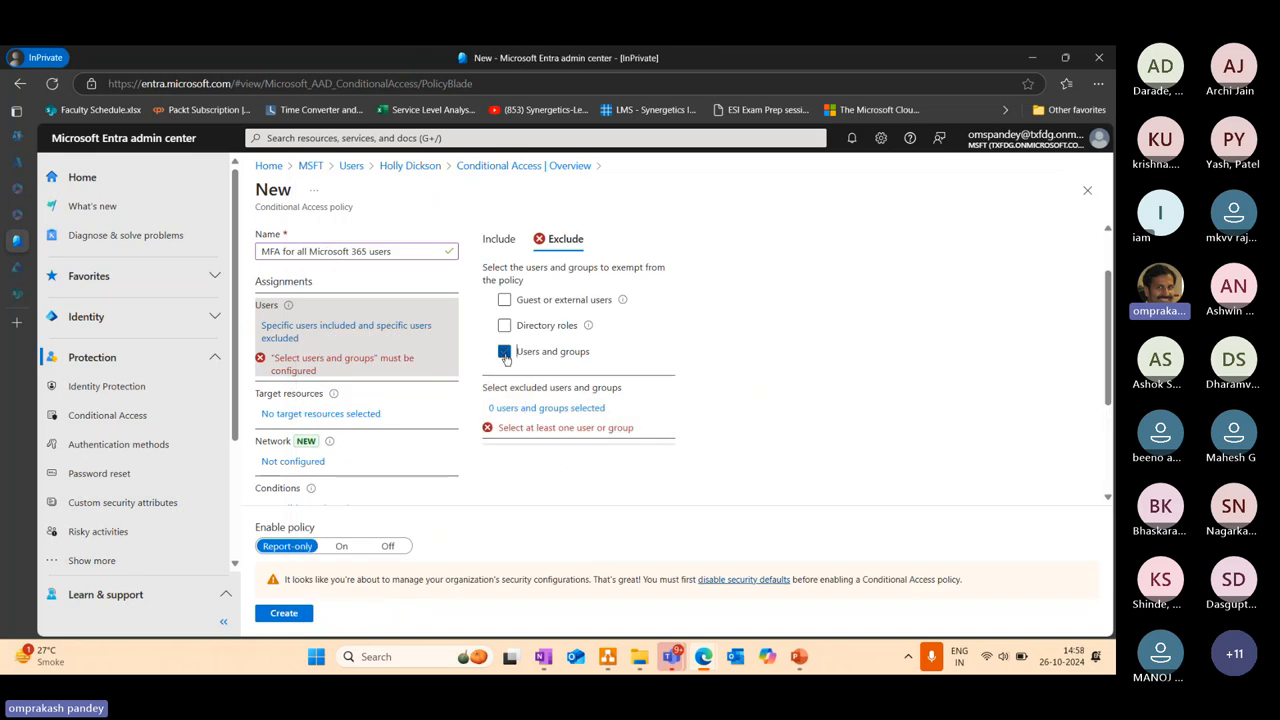
Step: Uncheck the Users and groups exclusion and return to the Include tab
left_click(498, 238)
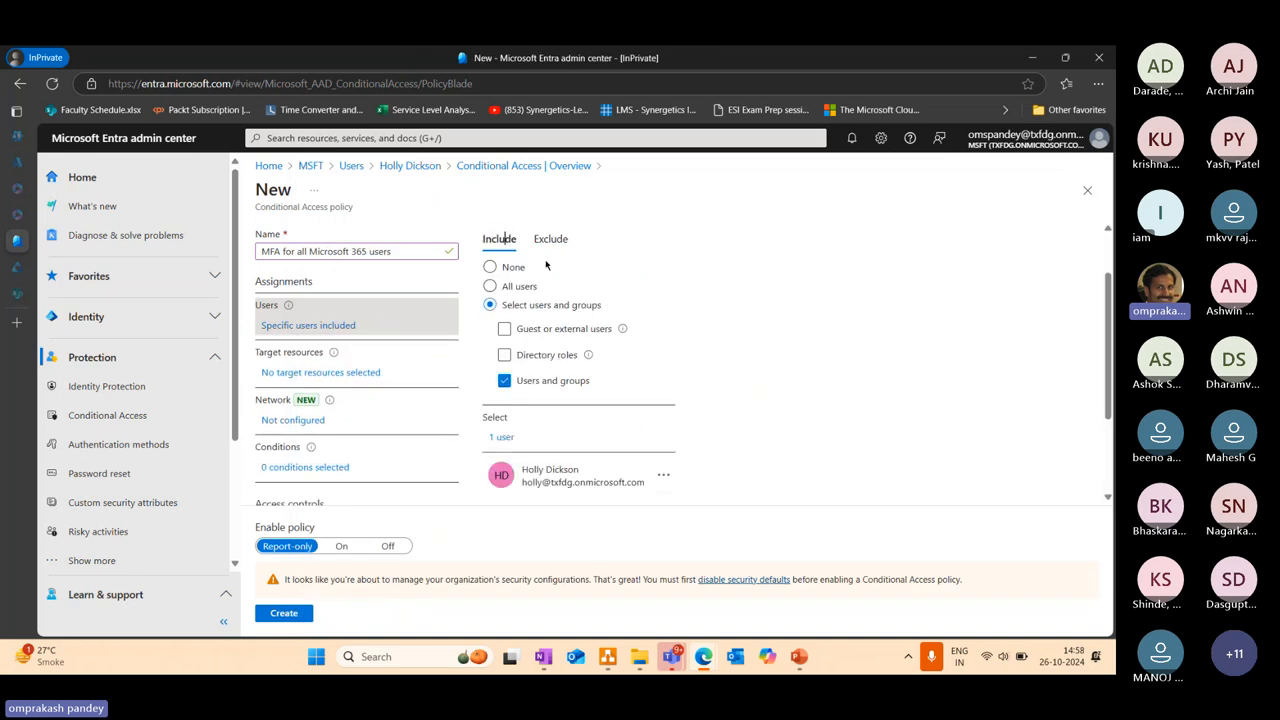
left_click(550, 238)
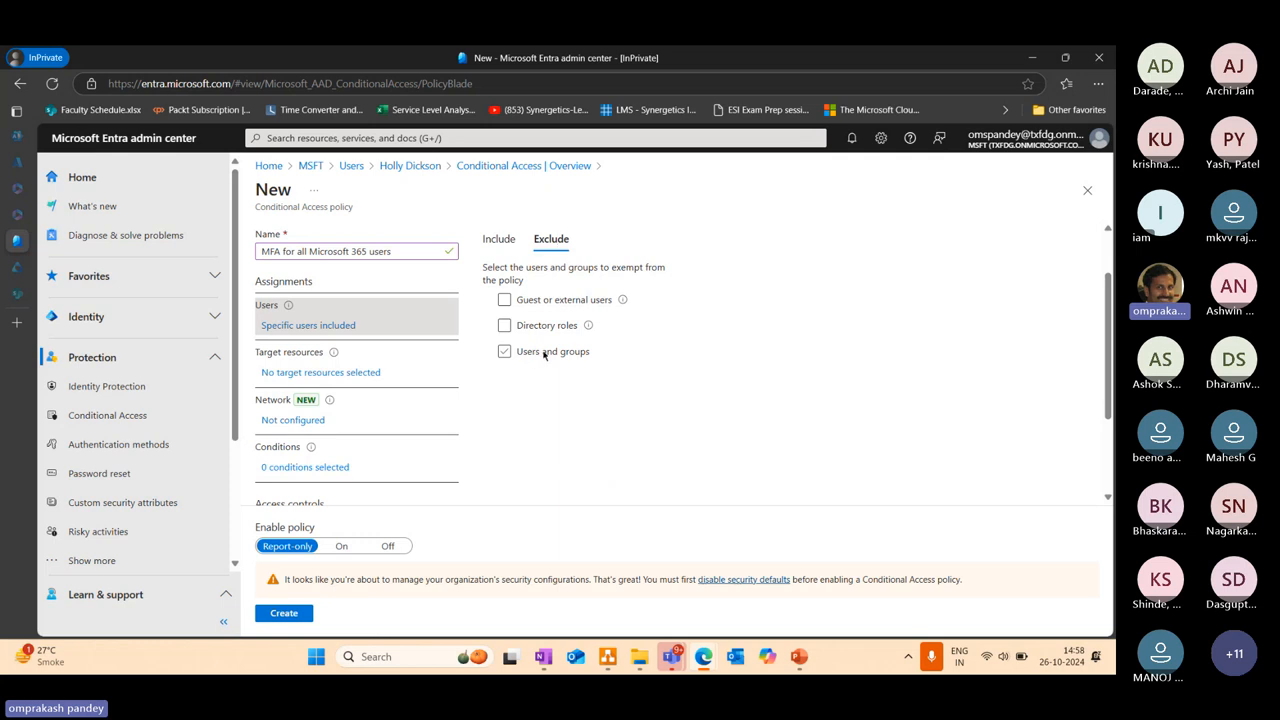
left_click(498, 238)
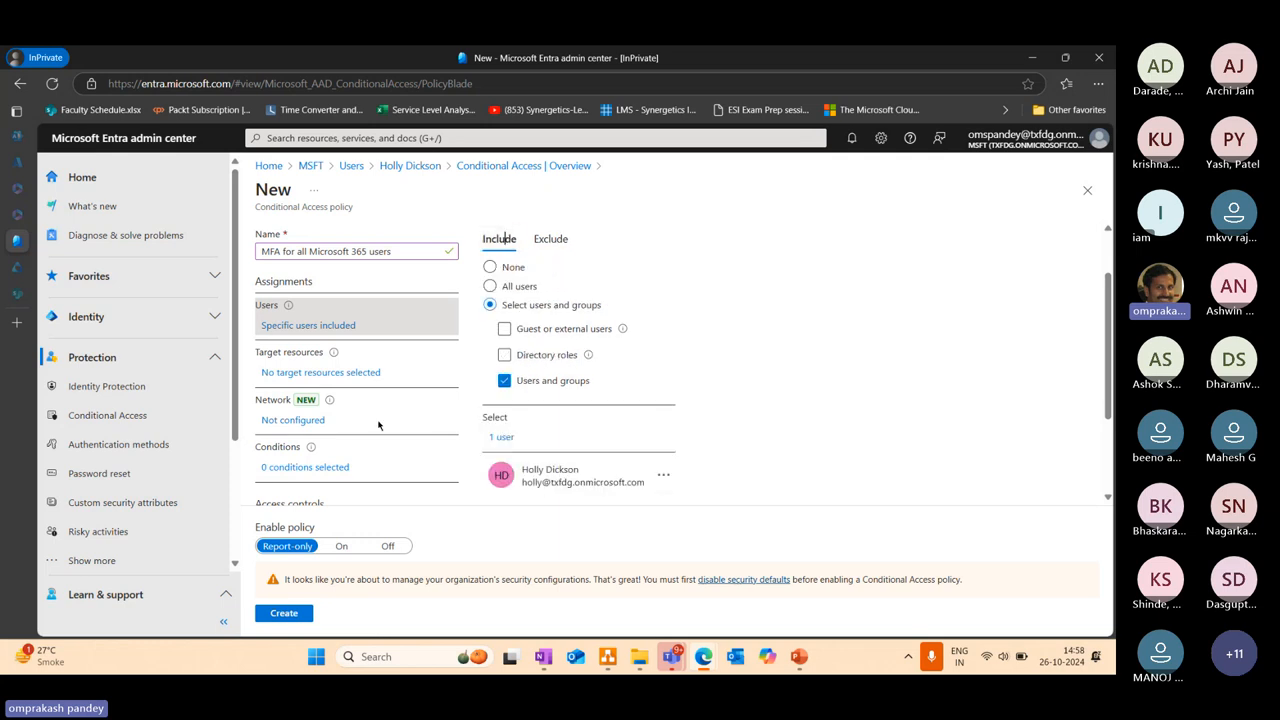
mouse_move(300, 372)
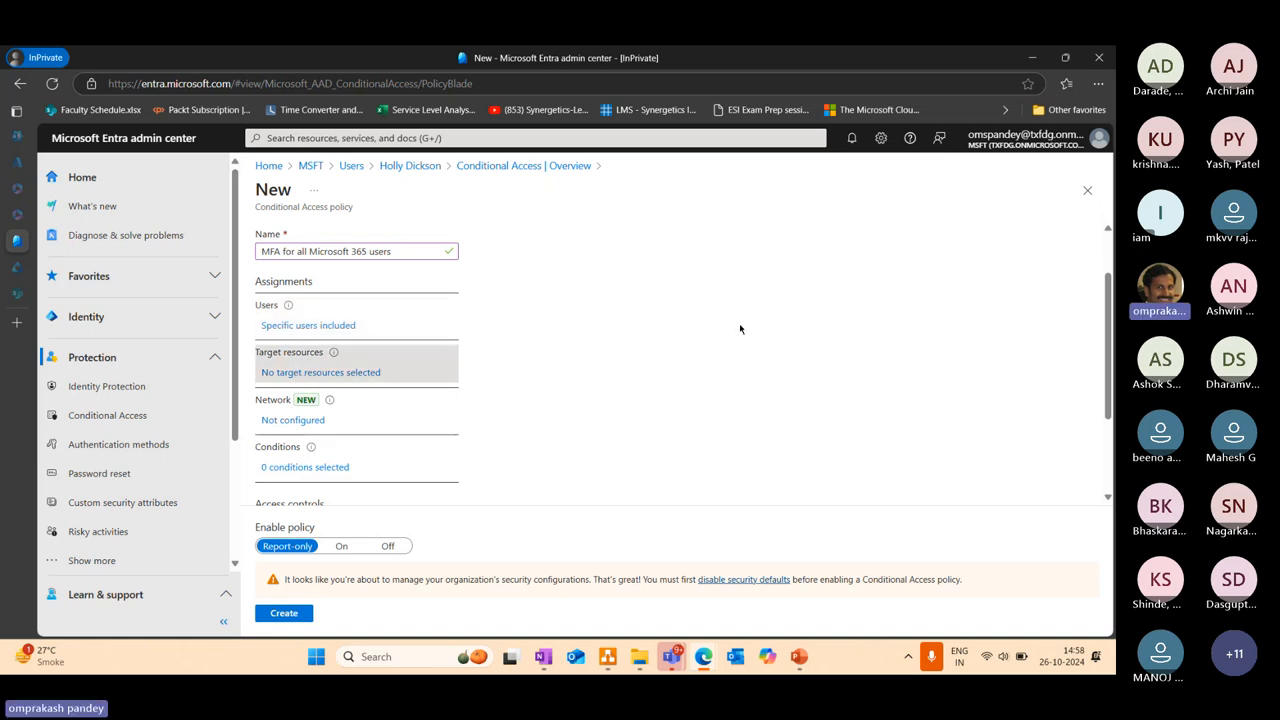
Step: Under Target resources choose Select apps and bring up the cloud app list
left_click(320, 372)
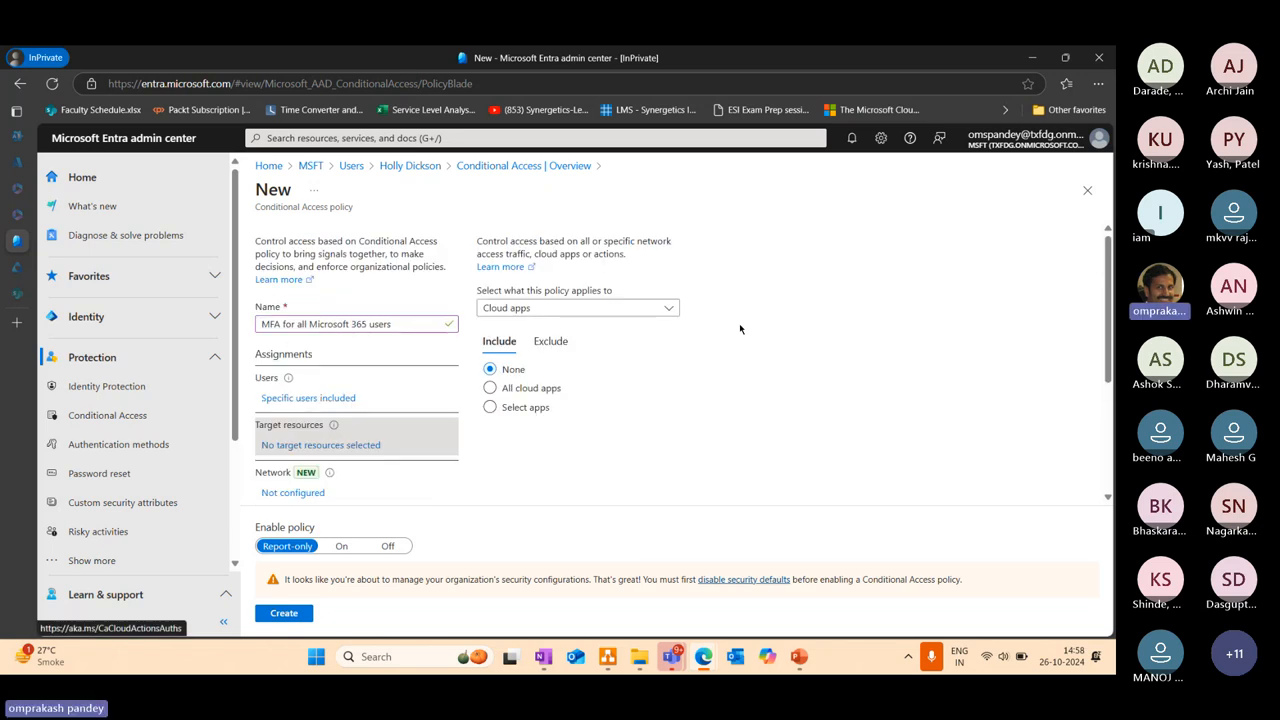
mouse_move(728, 334)
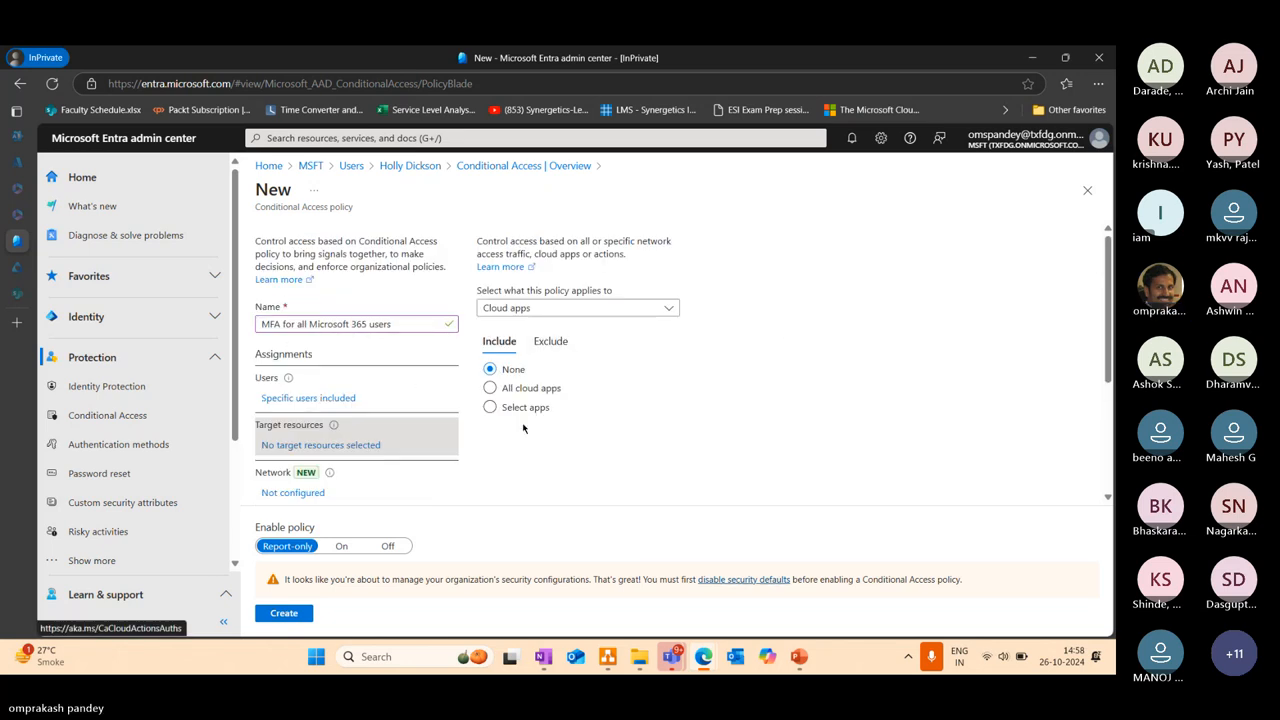
left_click(488, 406)
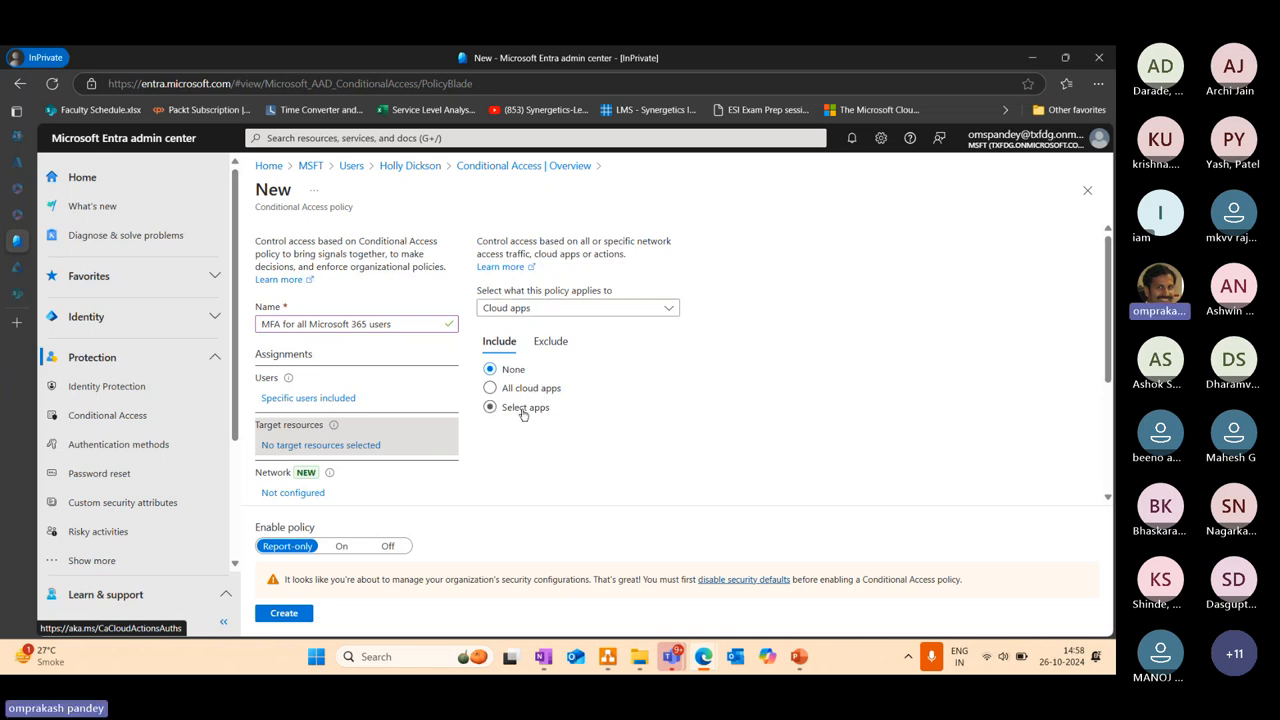
left_click(488, 408)
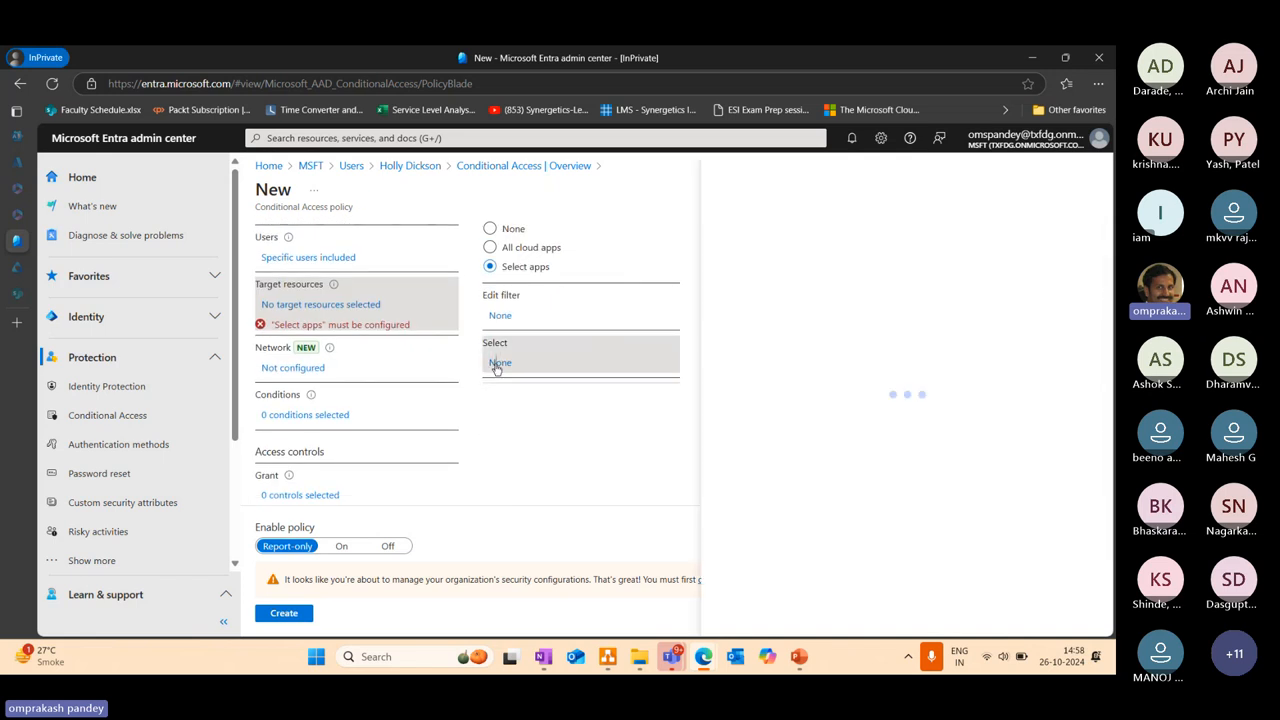
left_click(500, 362)
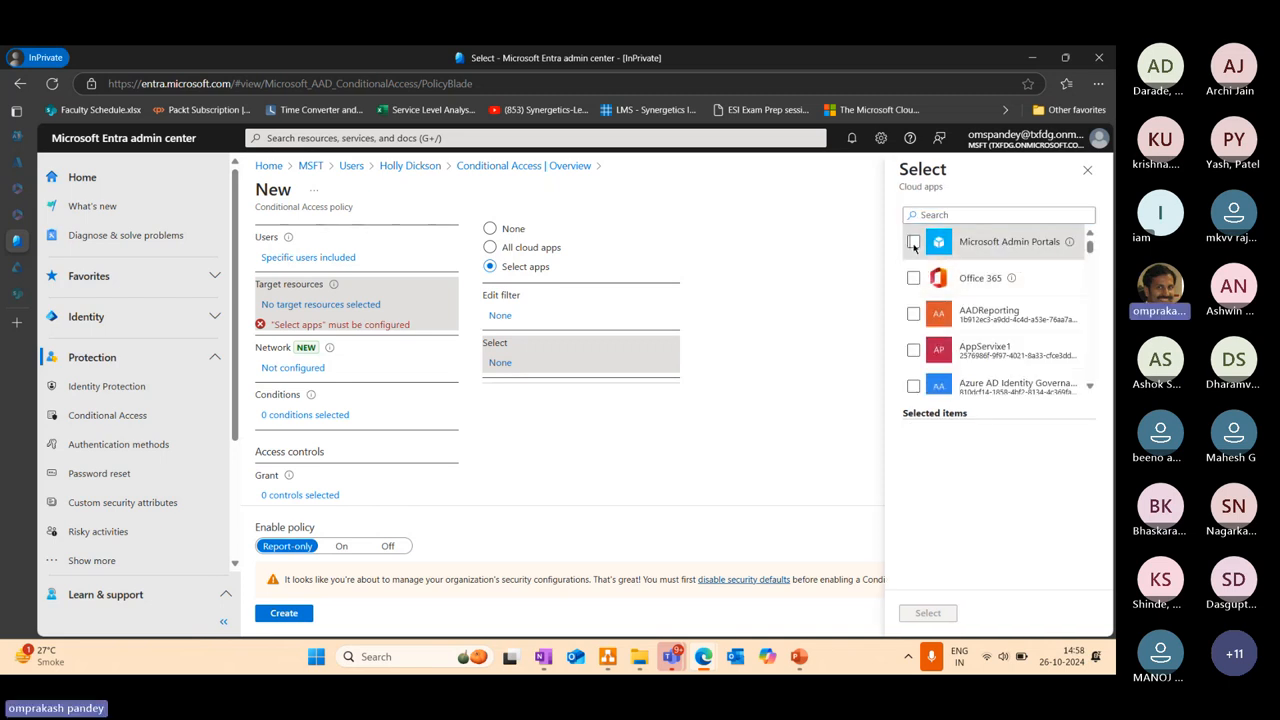
Step: Tick Microsoft Admin Portals and Office 365 and confirm the two apps
left_click(912, 240)
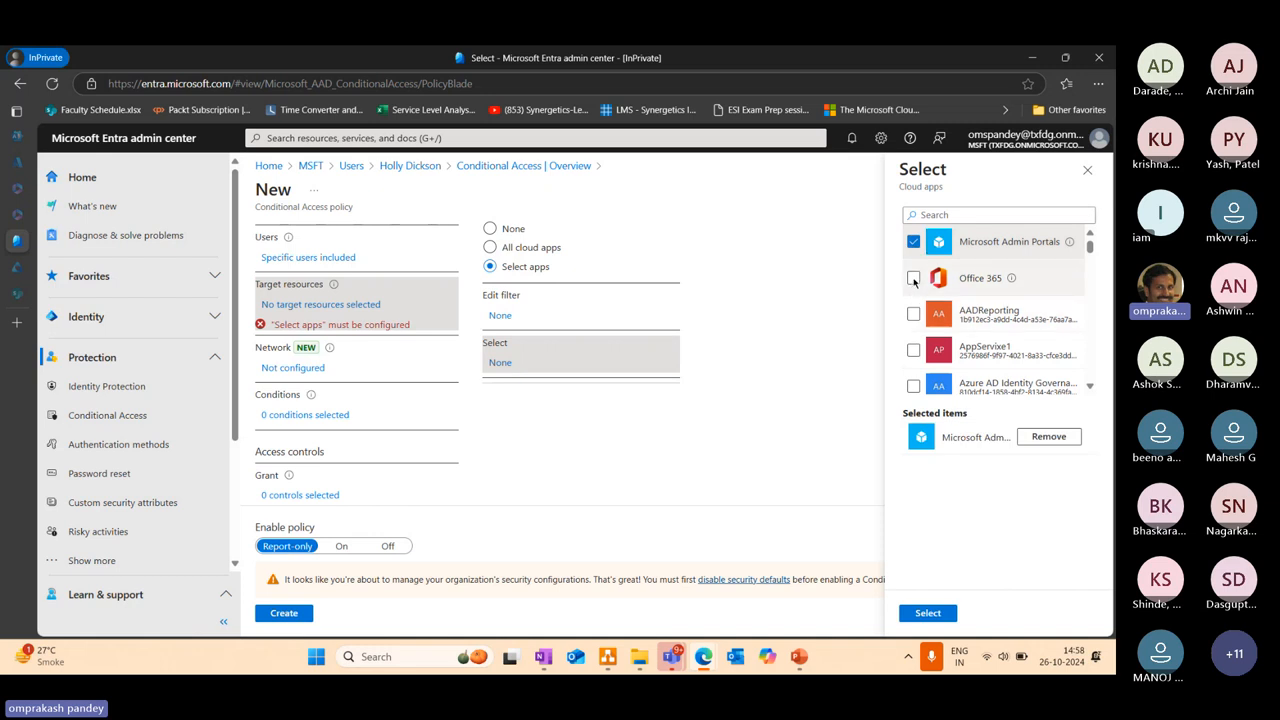
left_click(912, 278)
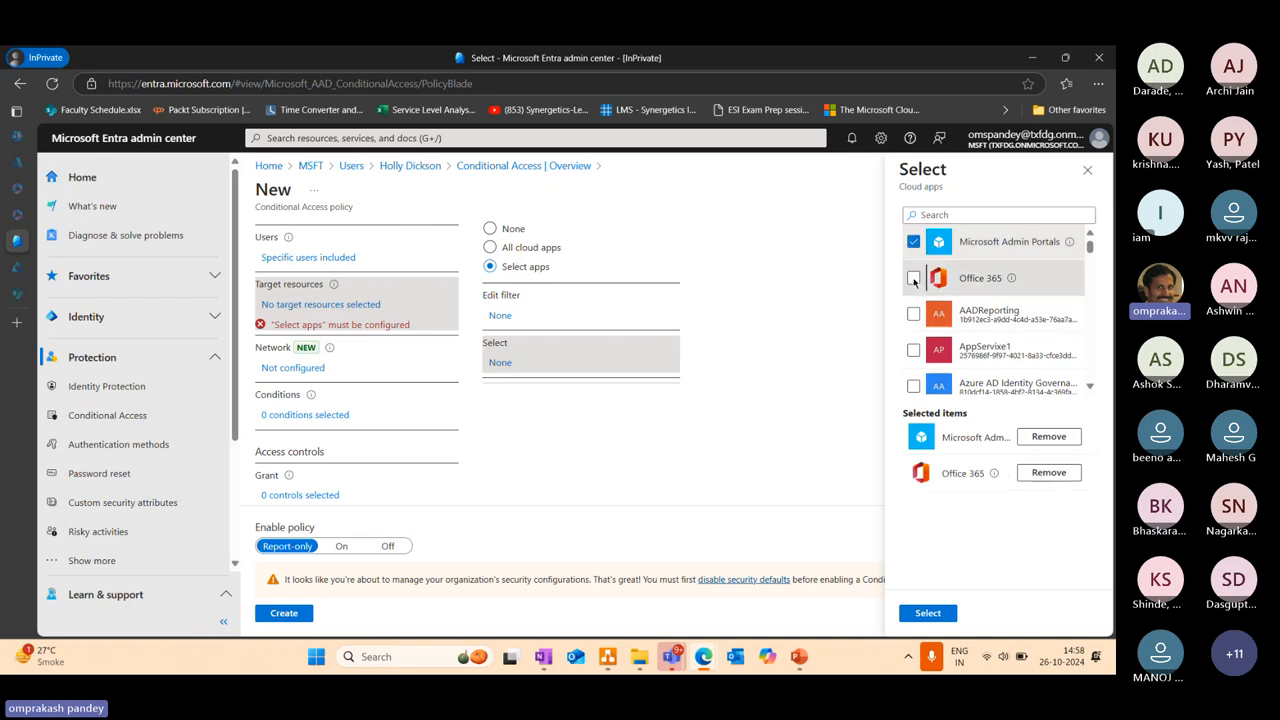
left_click(912, 278)
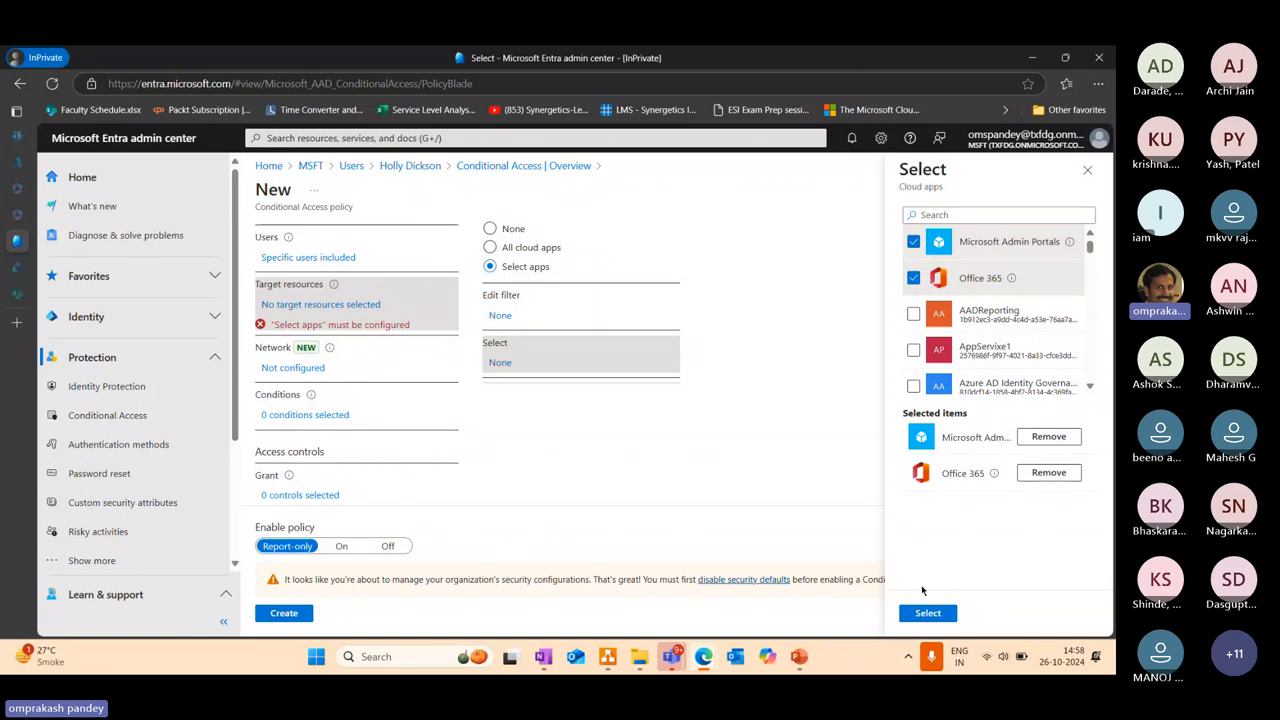
left_click(928, 612)
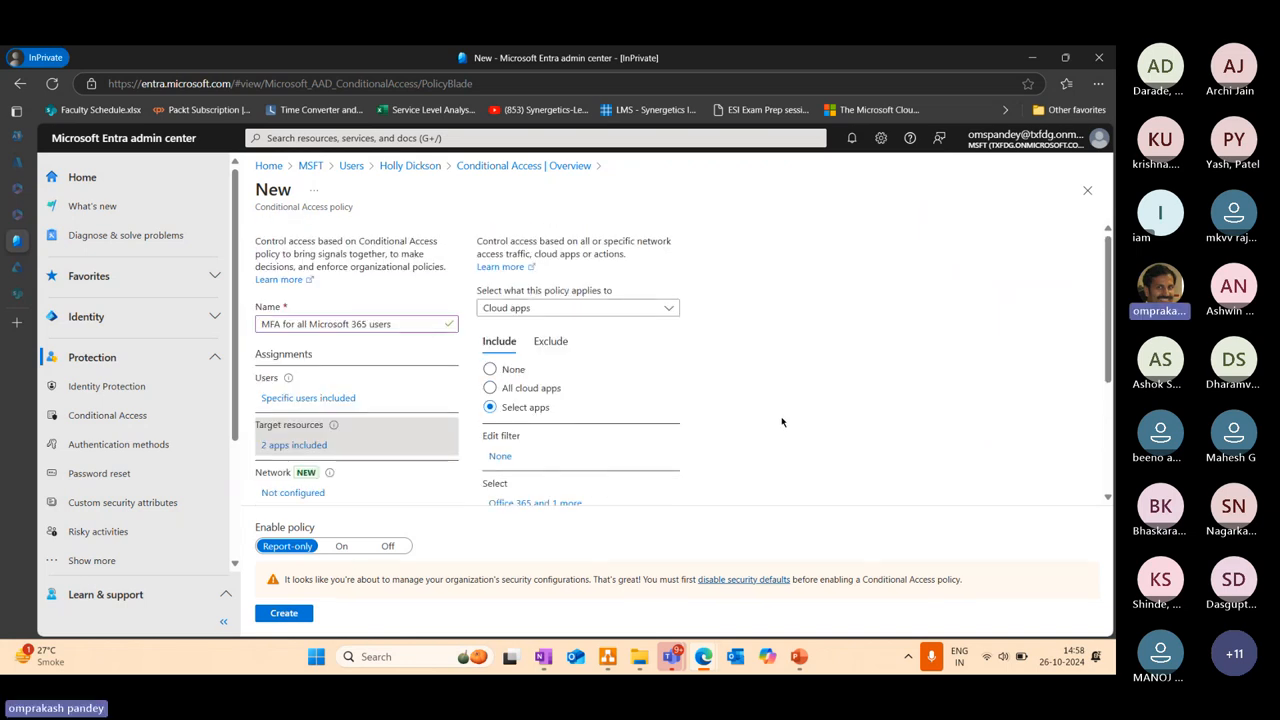
scroll("down", 3)
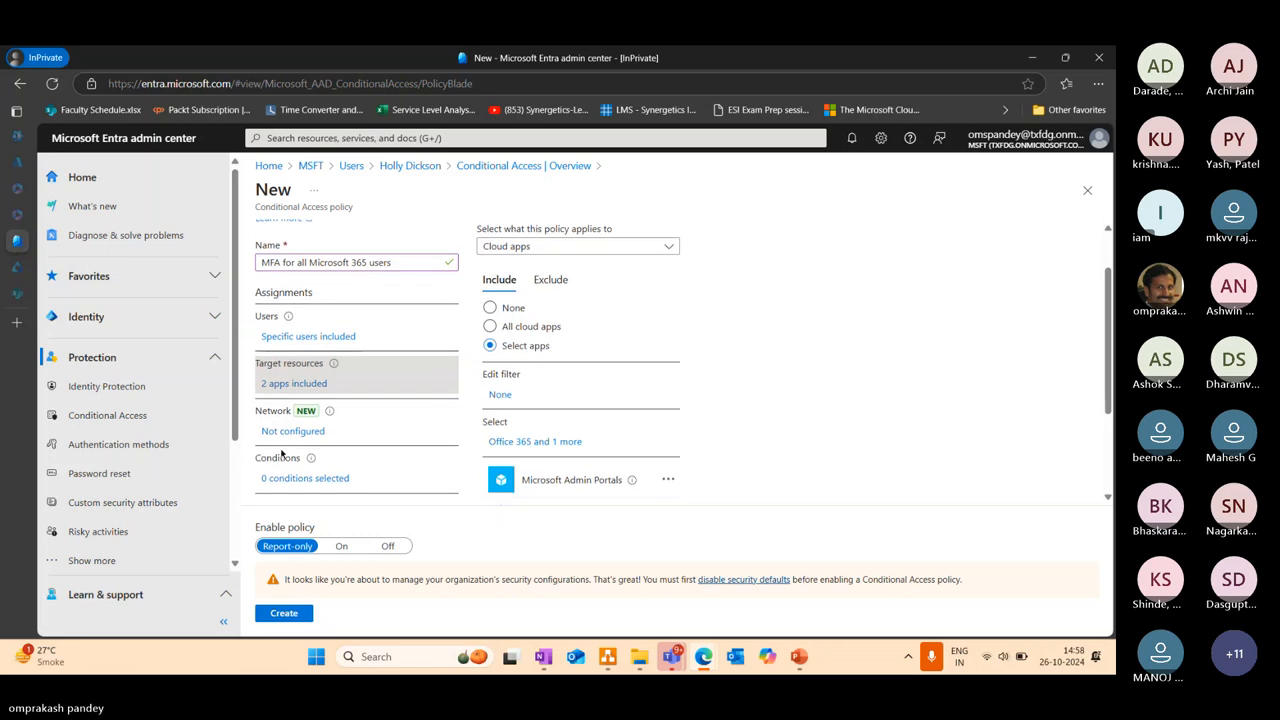
scroll("down", 3)
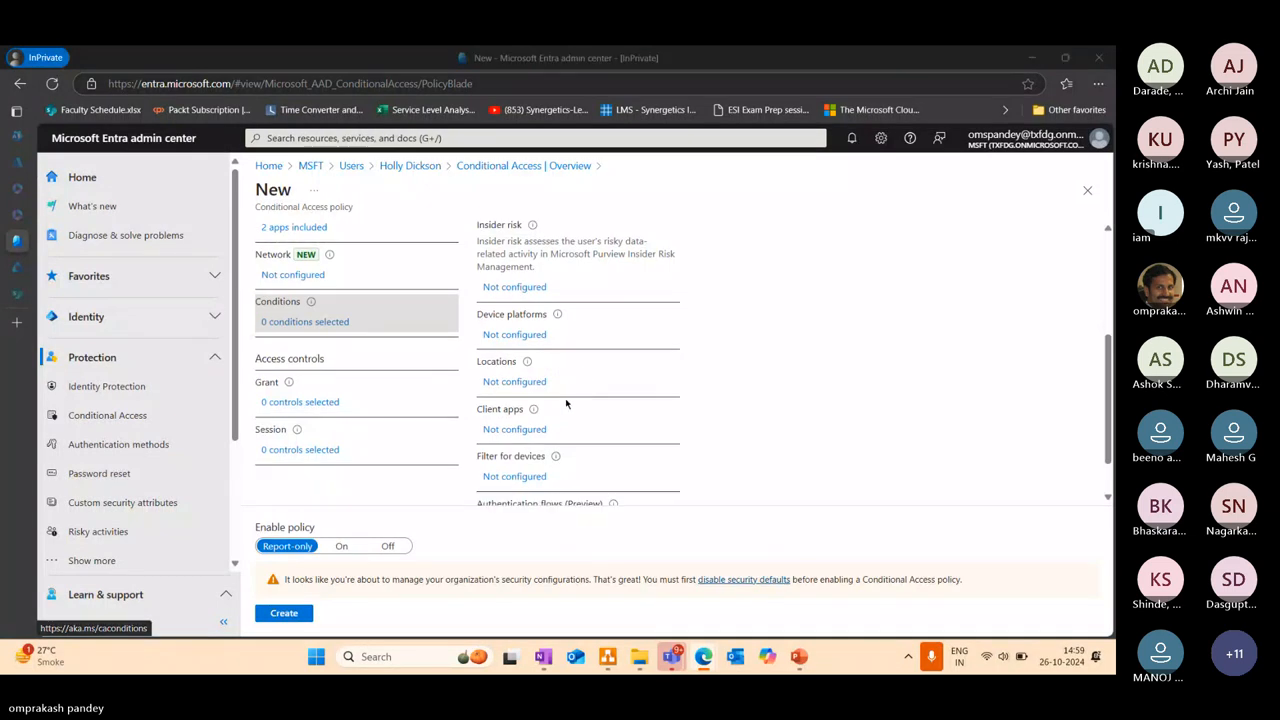
key("alt+tab")
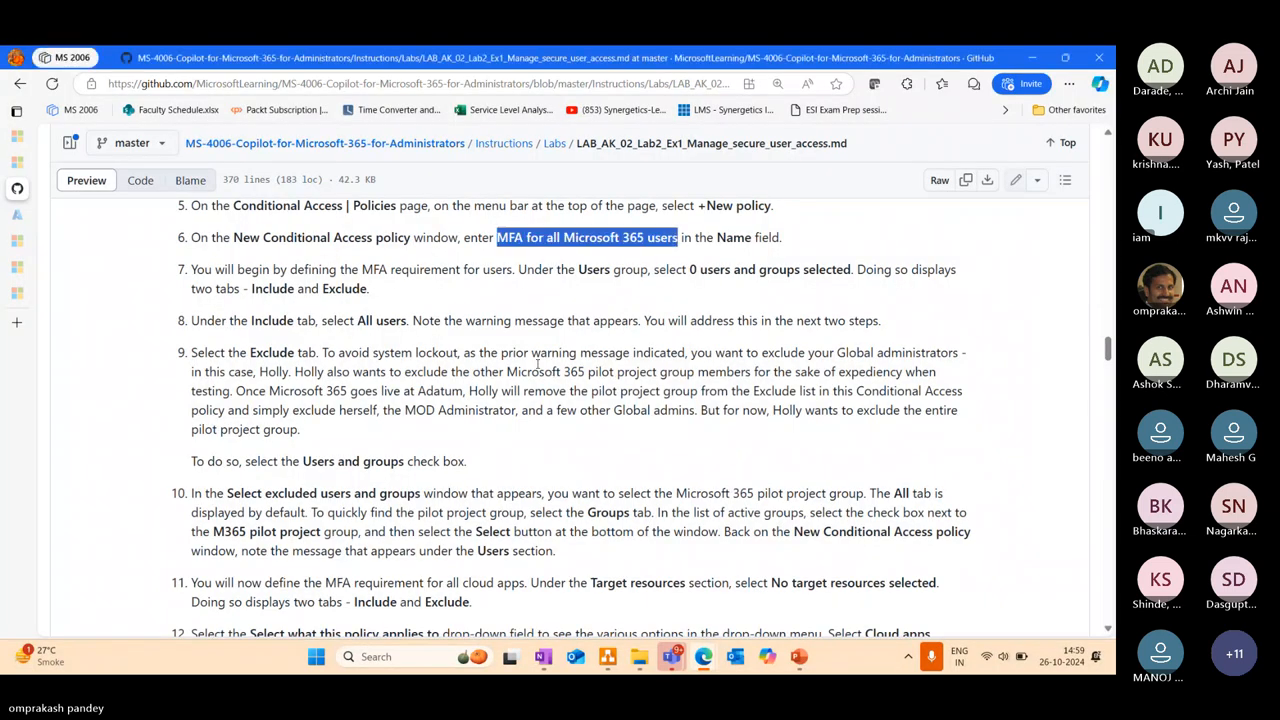
scroll("down", 3)
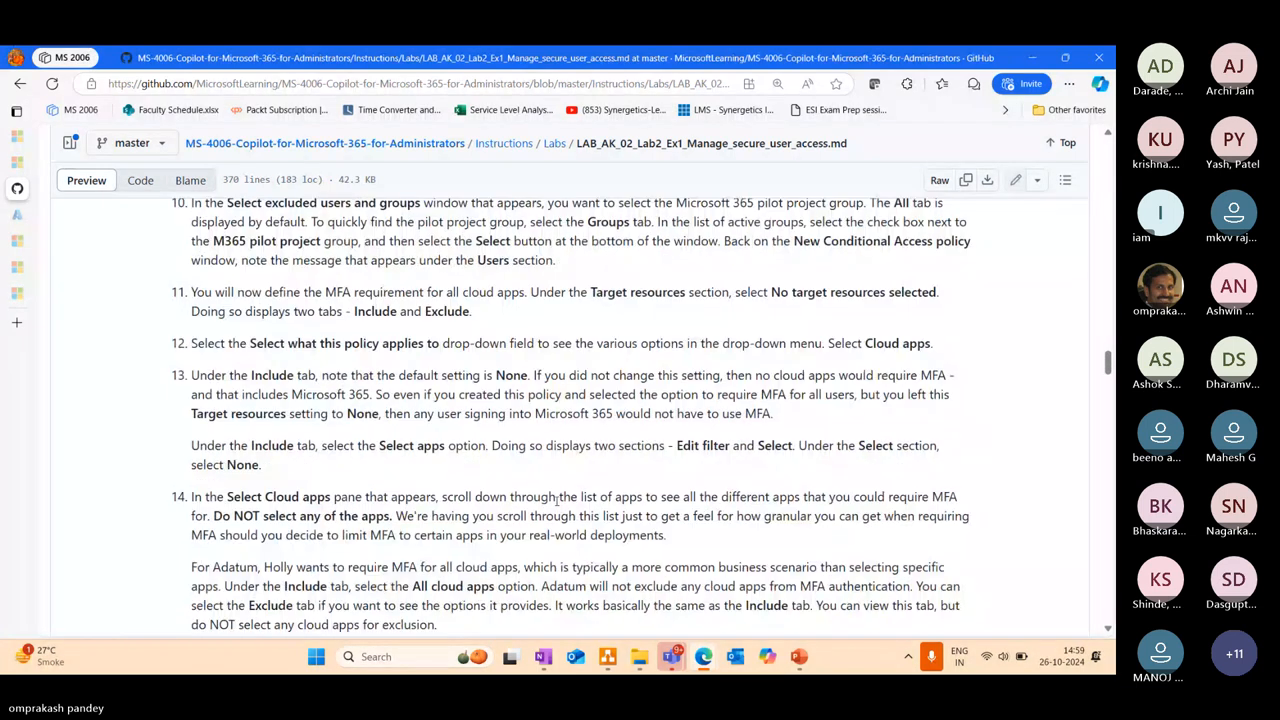
scroll("down", 3)
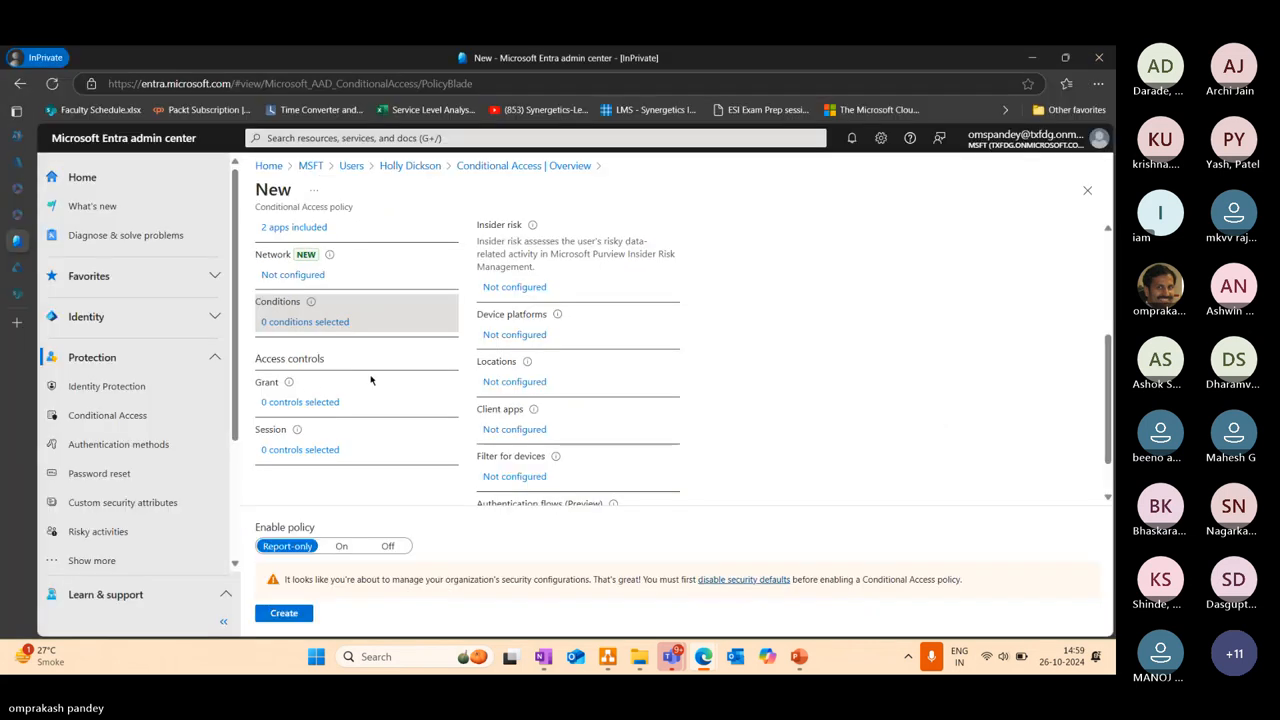
Step: Require multifactor authentication under Grant, keep Report-only, and create the policy
left_click(300, 400)
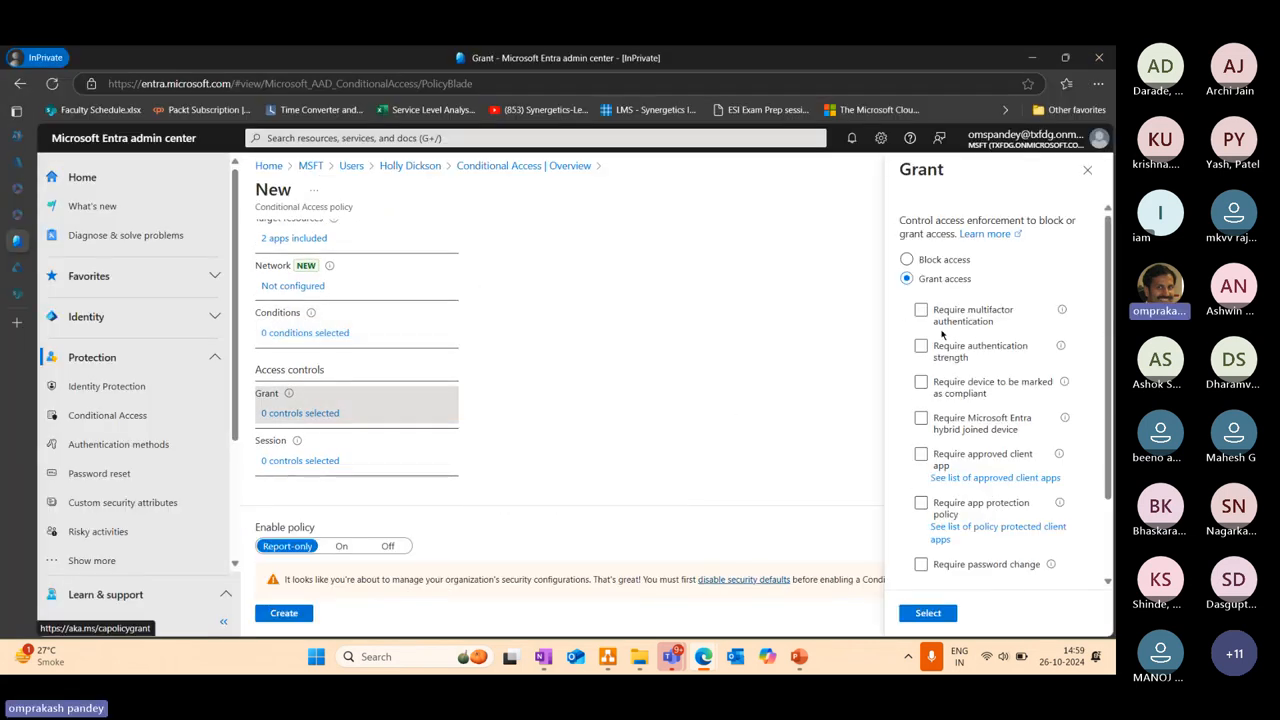
left_click(920, 308)
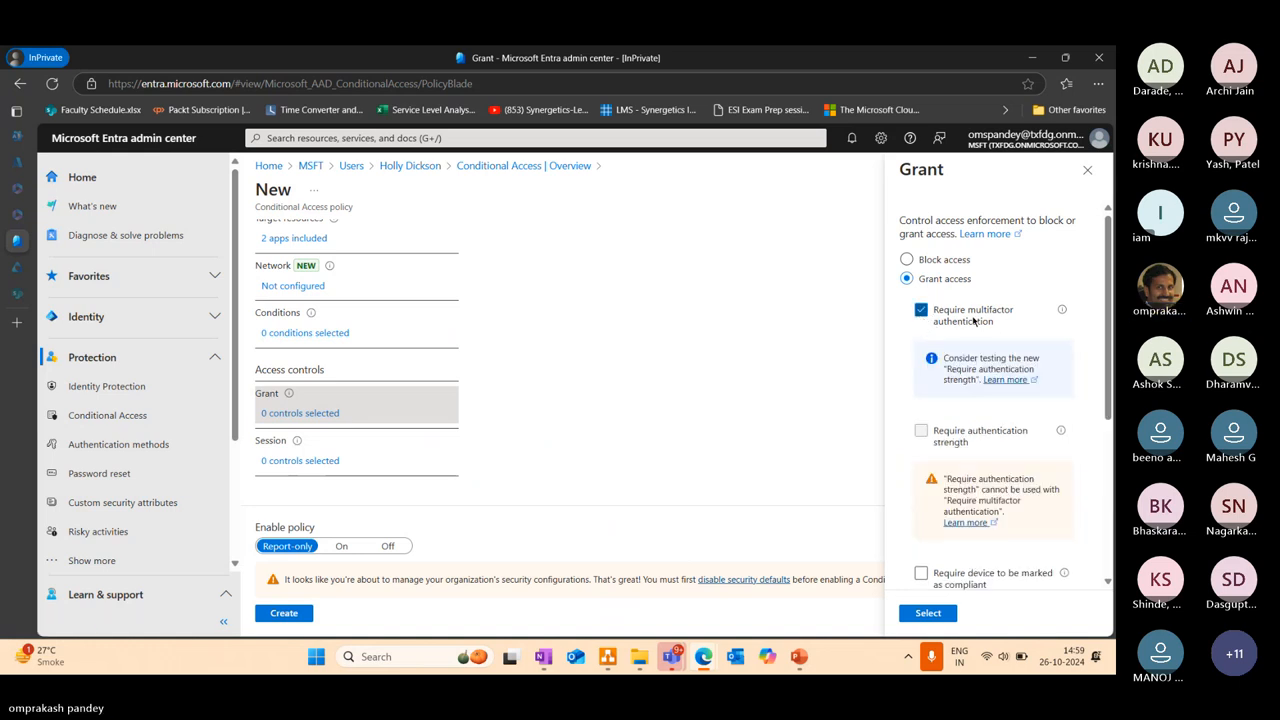
left_click(928, 612)
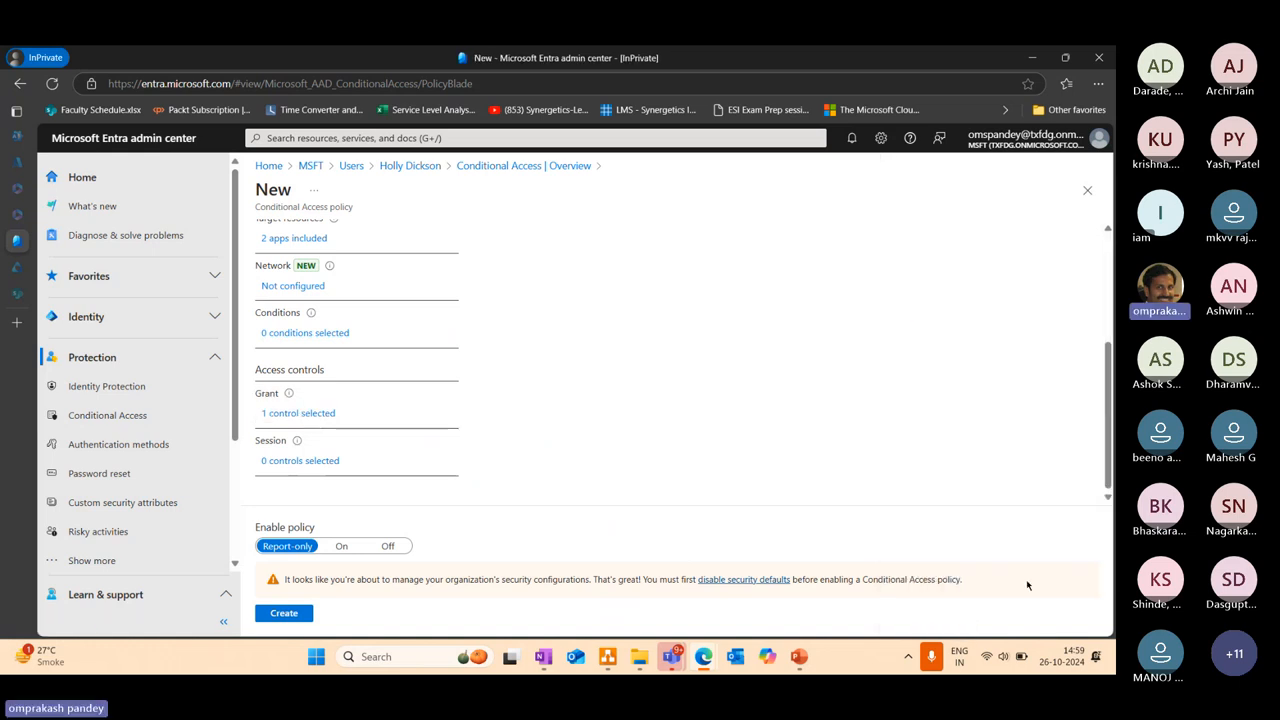
mouse_move(310, 328)
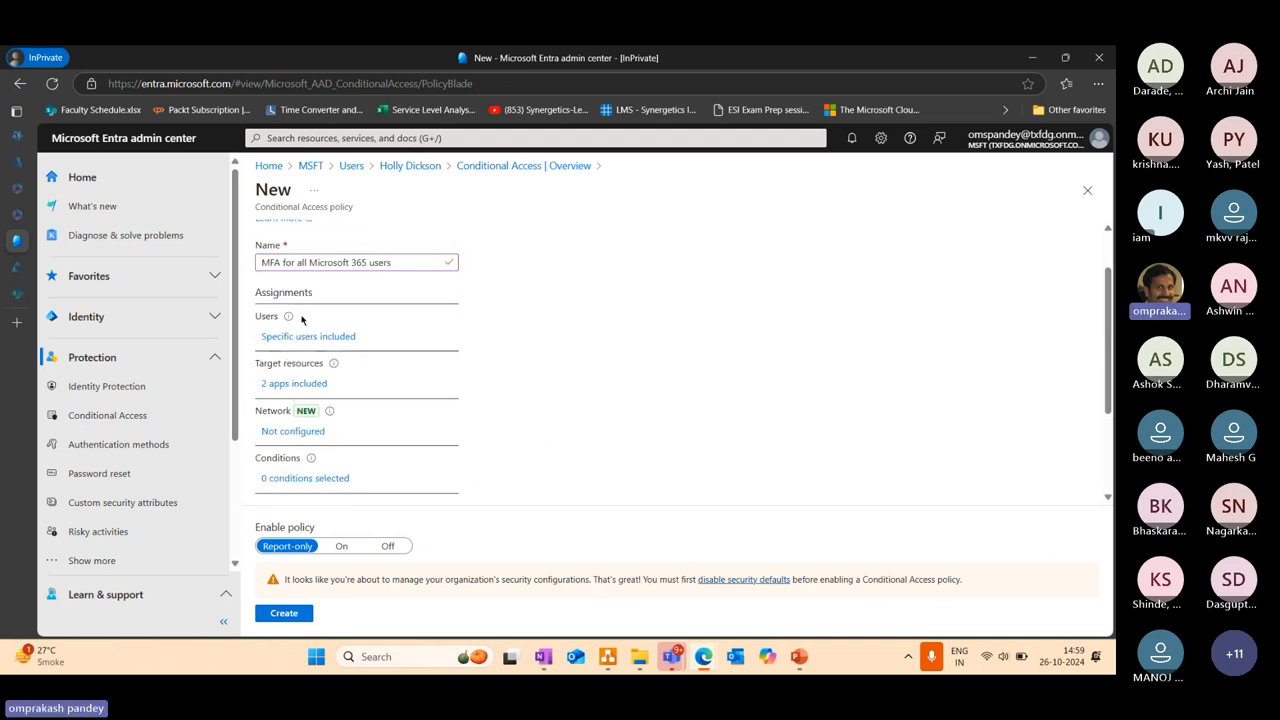
mouse_move(336, 348)
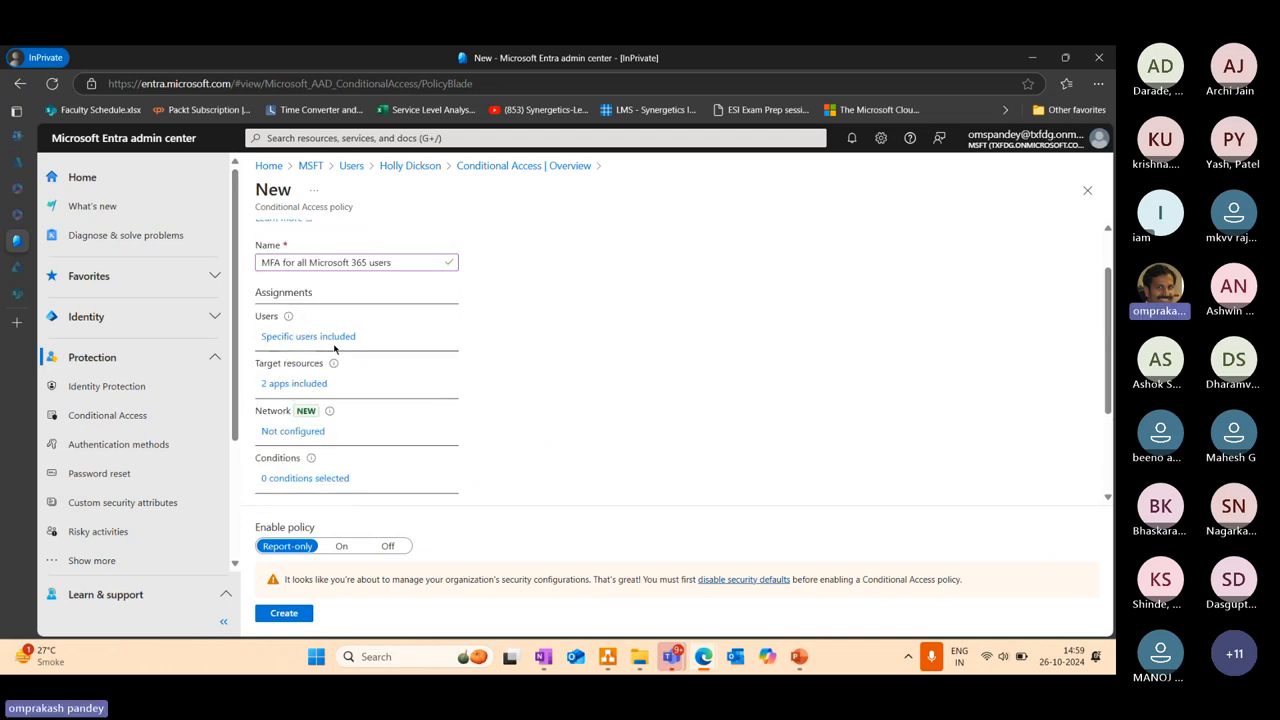
mouse_move(328, 410)
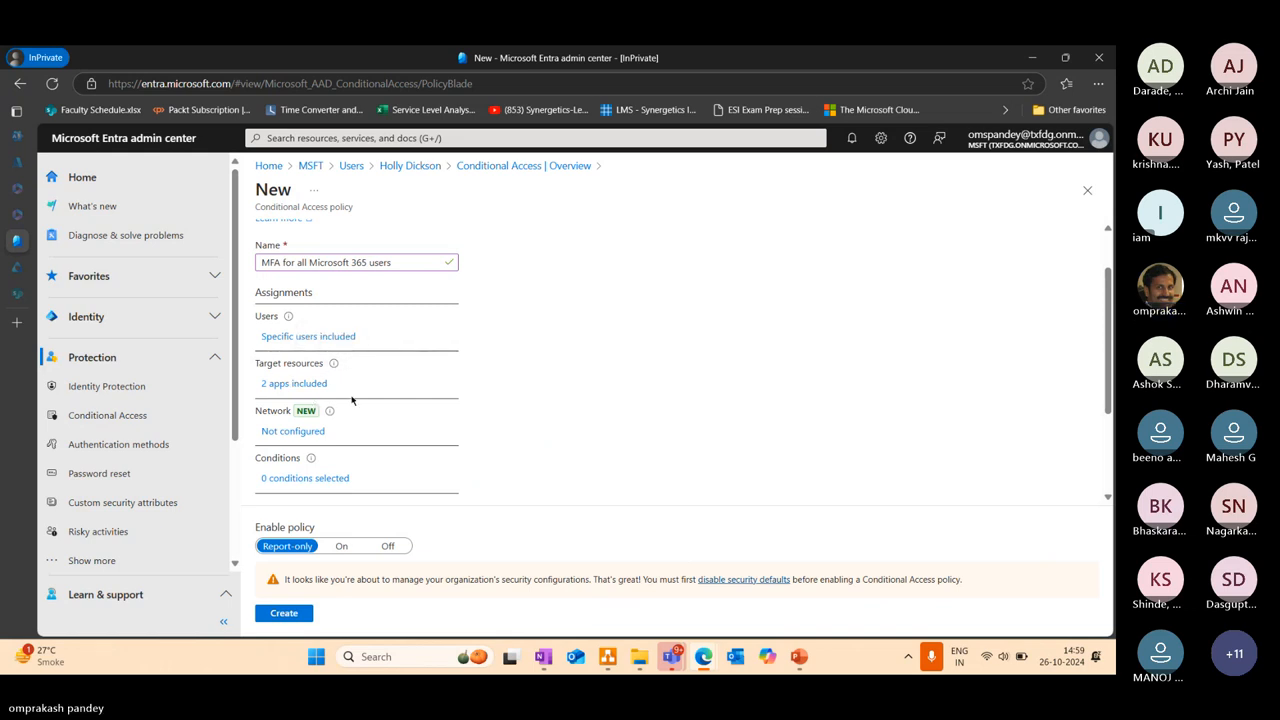
mouse_move(300, 384)
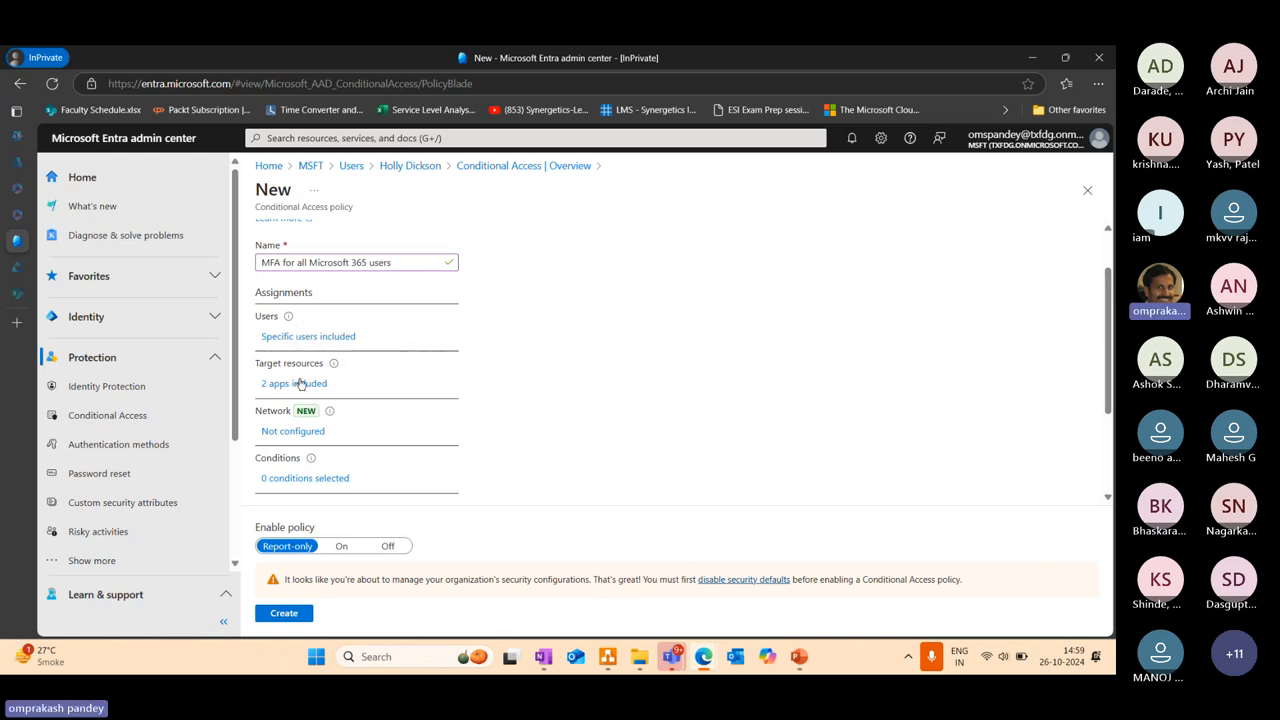
mouse_move(366, 390)
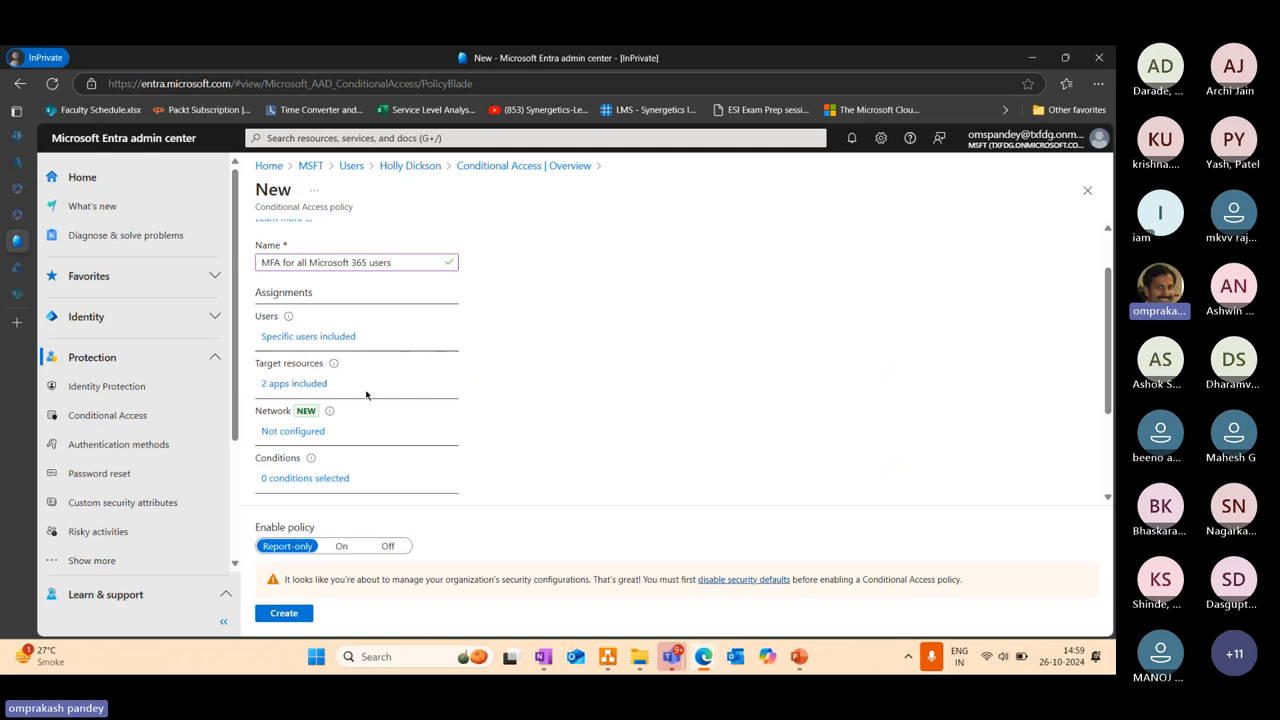
scroll("down", 3)
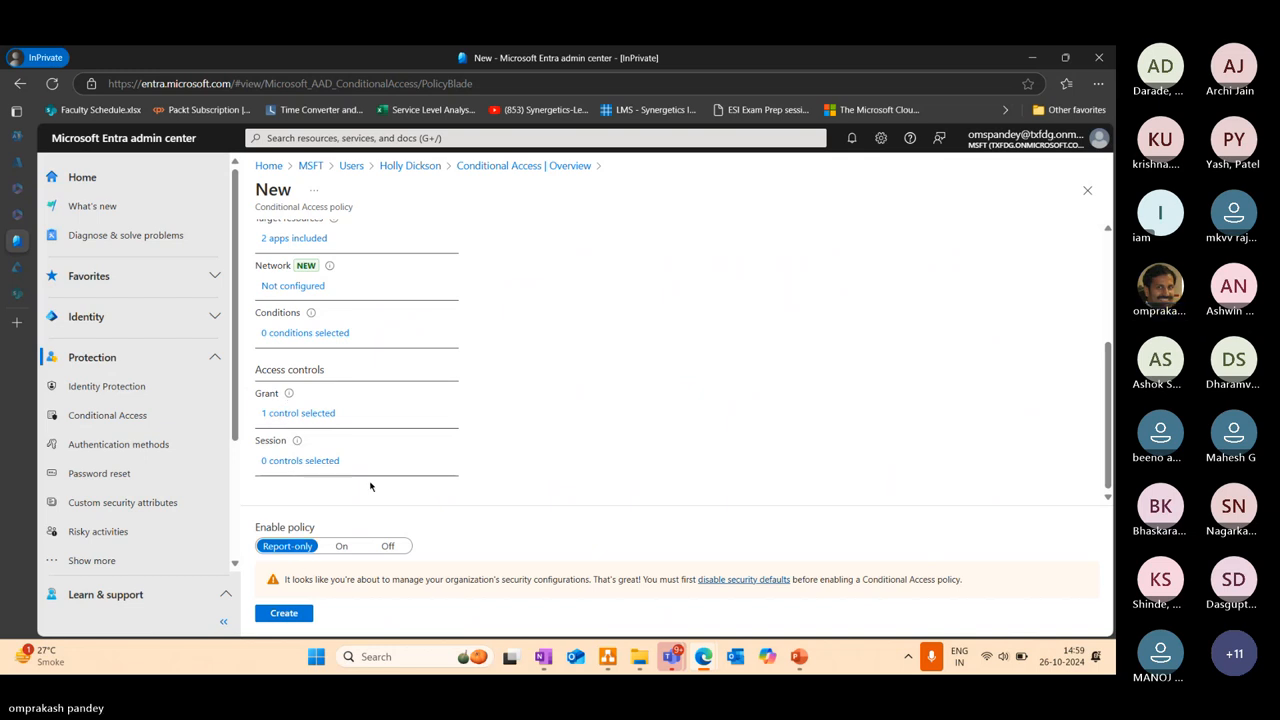
mouse_move(284, 644)
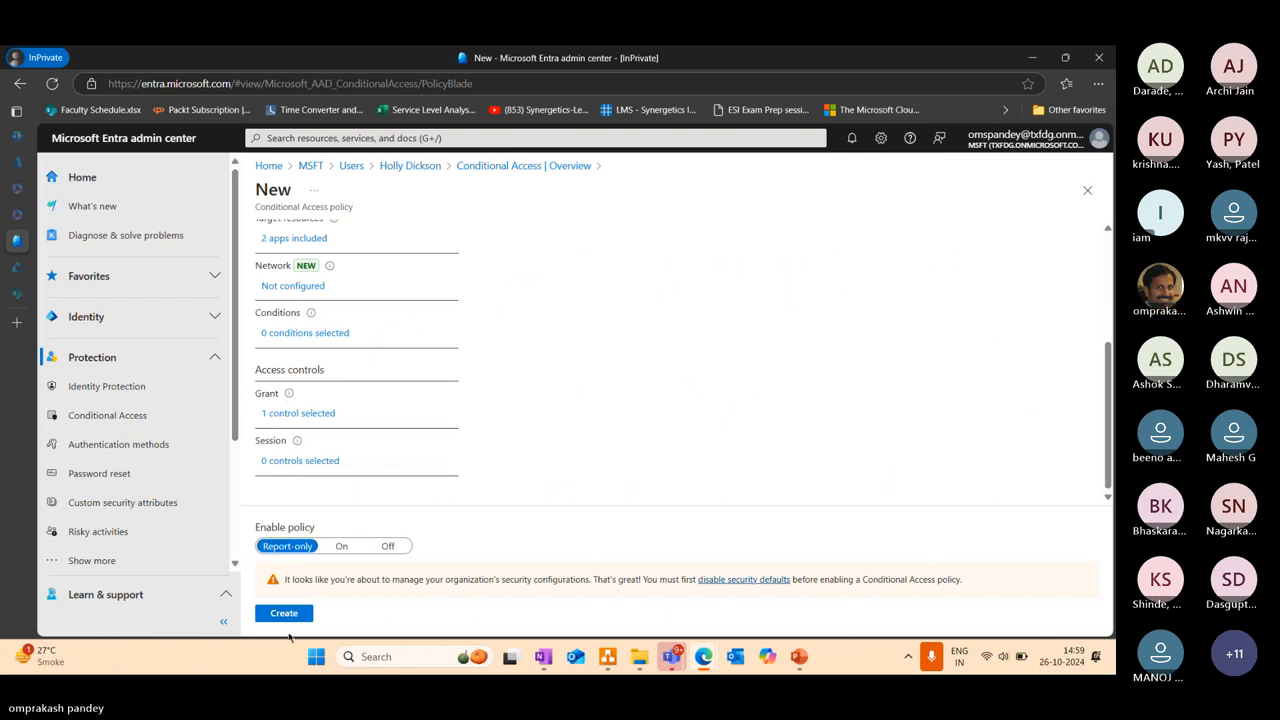
left_click(284, 612)
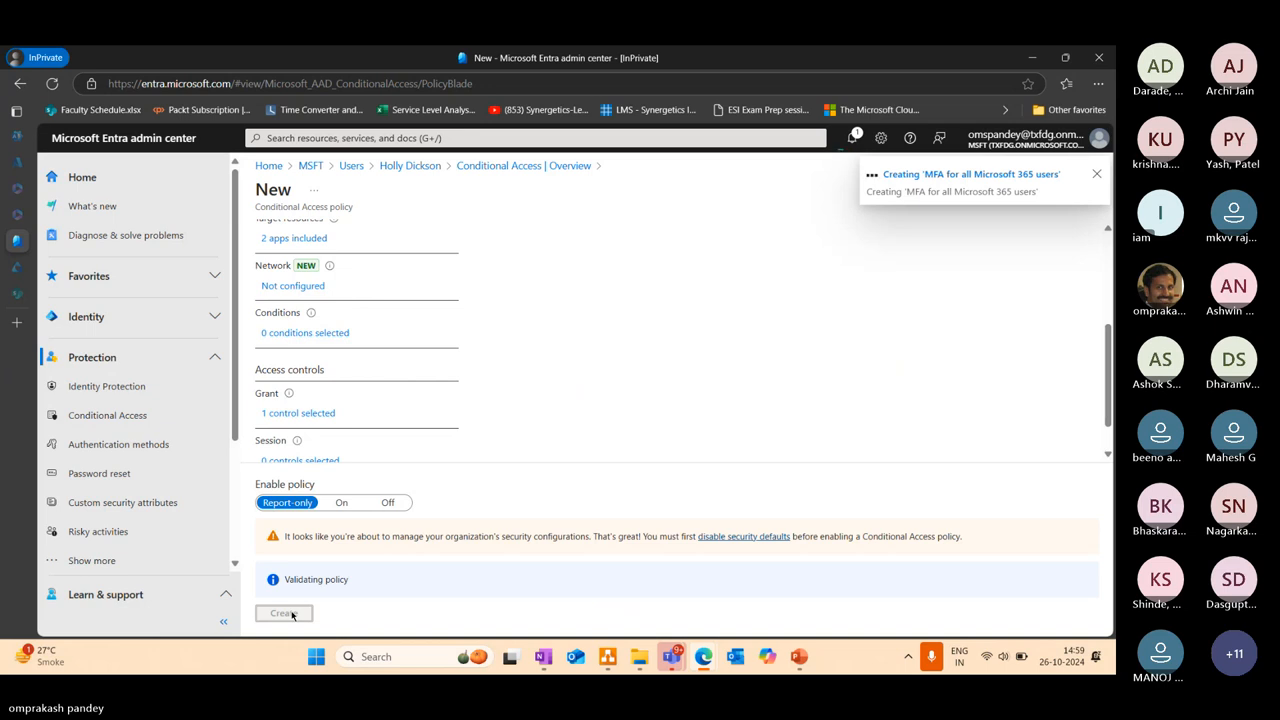
Step: Dismiss the creation notification, check the GitHub lab steps, and start a new InPrivate window
left_click(284, 612)
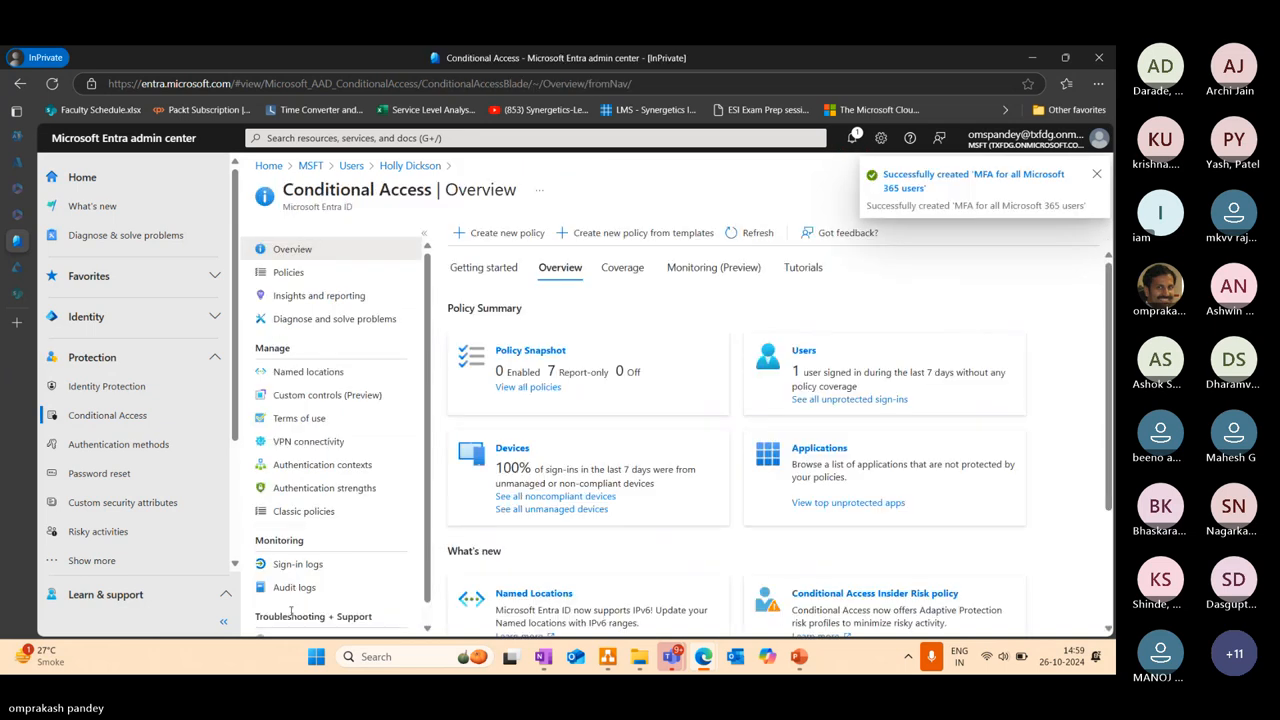
left_click(1096, 174)
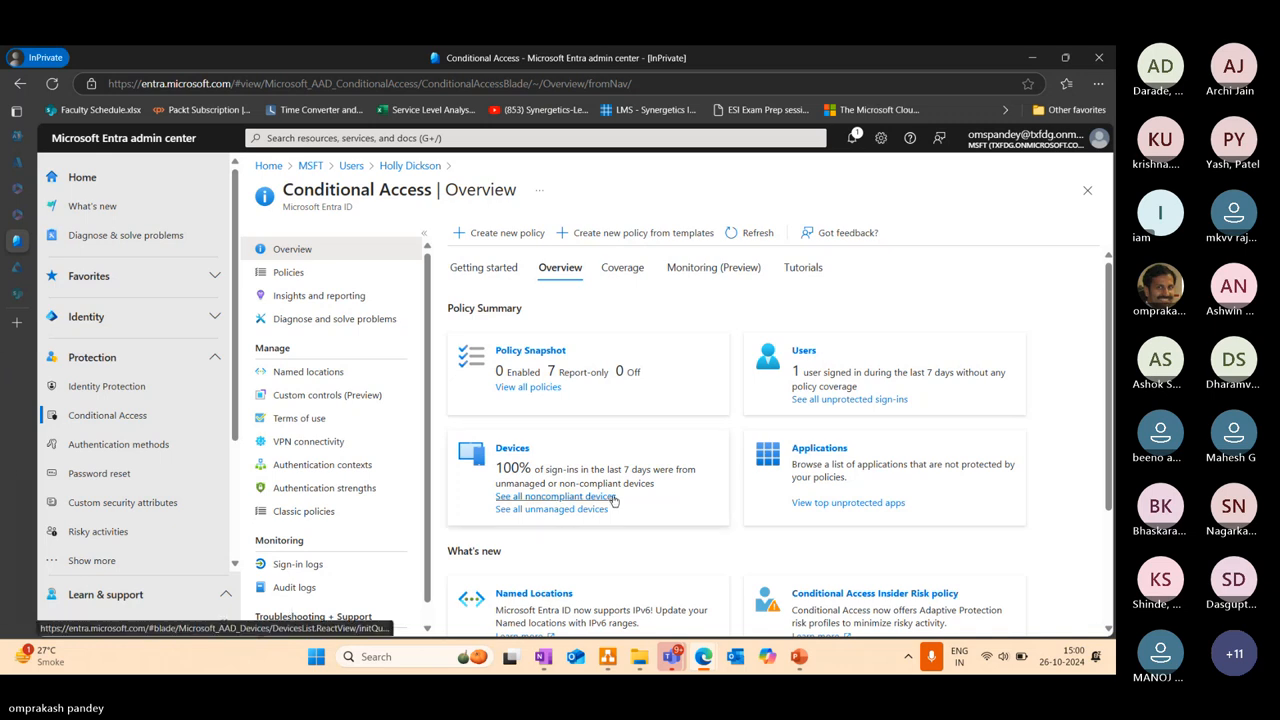
key("alt+tab")
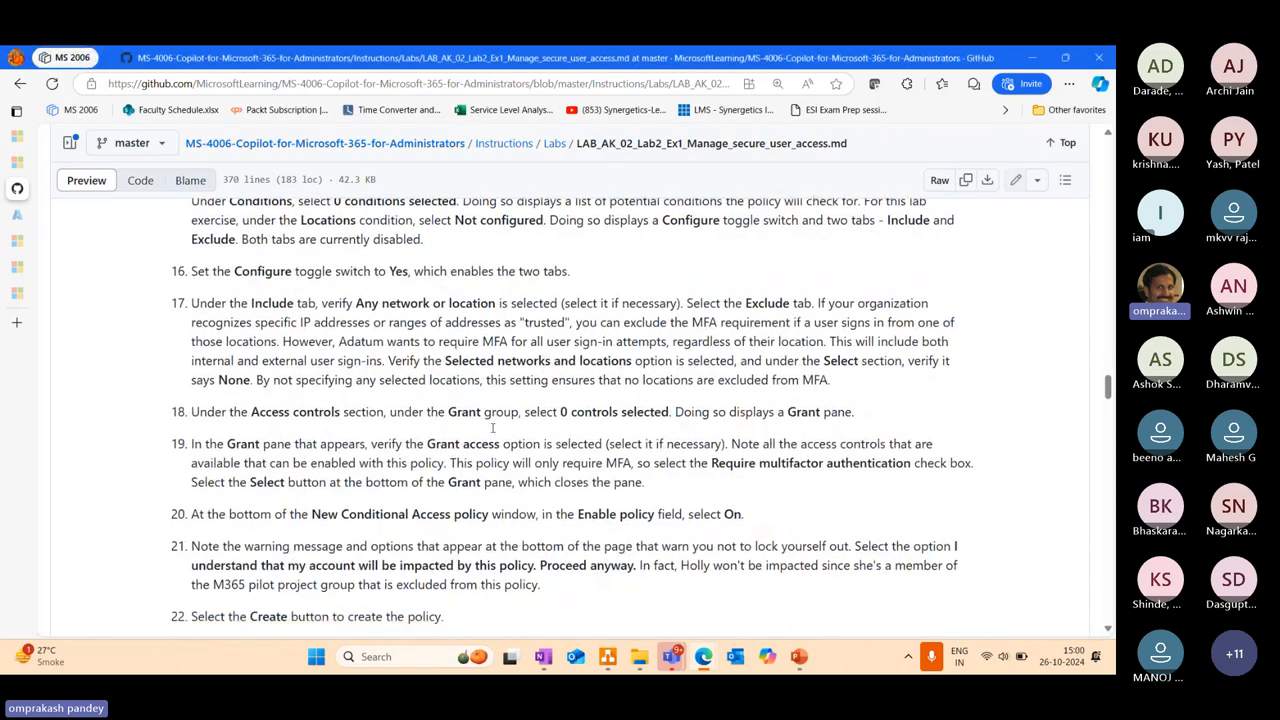
scroll("down", 3)
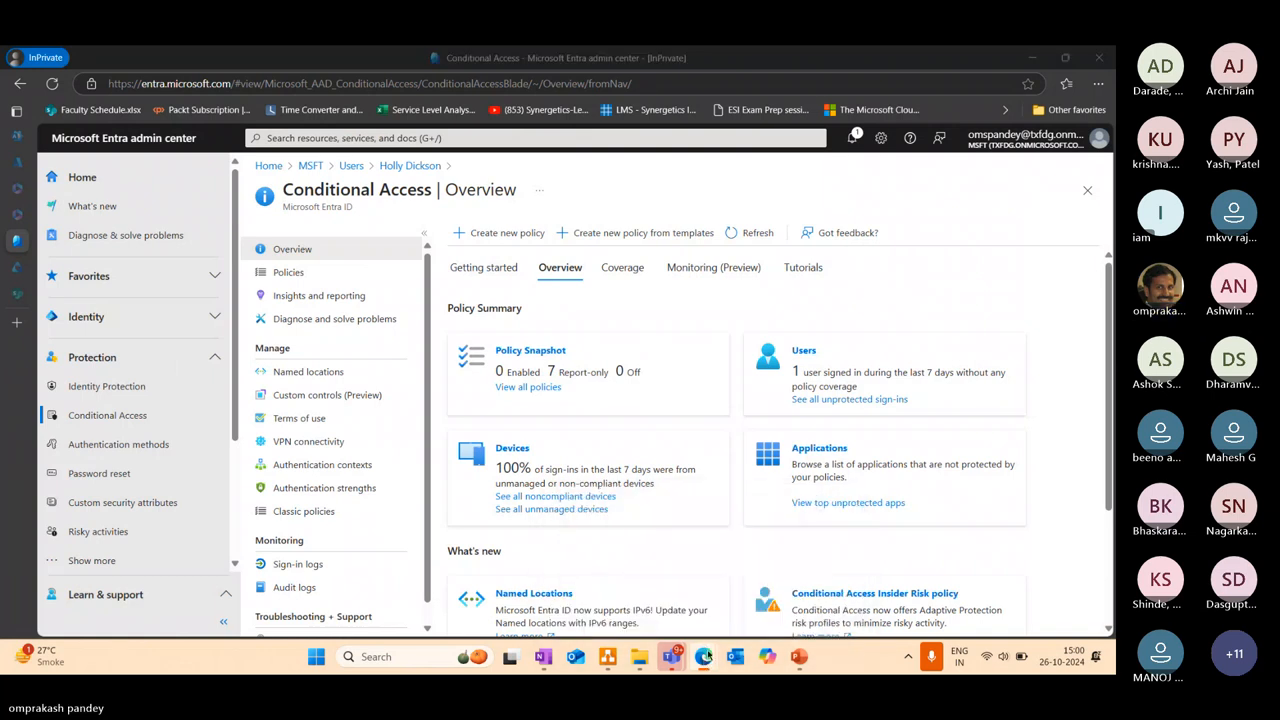
right_click(704, 656)
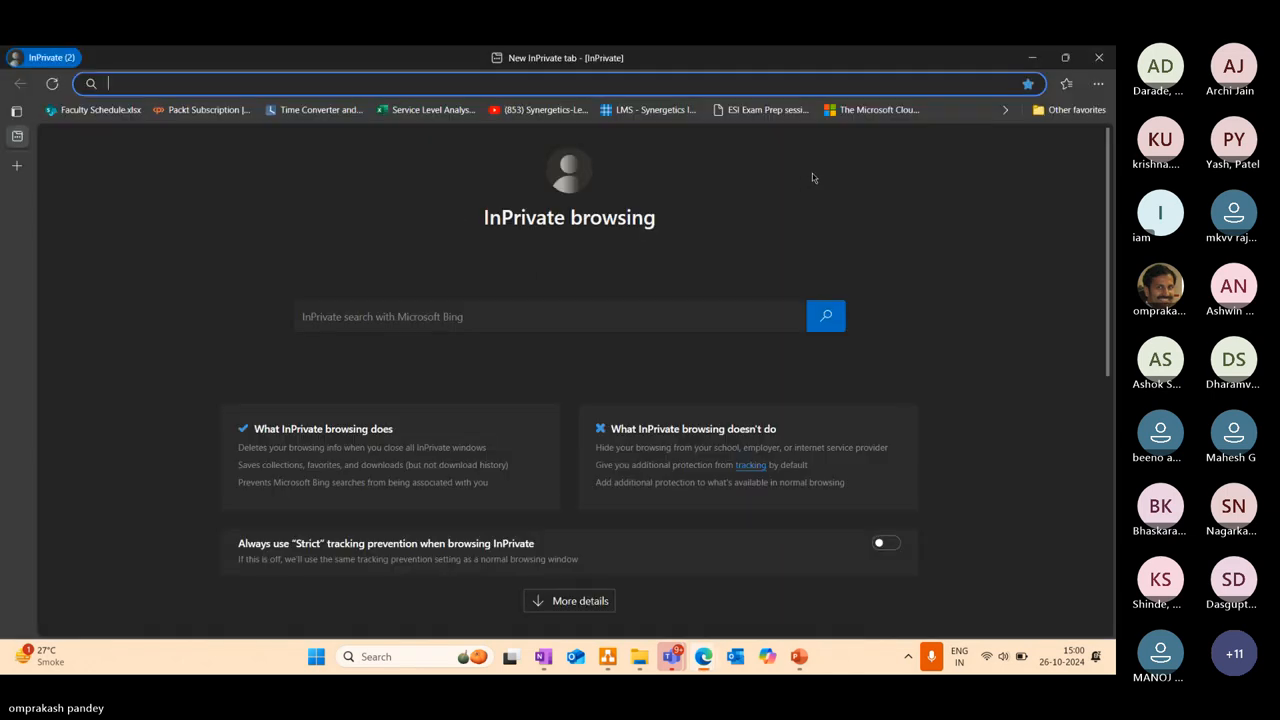
type("ad")
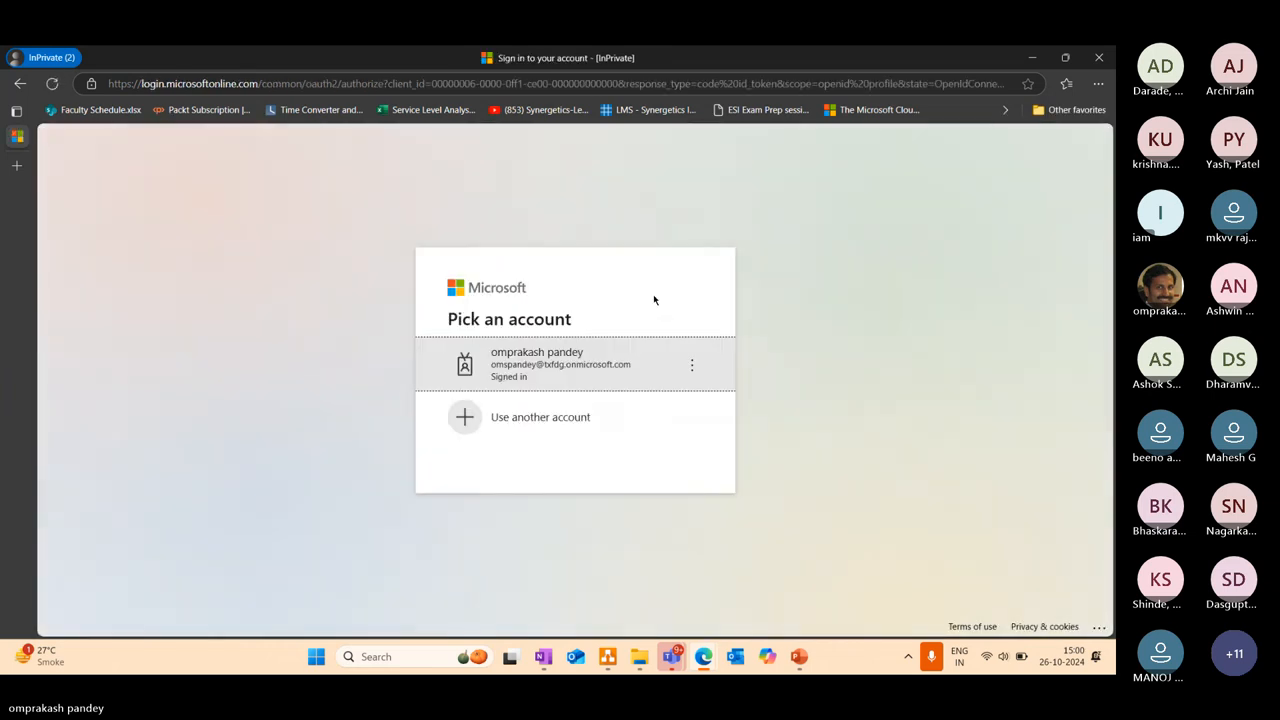
left_click(540, 418)
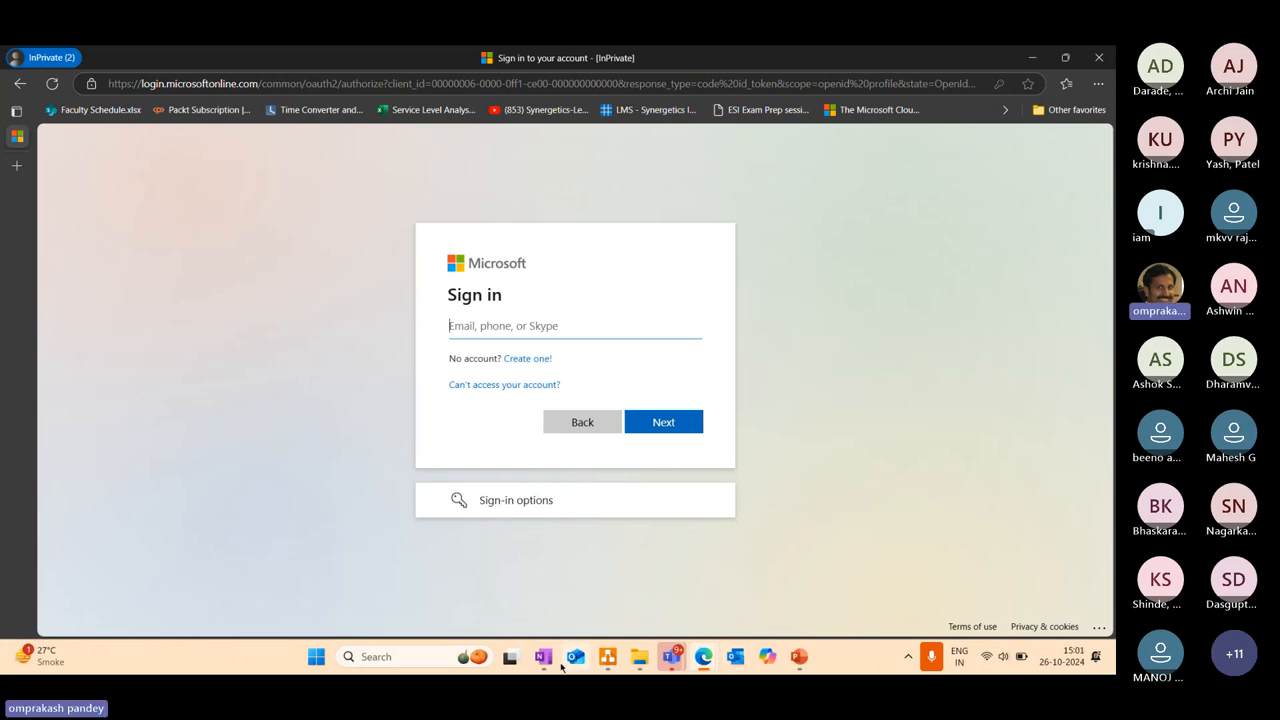
left_click(542, 656)
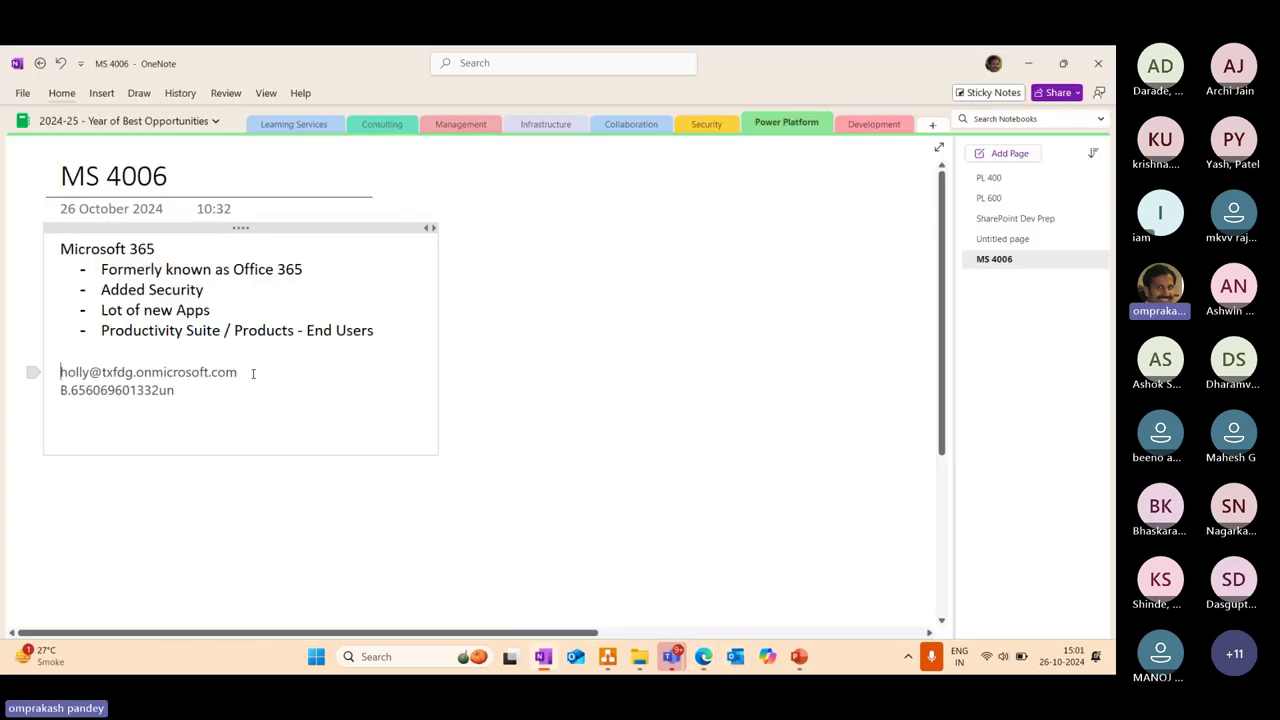
double_click(148, 372)
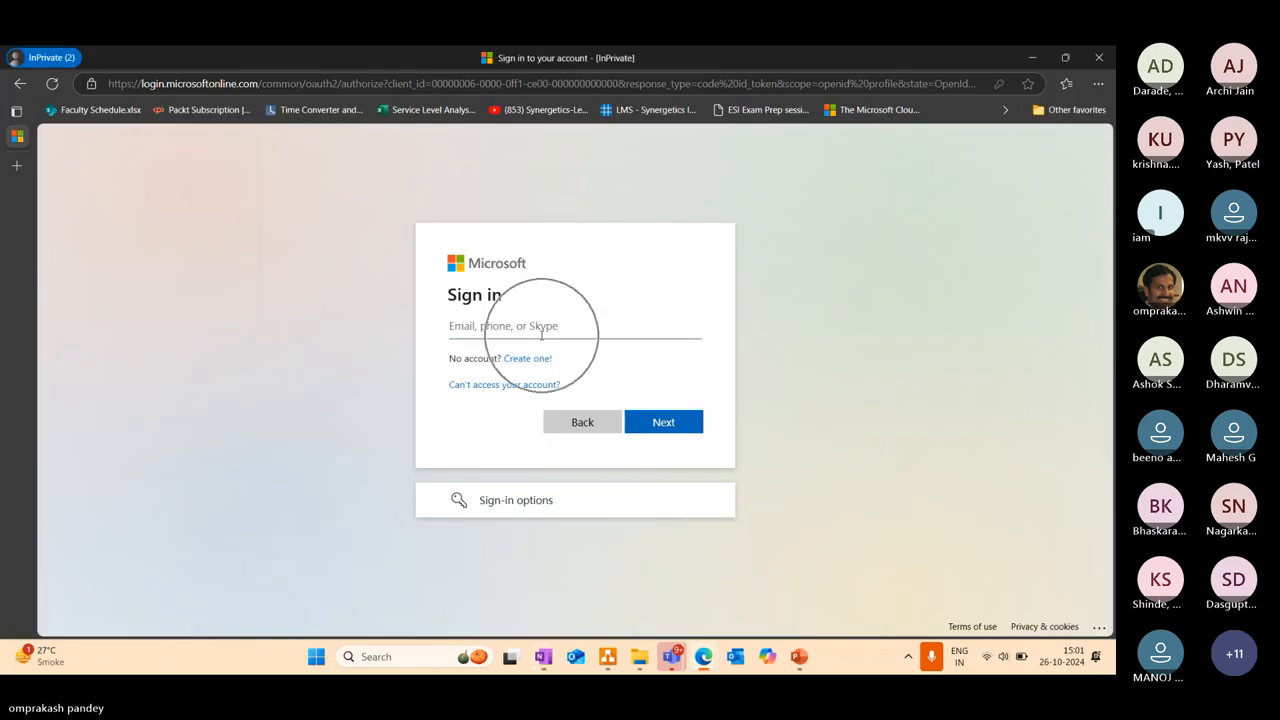
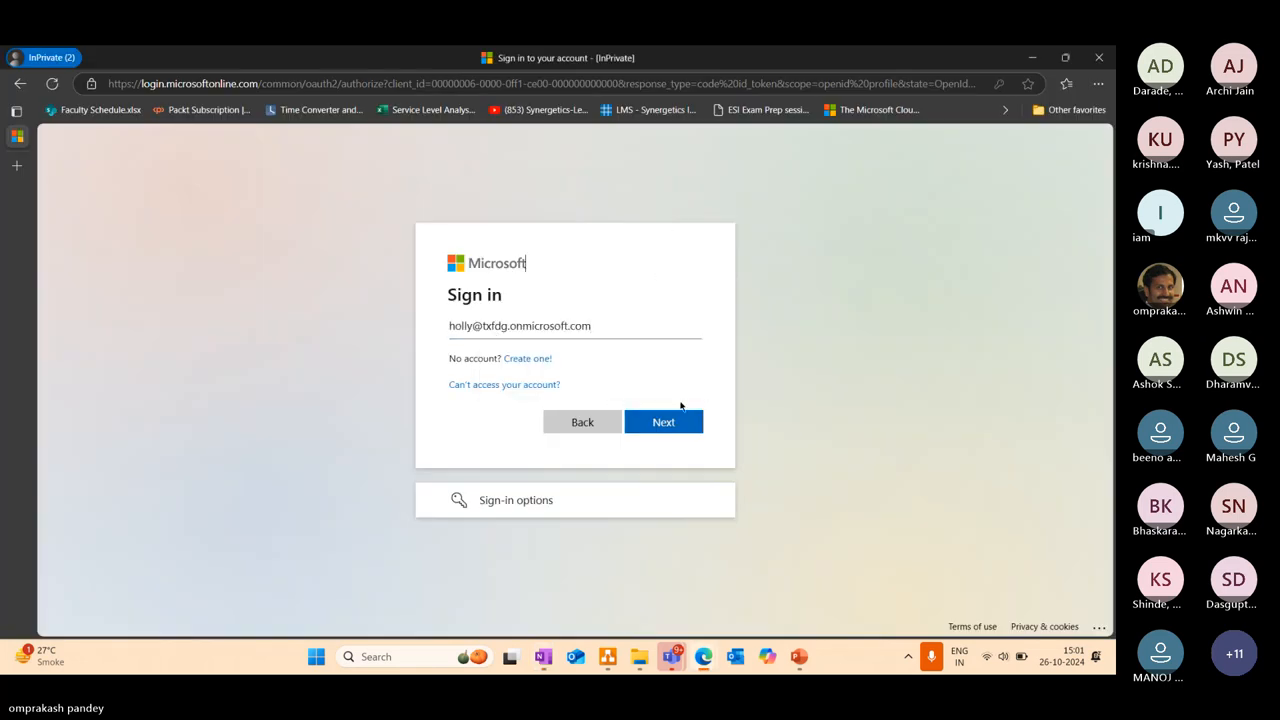
left_click(664, 422)
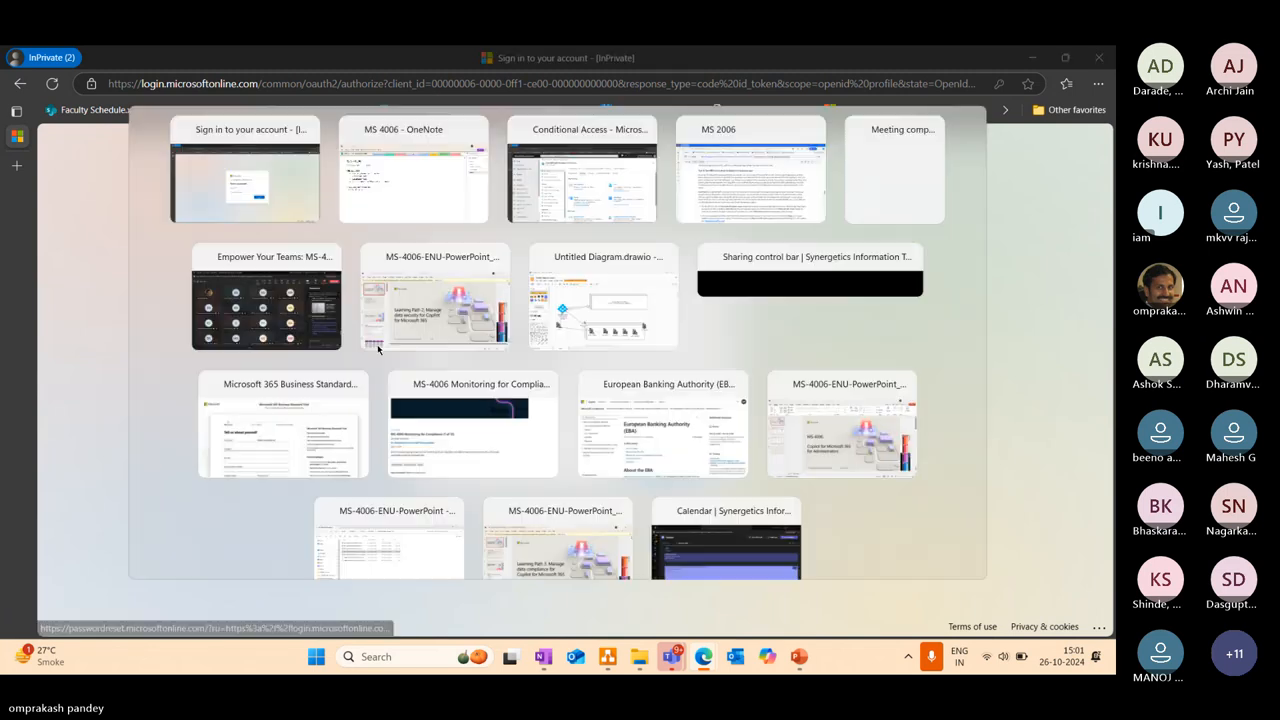
Step: Enter Holly's password, sign in, and choose Ask later on the MFA setup prompt
left_click(412, 170)
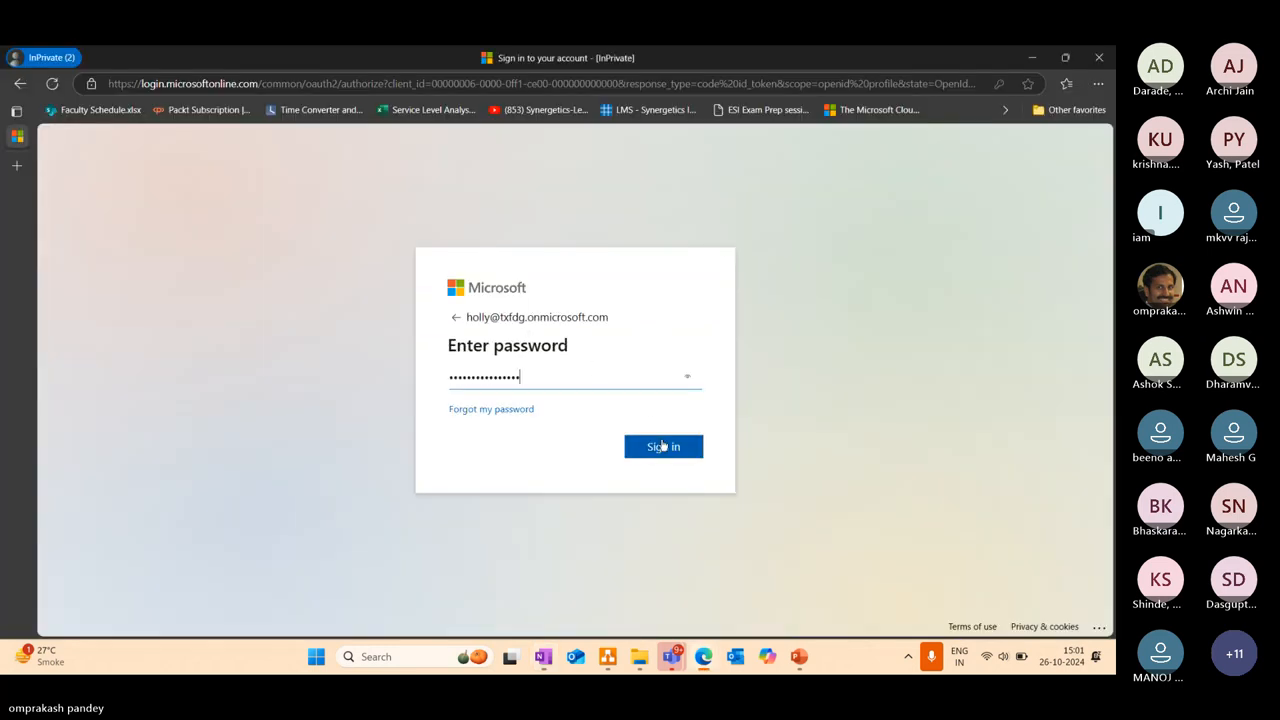
left_click(664, 446)
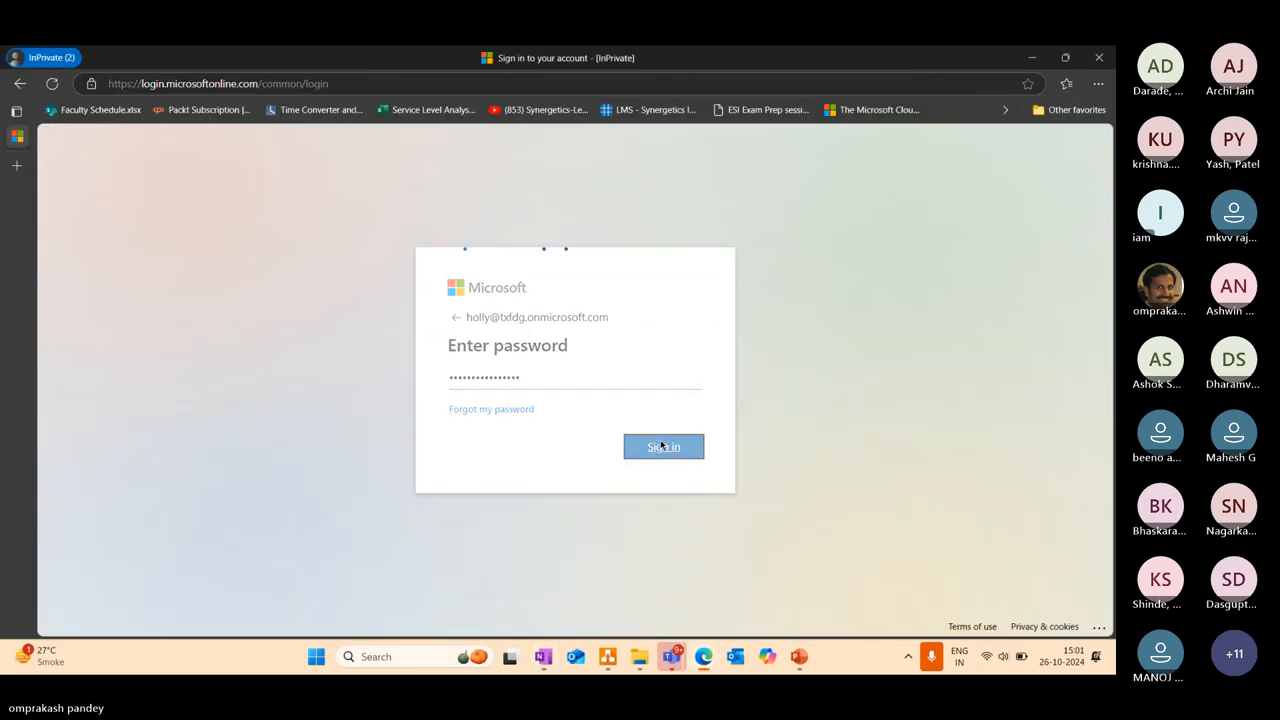
left_click(664, 446)
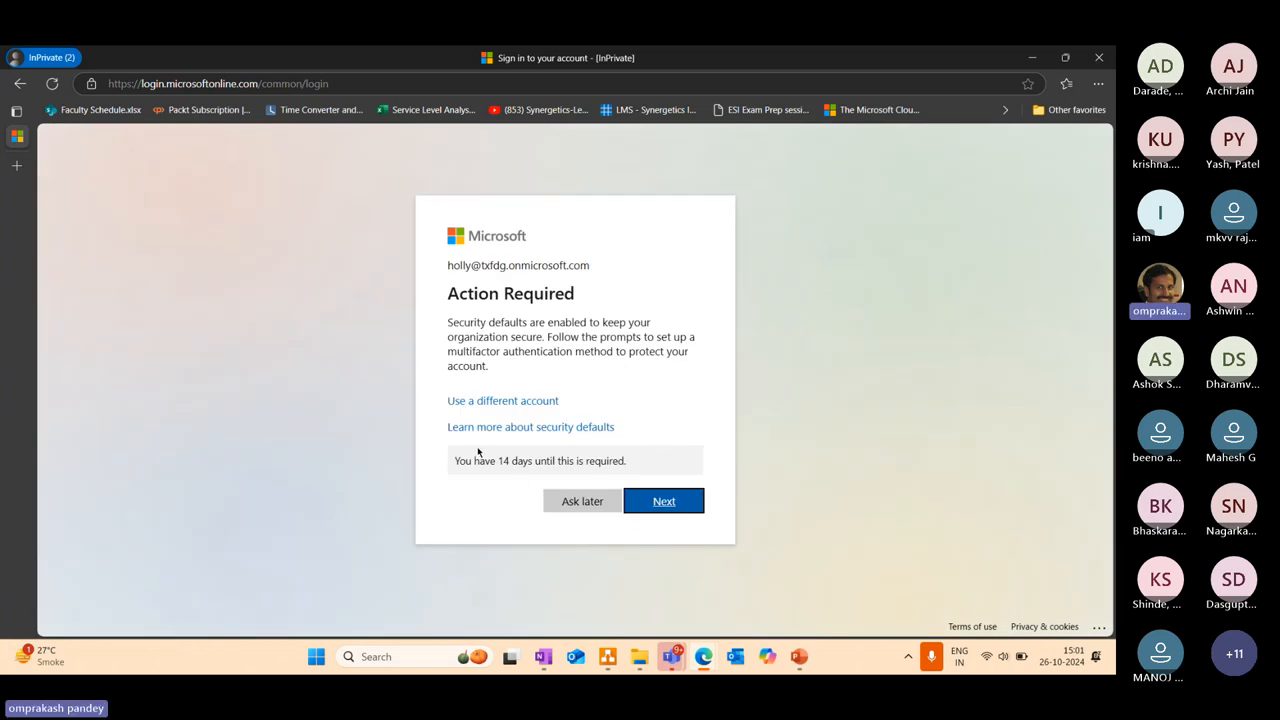
mouse_move(600, 480)
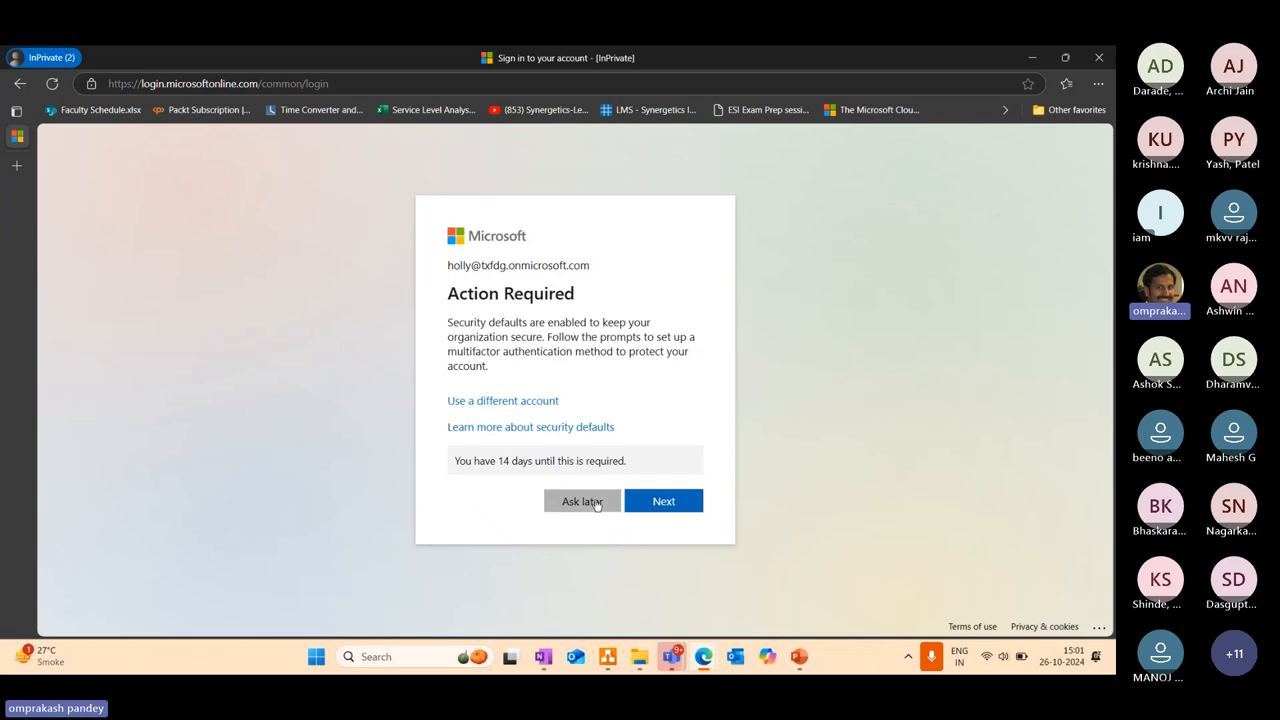
left_click(580, 500)
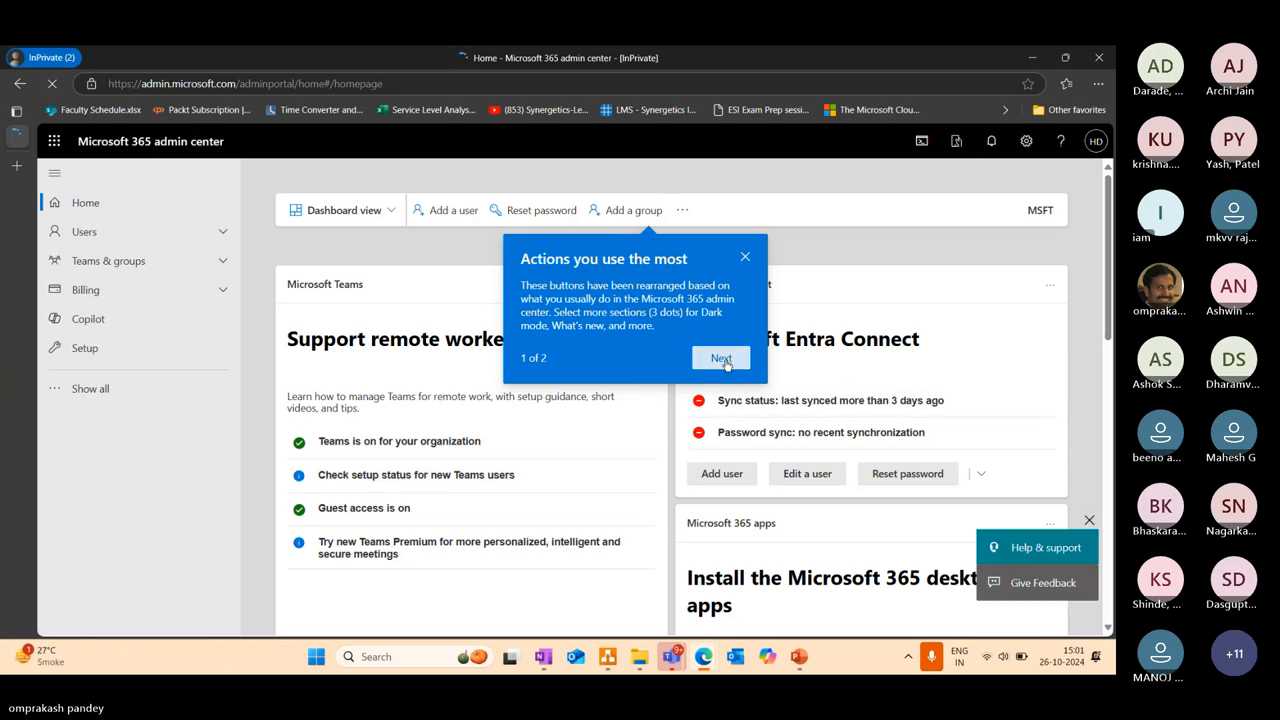
Step: Dismiss the home page tour, sign Holly out from the account menu, and close the InPrivate window
left_click(720, 358)
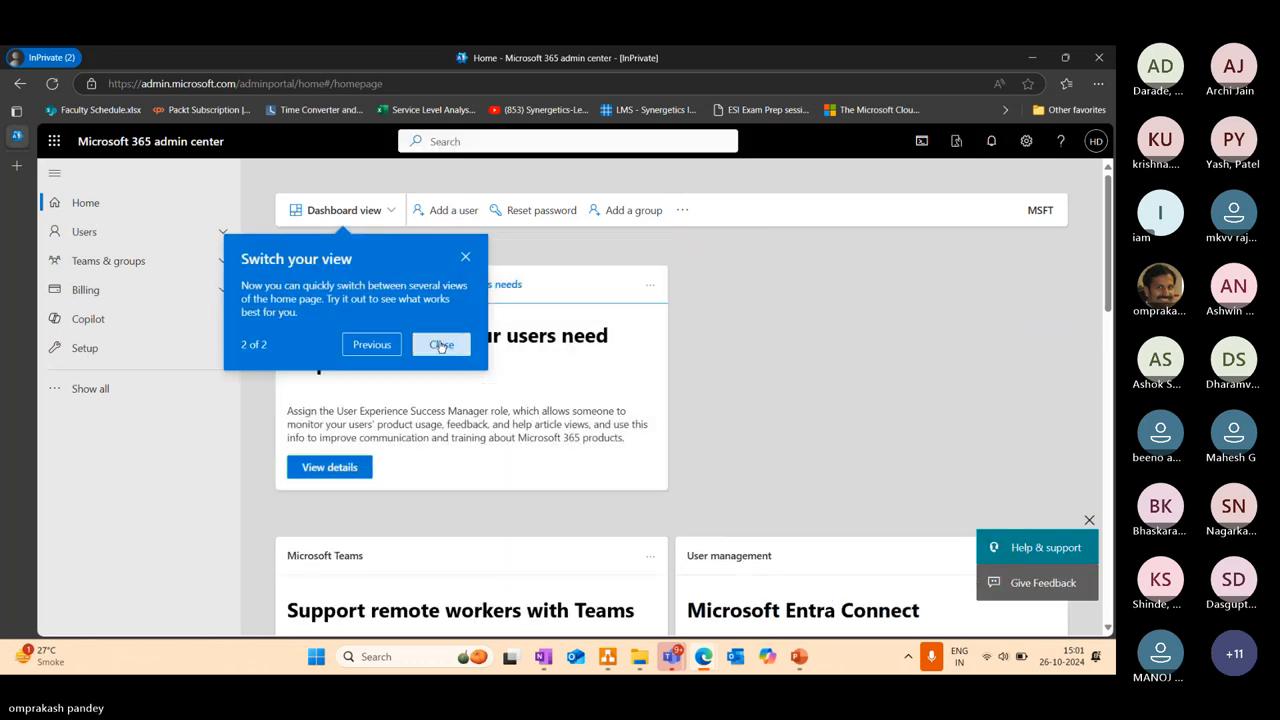
left_click(440, 344)
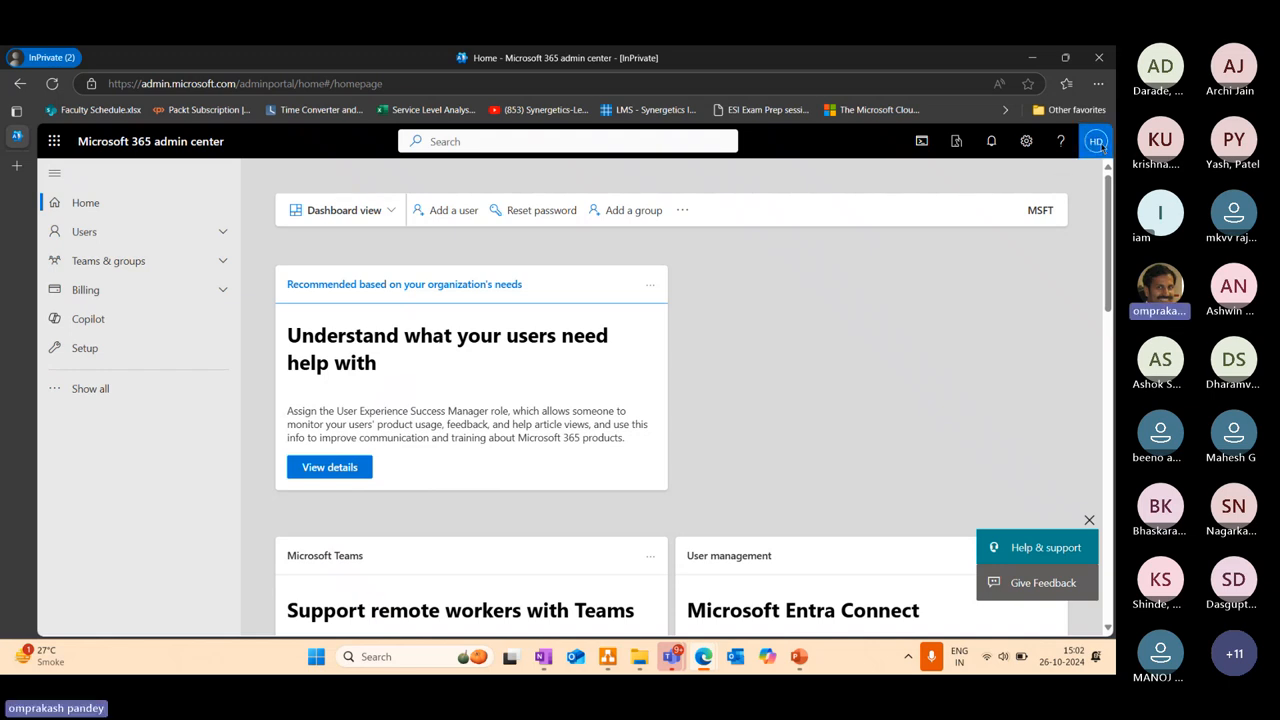
left_click(1096, 140)
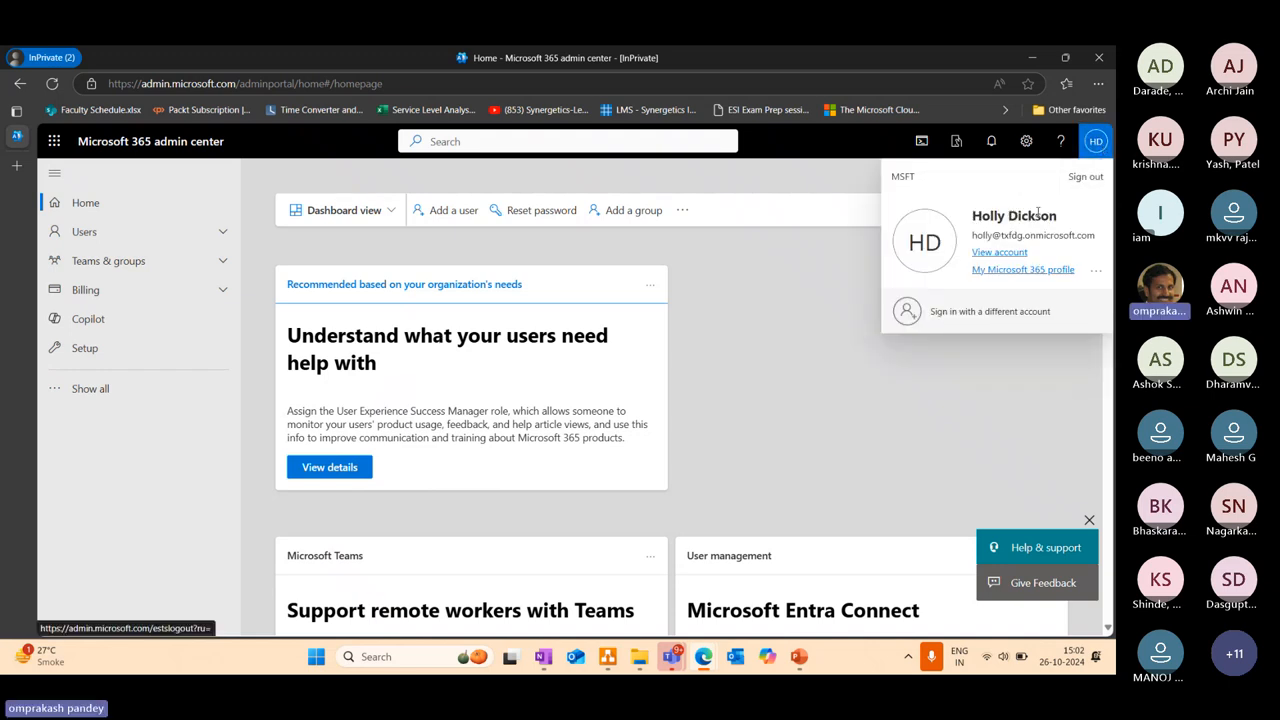
mouse_move(1080, 186)
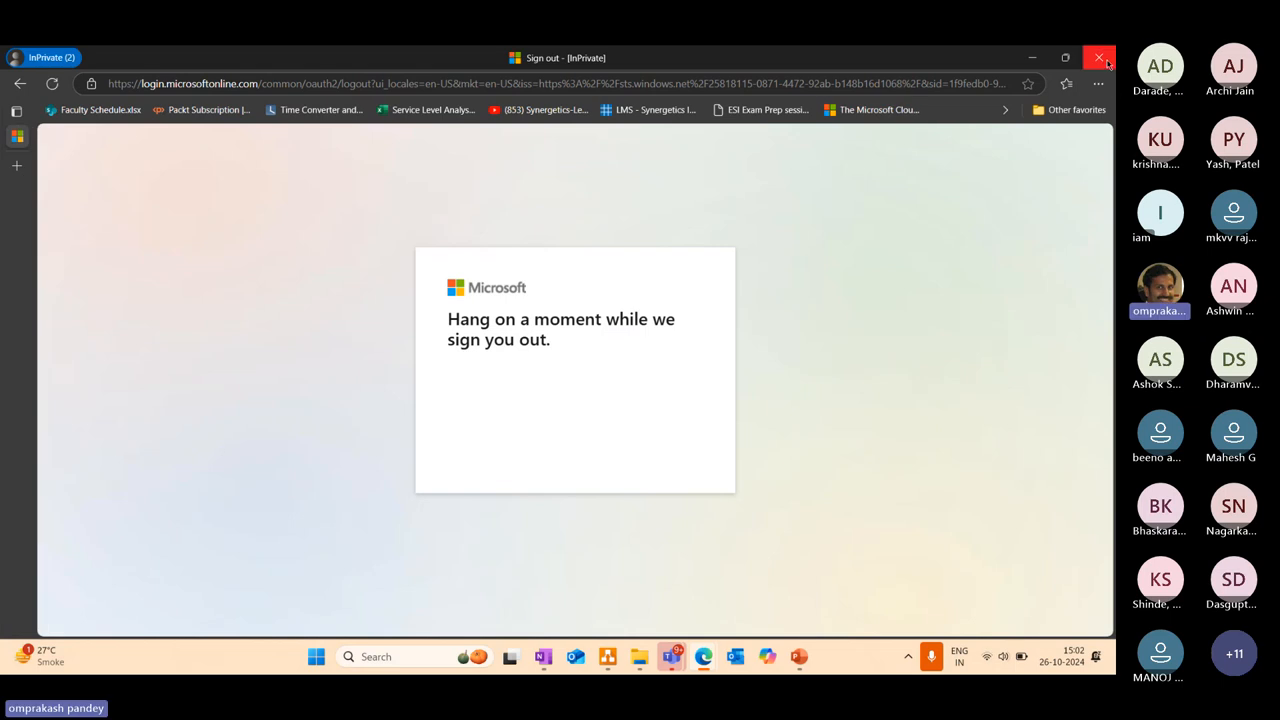
left_click(1096, 56)
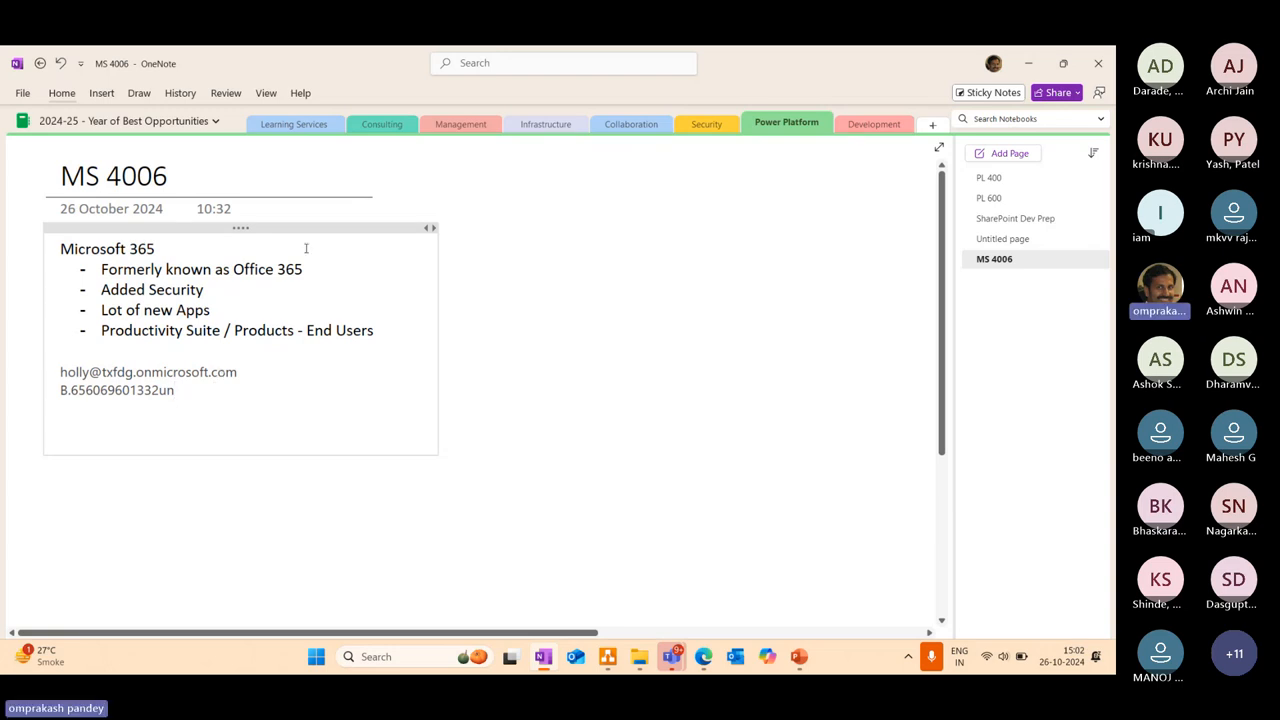
Step: Scroll the GitHub lab guide to Task 5 and select the word Lockout in its heading
left_click(176, 390)
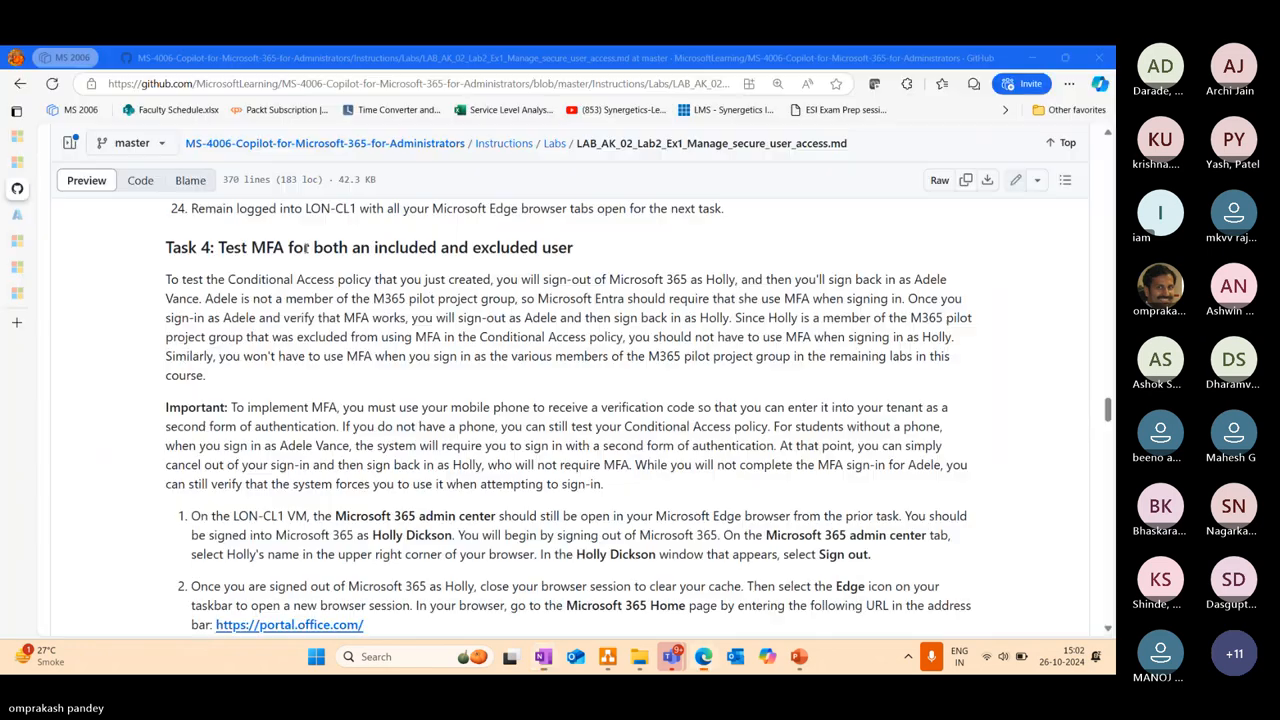
scroll("down", 3)
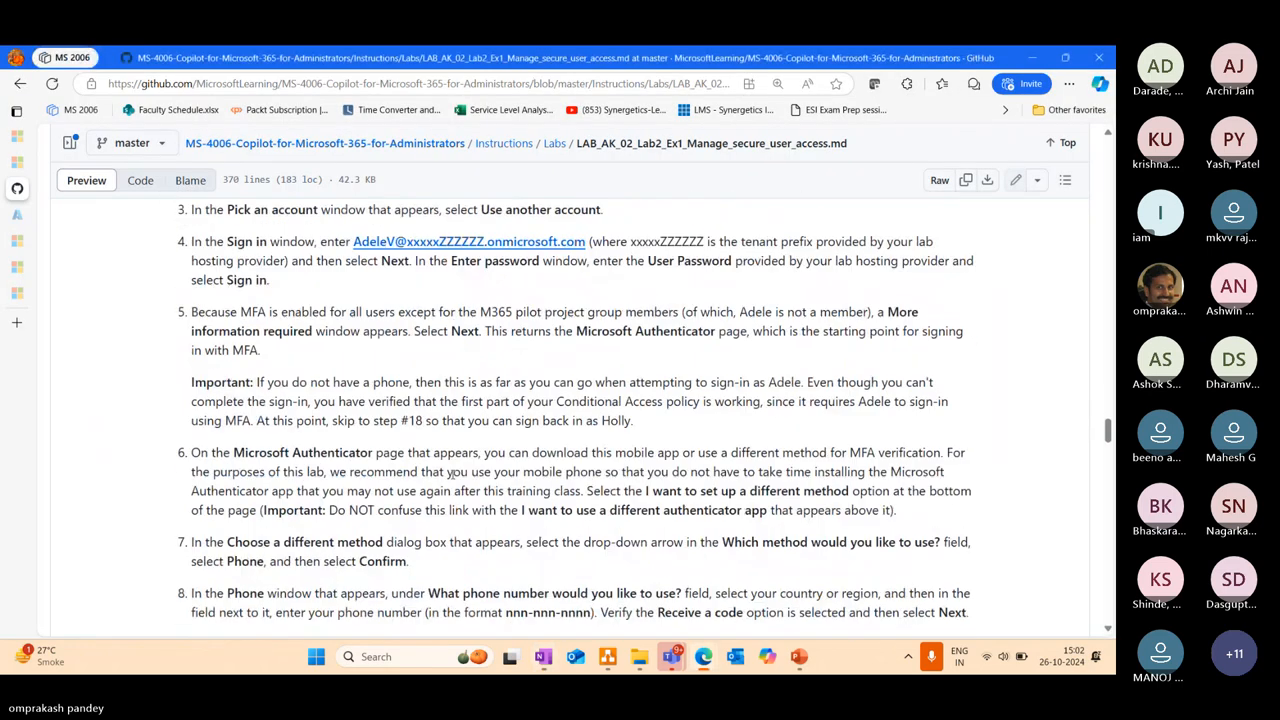
scroll("down", 3)
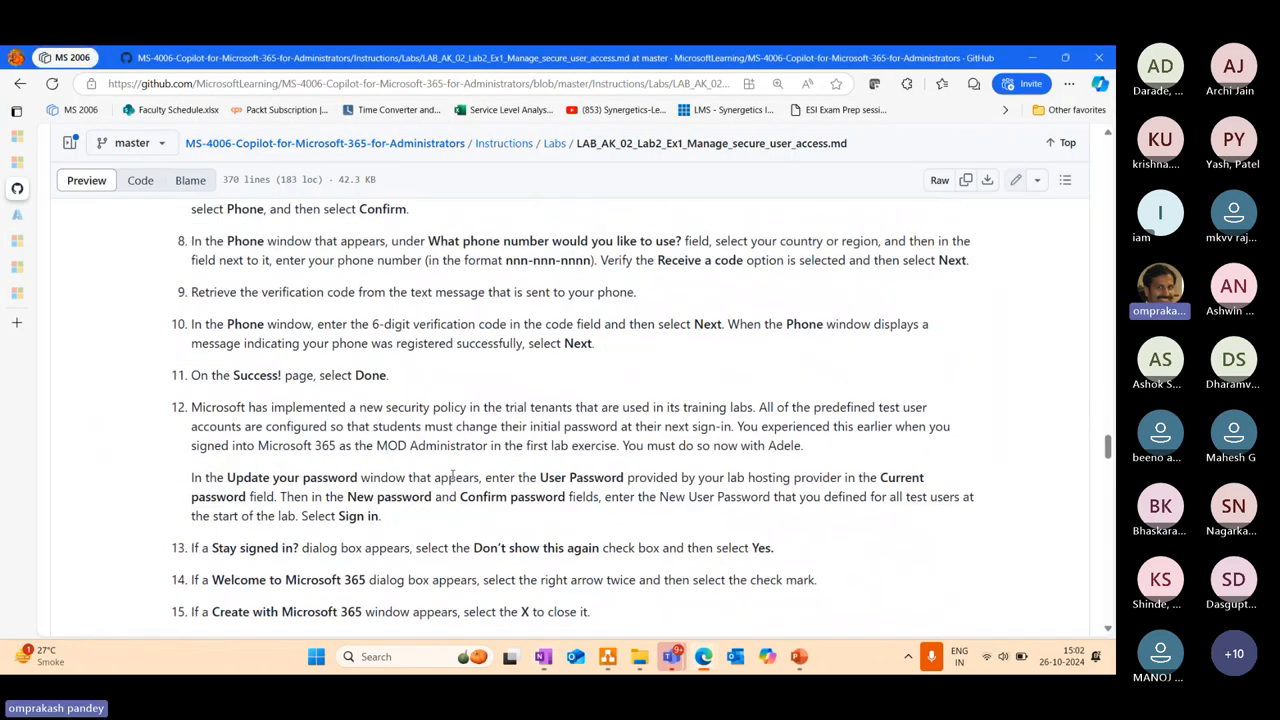
scroll("down", 3)
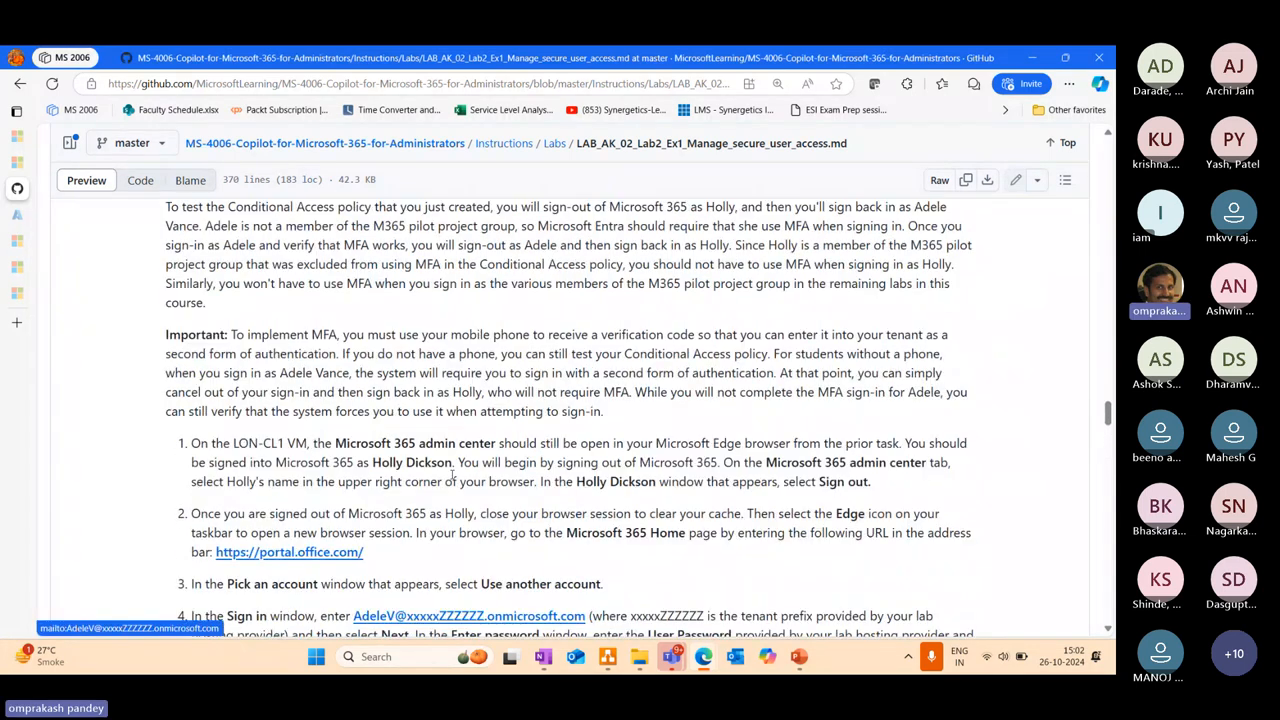
scroll("down", 3)
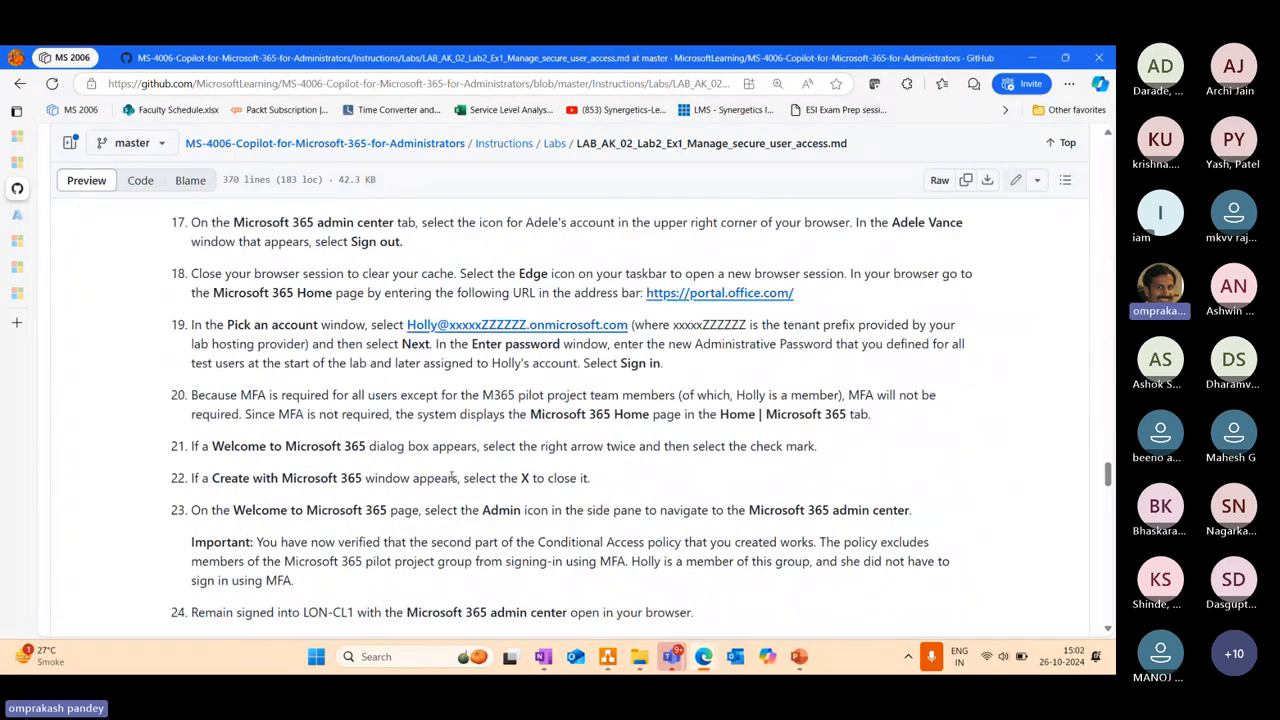
scroll("down", 3)
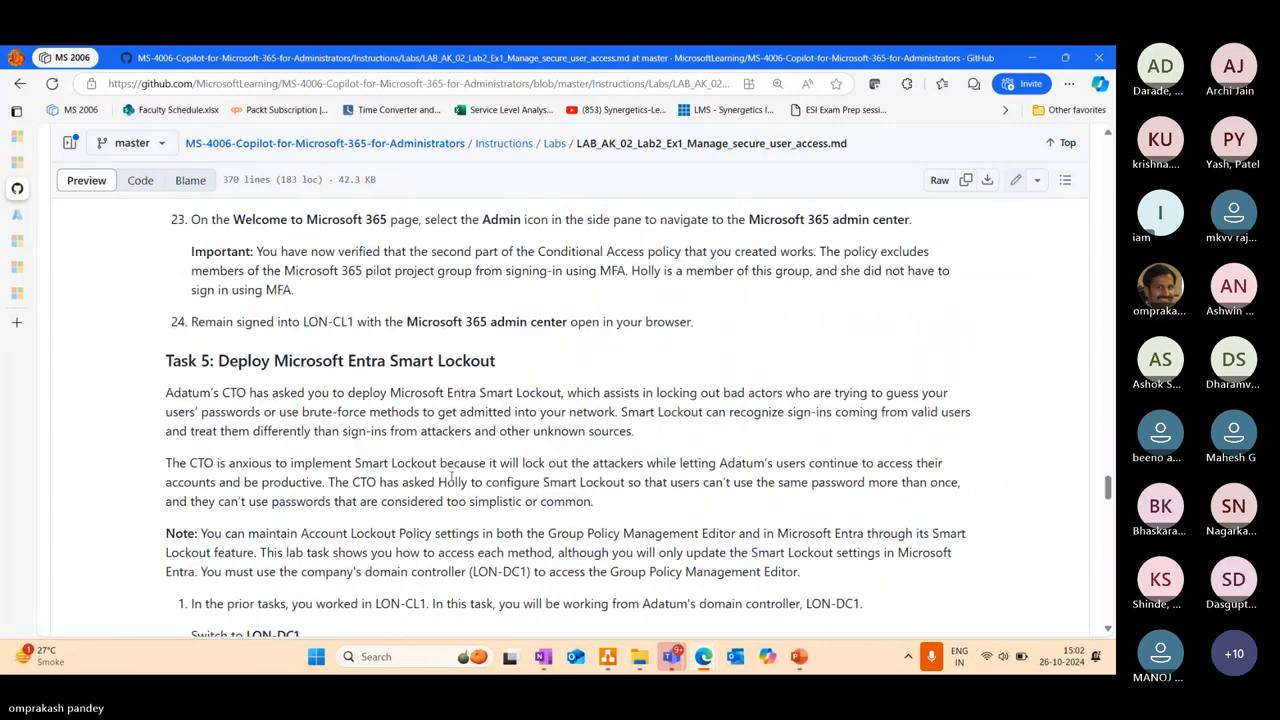
scroll("down", 3)
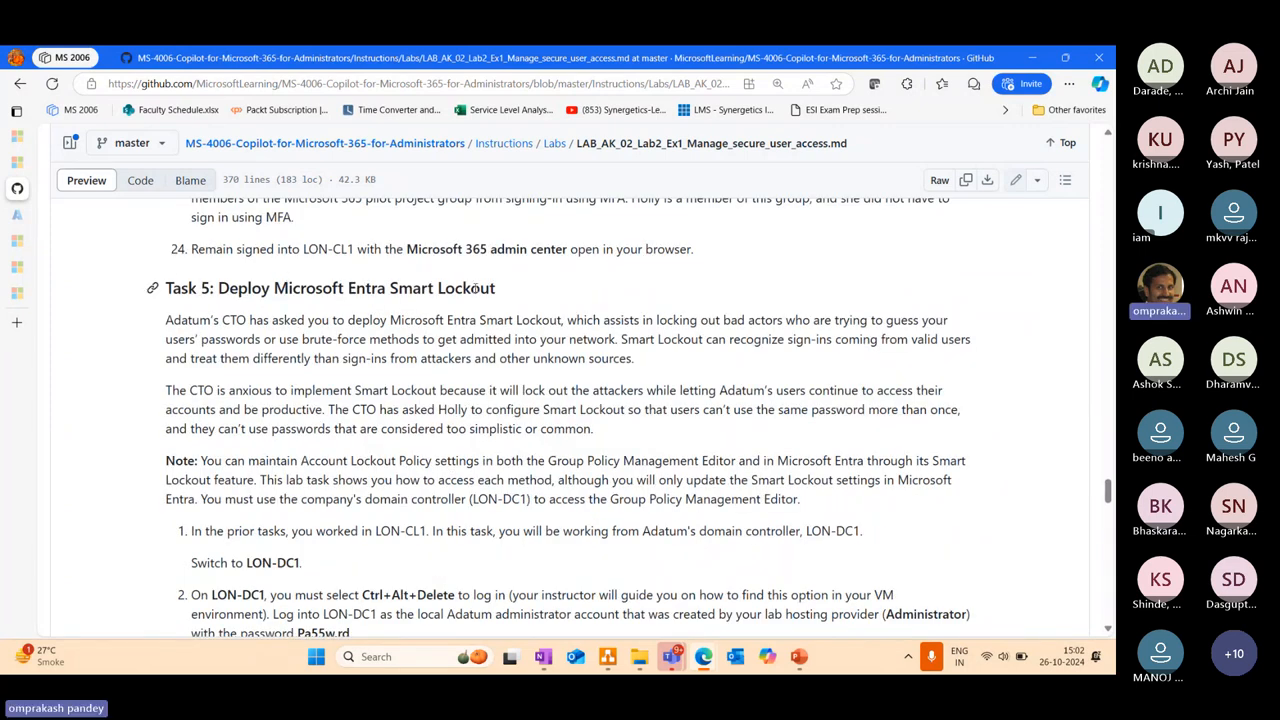
double_click(466, 288)
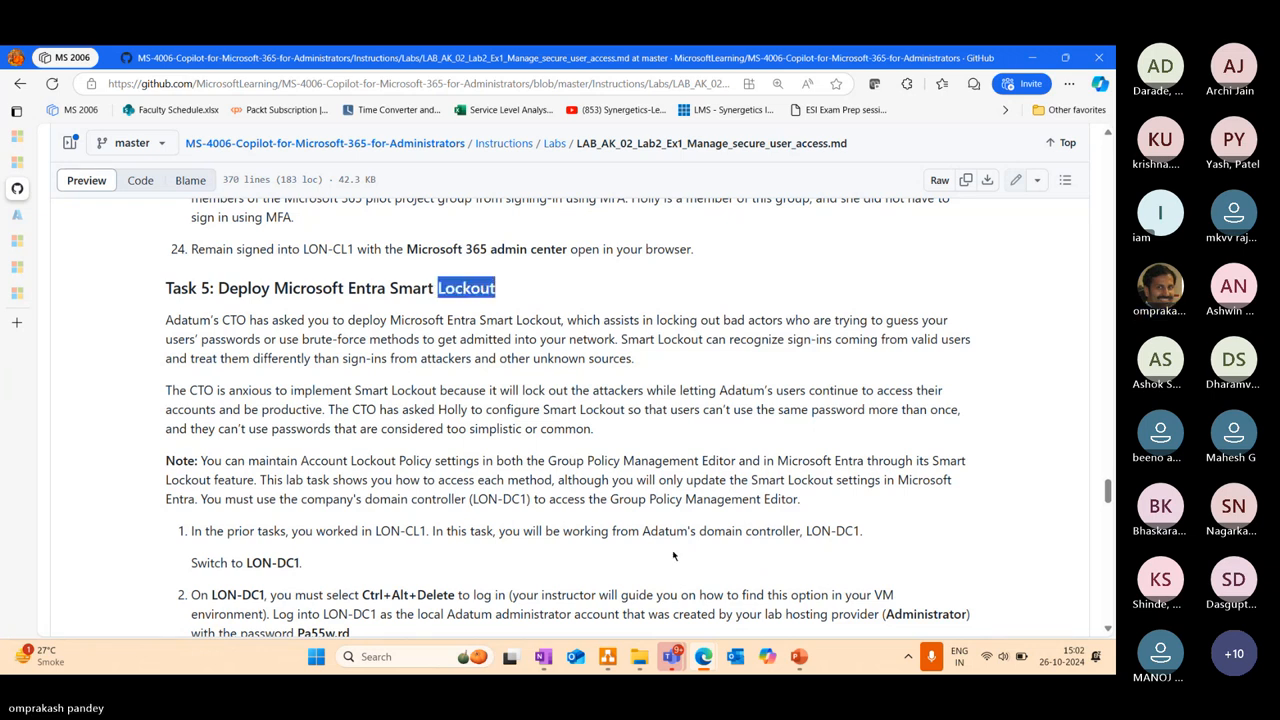
left_click(540, 656)
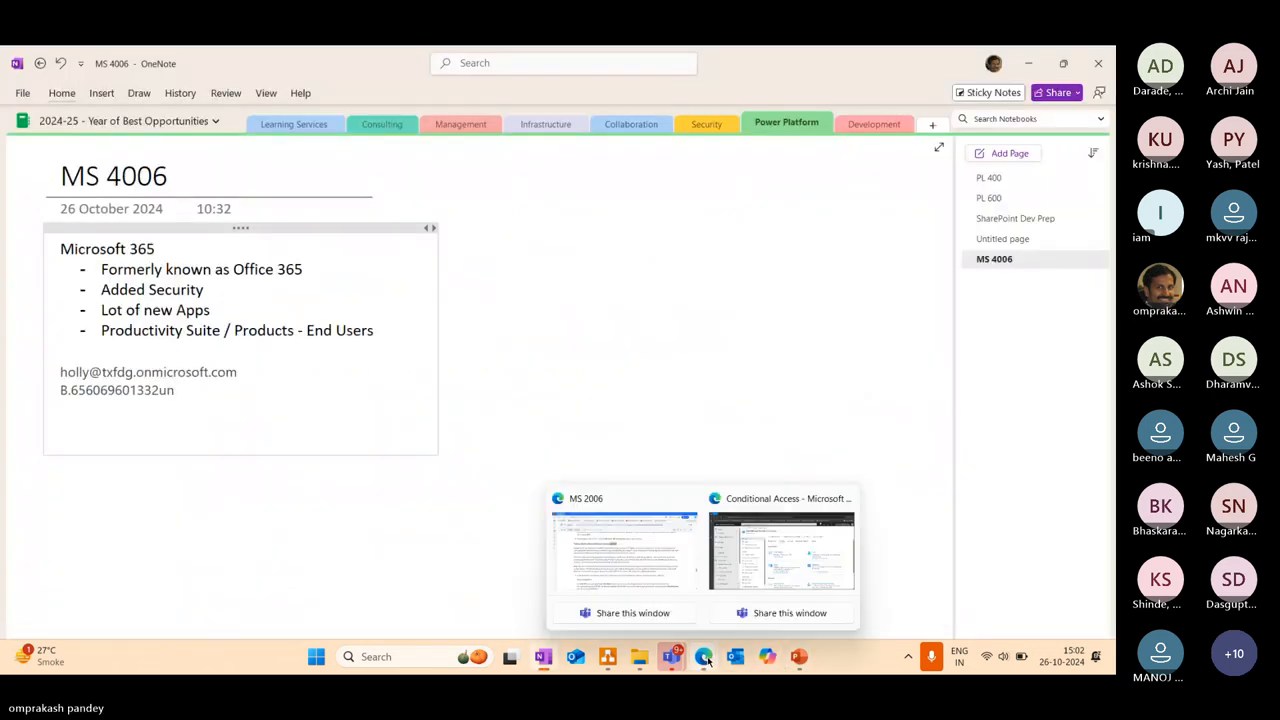
Step: Search the Entra admin portal for 'Lockout' to surface the Account Lockout service
left_click(780, 544)
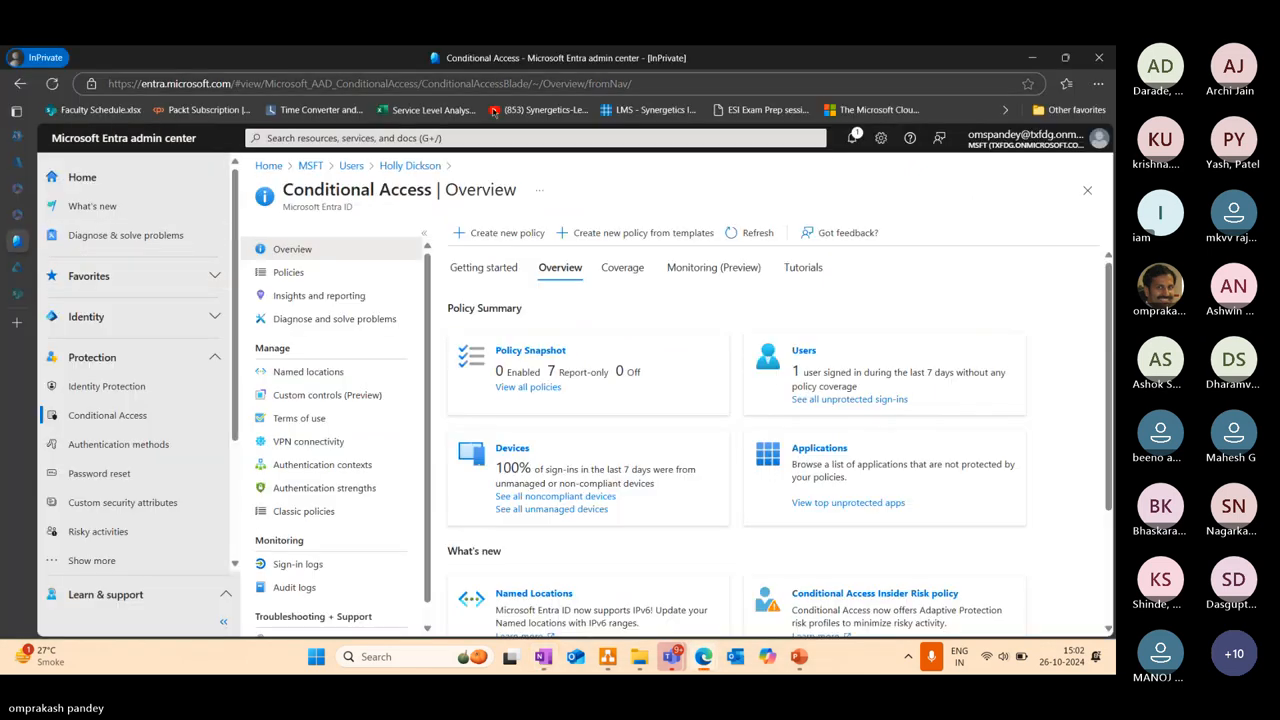
left_click(540, 138)
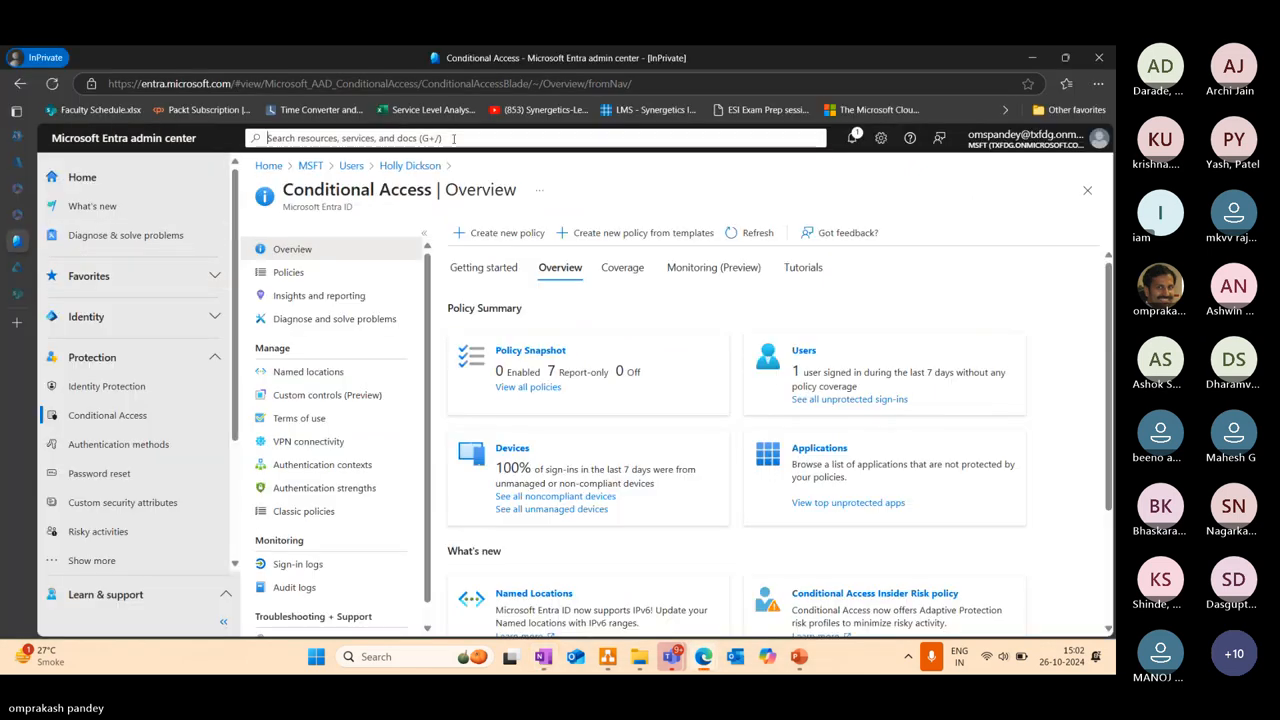
type("Lockout")
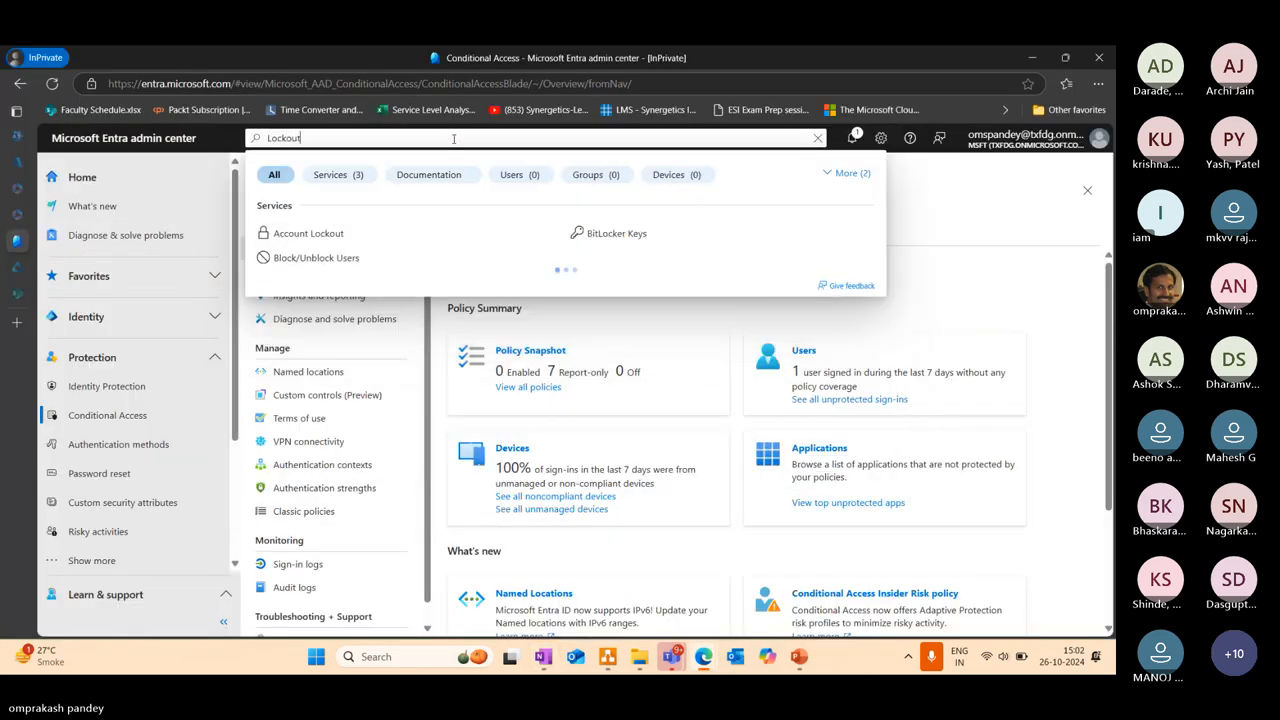
left_click(308, 232)
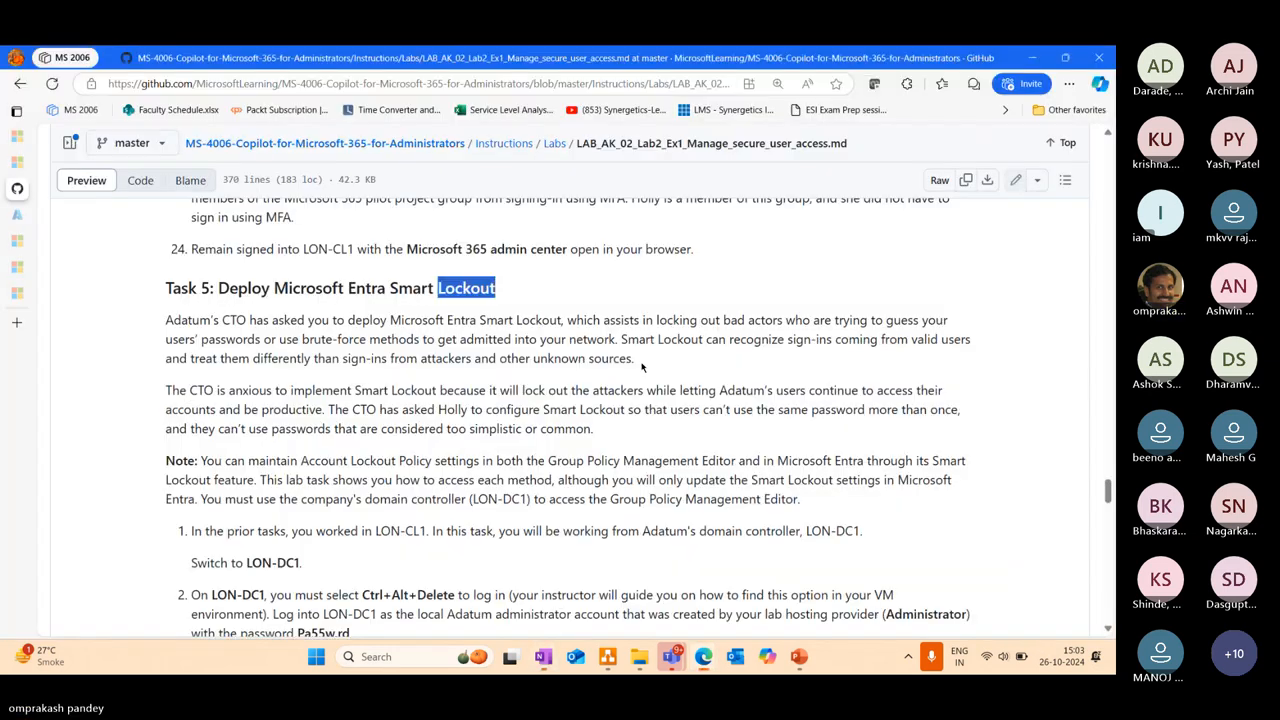
Step: Scroll the lab guide to 'Proceed to Lab 2 - Exercise 2' and hover the PowerPoint taskbar icon
scroll("down", 3)
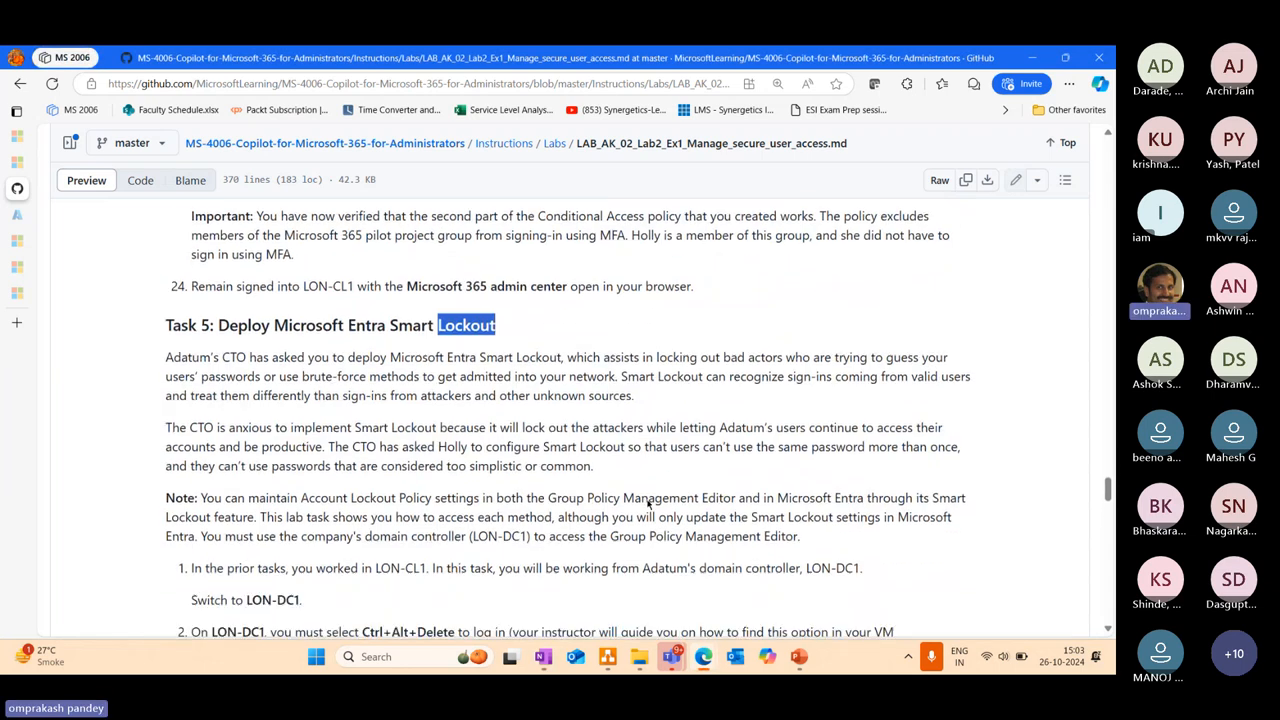
scroll("down", 3)
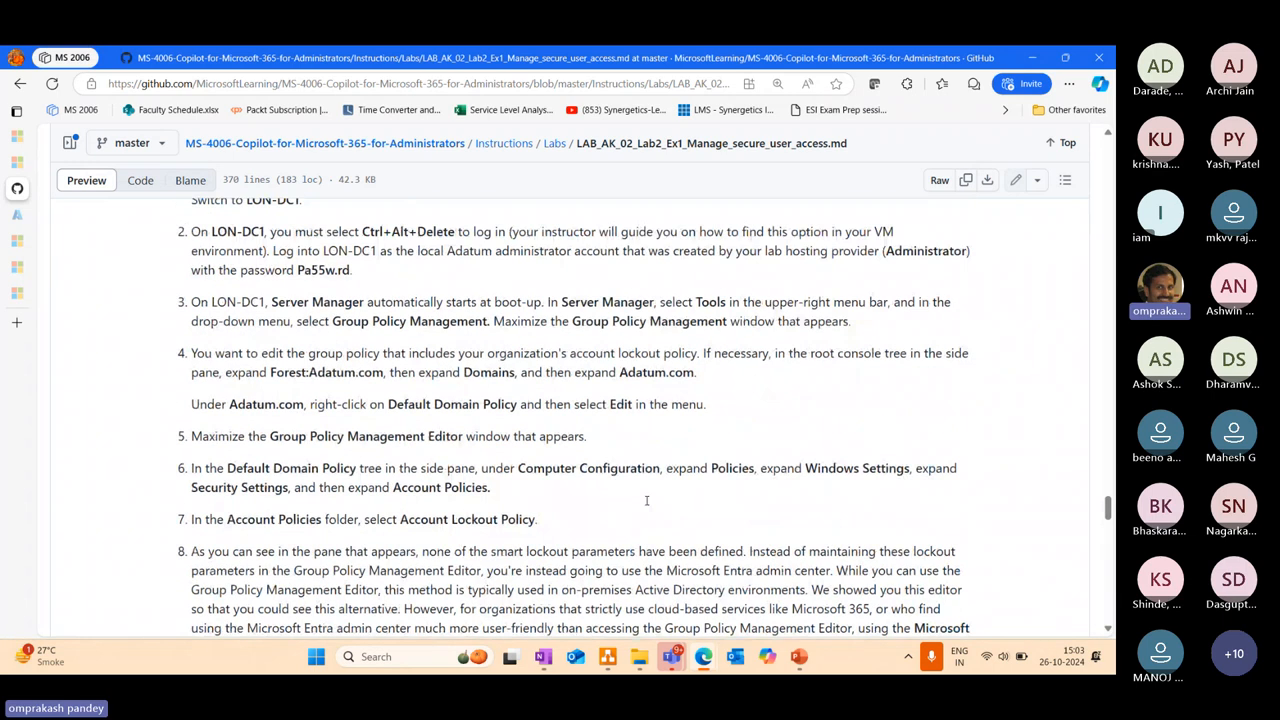
scroll("down", 3)
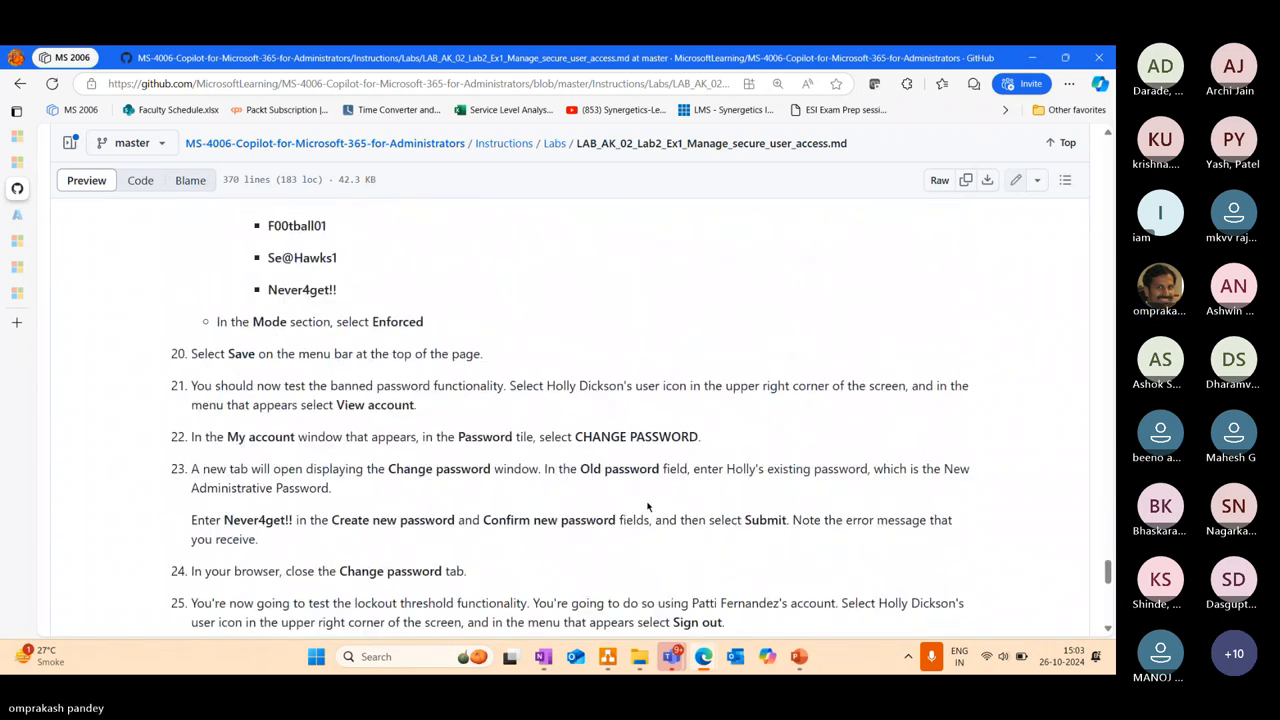
scroll("down", 3)
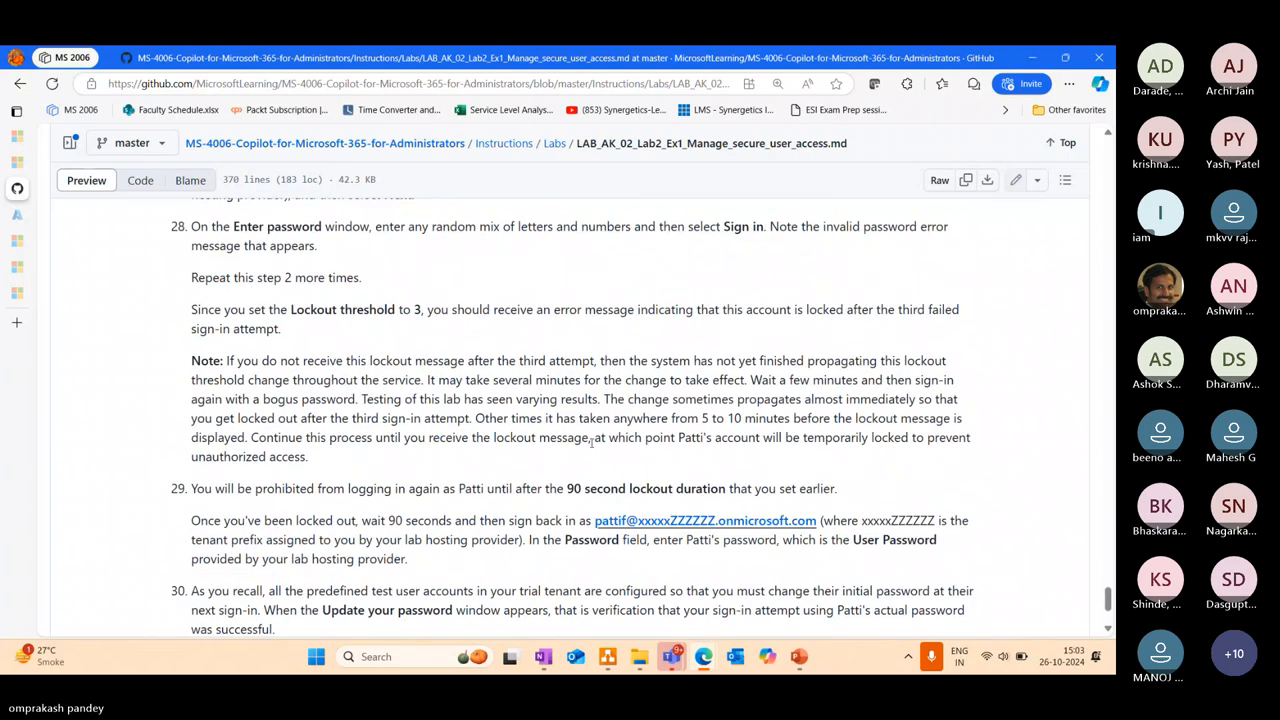
scroll("down", 3)
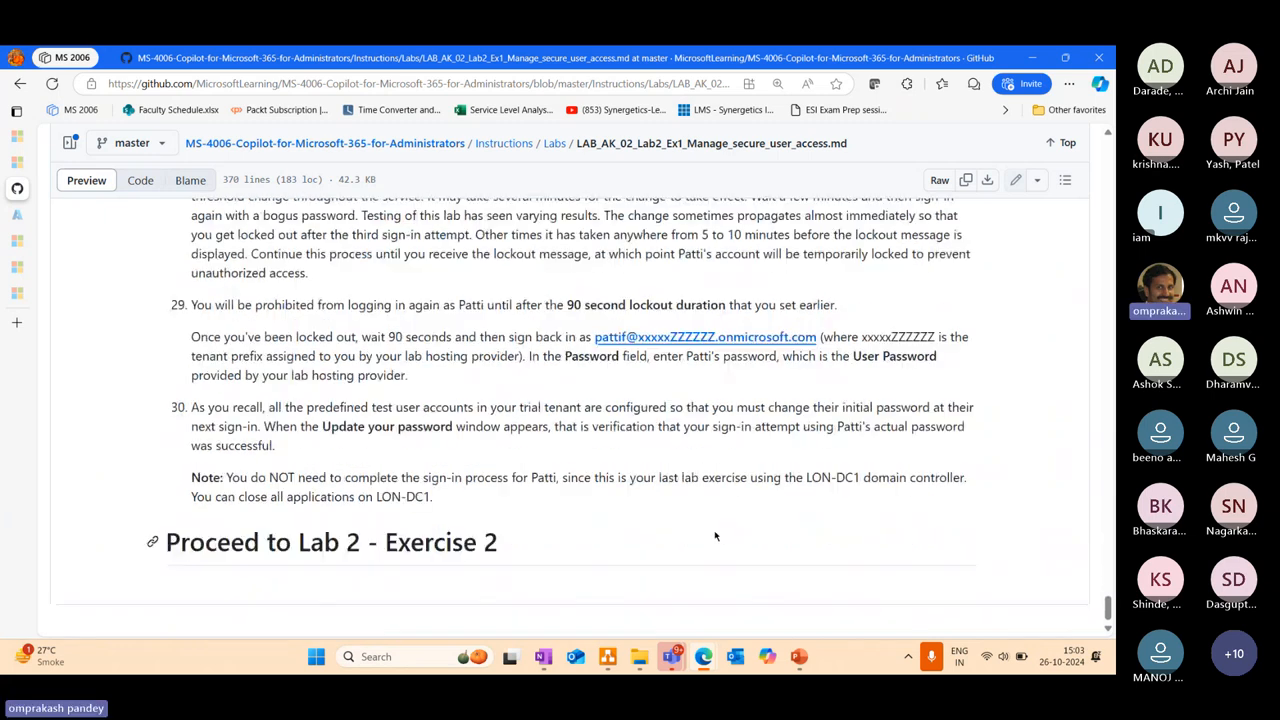
mouse_move(754, 612)
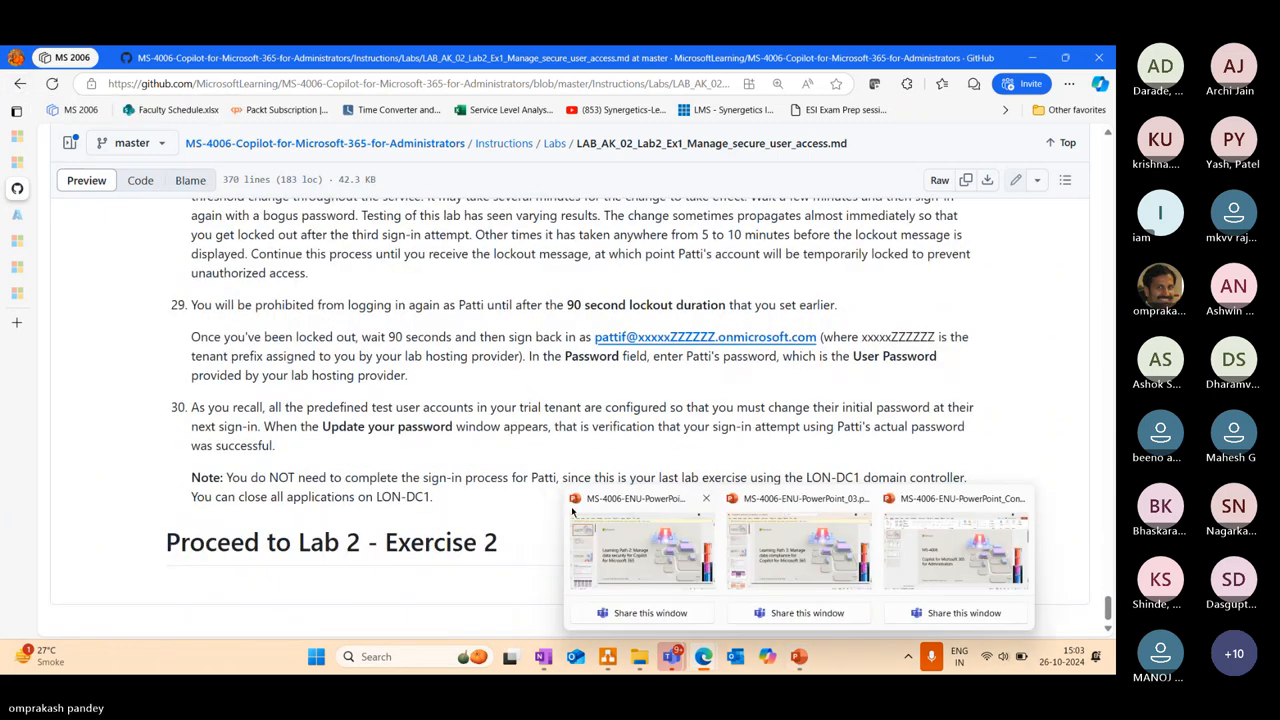
left_click(800, 544)
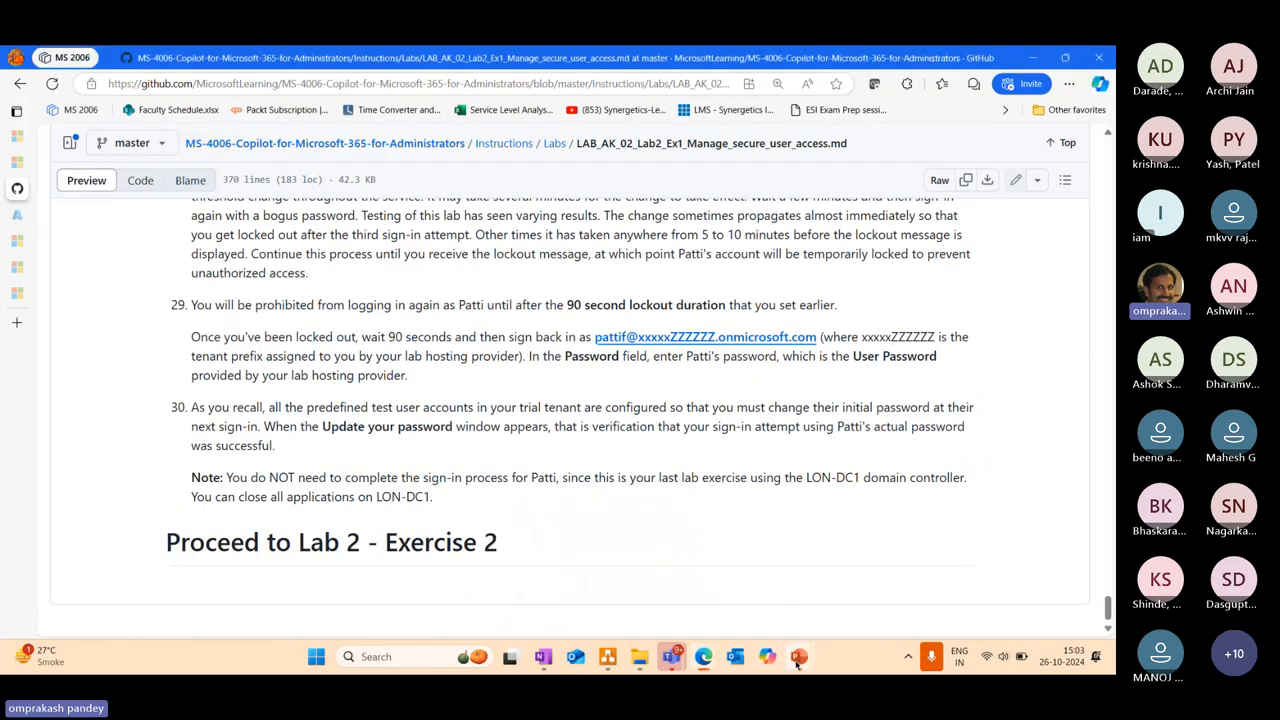
Step: Switch to the MS-4006 PowerPoint_03 Learning Path 3 deck, then show Start's recent apps
left_click(796, 656)
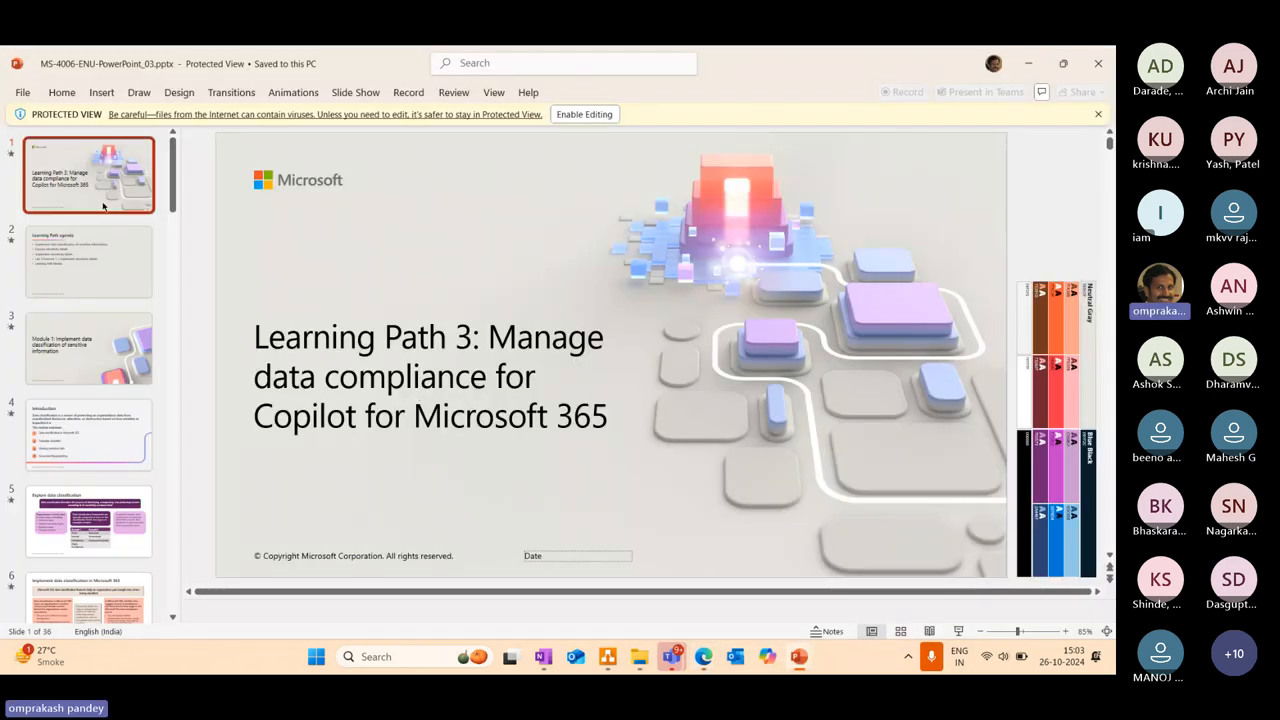
mouse_move(112, 184)
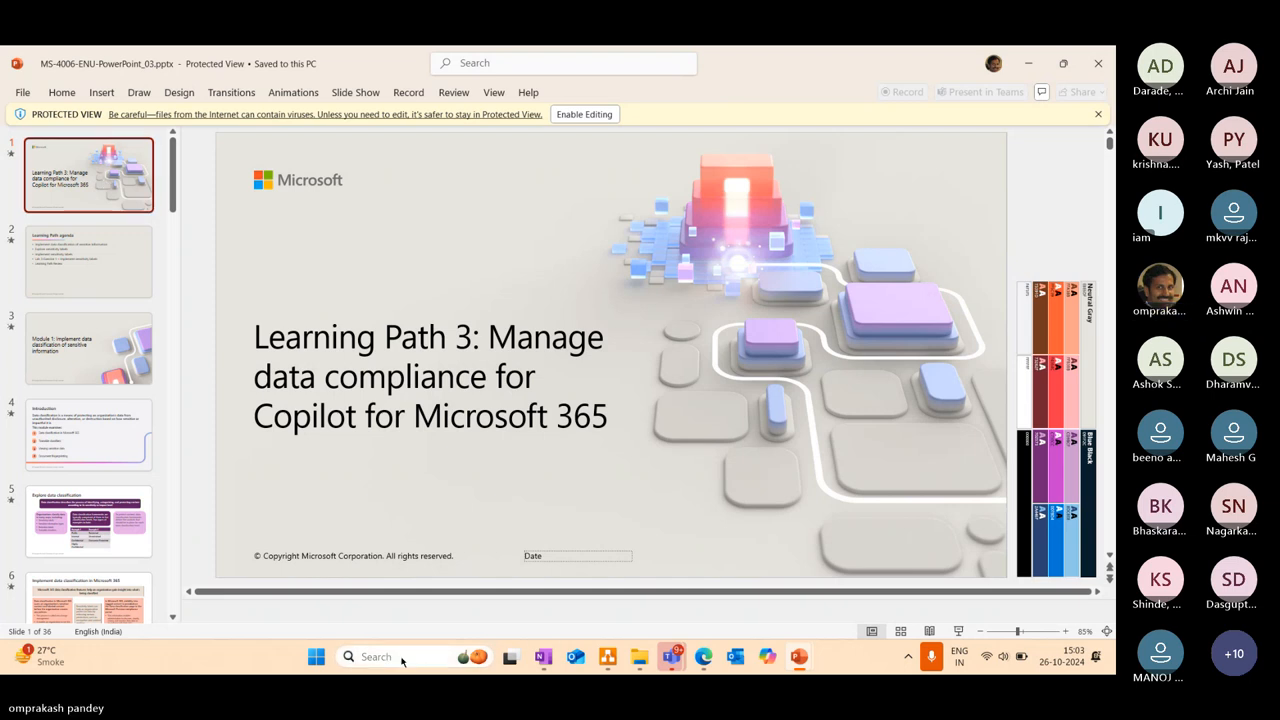
left_click(316, 656)
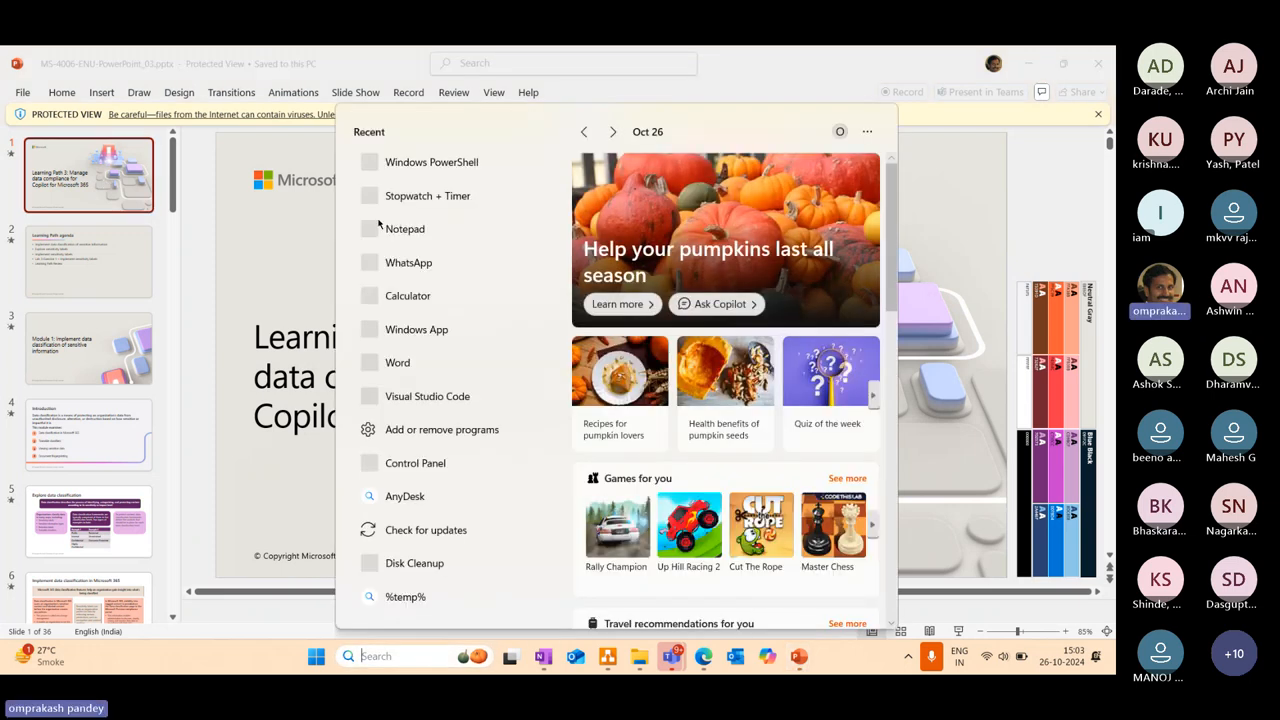
Step: Launch Stopwatch + Timer, switch to Timer, and begin editing the Break timer's minutes
left_click(428, 196)
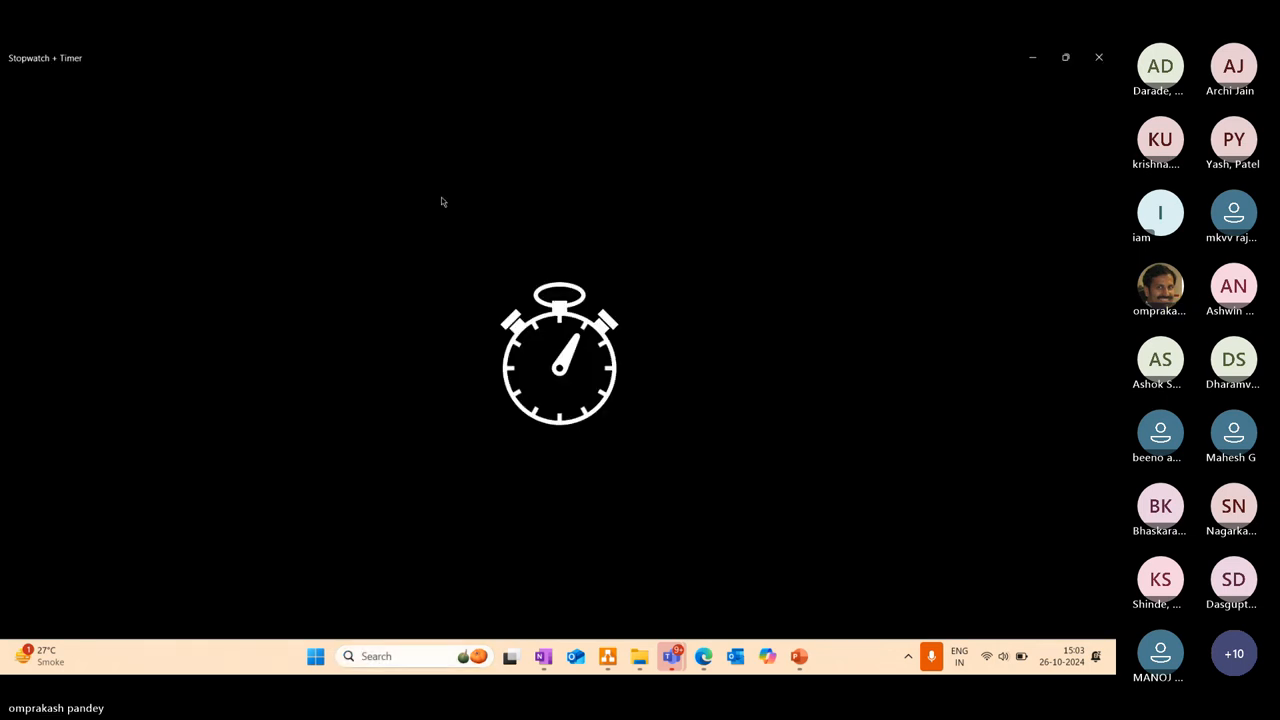
left_click(16, 92)
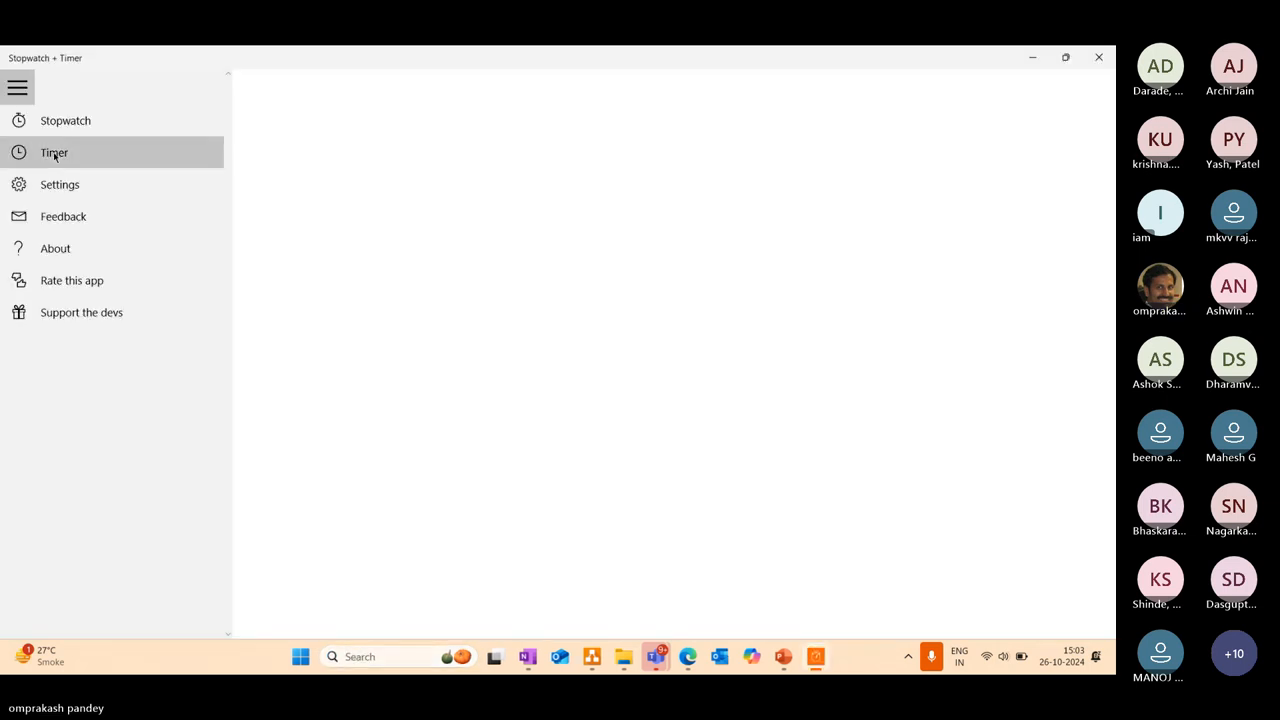
left_click(56, 152)
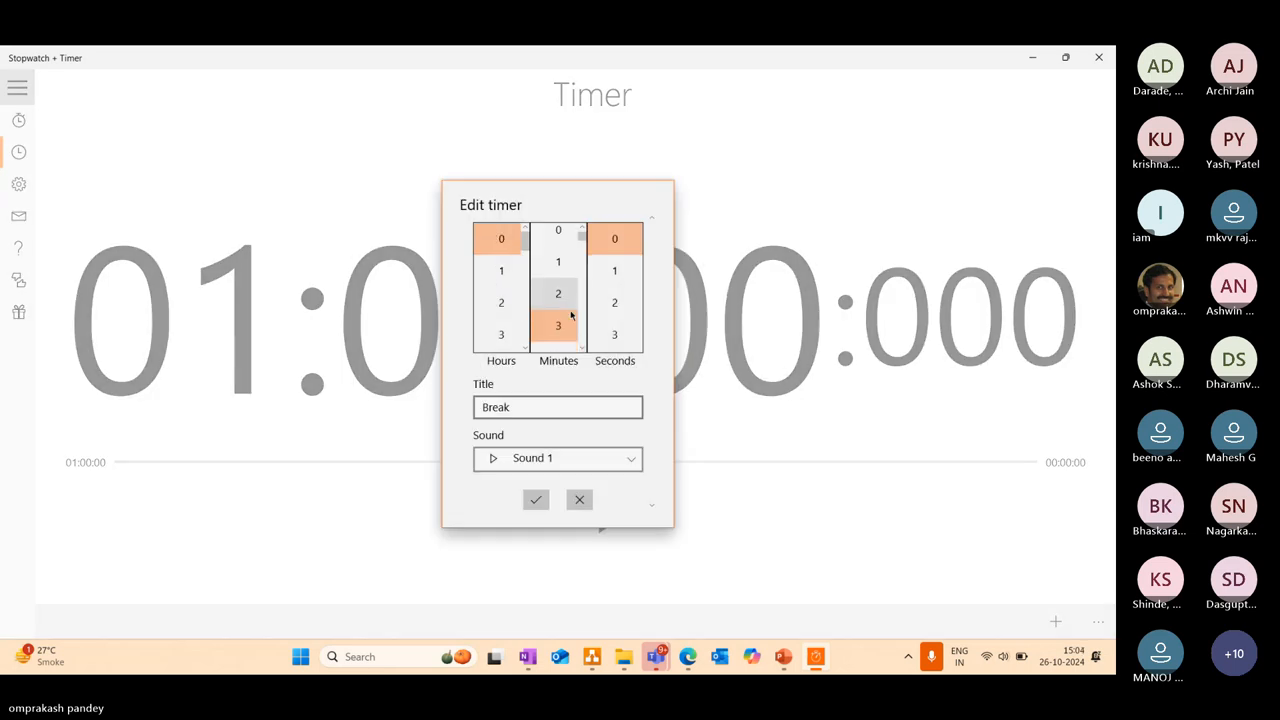
scroll("down", 3)
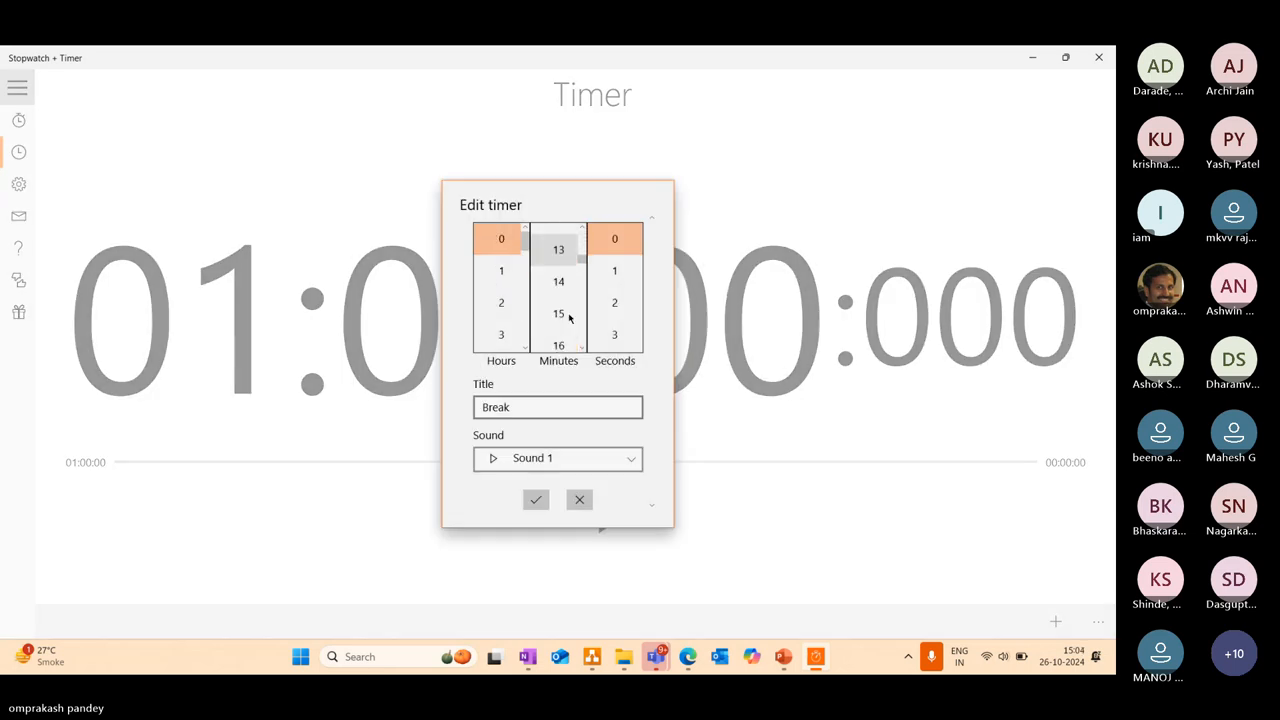